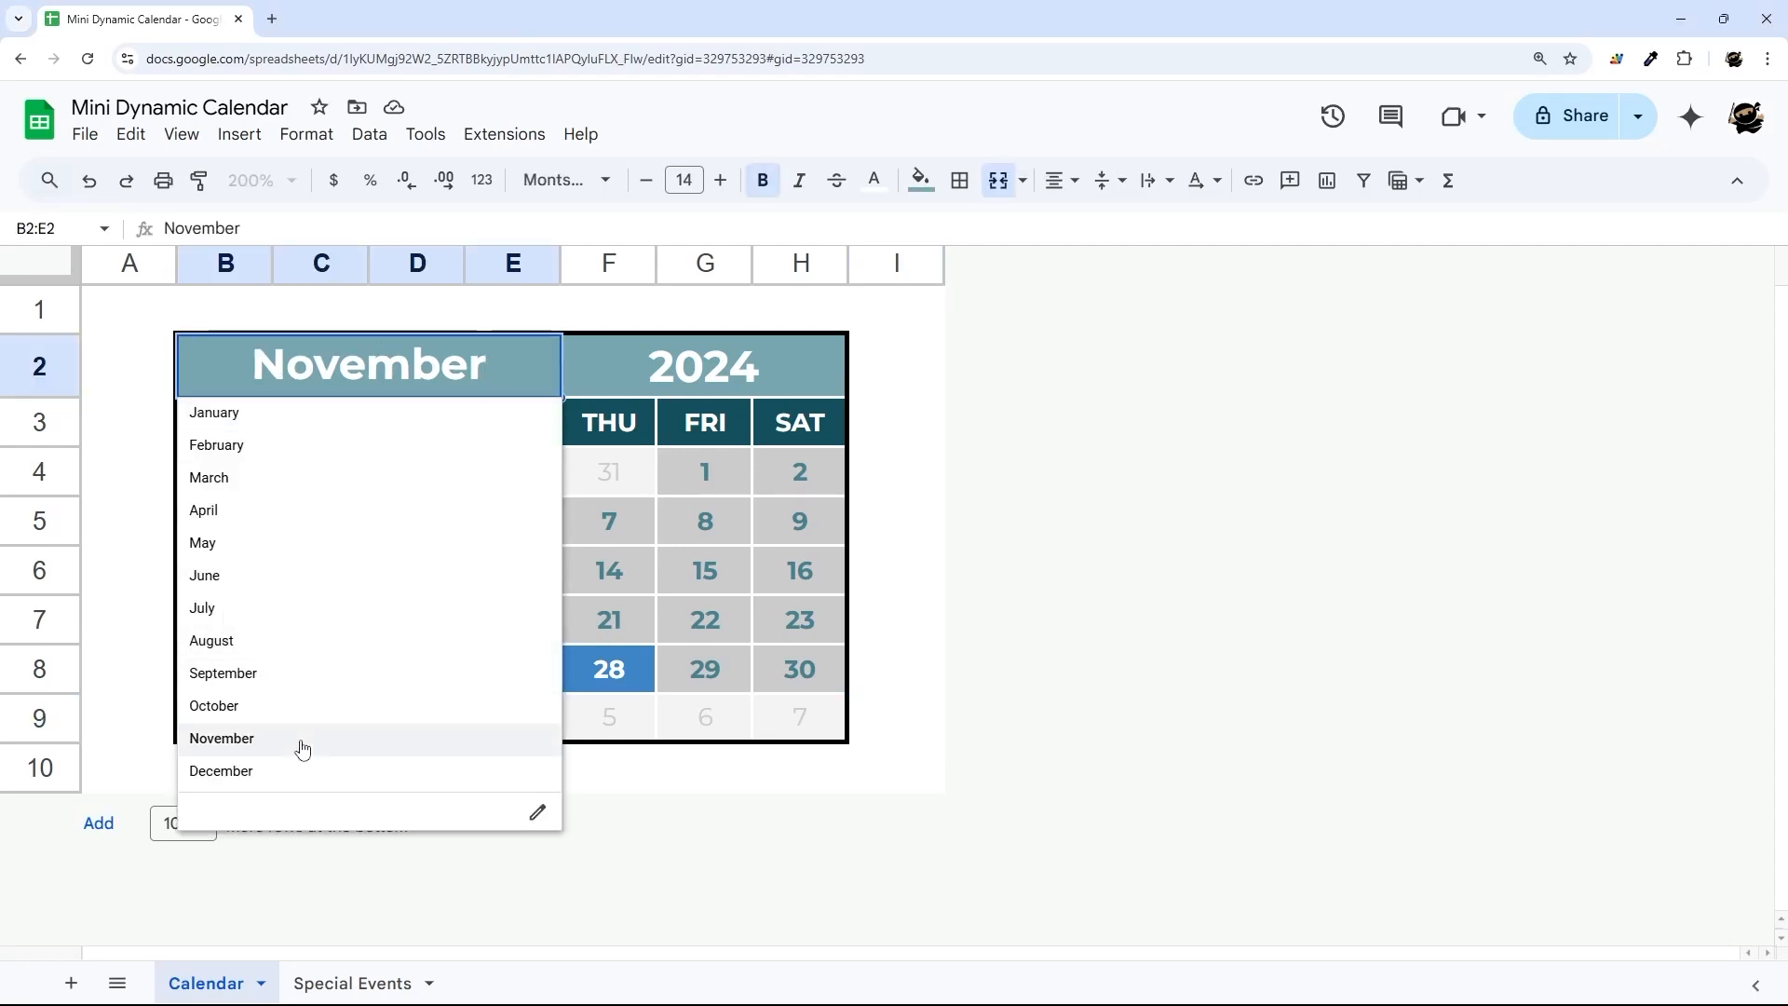
Switch the calendar month to December, then back to November via the dropdown.
click(221, 771)
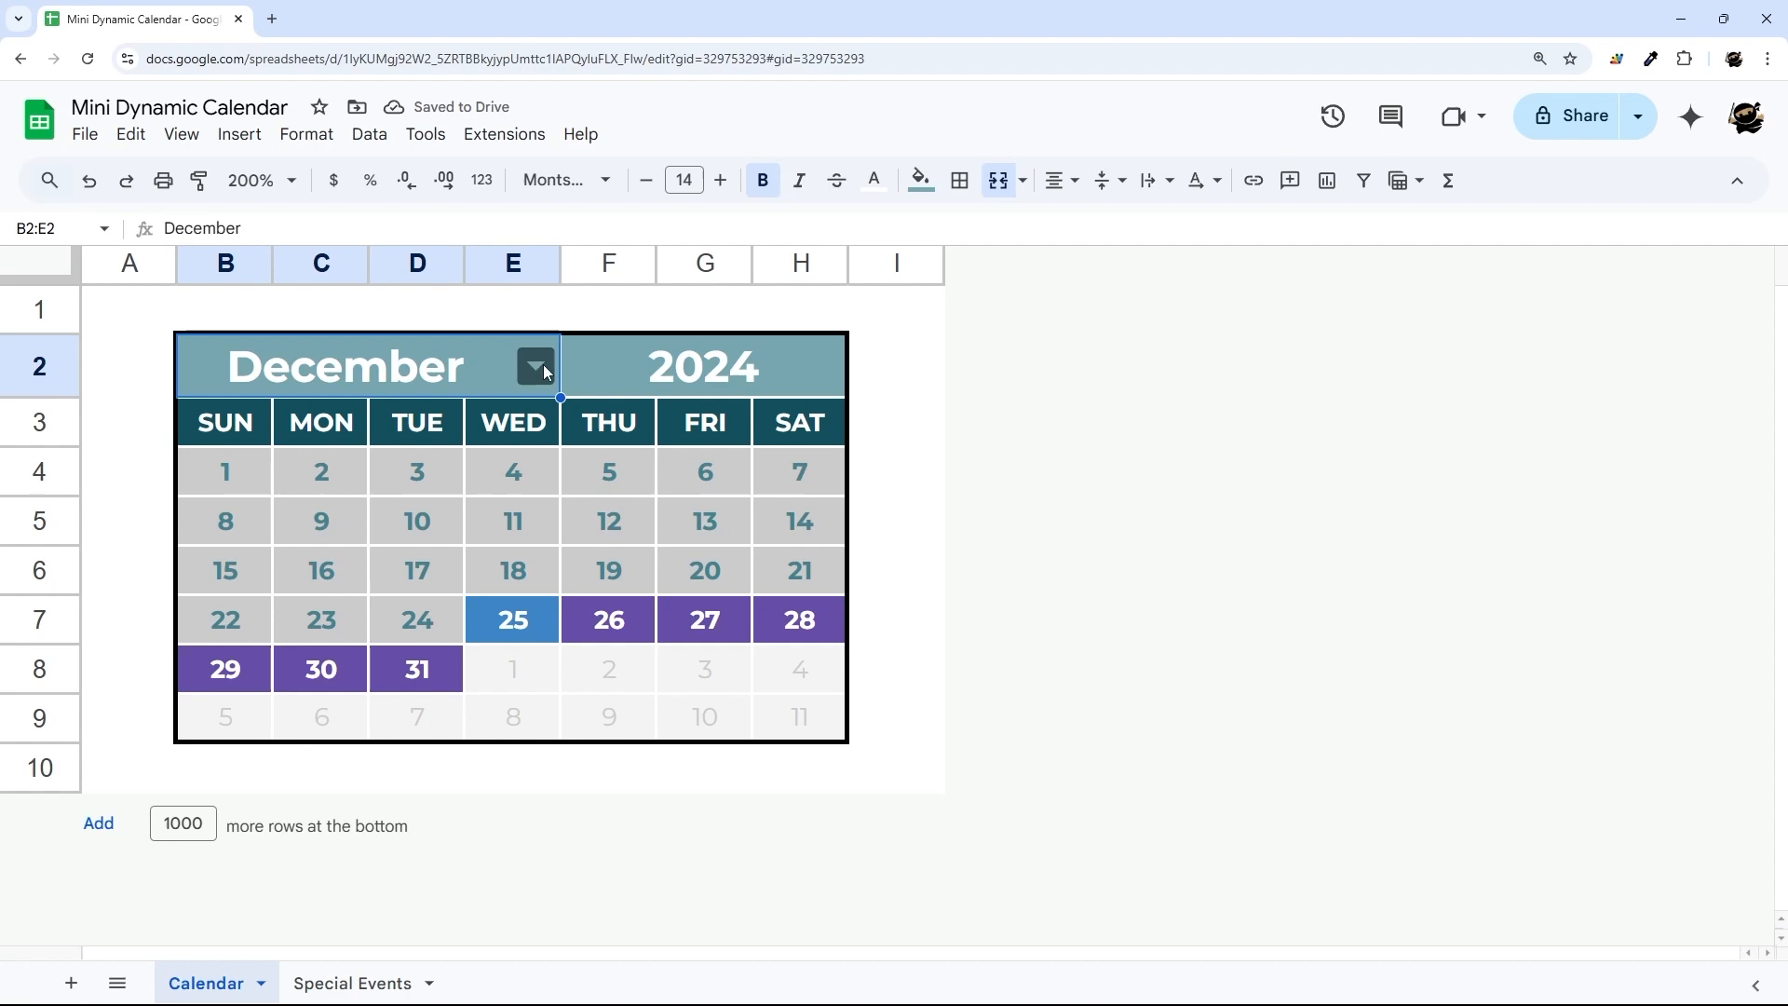
click(534, 367)
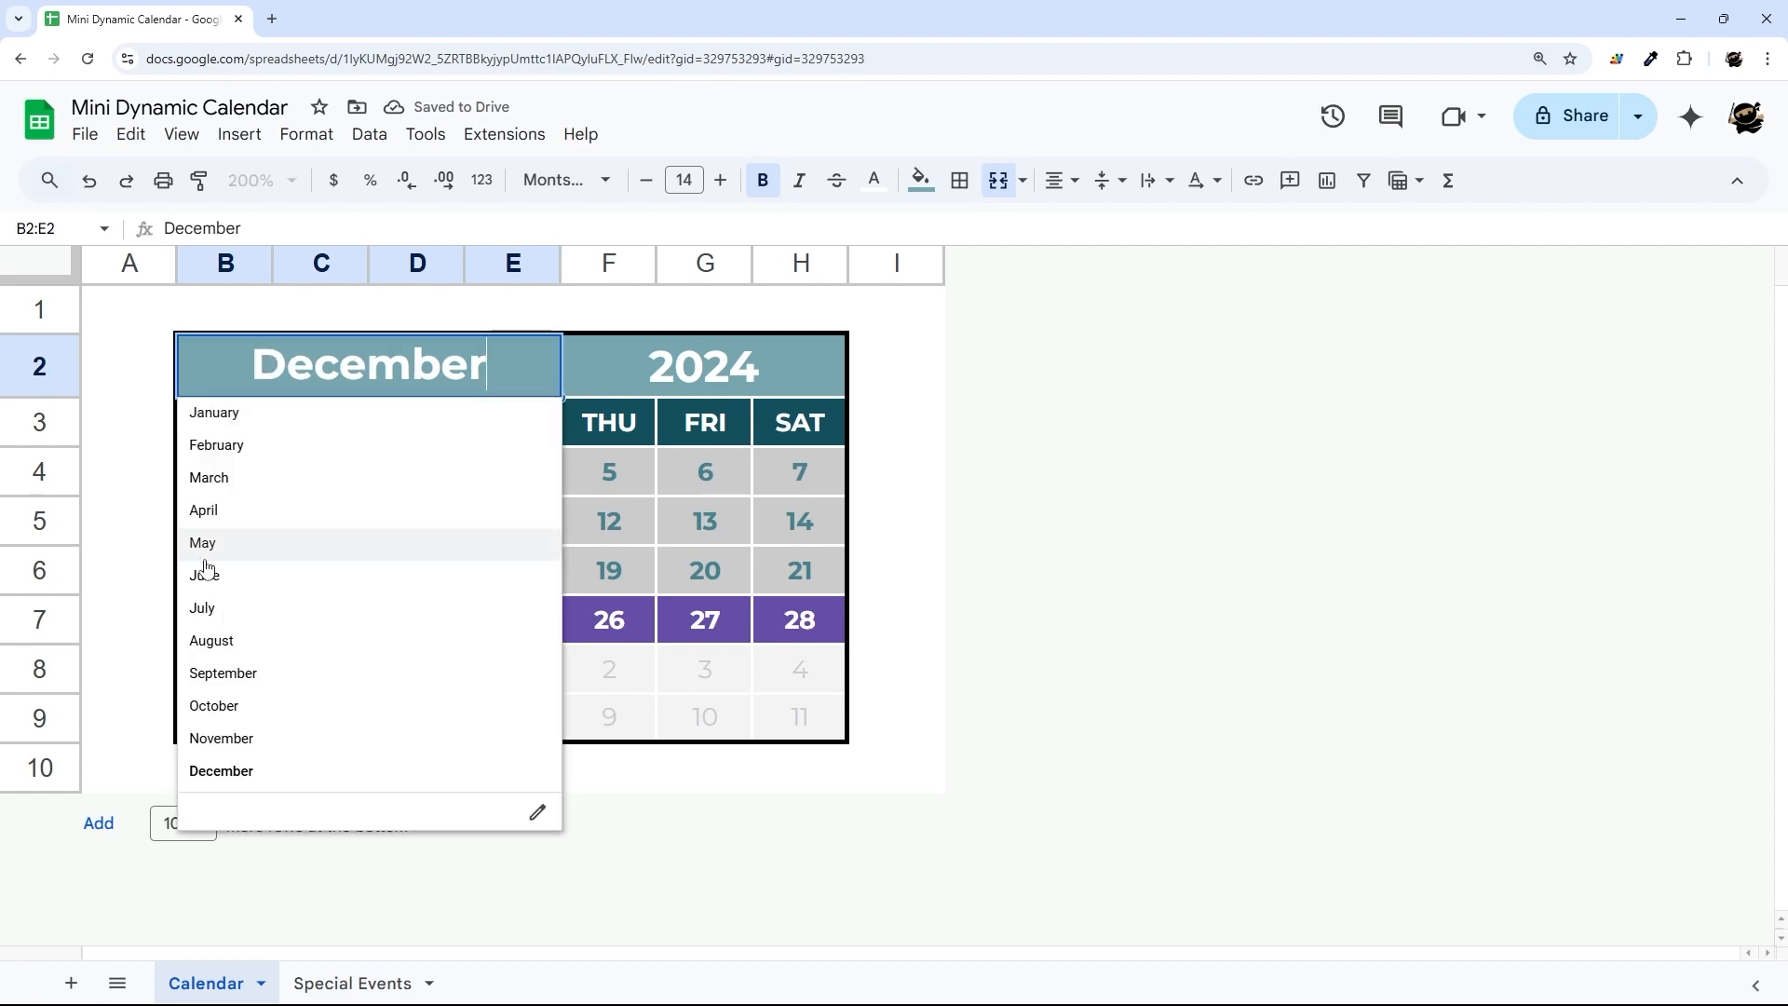
click(222, 737)
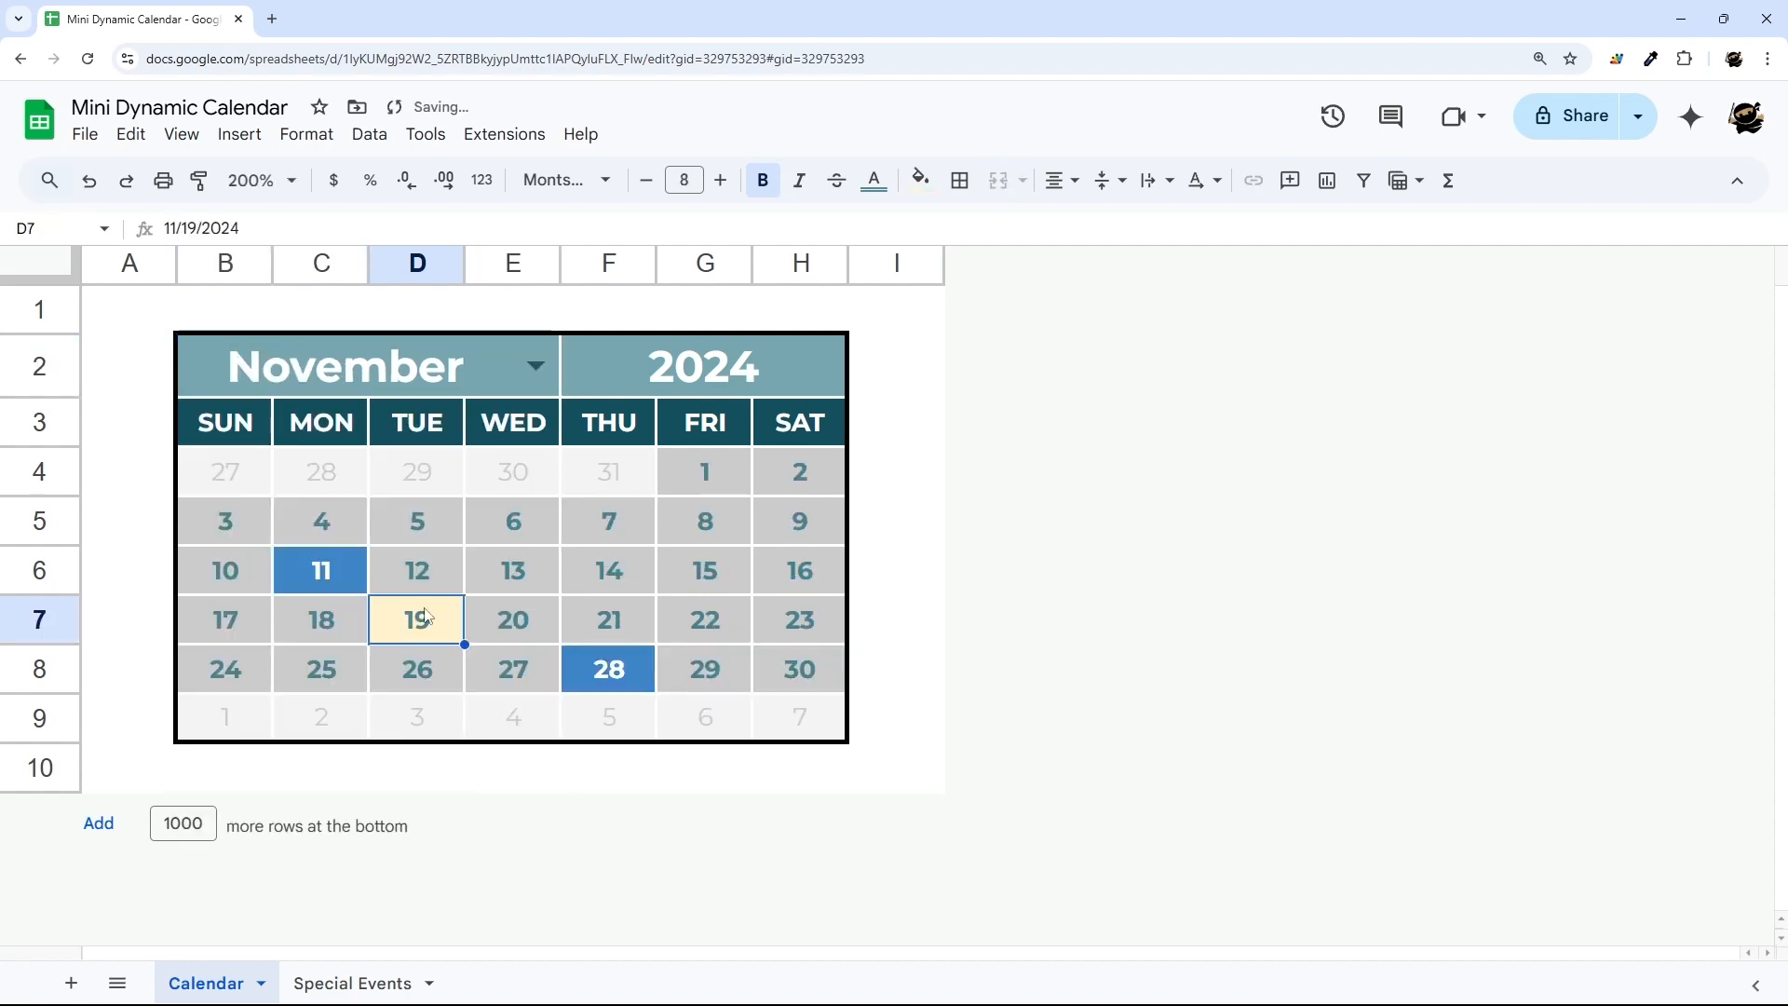
Add 11/20/2024 to the VACATION dates on Special Events and return to the Calendar sheet.
click(352, 981)
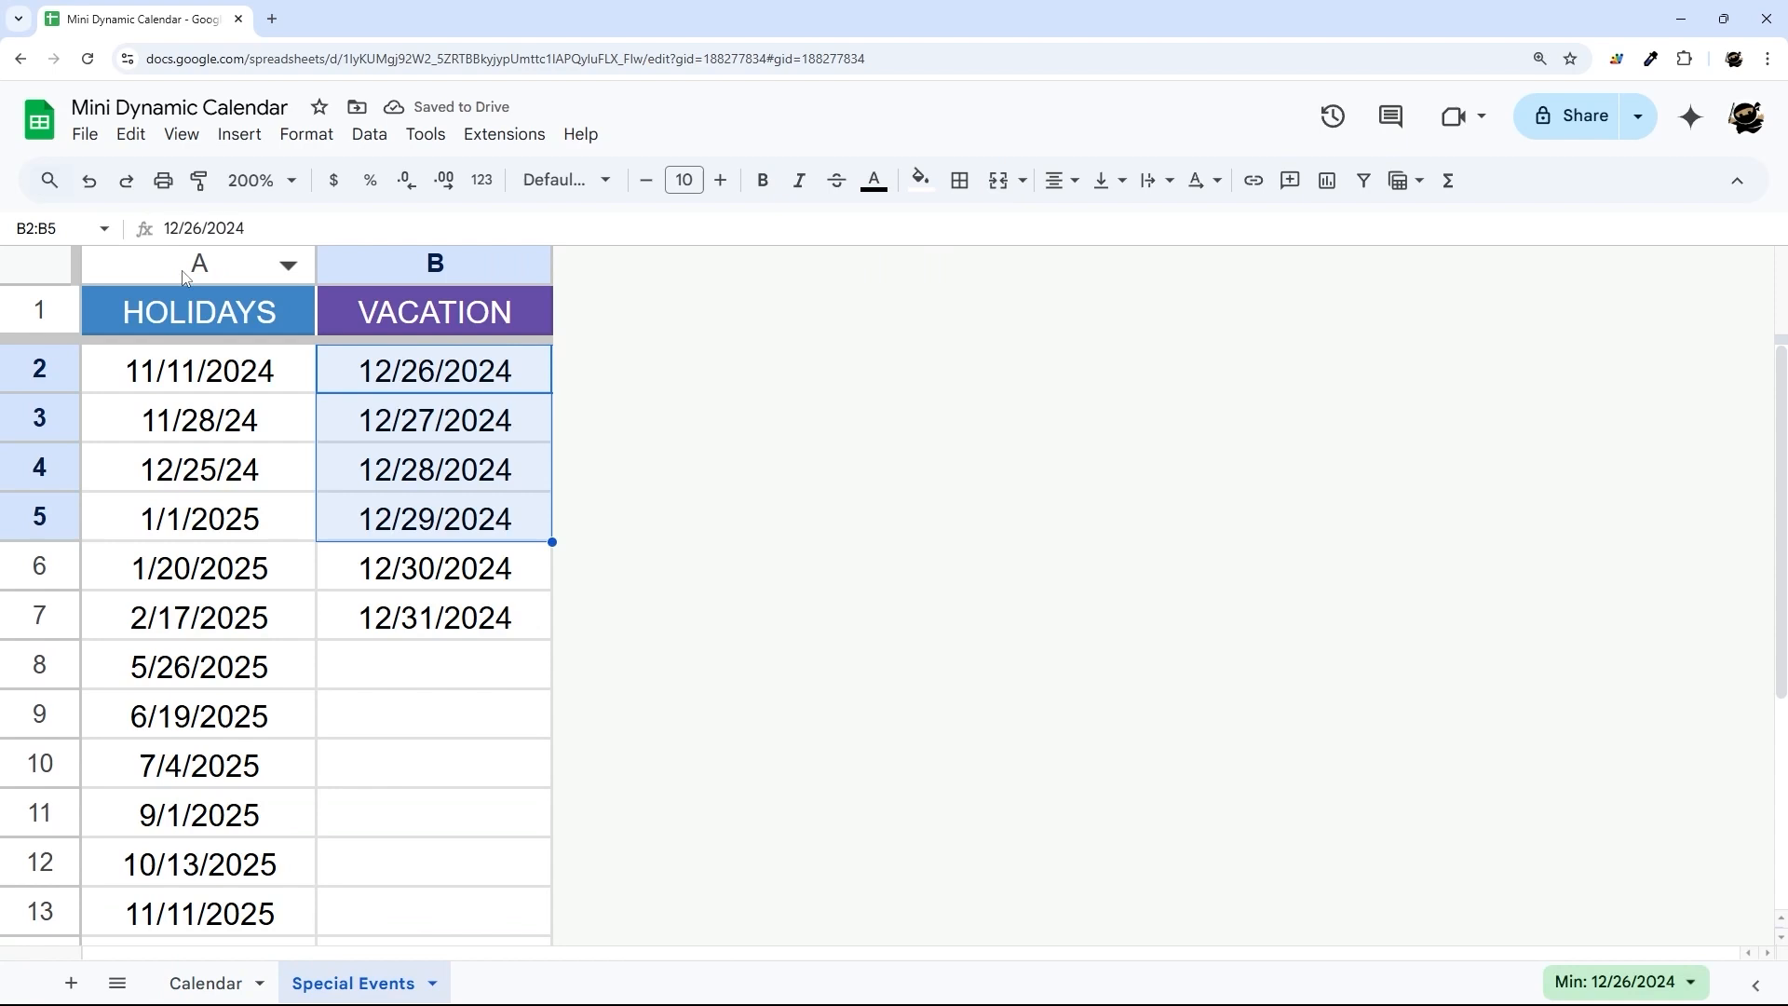
click(432, 263)
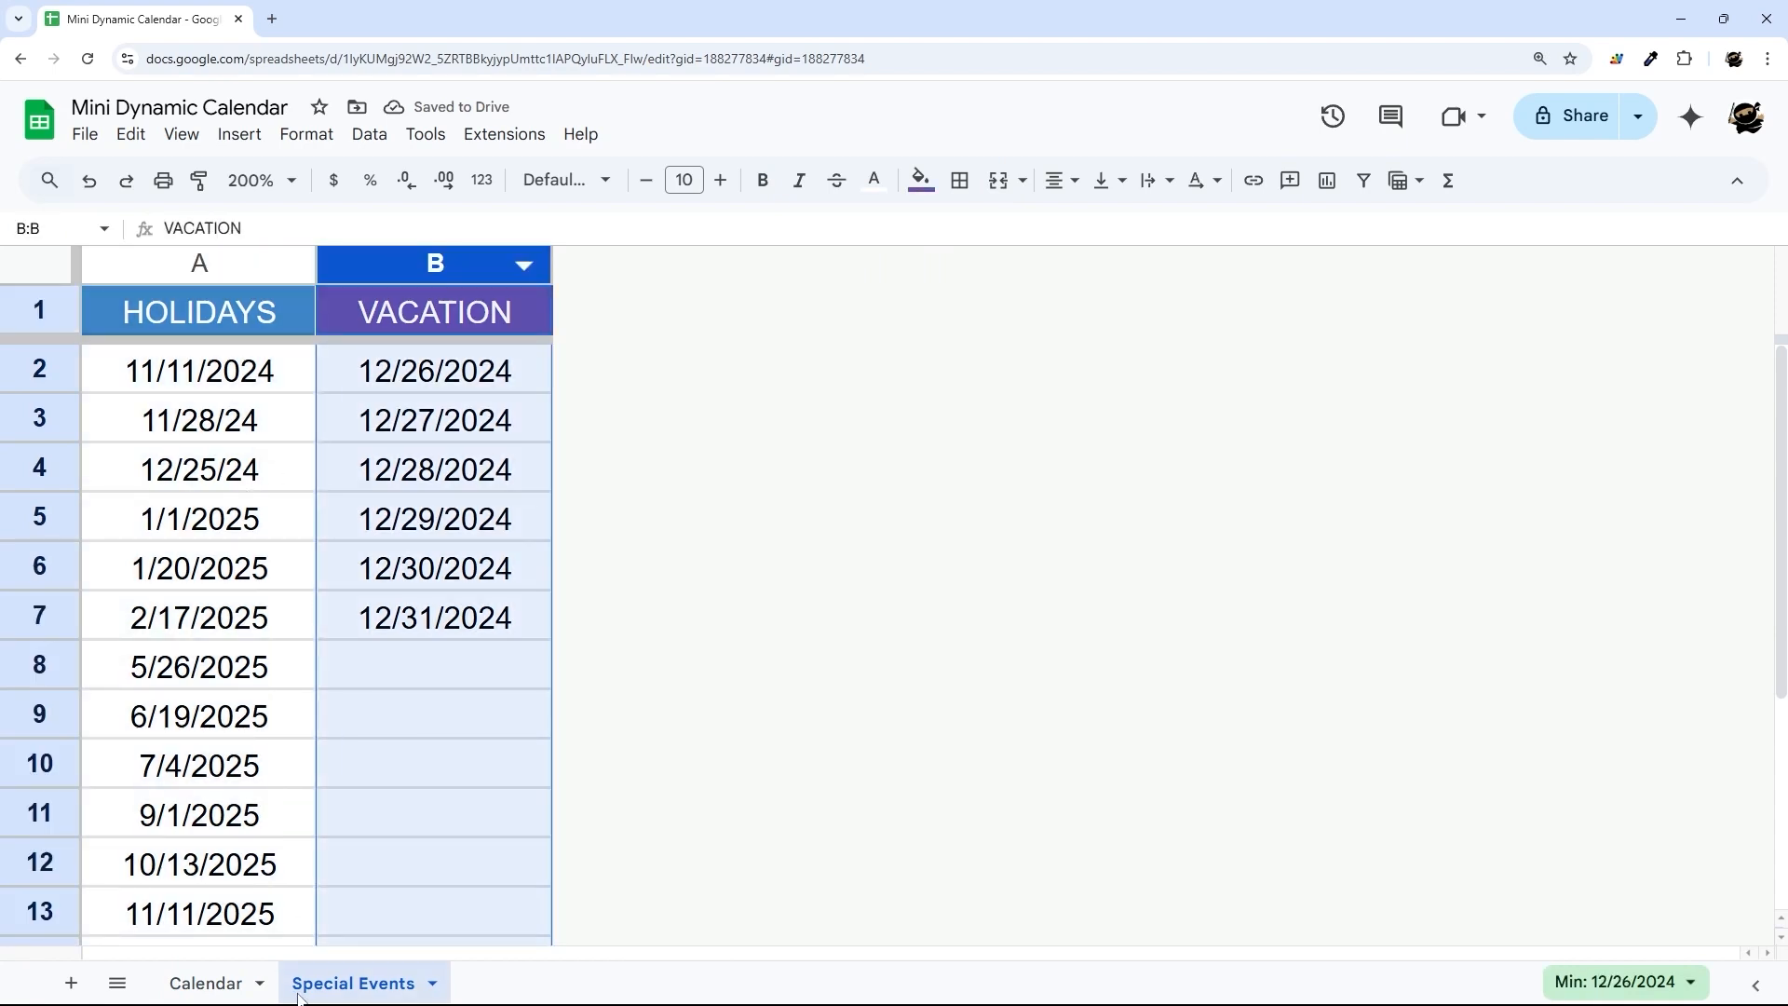
scroll(down, 3)
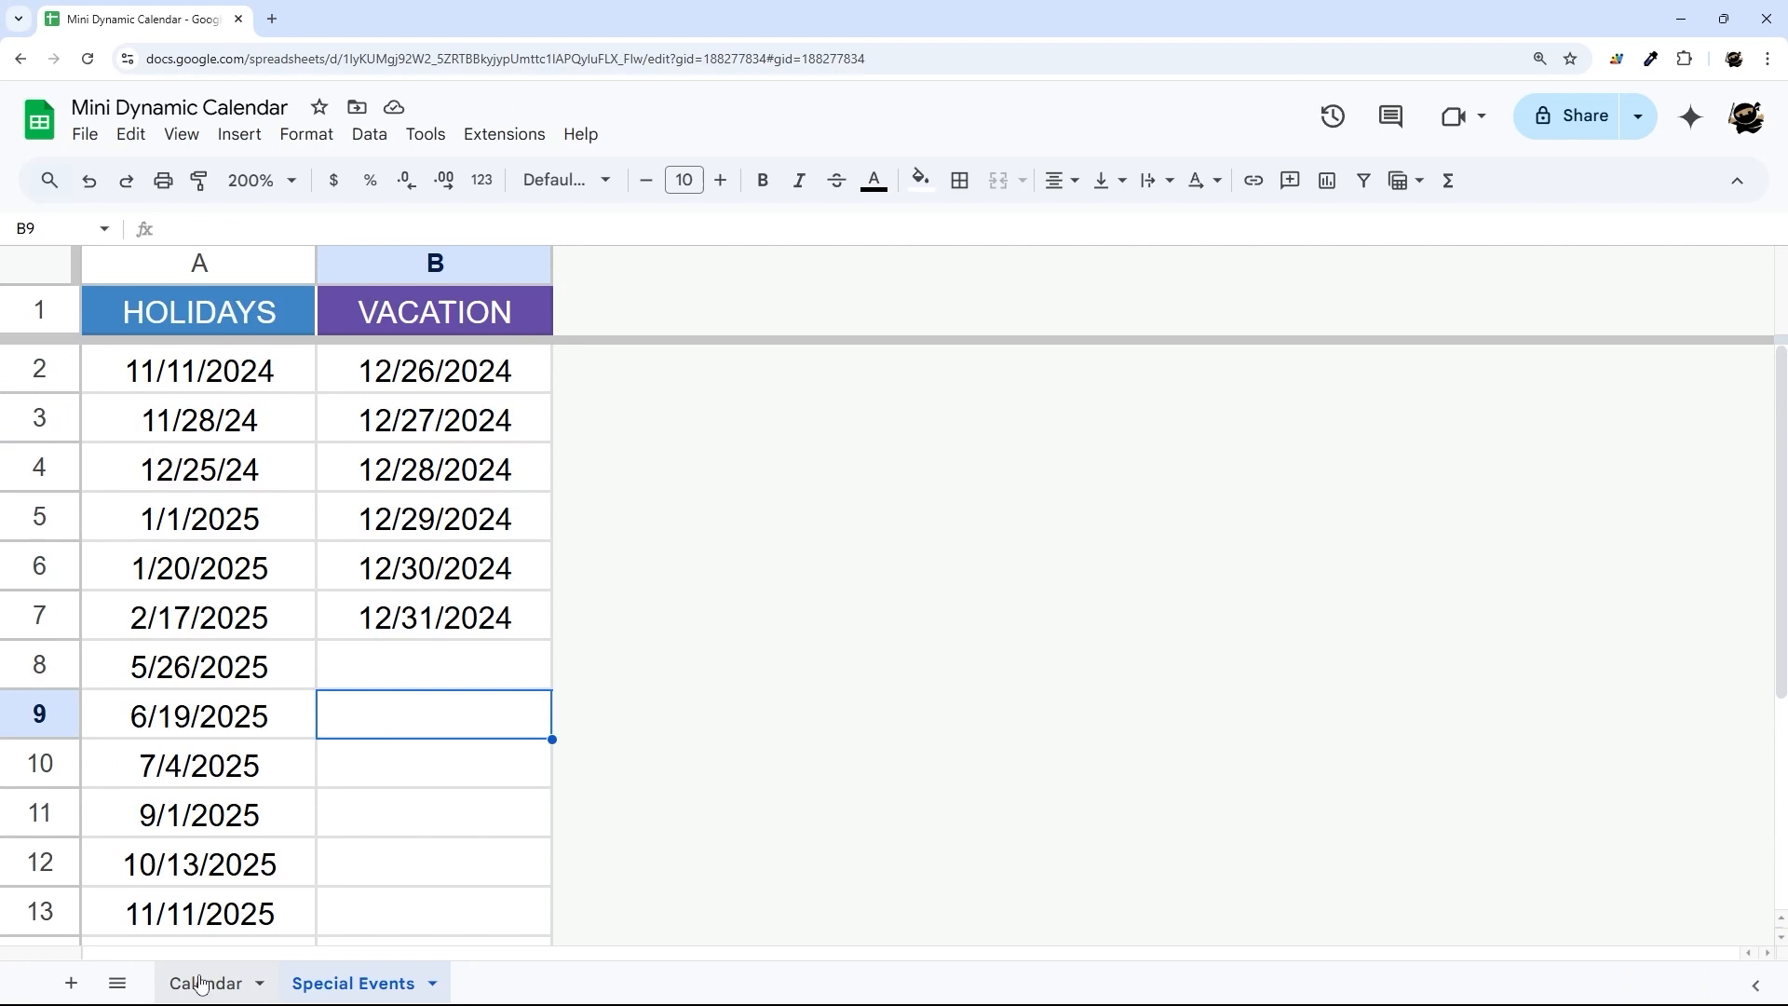
mouse_move(378, 499)
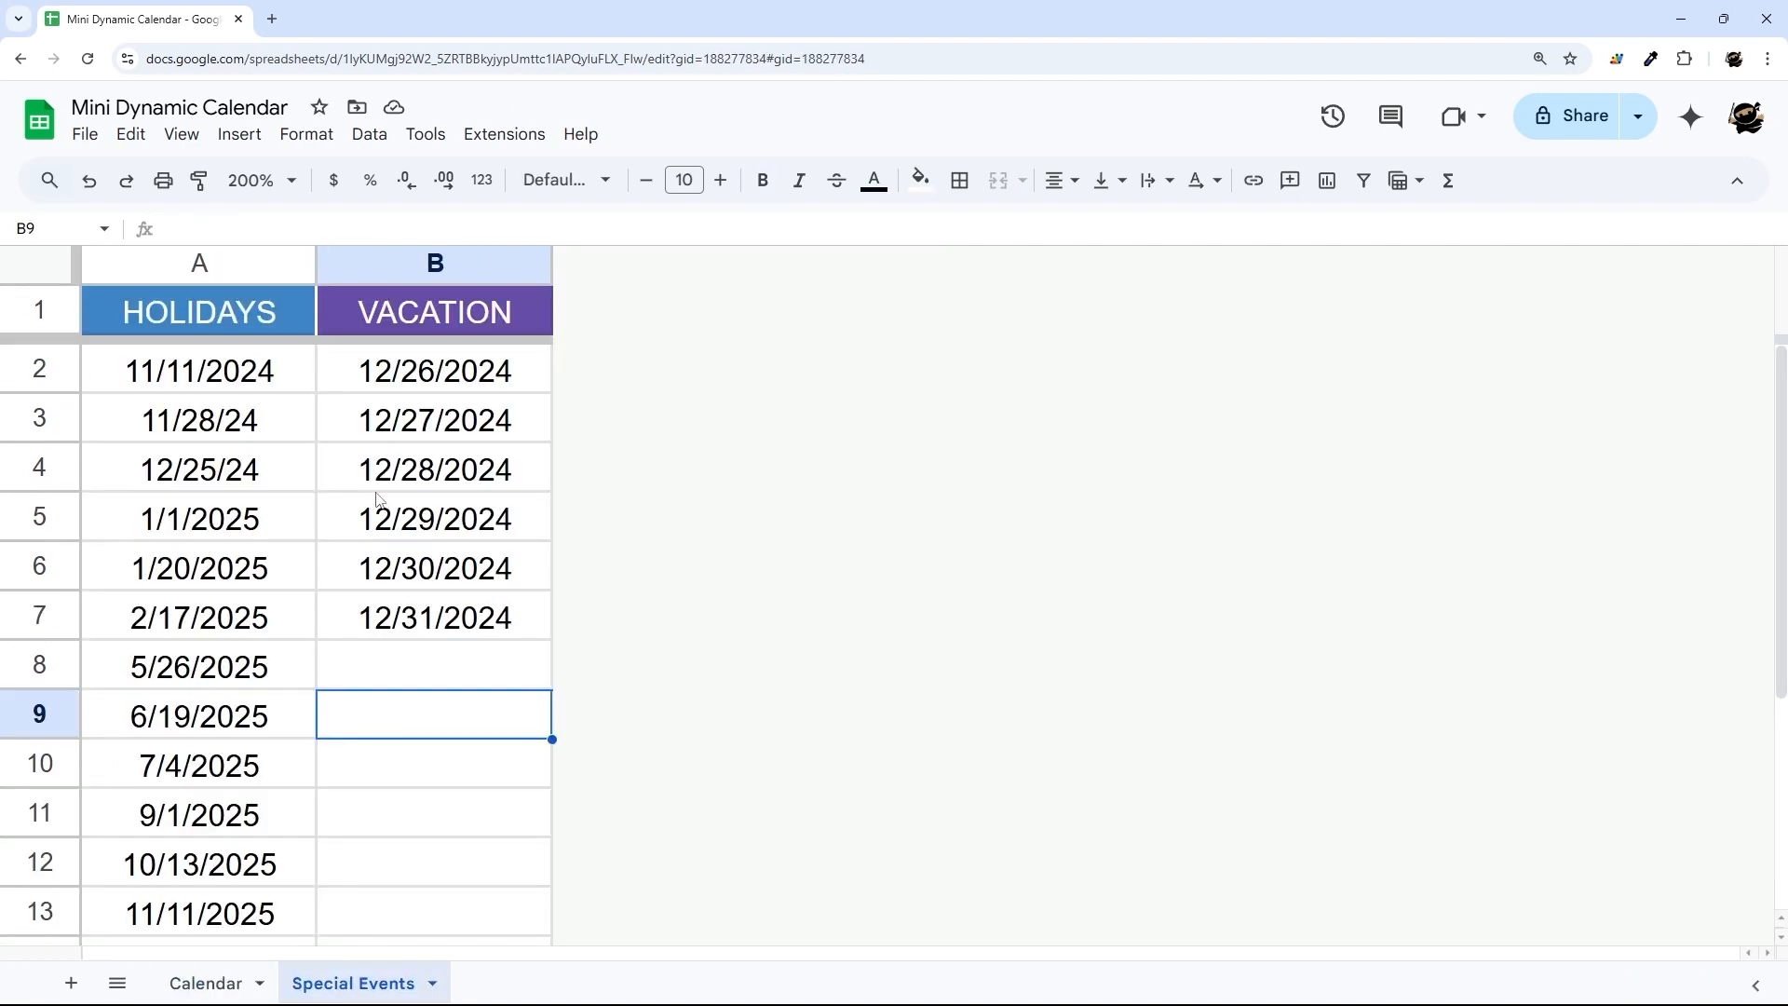
text(11/20/)
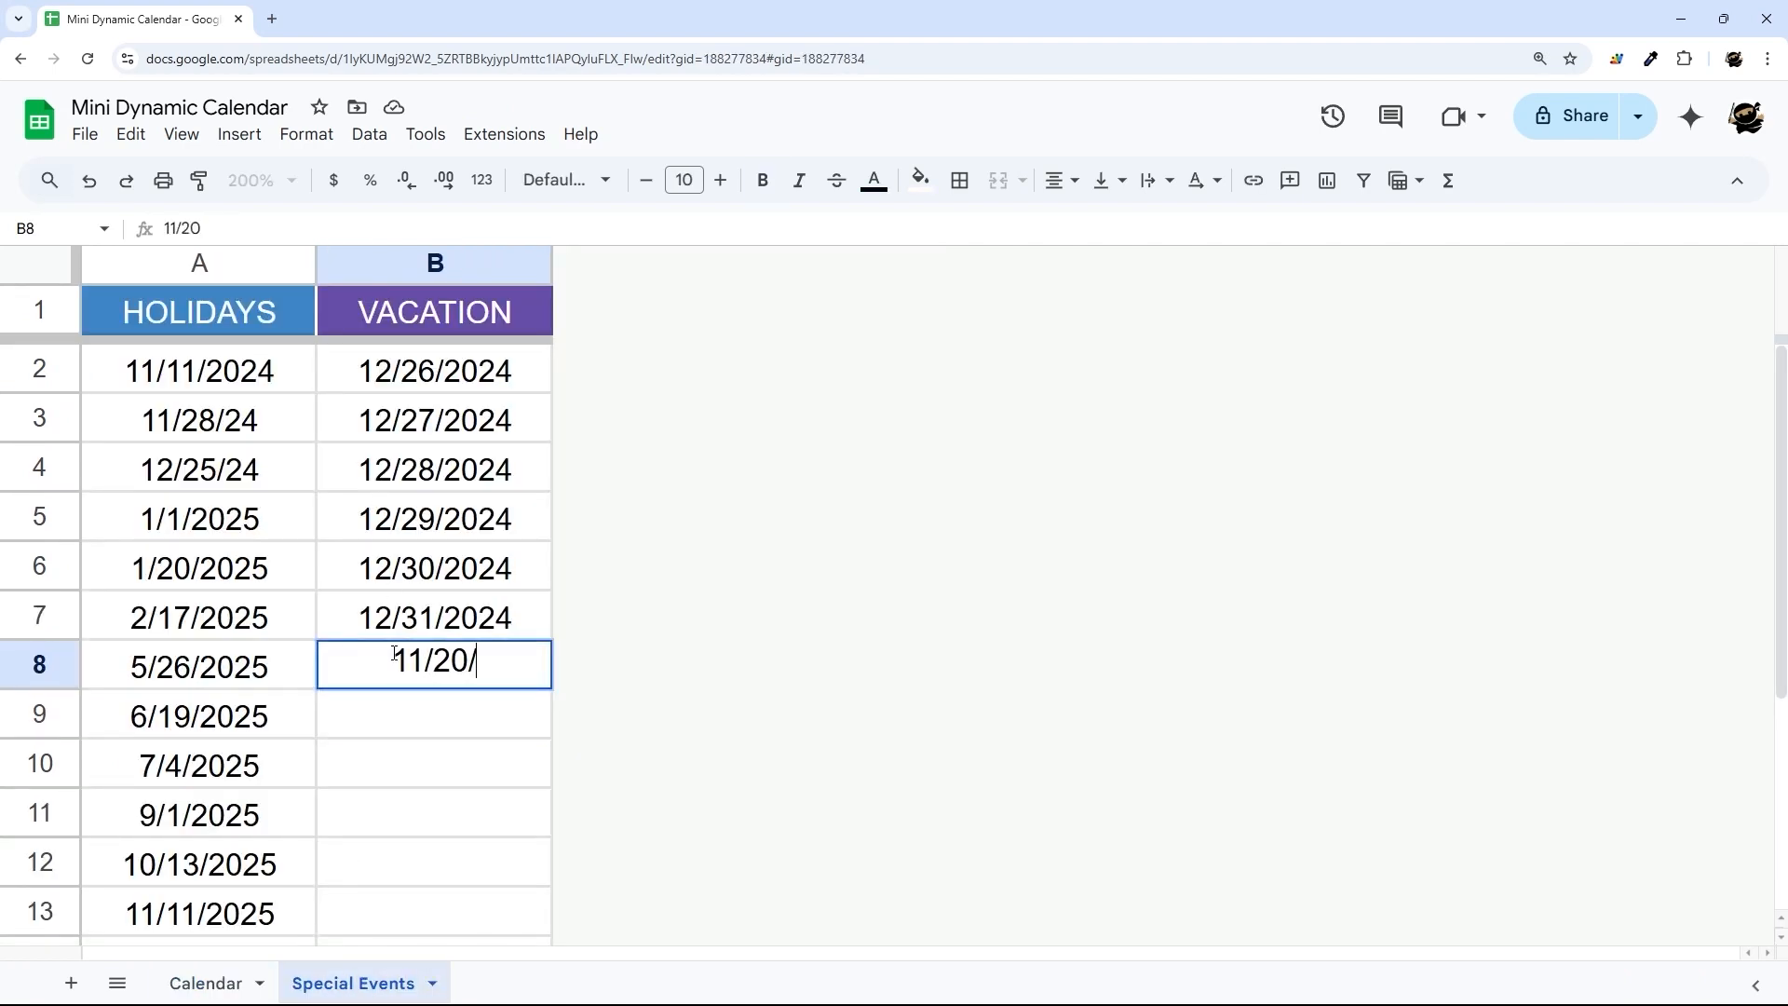
click(205, 984)
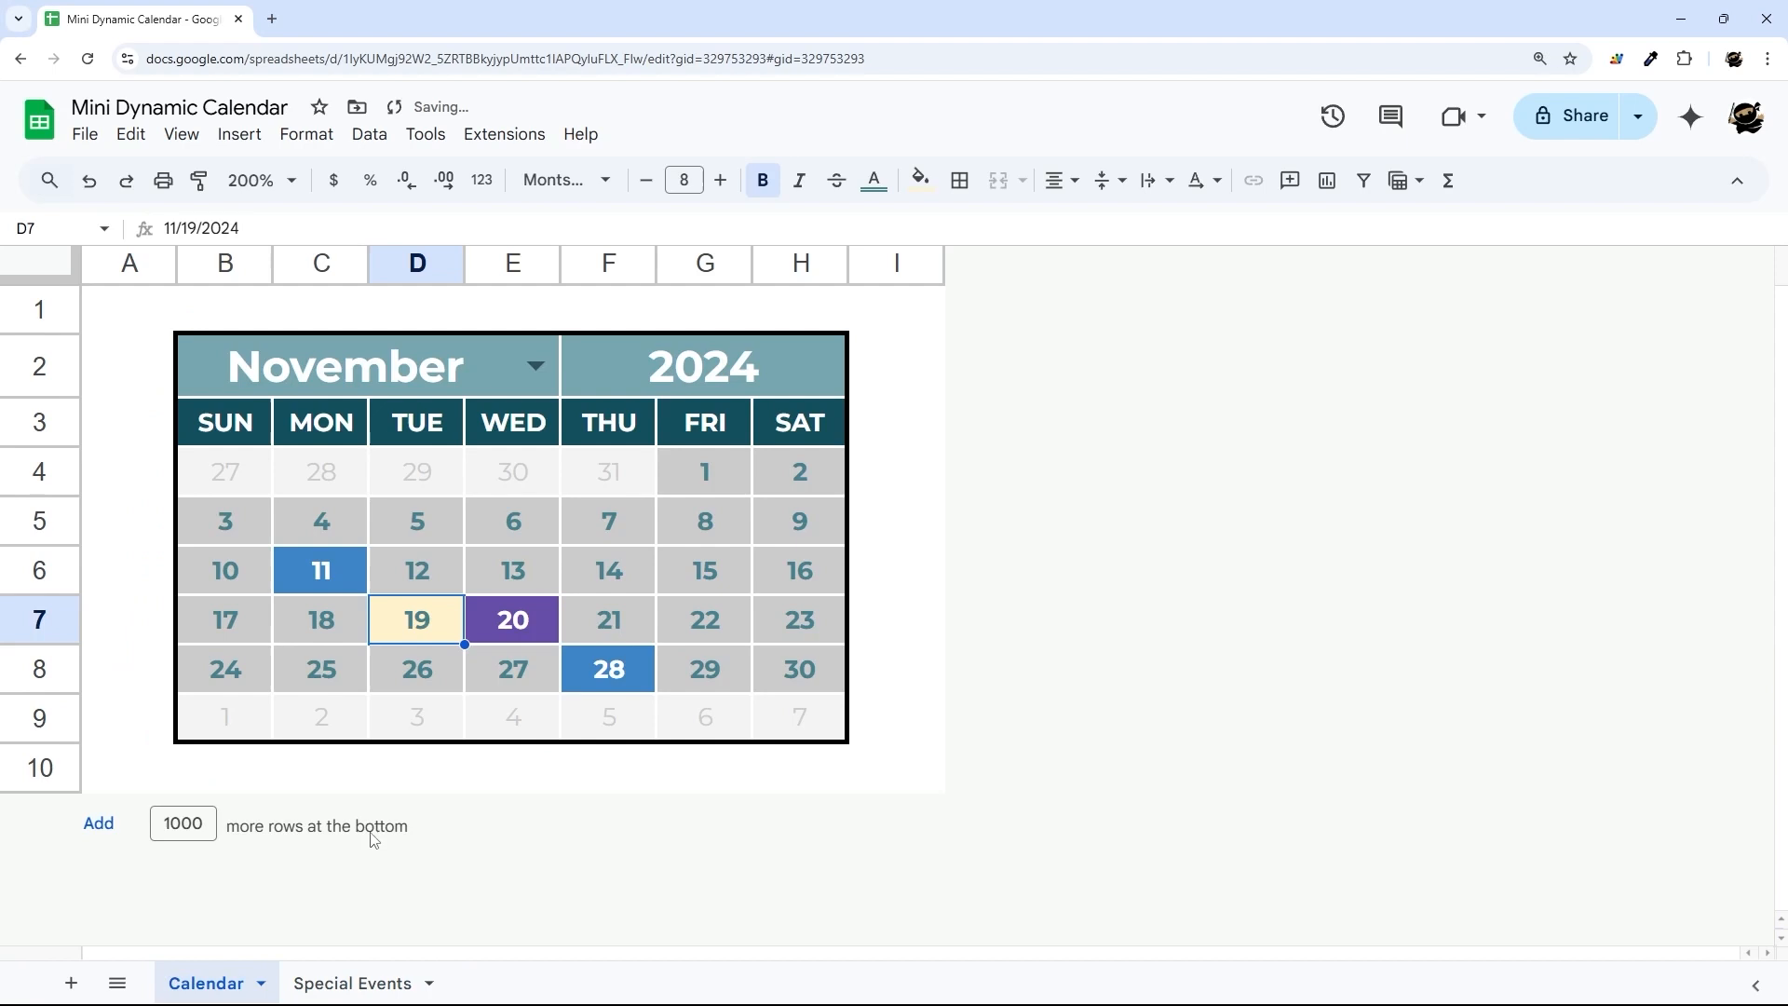
click(510, 618)
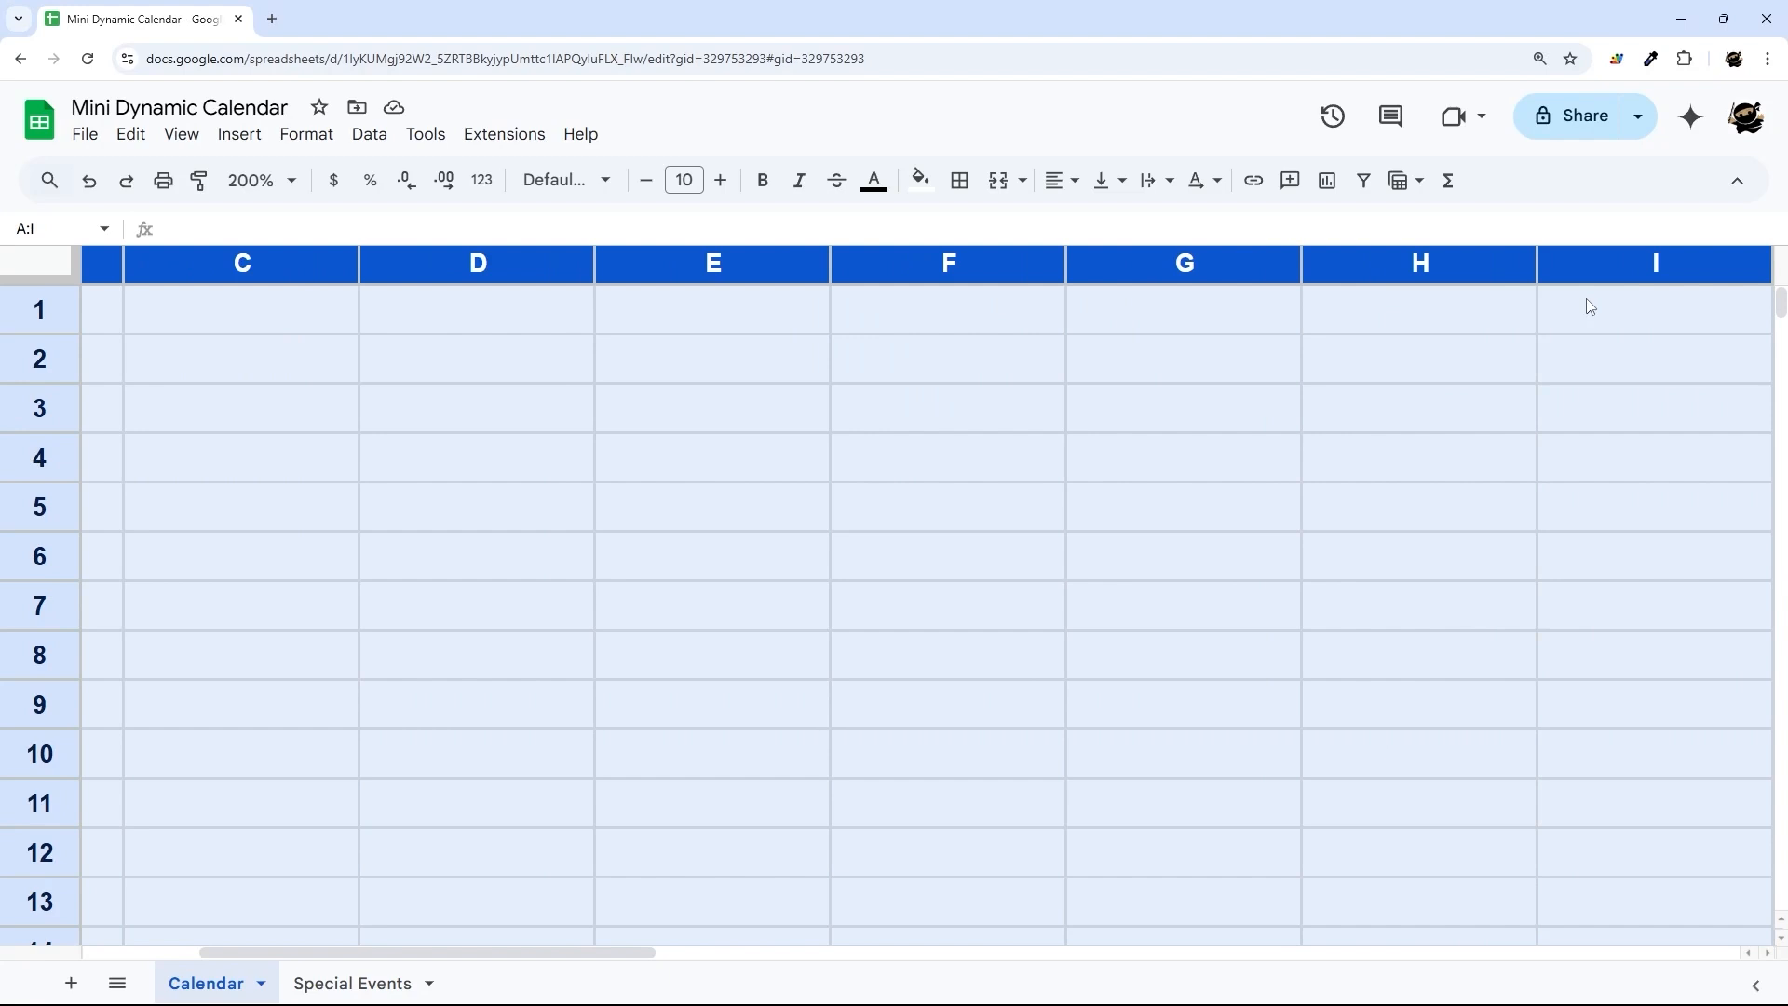
mouse_move(639, 265)
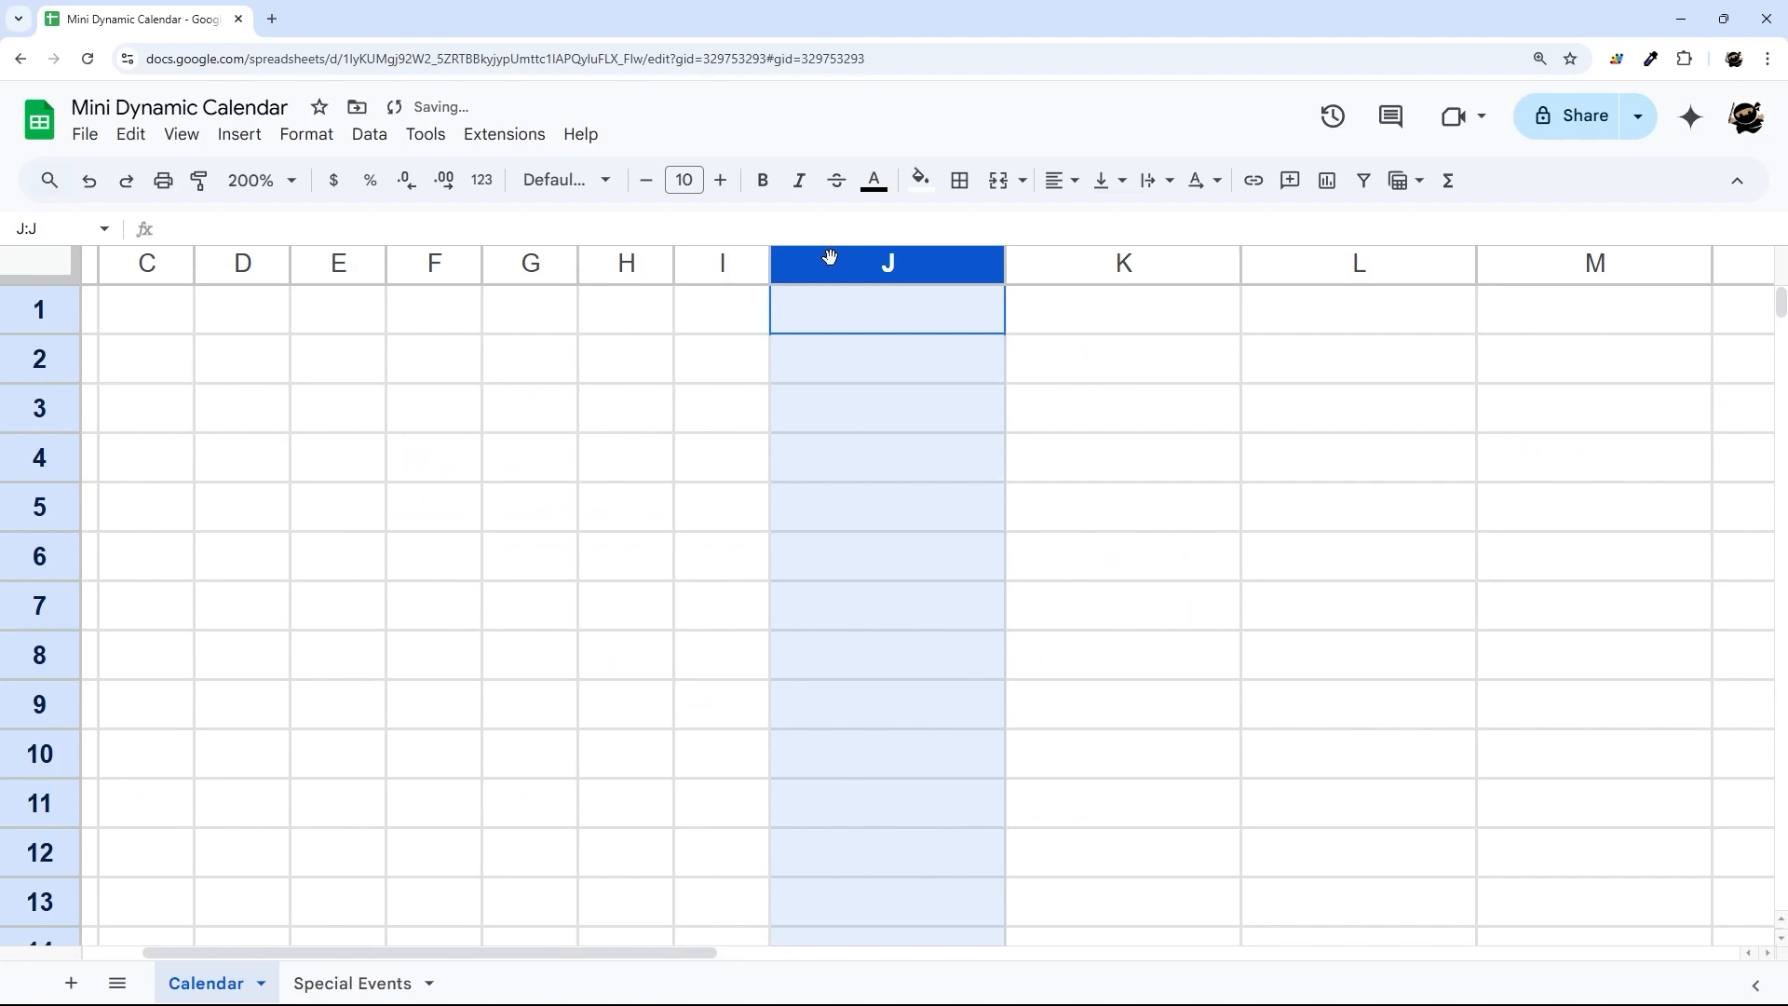
Narrow the Calendar sheet's columns and trim it to columns A–I.
scroll(right, 3)
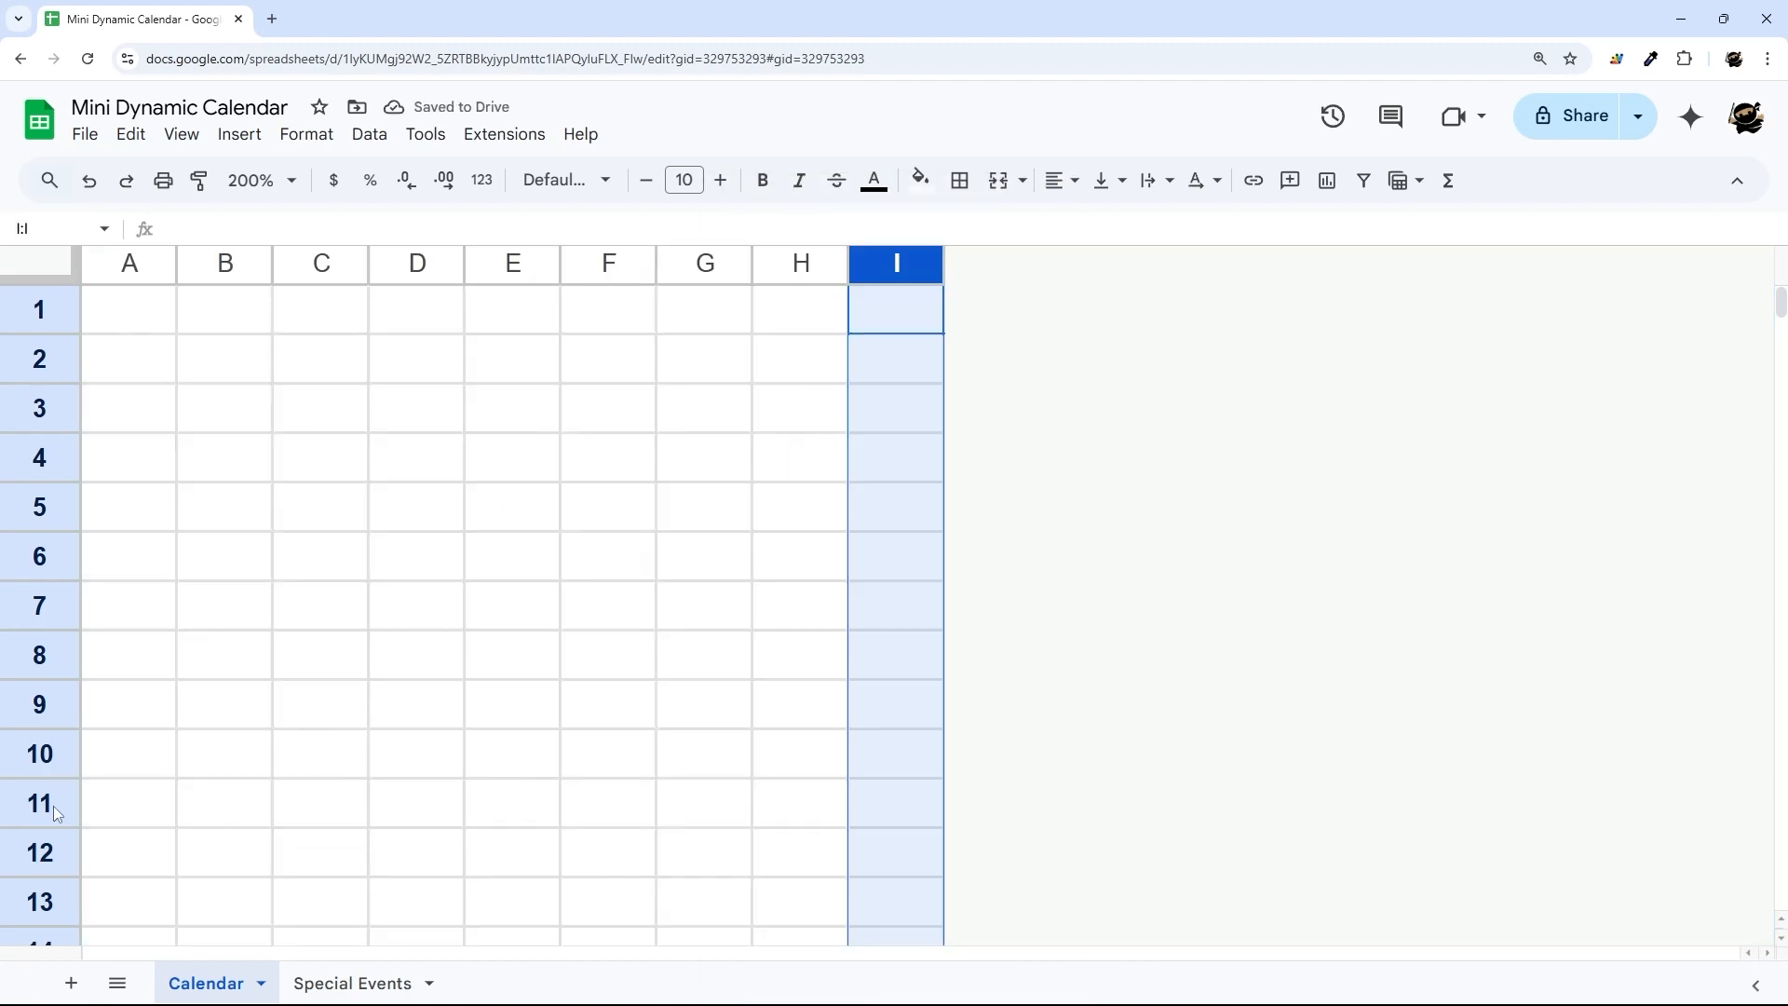
scroll(down, 3)
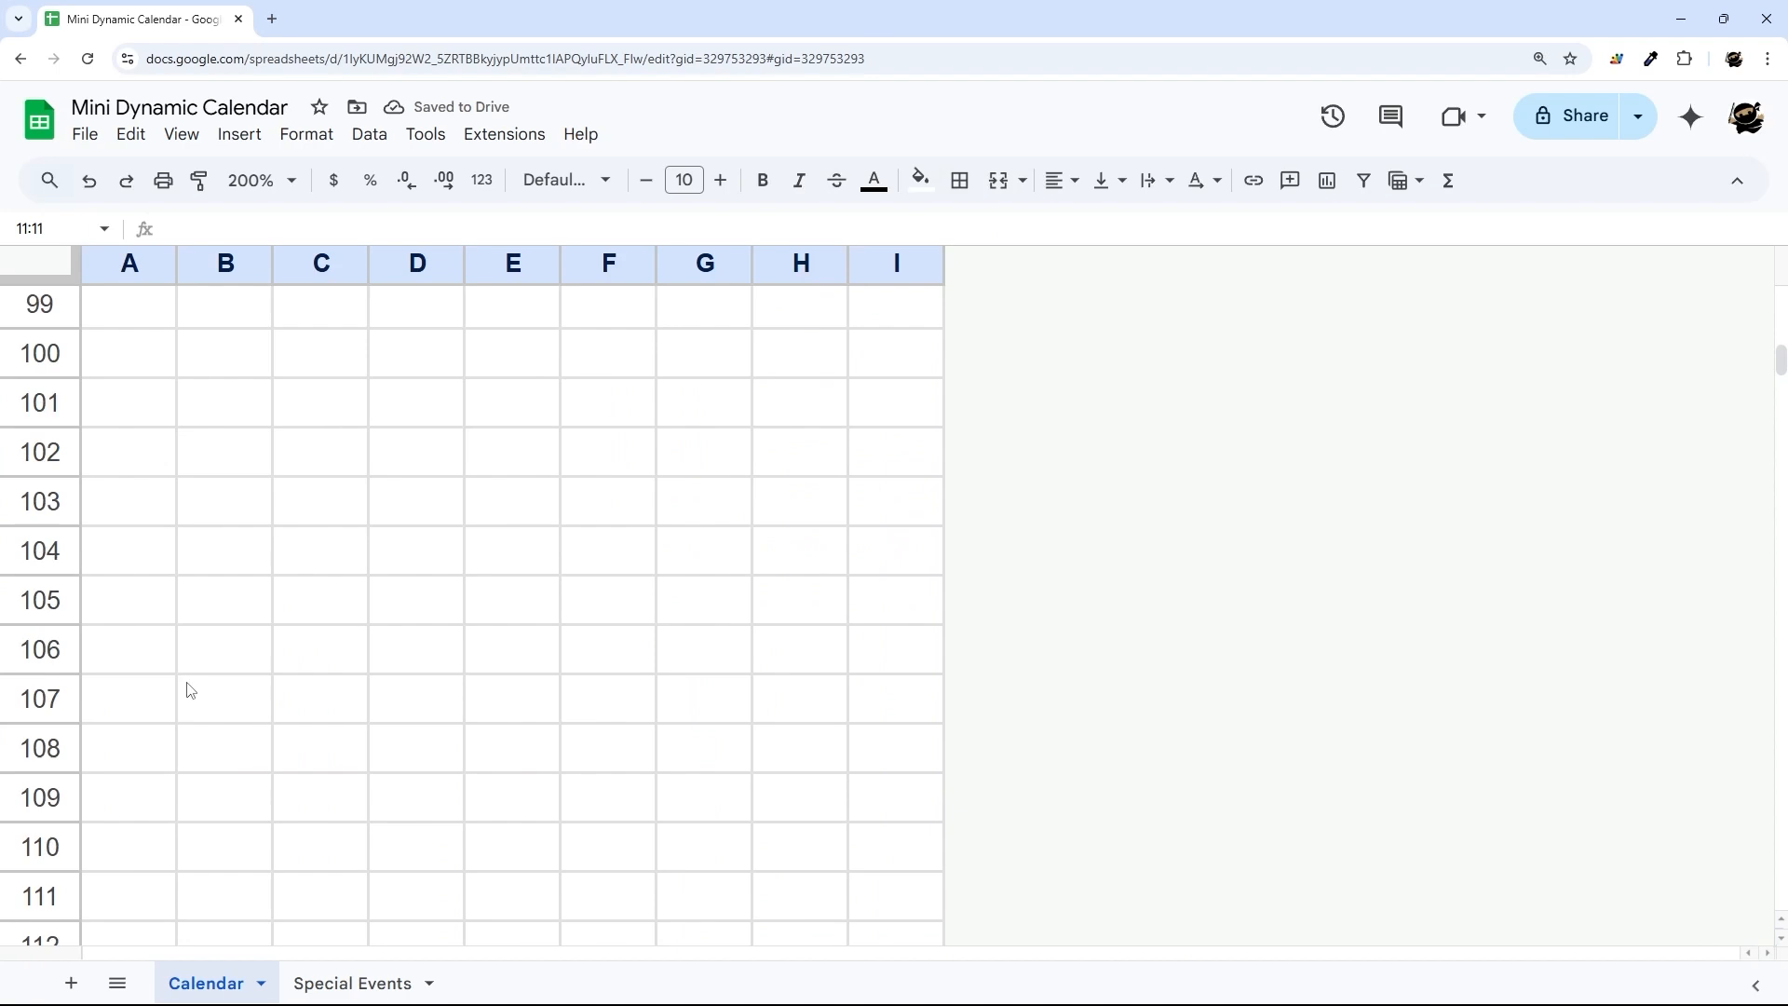
scroll(down, 3)
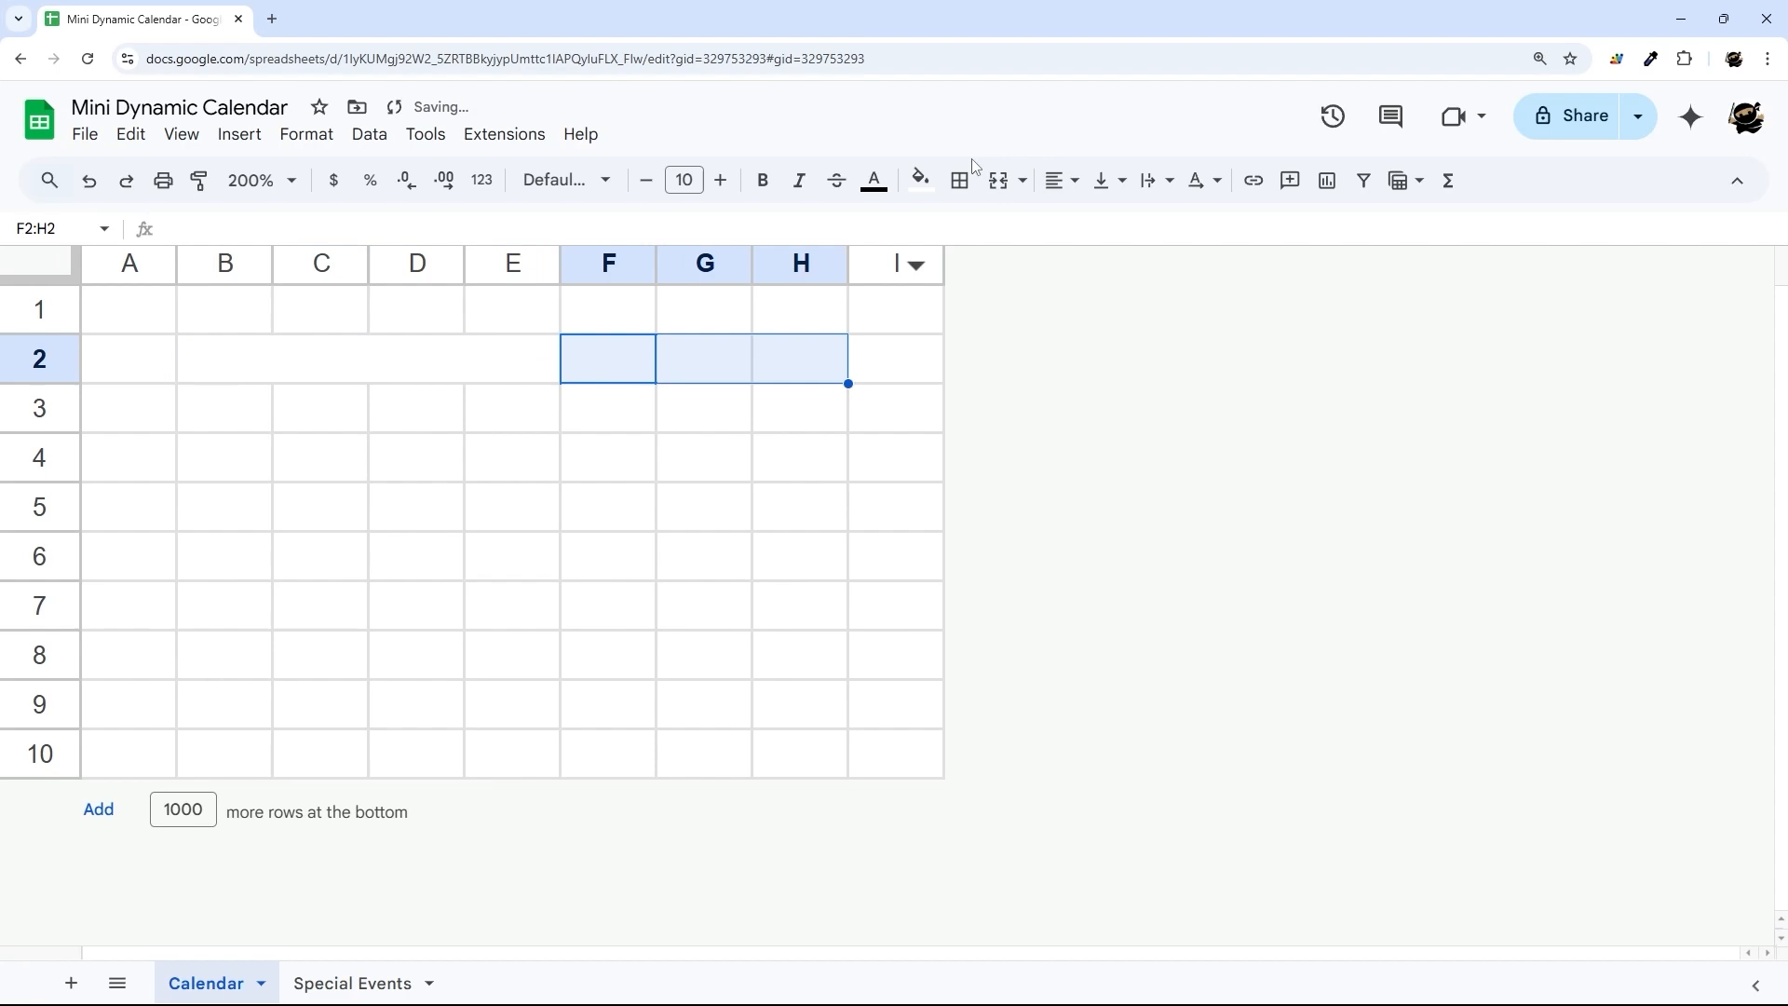
Enter 2024 in the merged year cell and start the SUN–SAT headers in row 3.
text(2024)
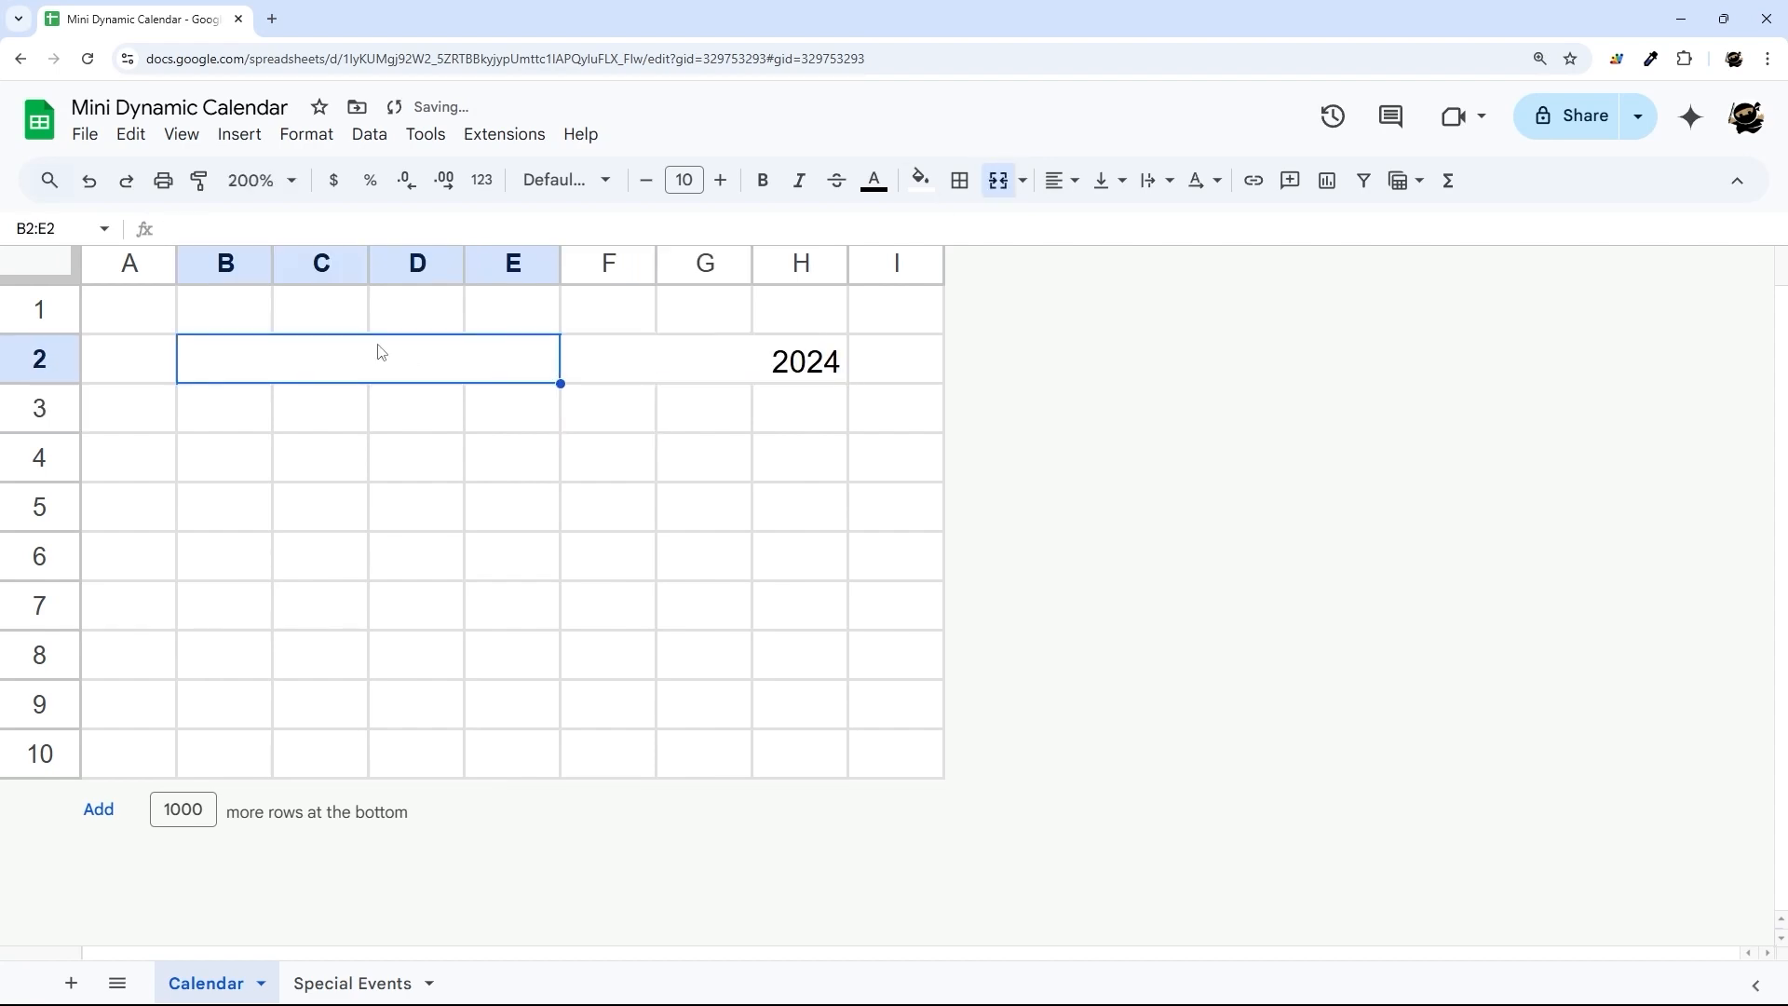
text(SUN)
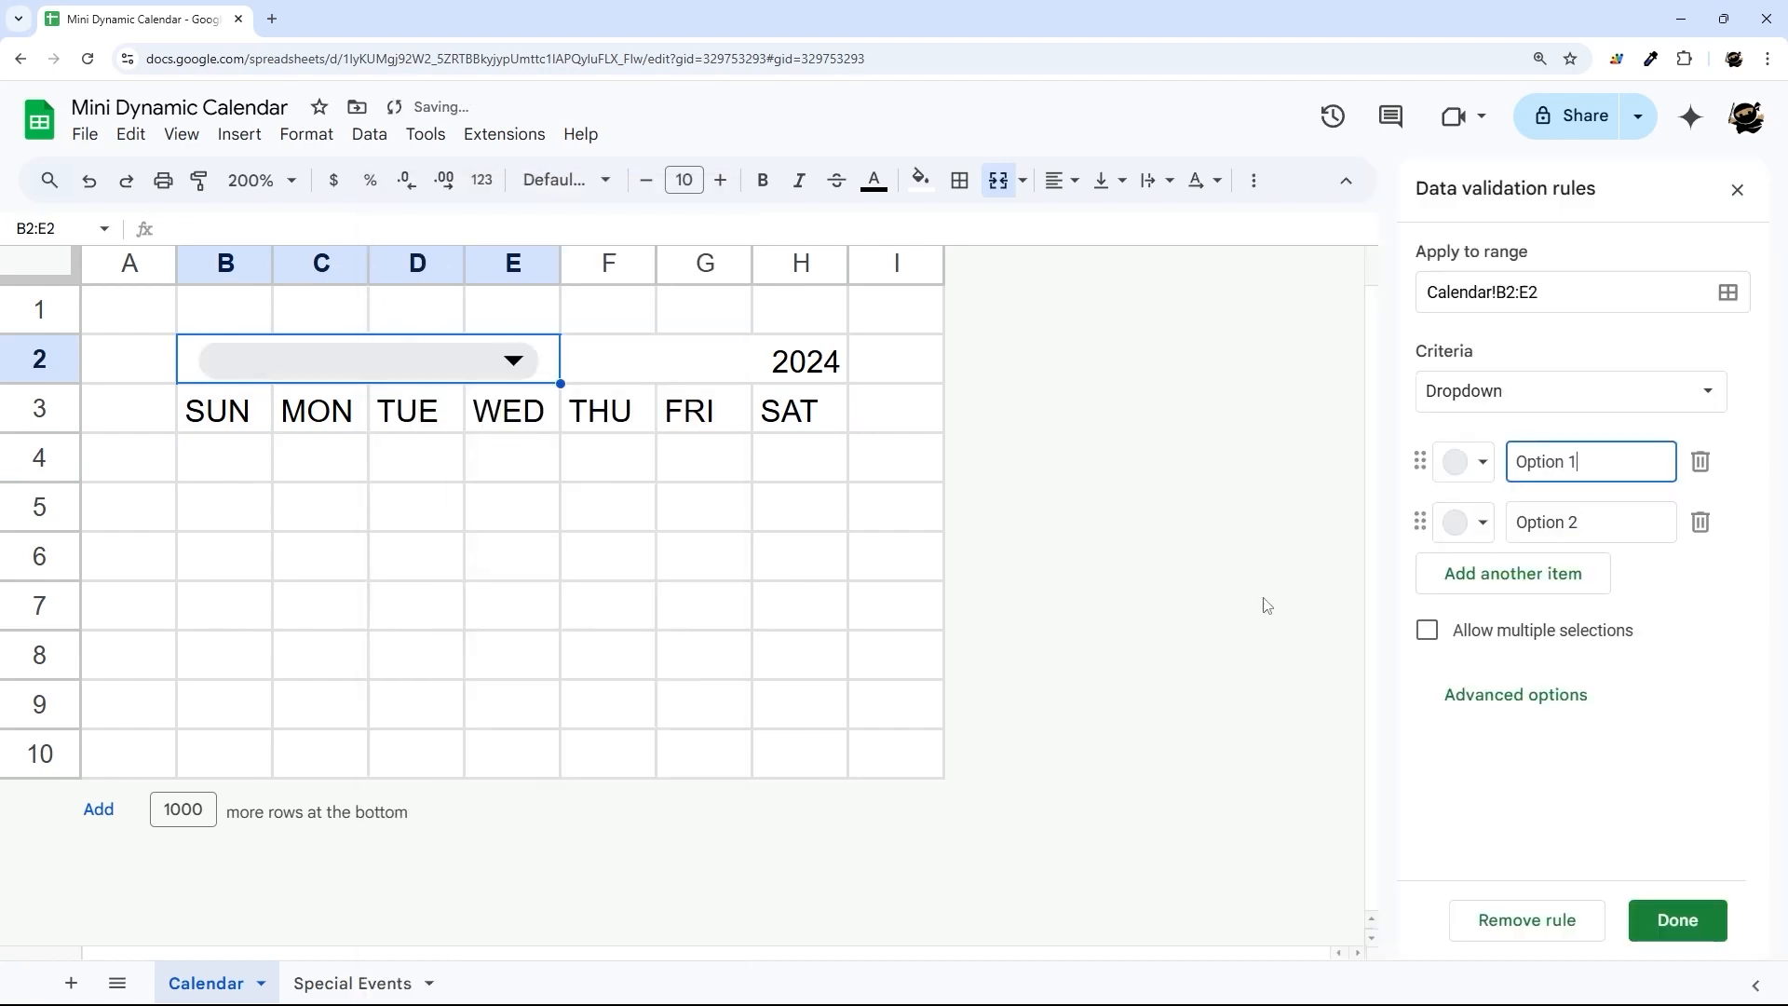
List January through December as the dropdown items for the month cell.
triple_click(1589, 460)
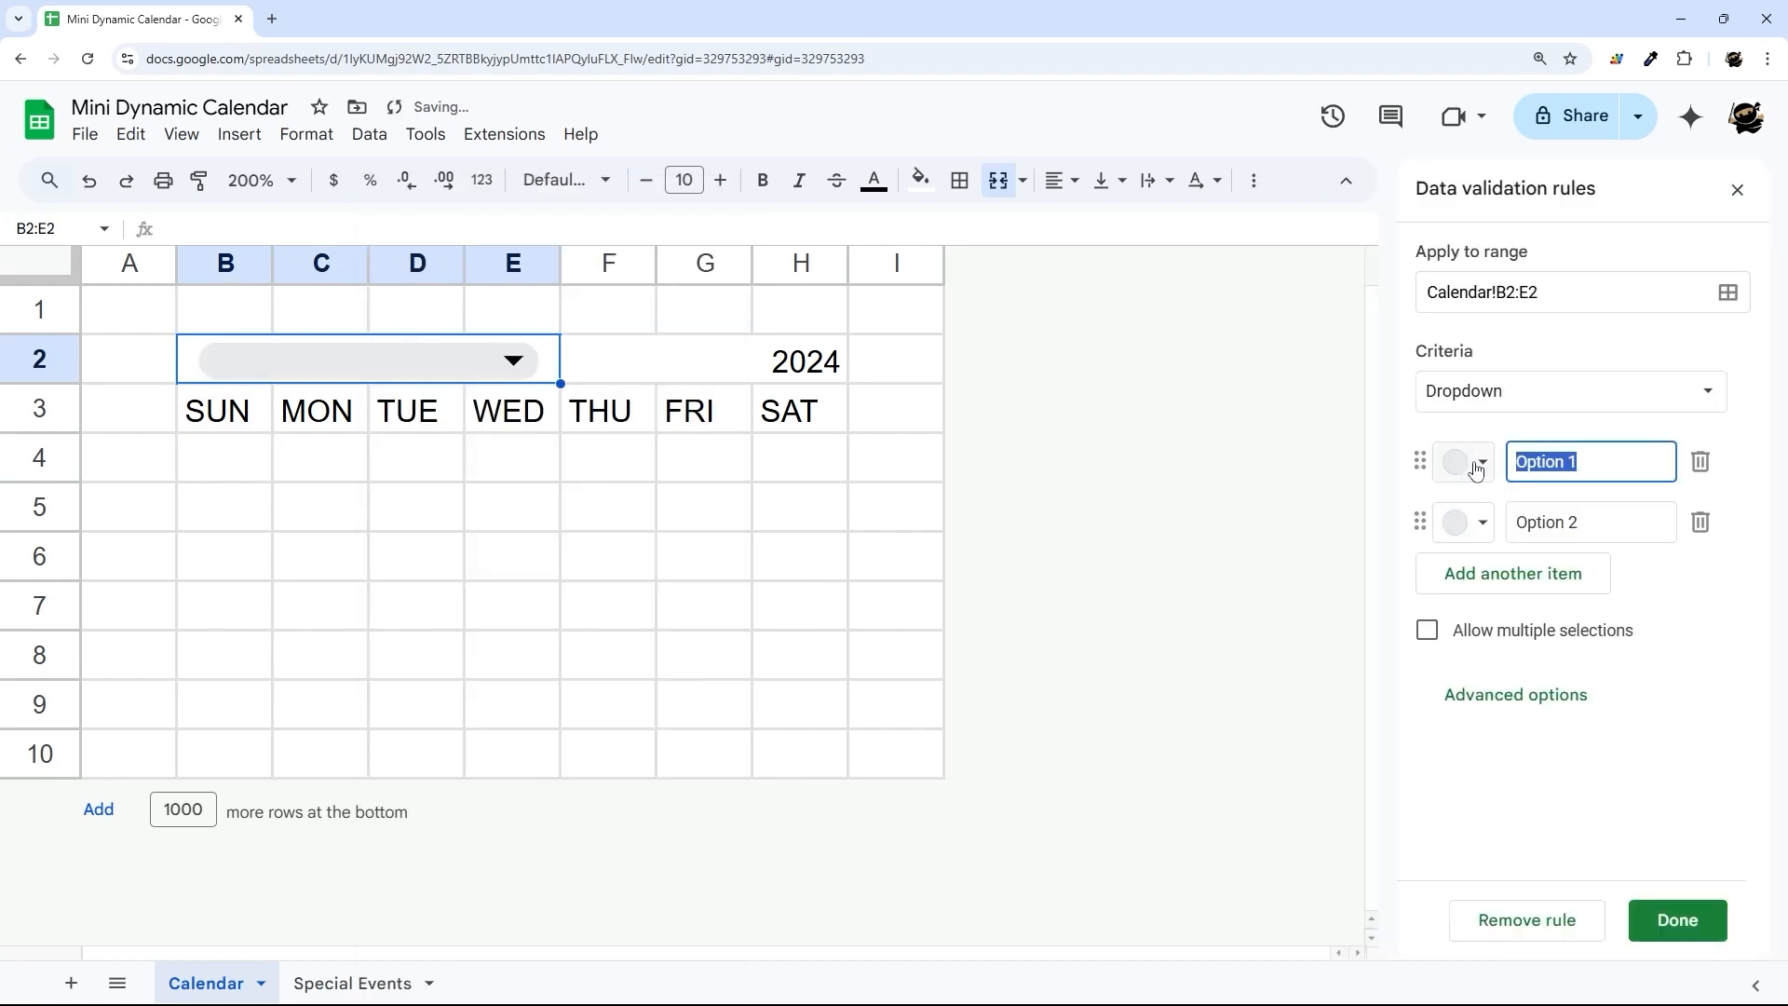
text(January)
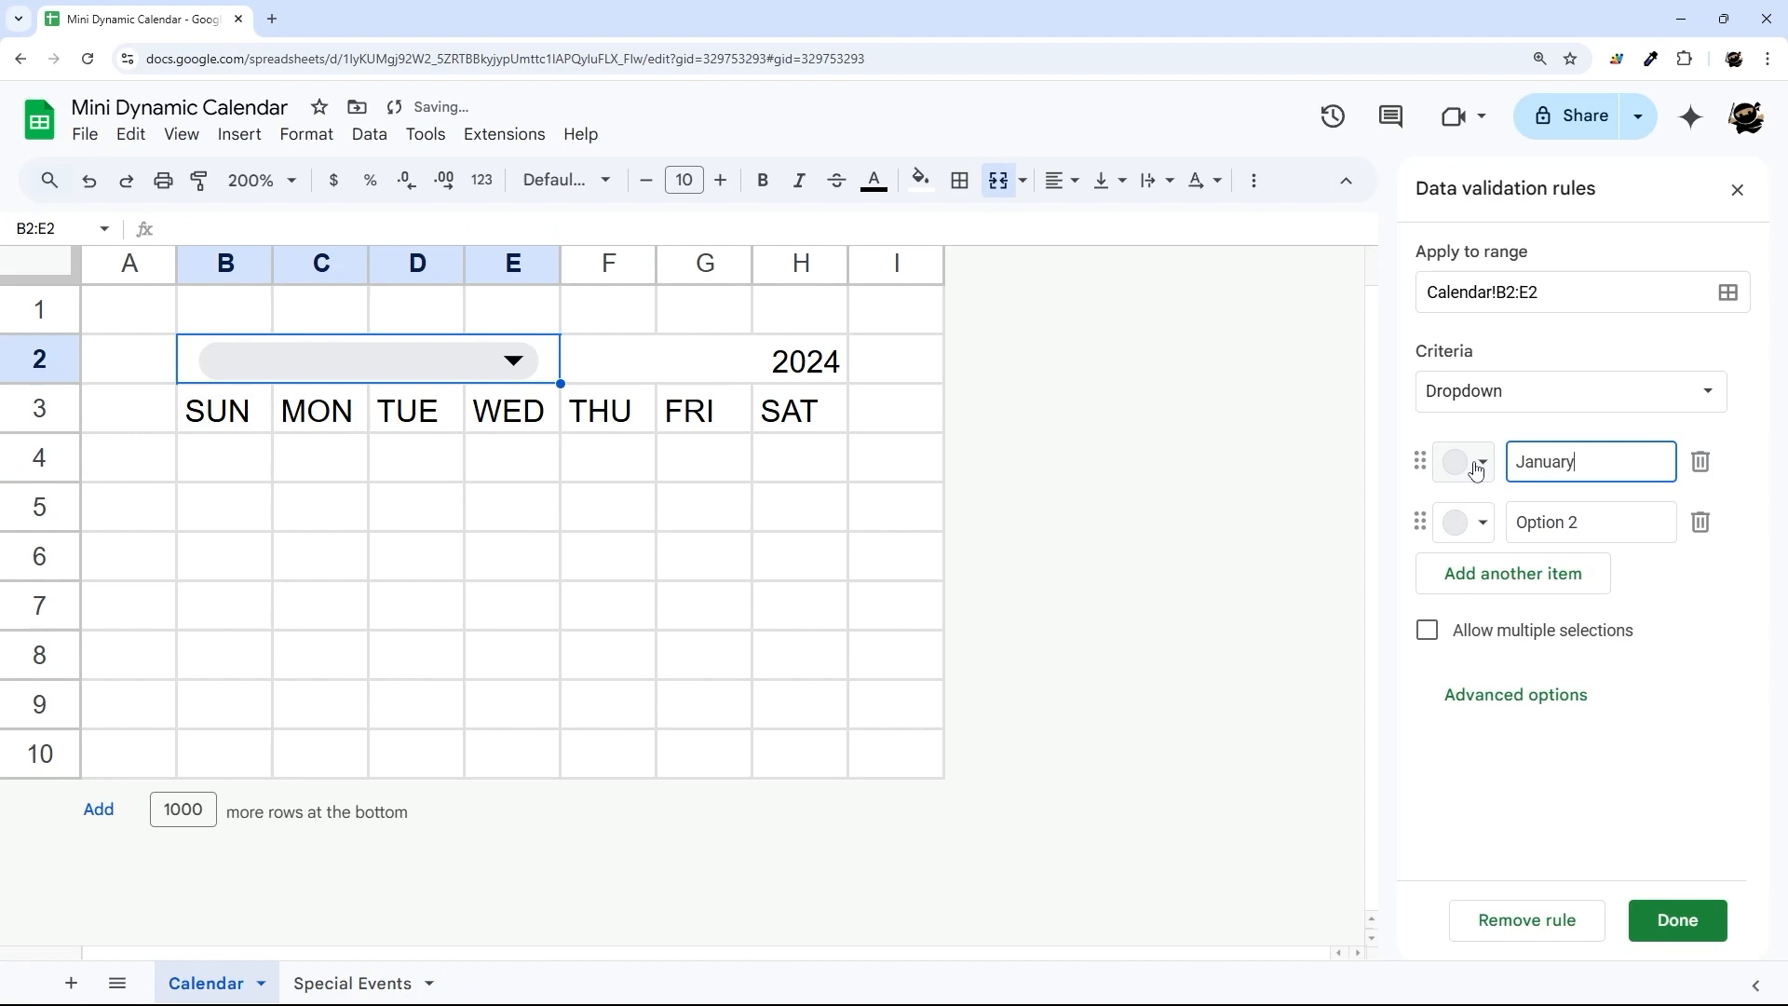
click(1589, 522)
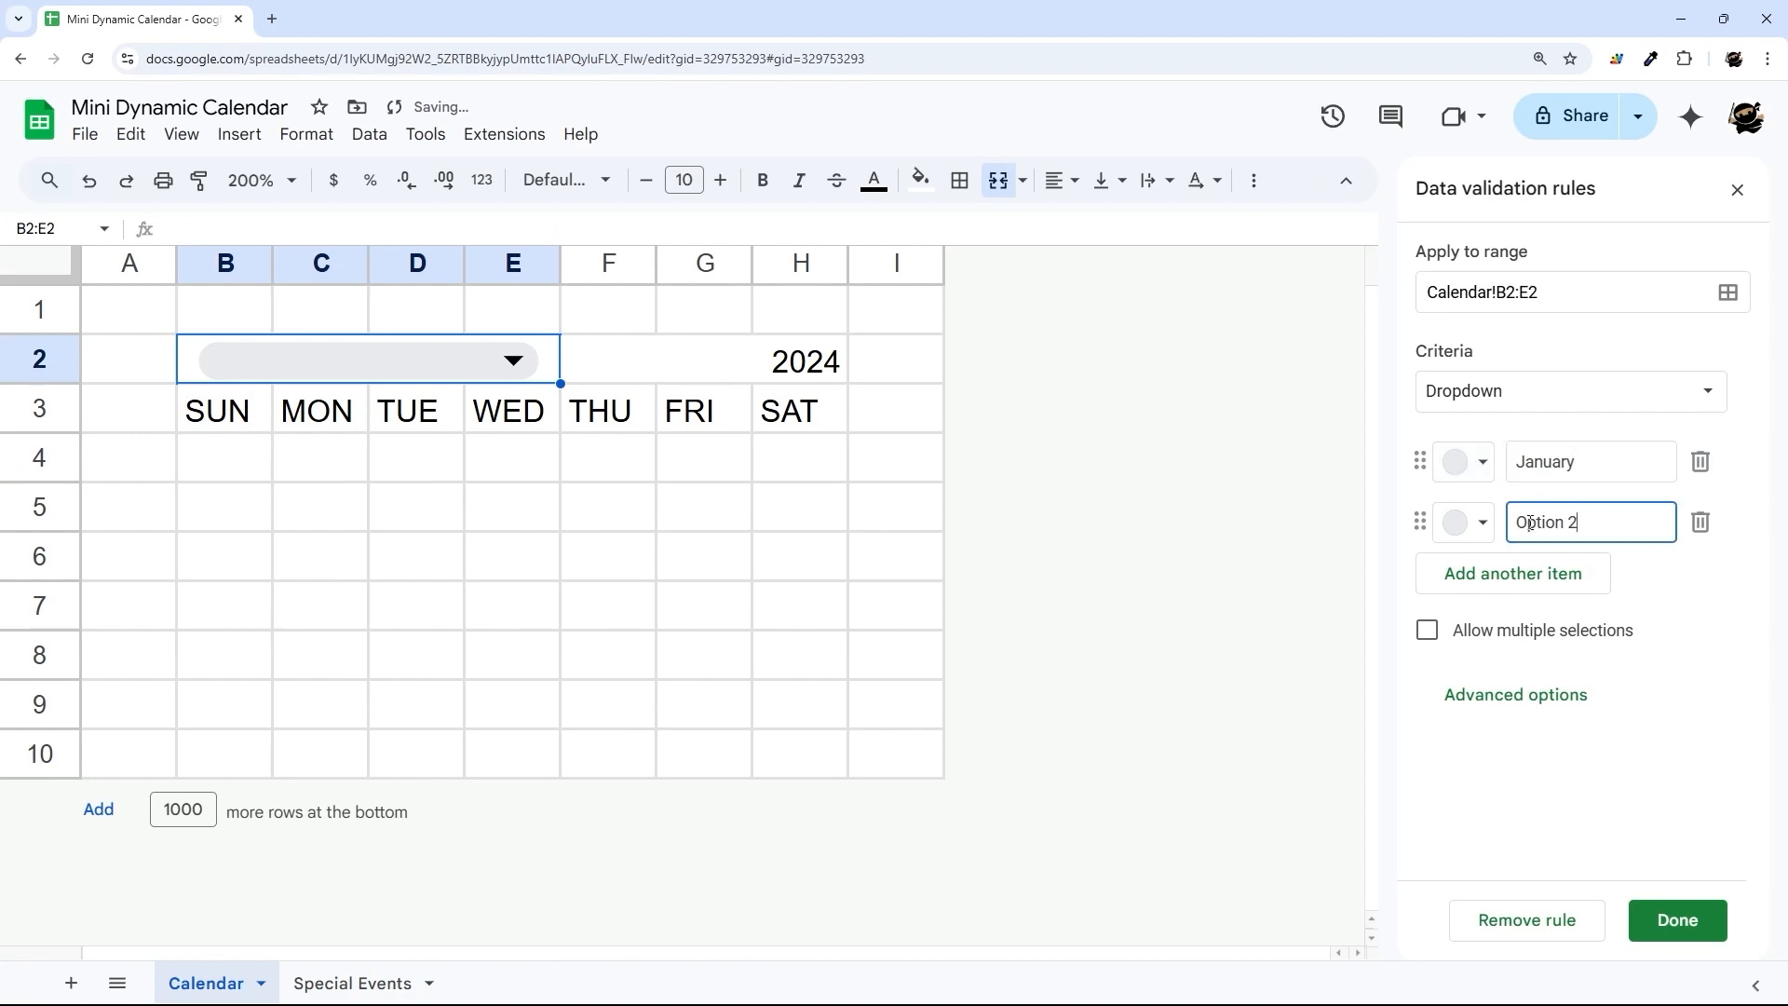
triple_click(1590, 521)
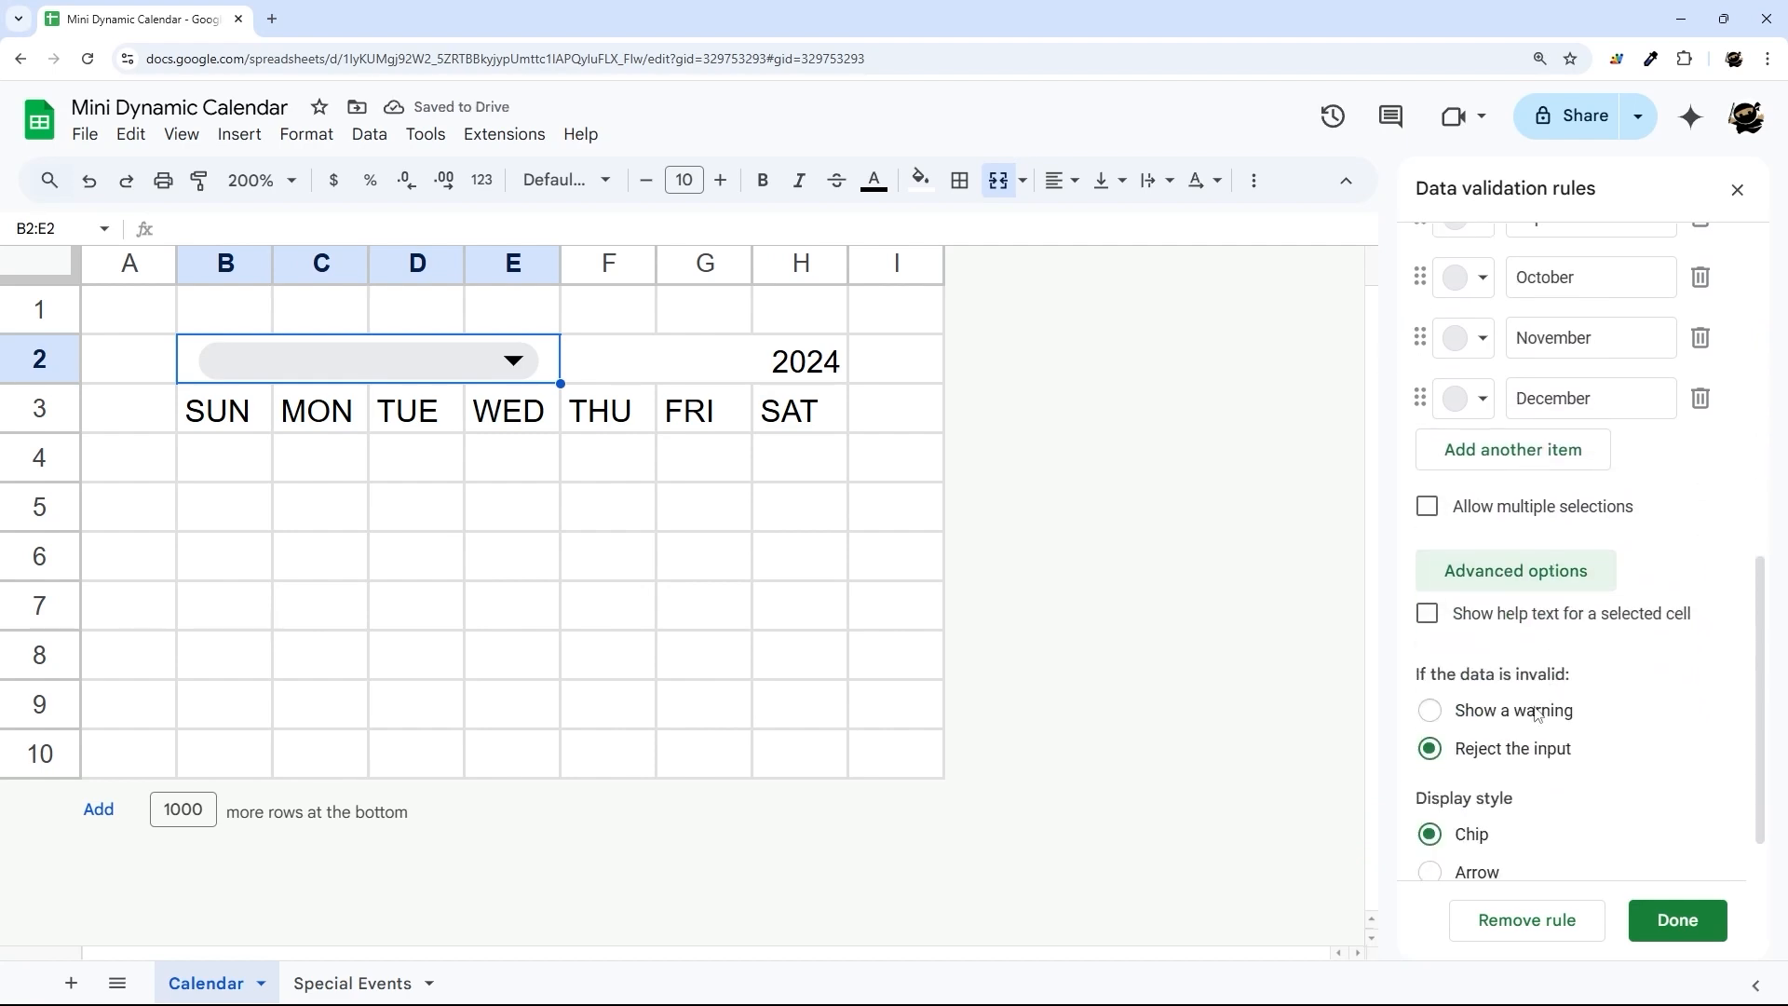
scroll(down, 3)
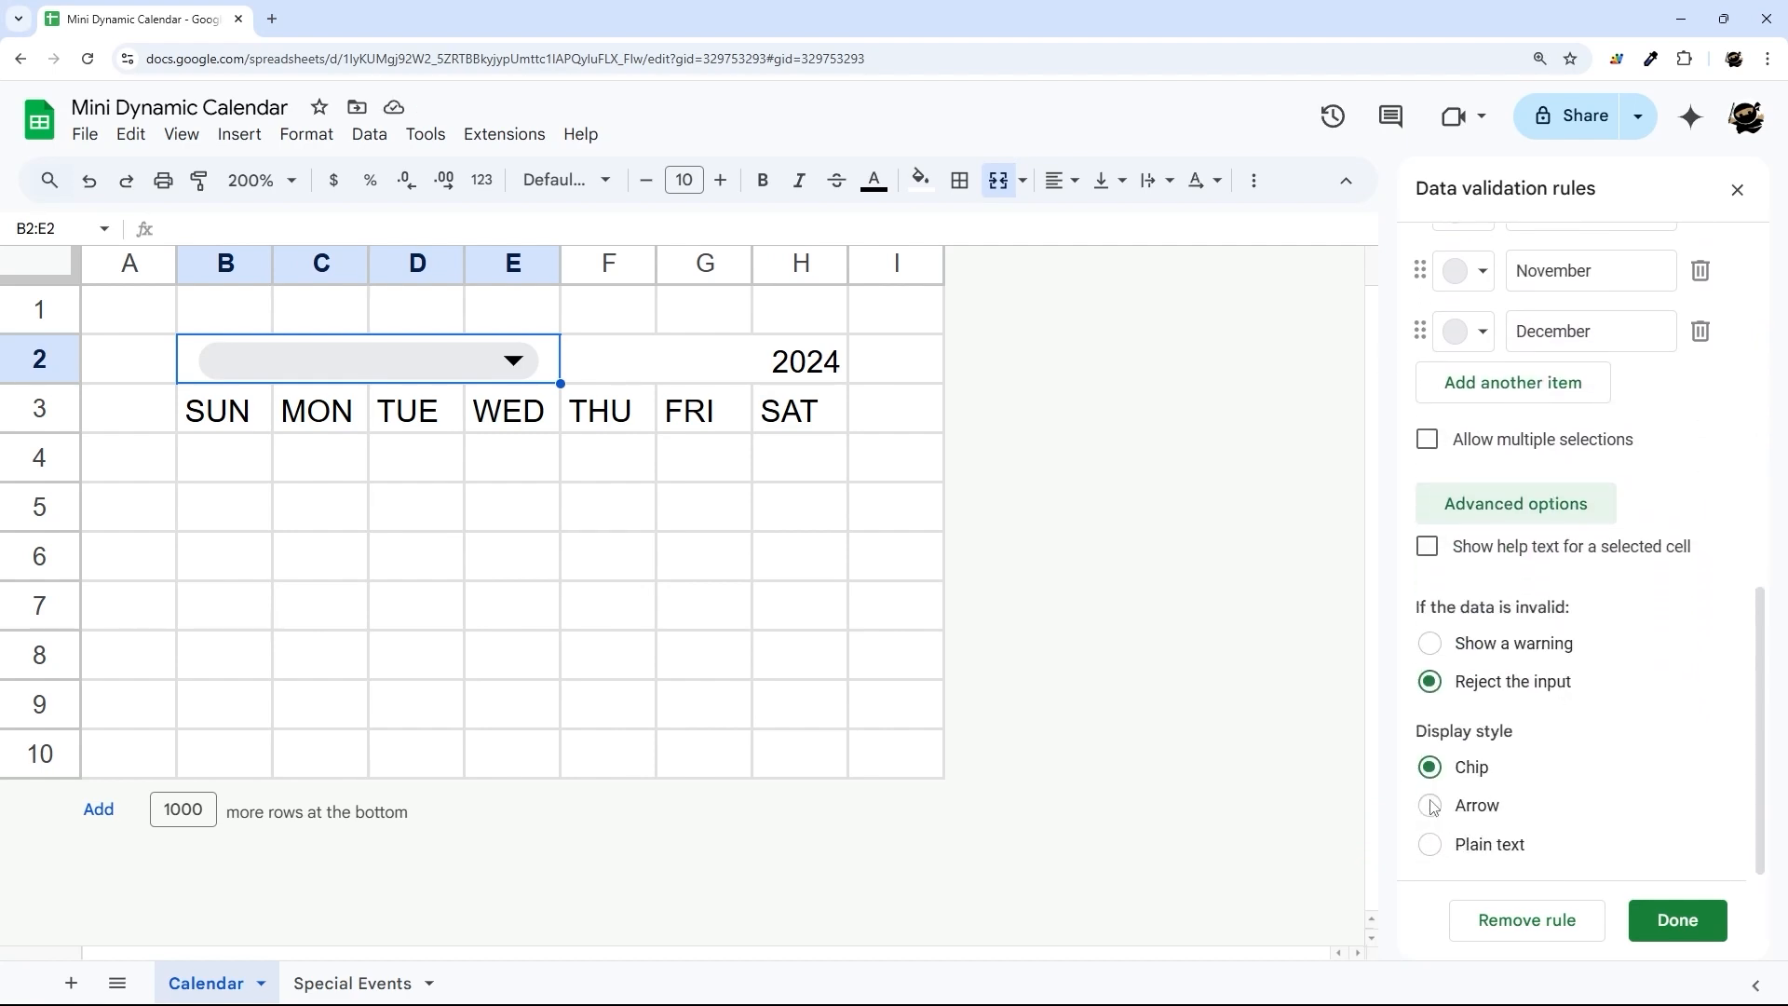
Display the month dropdown as an arrow and save the rule on B2:E2.
click(1428, 804)
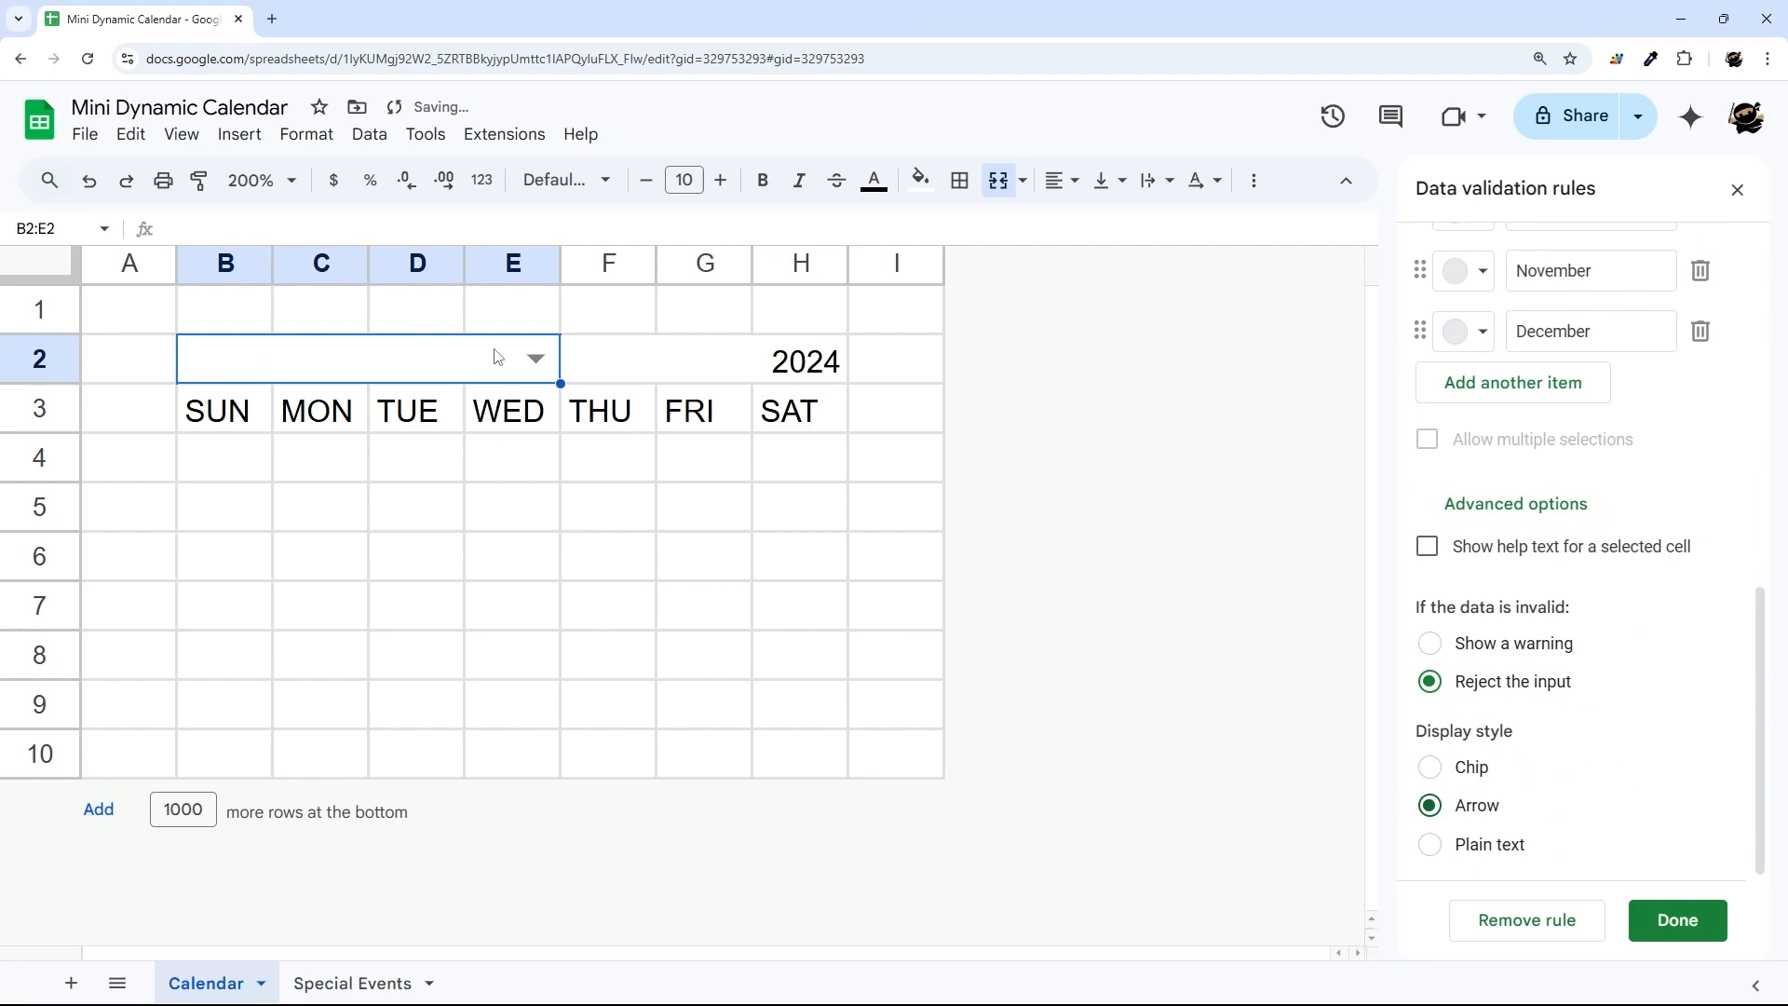
click(1676, 920)
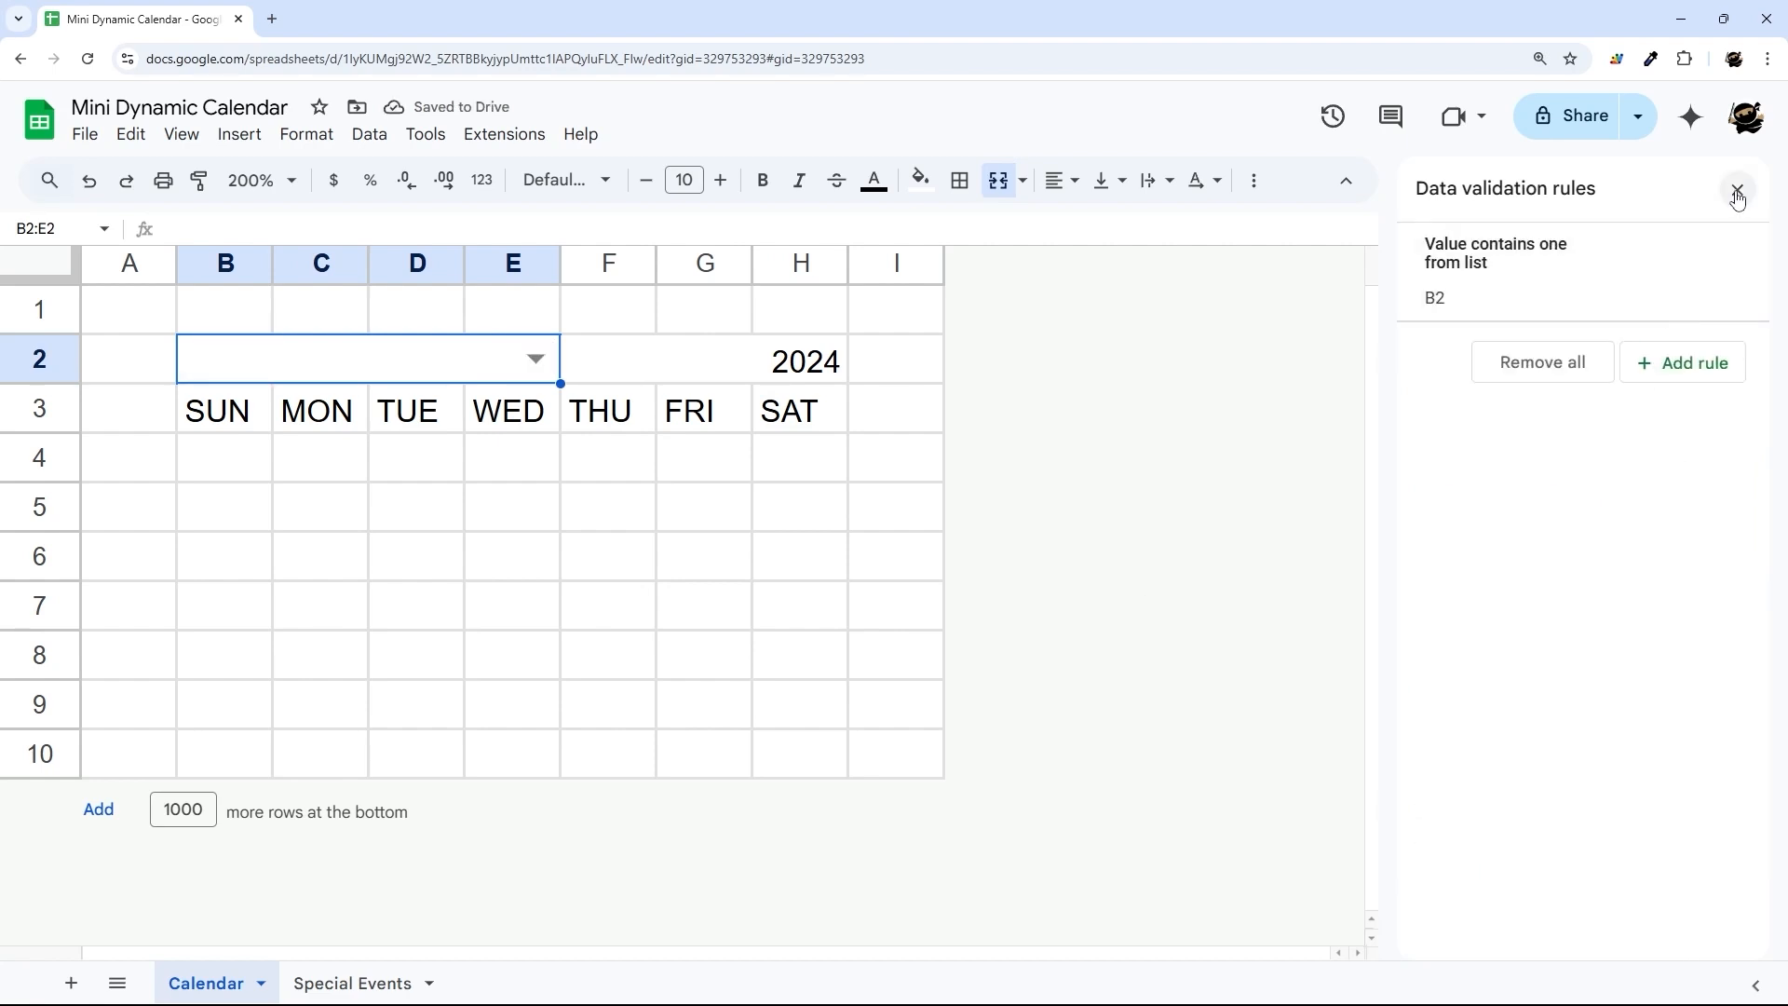
Center the month and year cells and pick November from the month dropdown.
click(1734, 190)
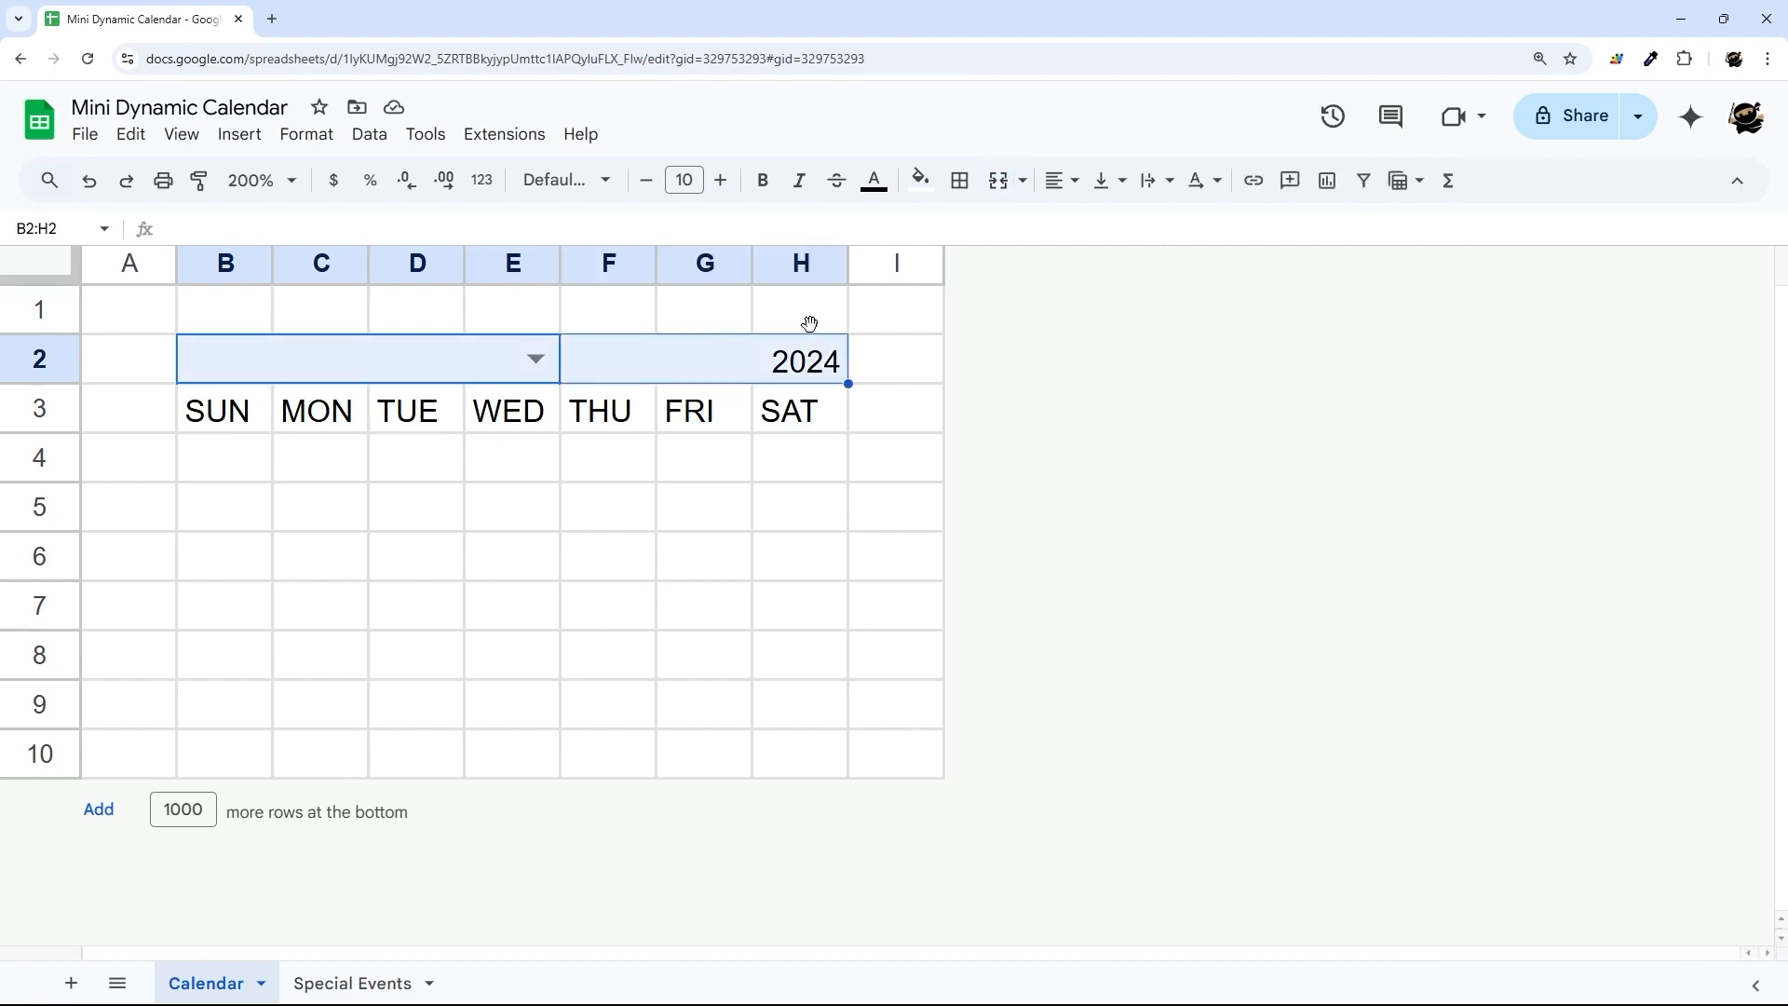
click(1058, 181)
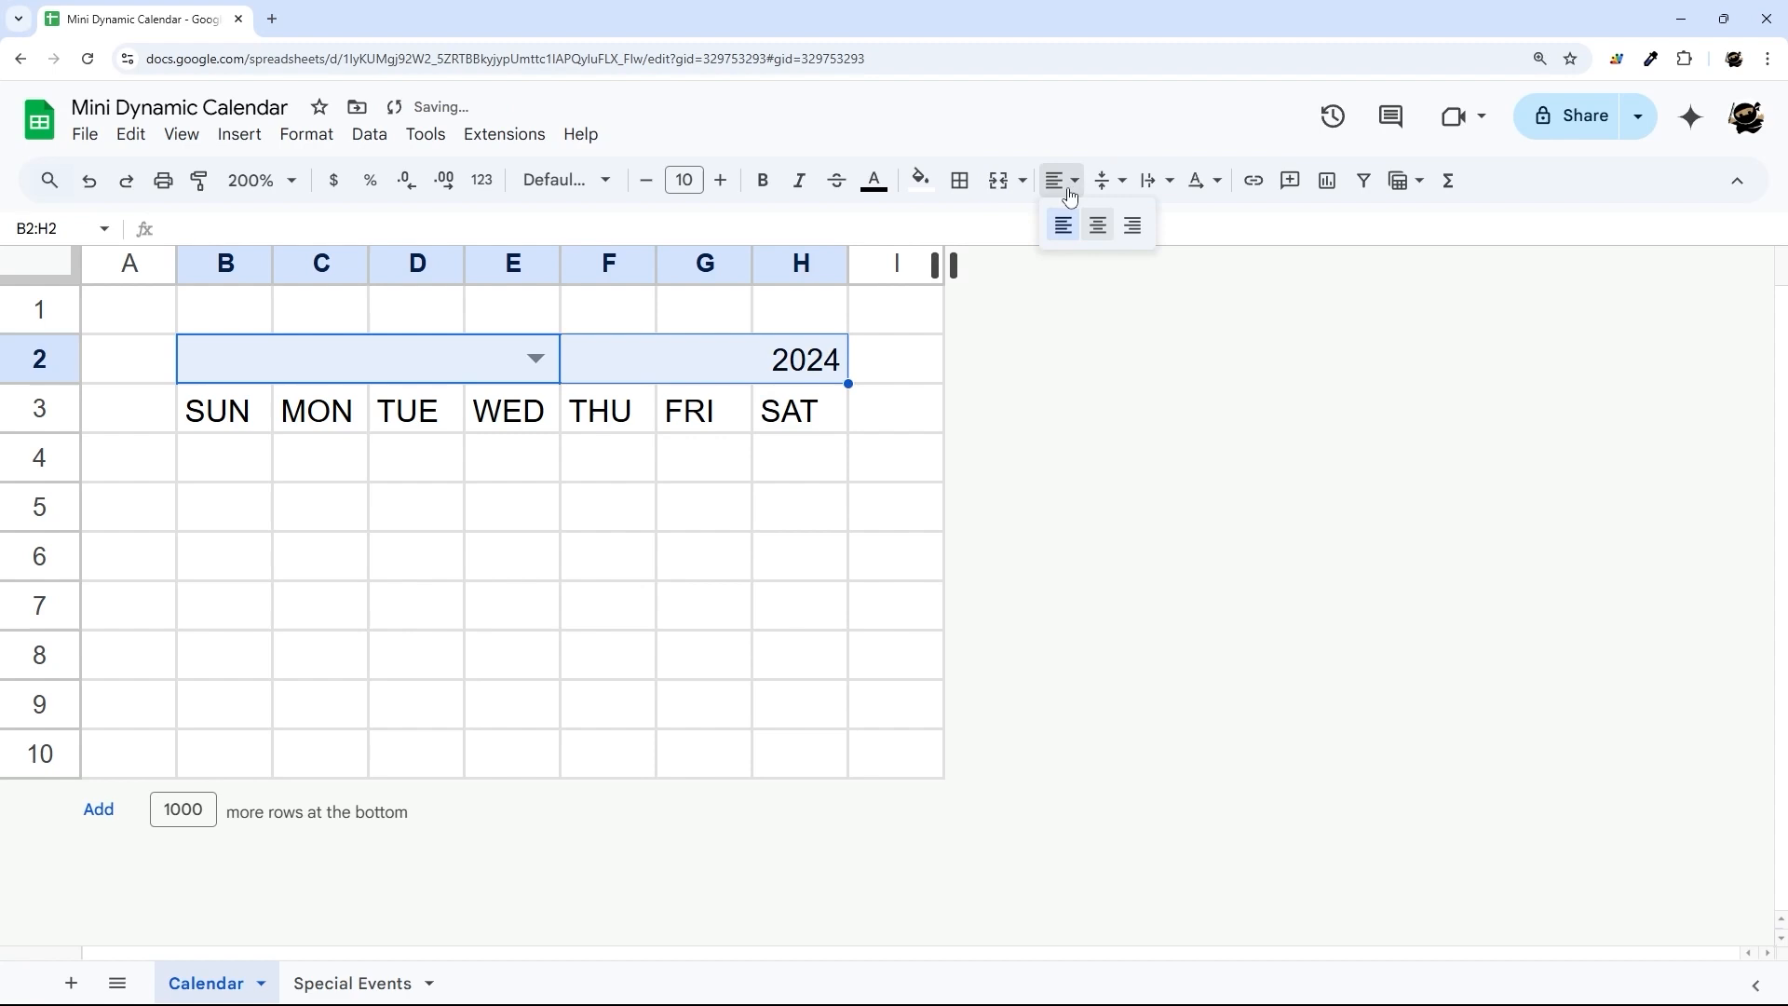
click(1095, 225)
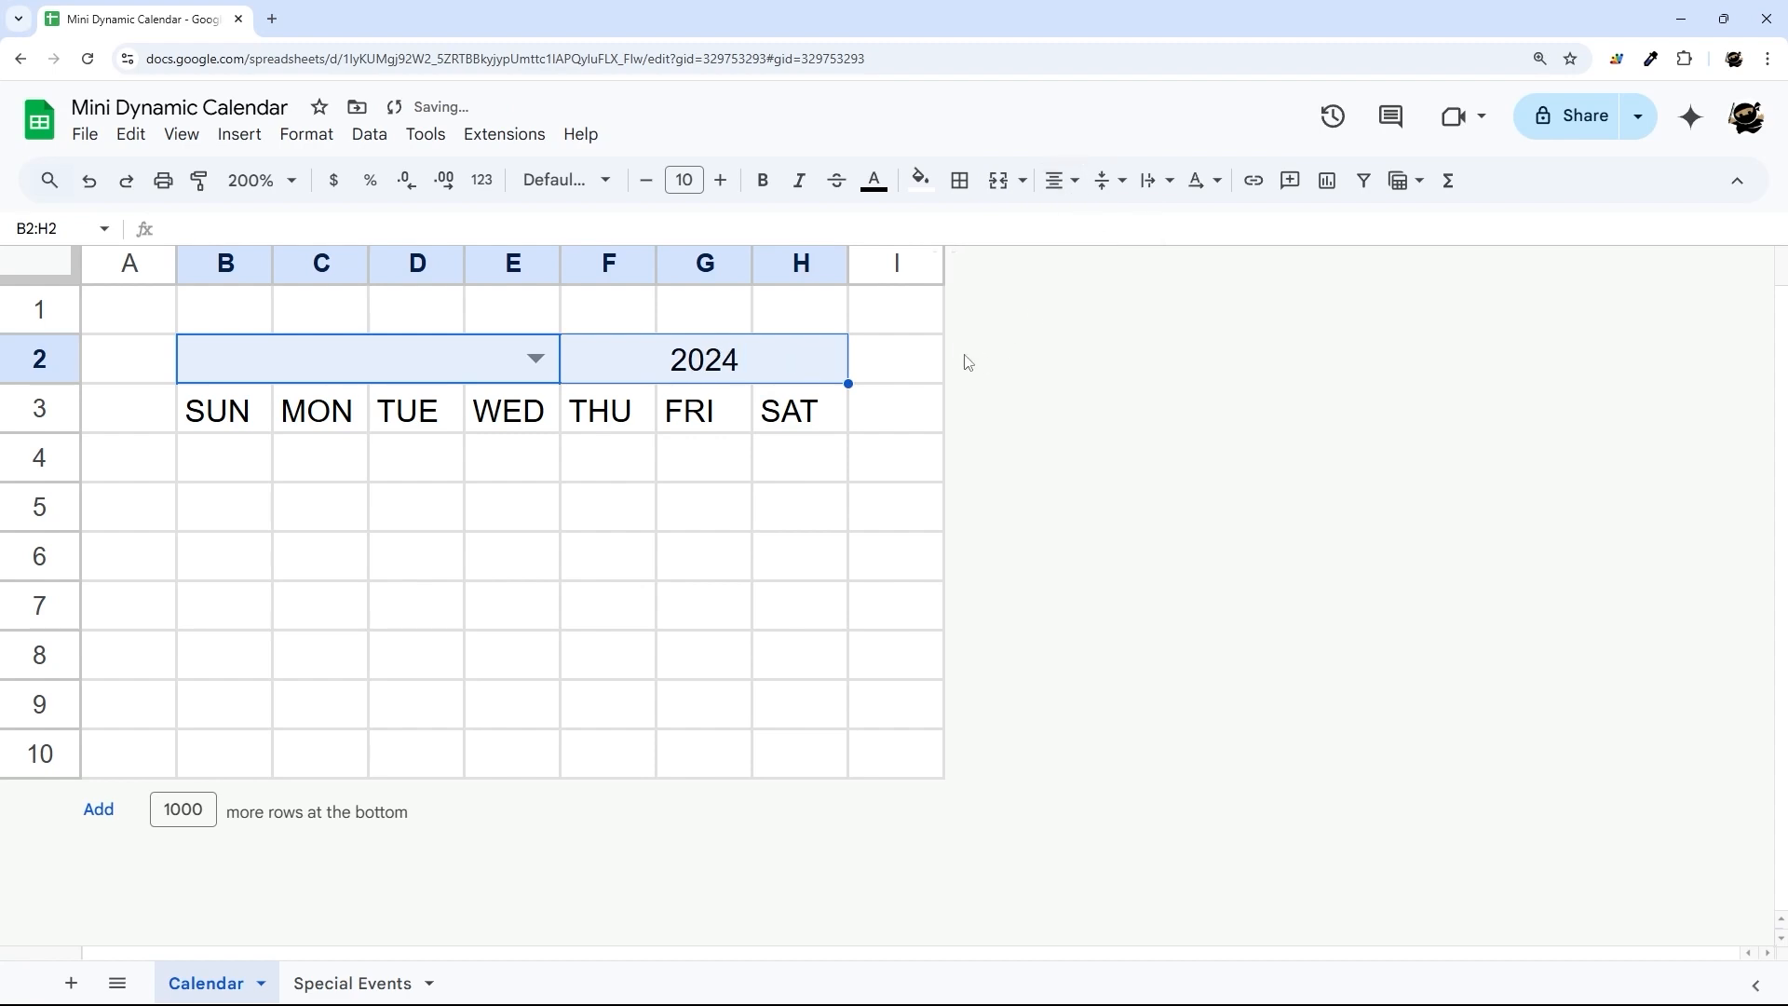
click(534, 358)
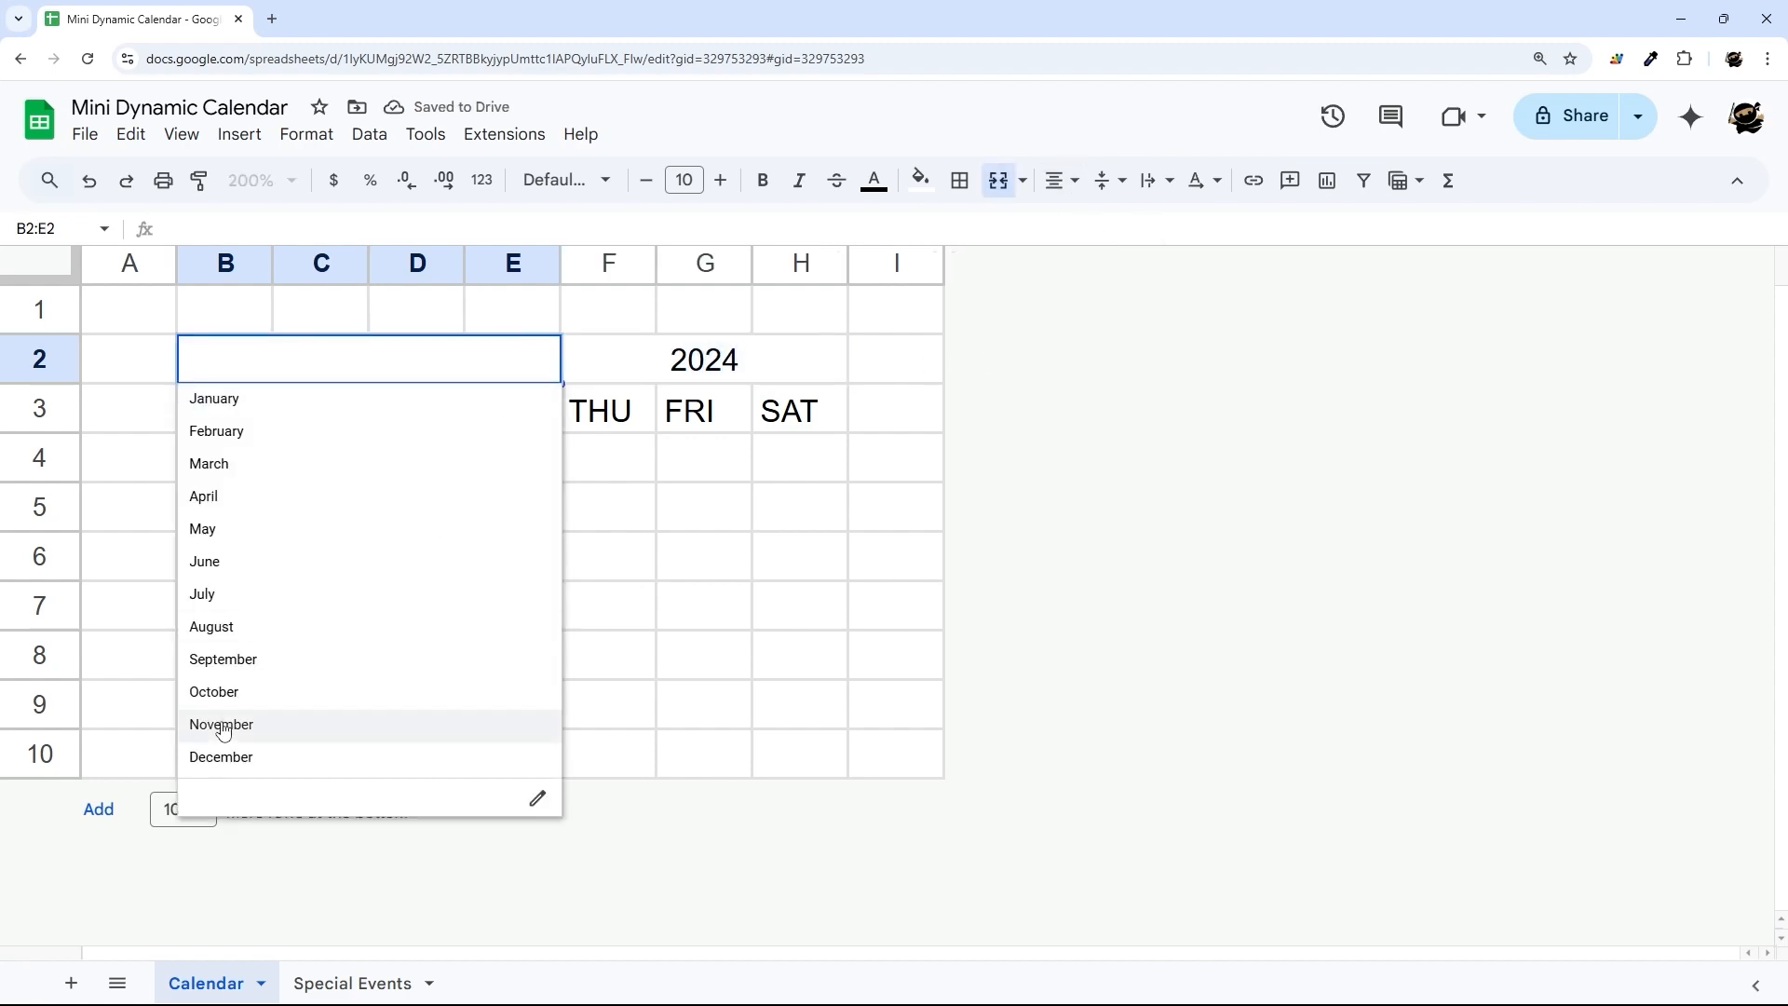
click(219, 725)
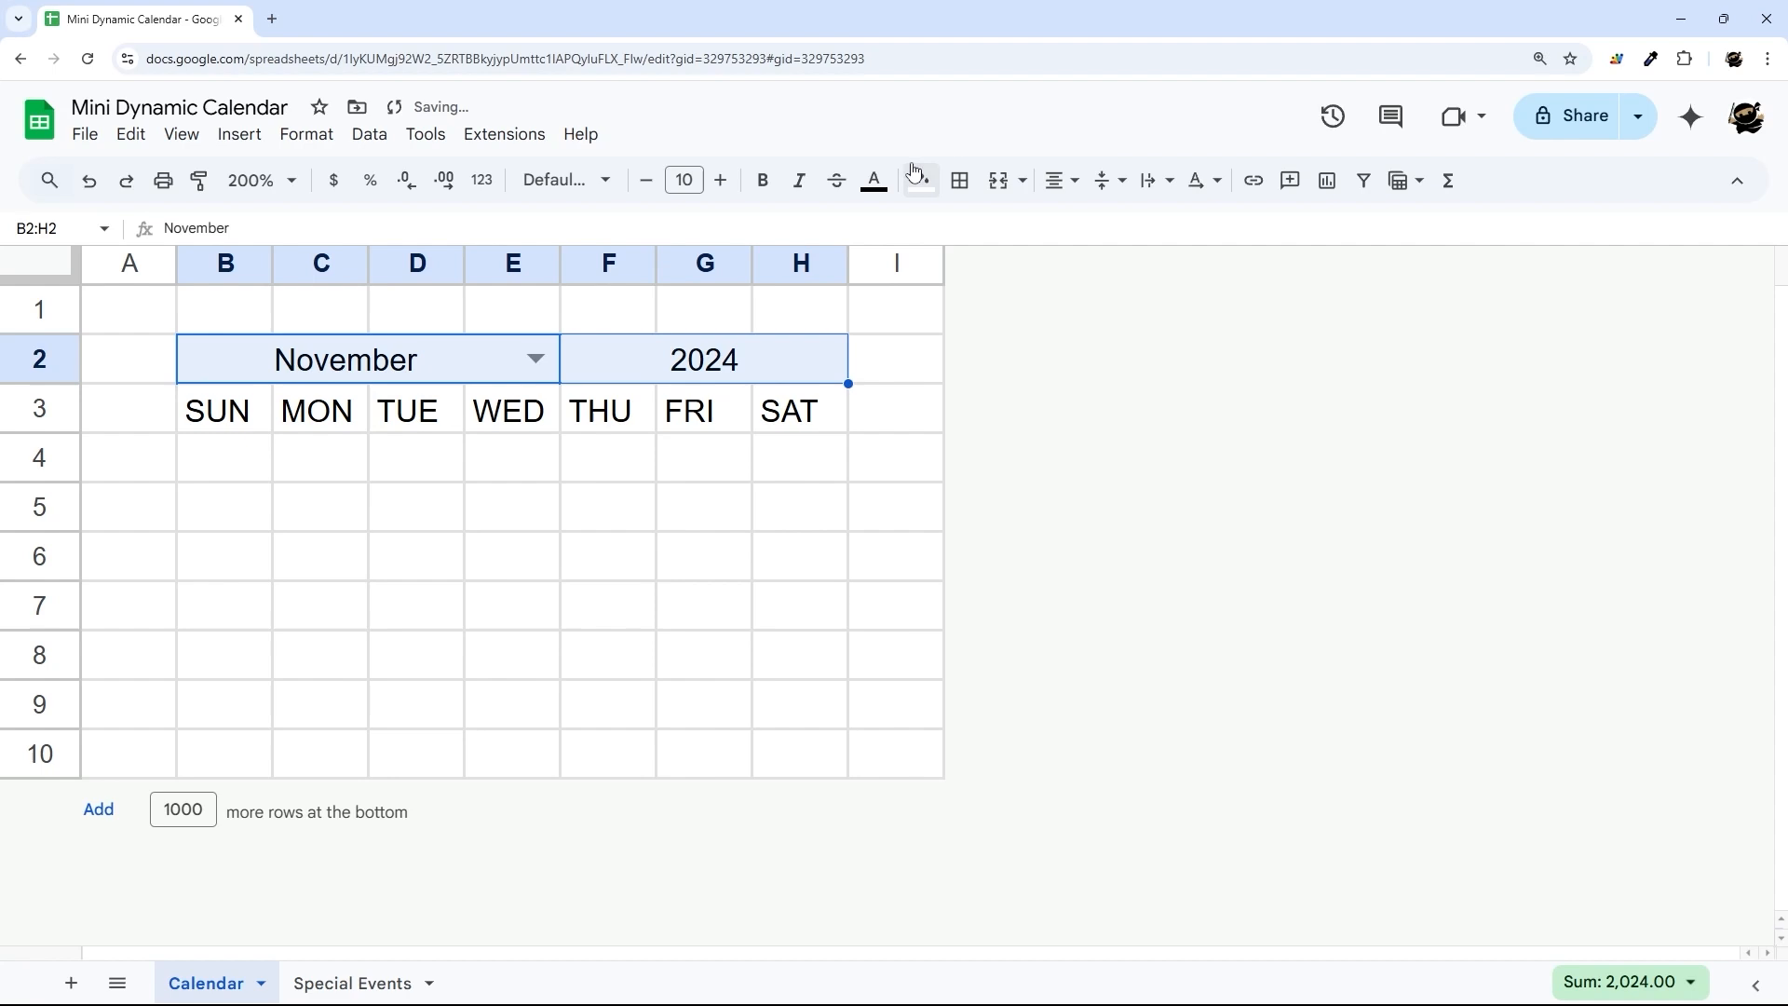
Make the SUN–SAT headers bold, size 8 and centered.
click(918, 181)
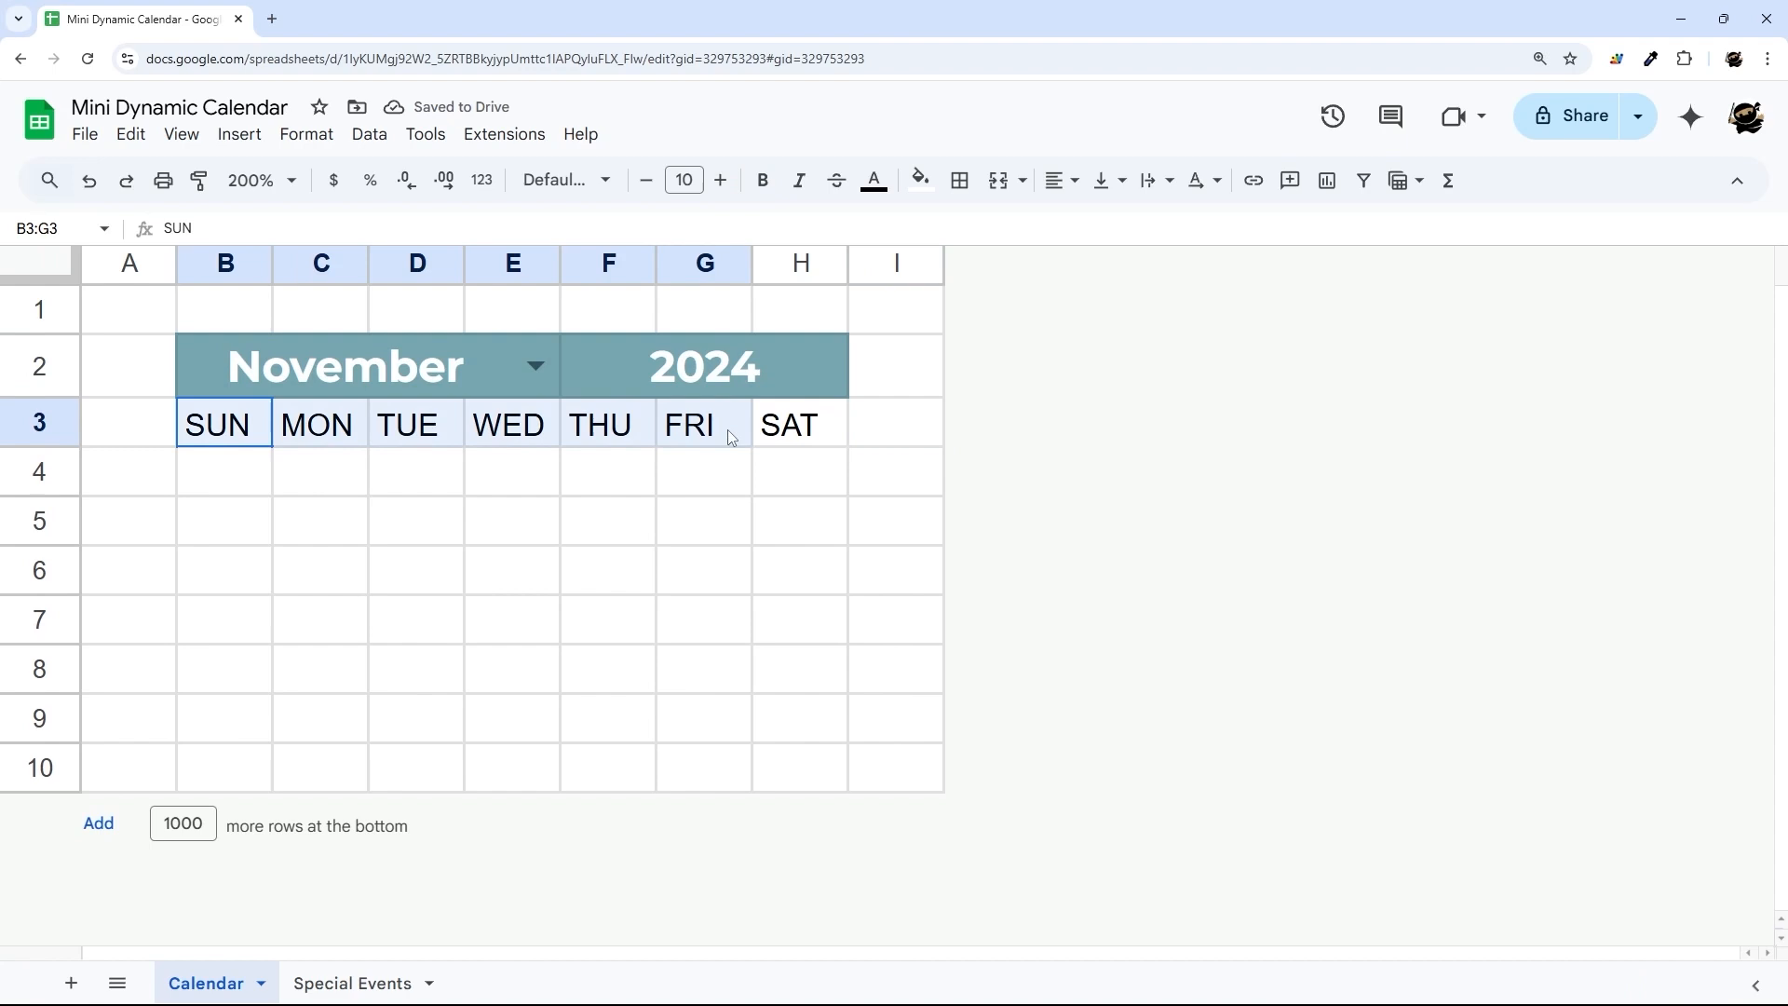
click(919, 180)
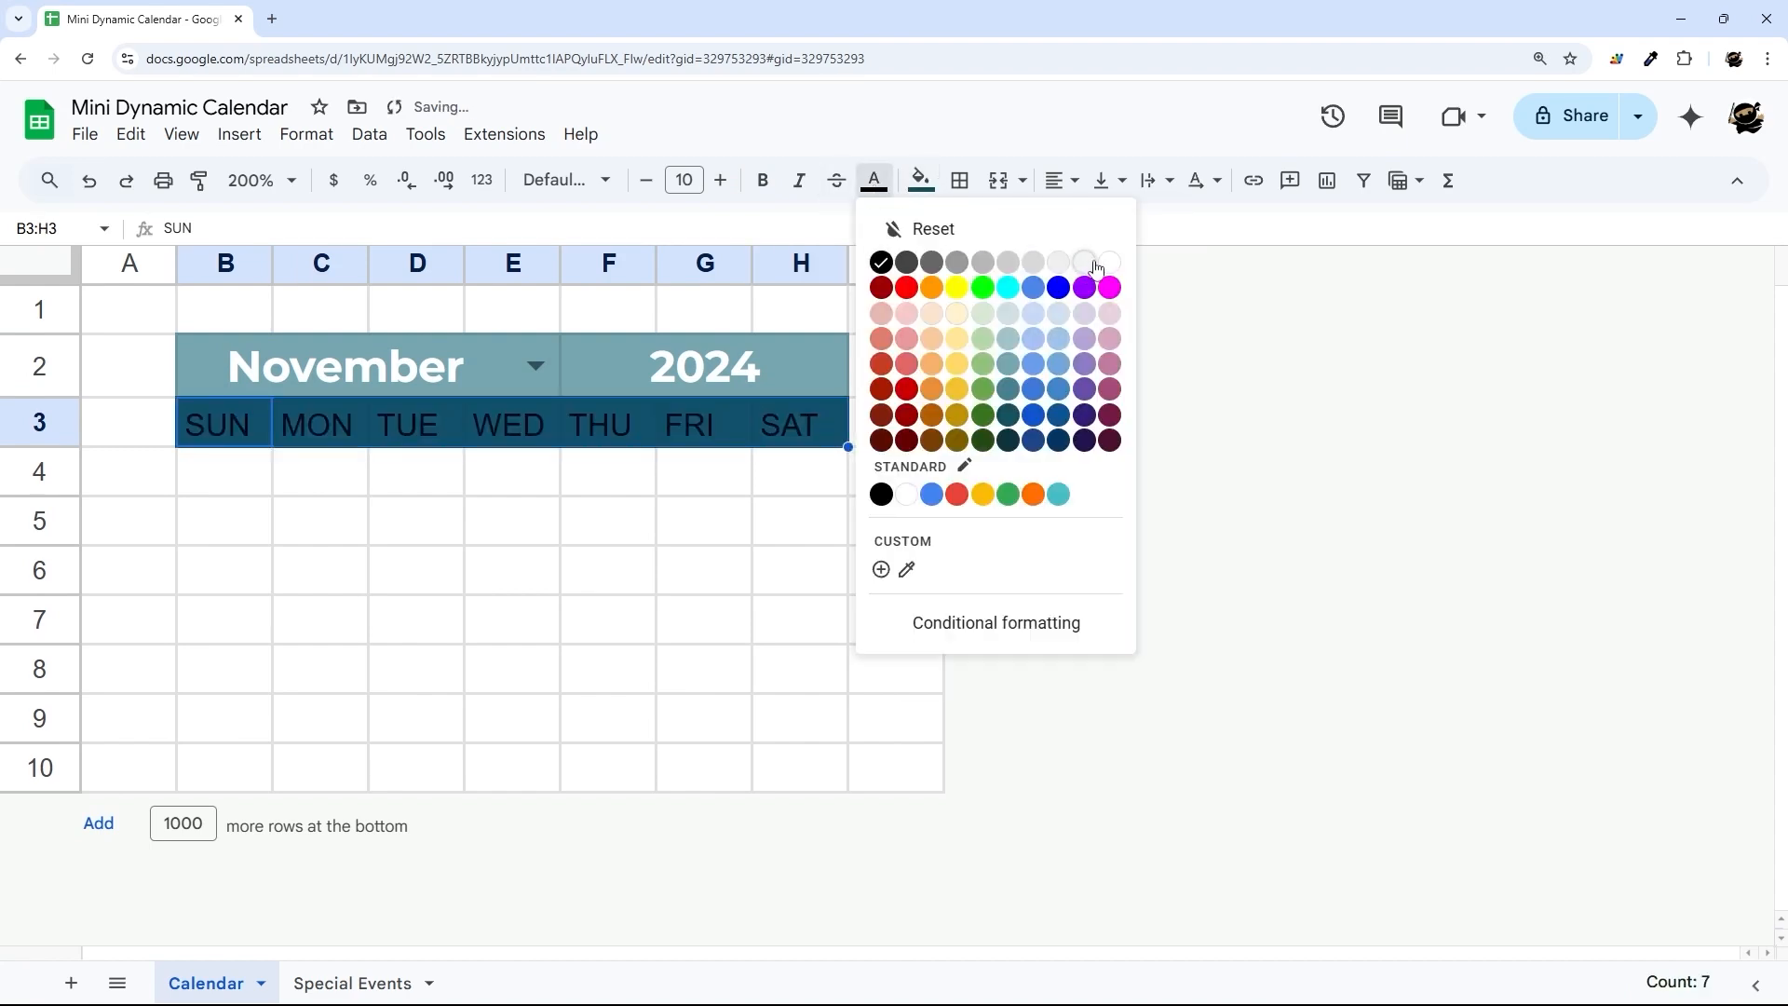
click(1084, 260)
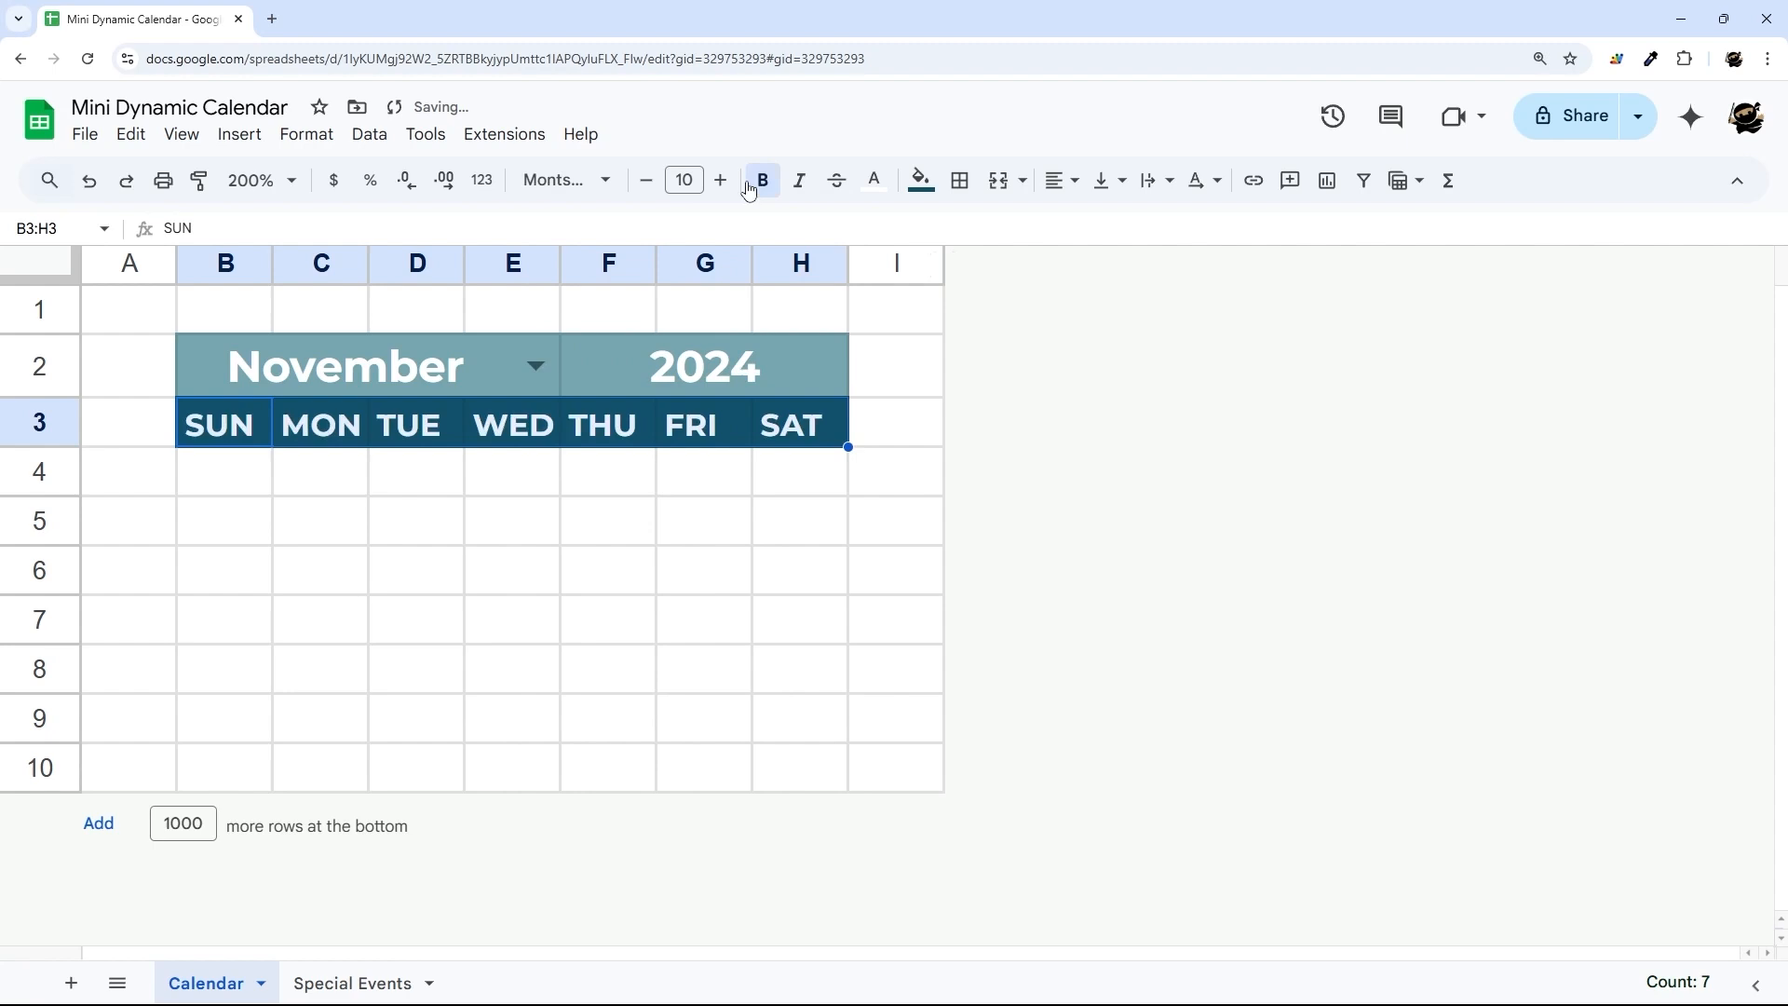
click(646, 181)
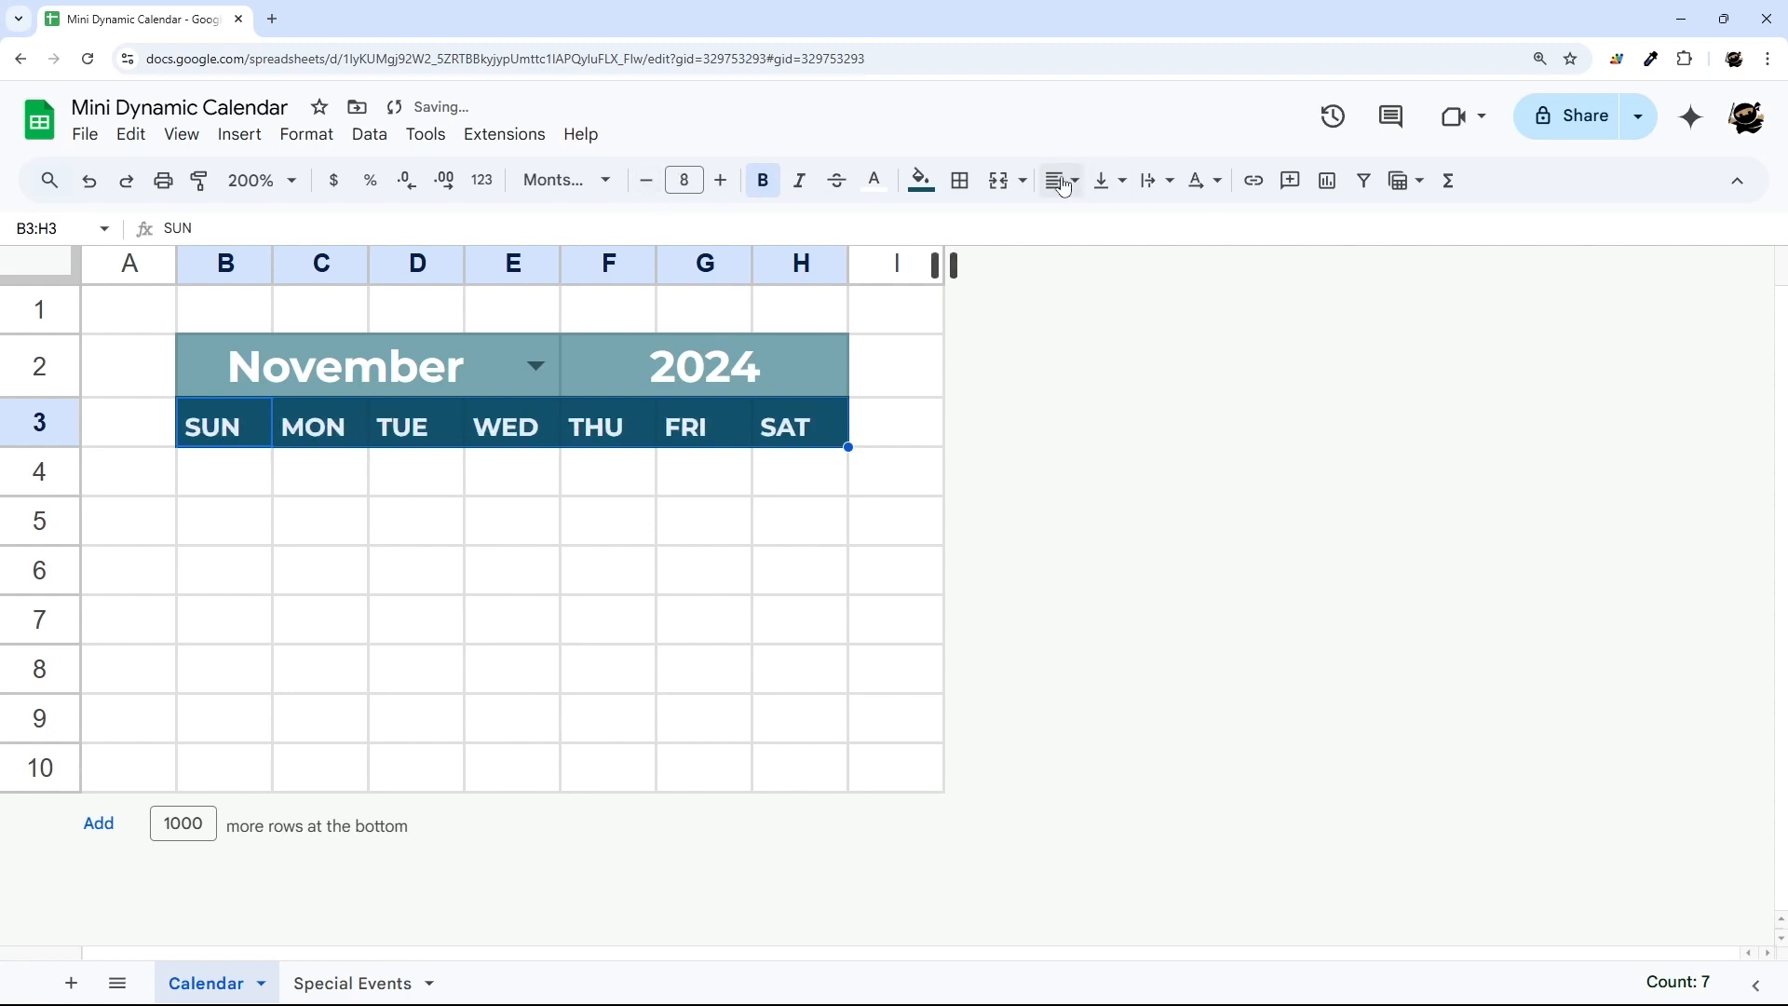
click(895, 472)
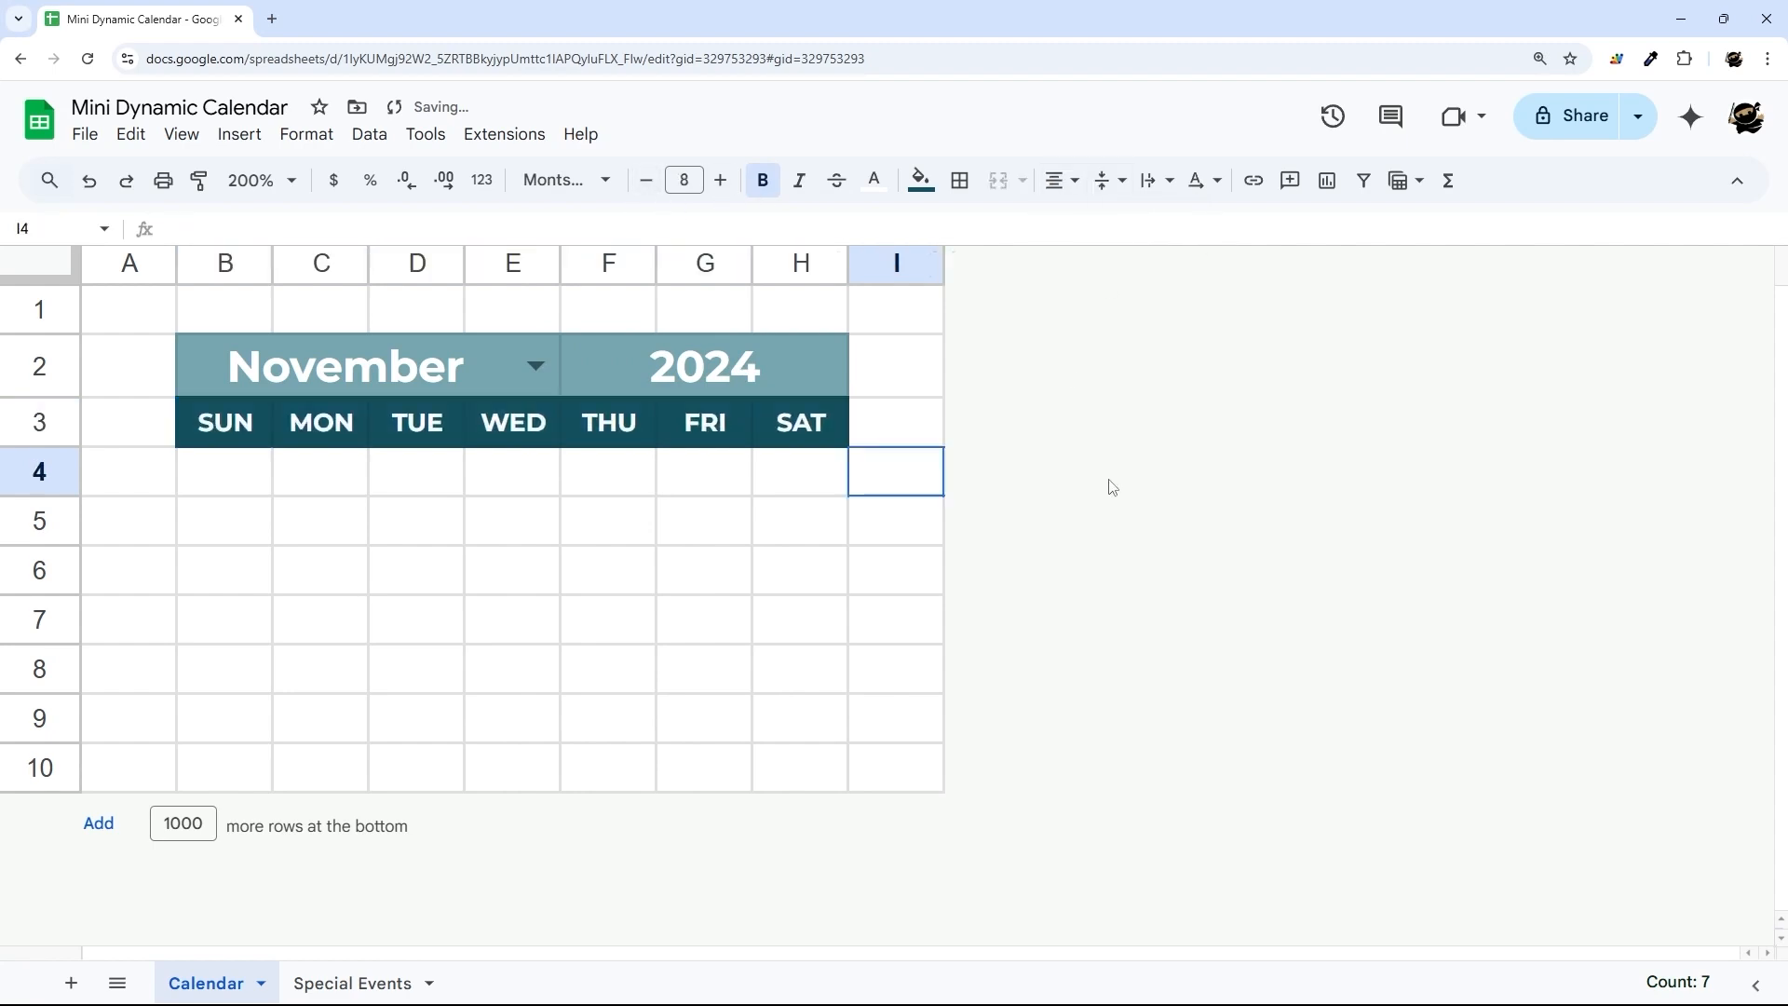
click(225, 471)
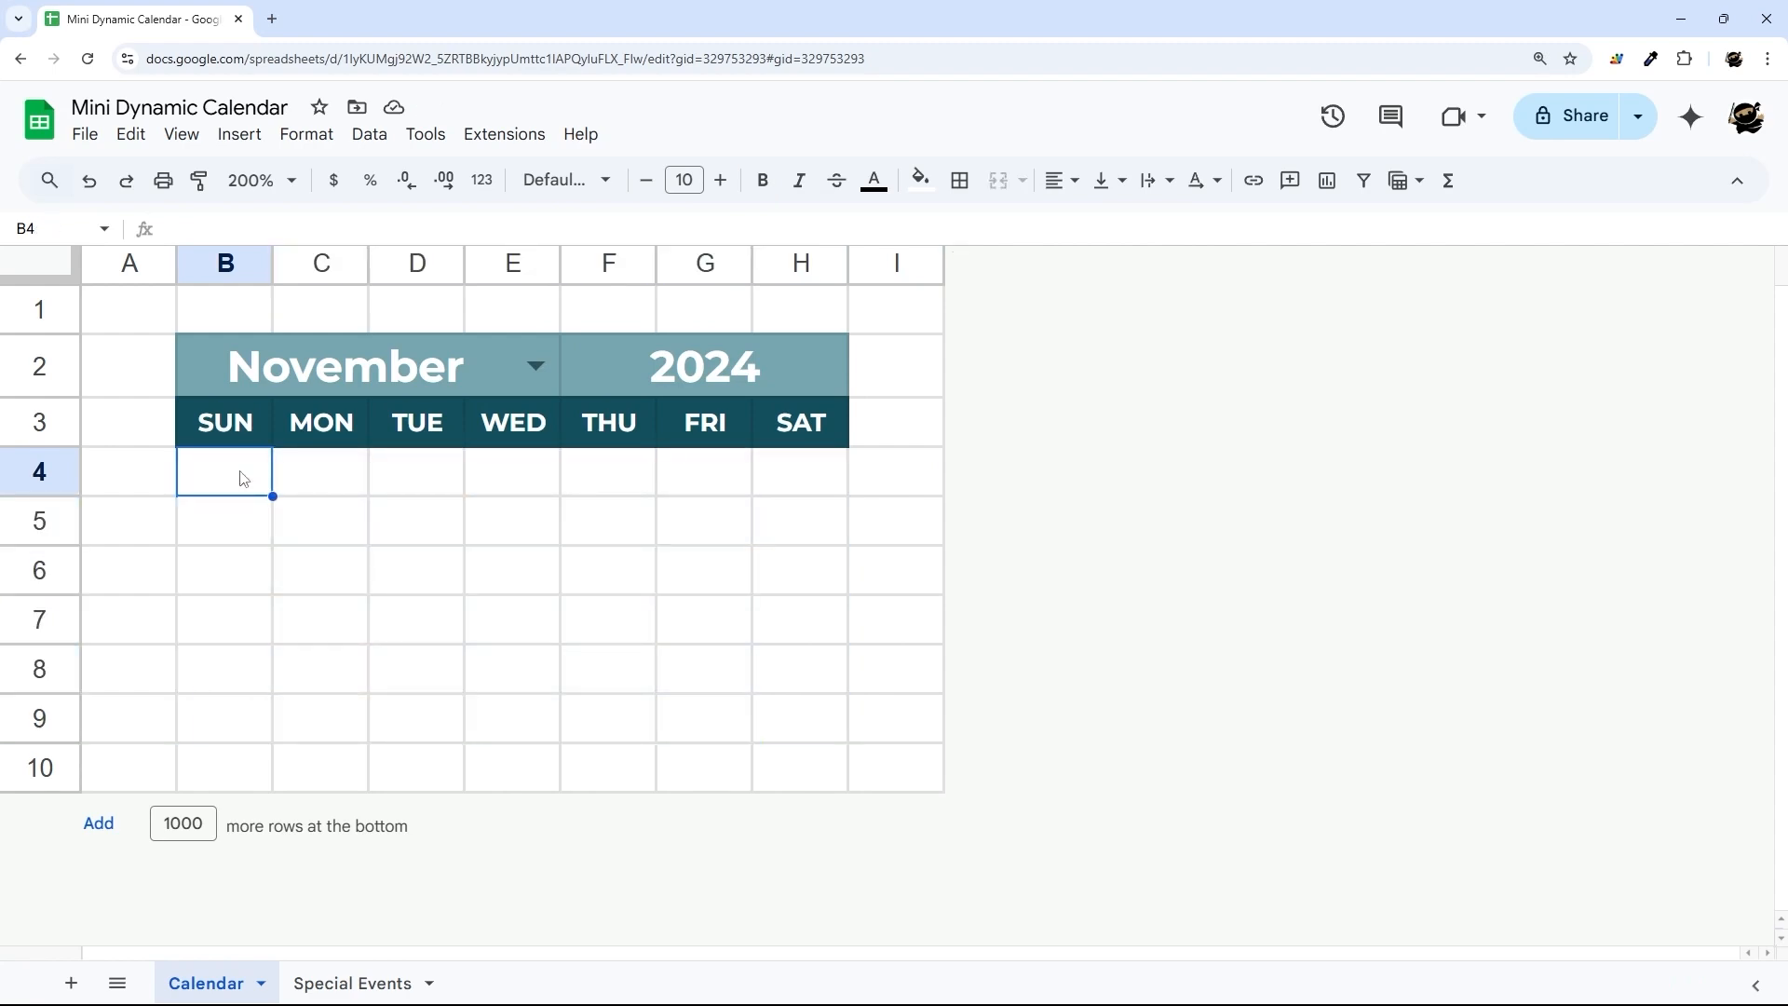
Begin a SEQUENCE formula in B4 producing a 6-row by 7-column grid.
text(=S)
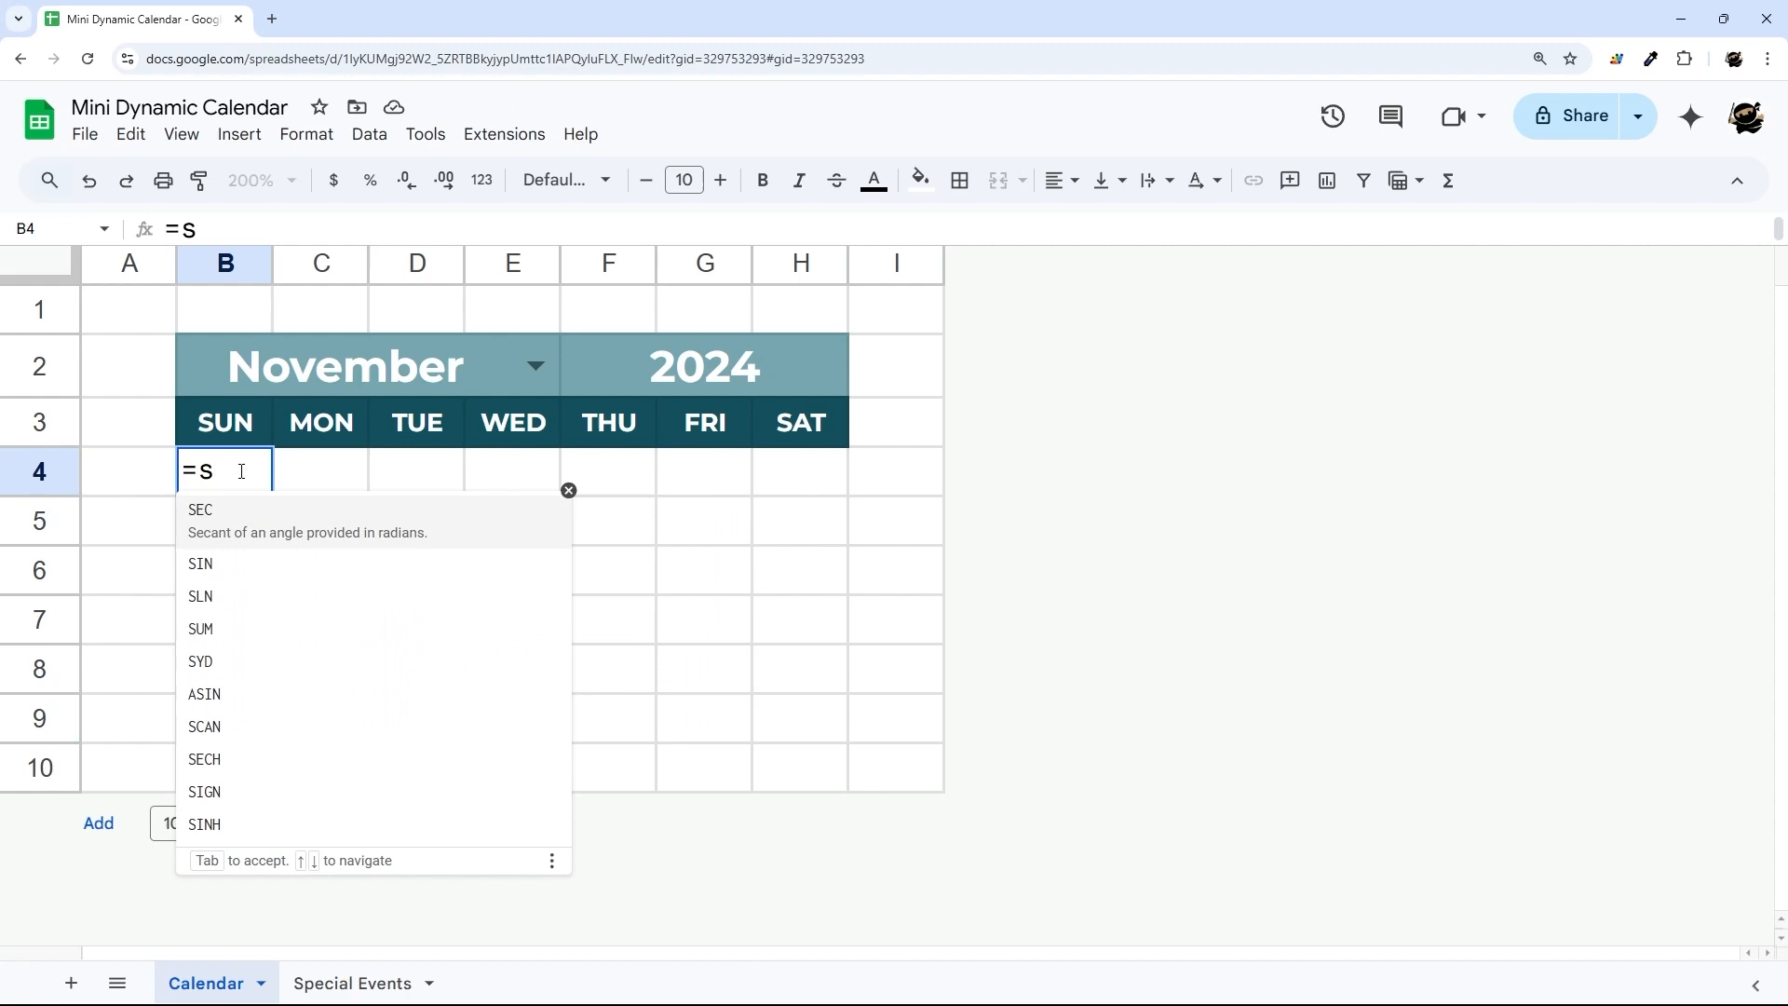
text(EQUENCE()
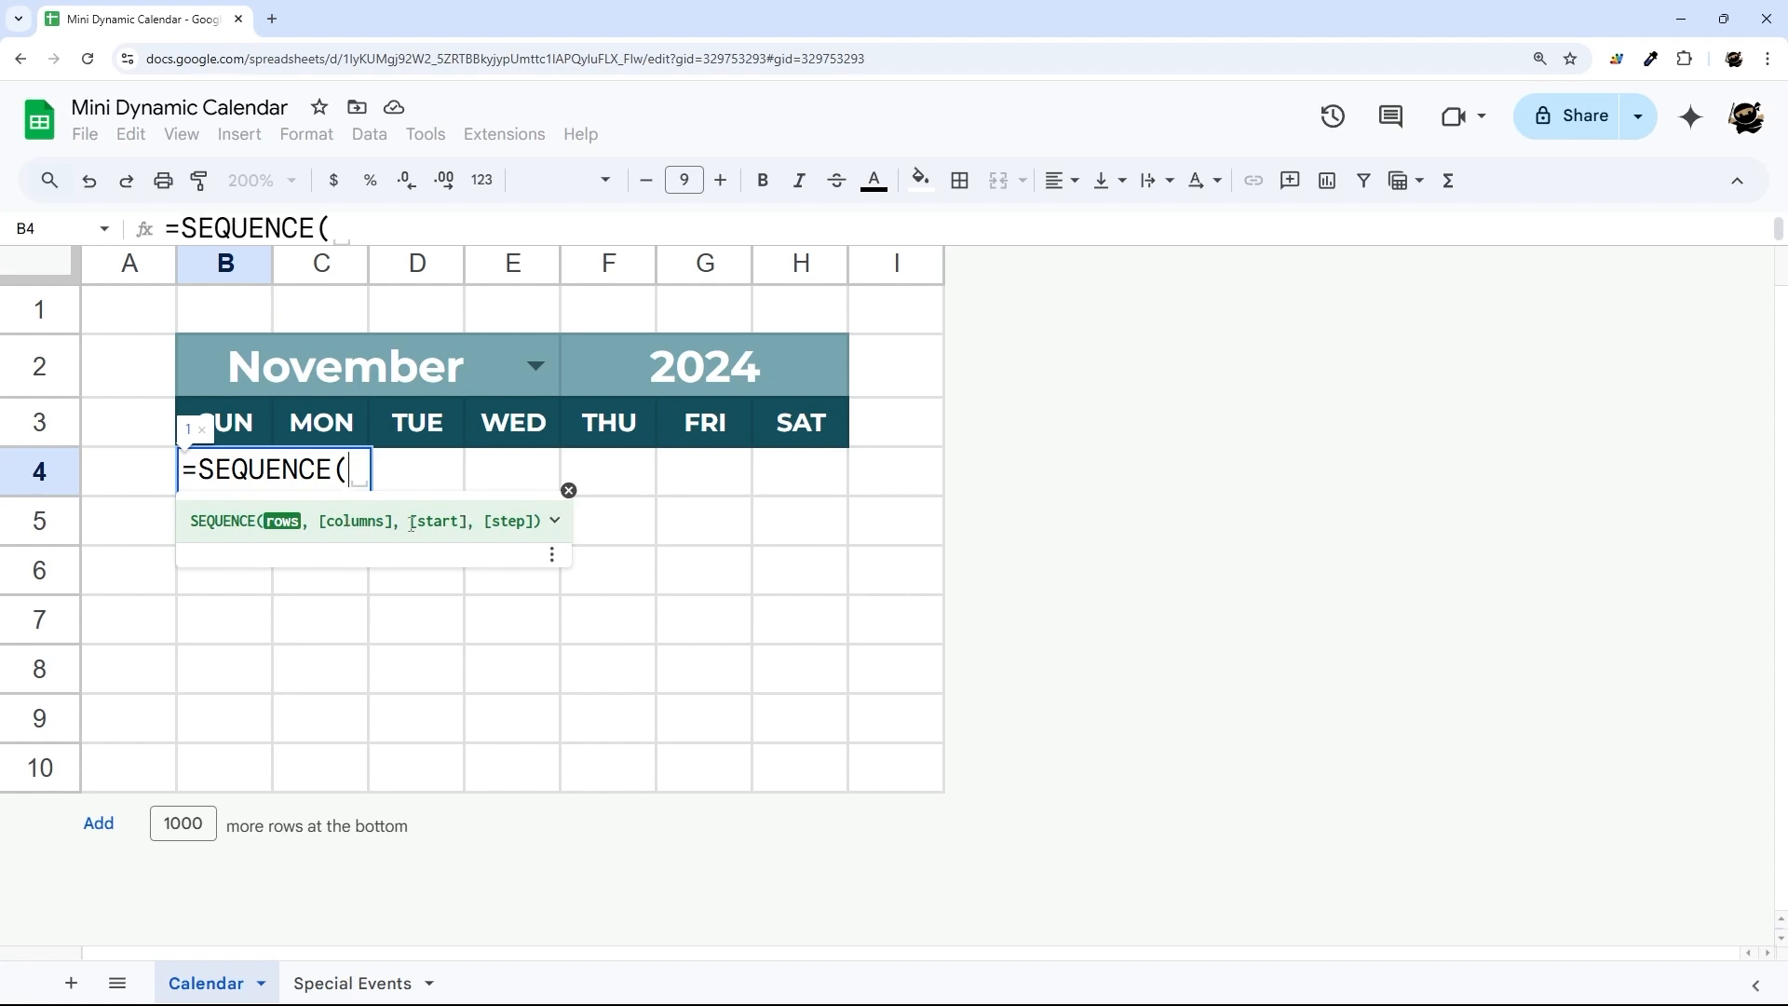
mouse_move(383, 410)
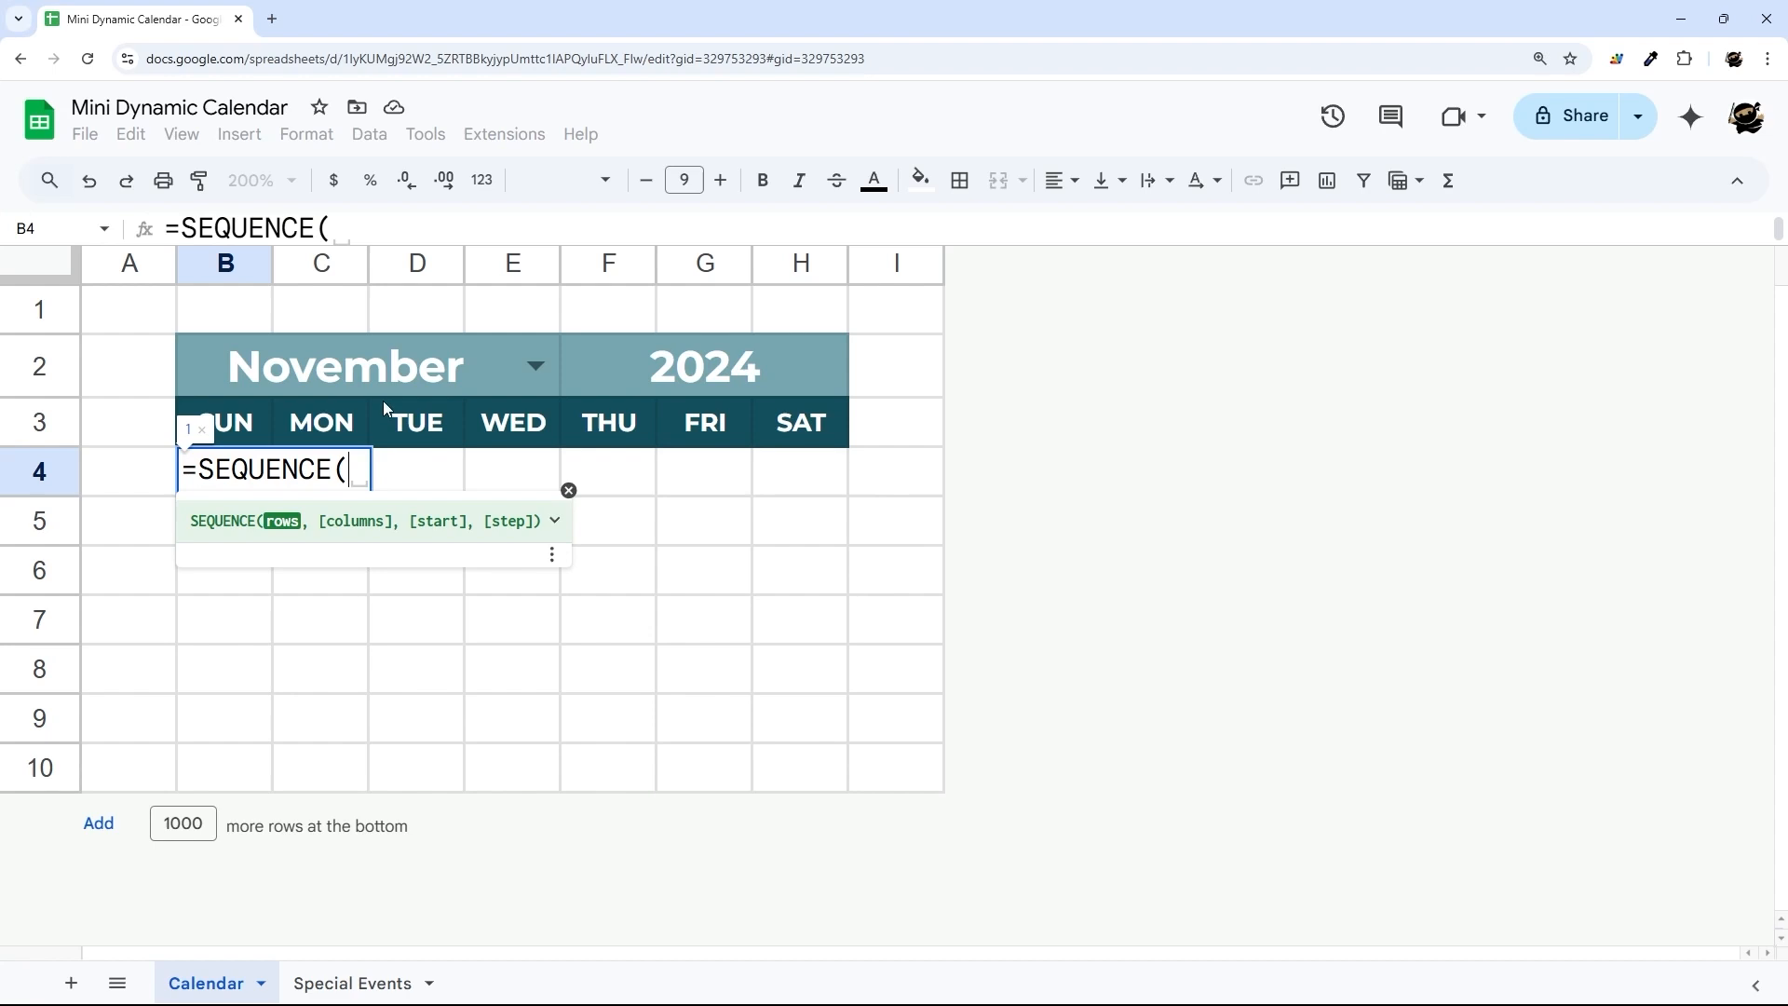
mouse_move(479, 376)
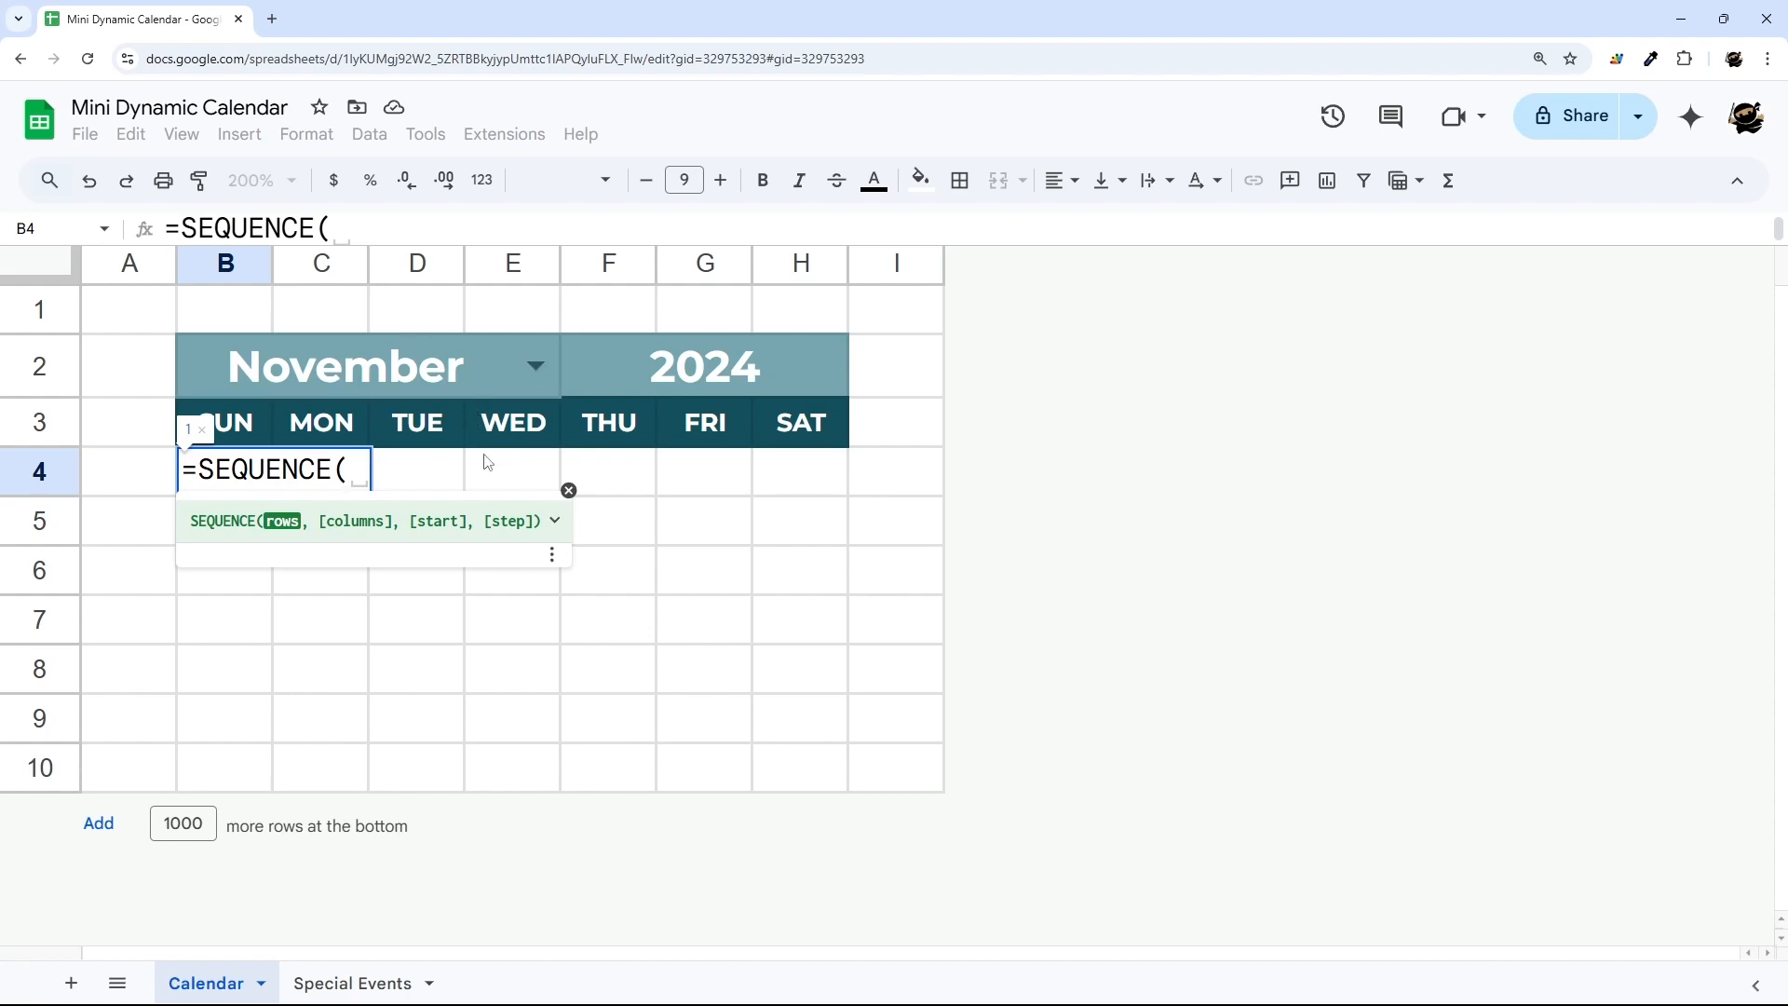
text(6)
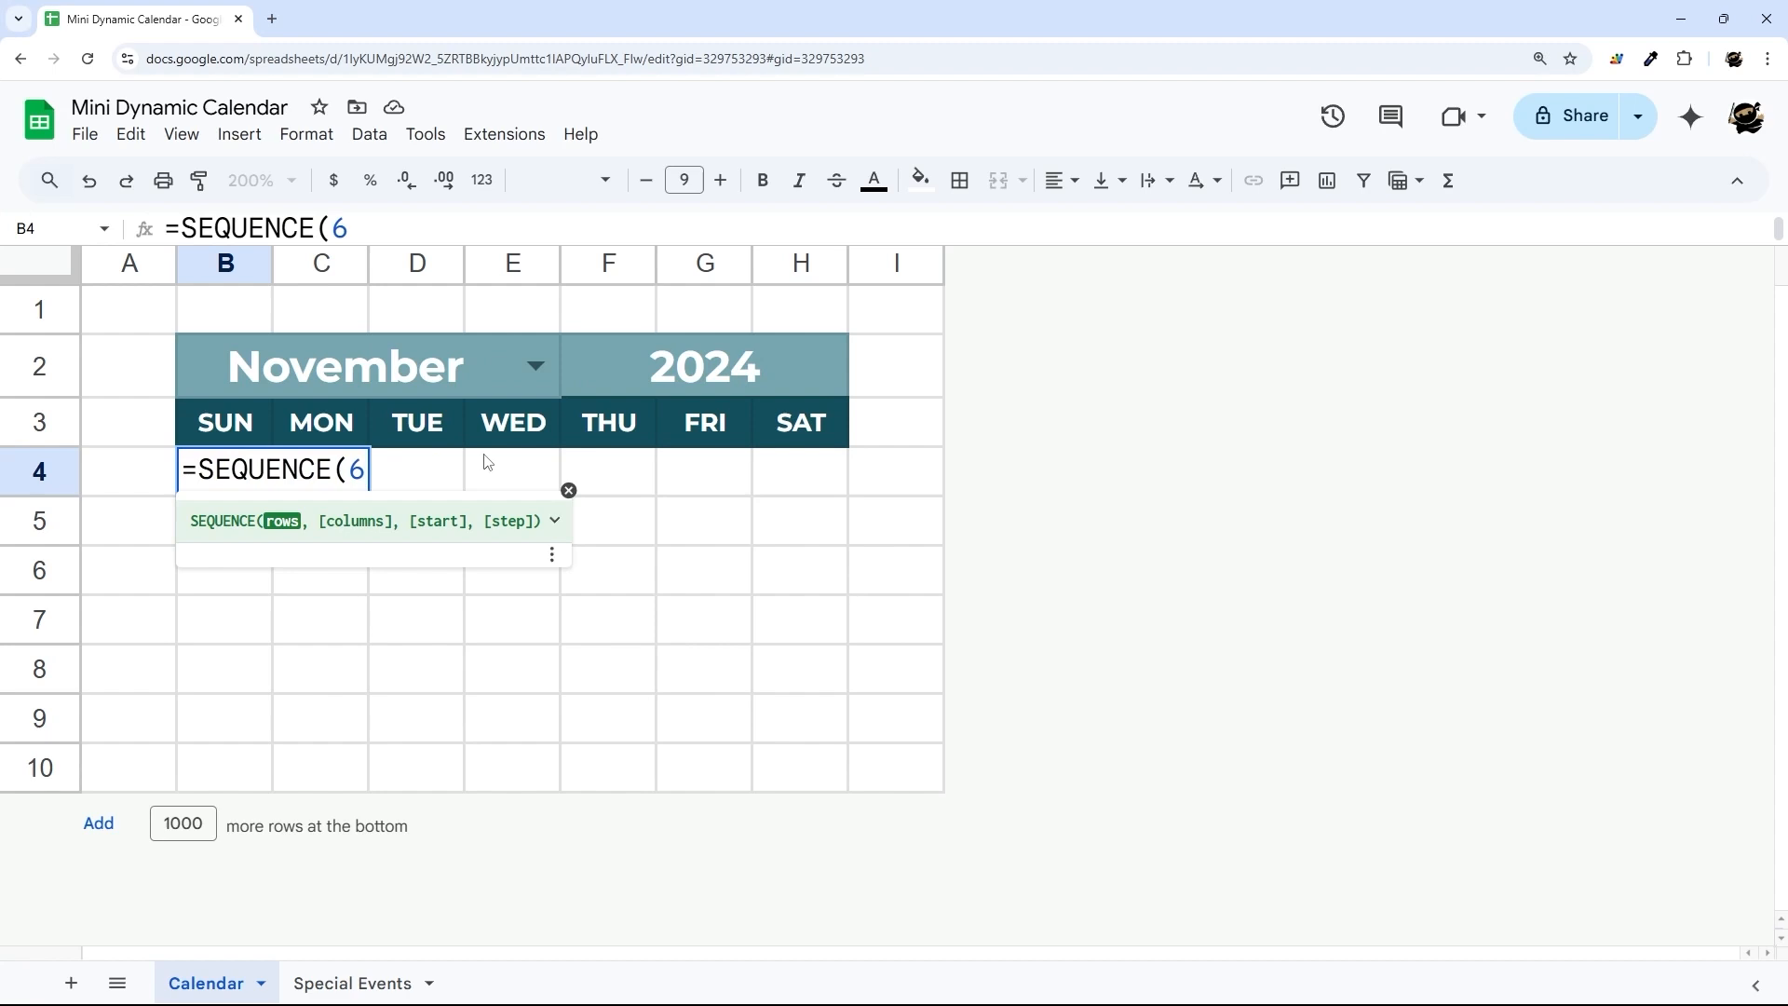
text(,)
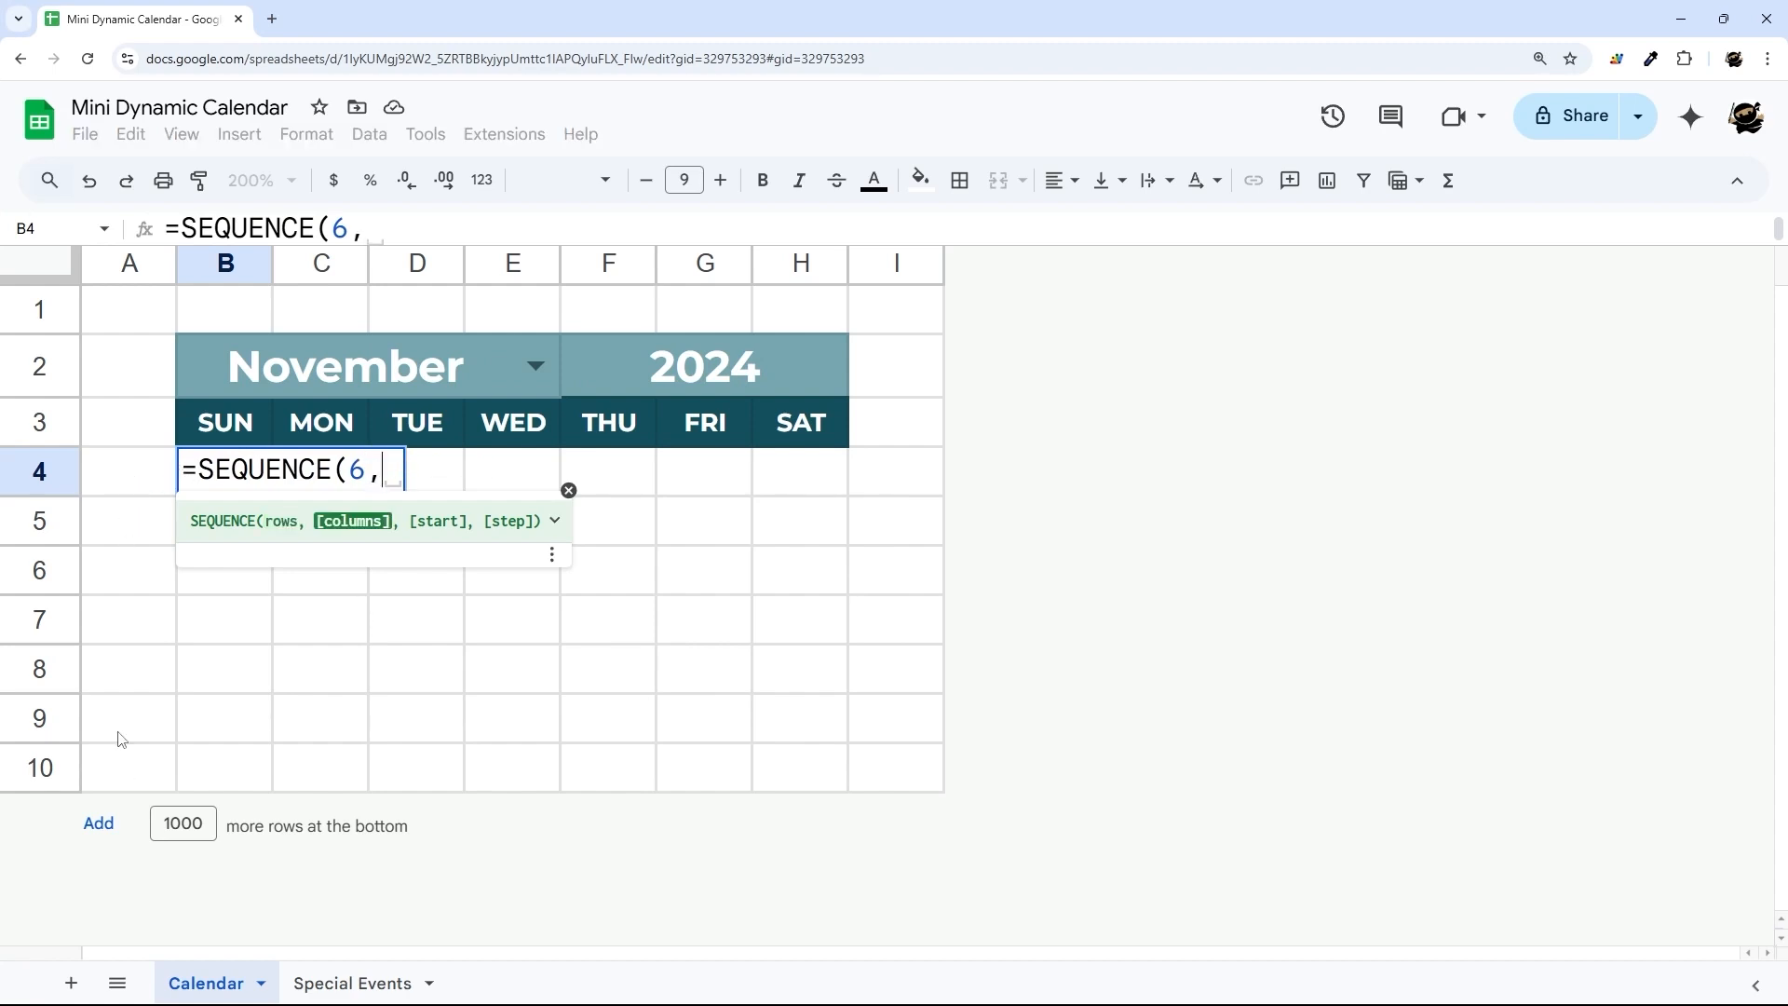
mouse_move(445, 552)
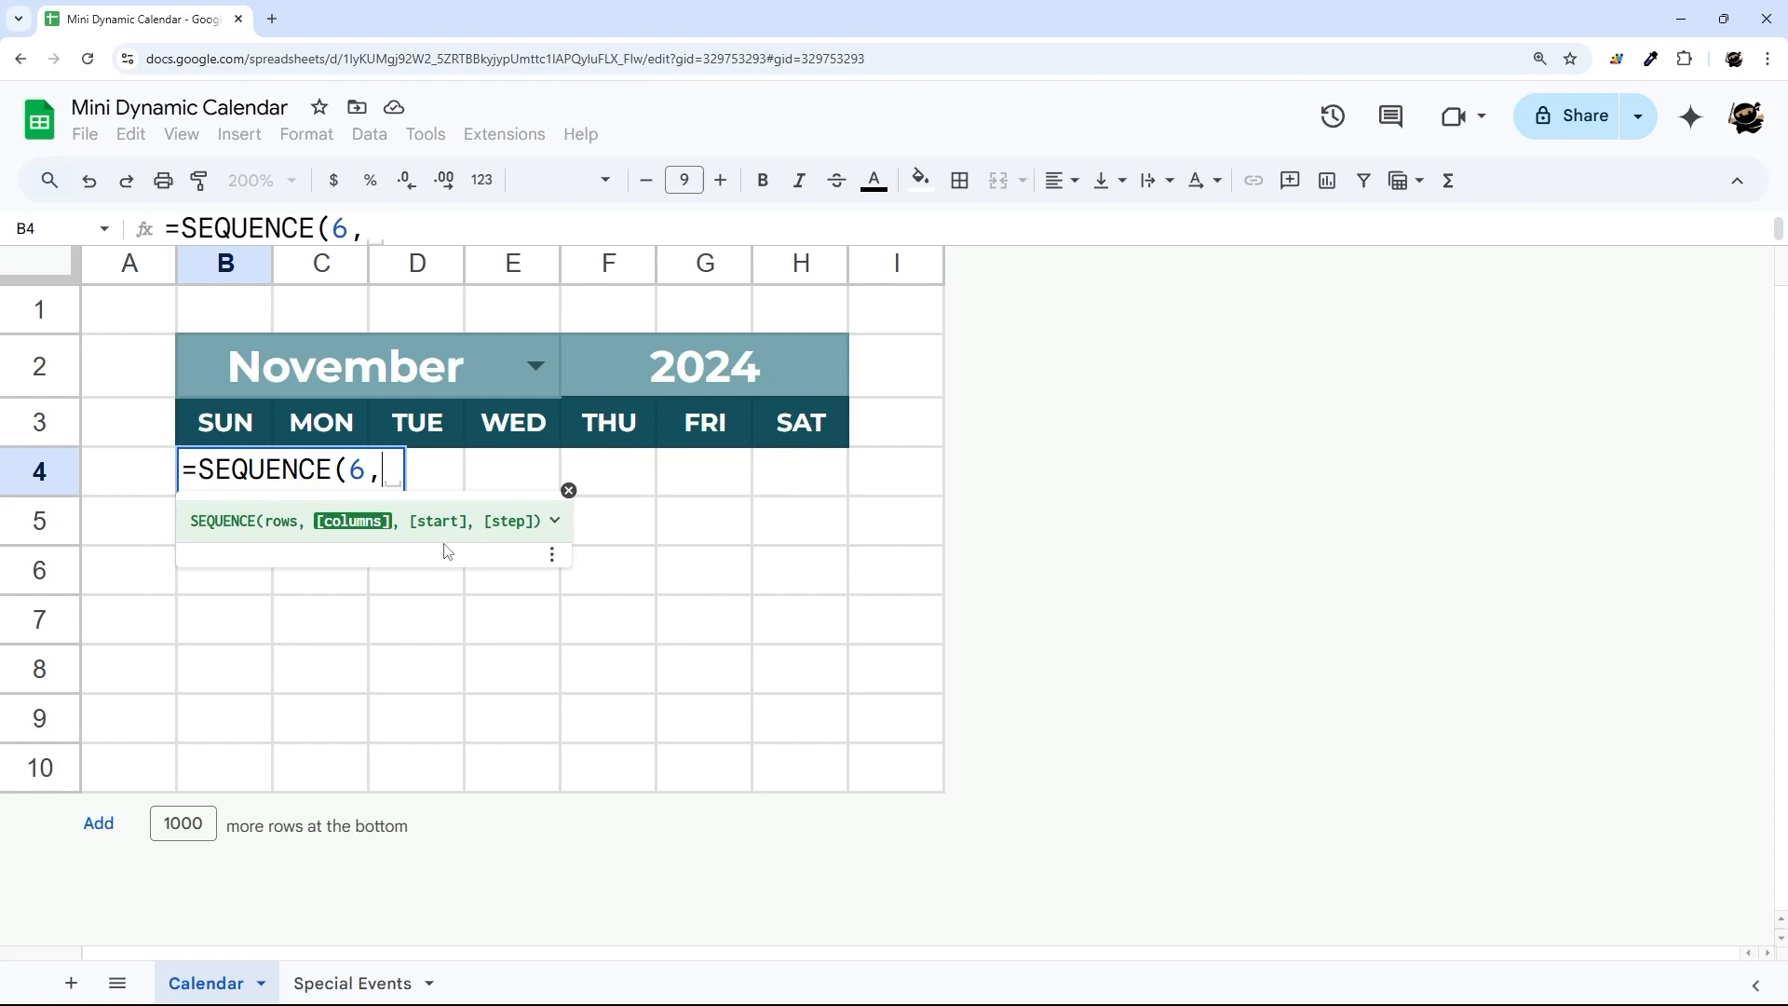
text(7)
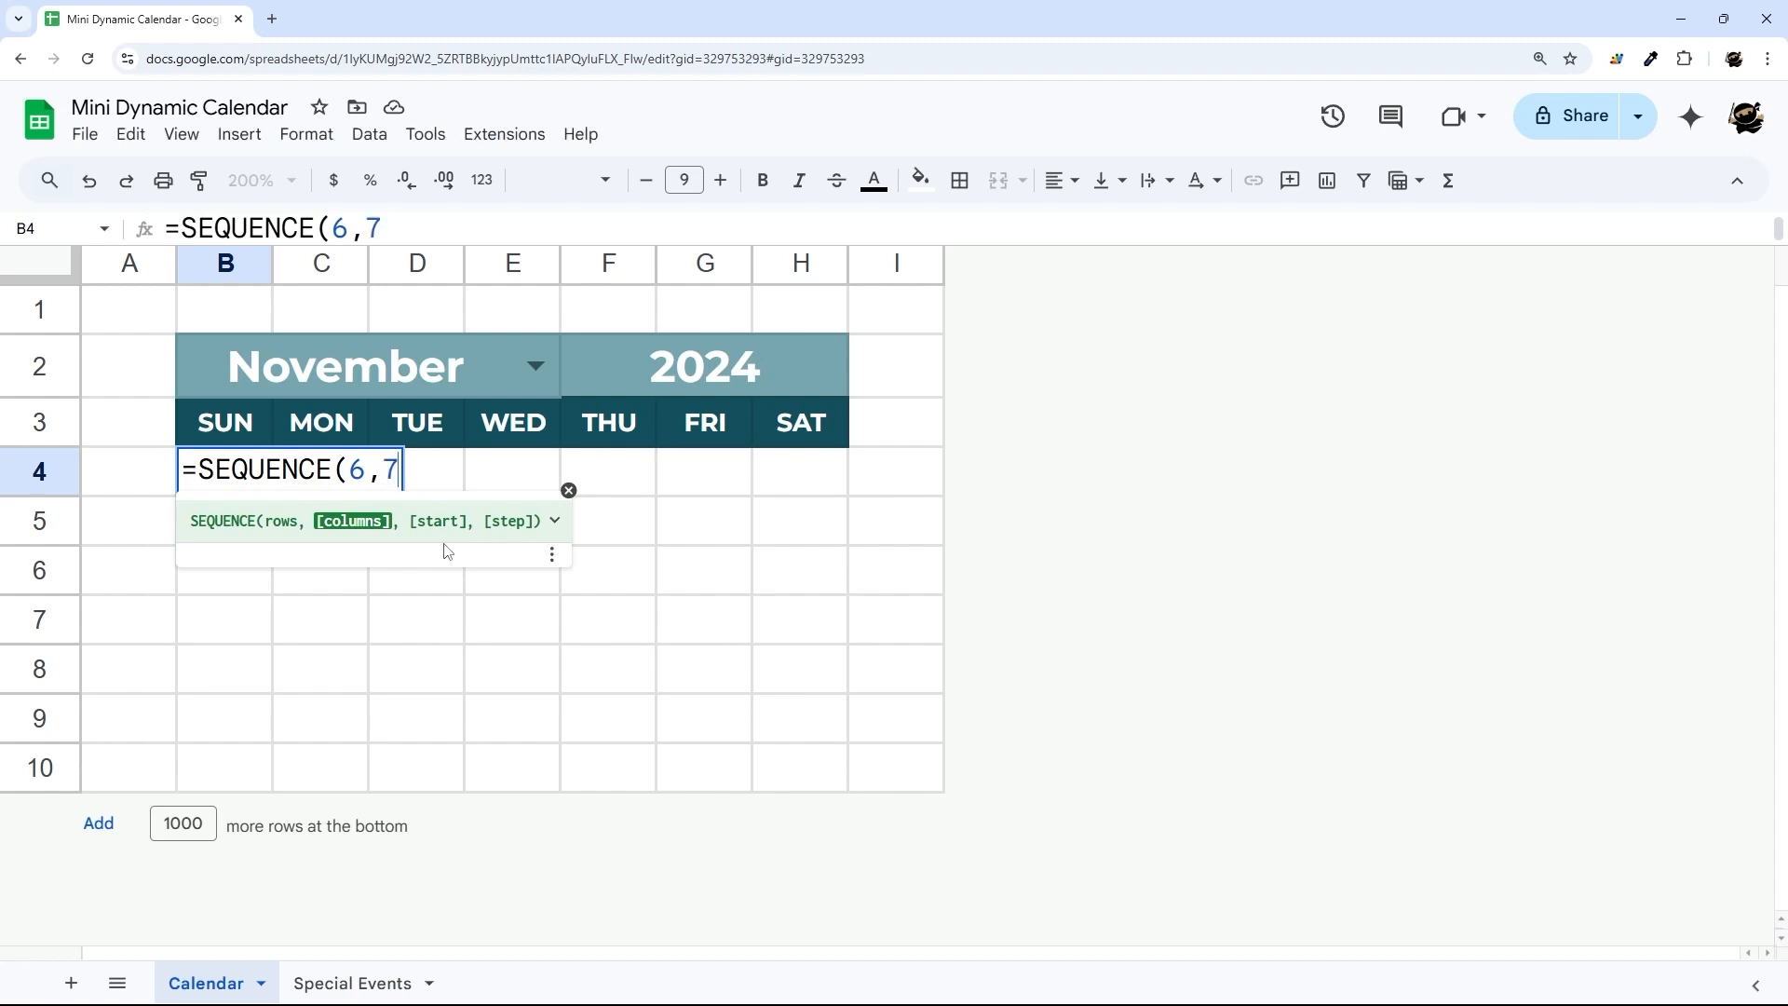
text(,)
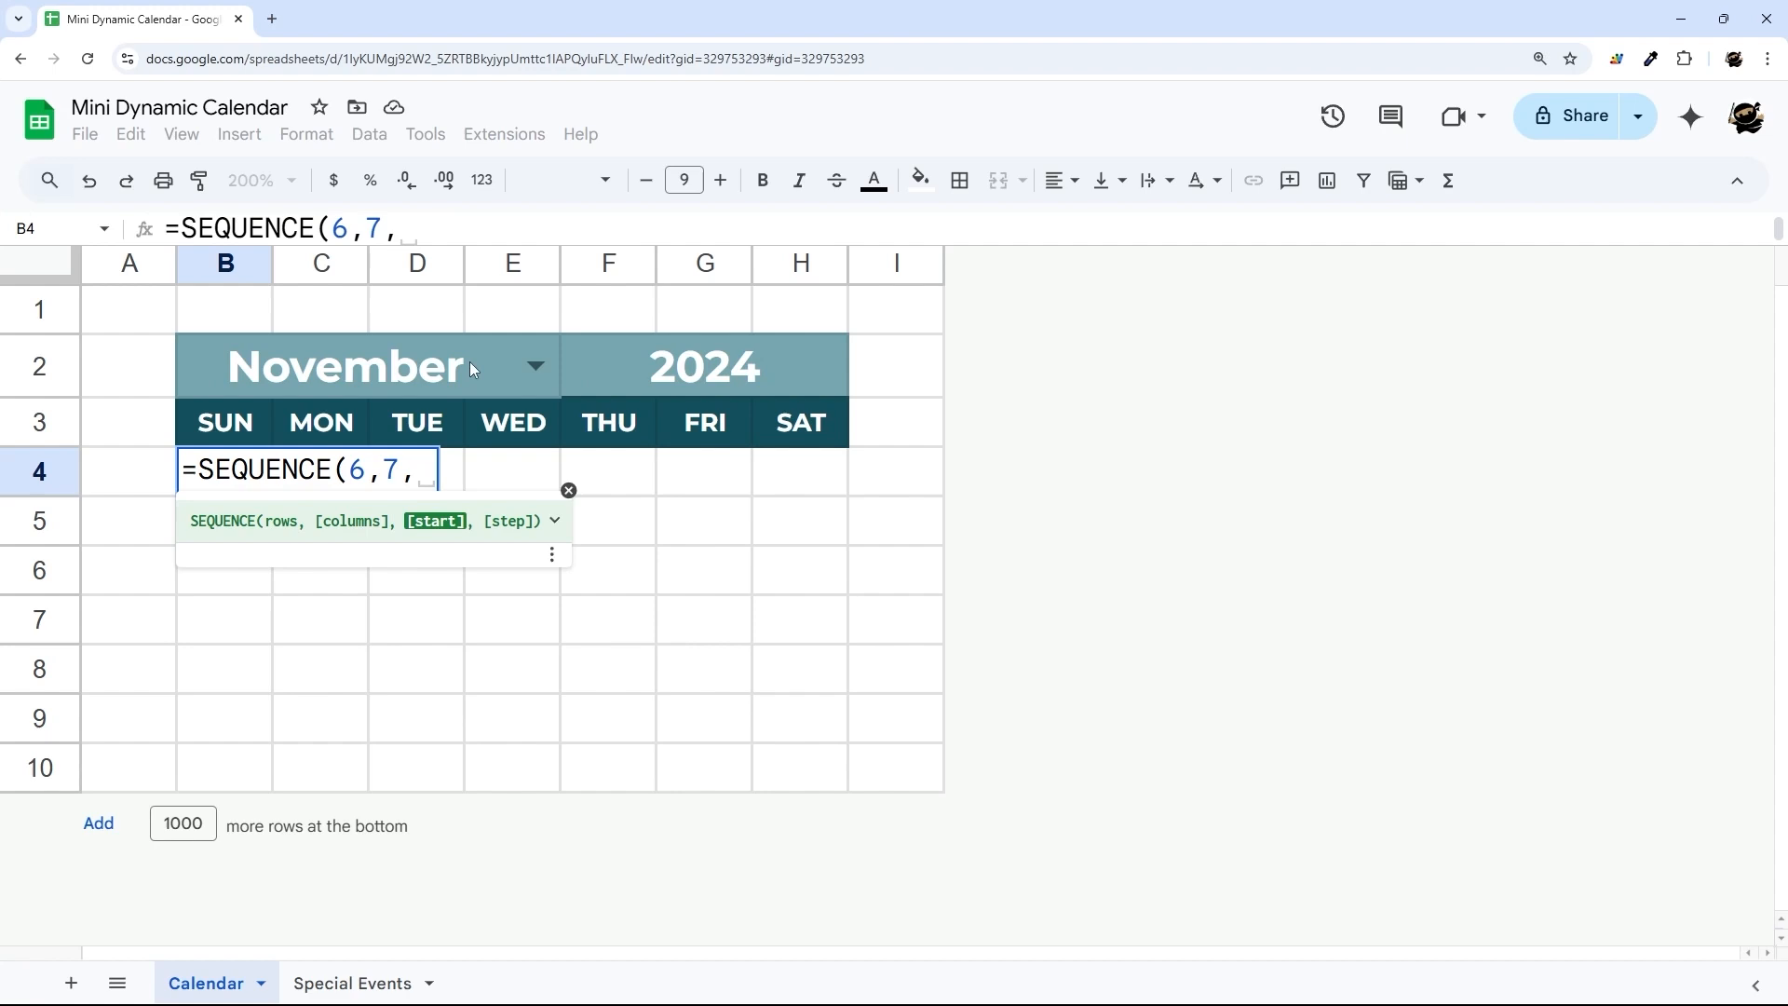
mouse_move(434, 443)
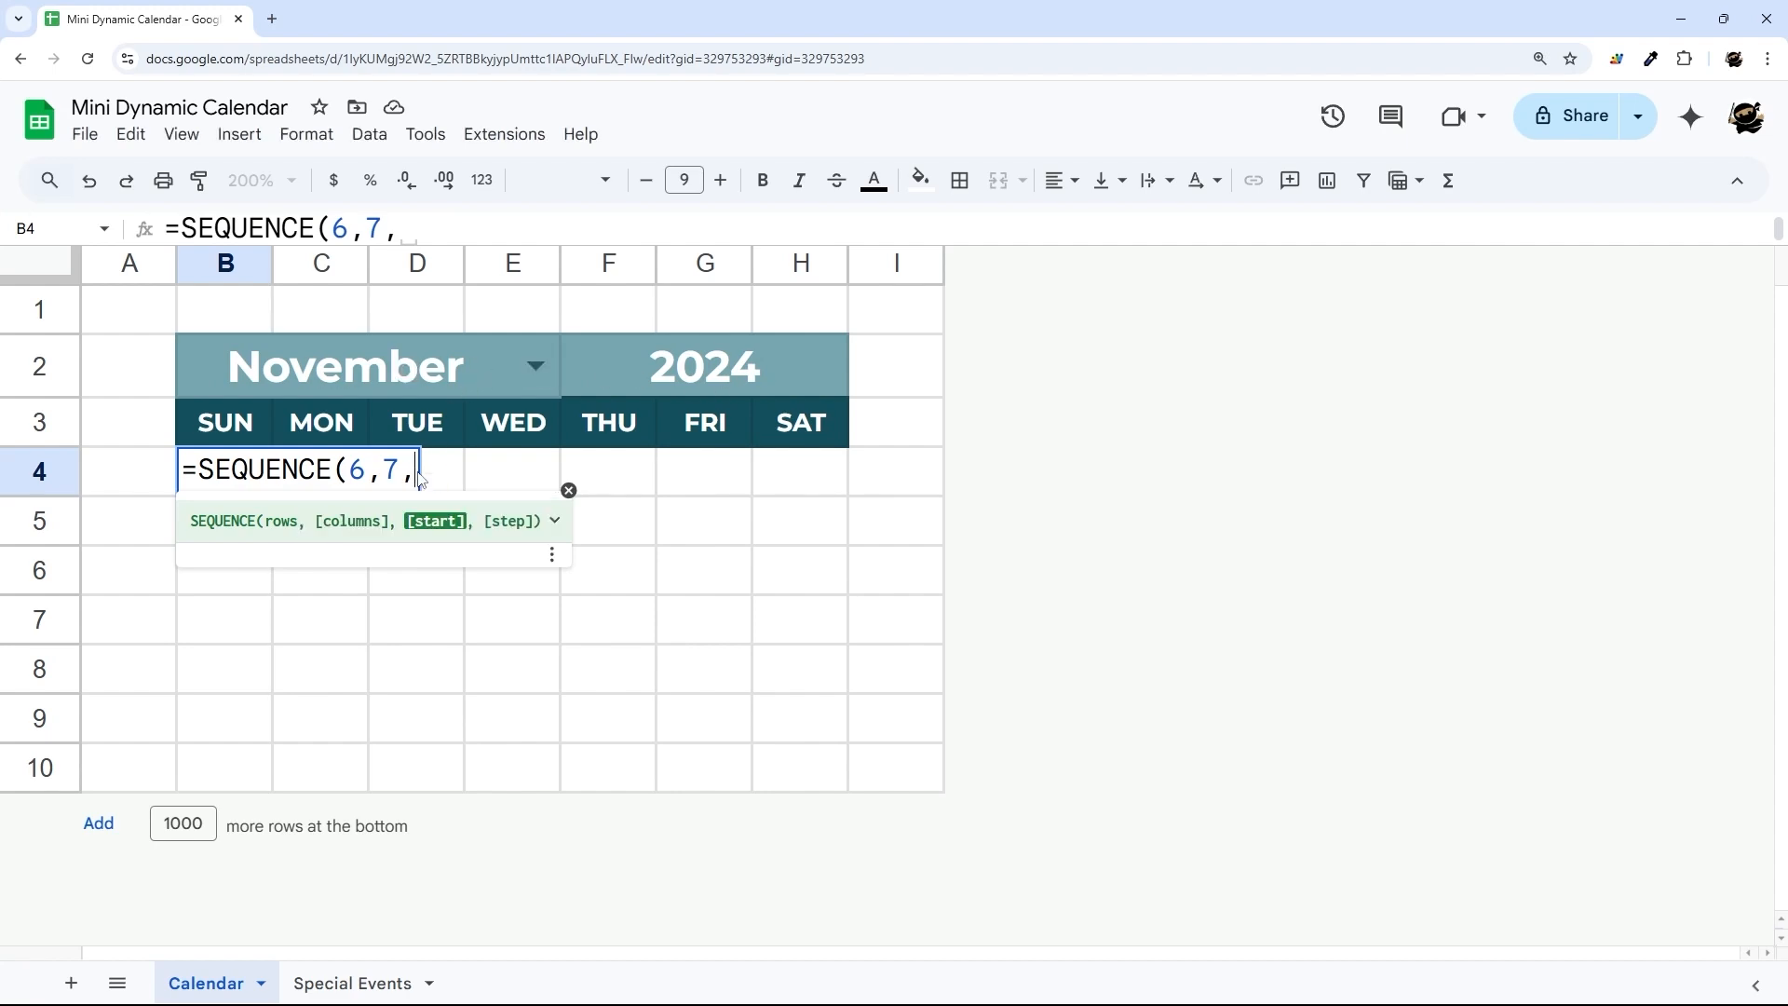
Start the sequence at DATEVALUE(B2&" 1, "&F2) minus its WEEKDAY plus 1.
text(datevalue(B2)
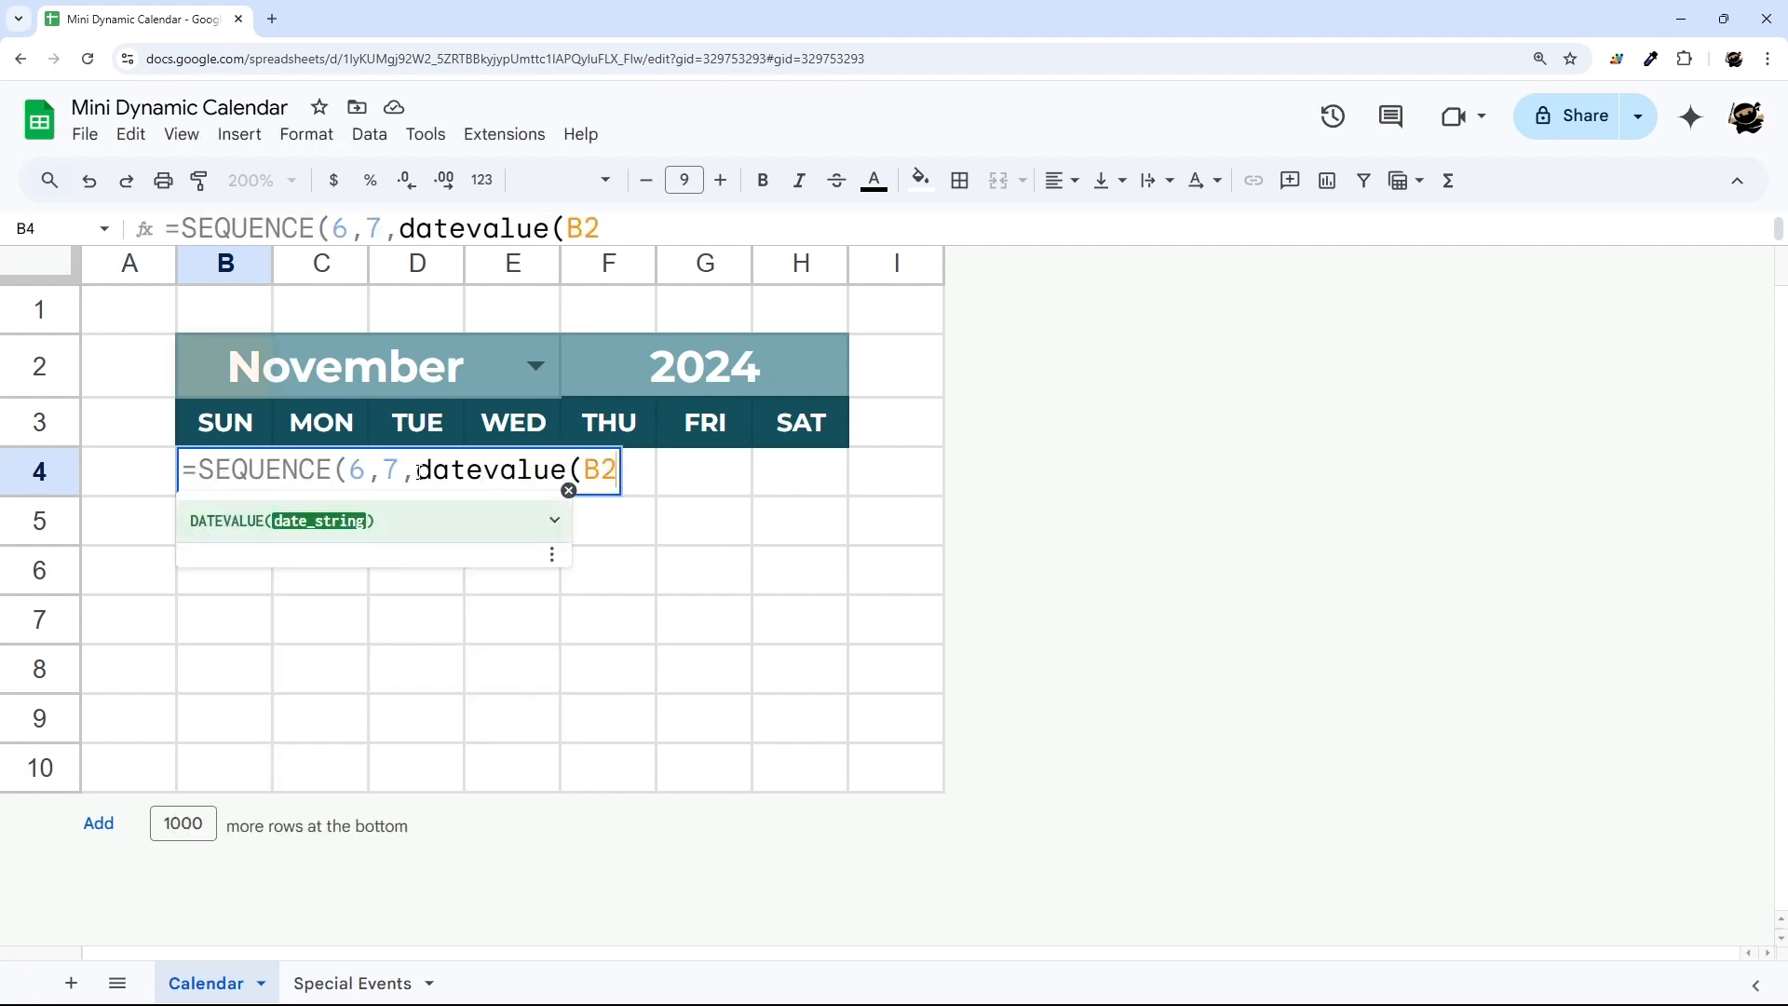
text(&")
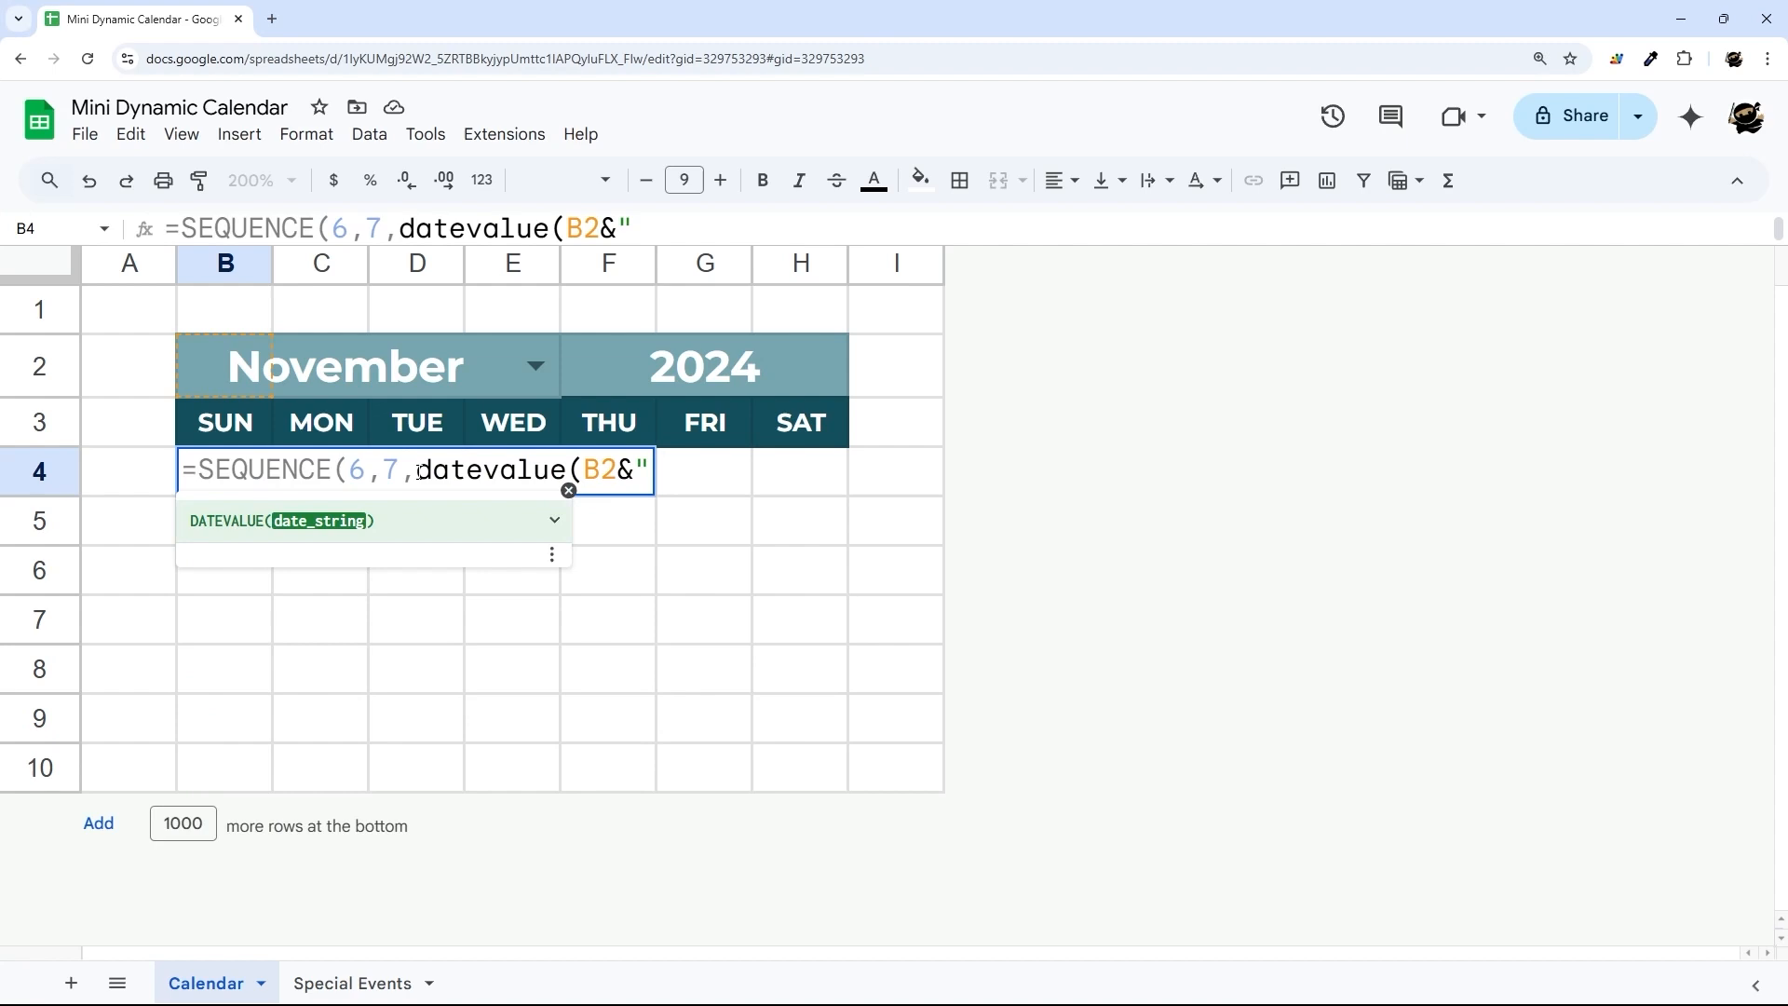
text(1,)
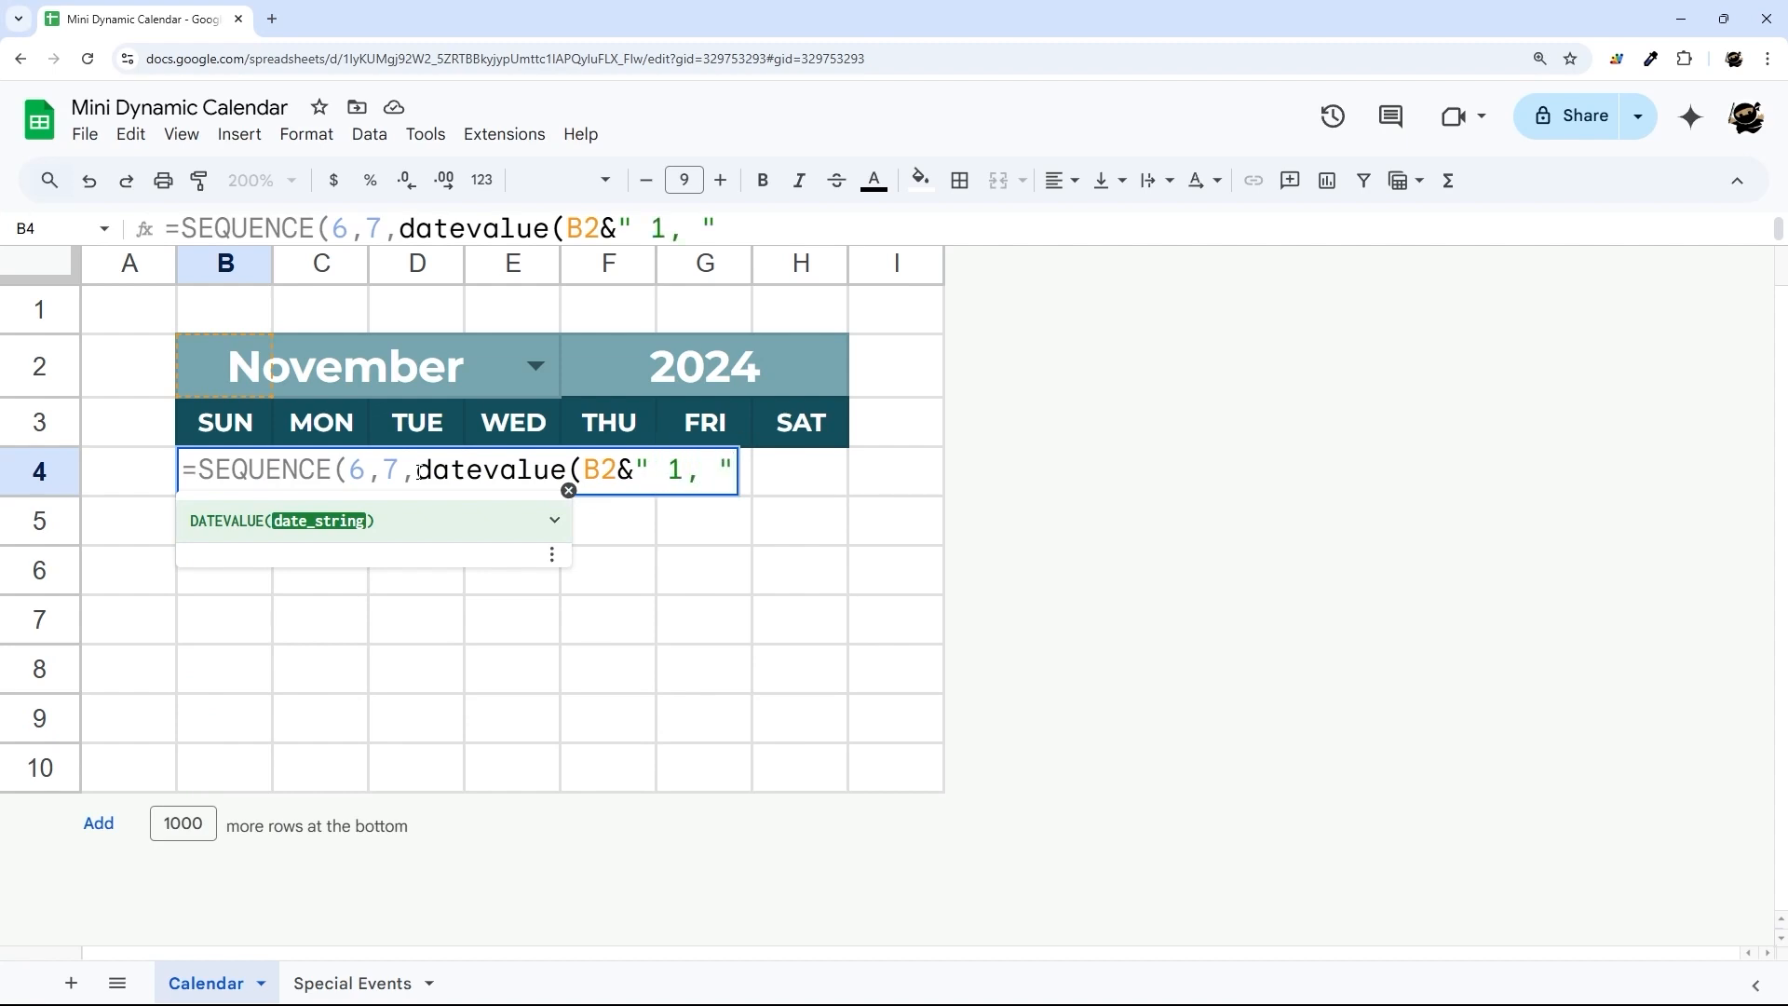
text(&F)
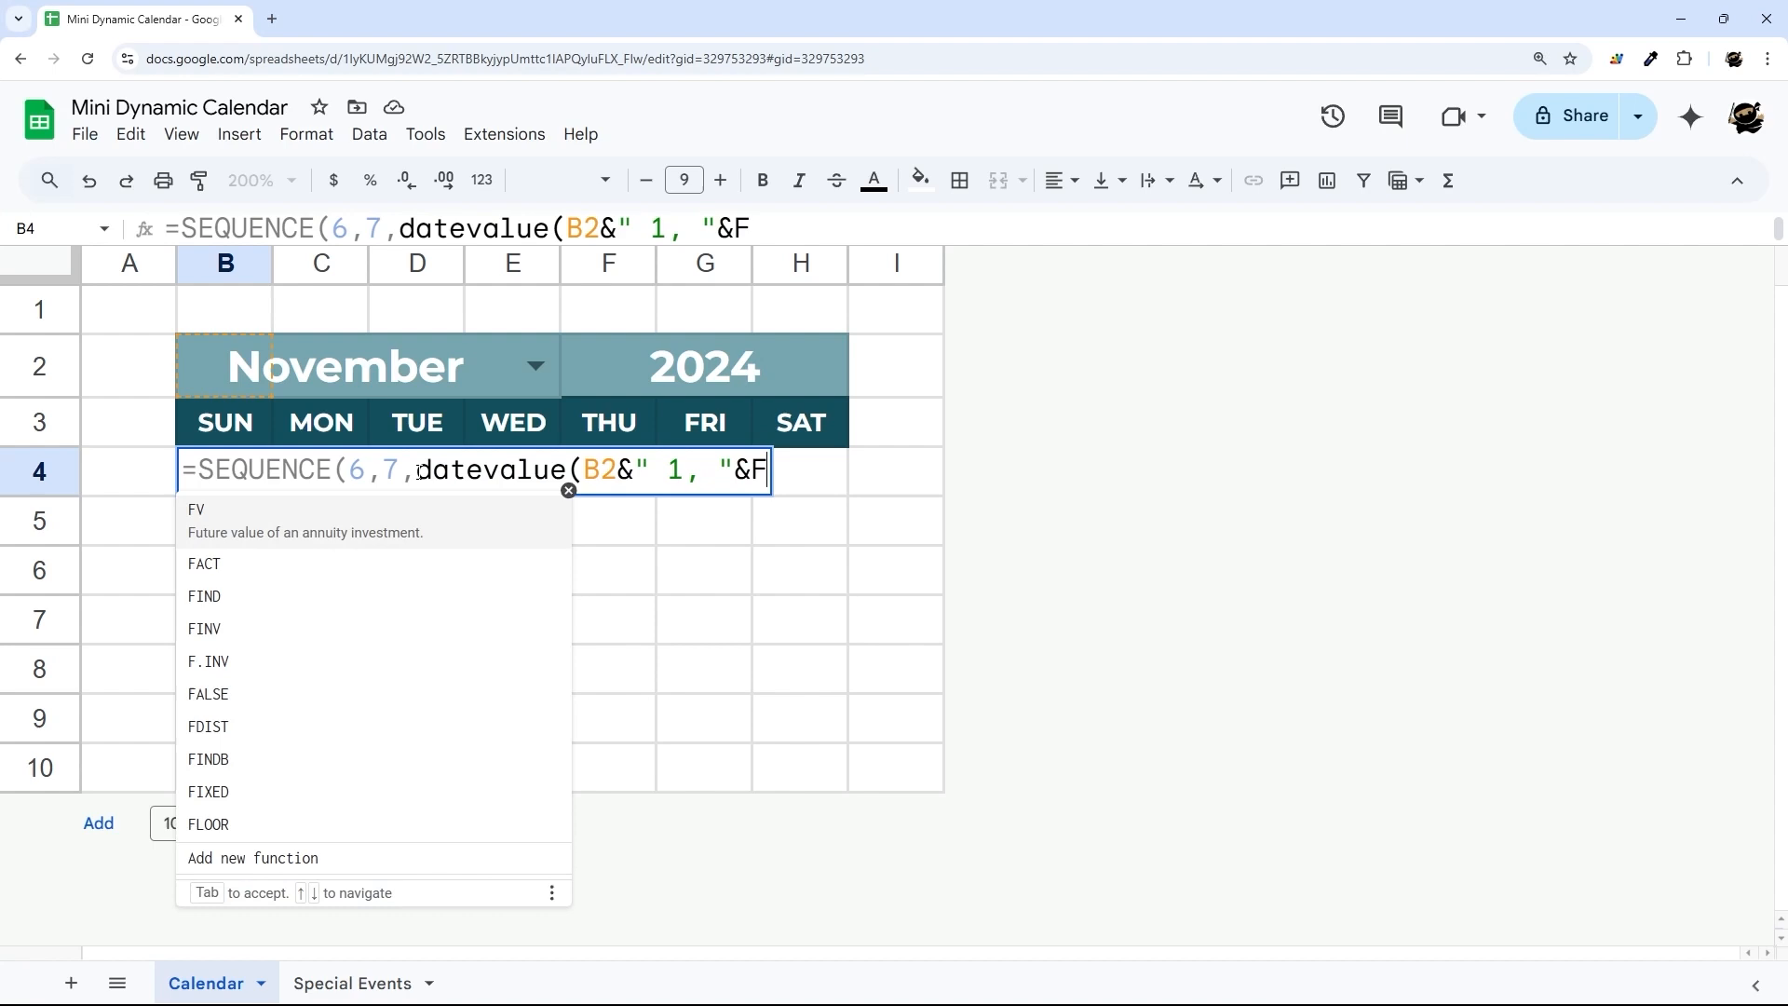
text(2))
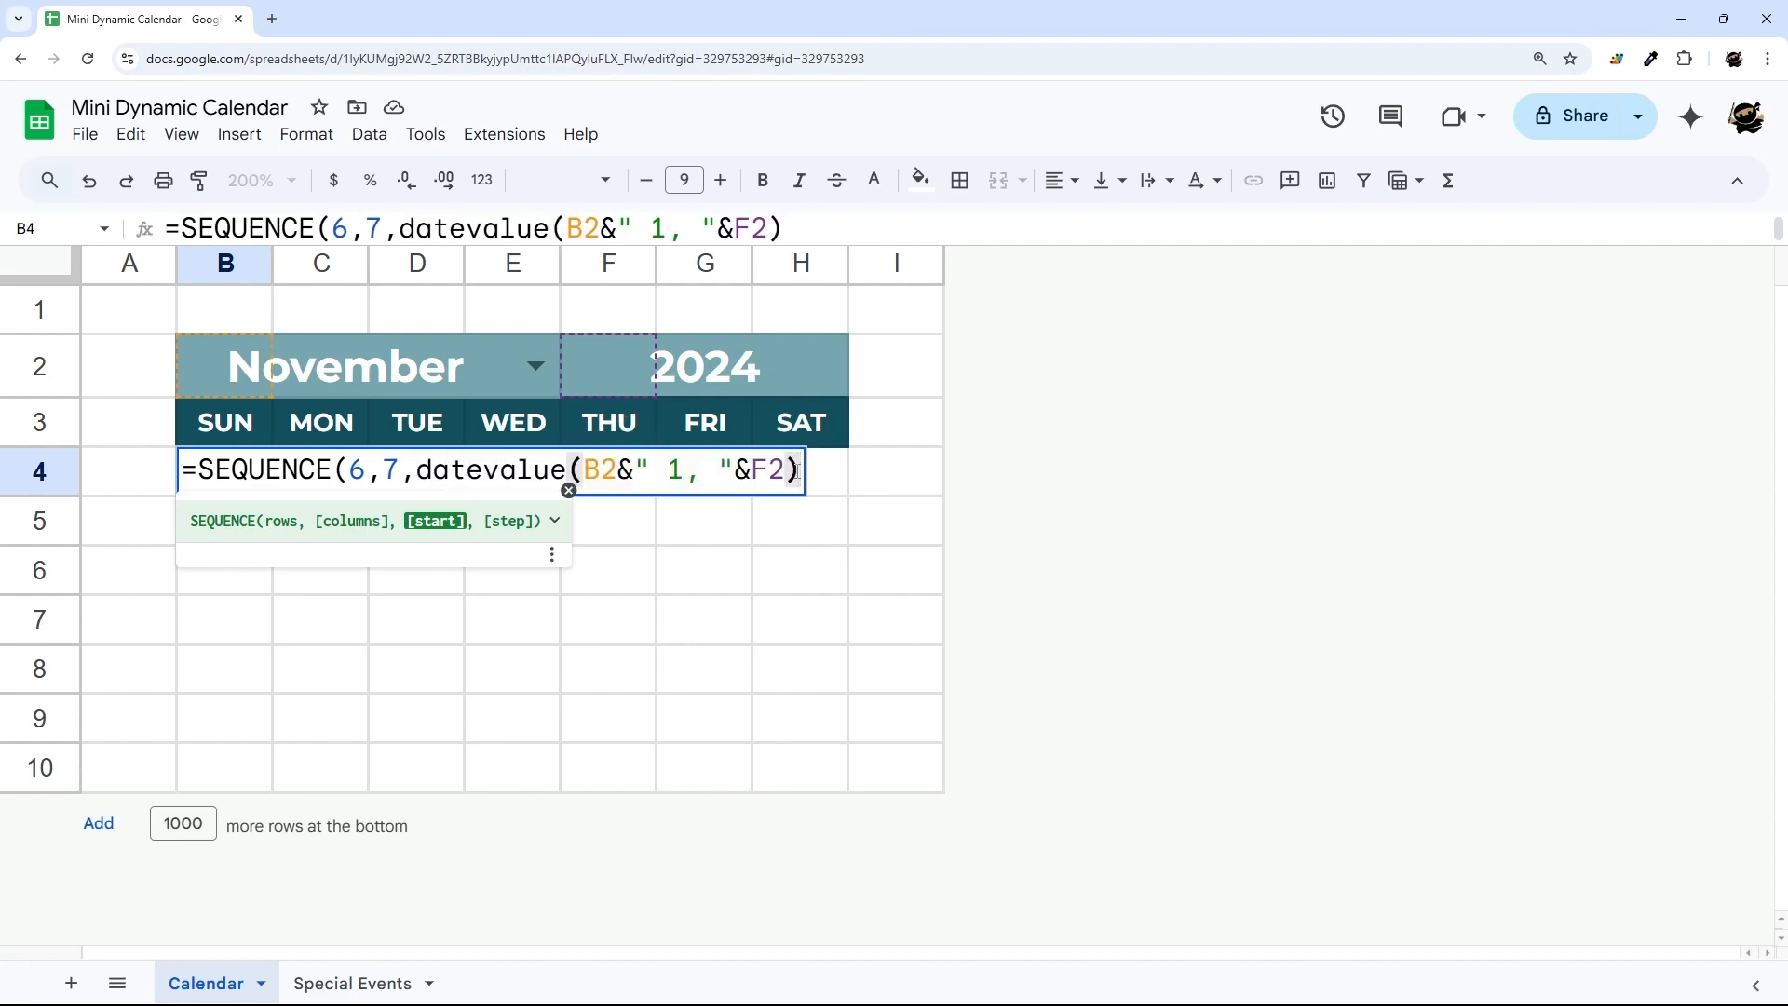
text(-weekday(datevalue(B2&" 1, "&F2)
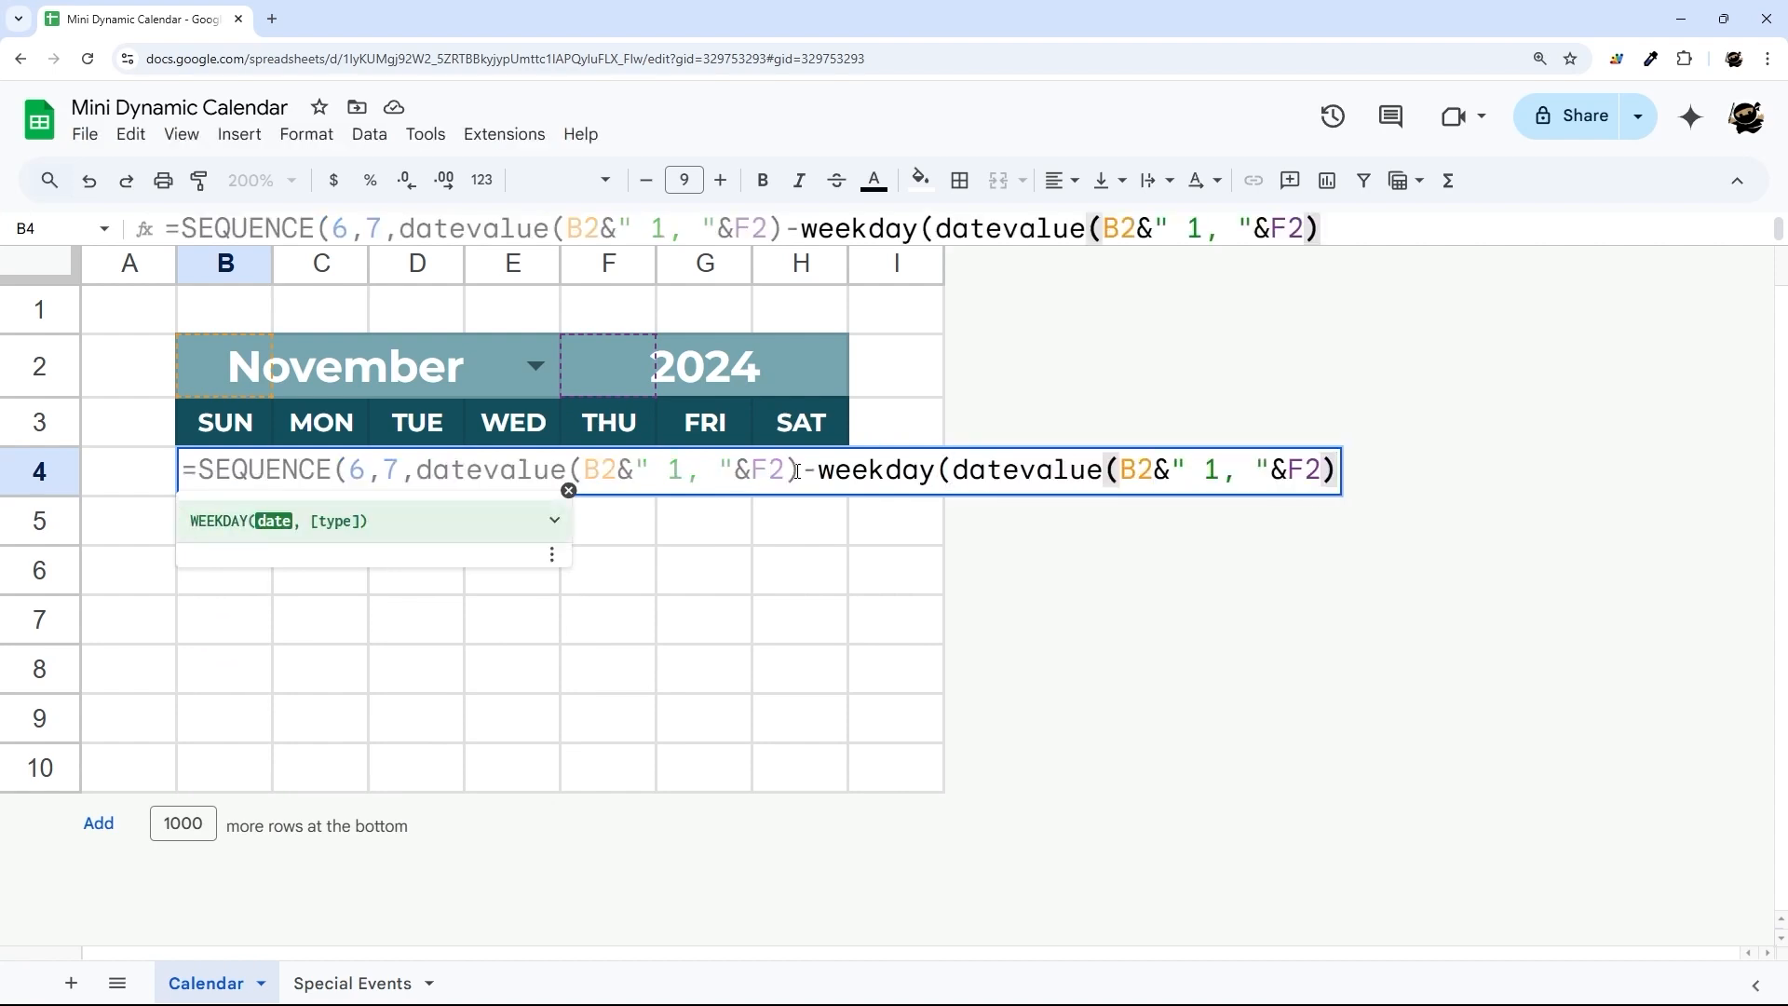
text()+1))
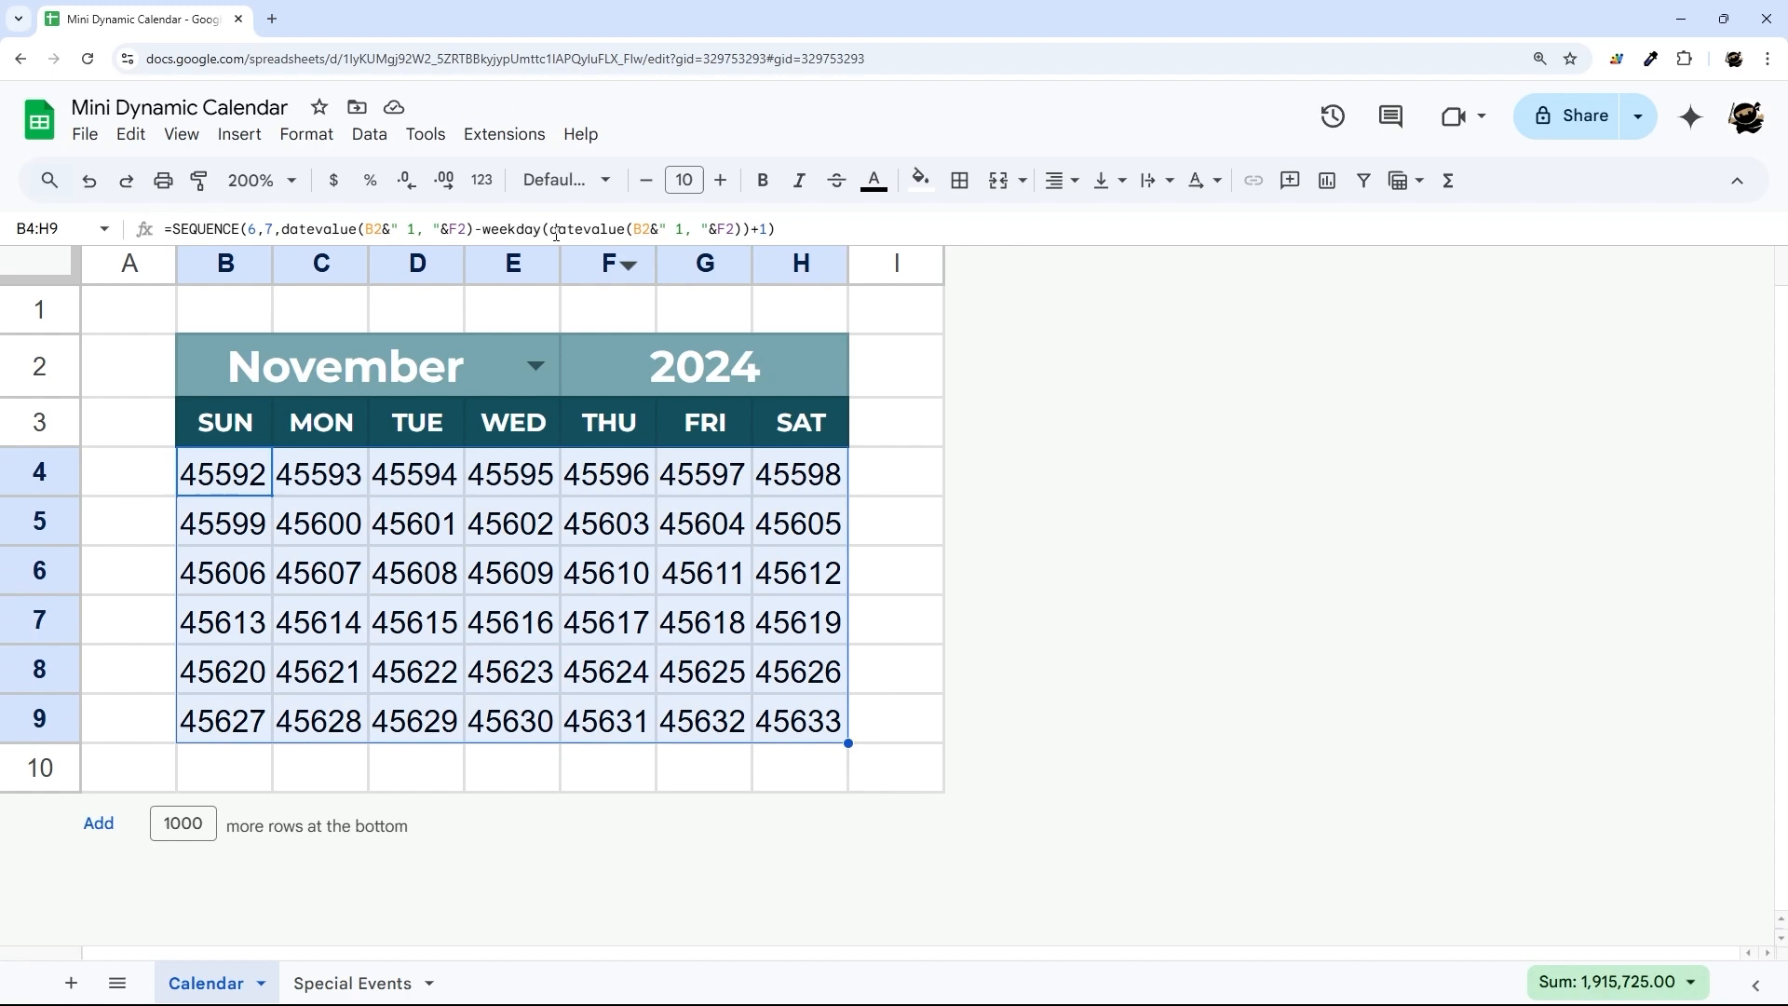
Format B4:H9 as dates (10/27/2024–12/7/2024) at font size 7.
click(480, 181)
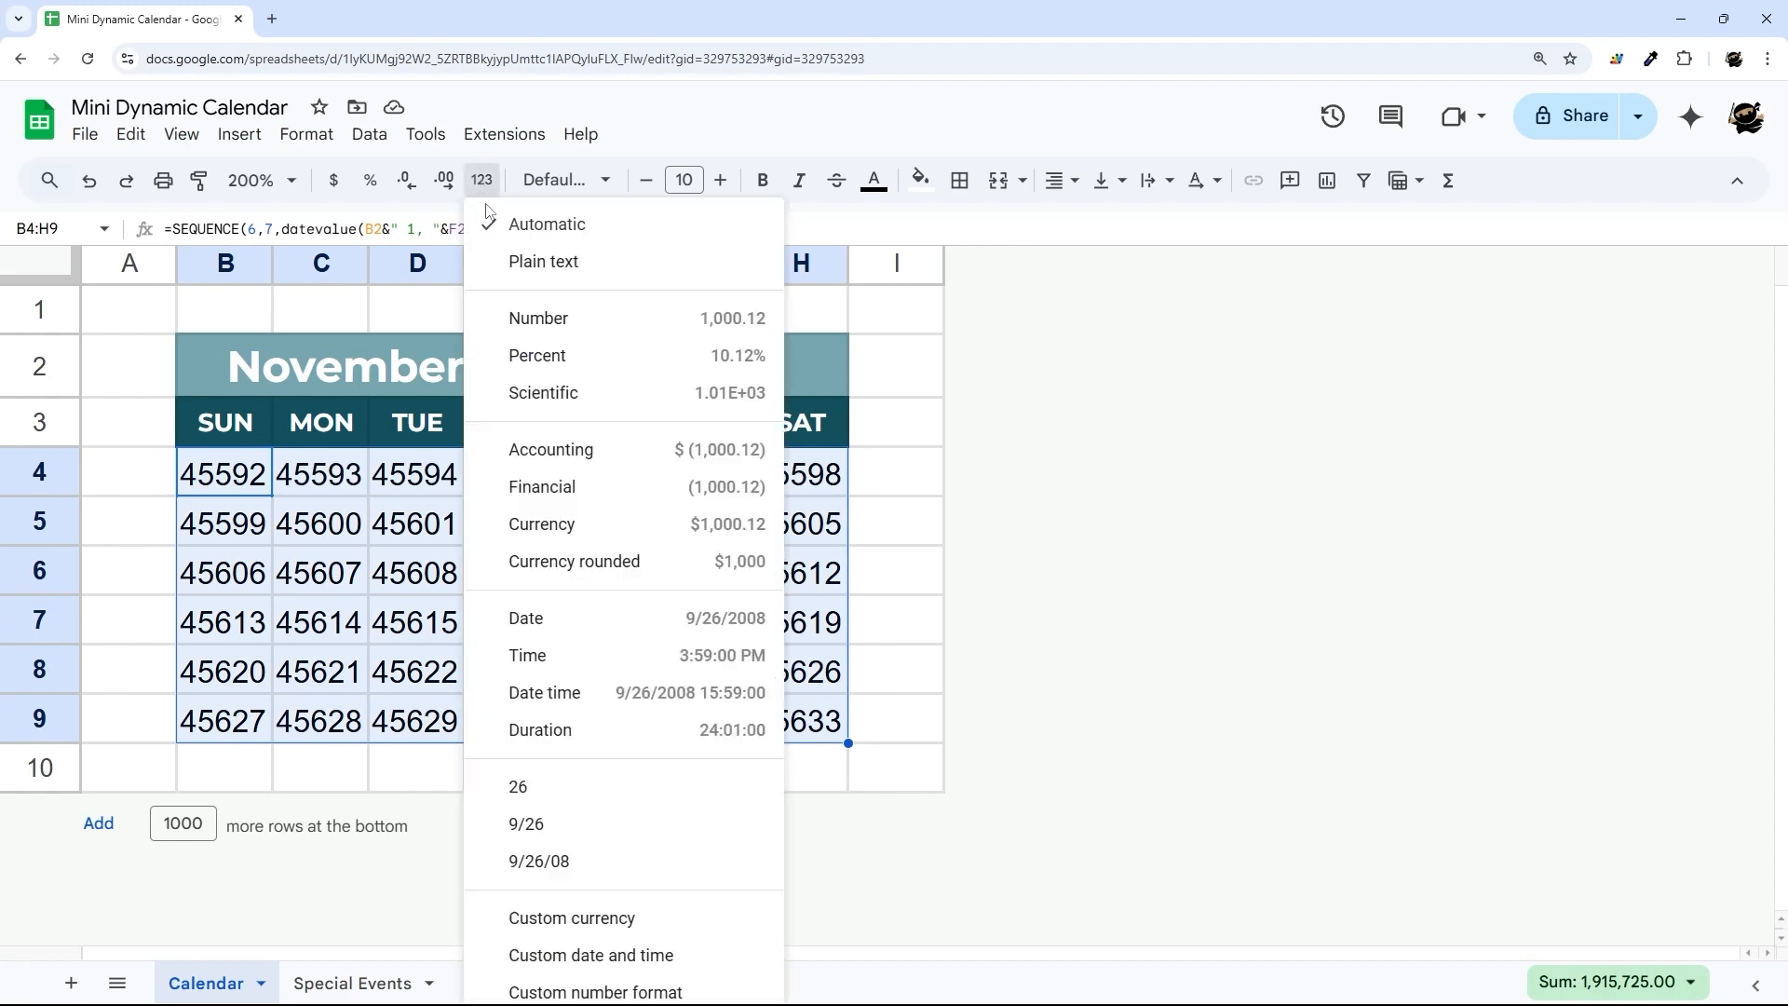
mouse_move(574, 618)
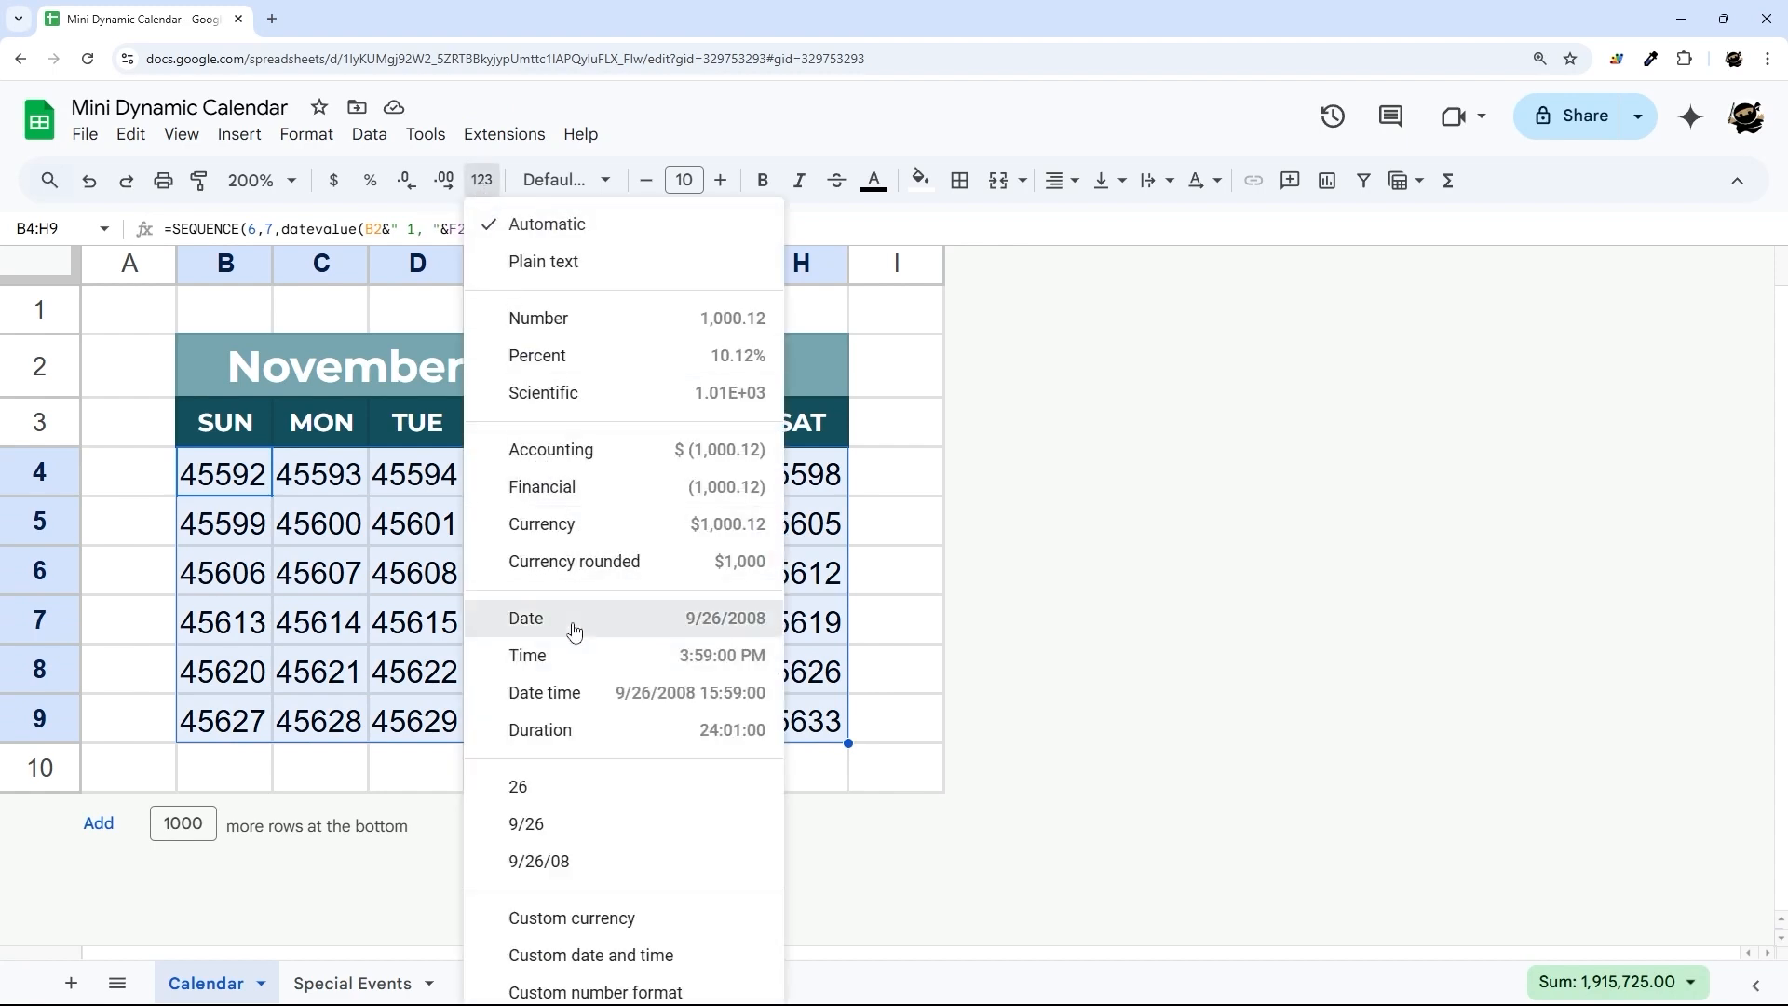
click(525, 618)
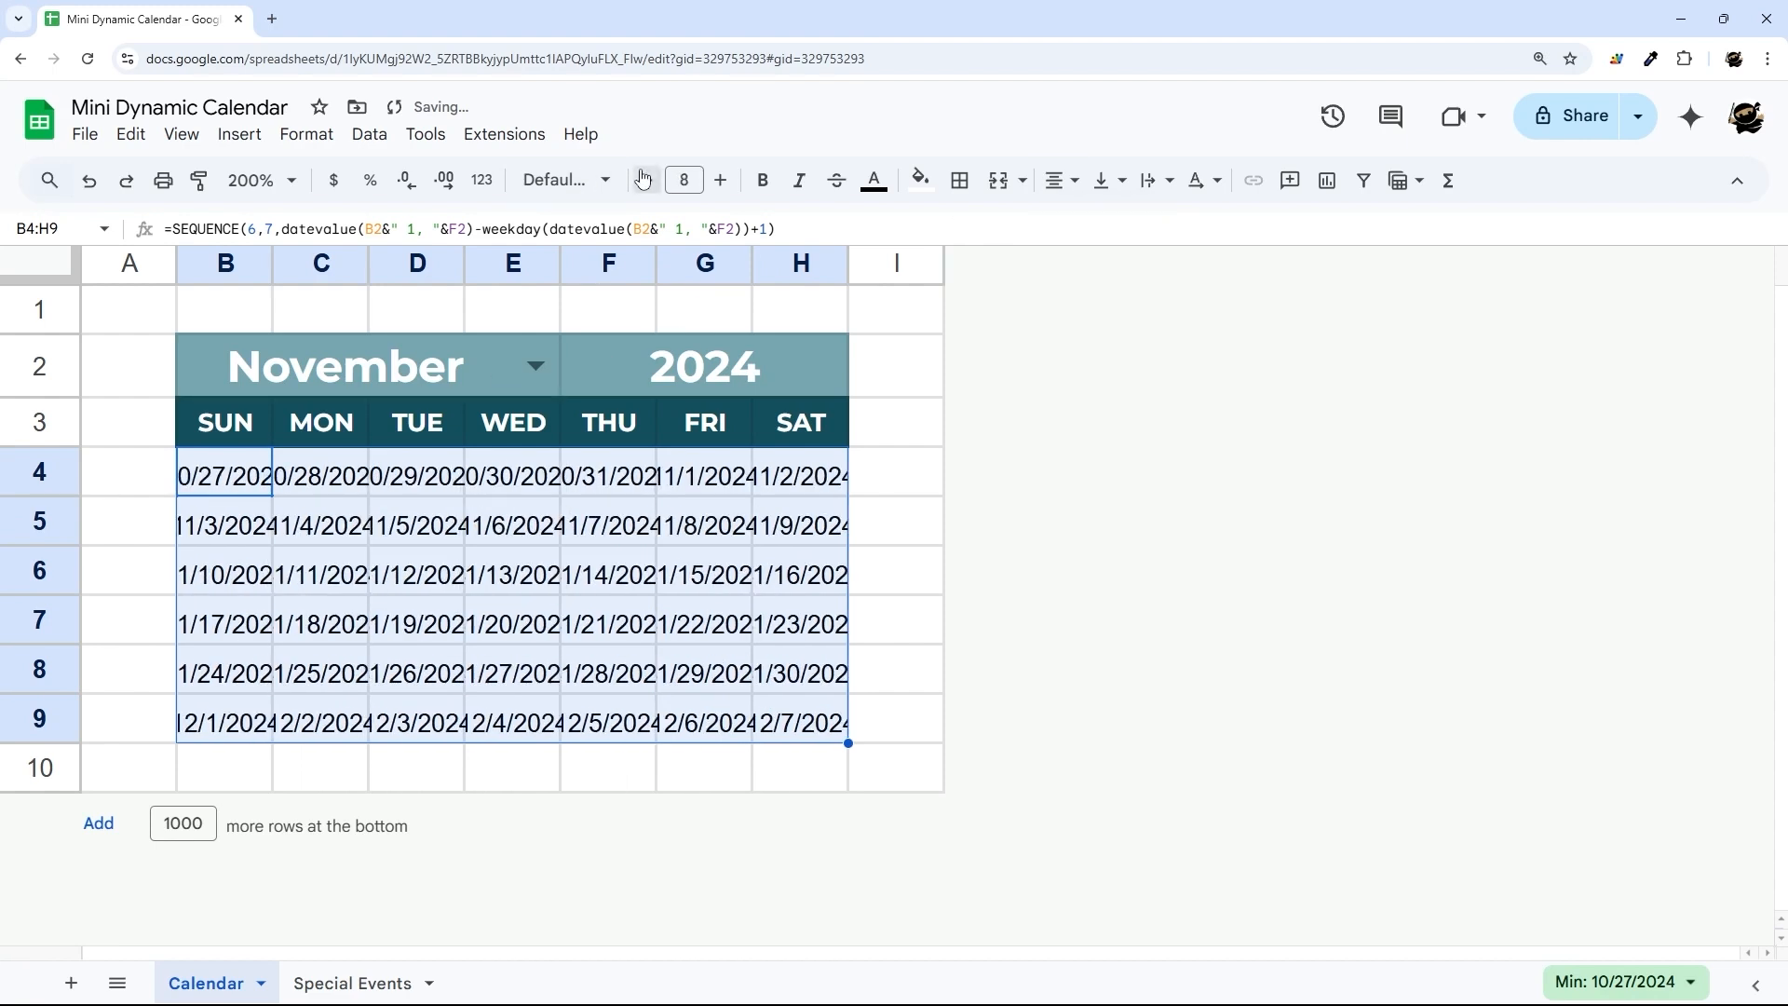
click(644, 181)
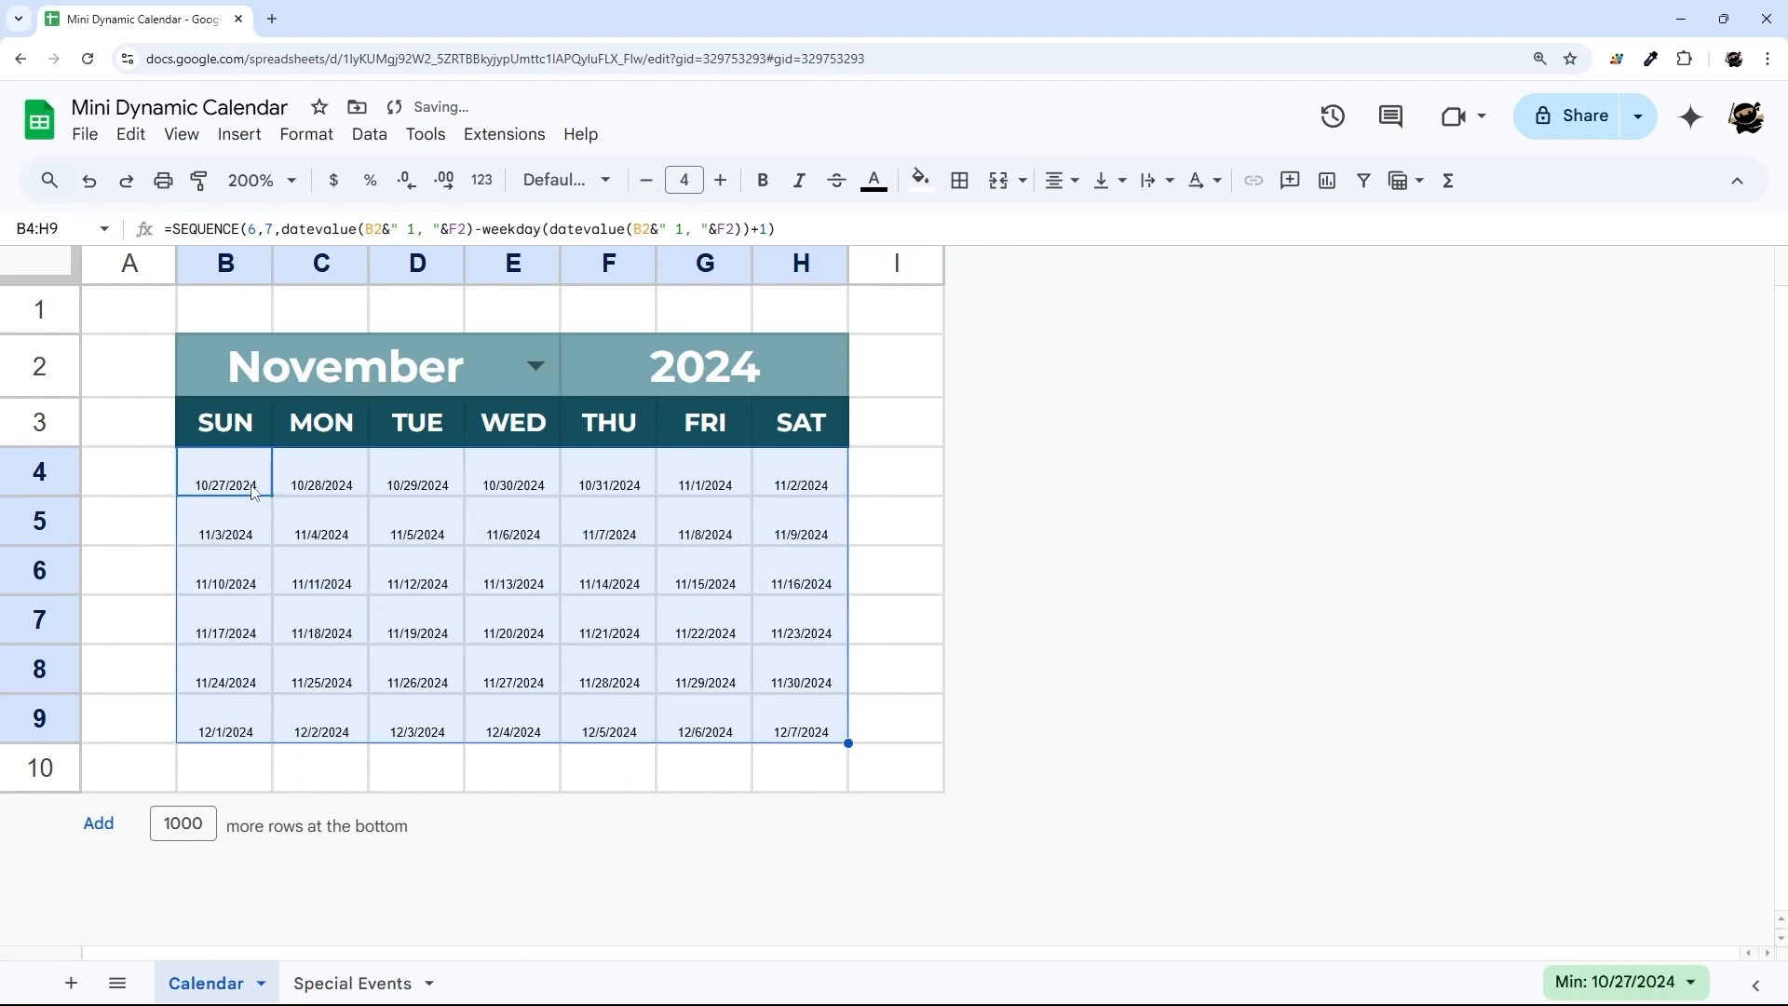
mouse_move(194, 548)
text(7)
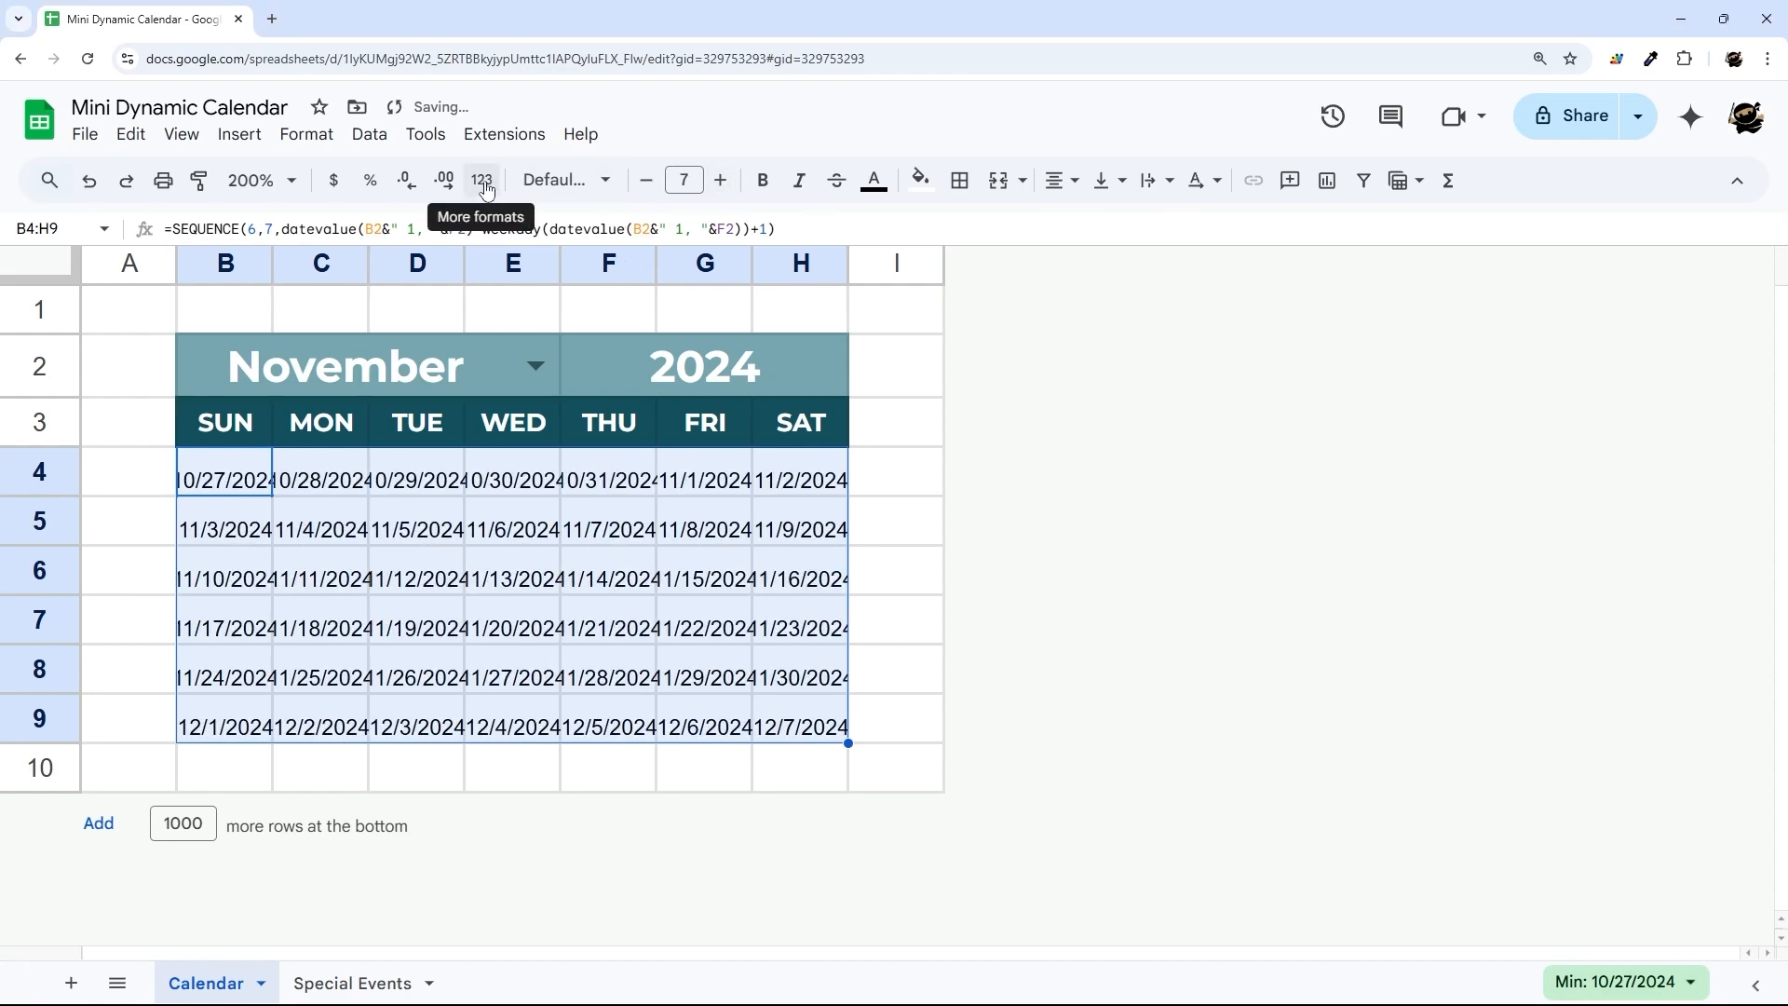
click(481, 180)
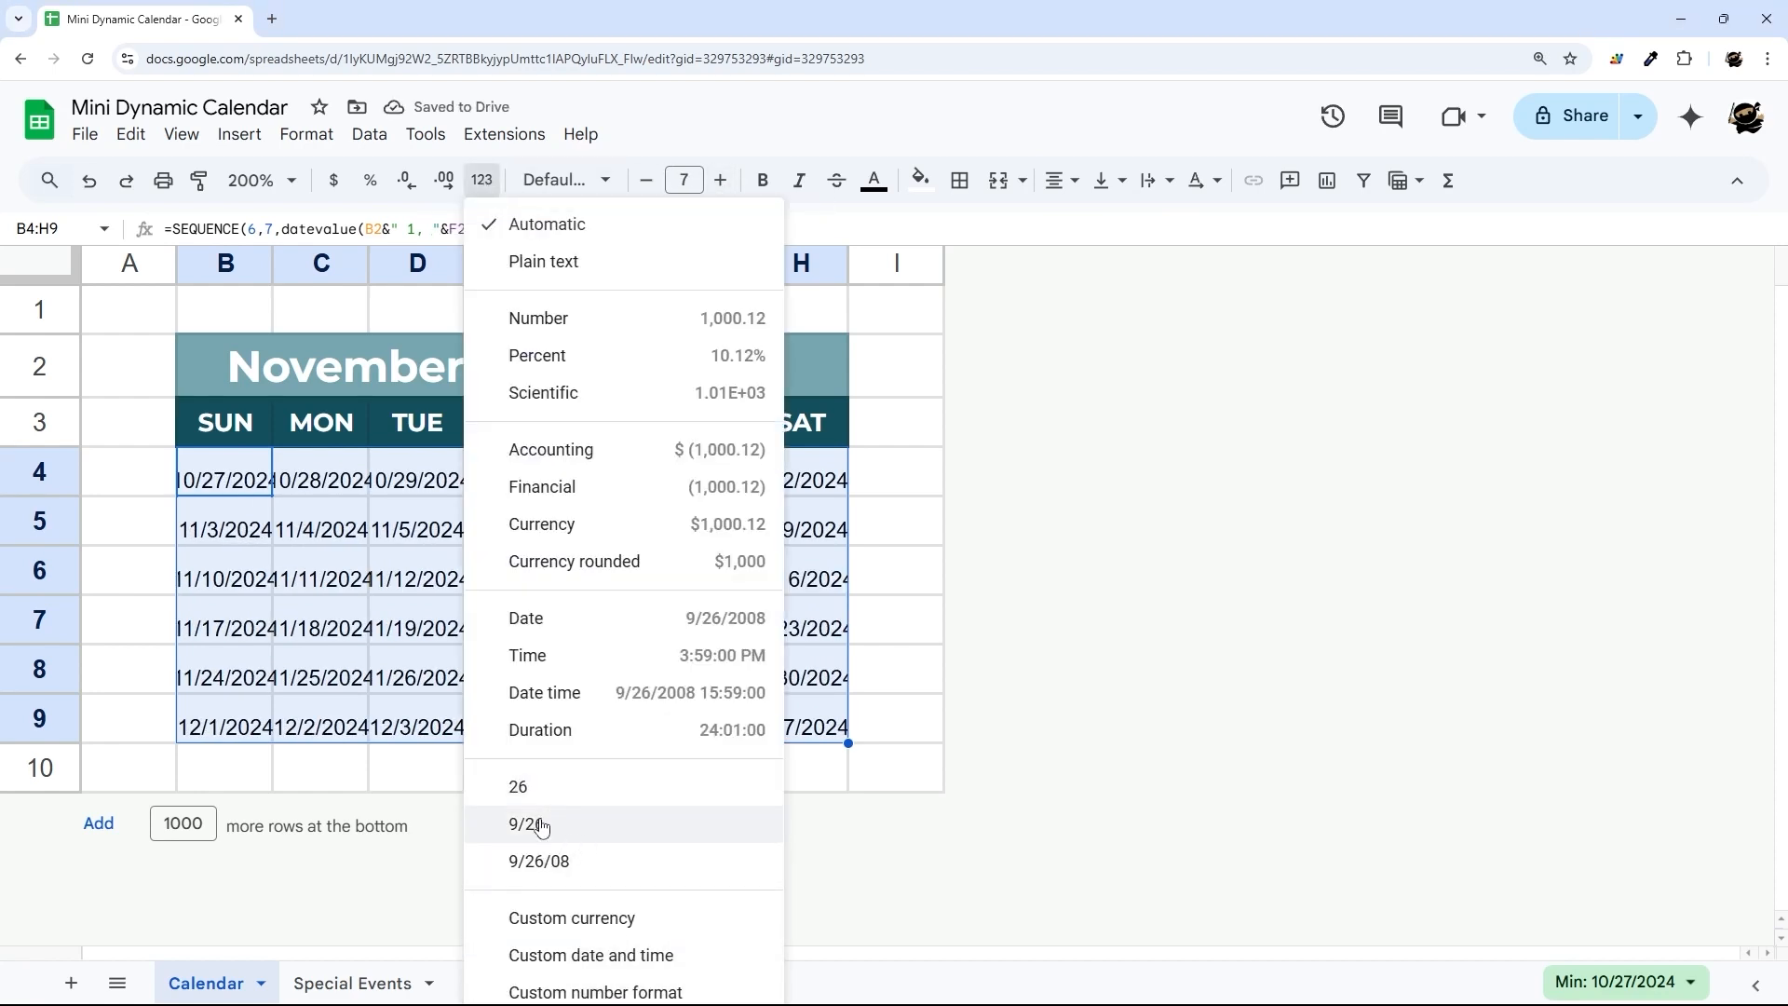
mouse_move(581, 968)
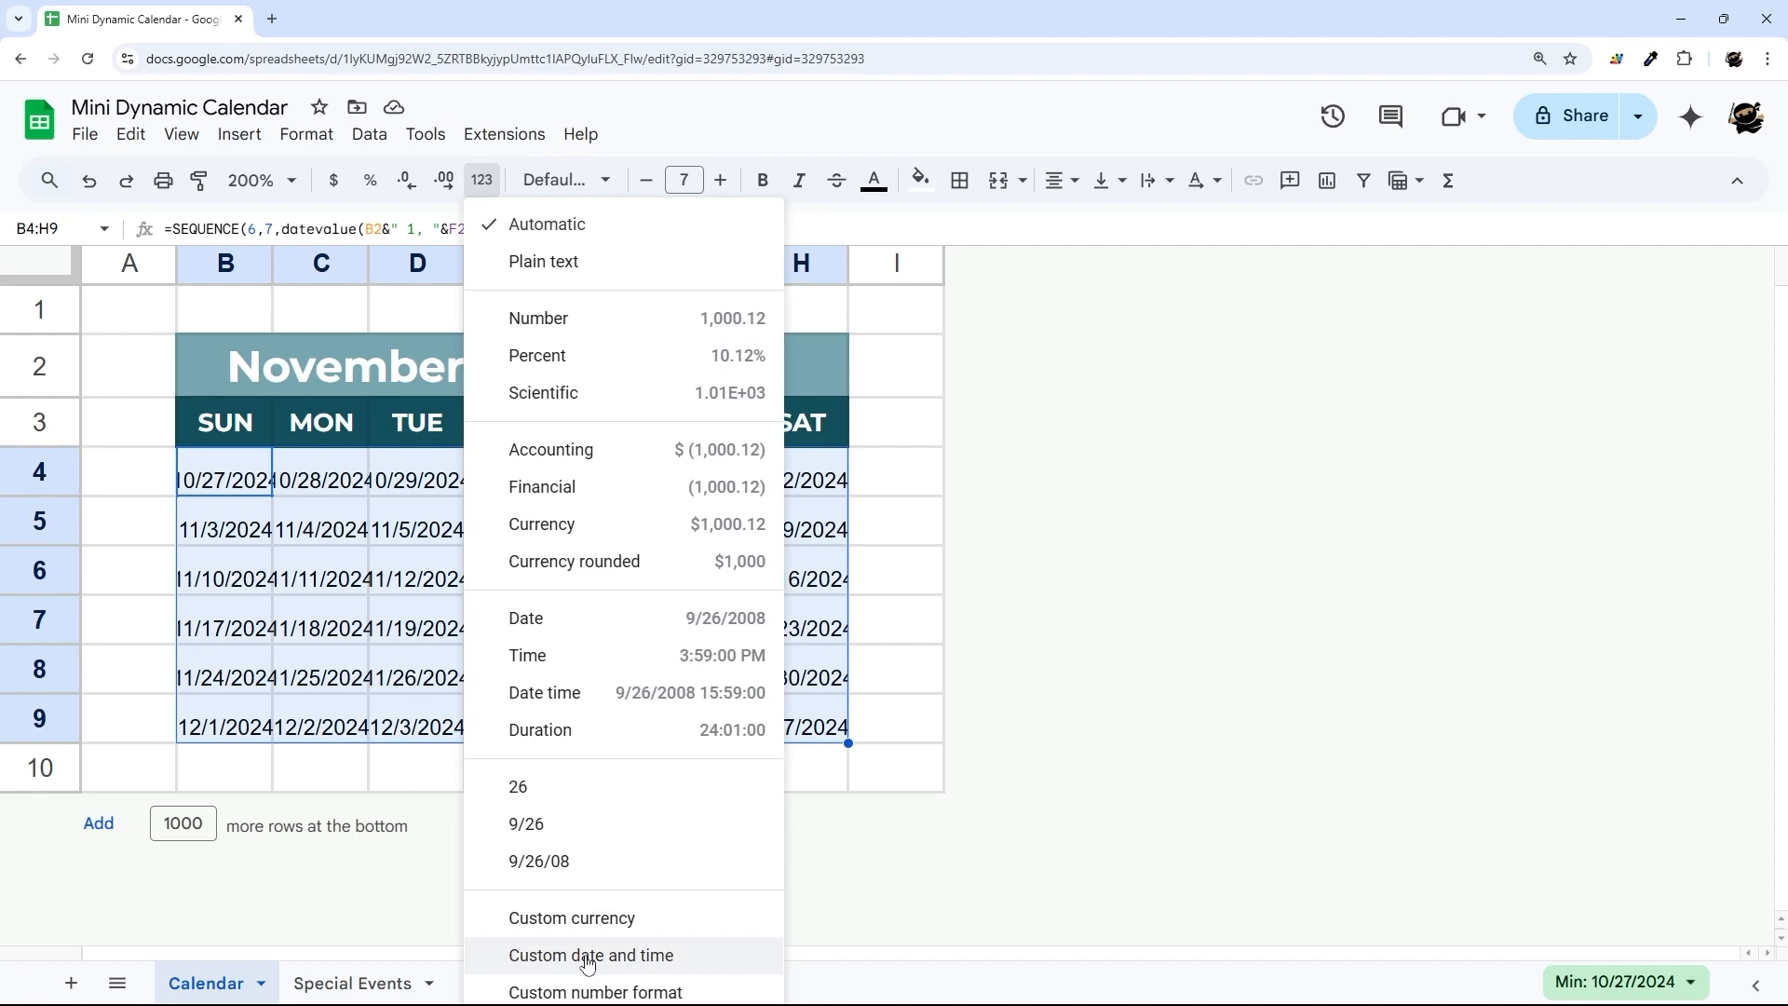
Apply a custom day-only date format so the grid shows 27 through 7.
click(593, 961)
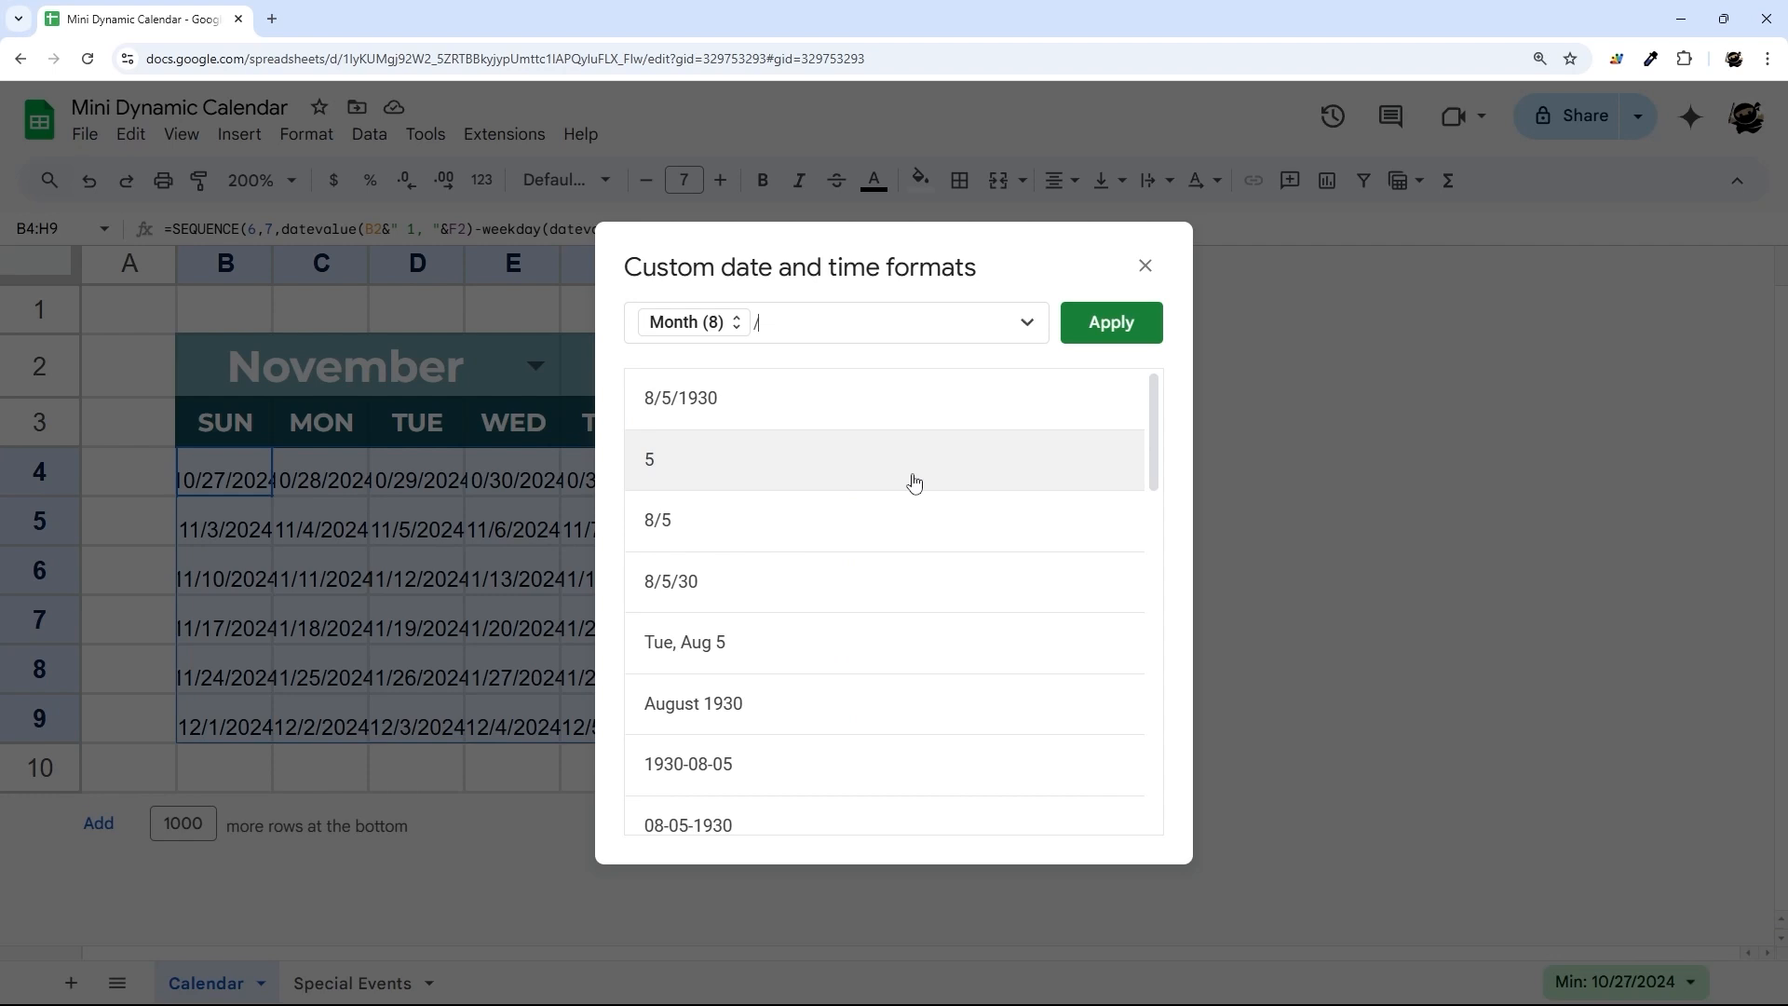
click(1024, 322)
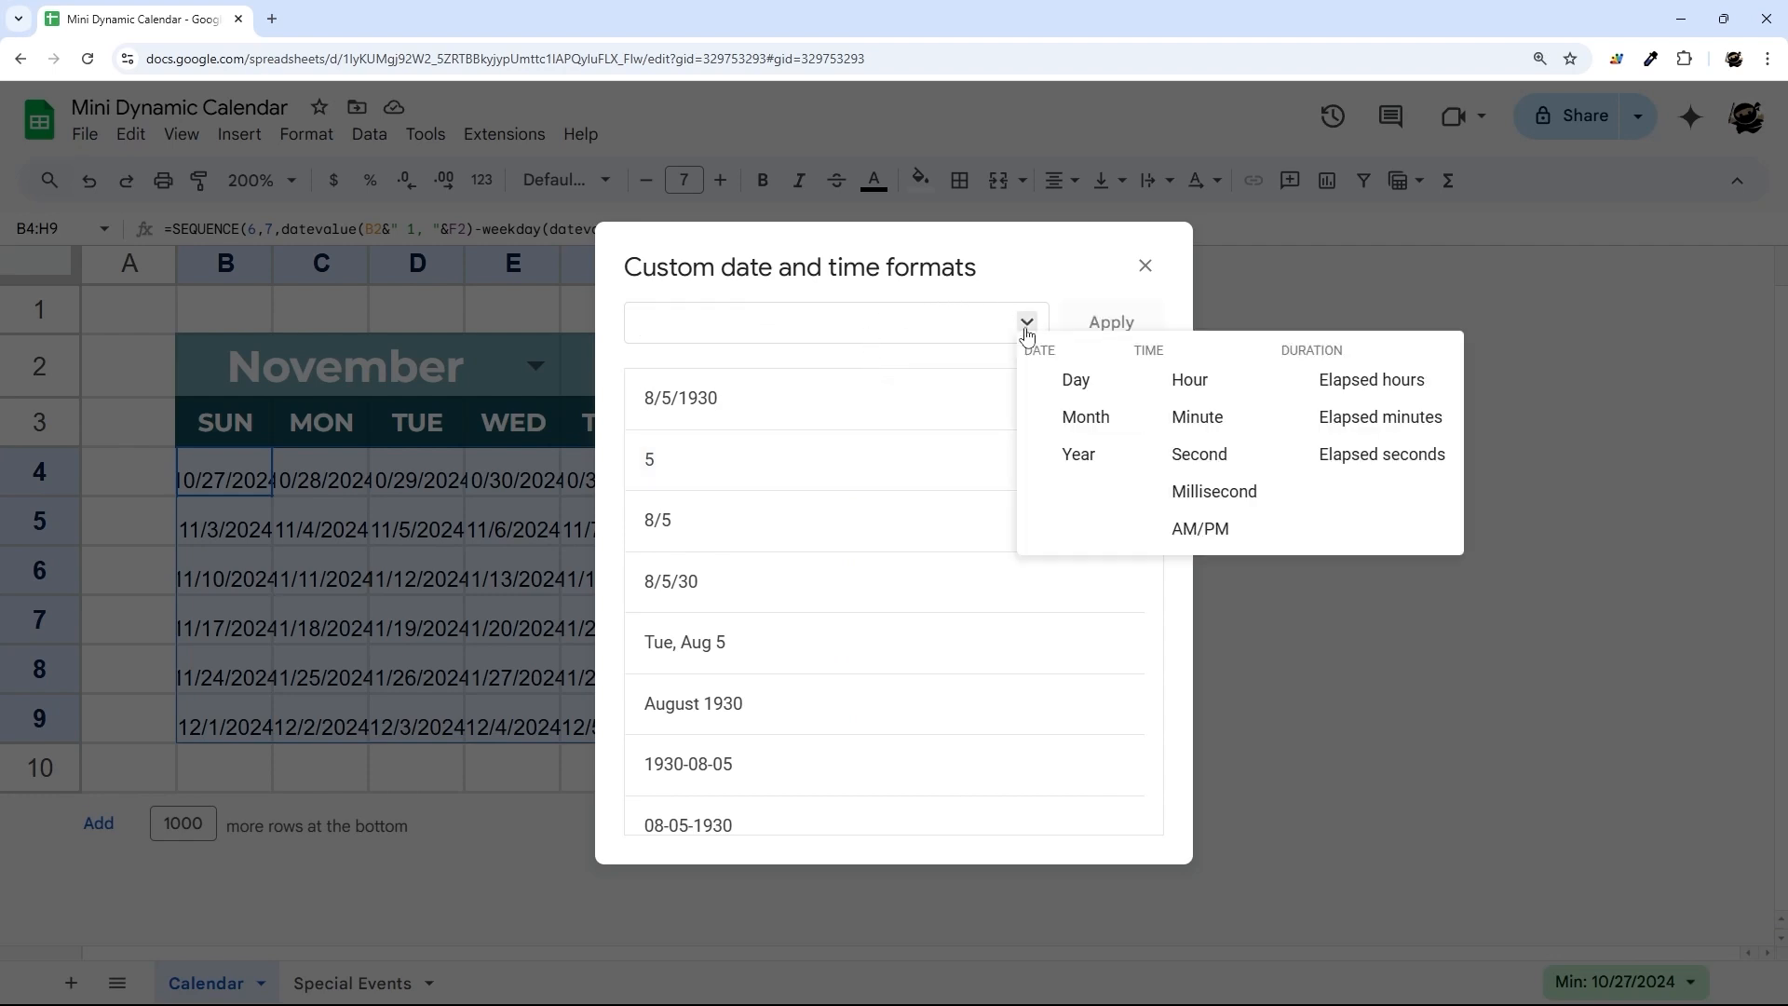
click(1074, 380)
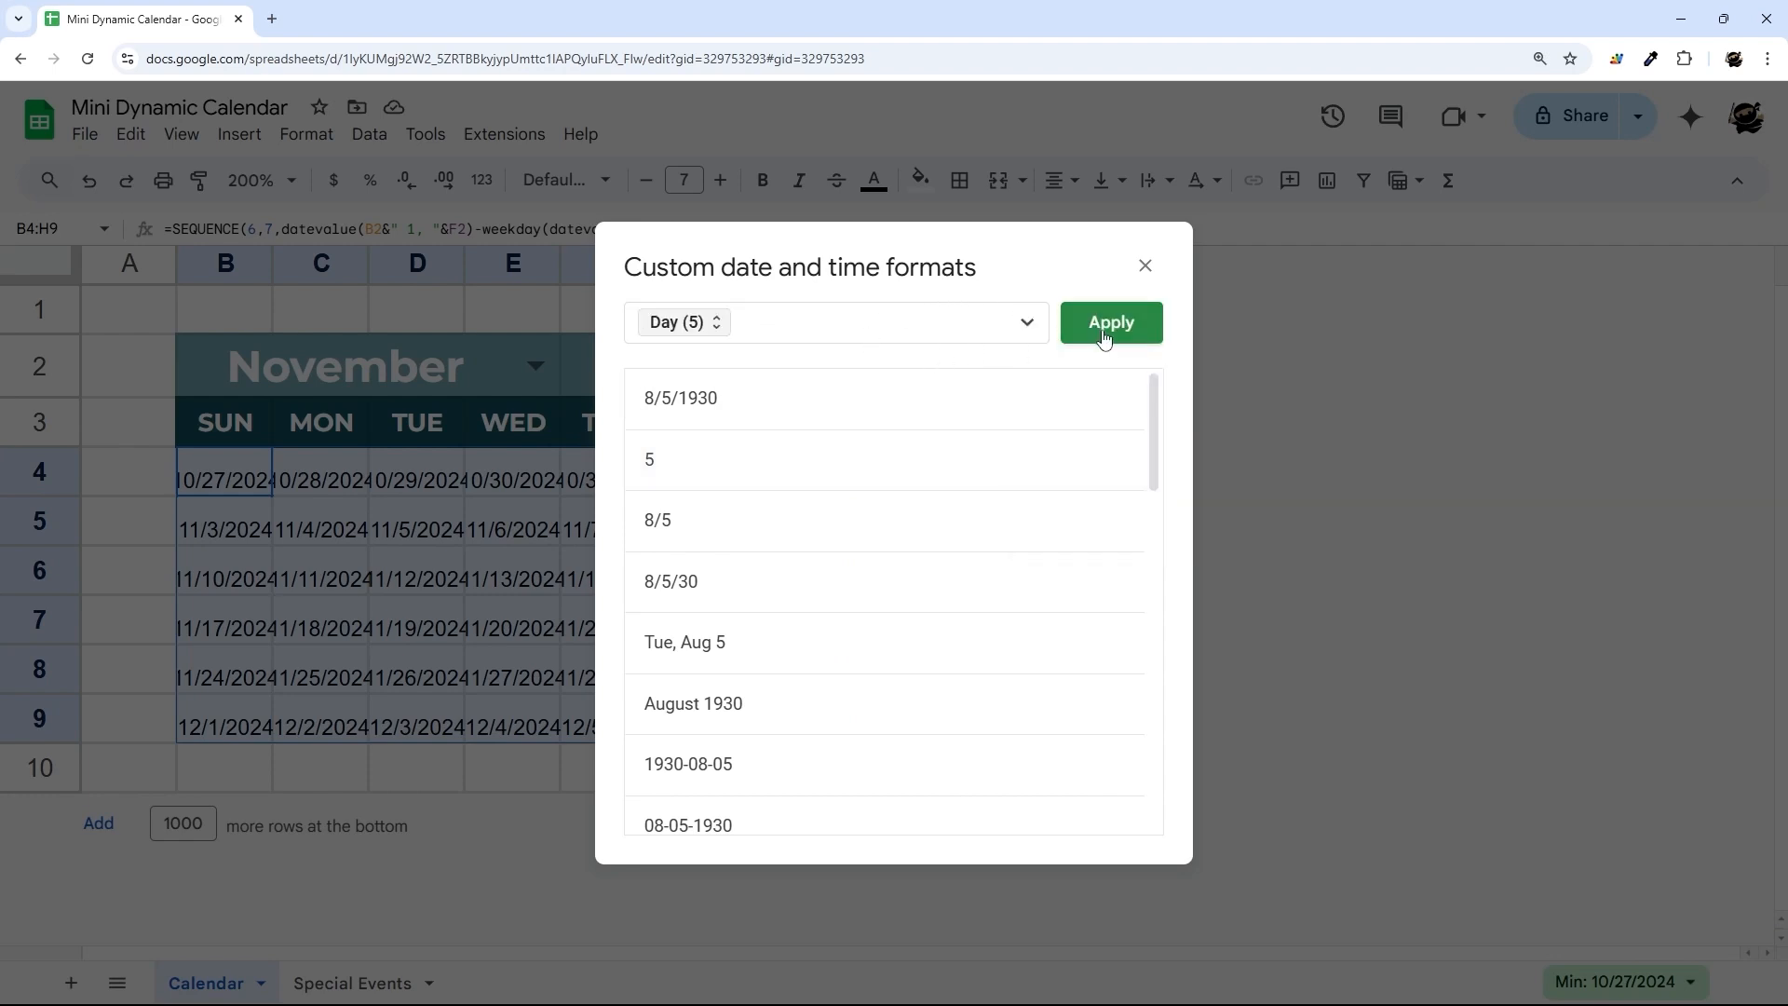
click(1108, 322)
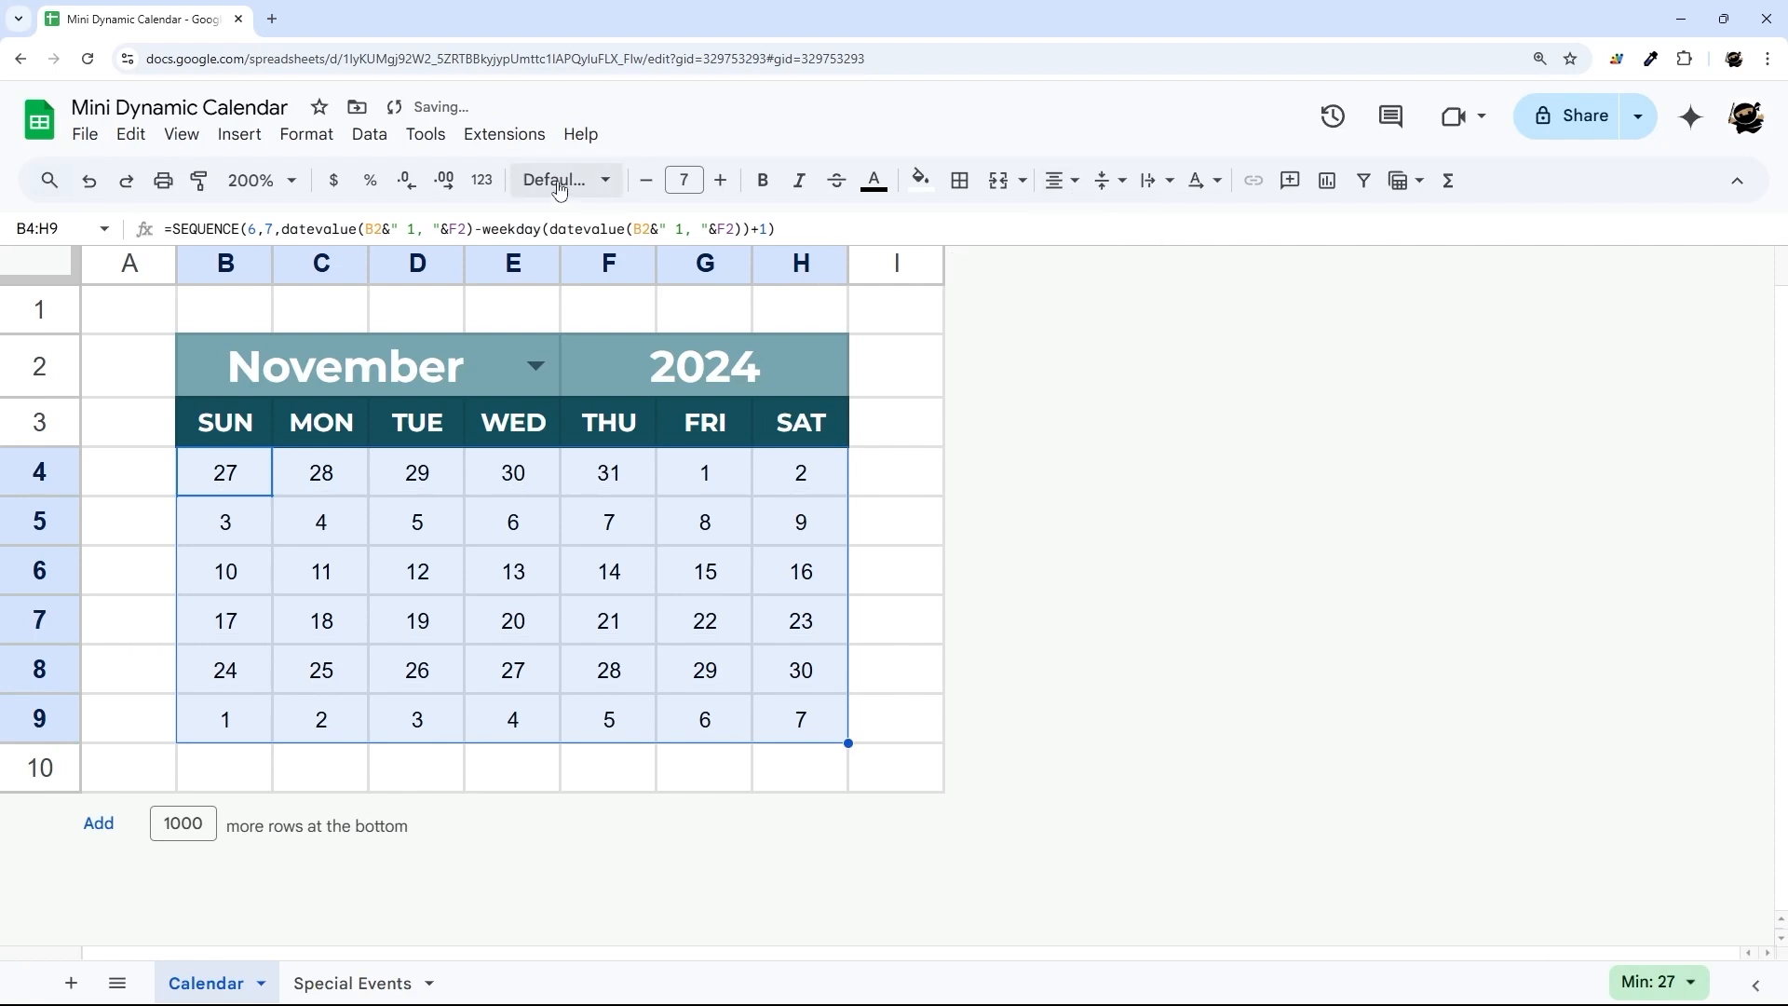
Set the calendar dates to Montserrat at size 8 and select the whole calendar B2:H9.
click(559, 181)
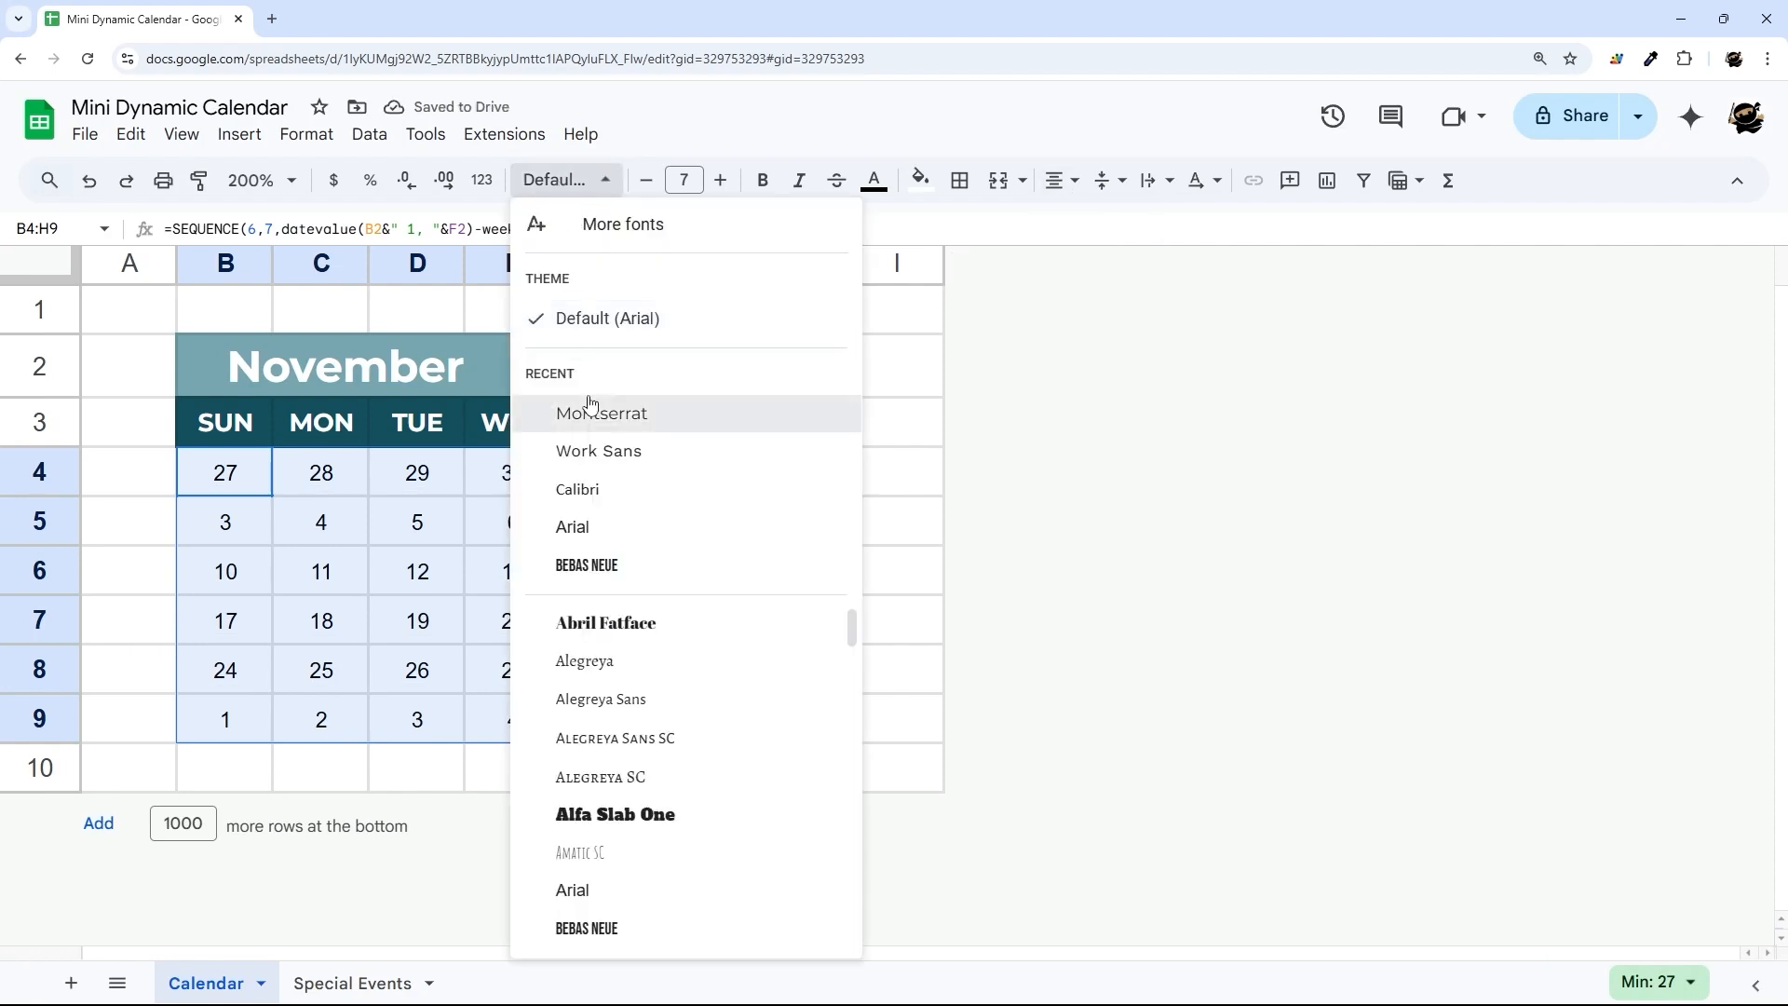
click(601, 413)
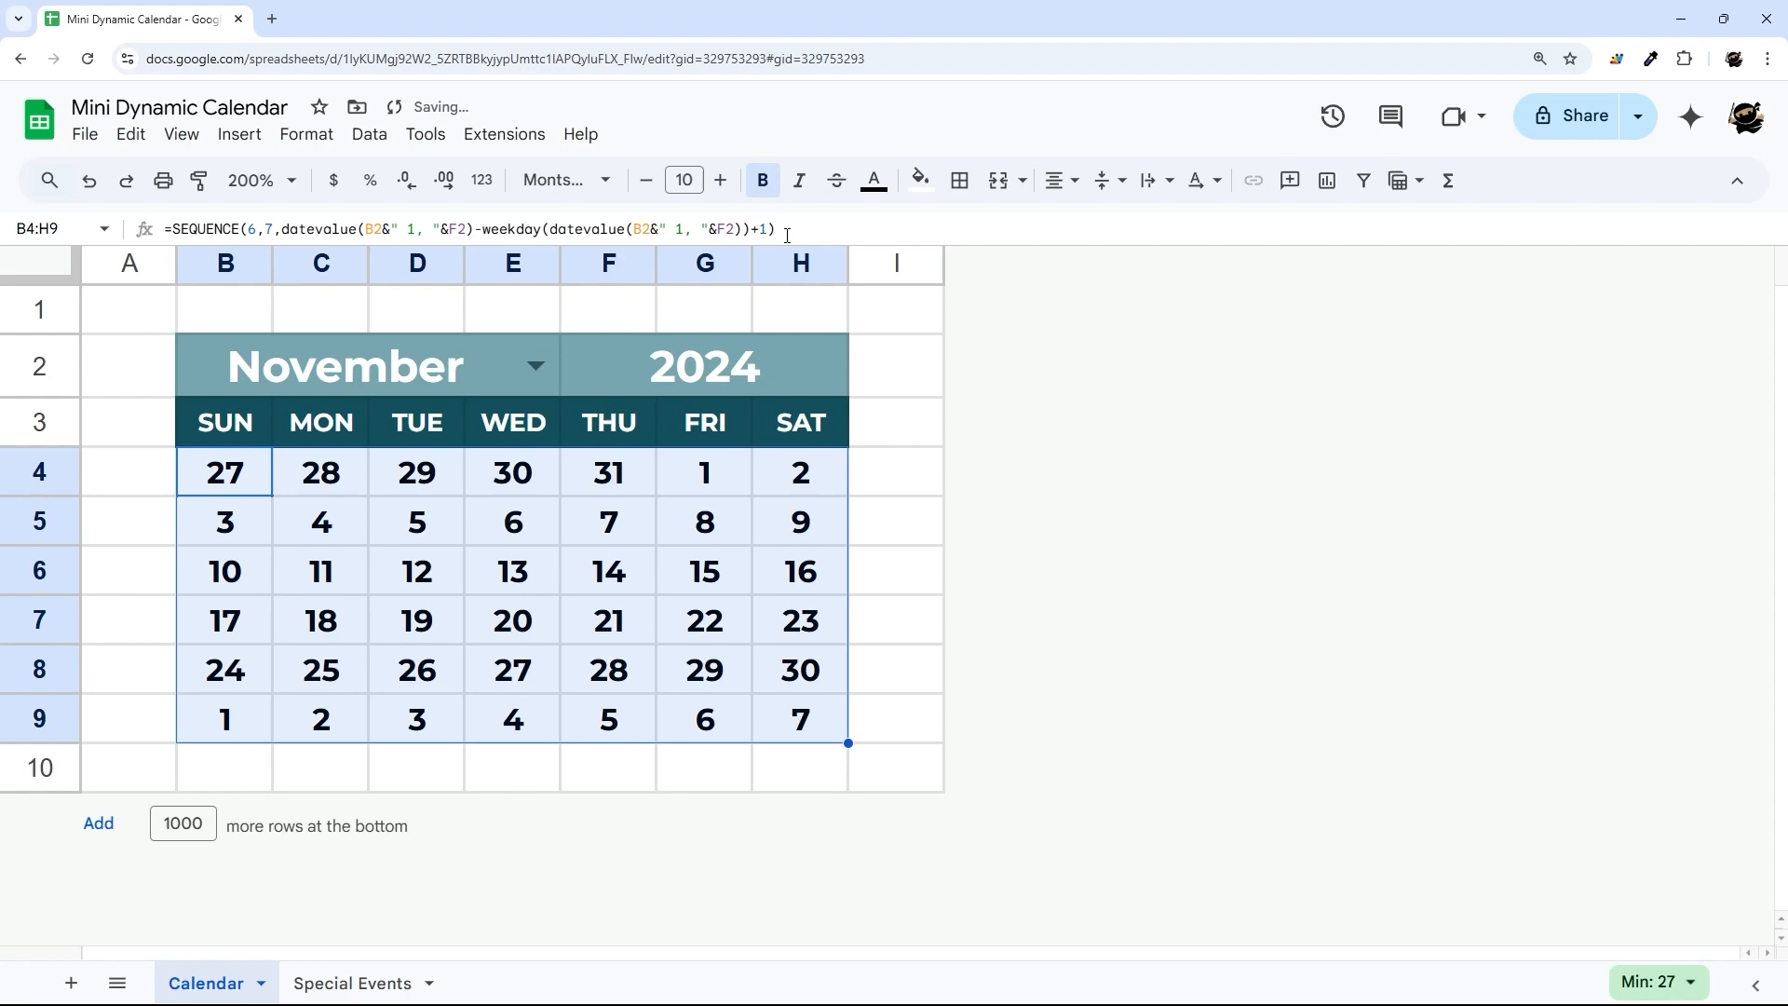
click(646, 181)
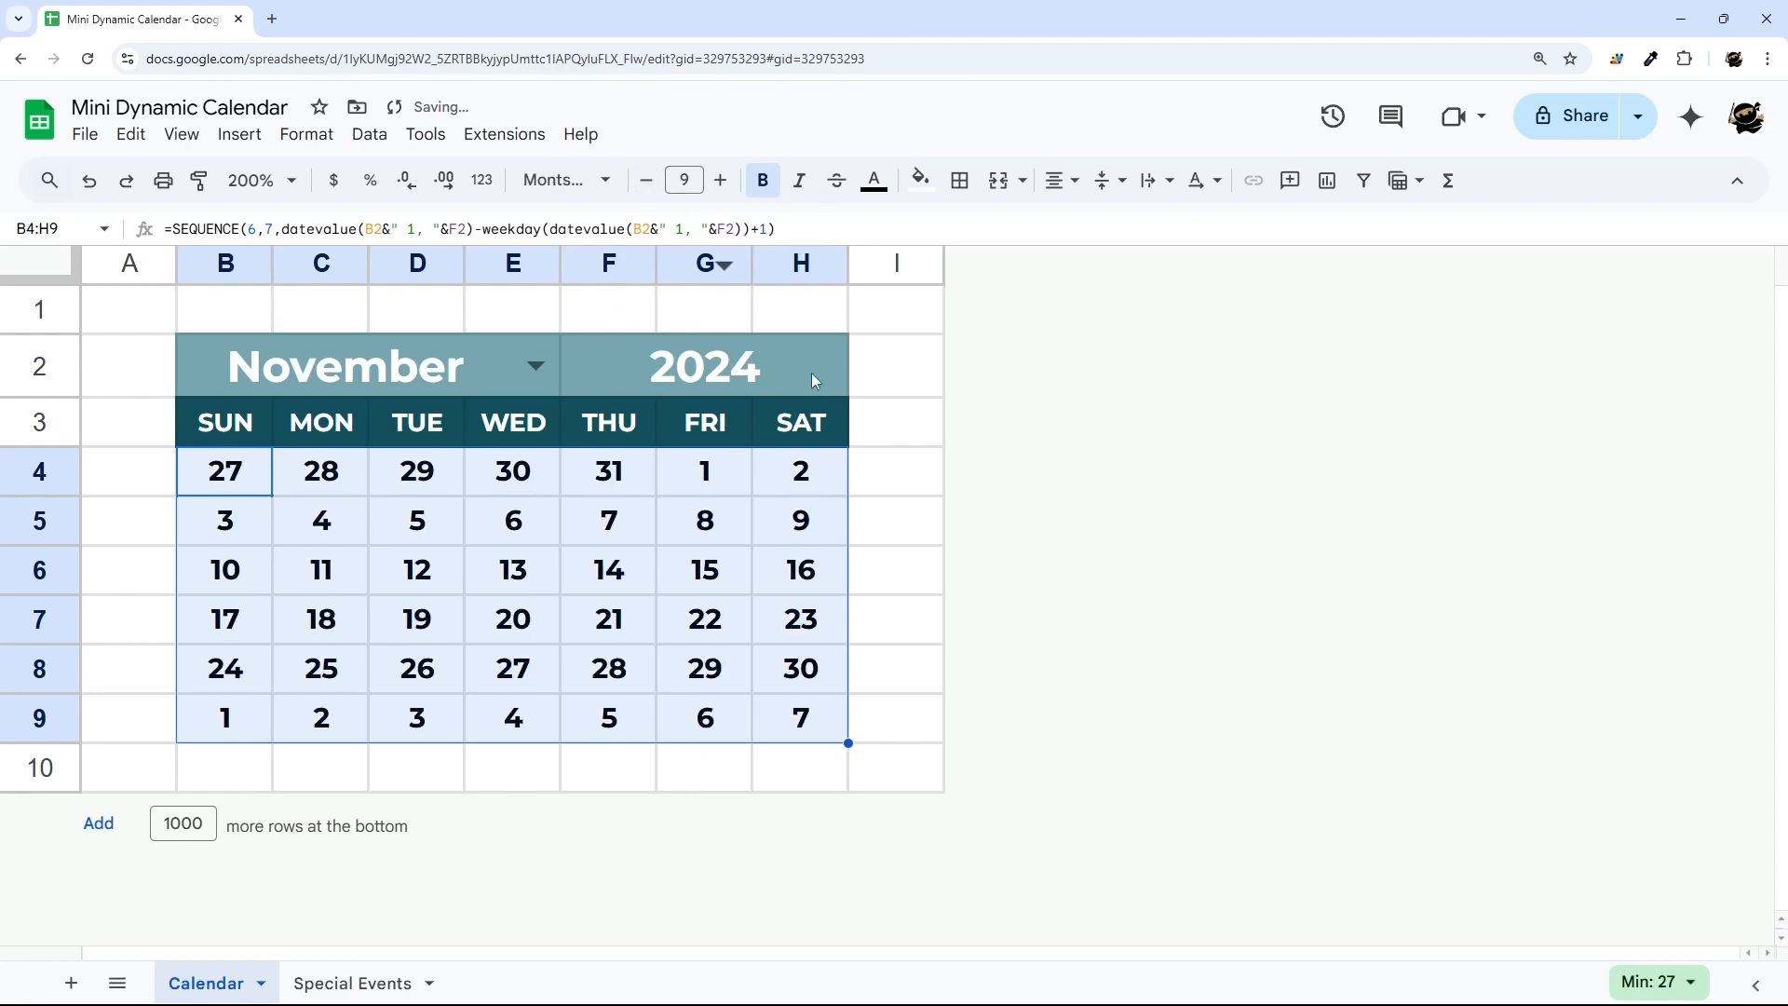
click(647, 180)
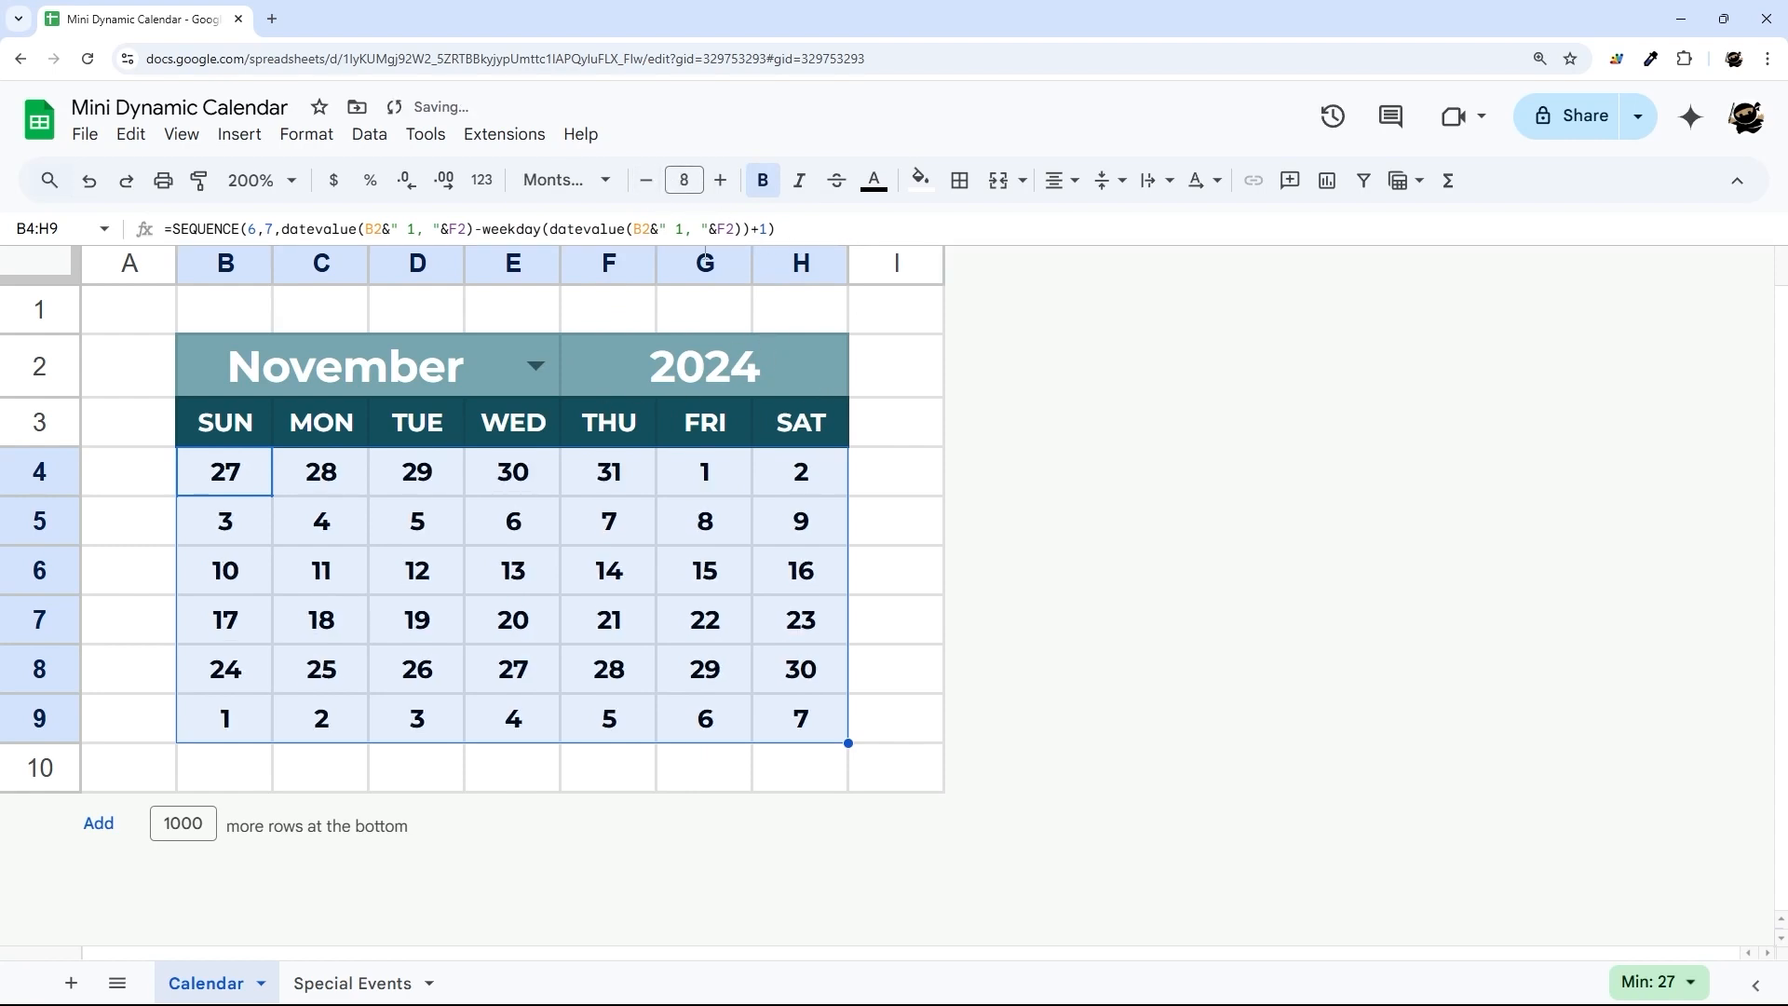
mouse_move(942, 536)
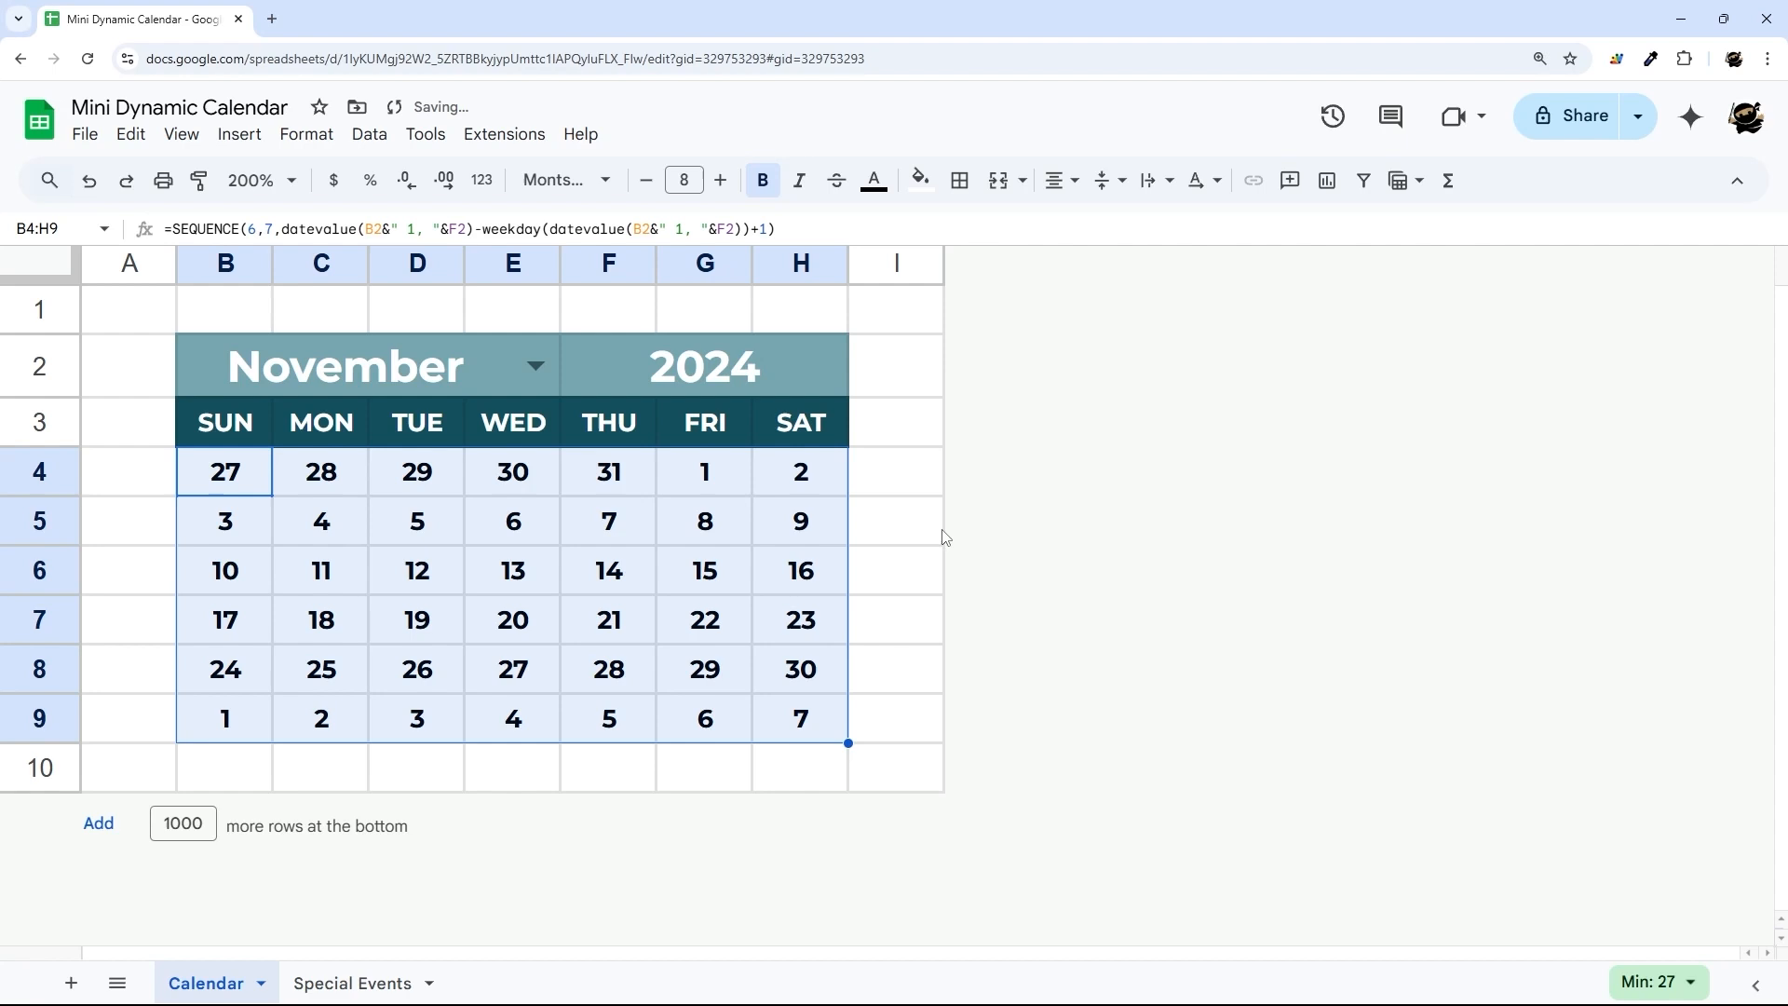
click(896, 519)
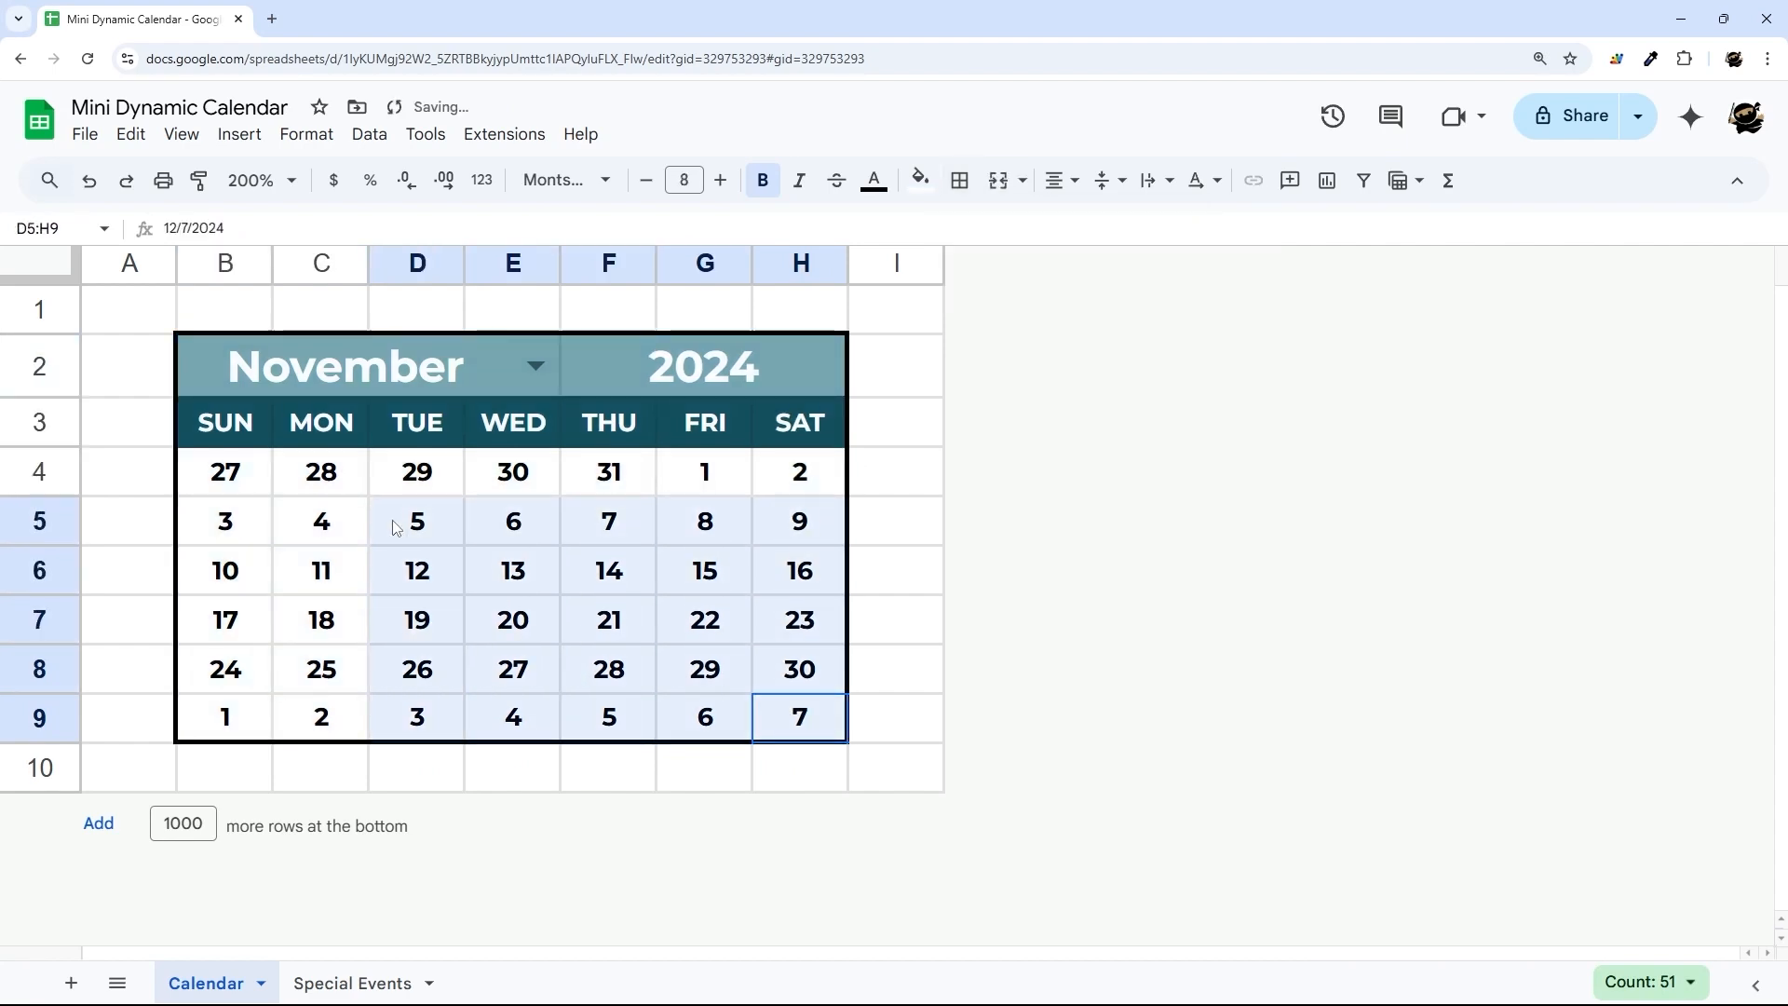
Add thin inner borders between all calendar cells.
click(959, 180)
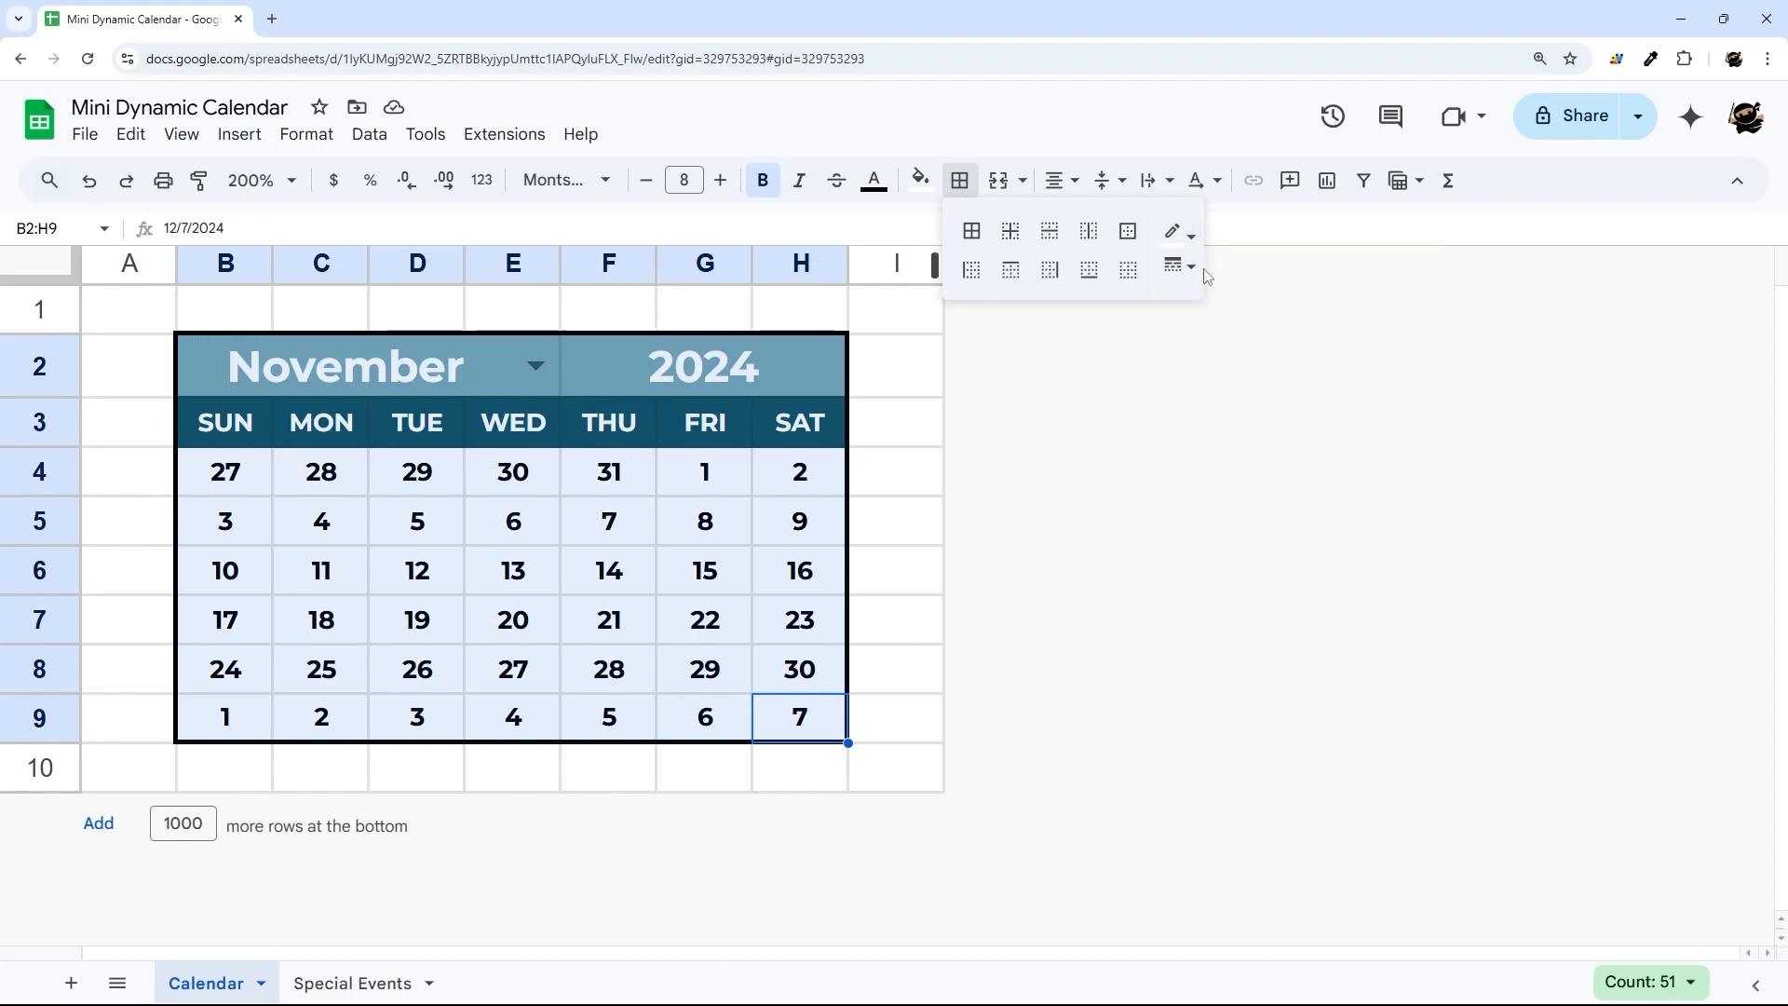
mouse_move(1007, 231)
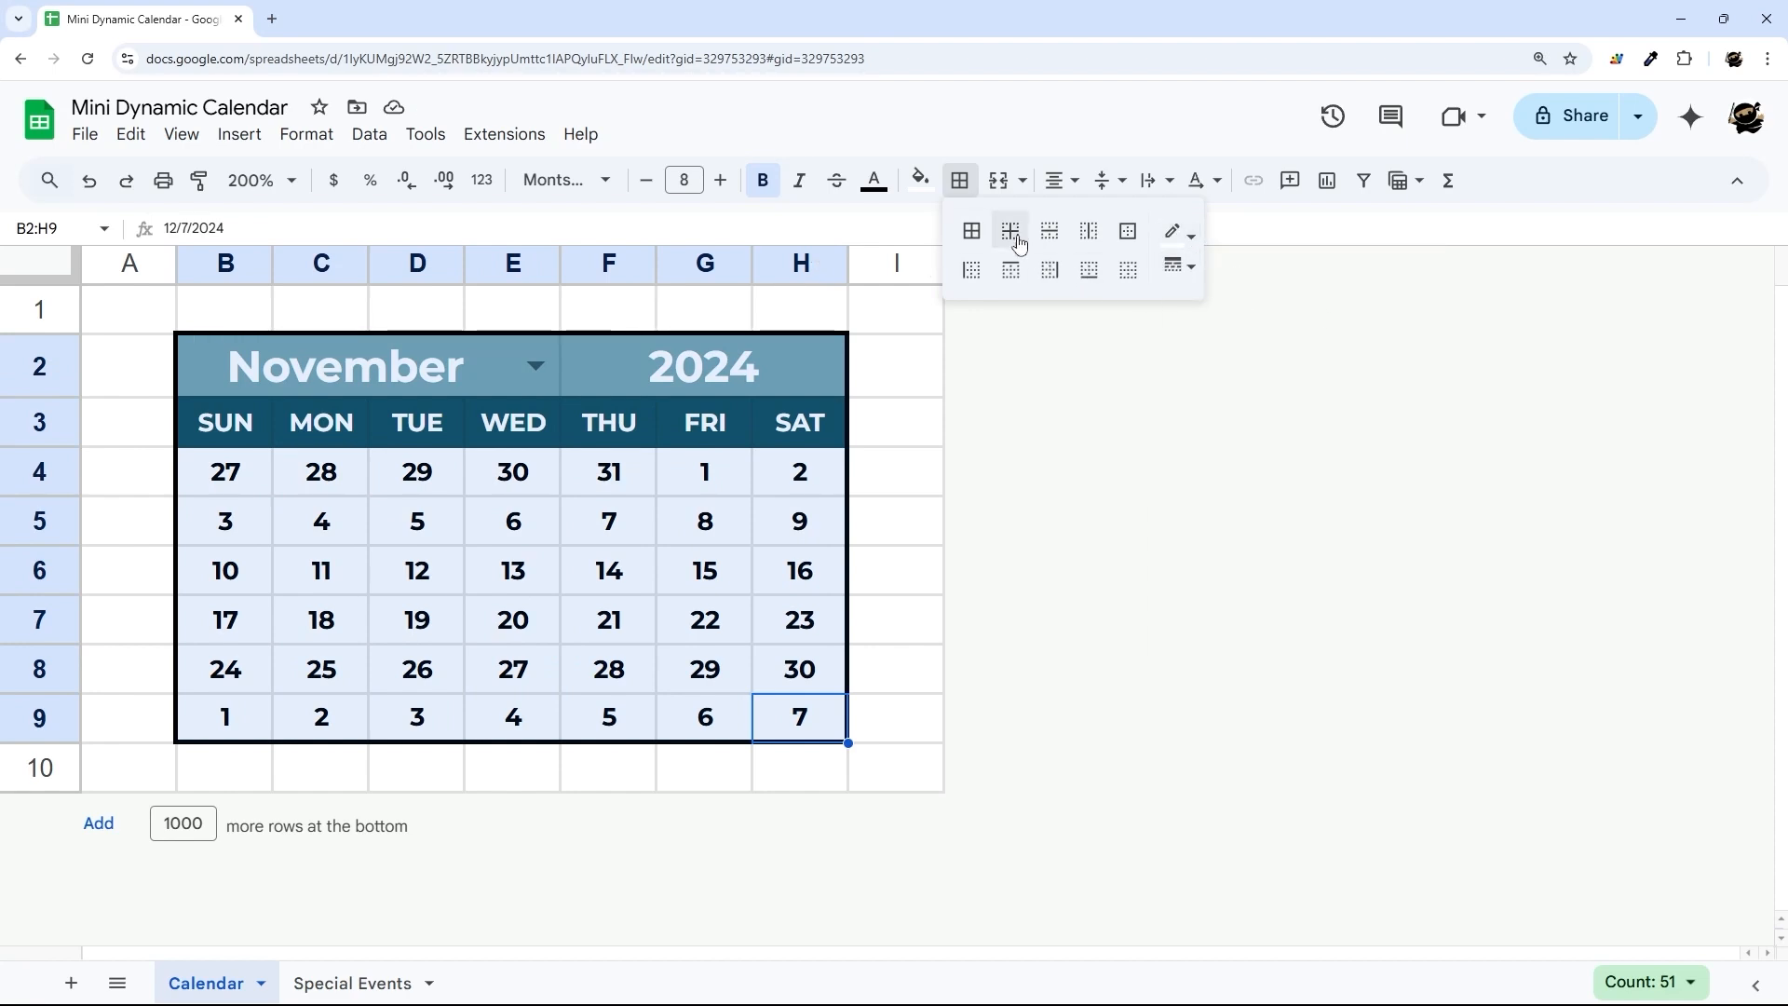
mouse_move(1007, 231)
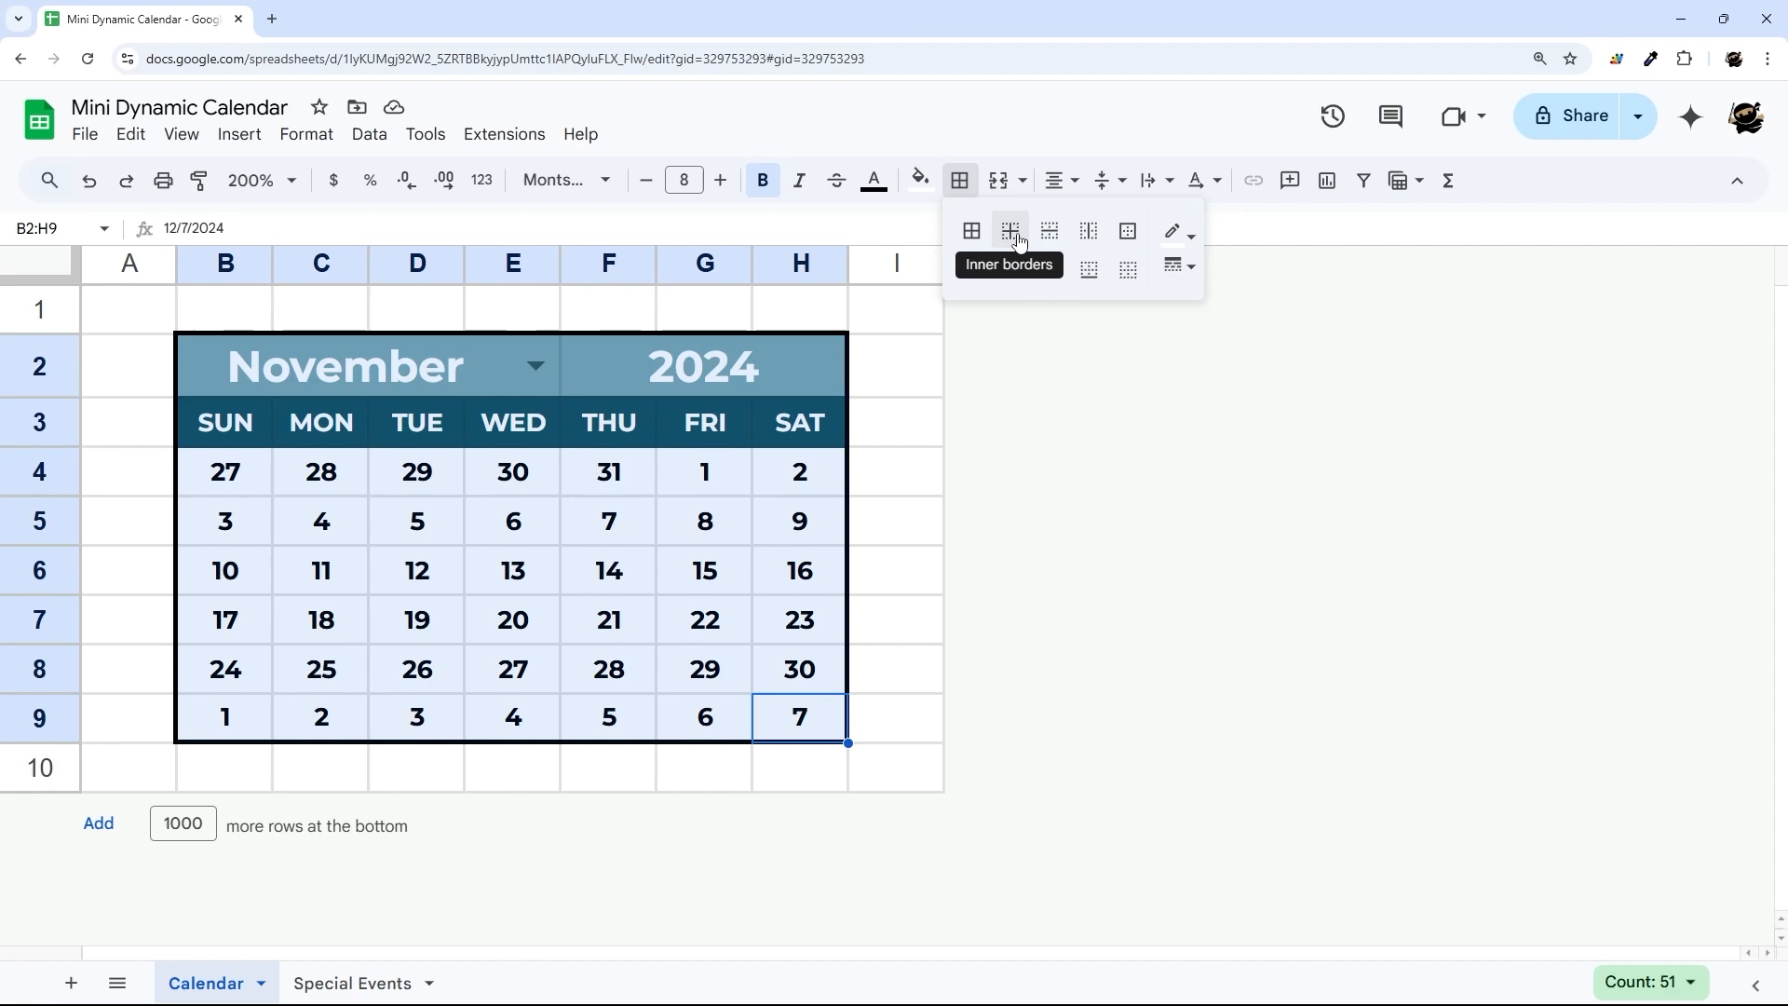
mouse_move(1127, 231)
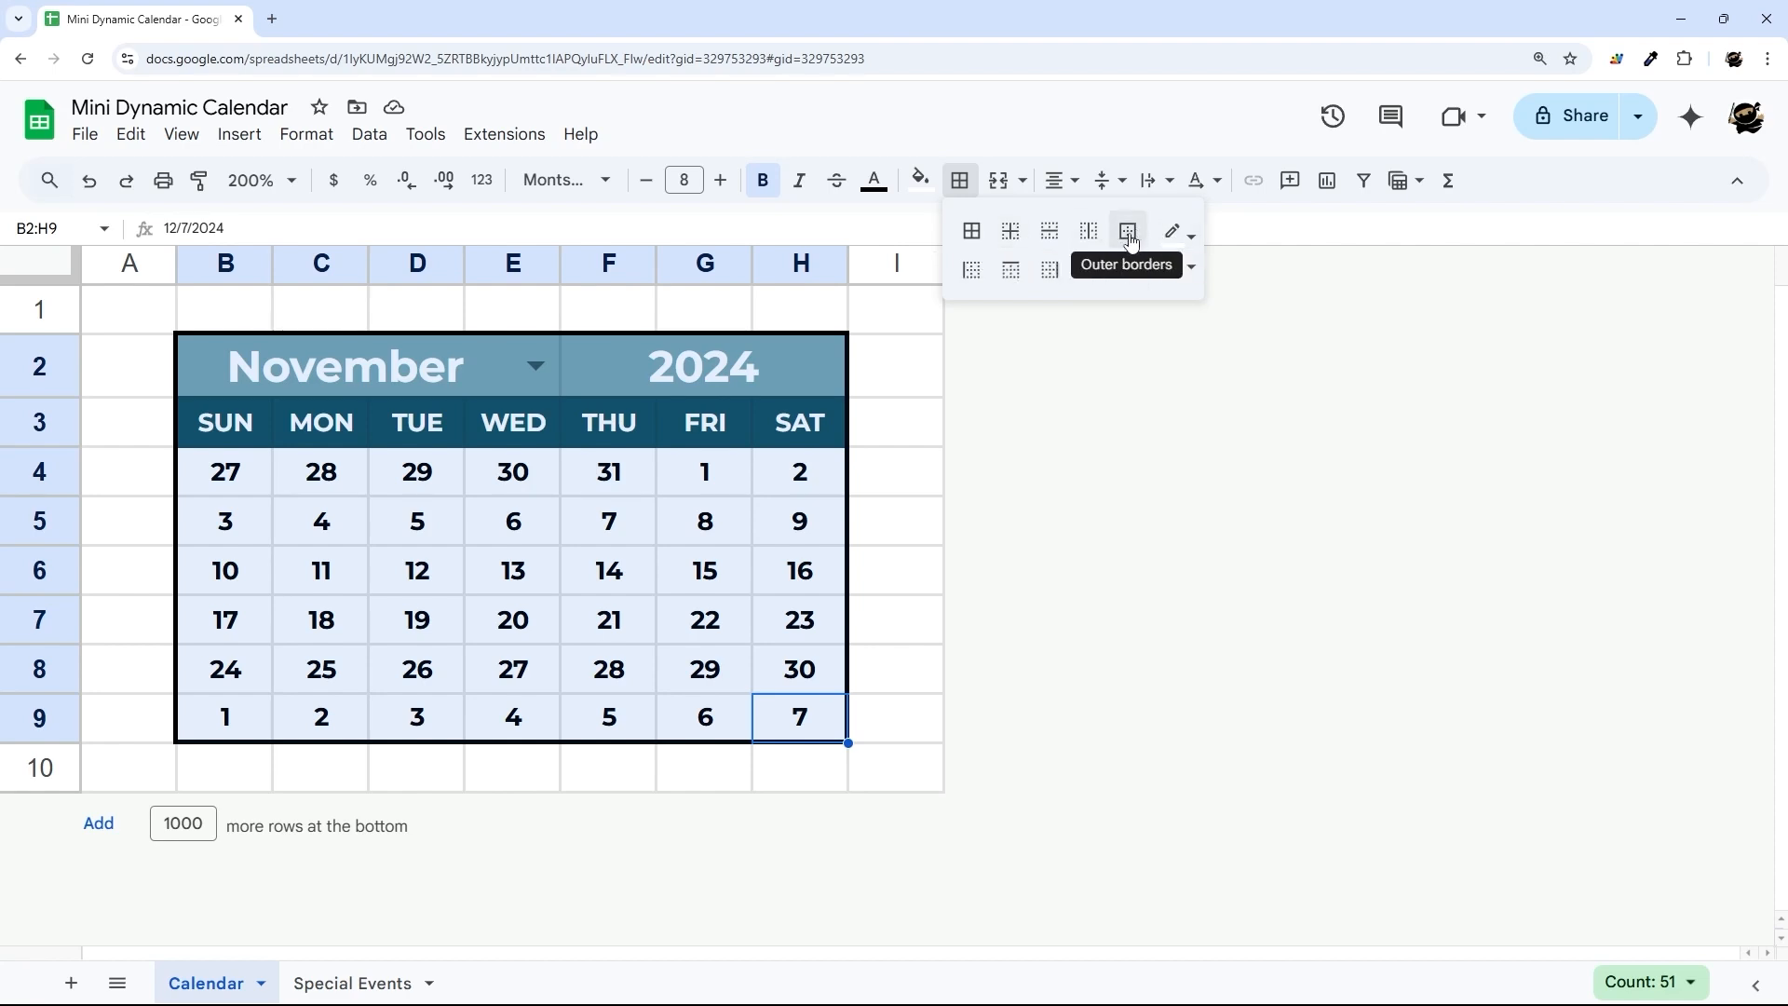
mouse_move(1007, 230)
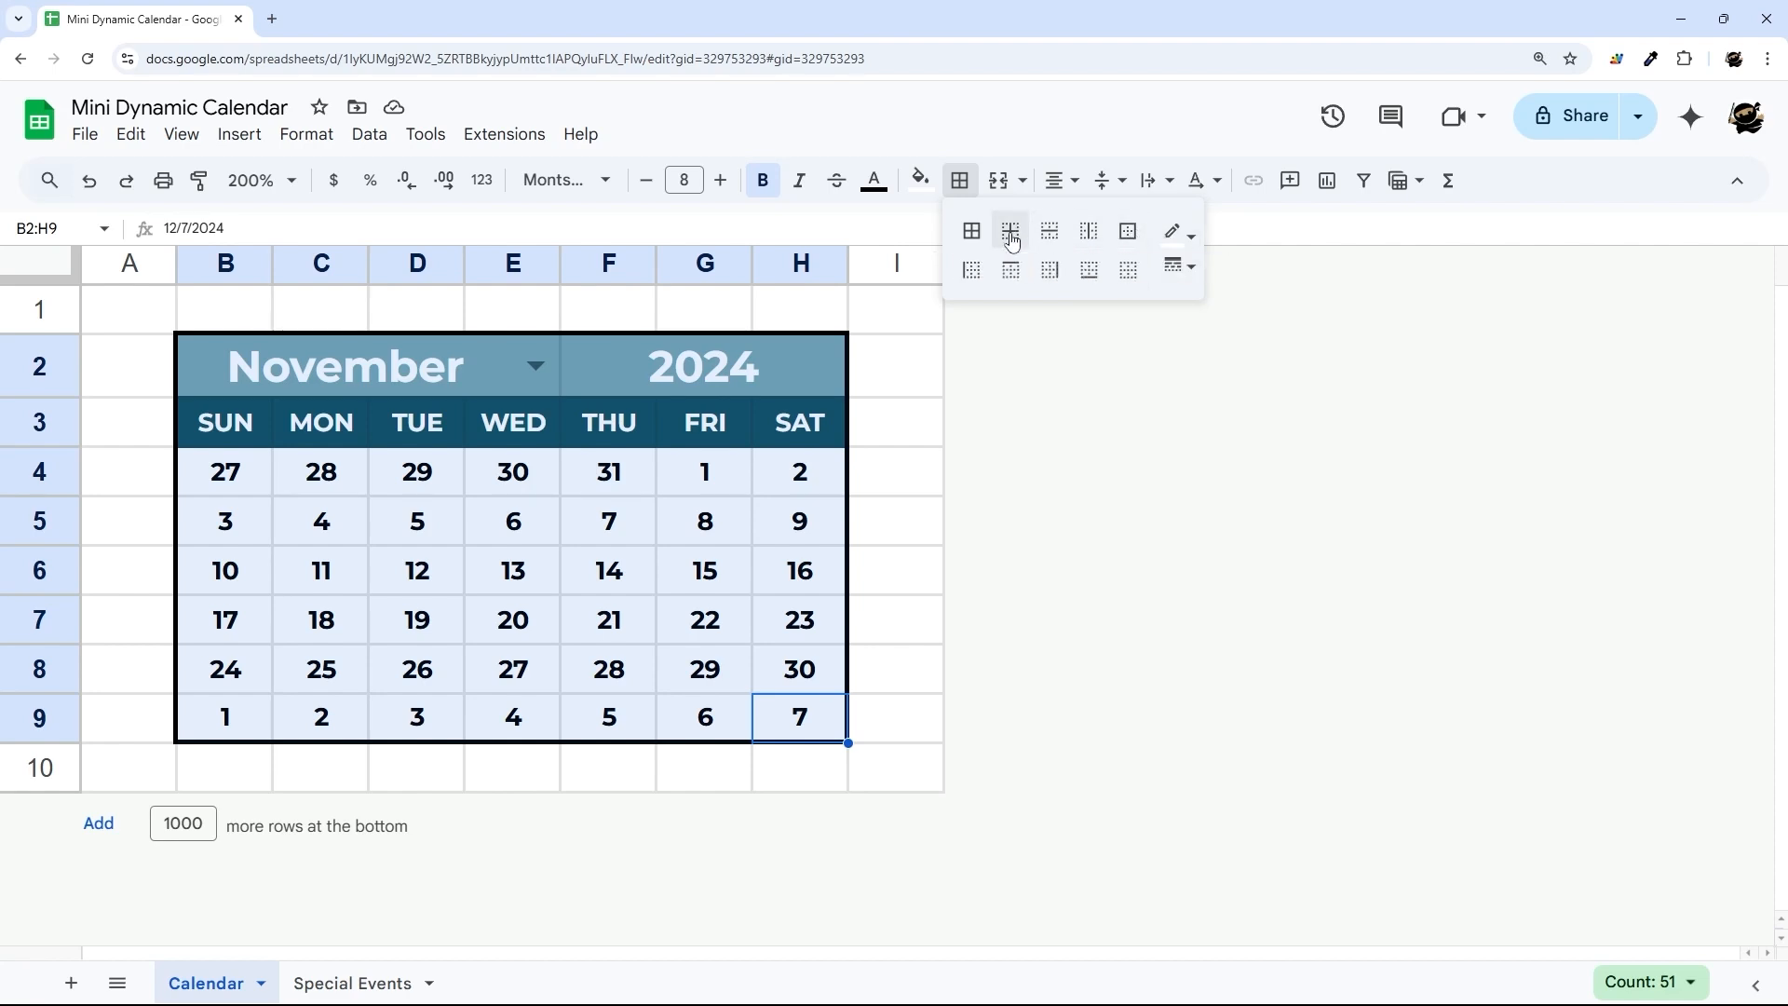
click(1190, 266)
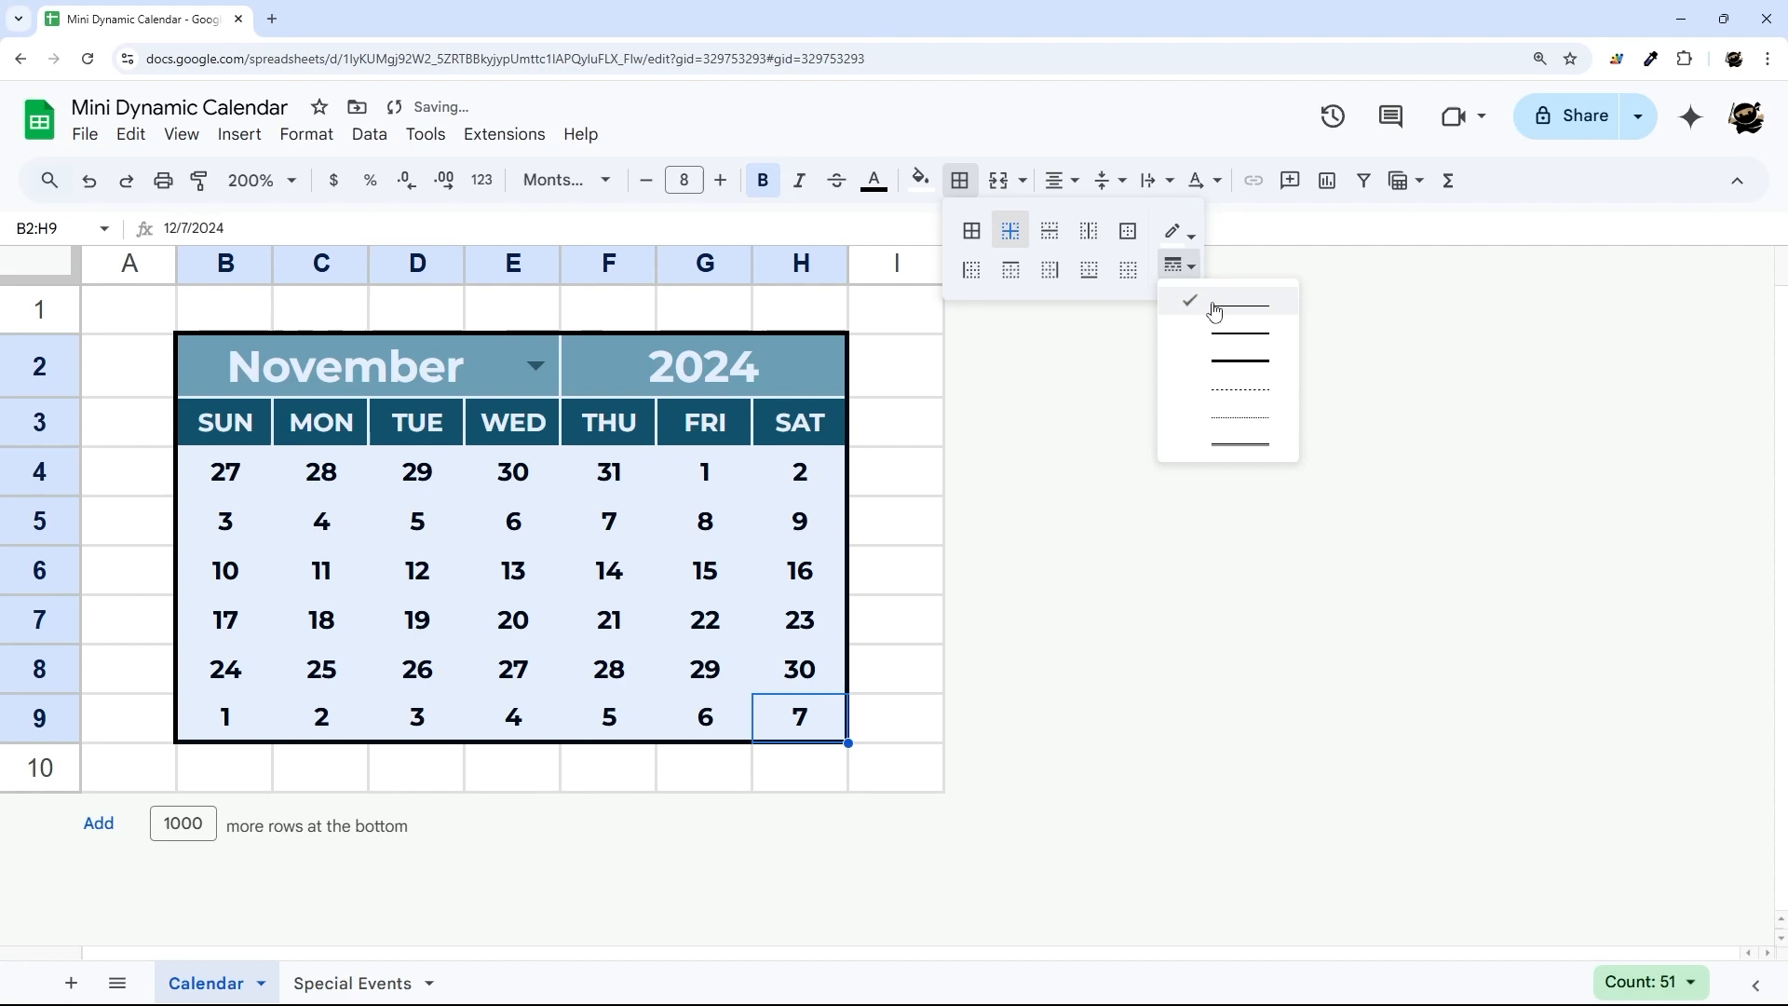
click(180, 135)
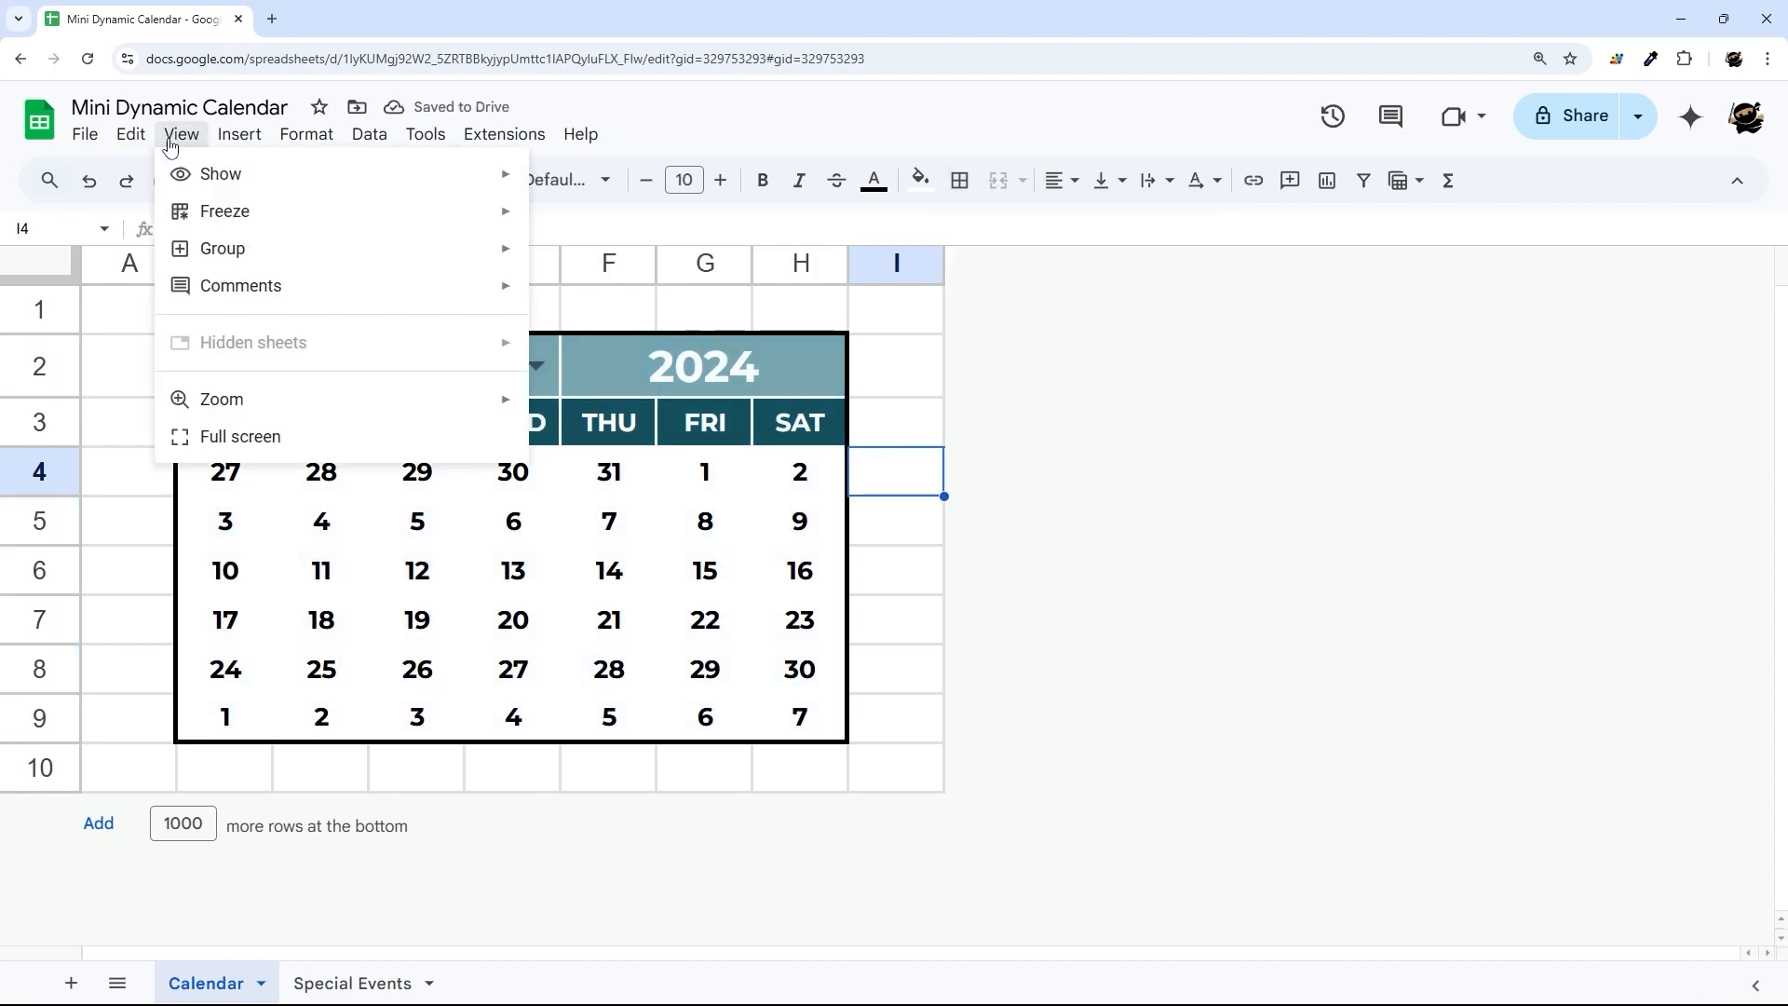
Hide the sheet gridlines so only the bordered calendar frame remains.
click(220, 173)
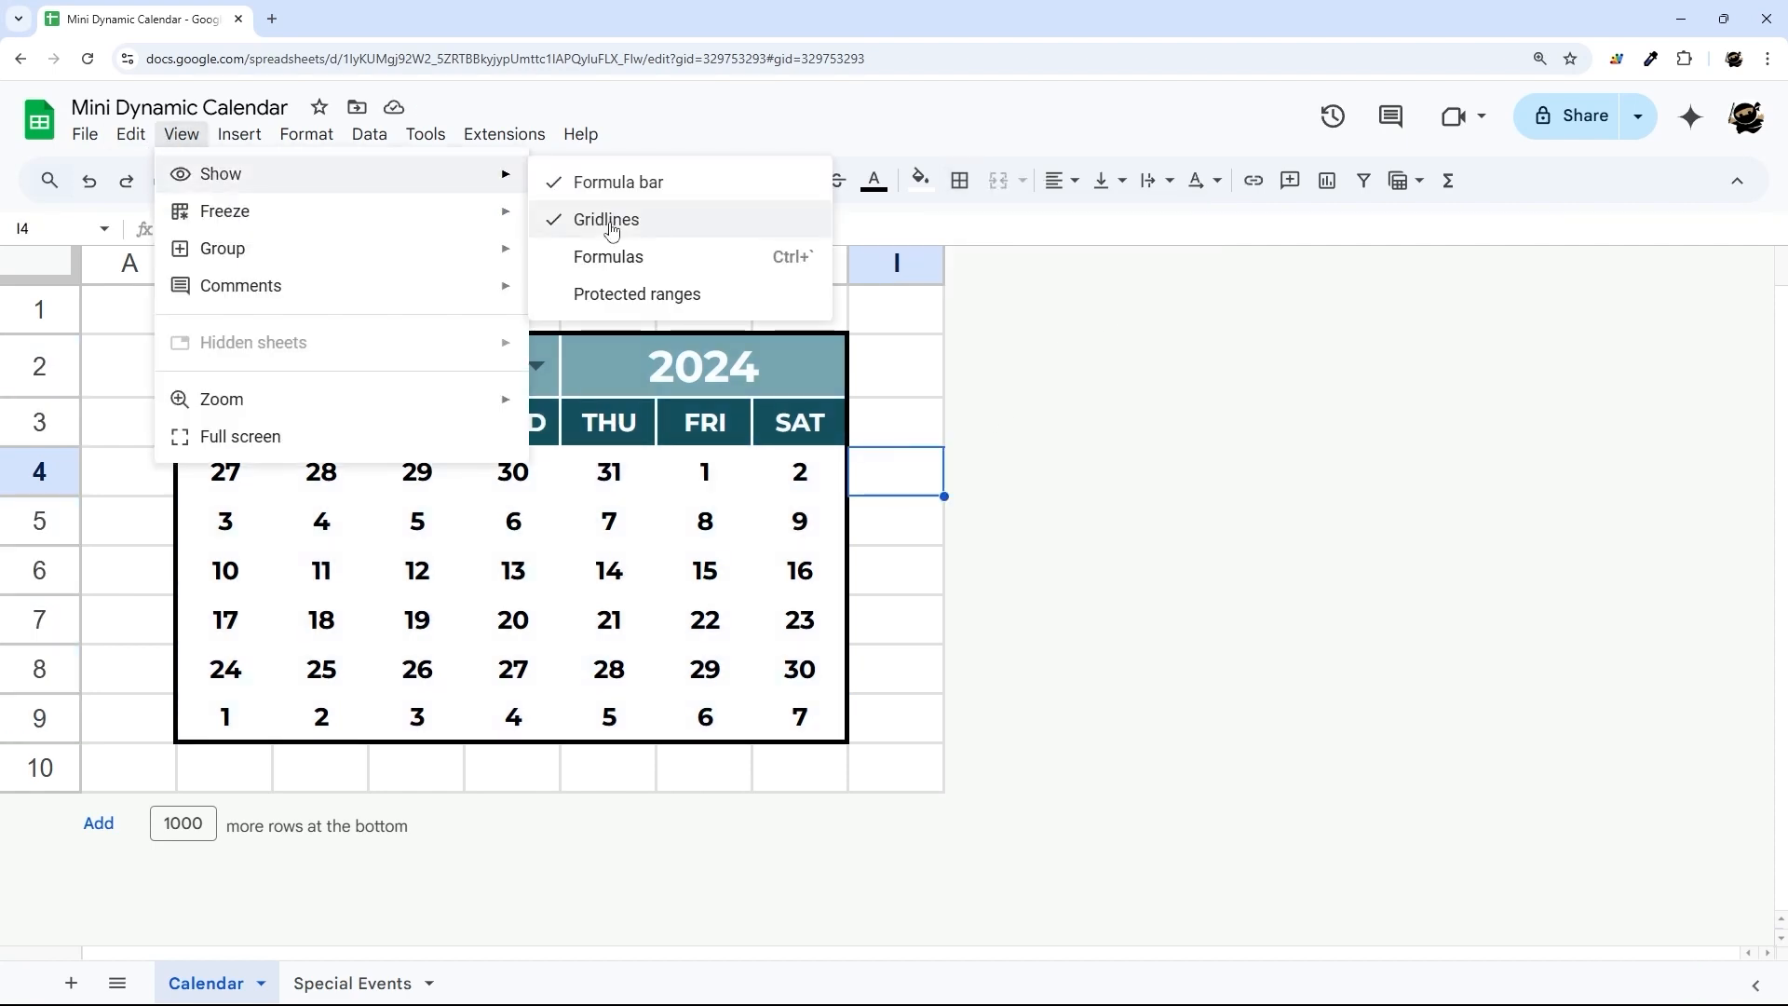
click(605, 220)
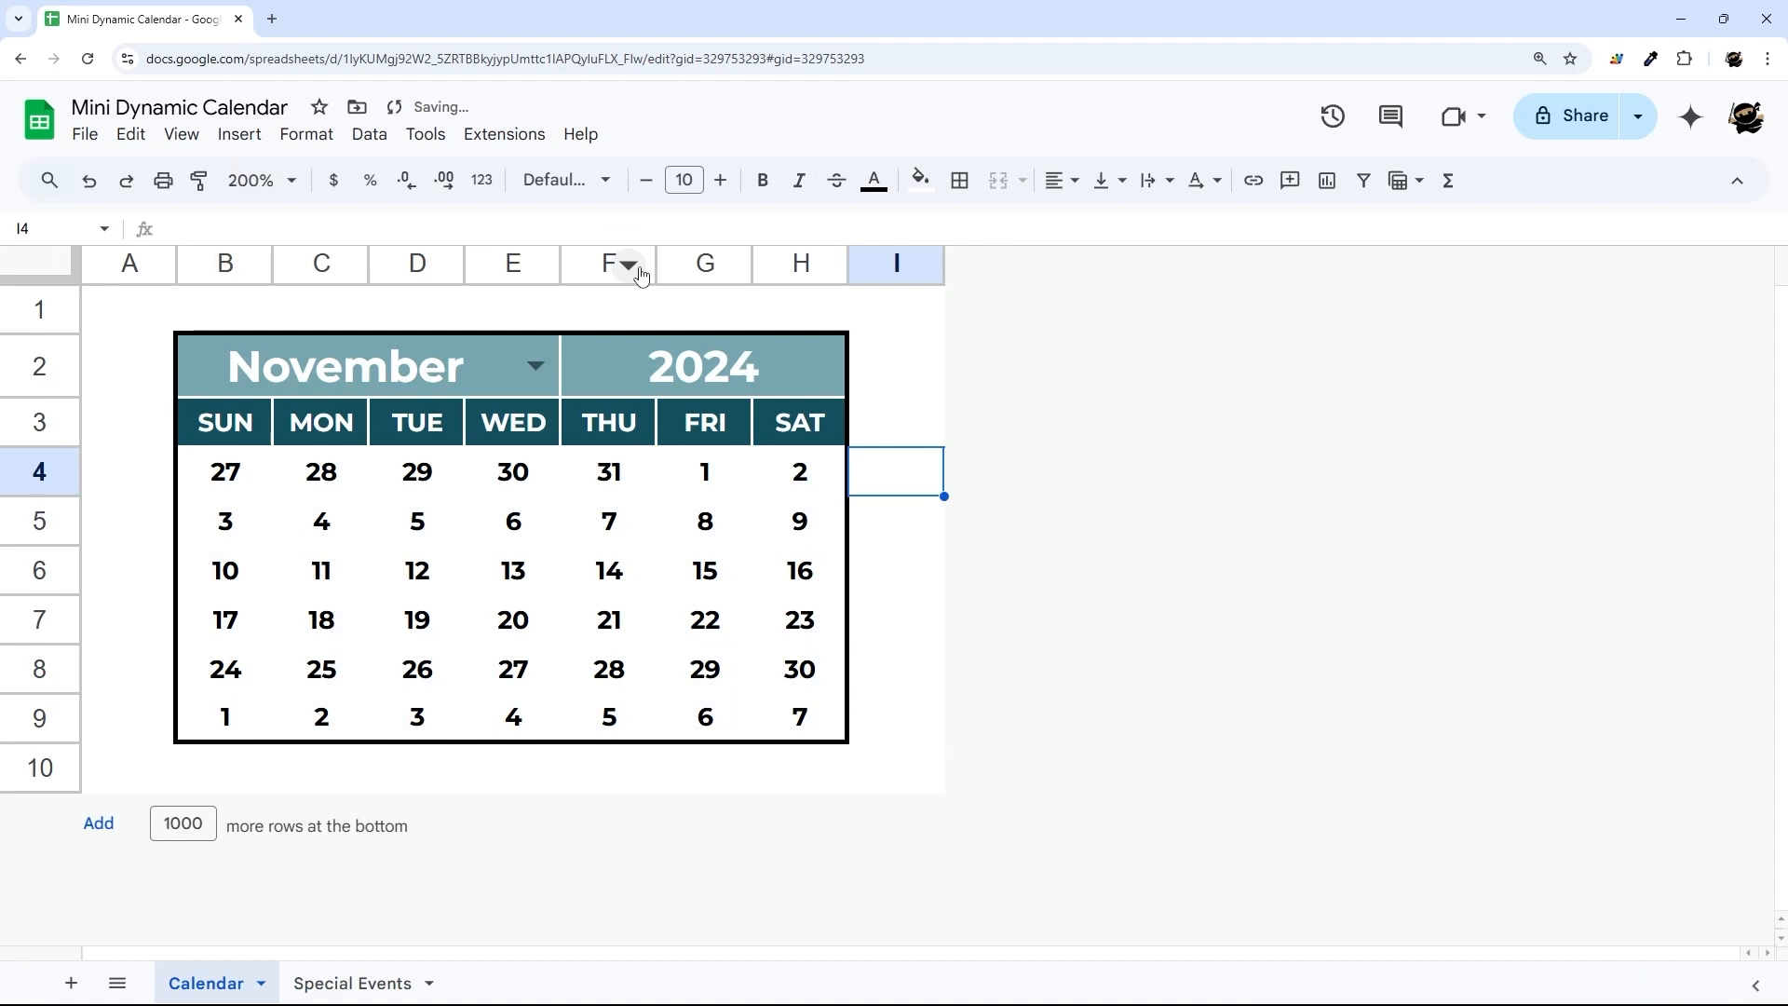
click(896, 619)
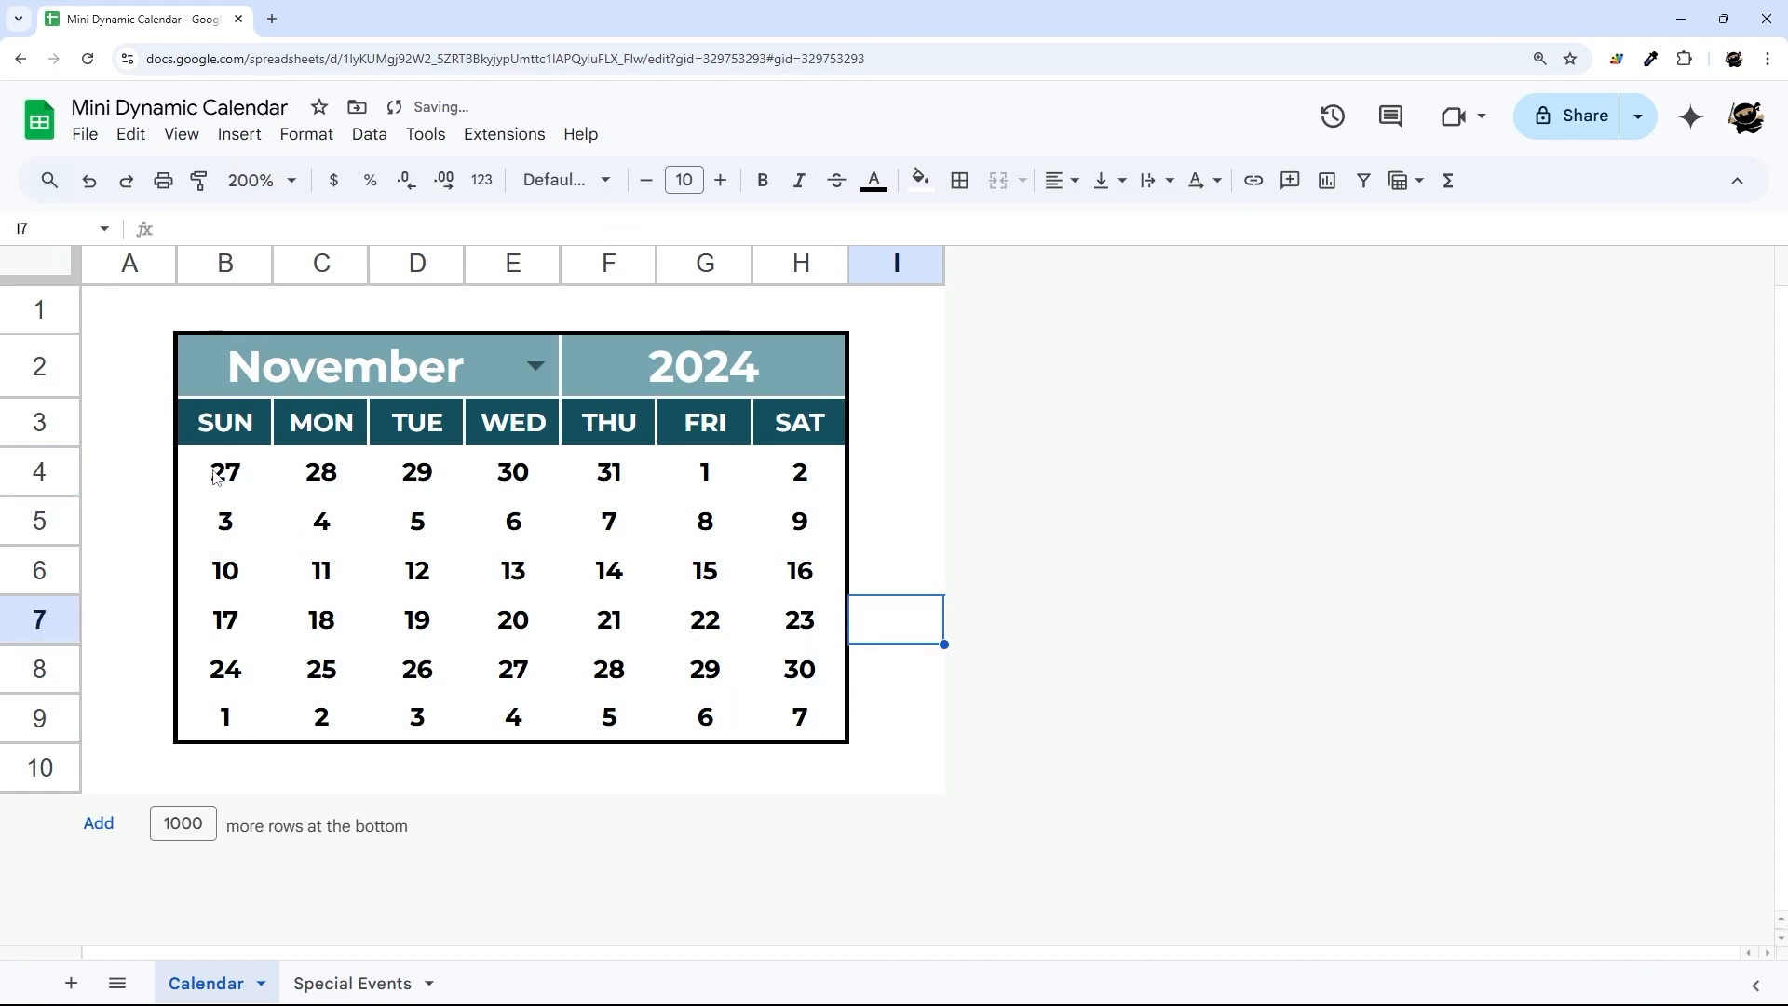
Select the date cells B4:H9 and bring up the Format menu.
click(225, 471)
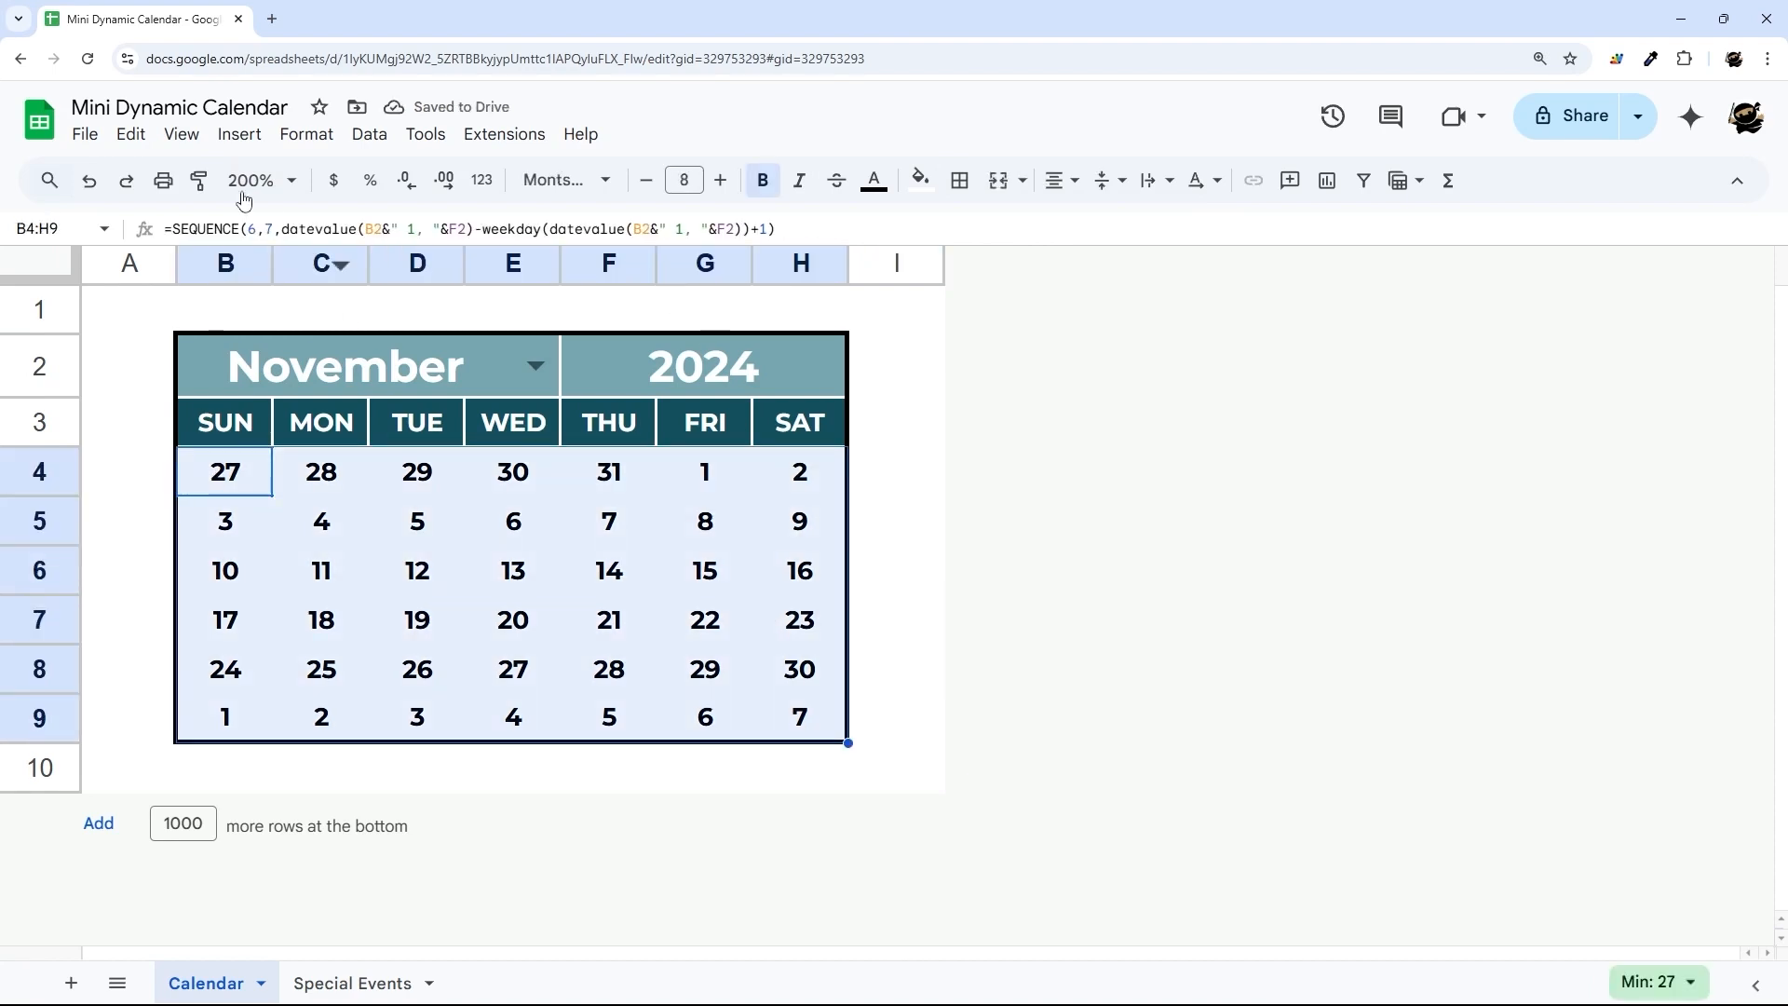
click(305, 134)
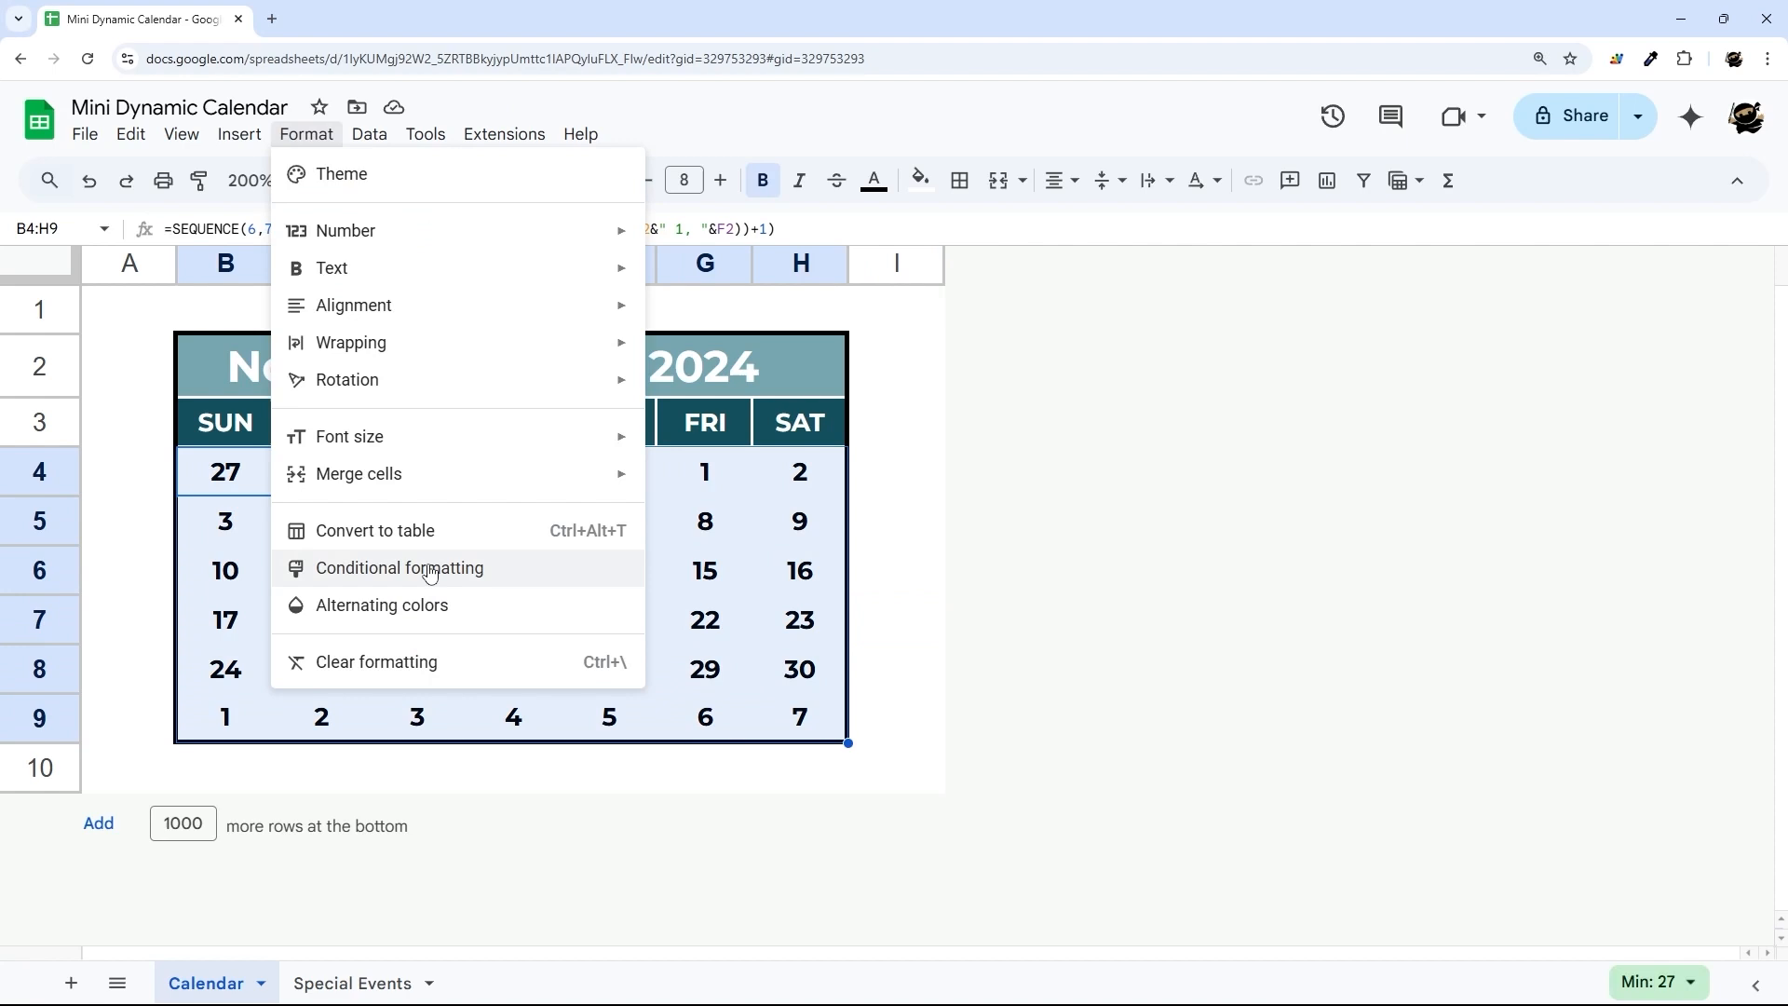
Start a custom-formula conditional formatting rule on the dates beginning with month(B4).
click(398, 567)
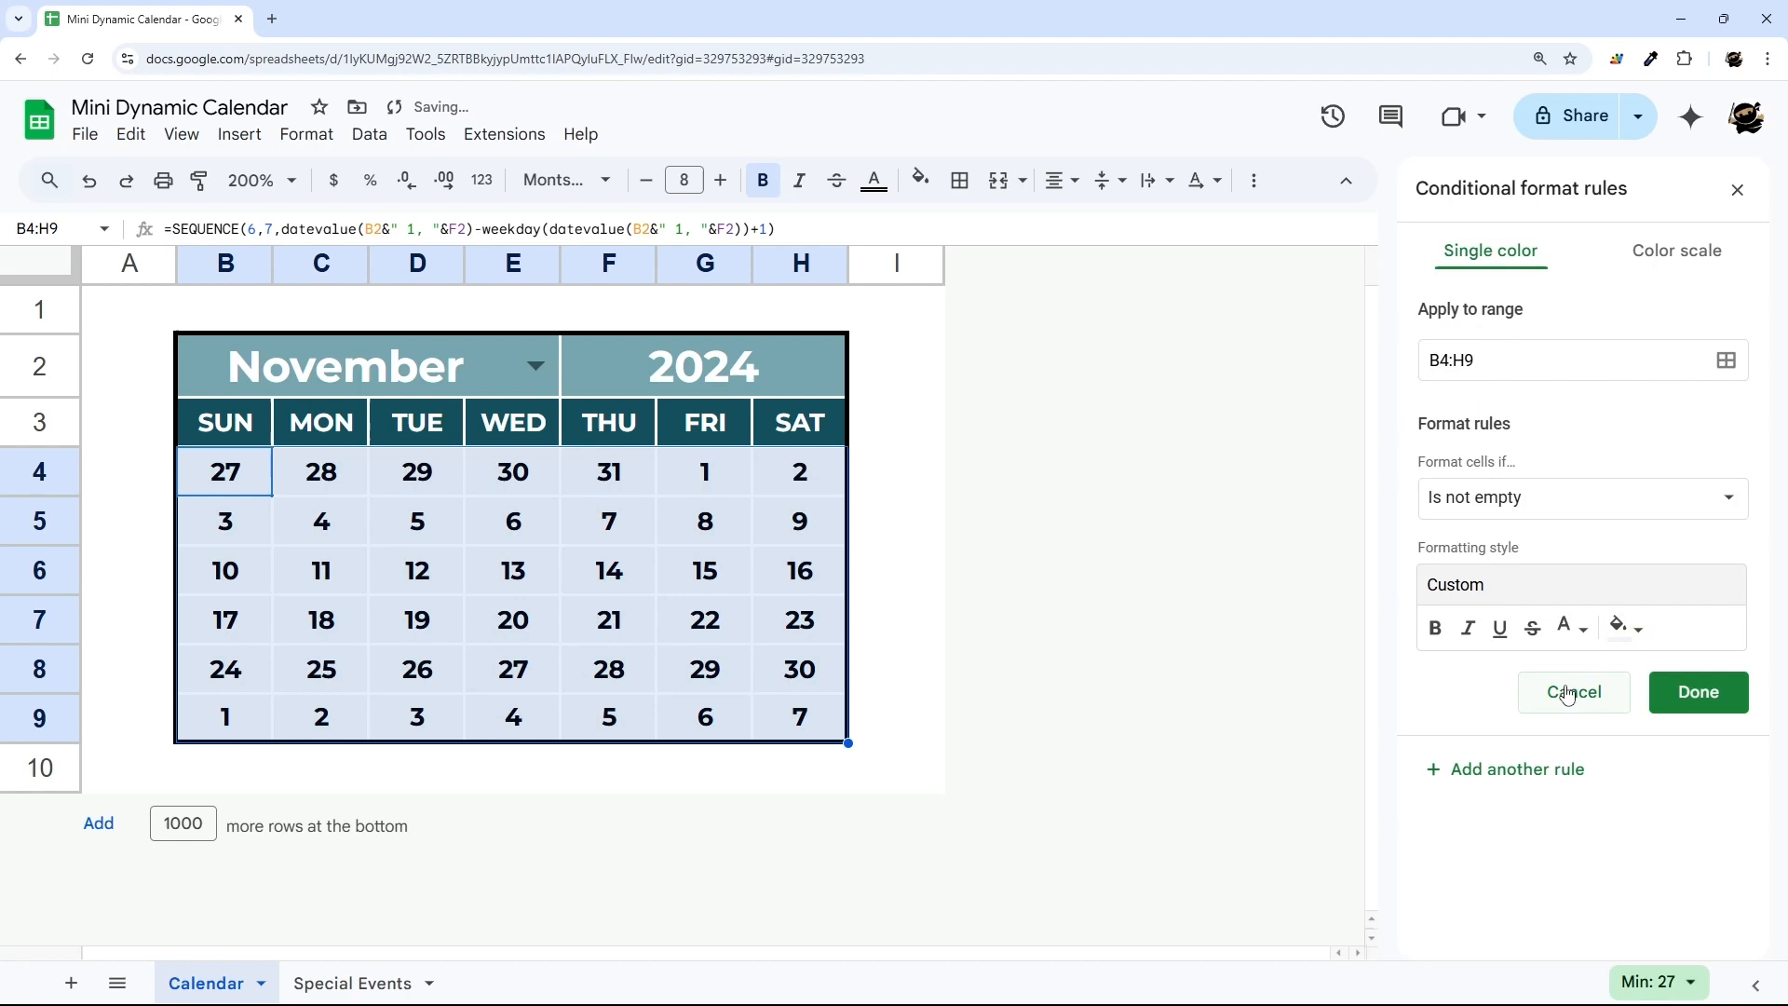
click(1562, 628)
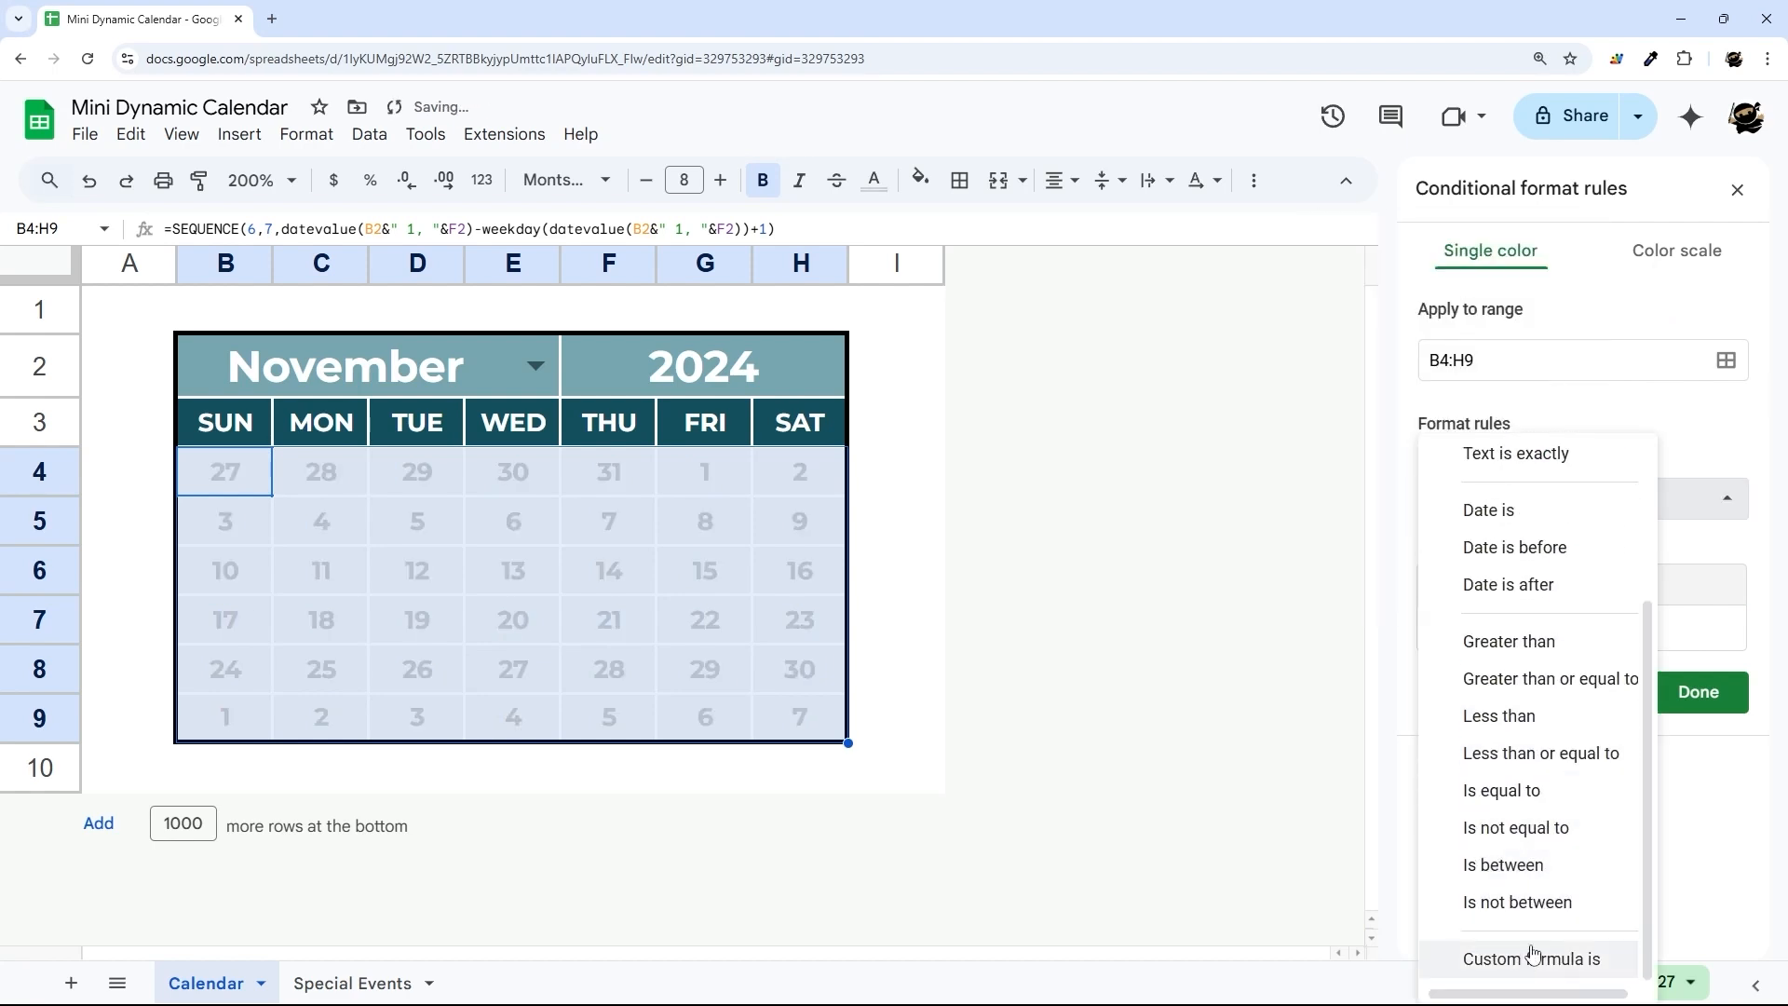
click(1533, 957)
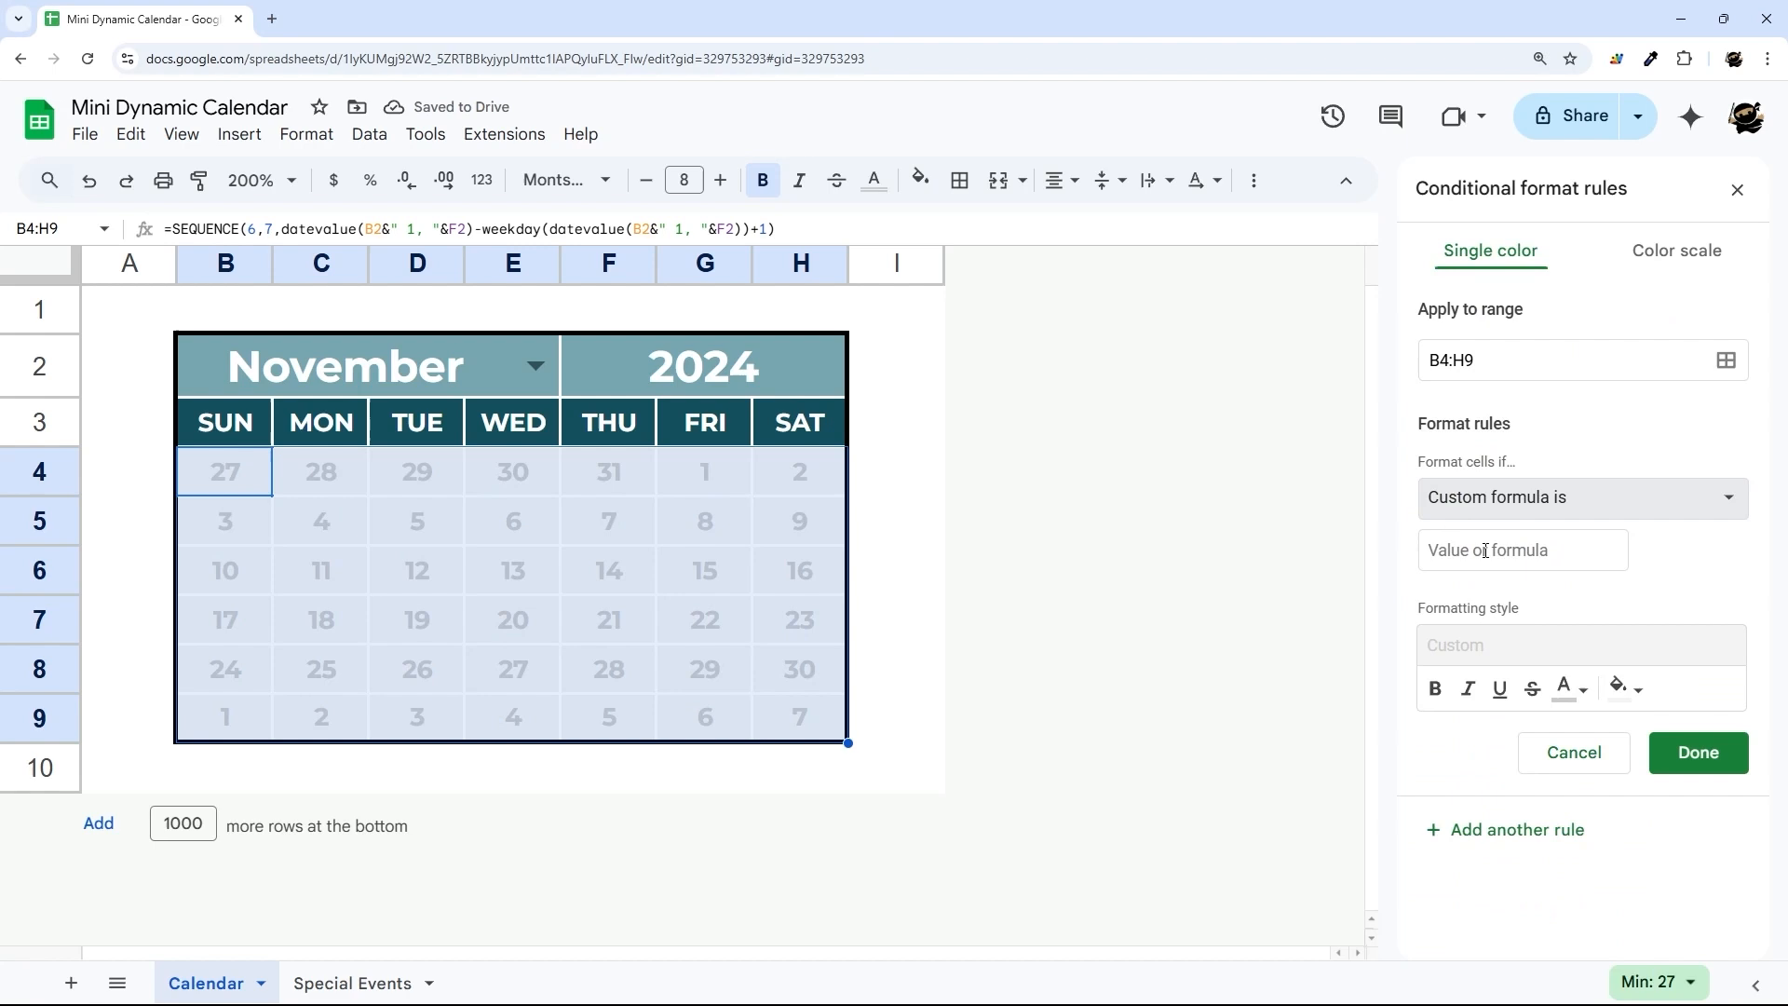
click(1521, 549)
text(=)
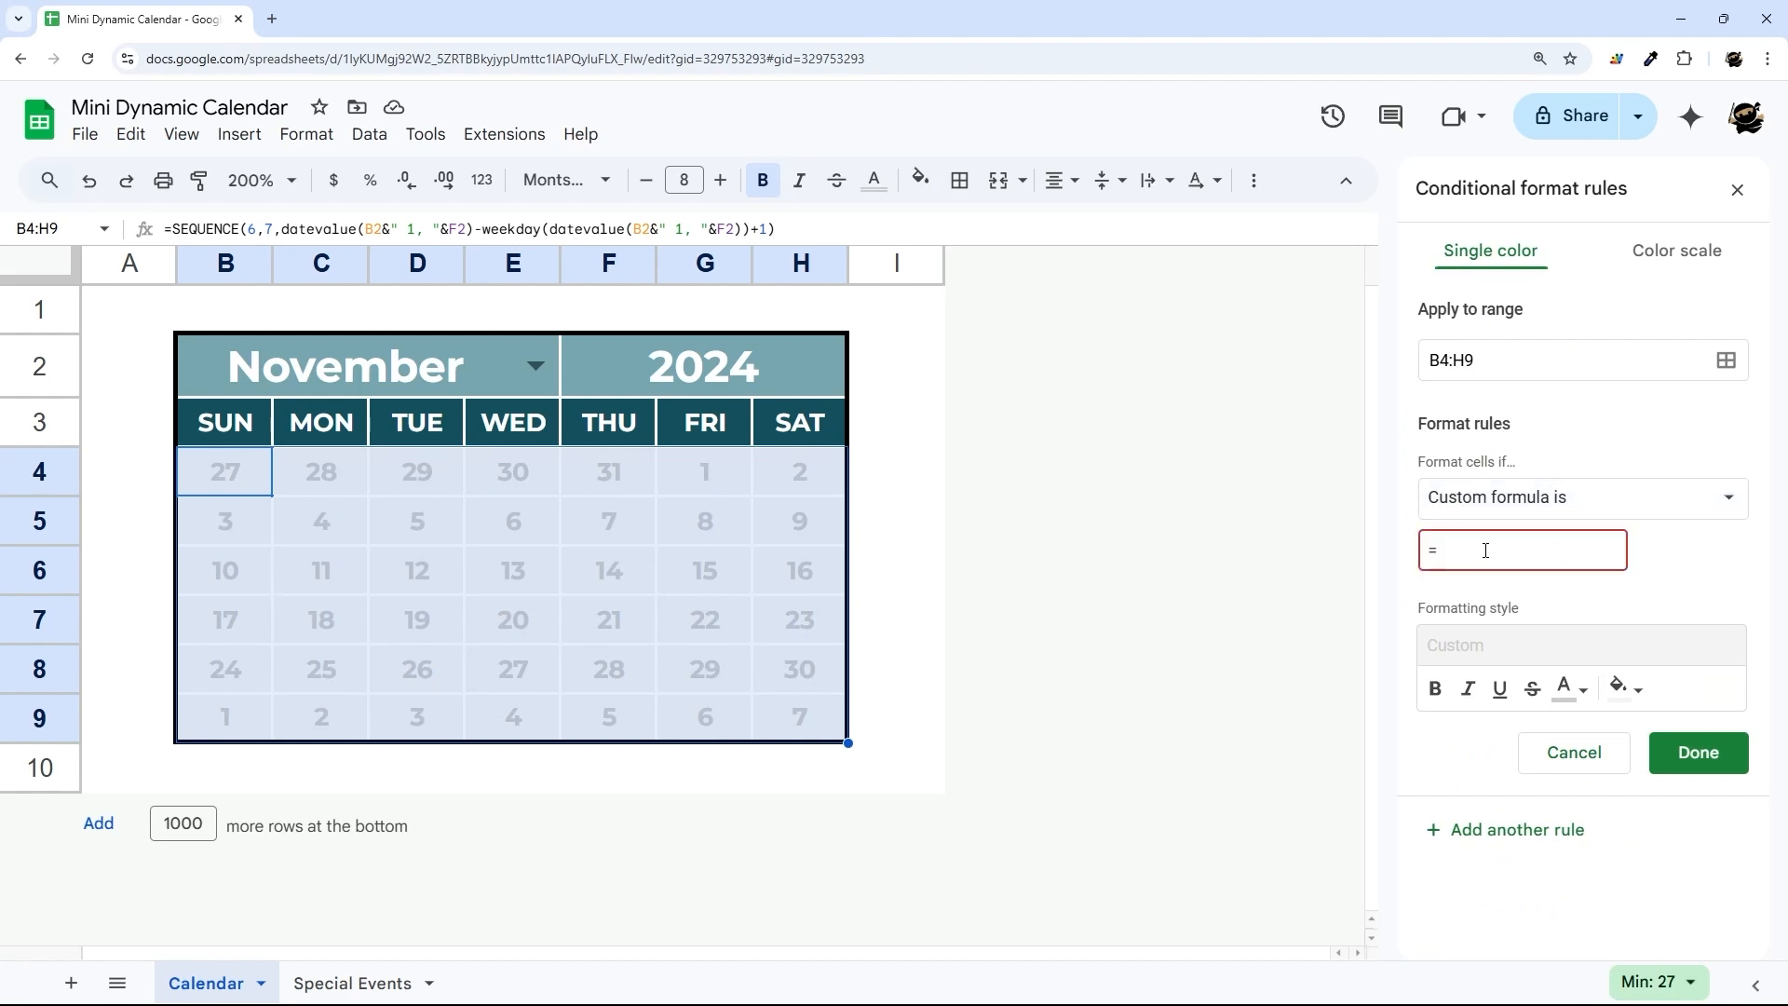
text(month)
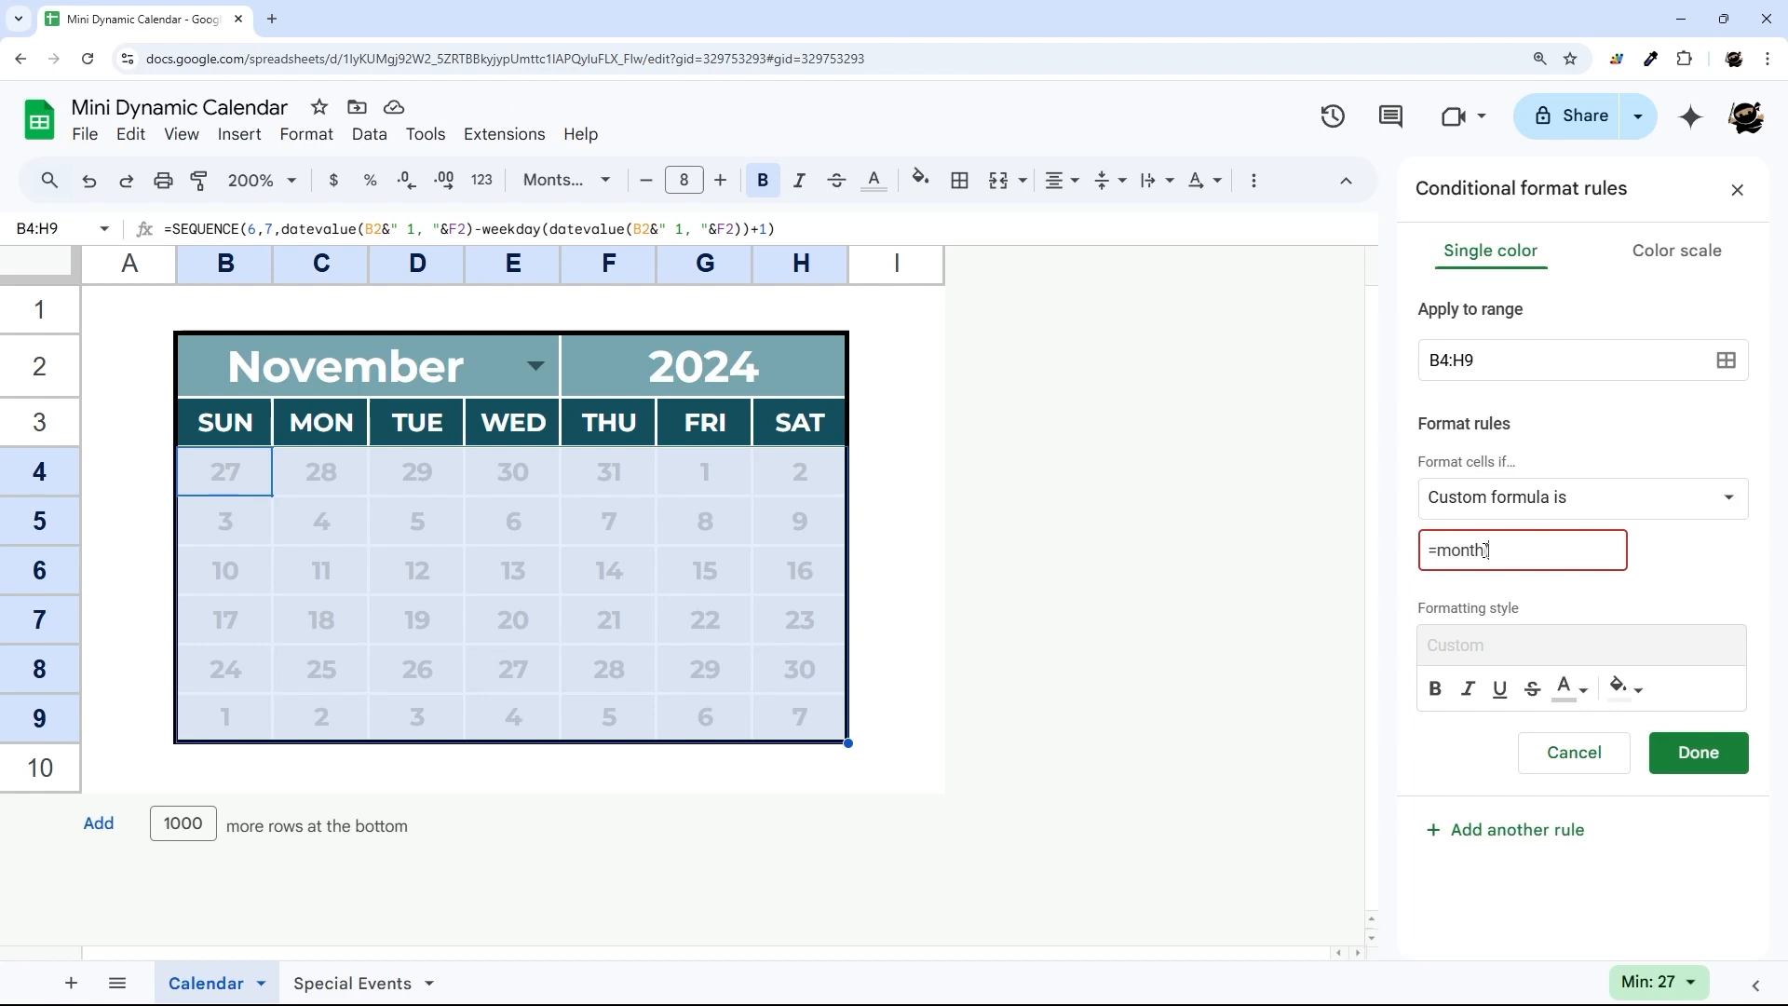
text((B4))
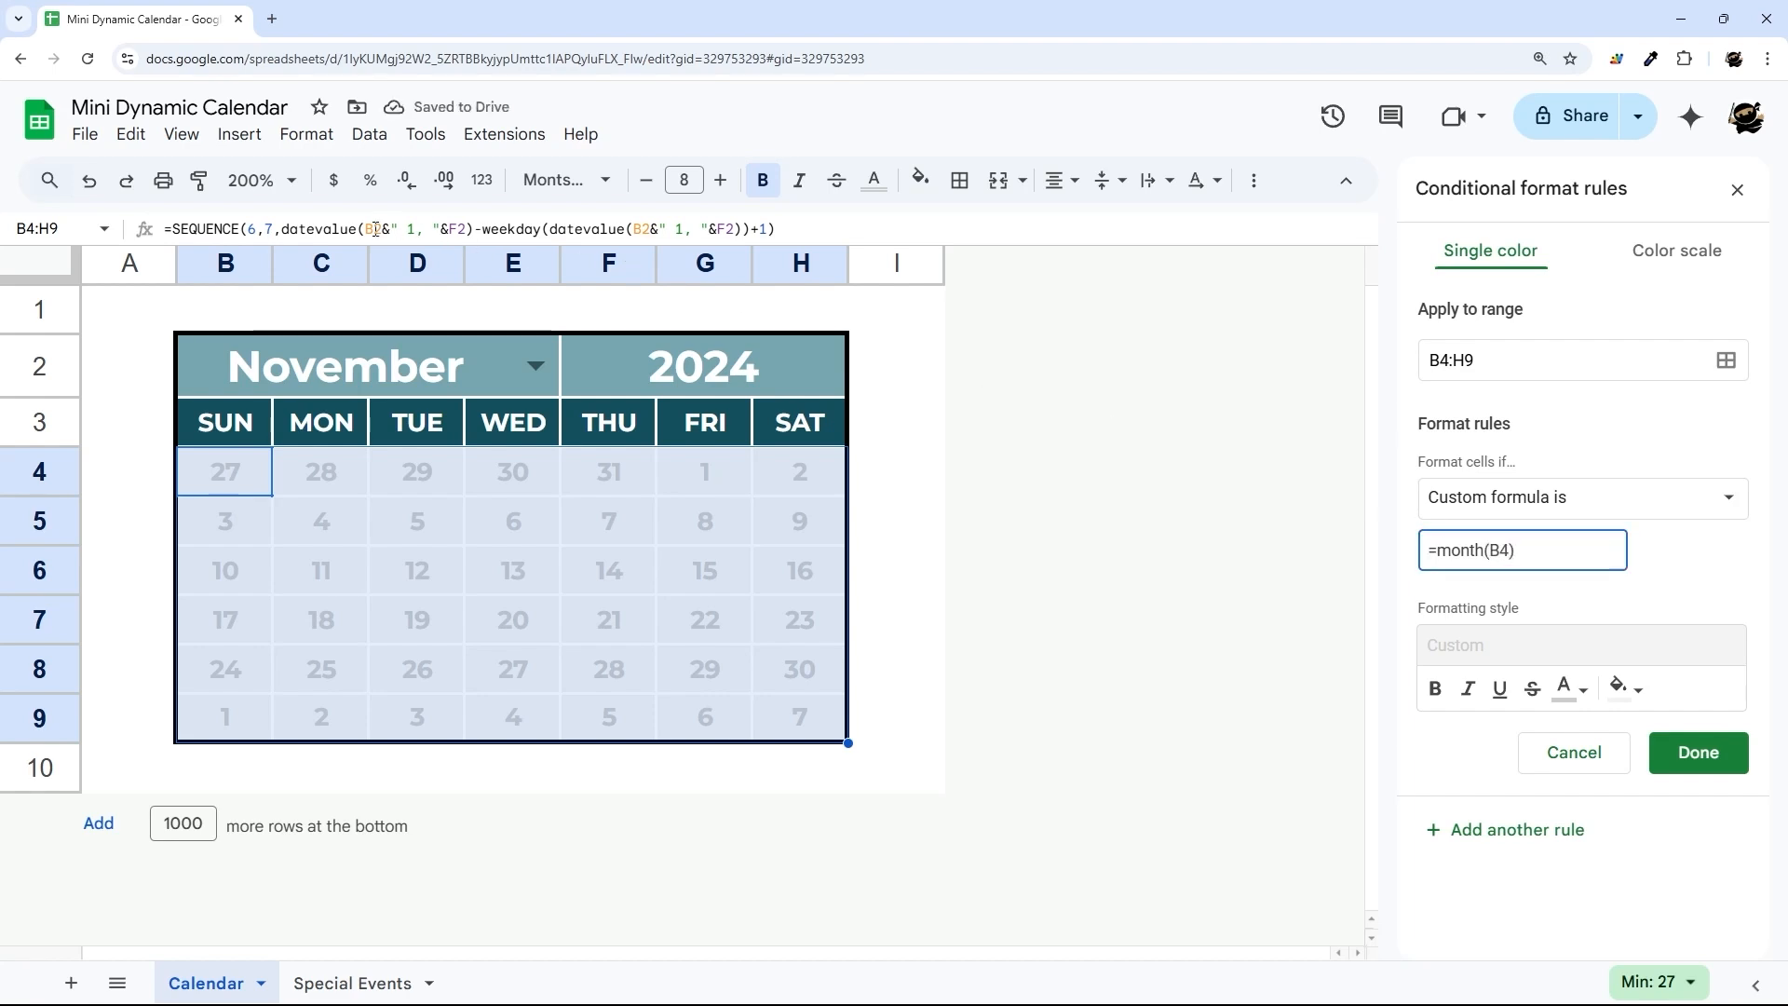
Complete the rule as month(B4)<>month(datevalue(B2&" 1, "&F2)) and save it.
double_click(226, 471)
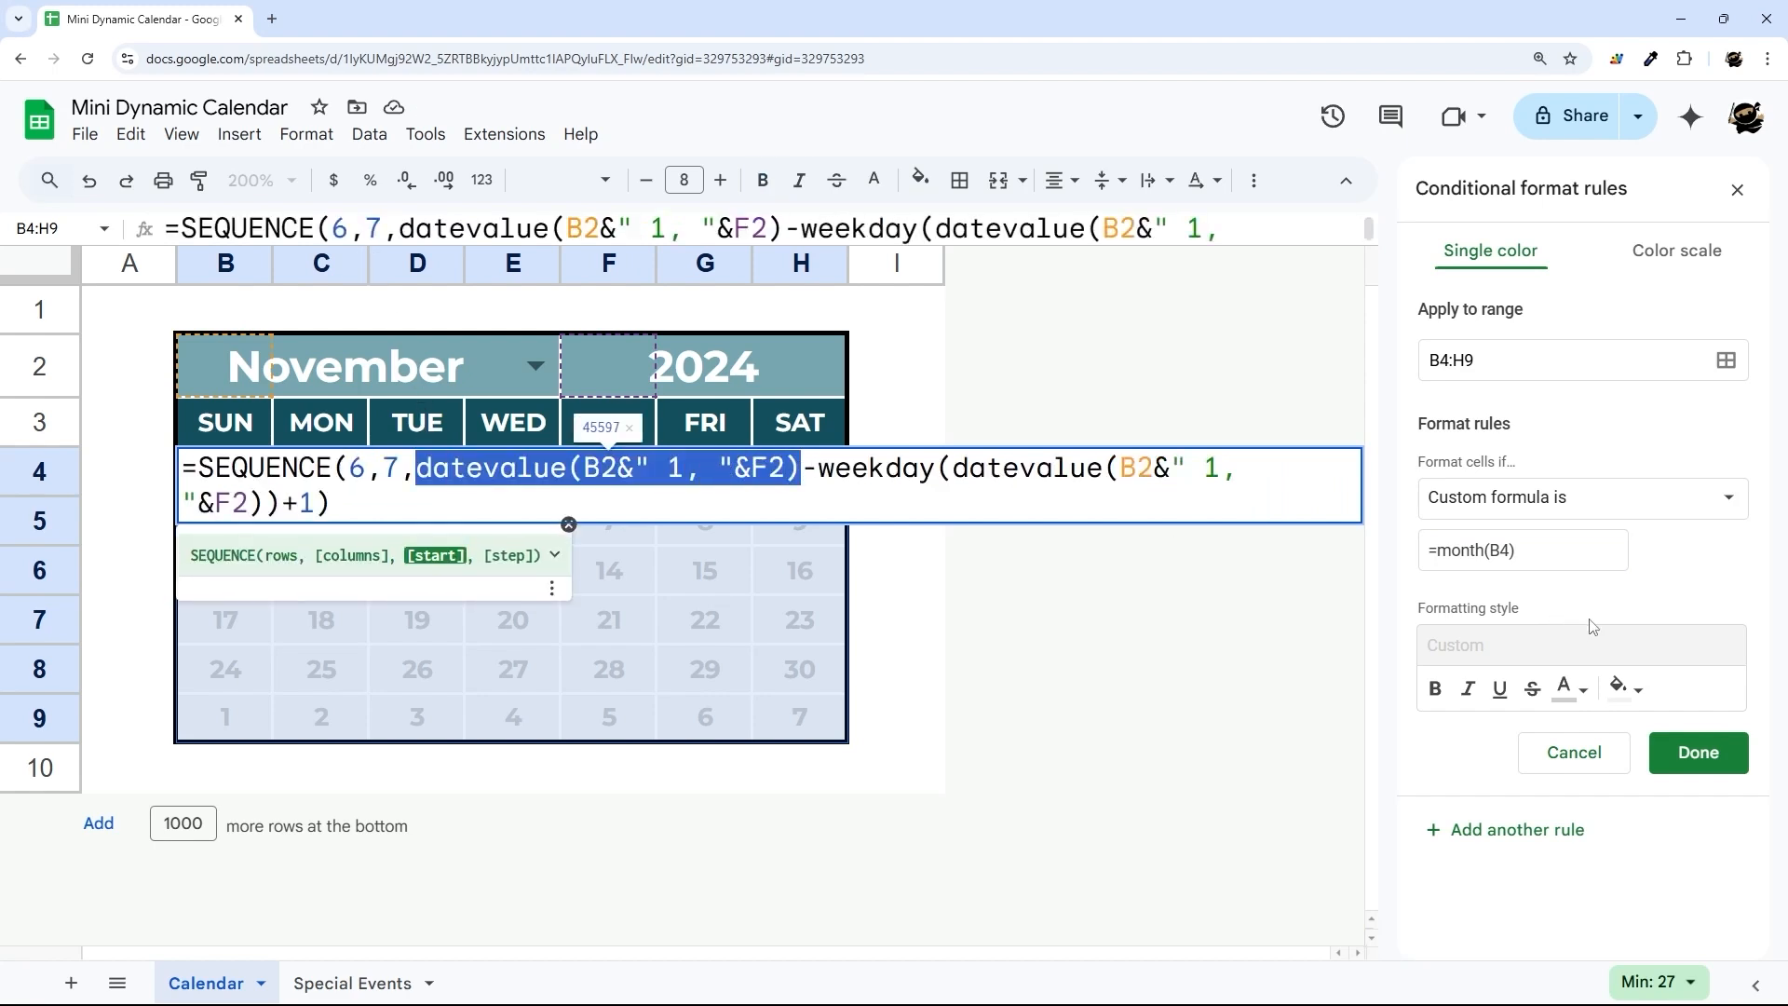
click(1522, 550)
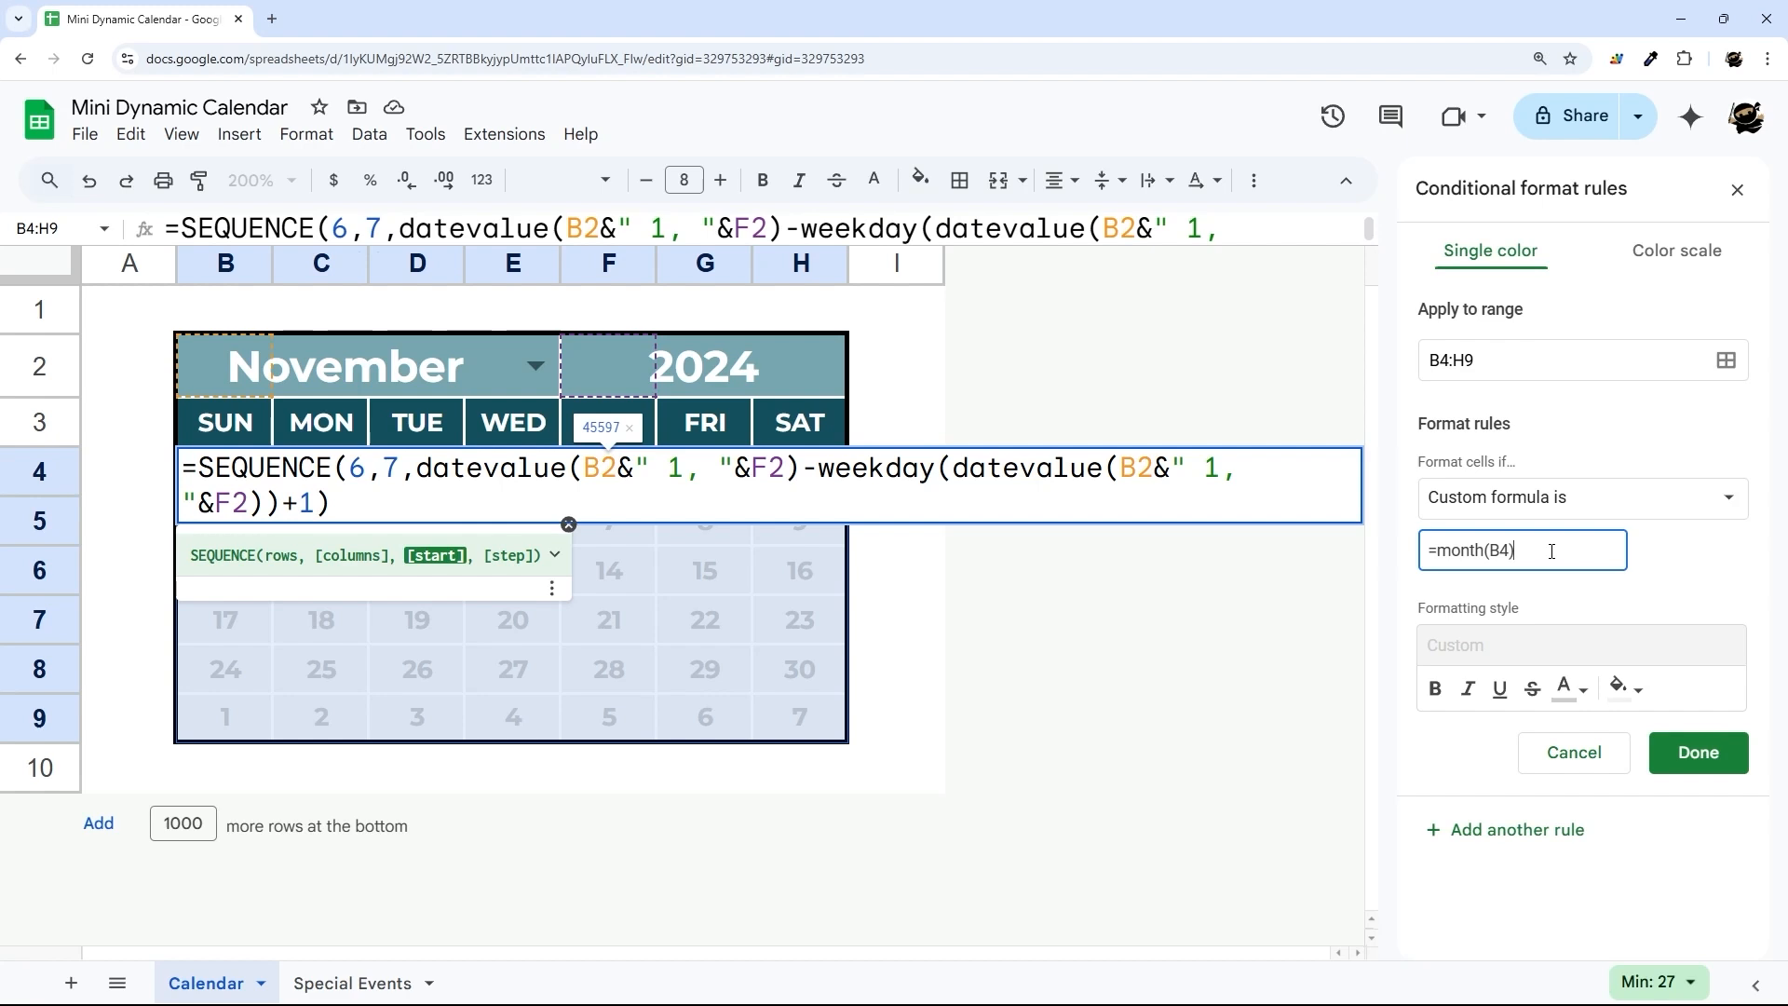
text(<>)
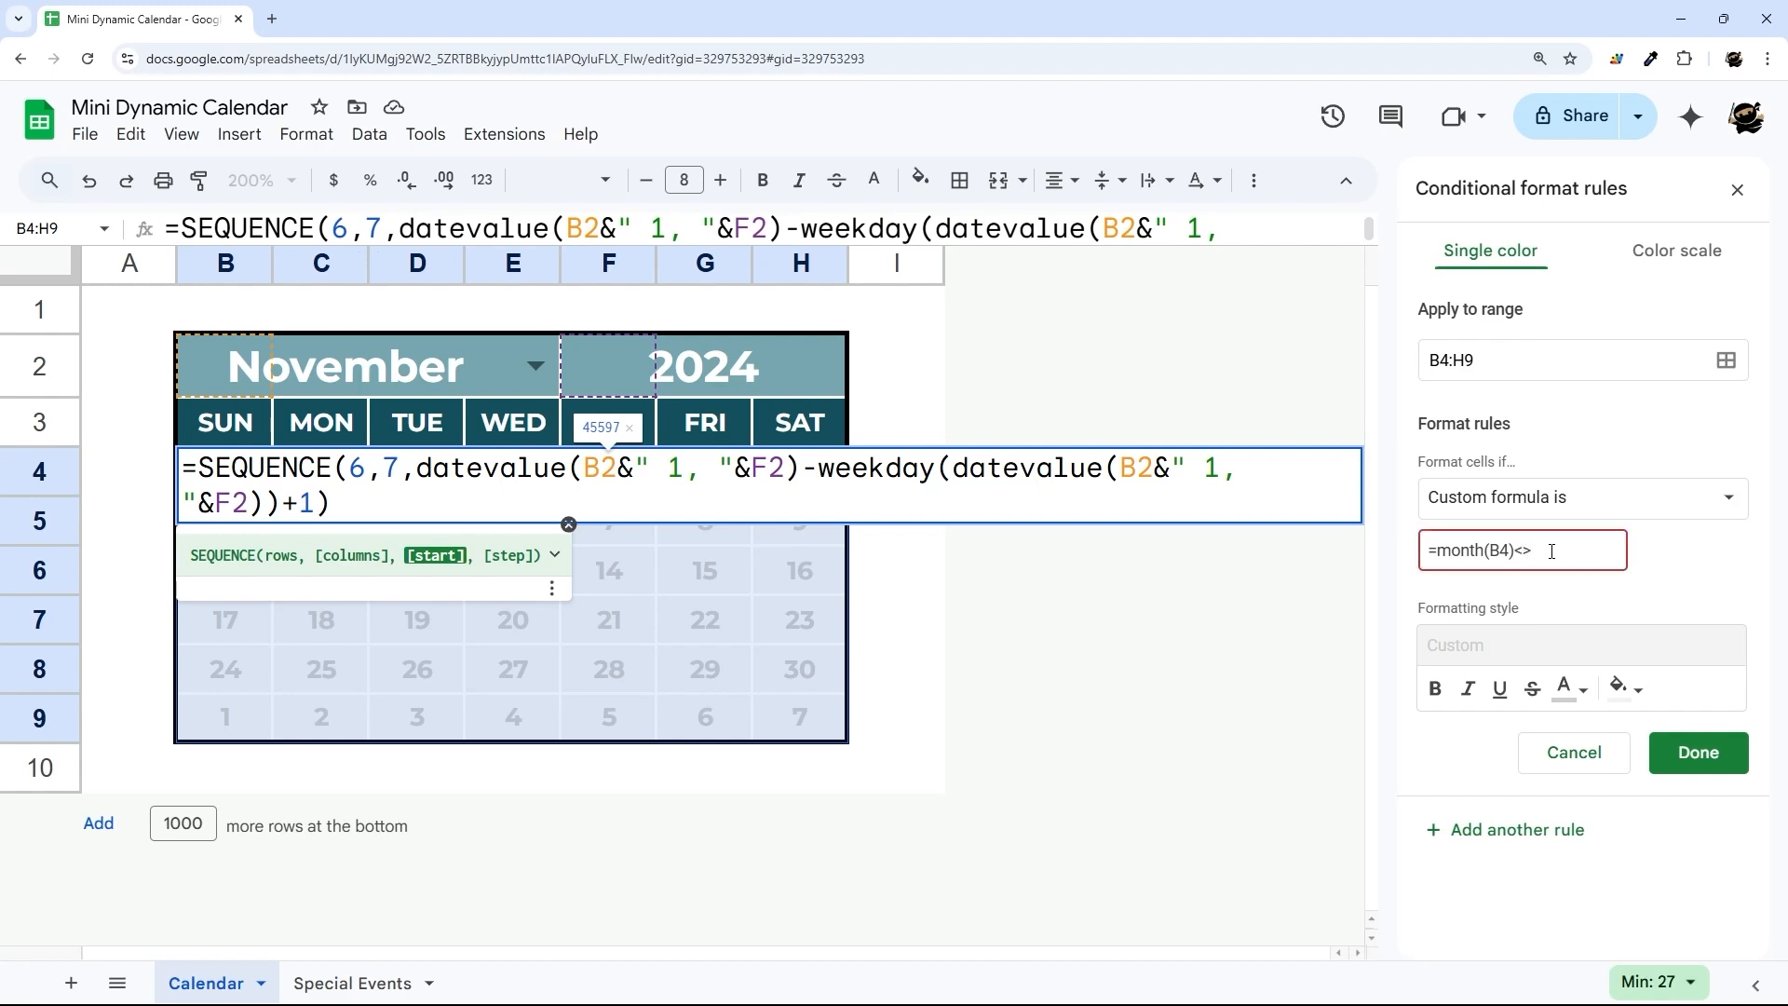
text(month()
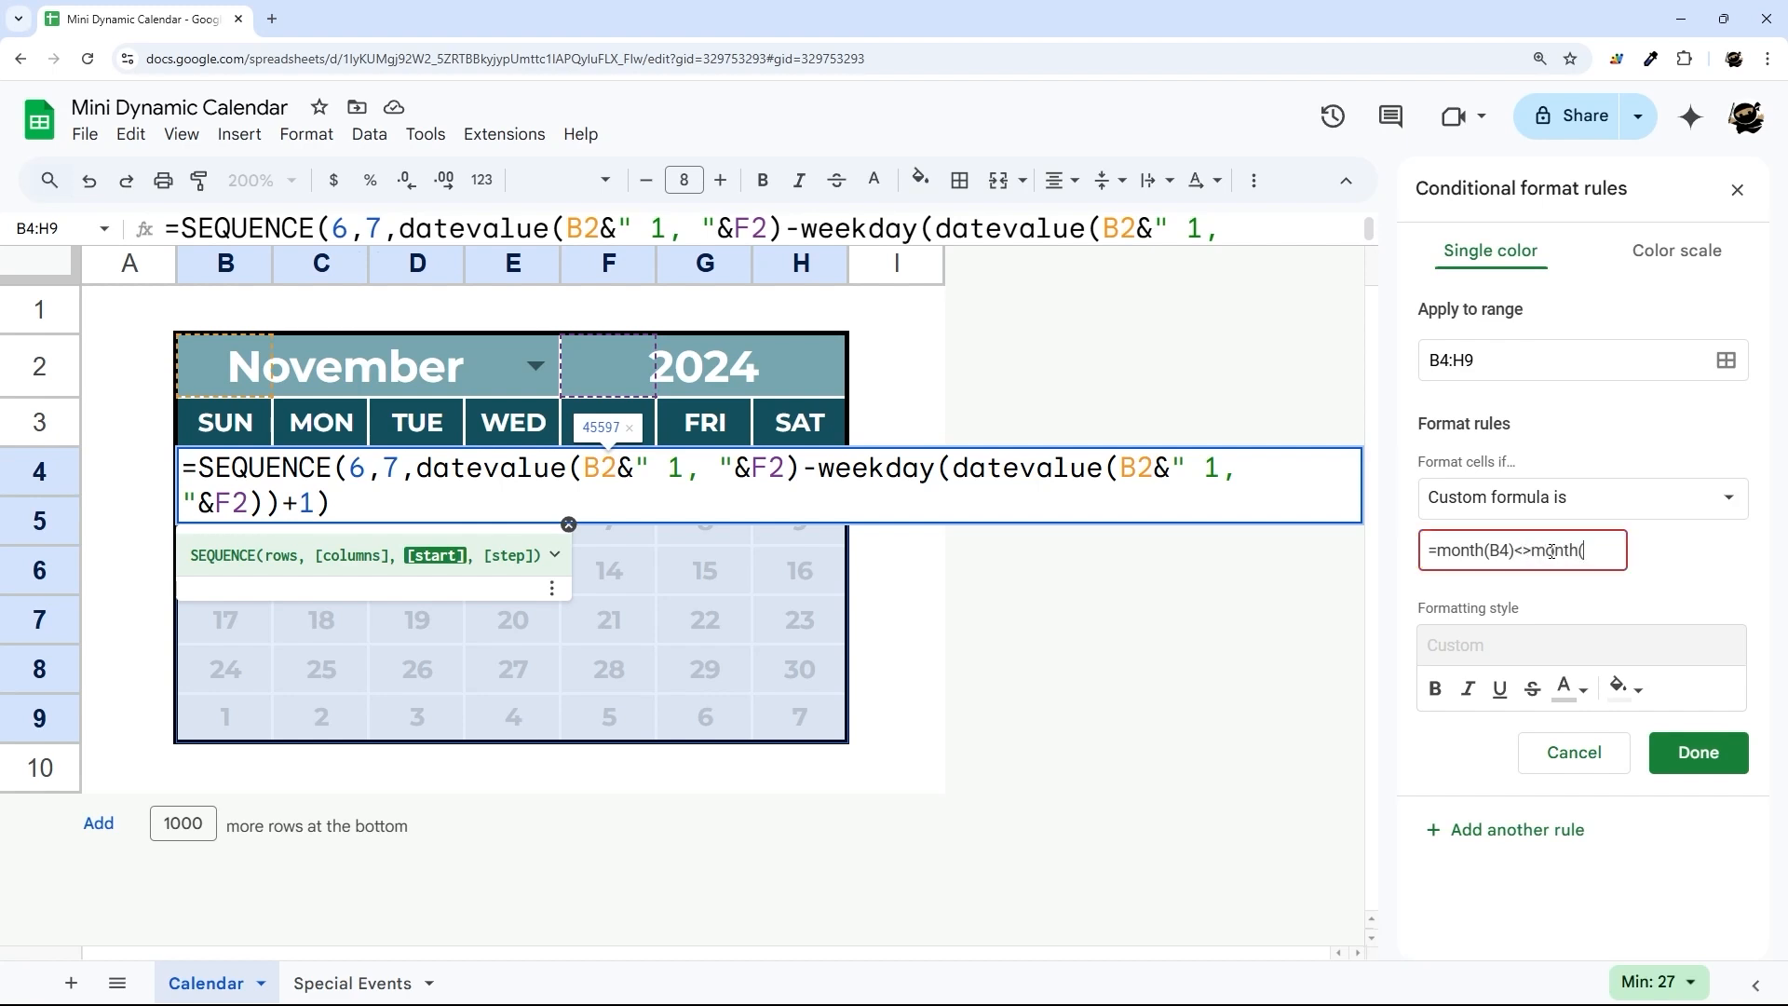
text((datevalue(B2&" 1, "&F2)))
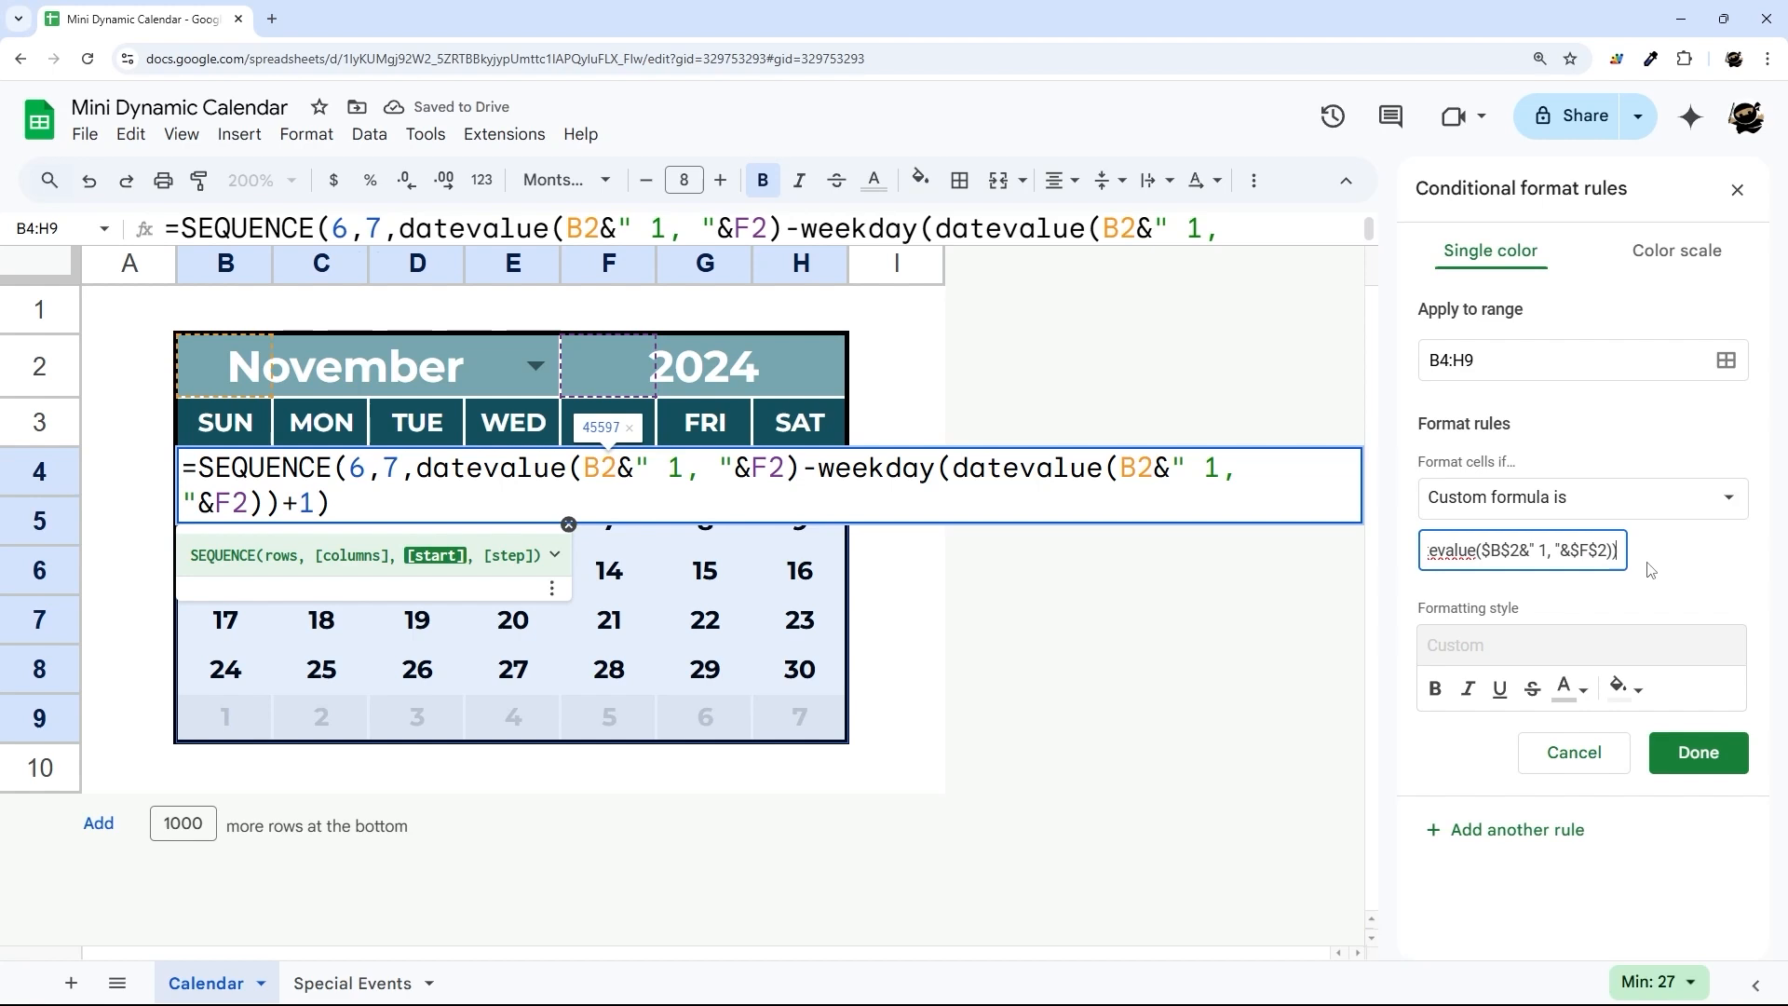
click(1694, 751)
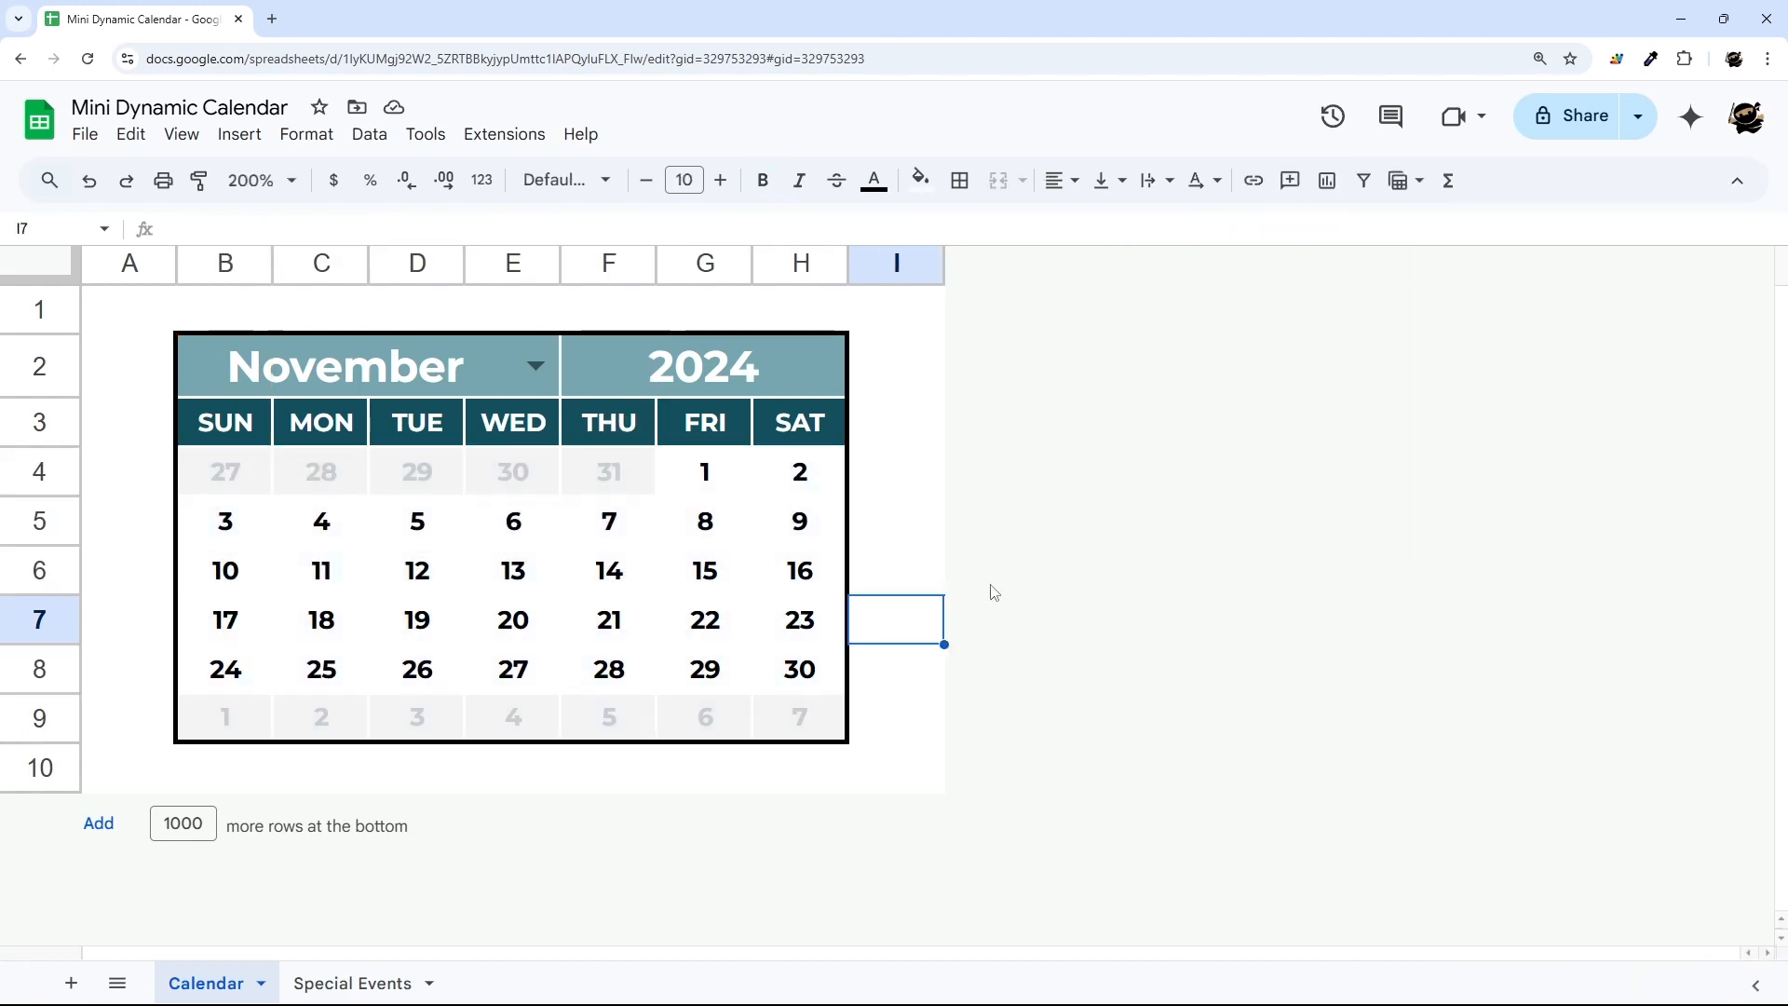
Test the gray rule by switching the B2 dropdown to September and back to November.
click(226, 471)
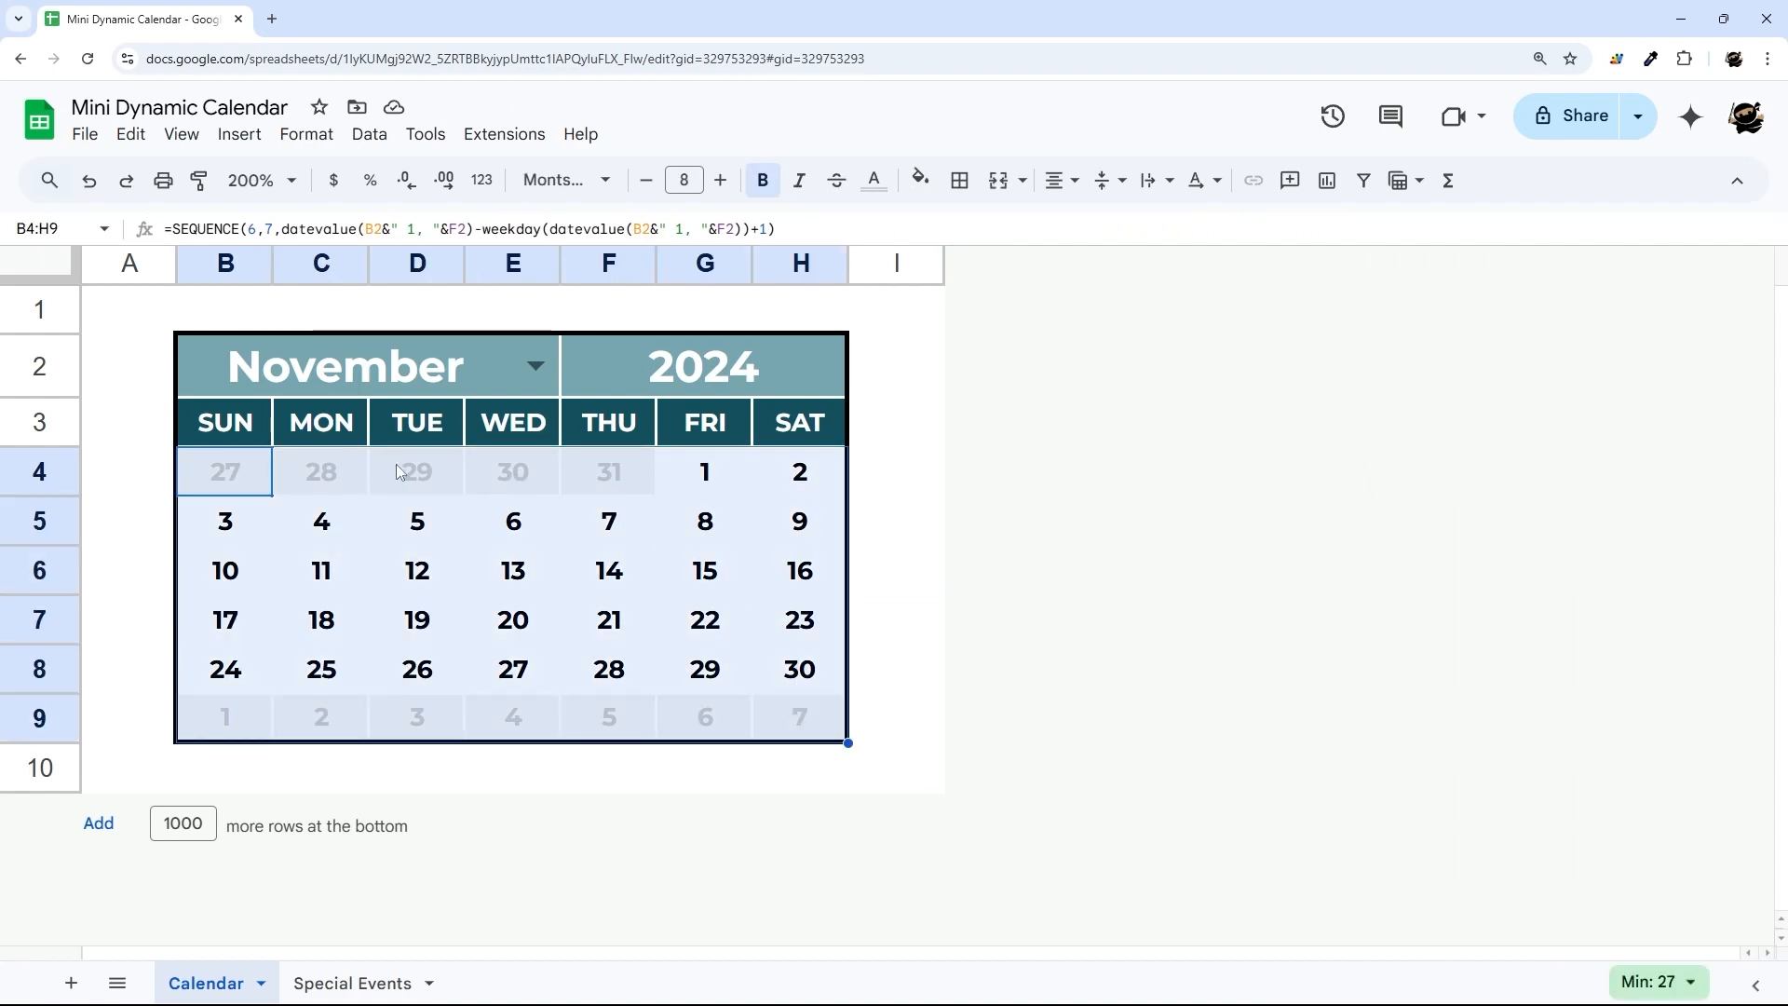
click(607, 471)
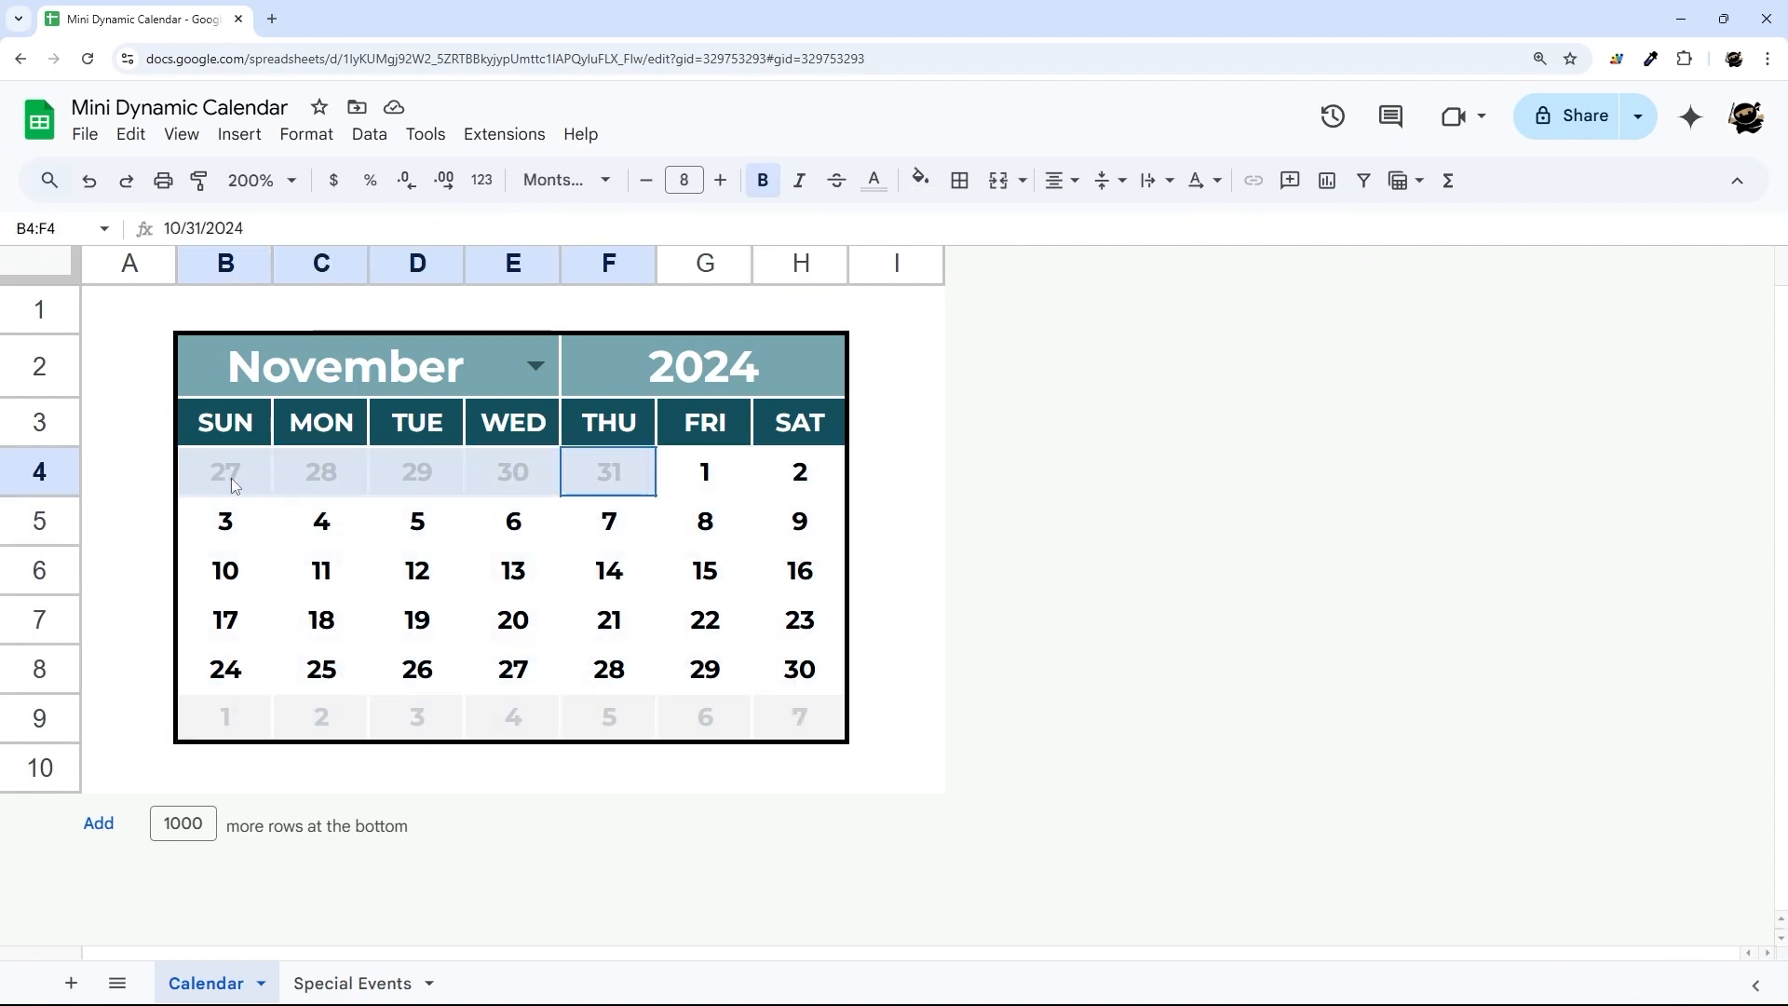
click(534, 365)
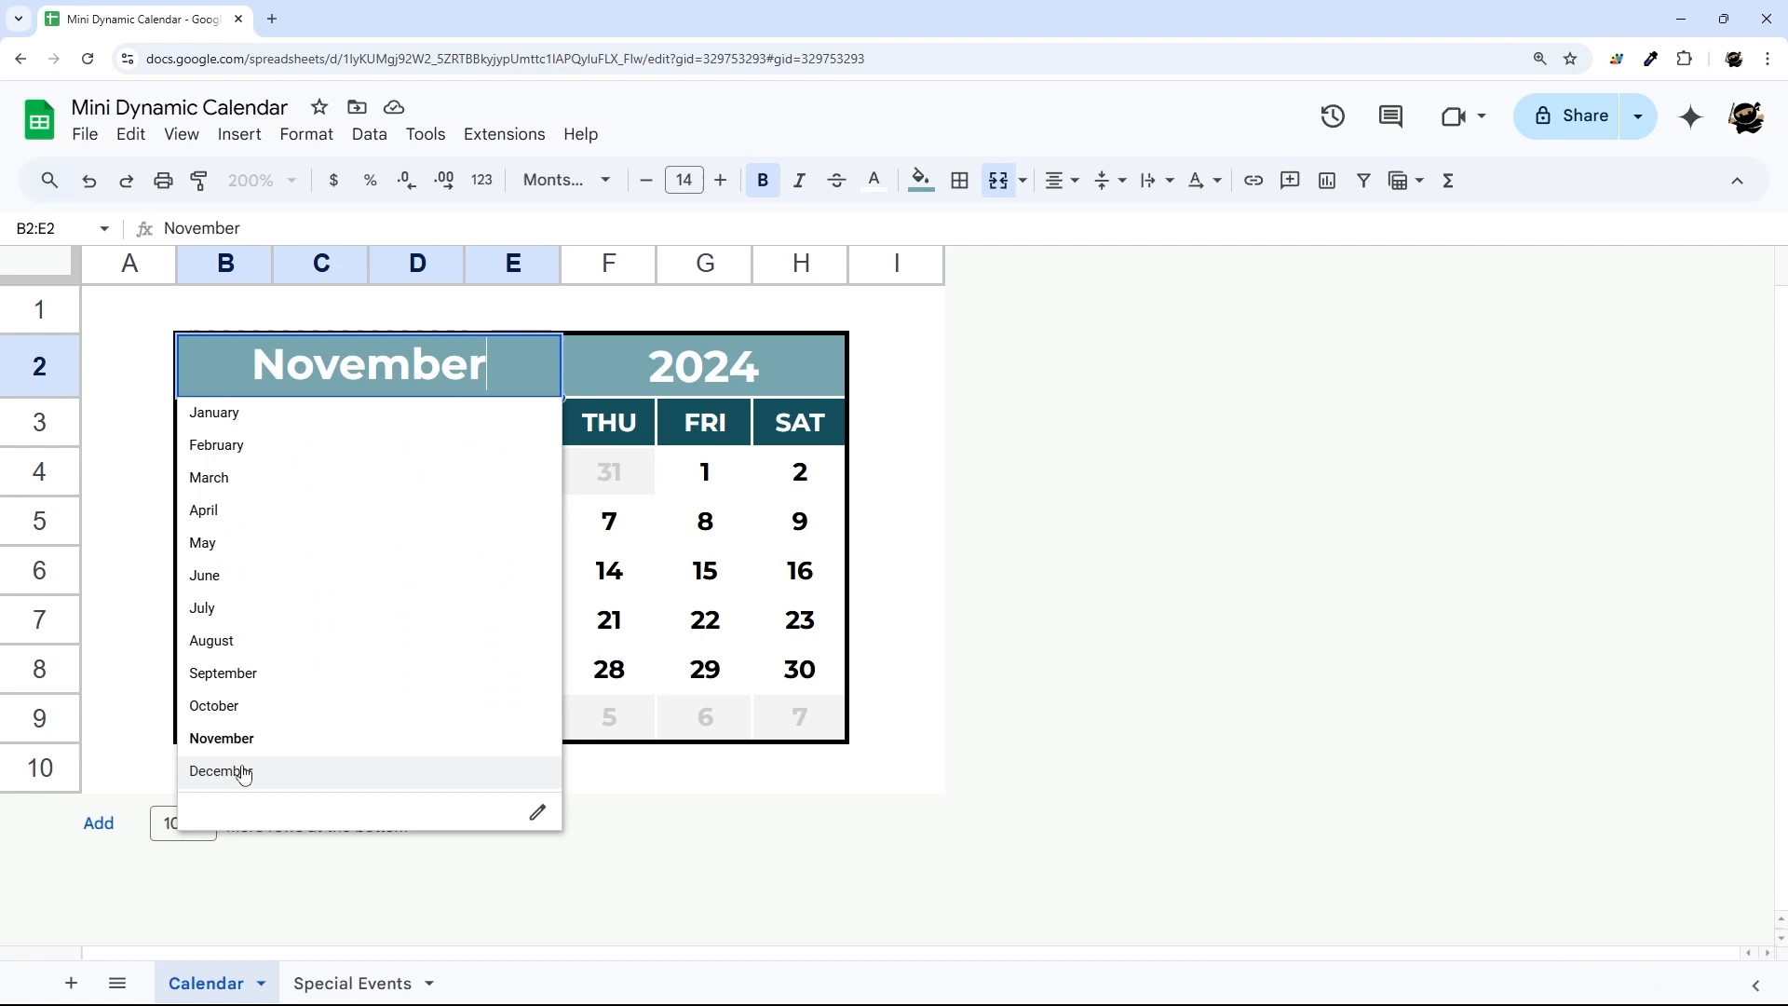
click(224, 771)
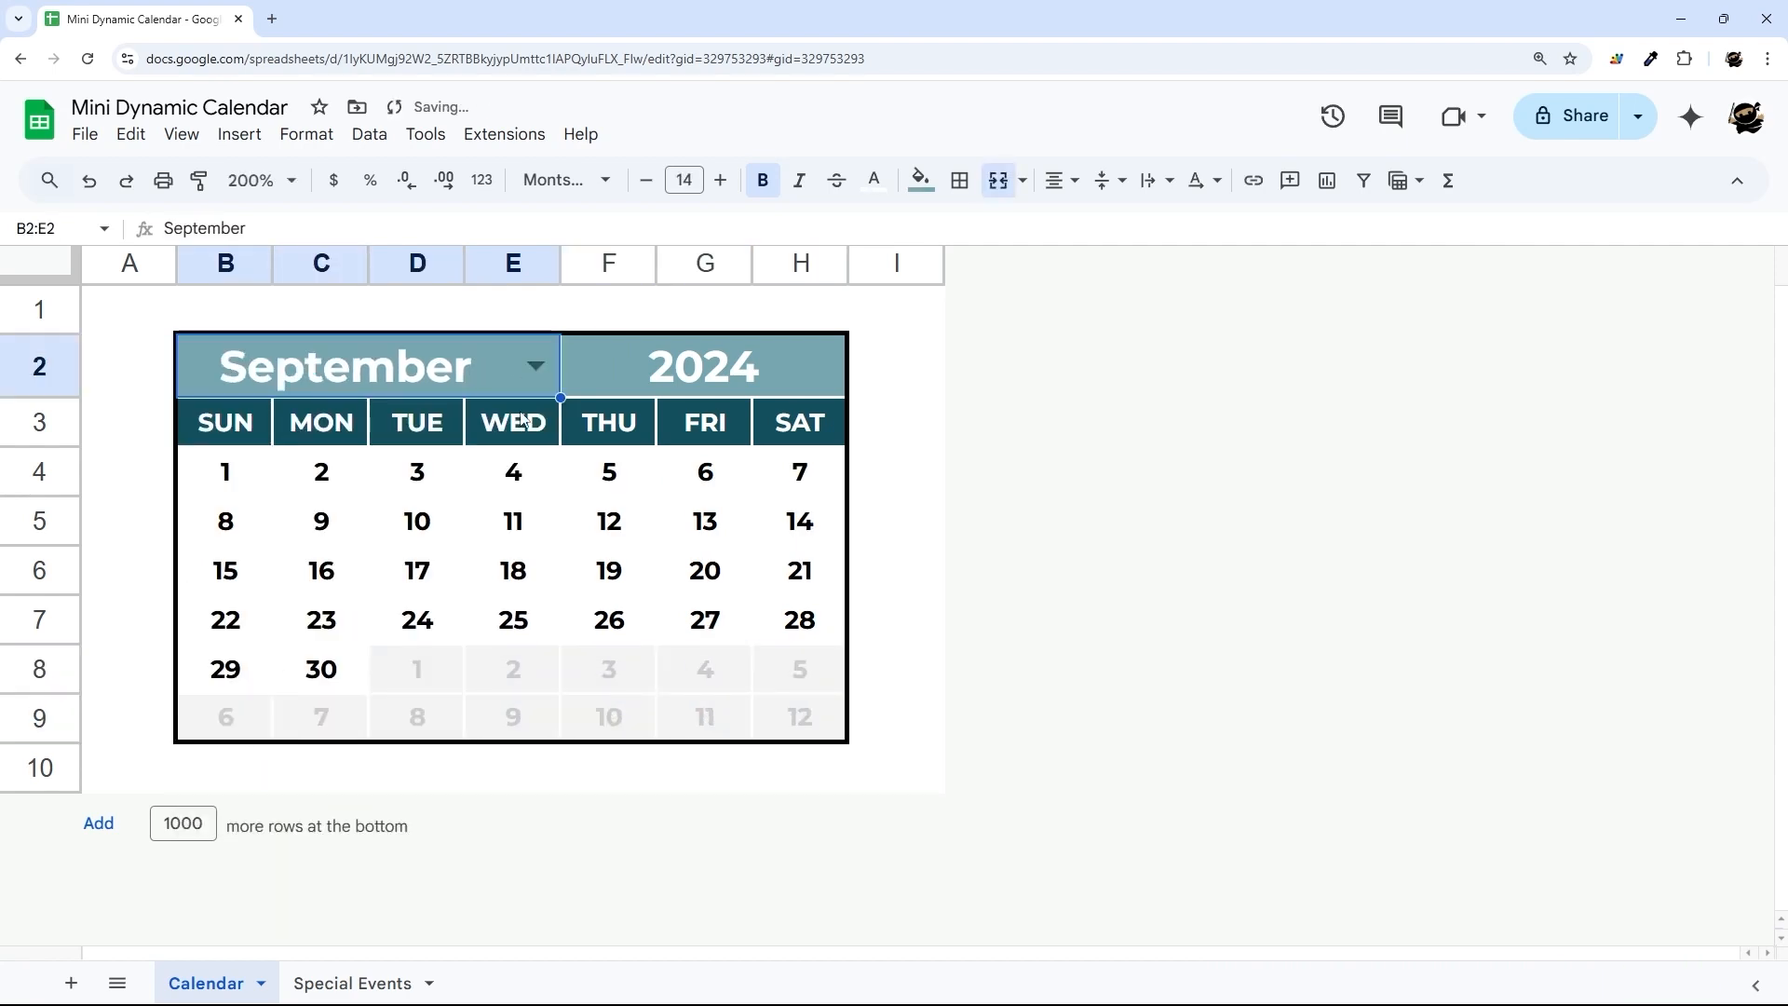
click(534, 367)
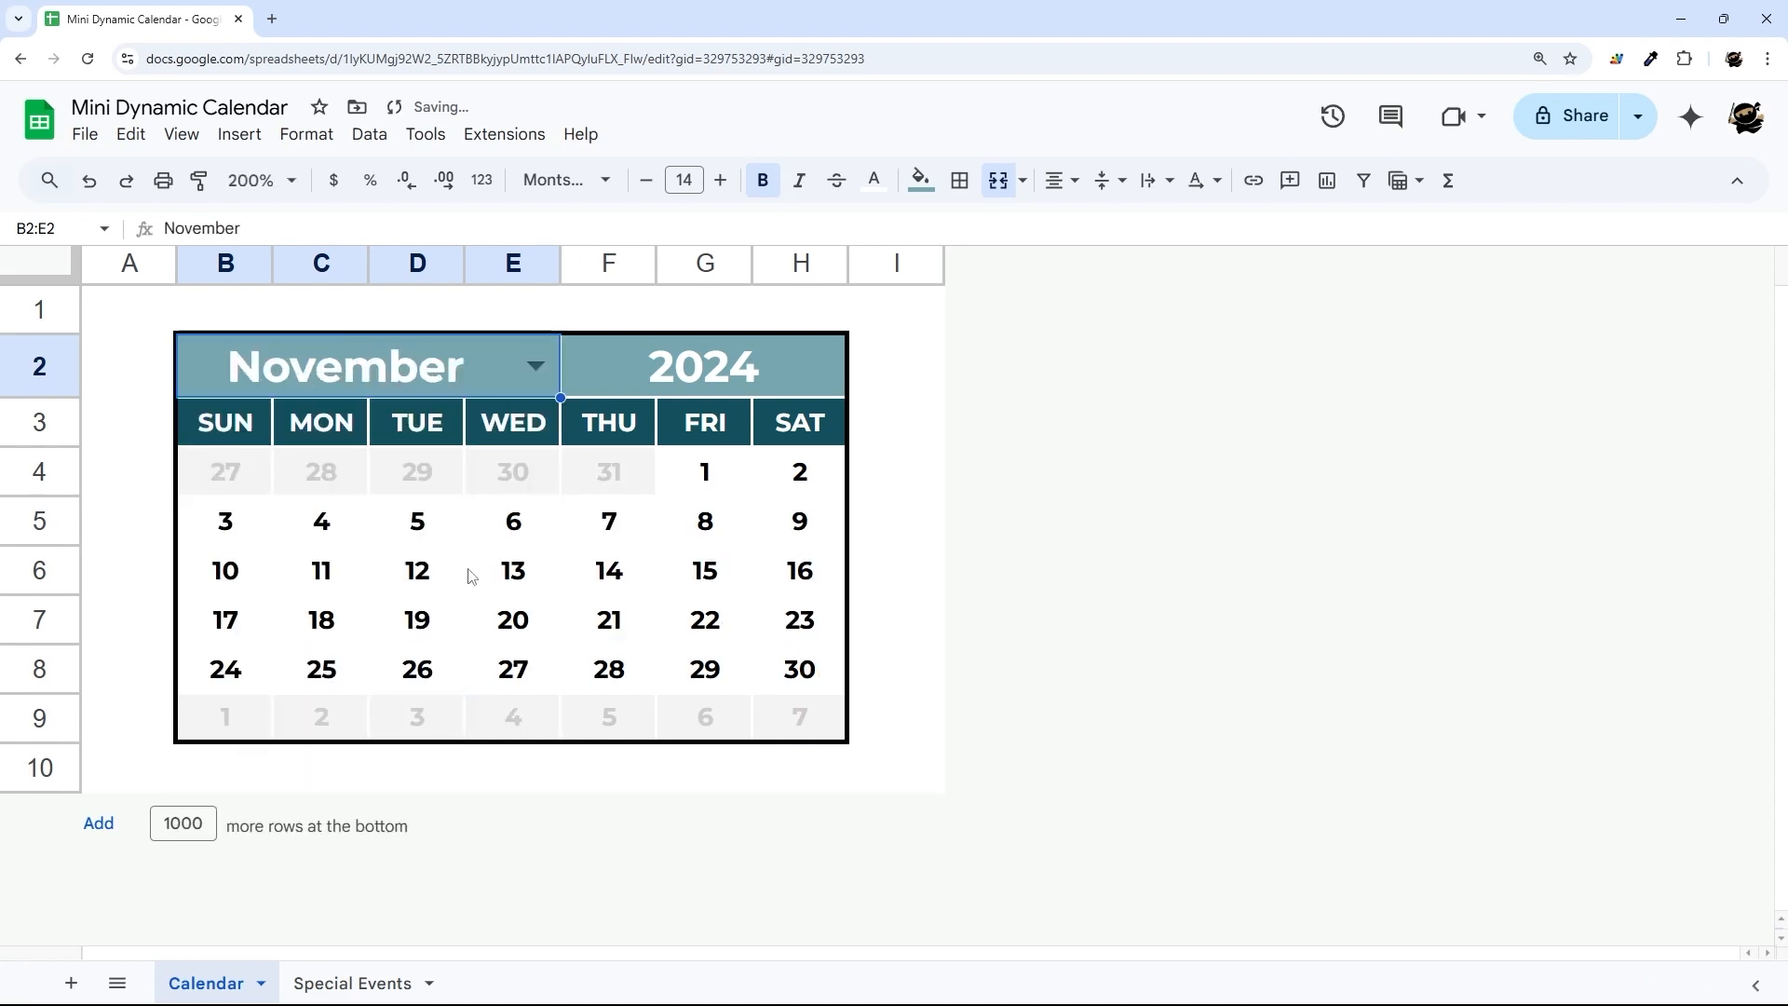
click(225, 471)
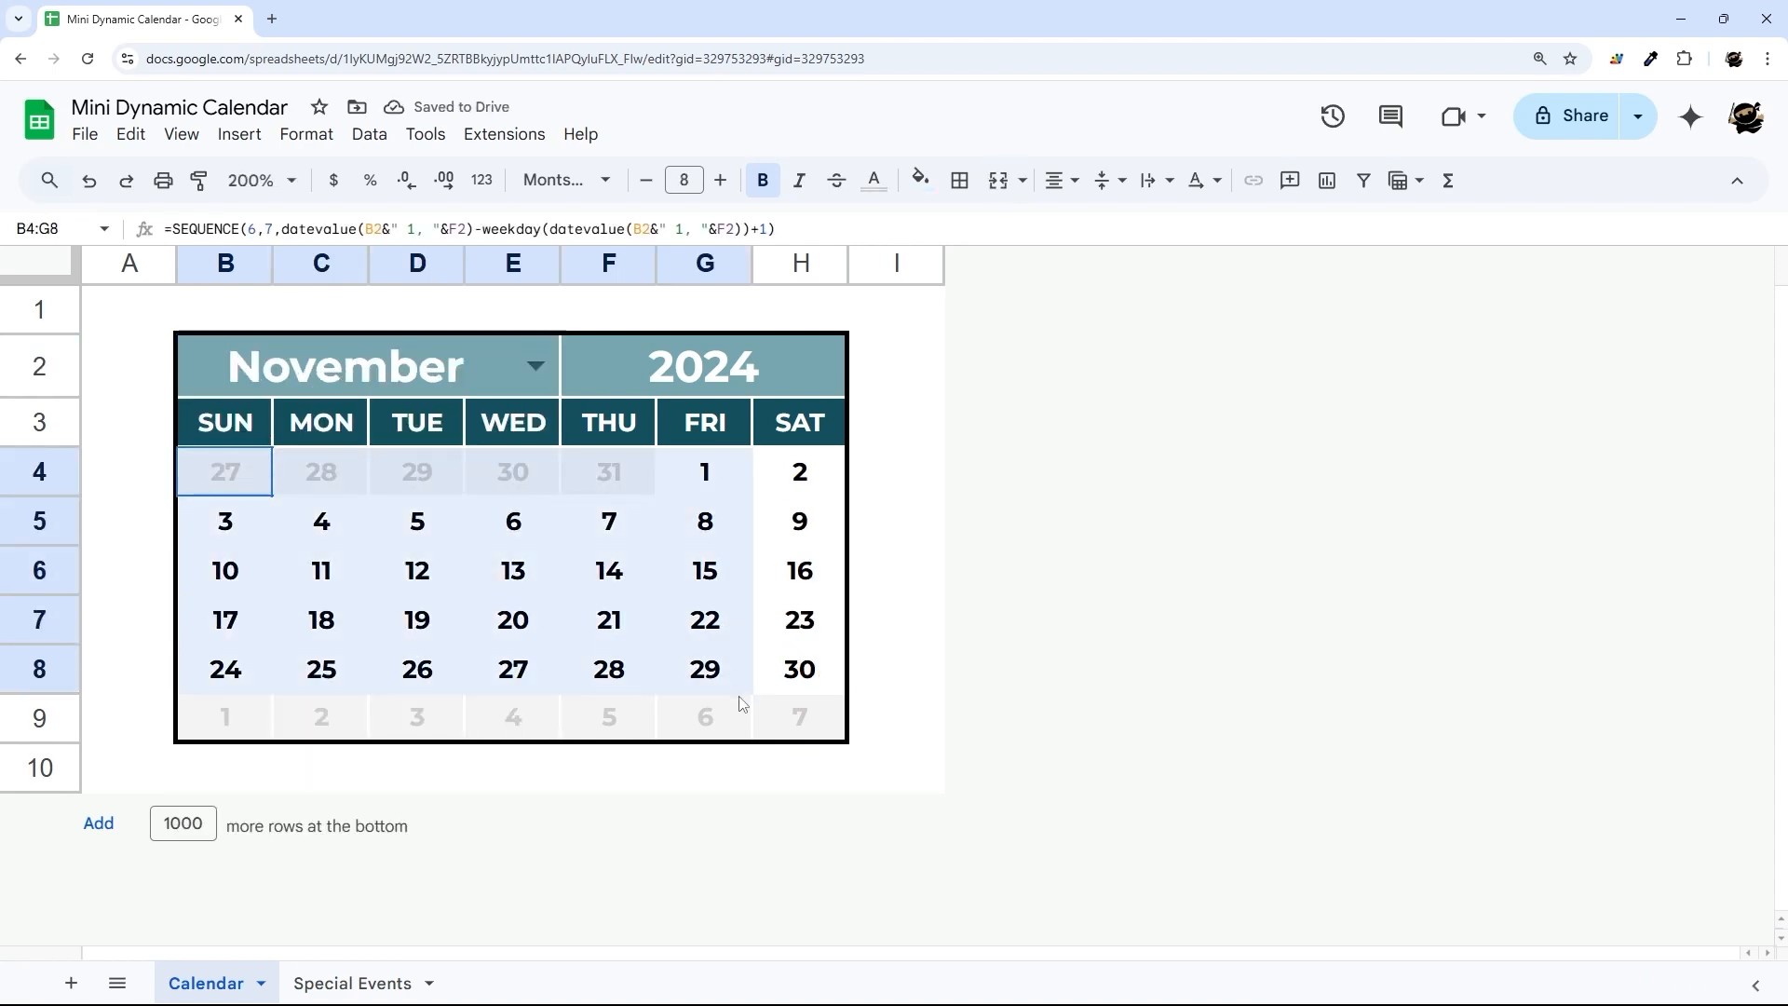
Reopen the conditional formatting rules and change a month rule's formula to match in-month days.
click(303, 134)
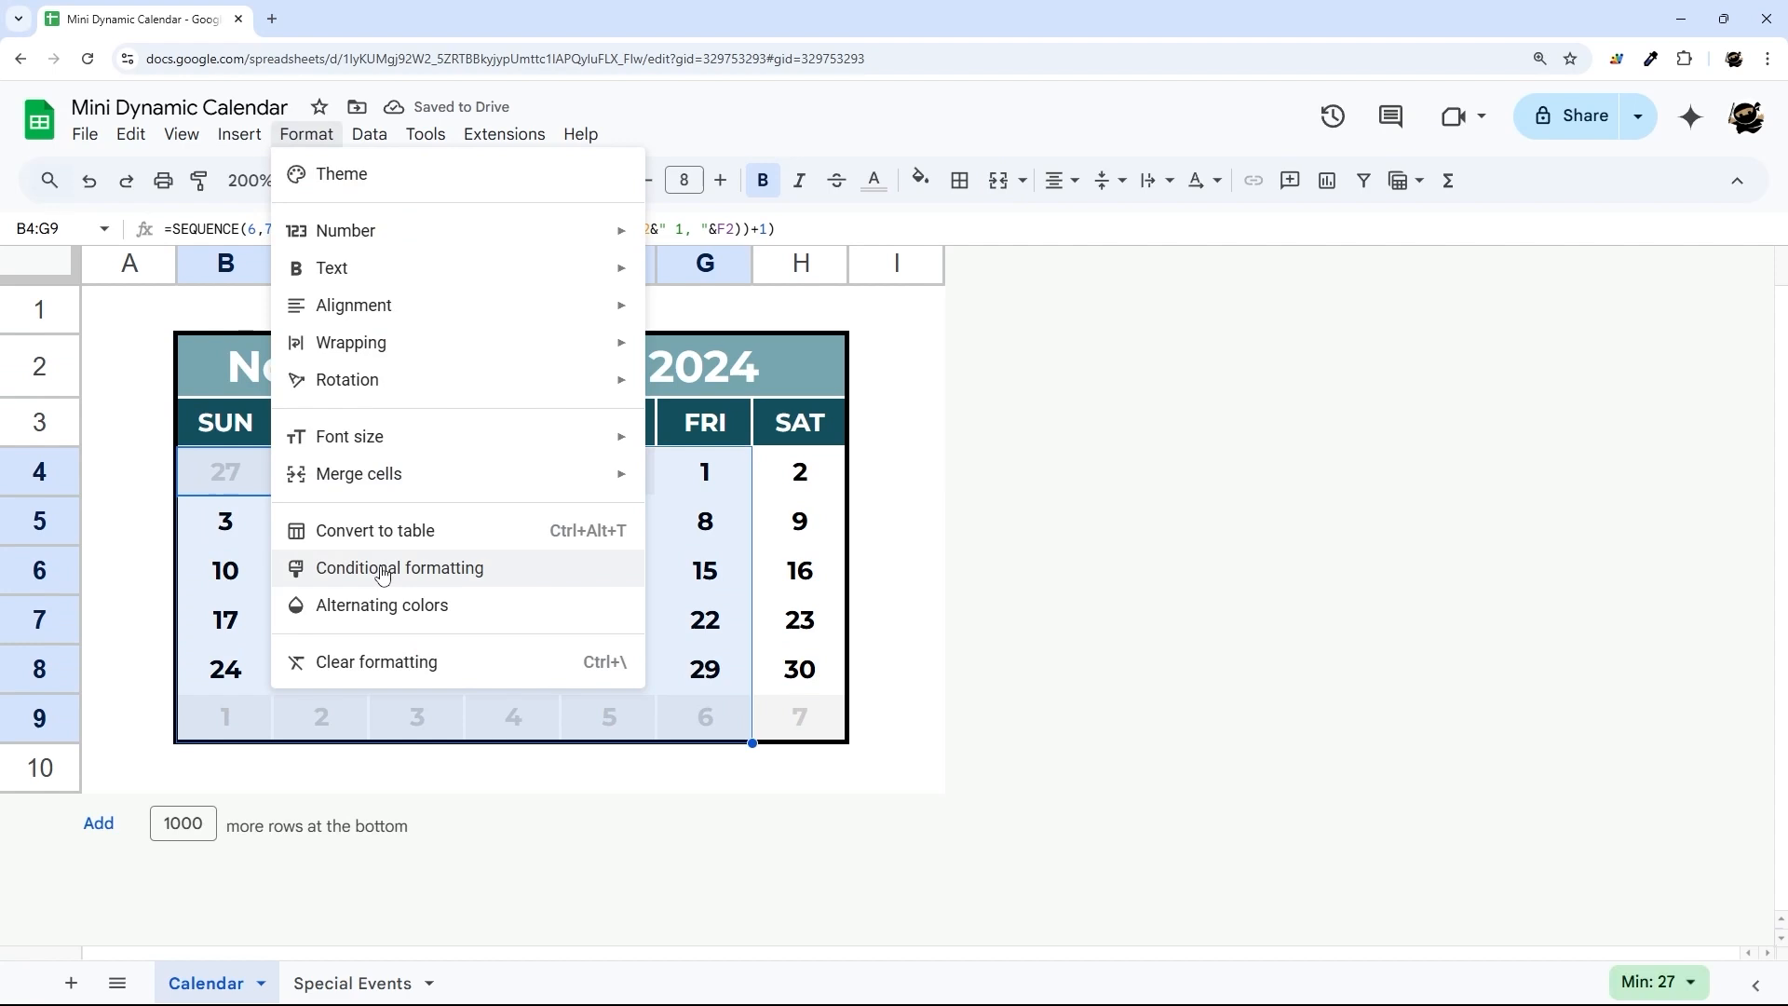
click(399, 568)
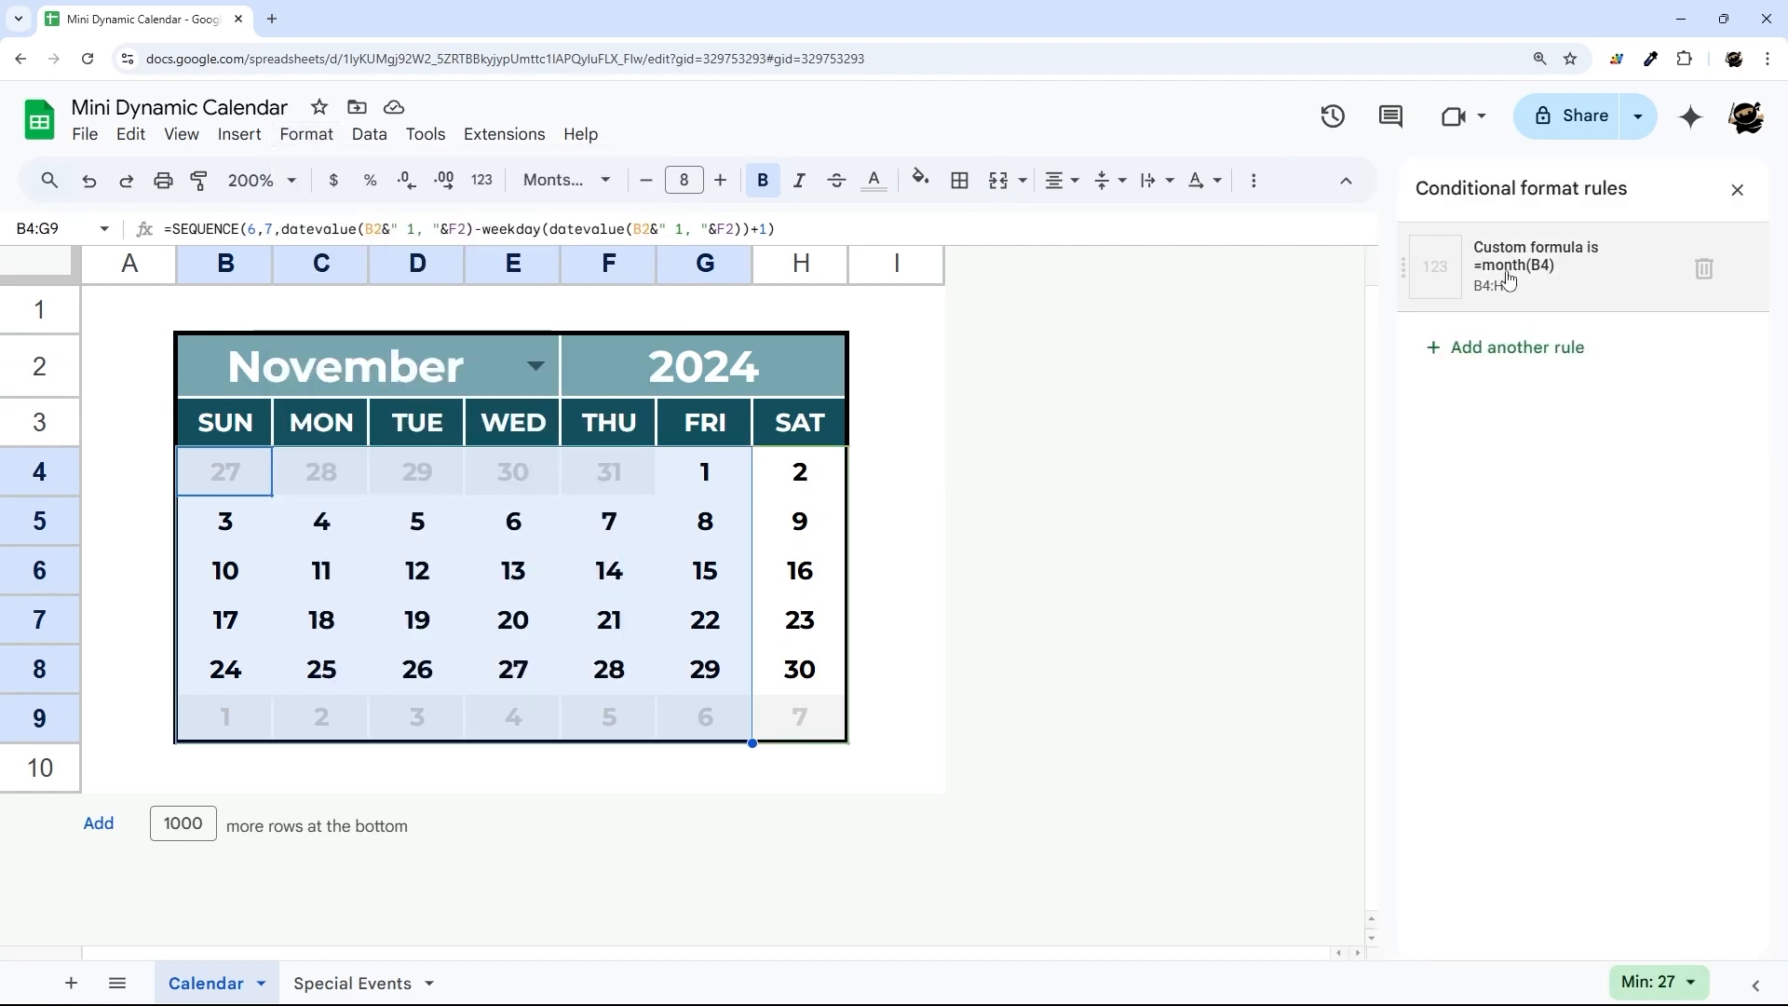
click(1535, 266)
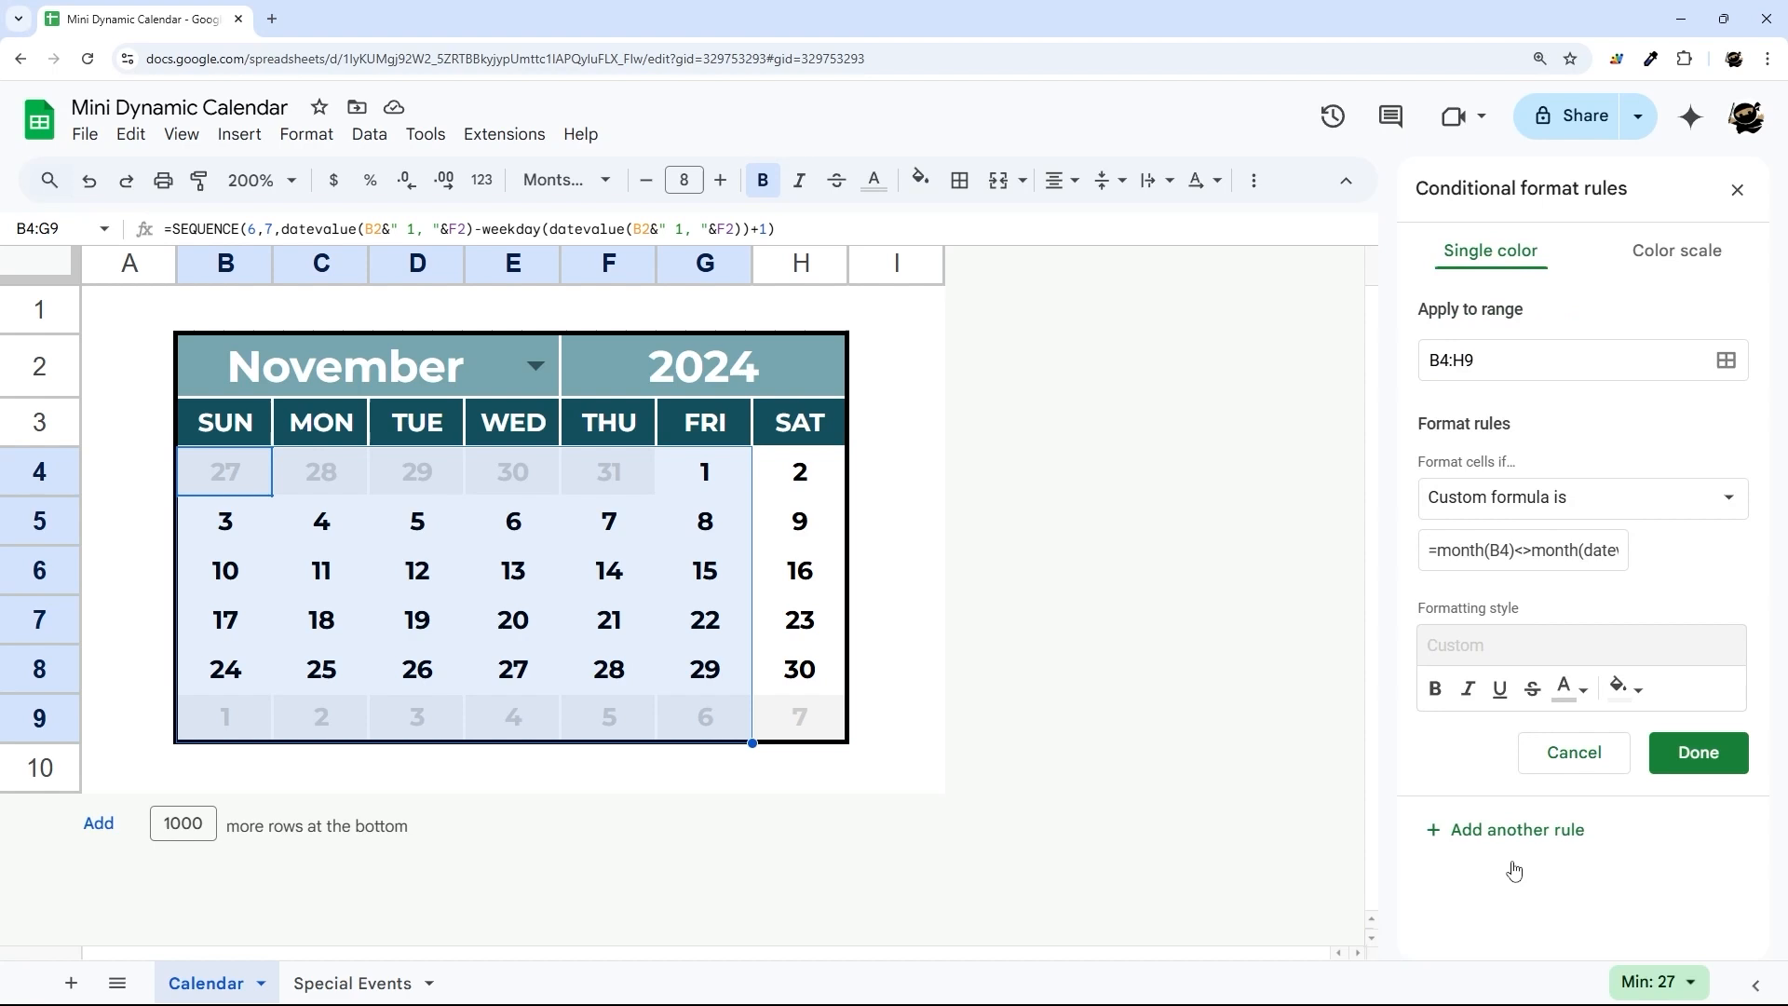
click(1695, 750)
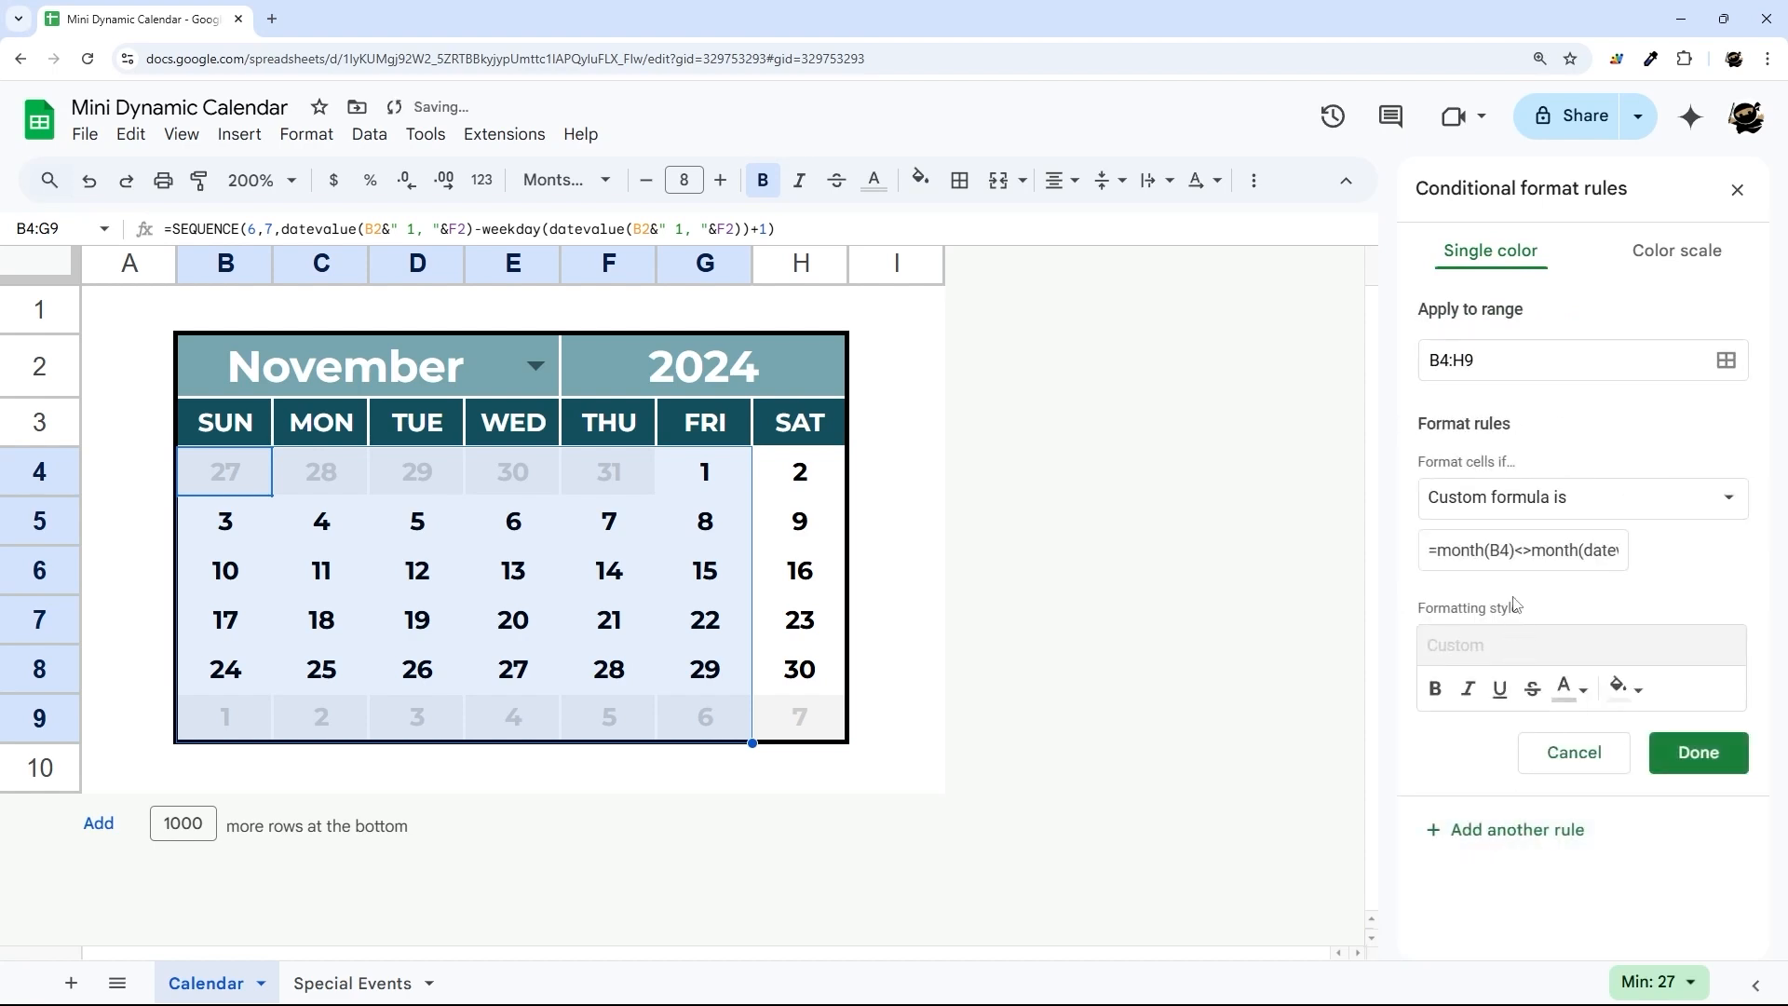
click(1521, 549)
text(=)
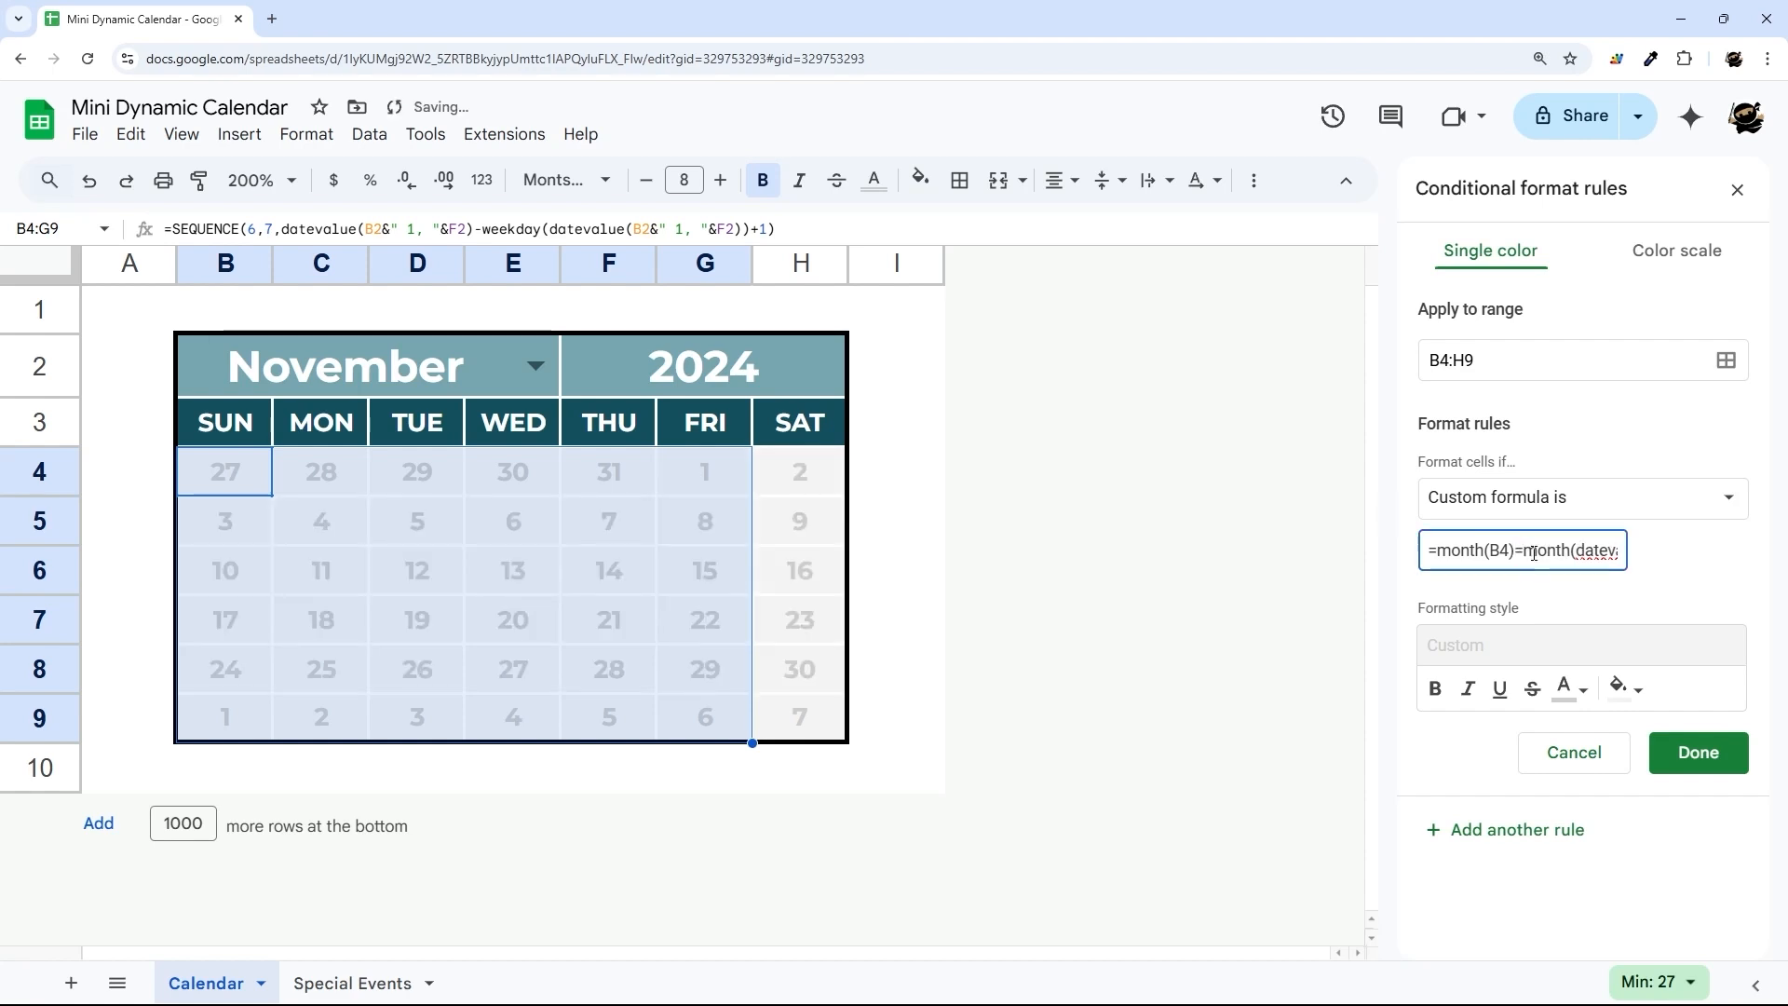
mouse_move(1594, 685)
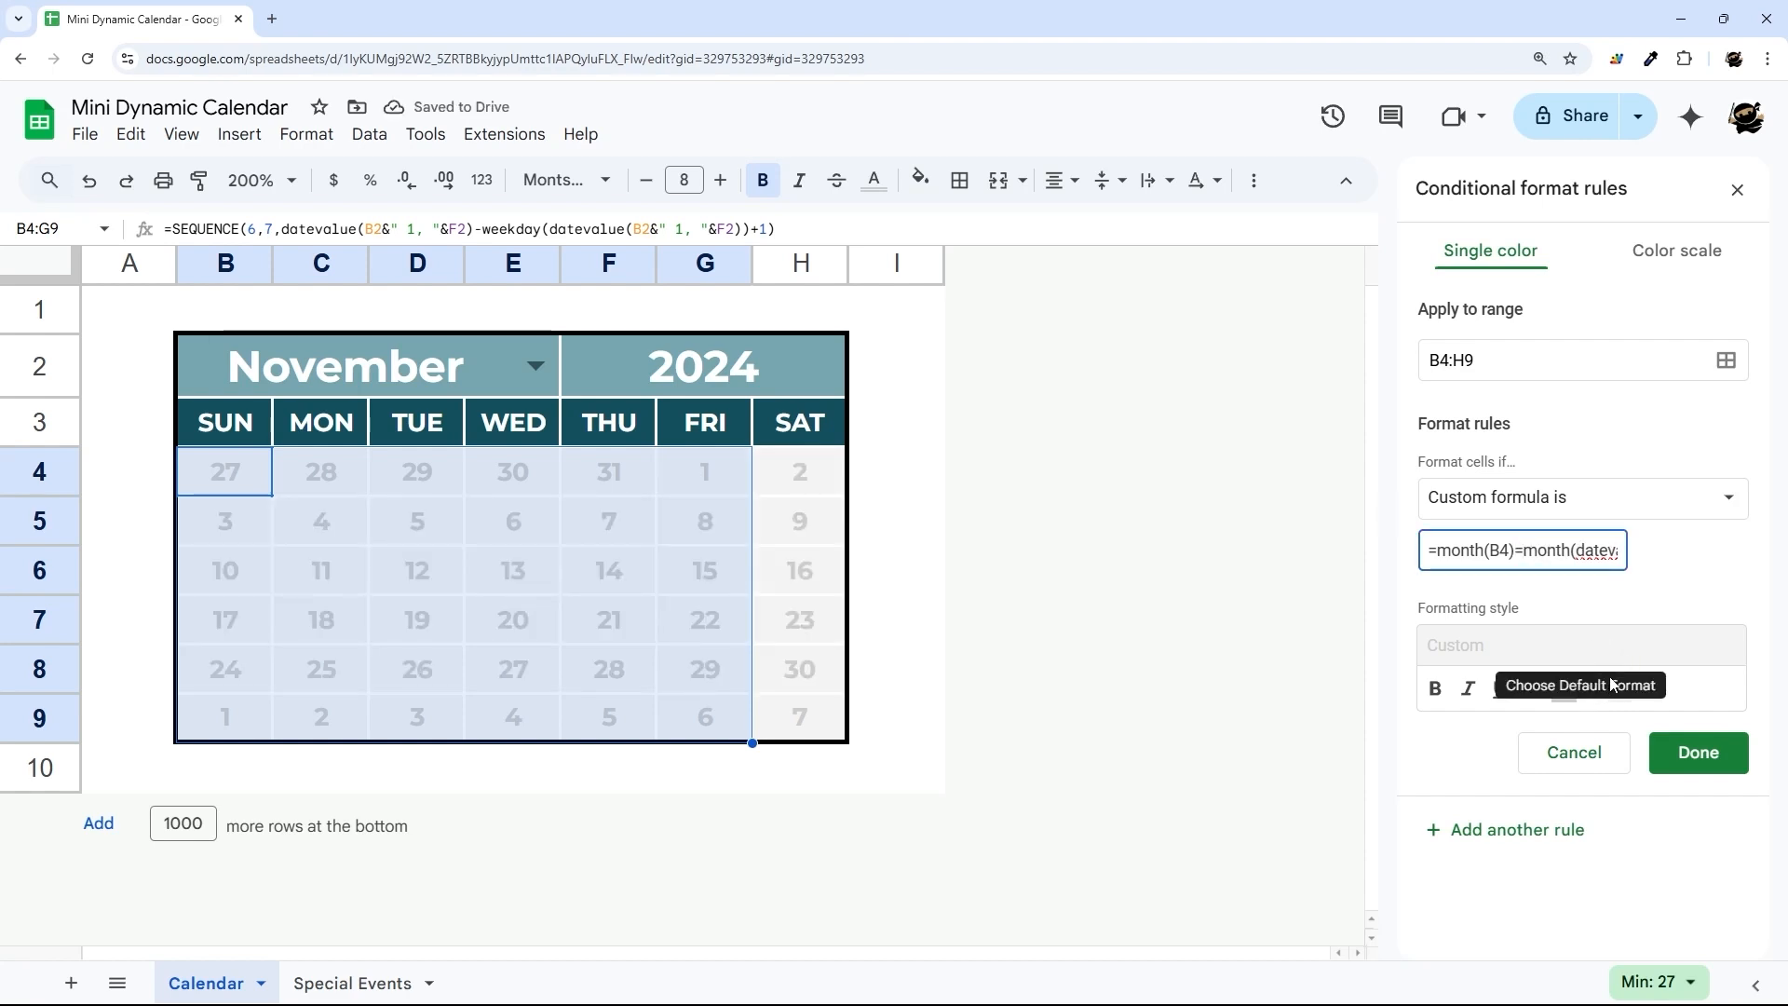
Give in-month days a light gray fill with blue-gray numbers and view the result.
click(1562, 687)
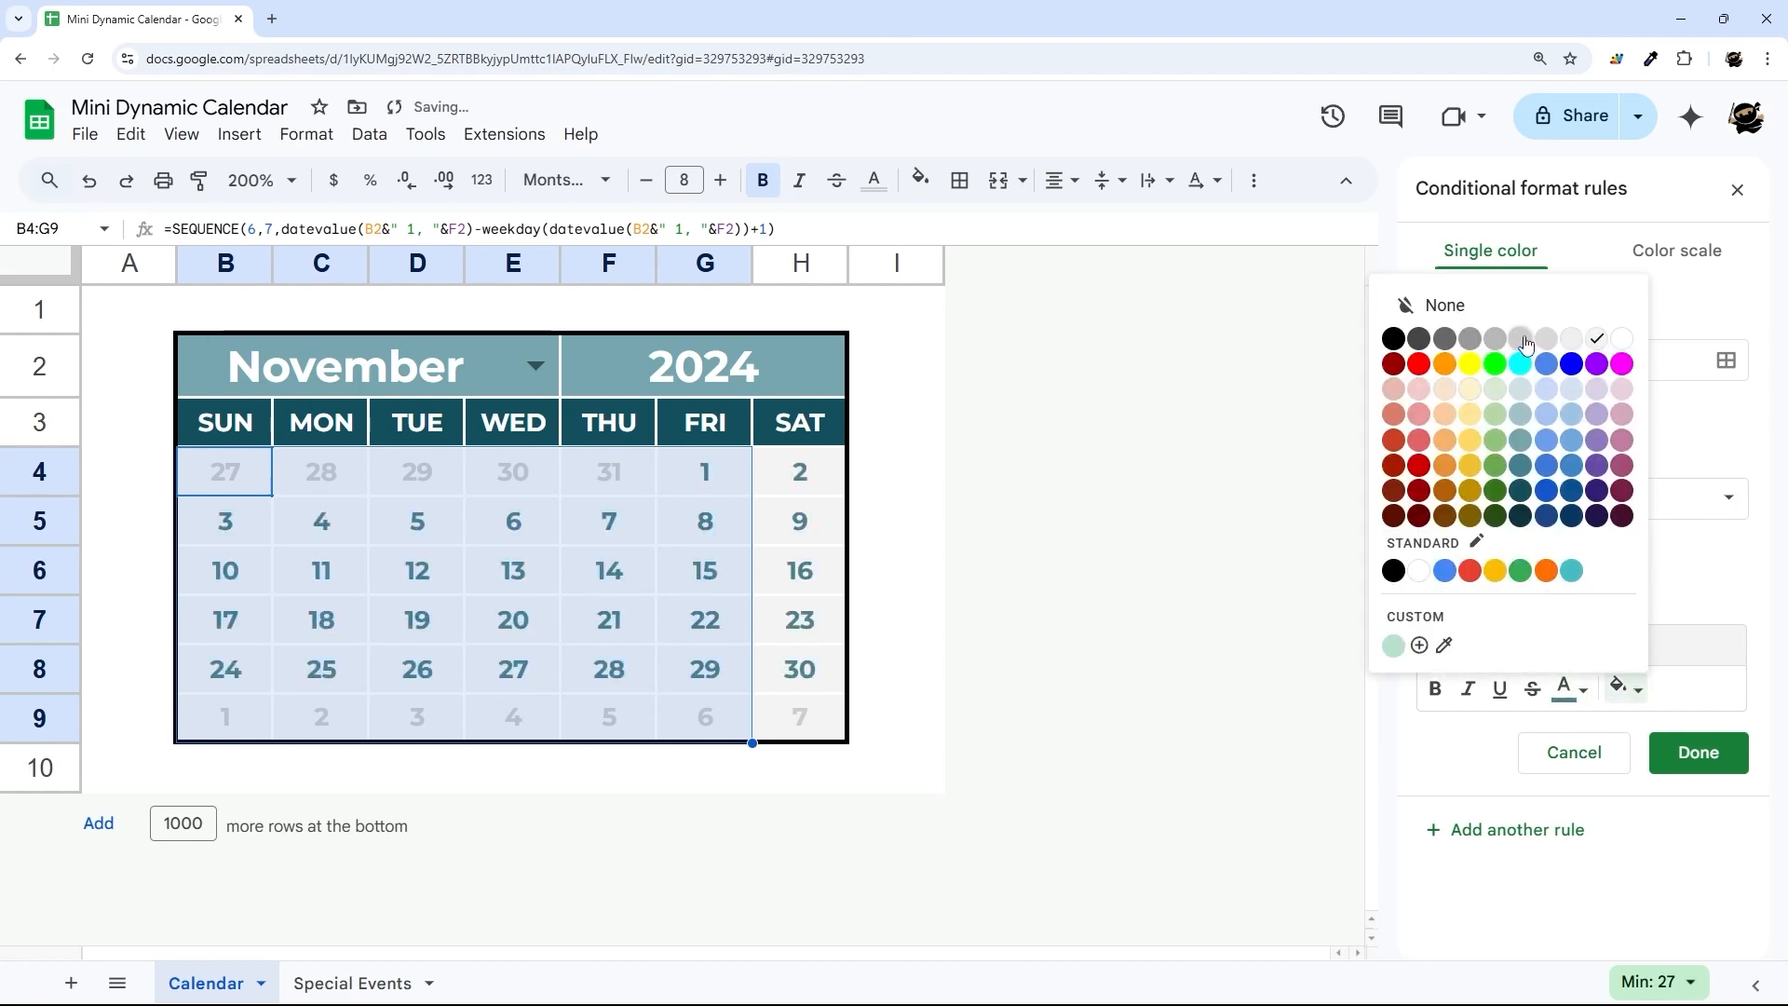
click(1695, 753)
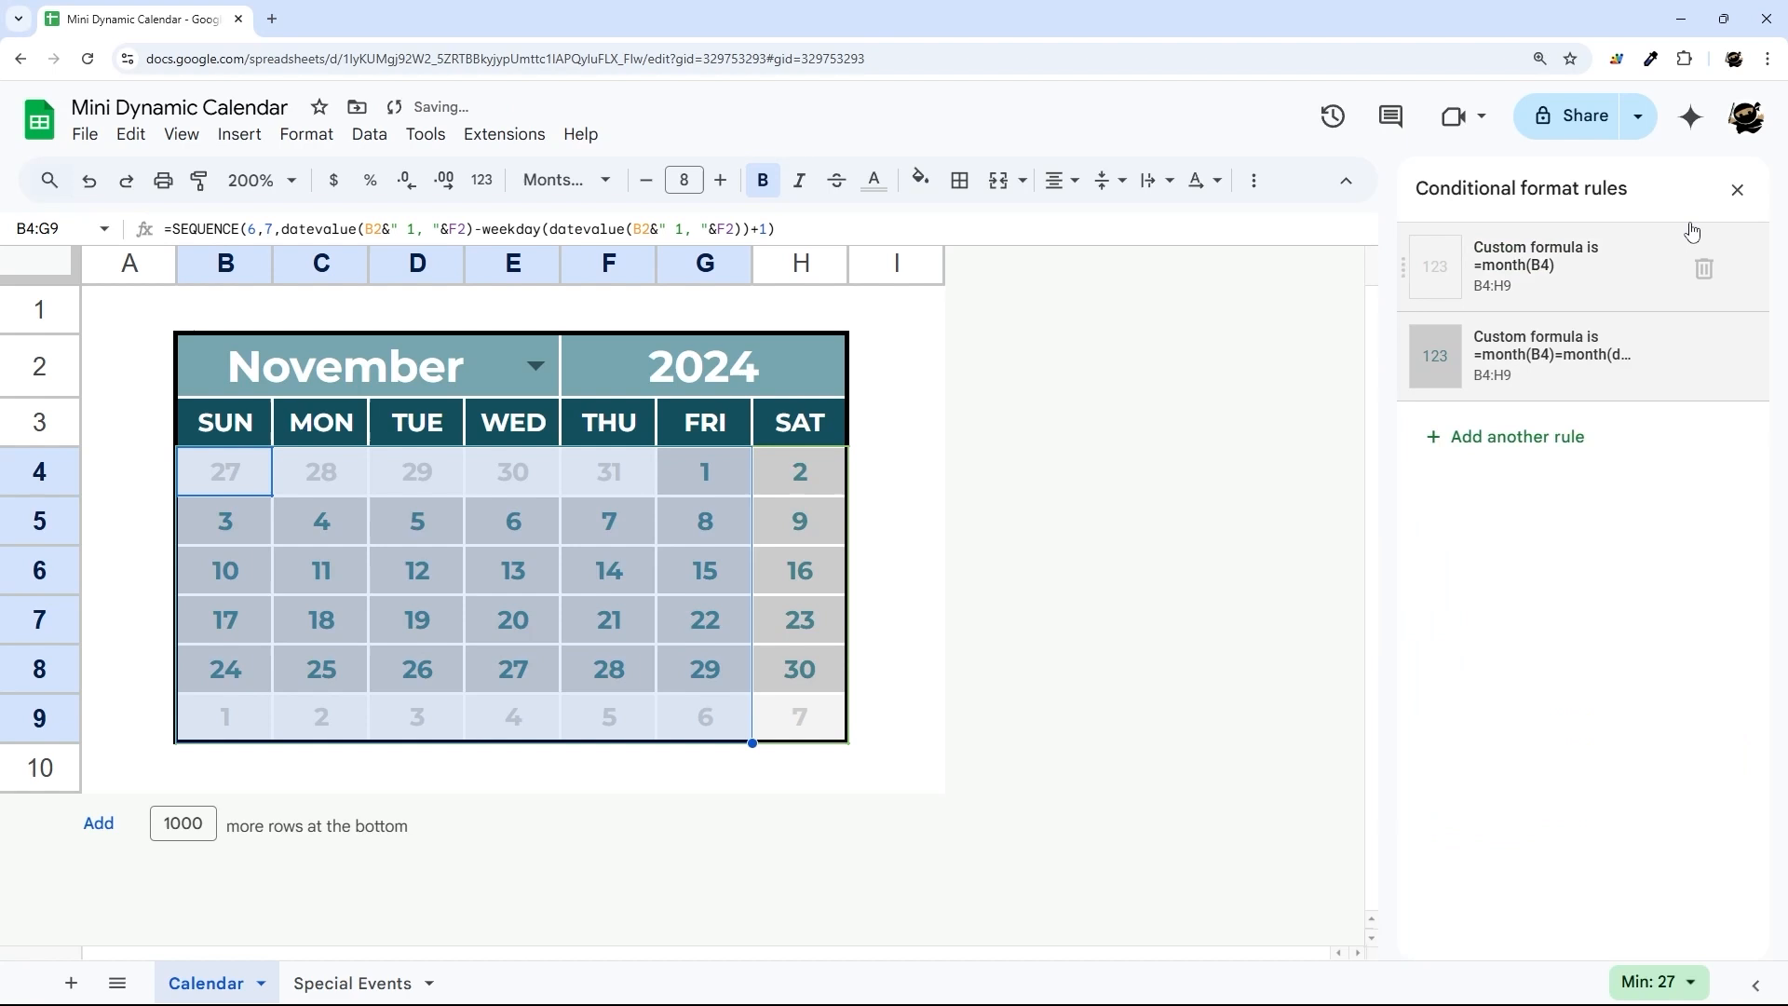
click(1551, 354)
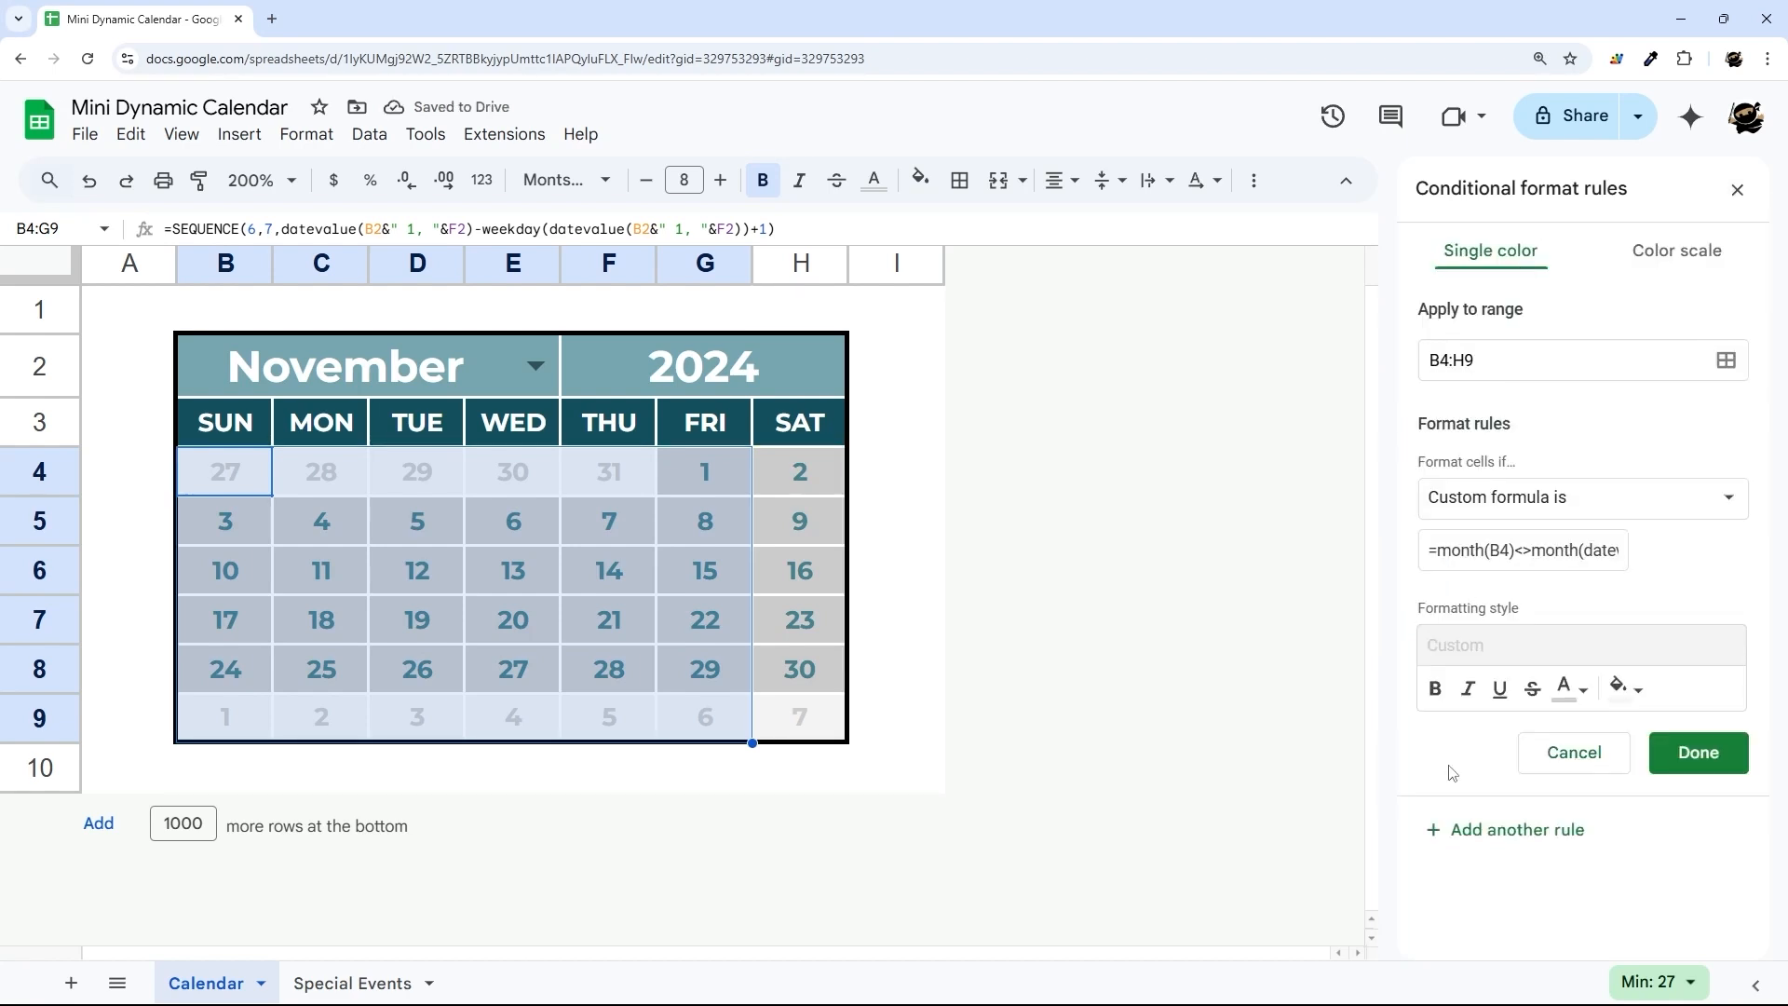
click(1695, 750)
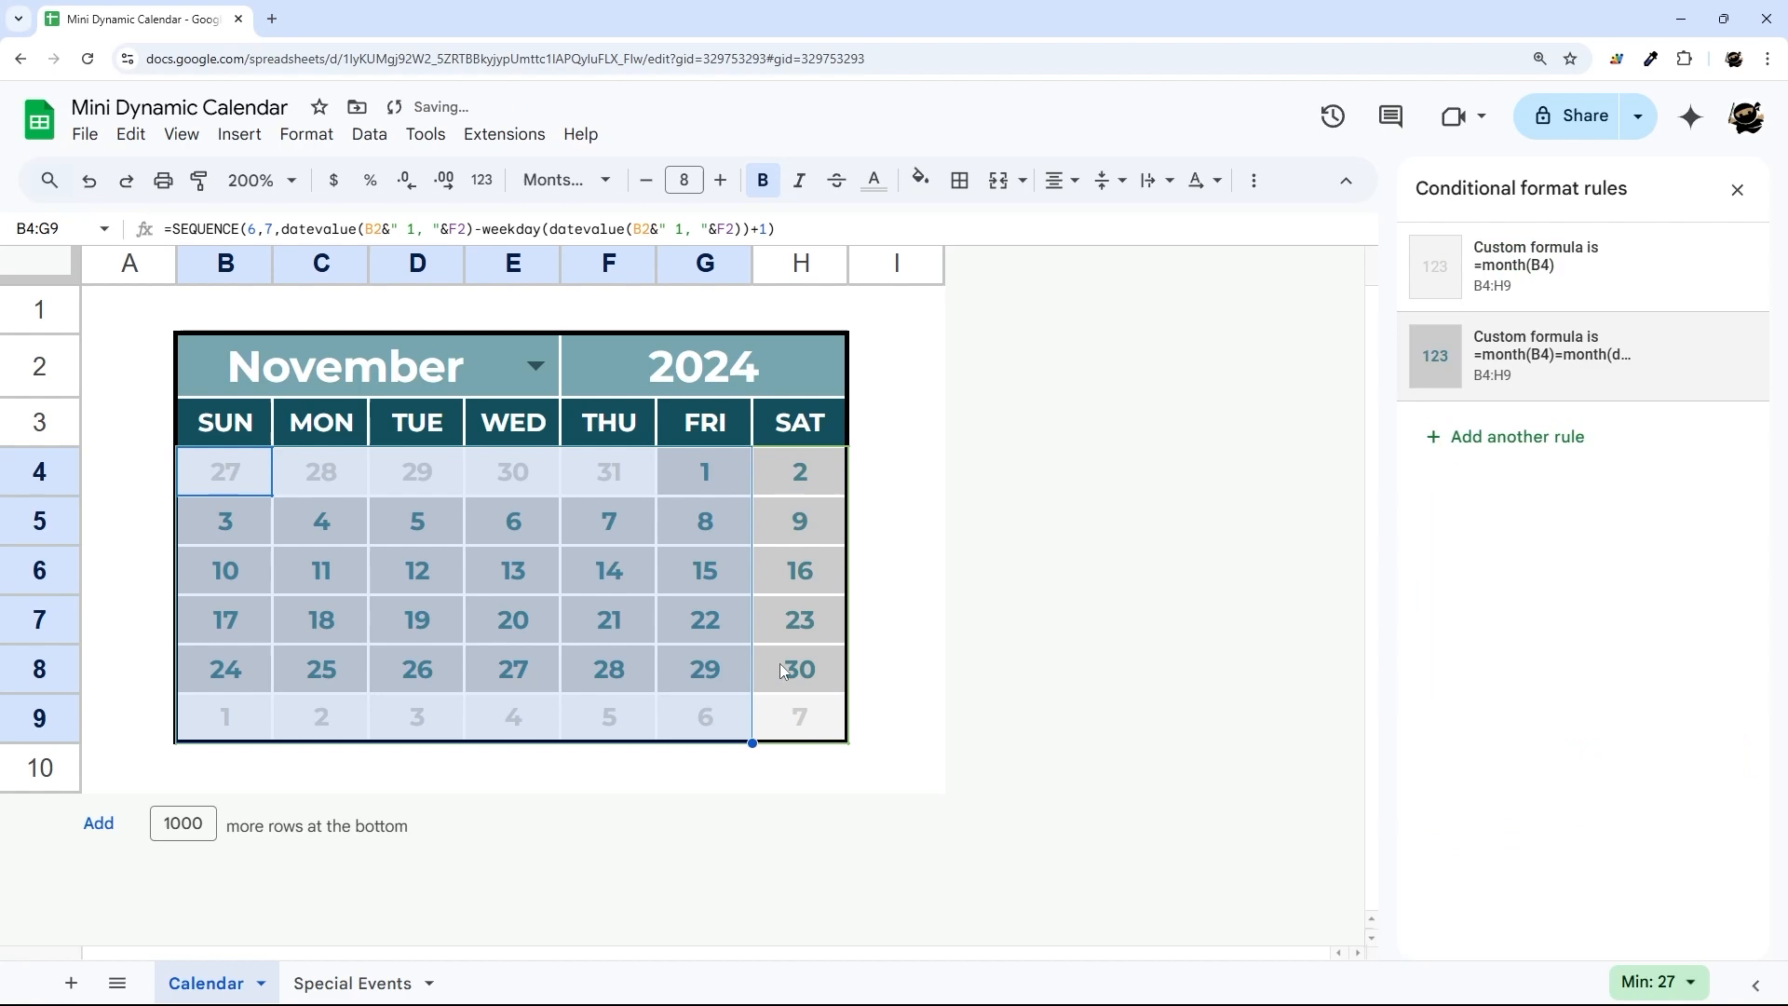
click(799, 715)
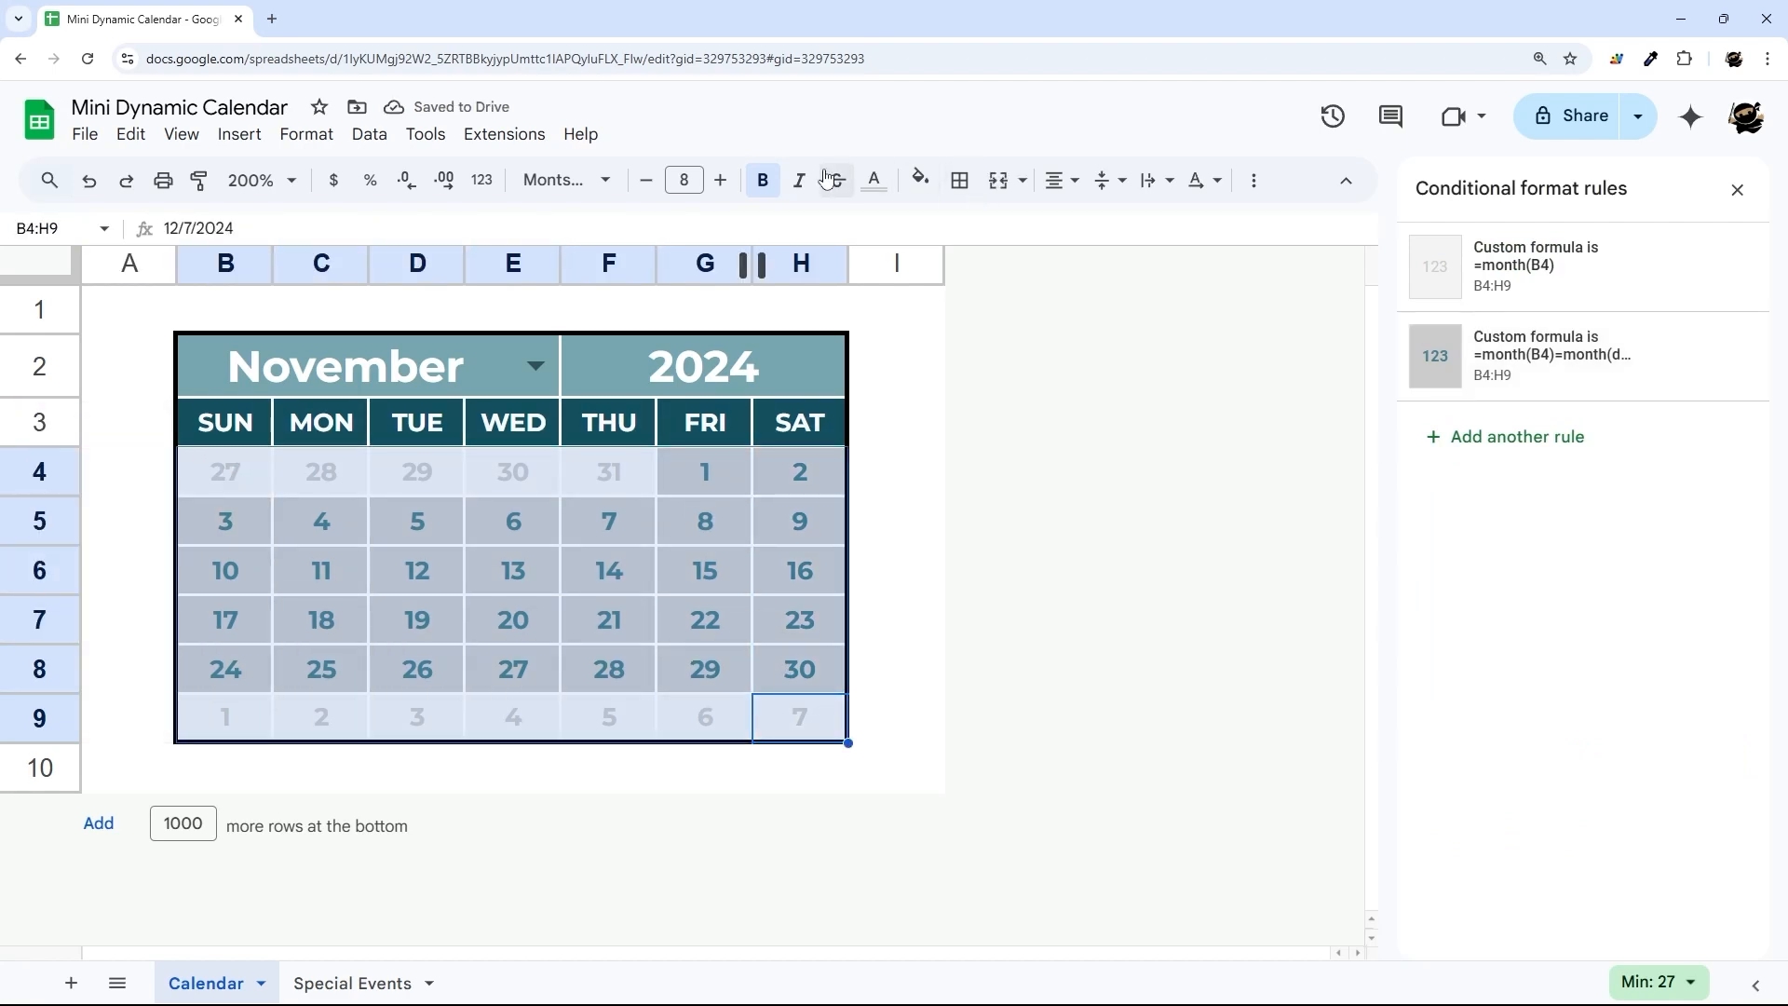
click(898, 471)
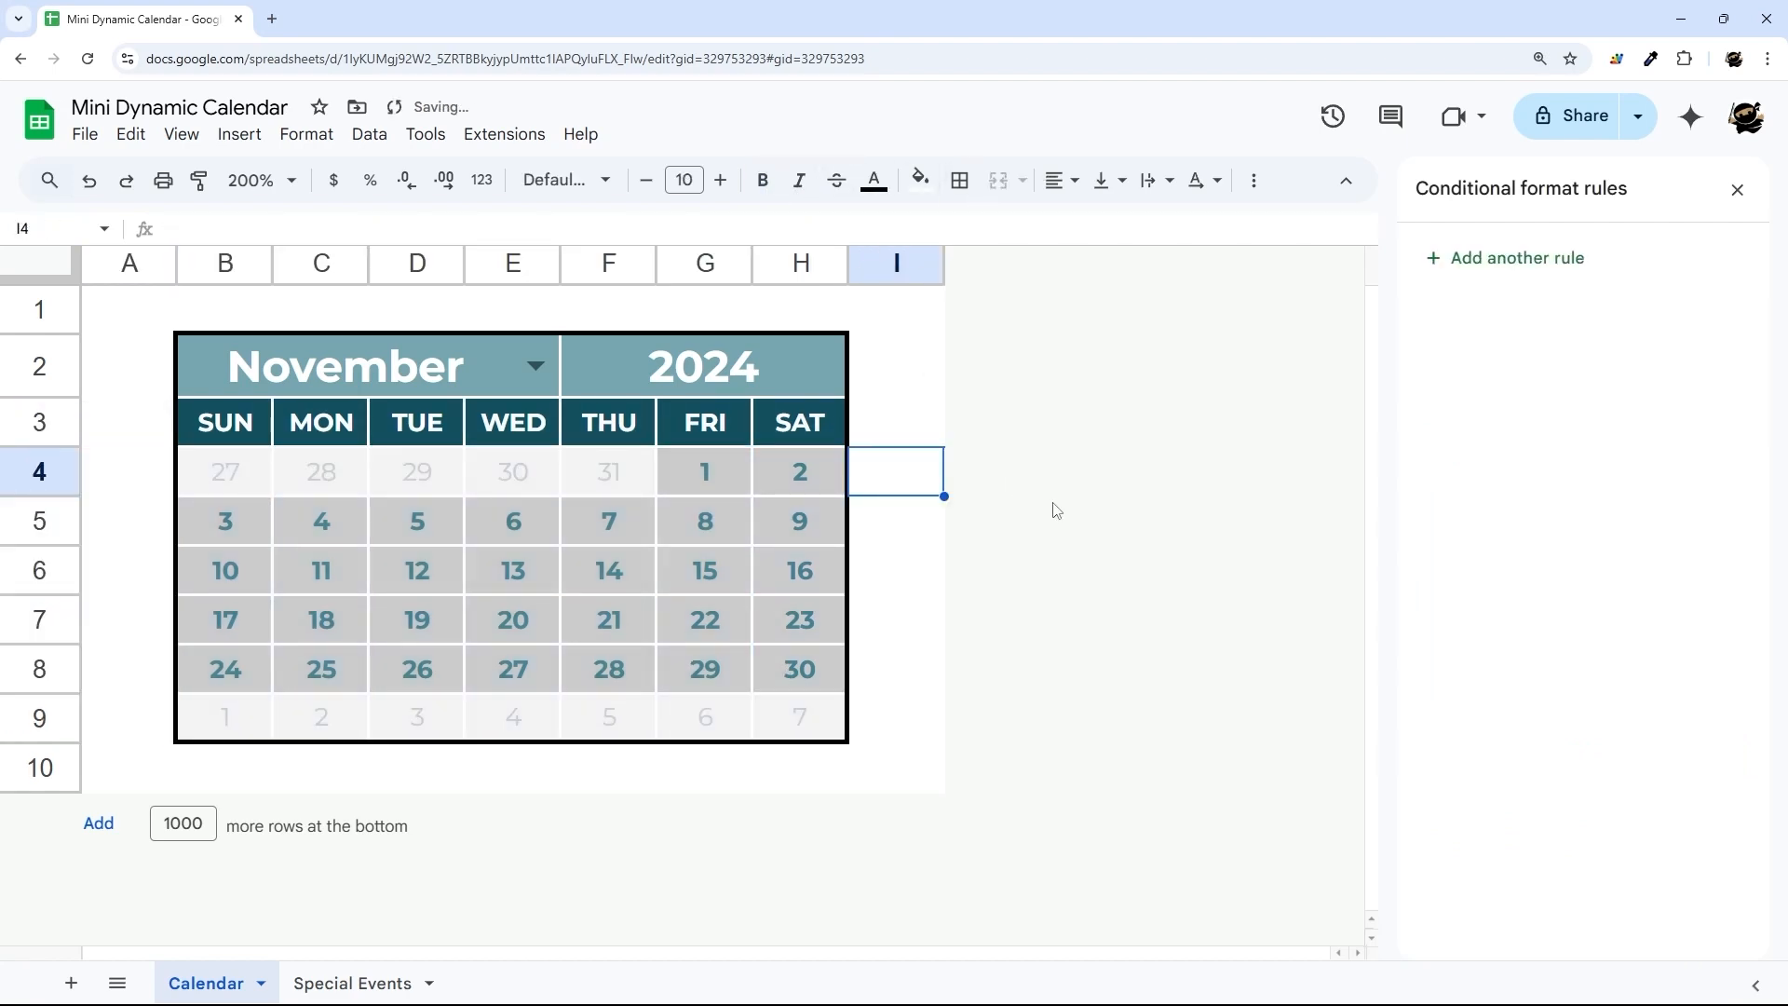
mouse_move(1257, 456)
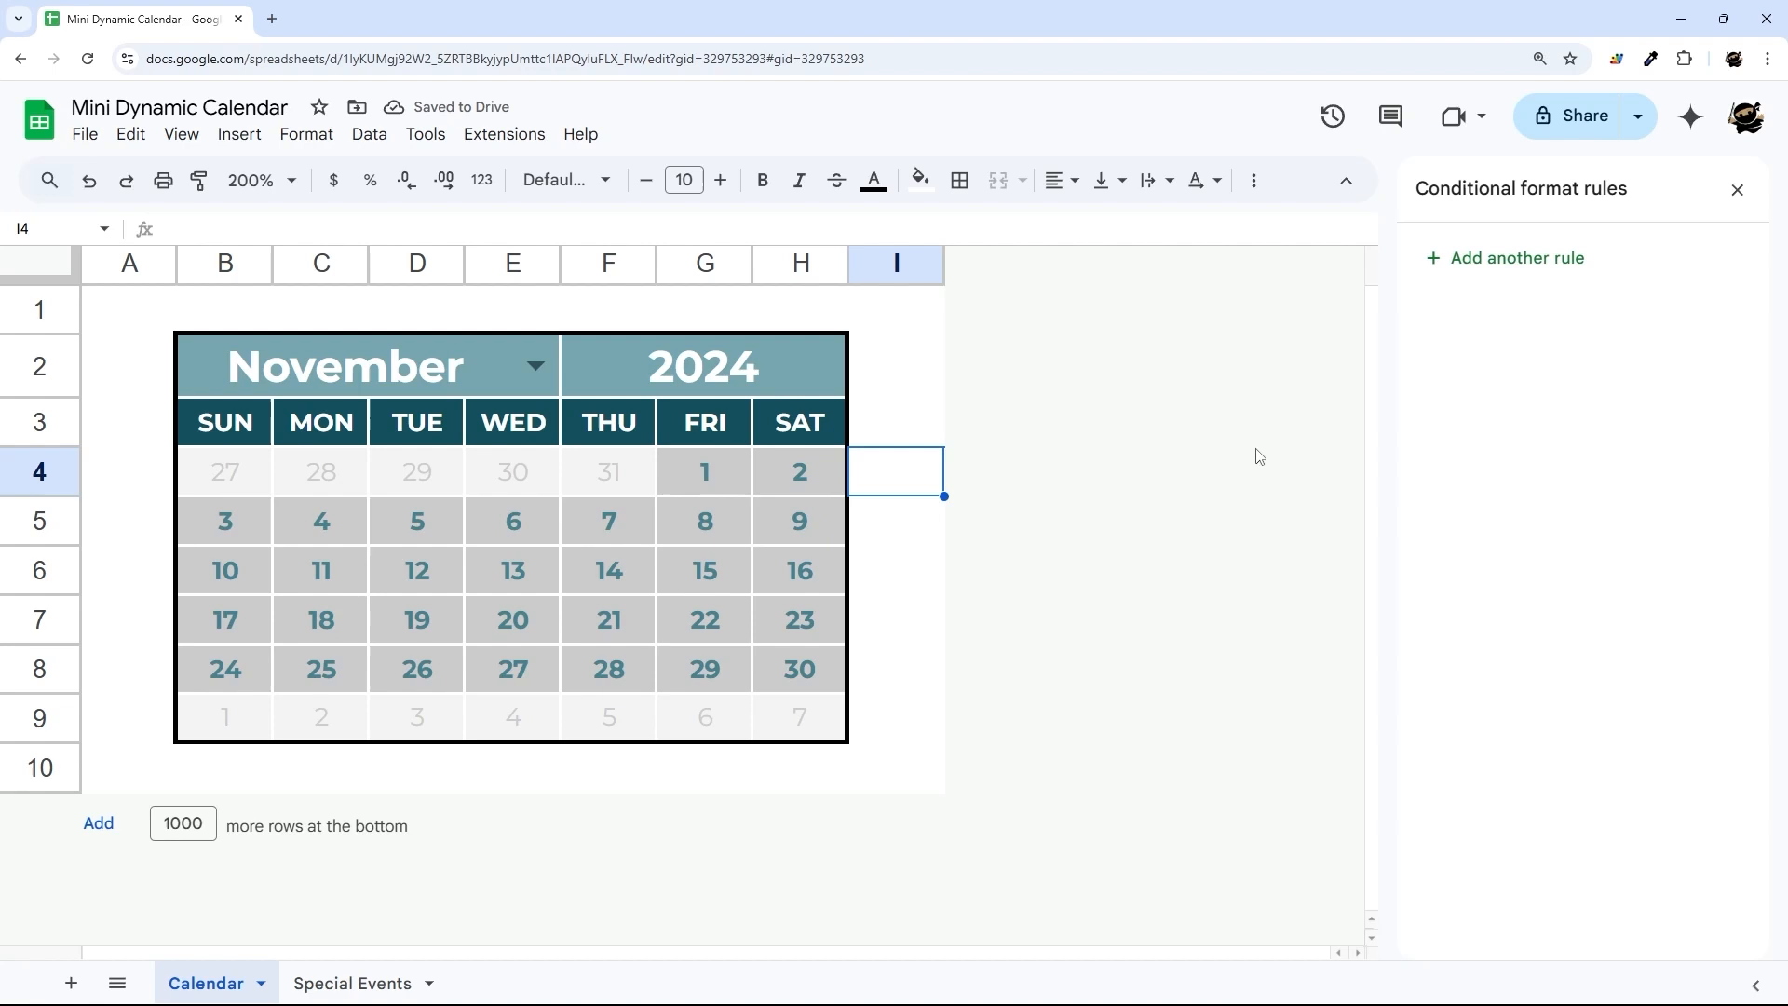
Add a rule with custom formula =B4=today() and a pale yellow highlight style.
click(1516, 257)
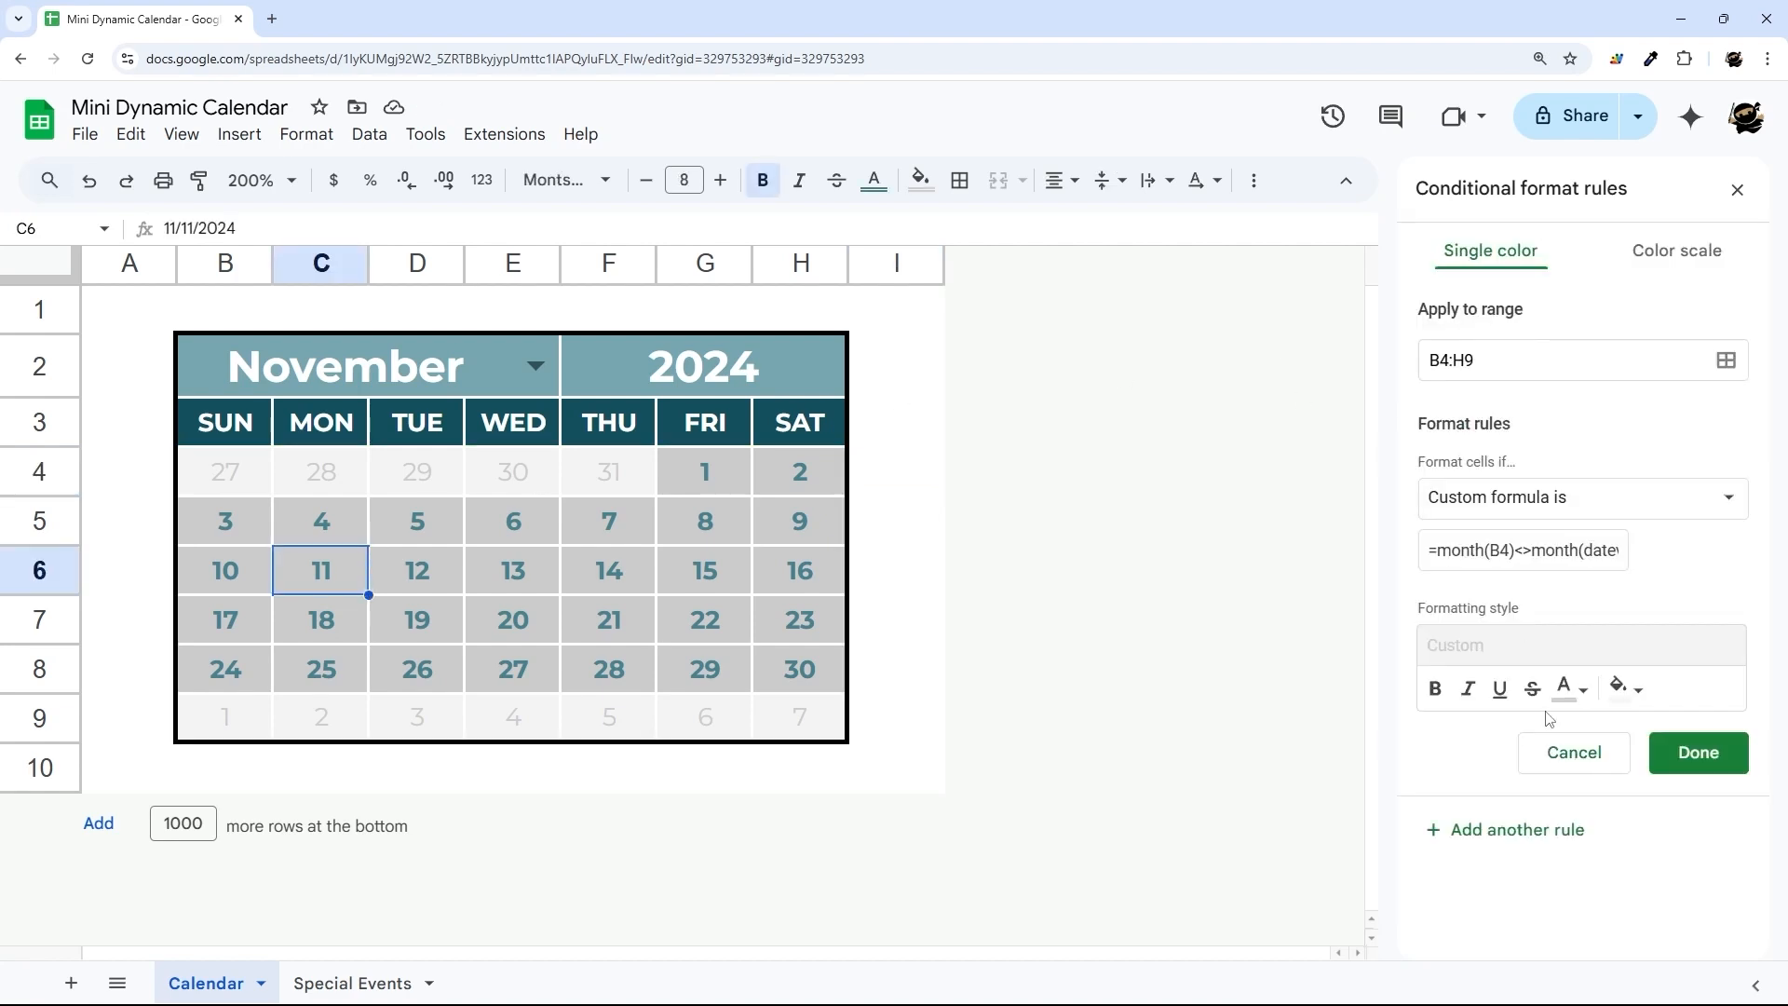
click(1697, 750)
text(=B)
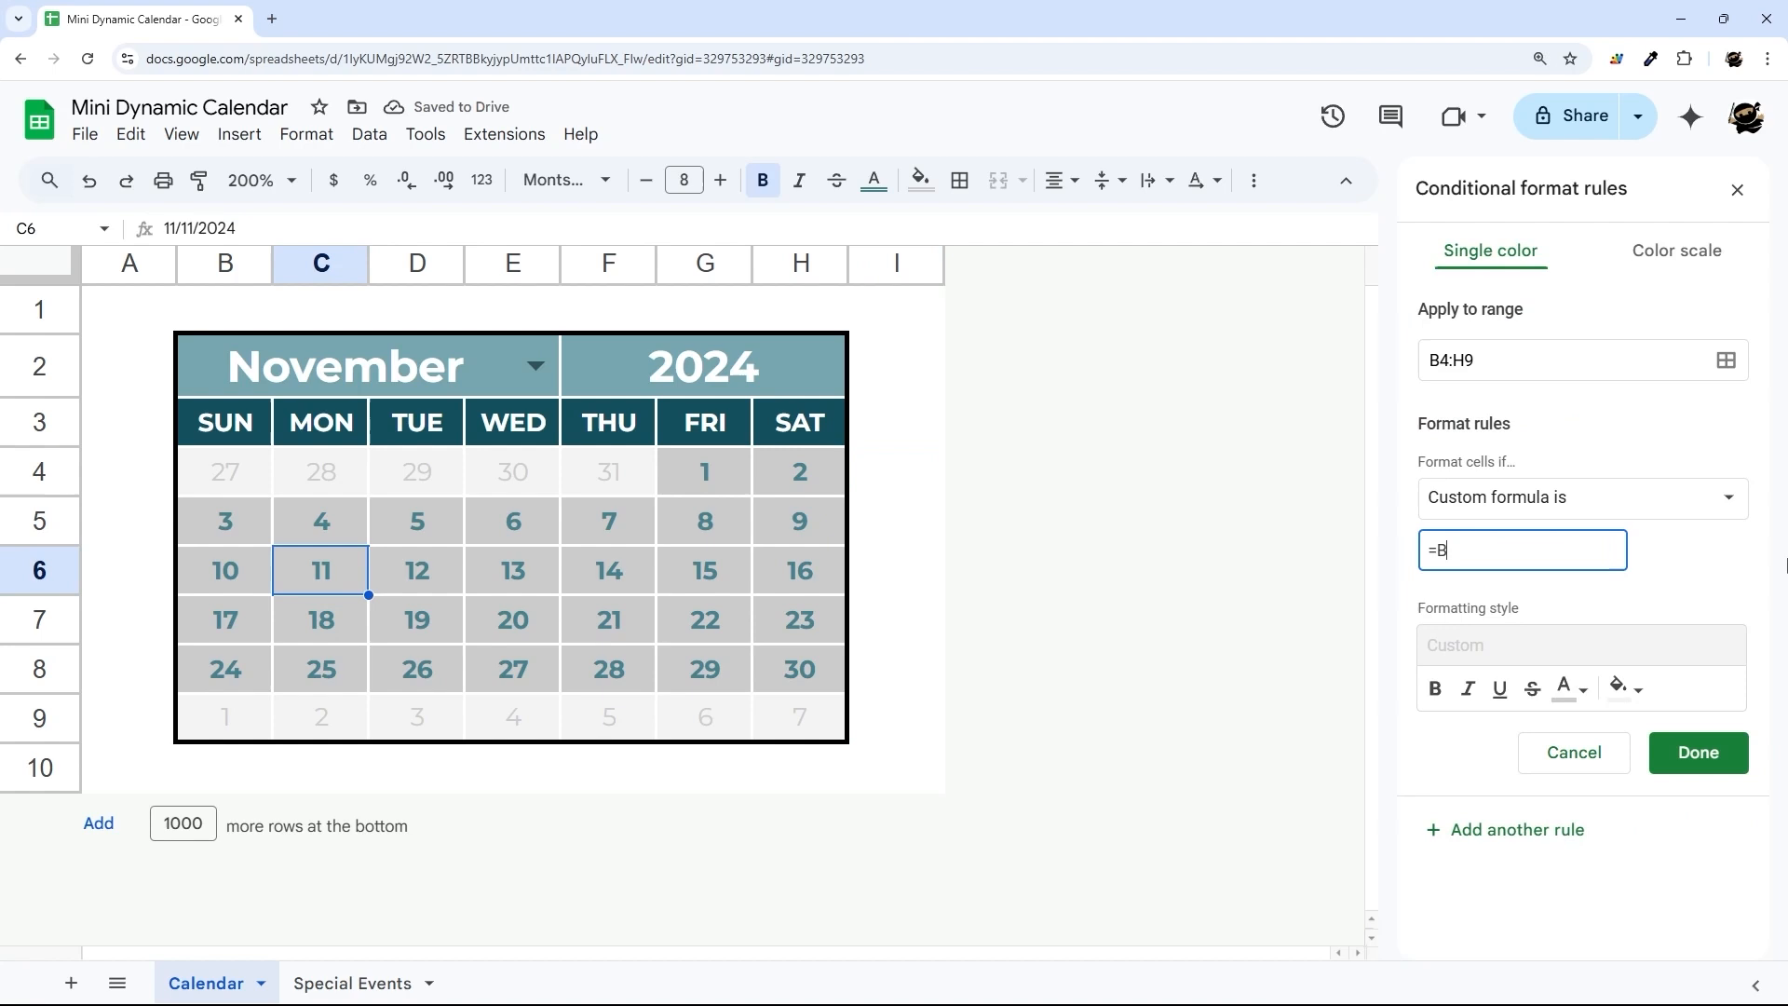
text(4=today())
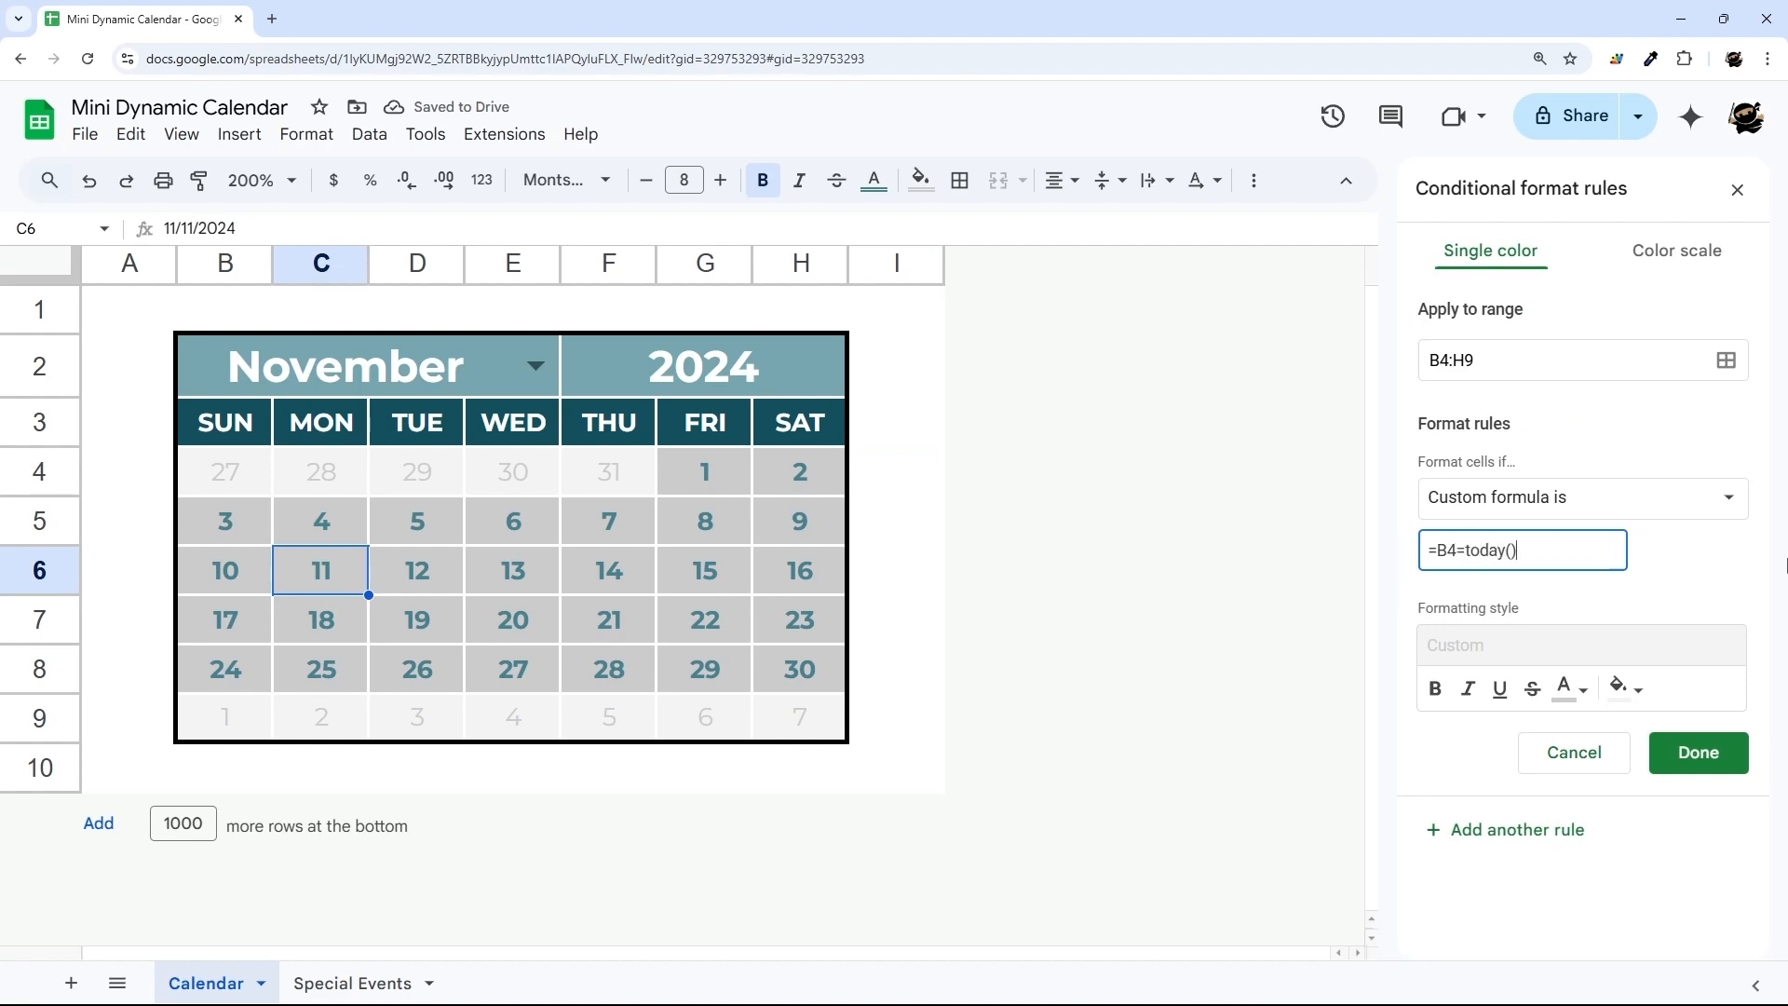
click(1618, 687)
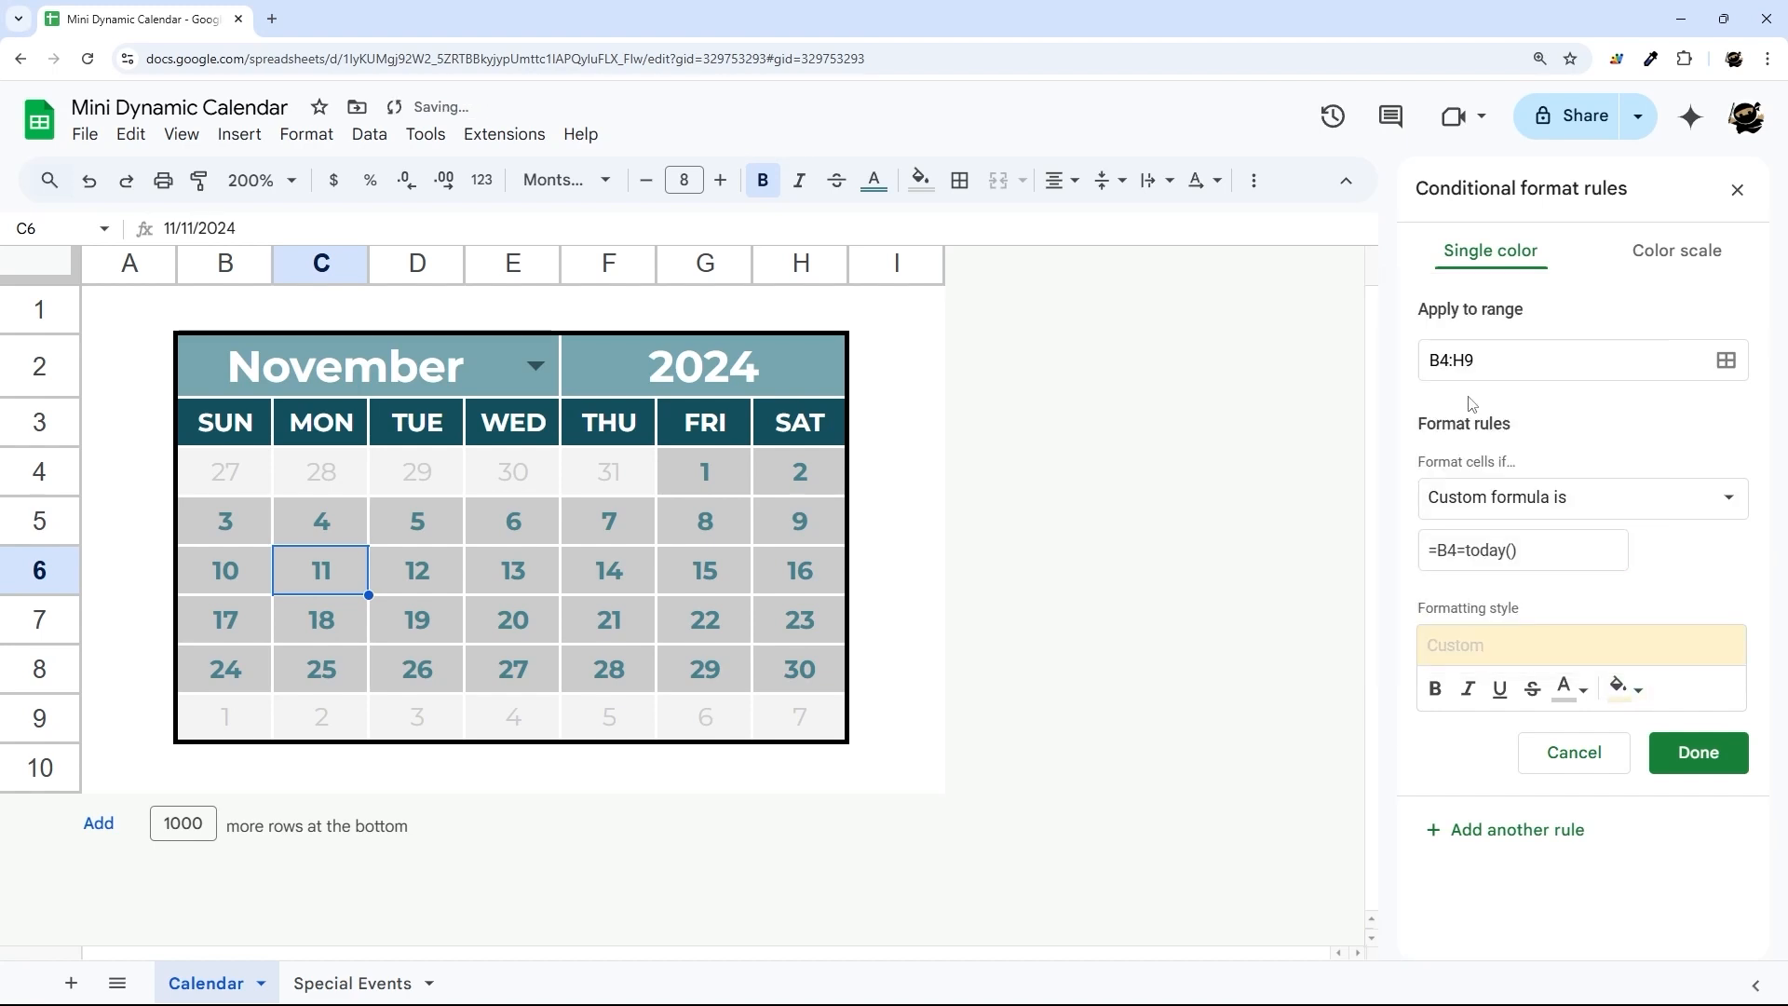
mouse_move(1698, 752)
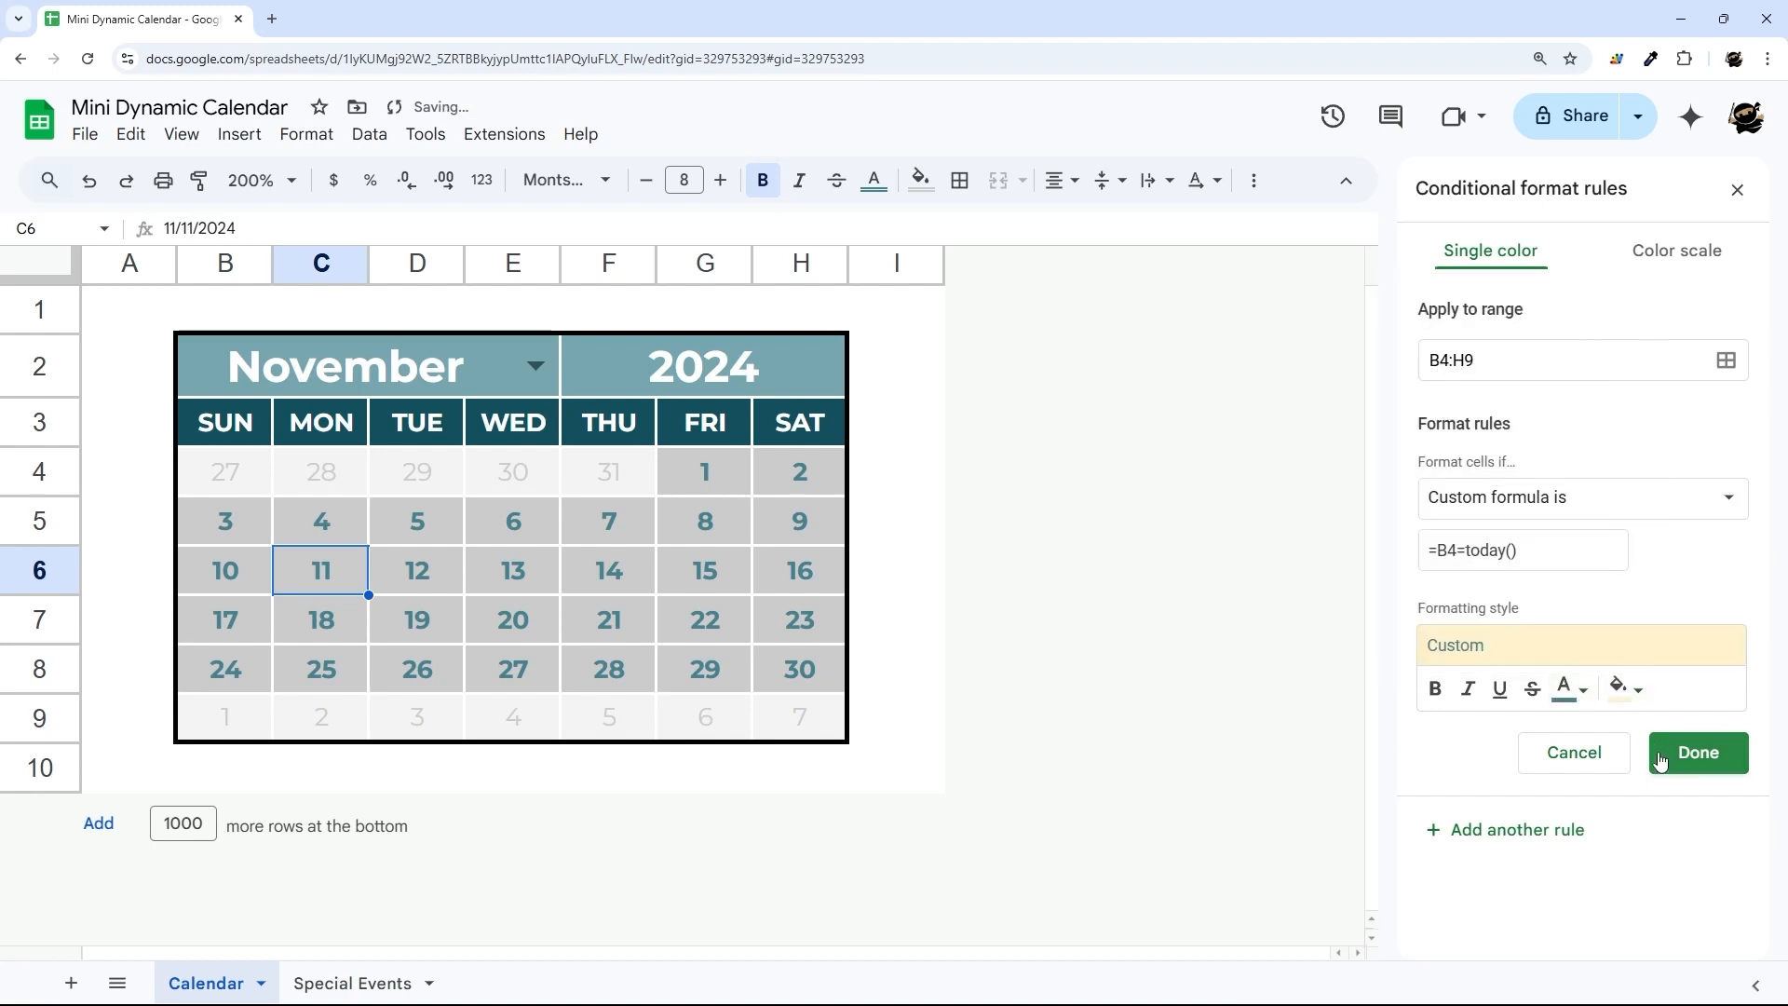
Try a red fill, settle on pale yellow for today's date, and save the rule.
click(1694, 751)
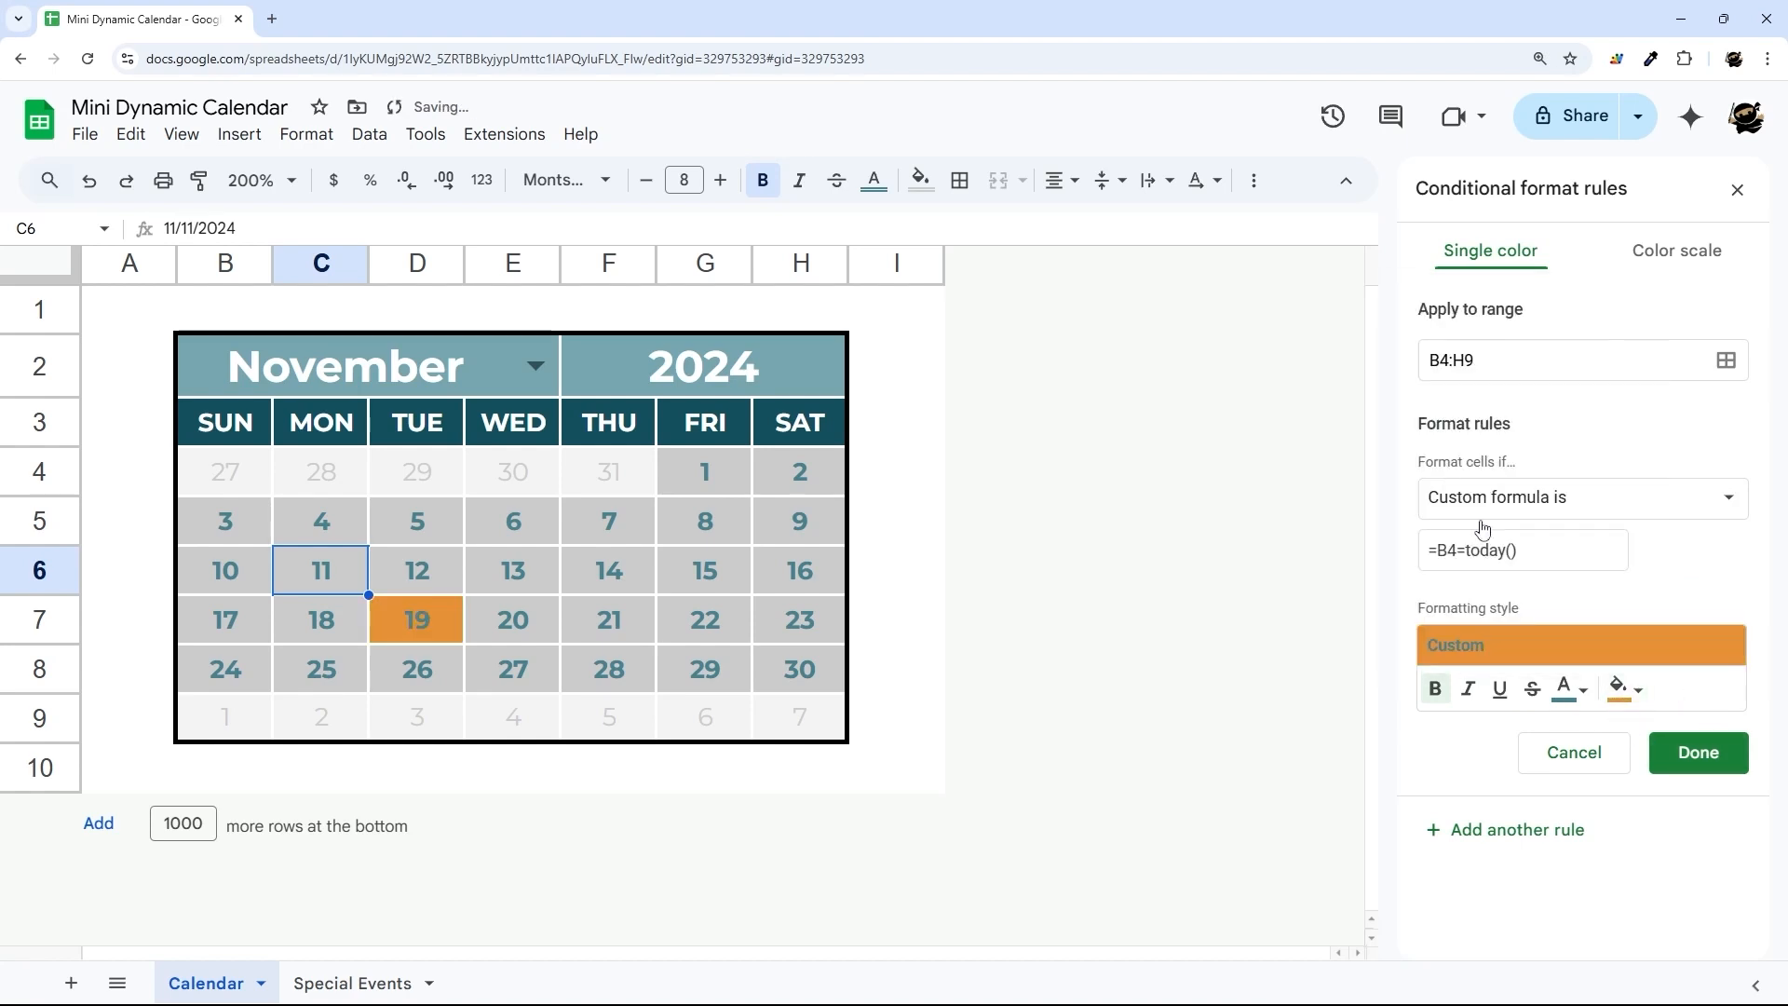
click(1616, 689)
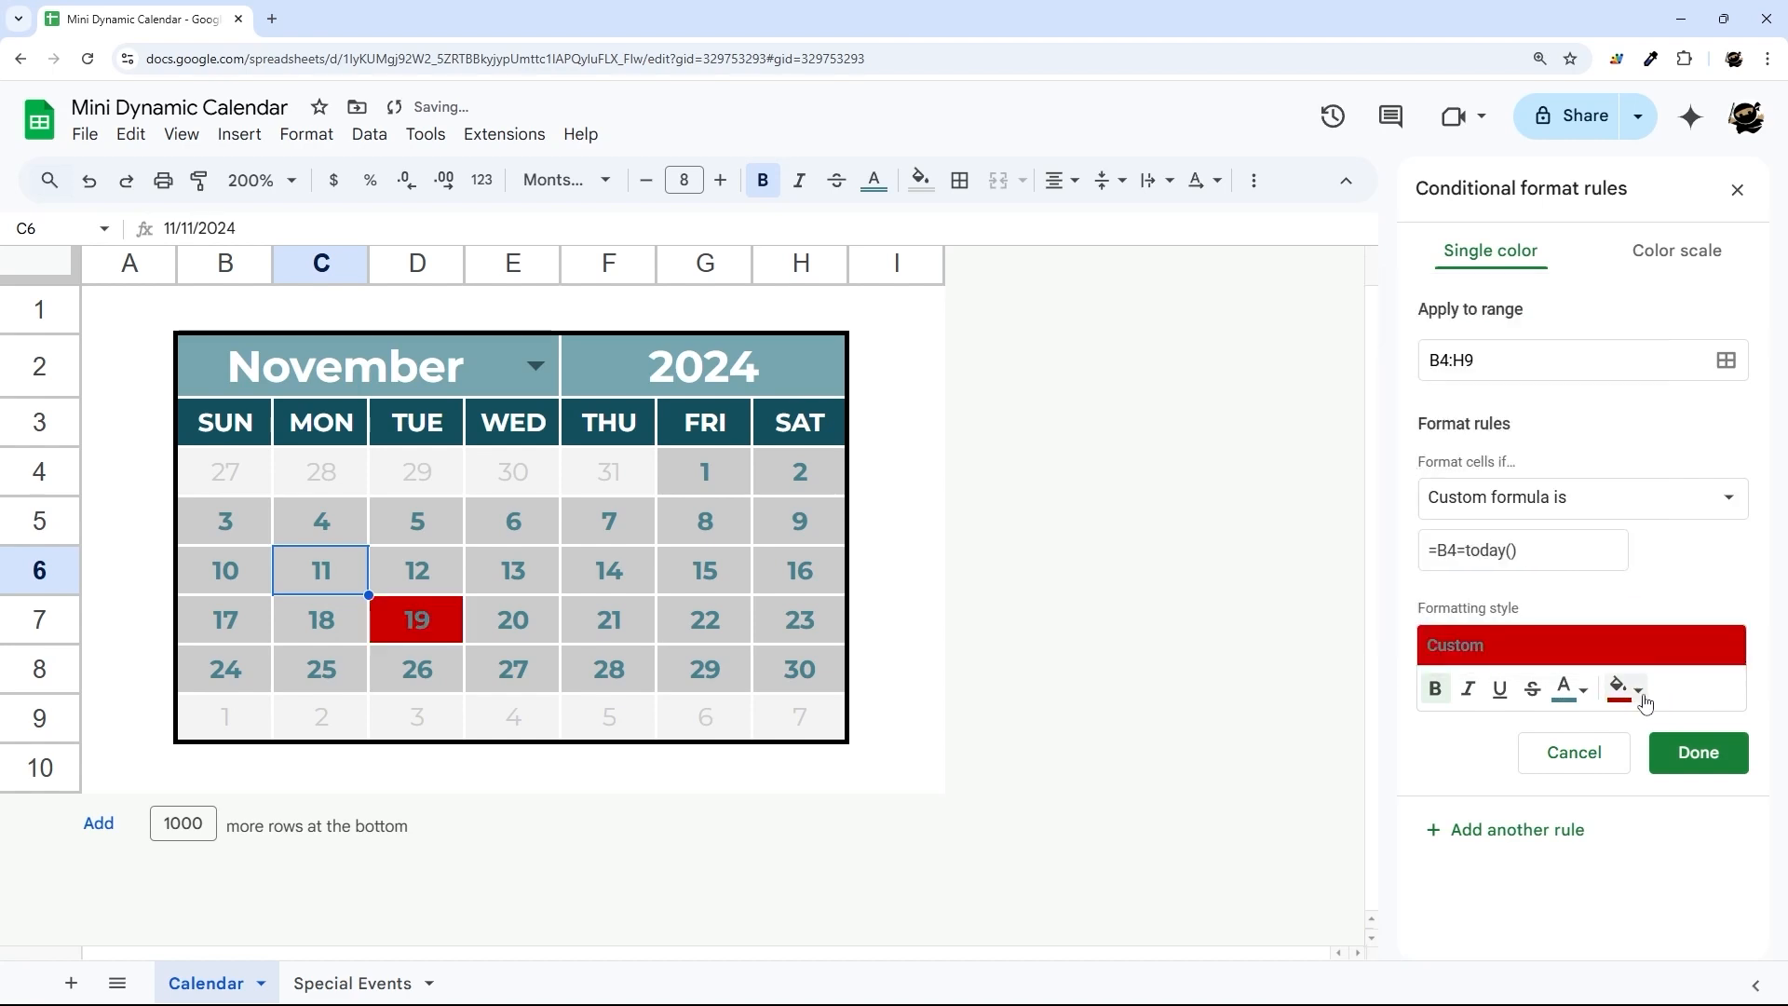
click(1616, 687)
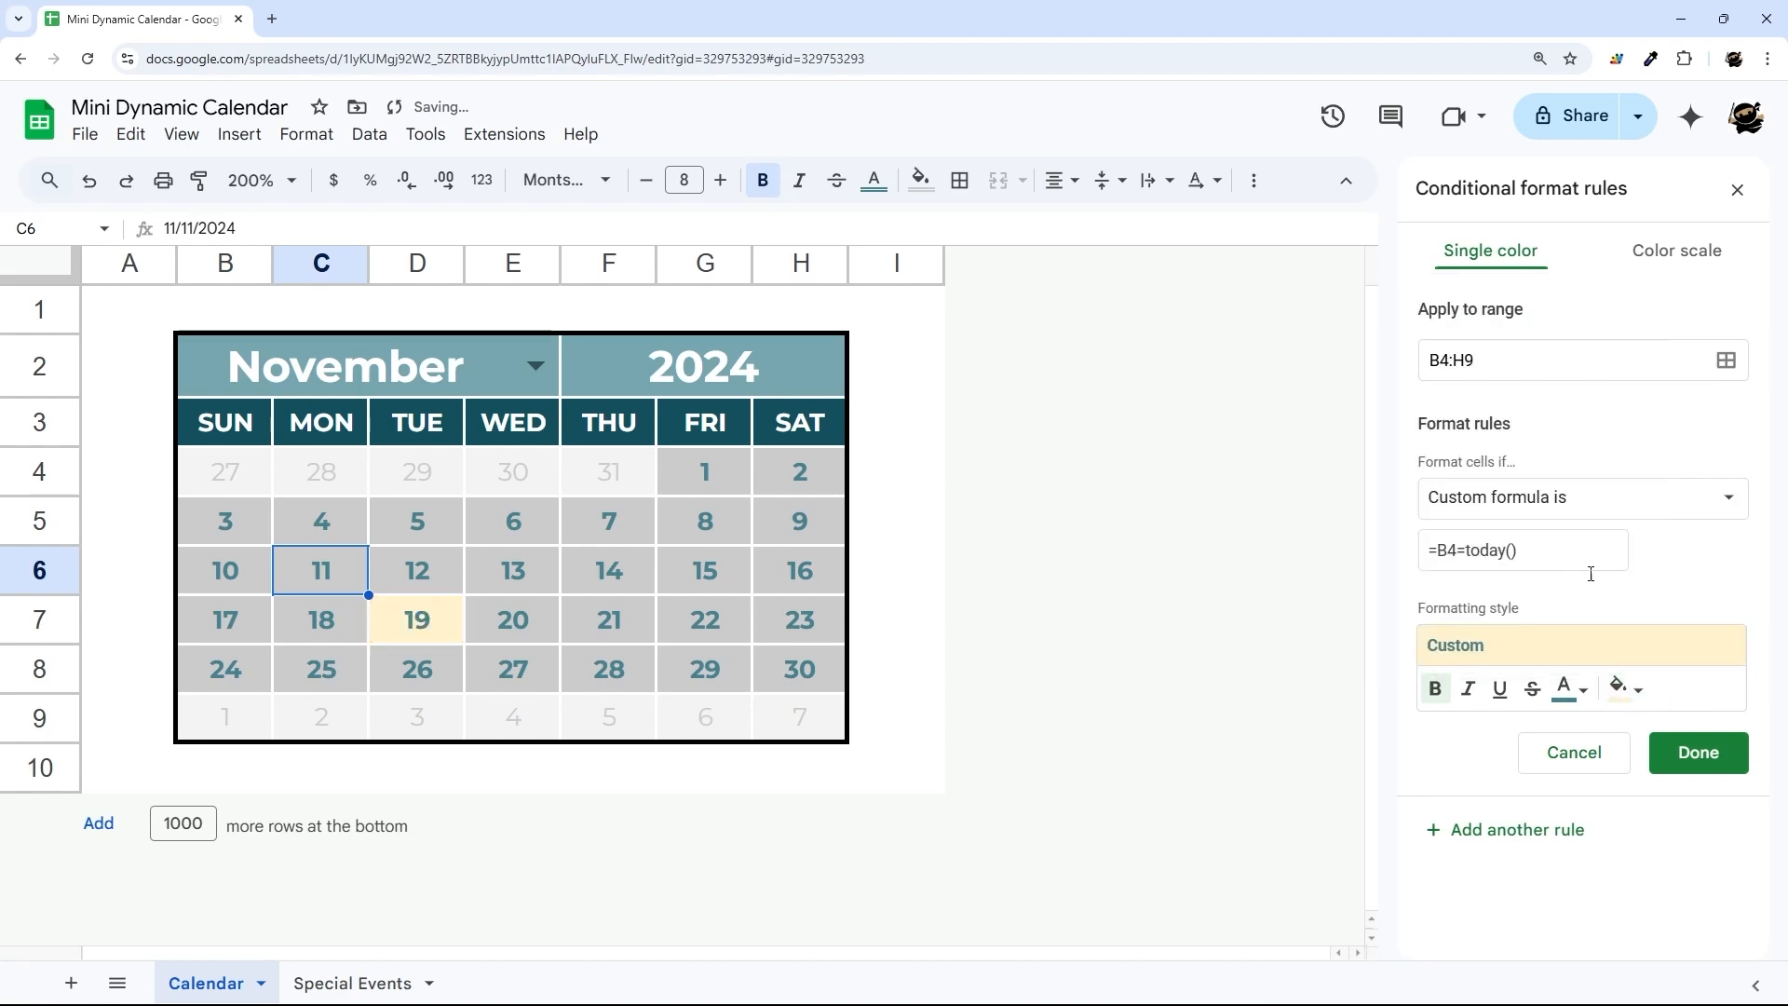
click(1698, 750)
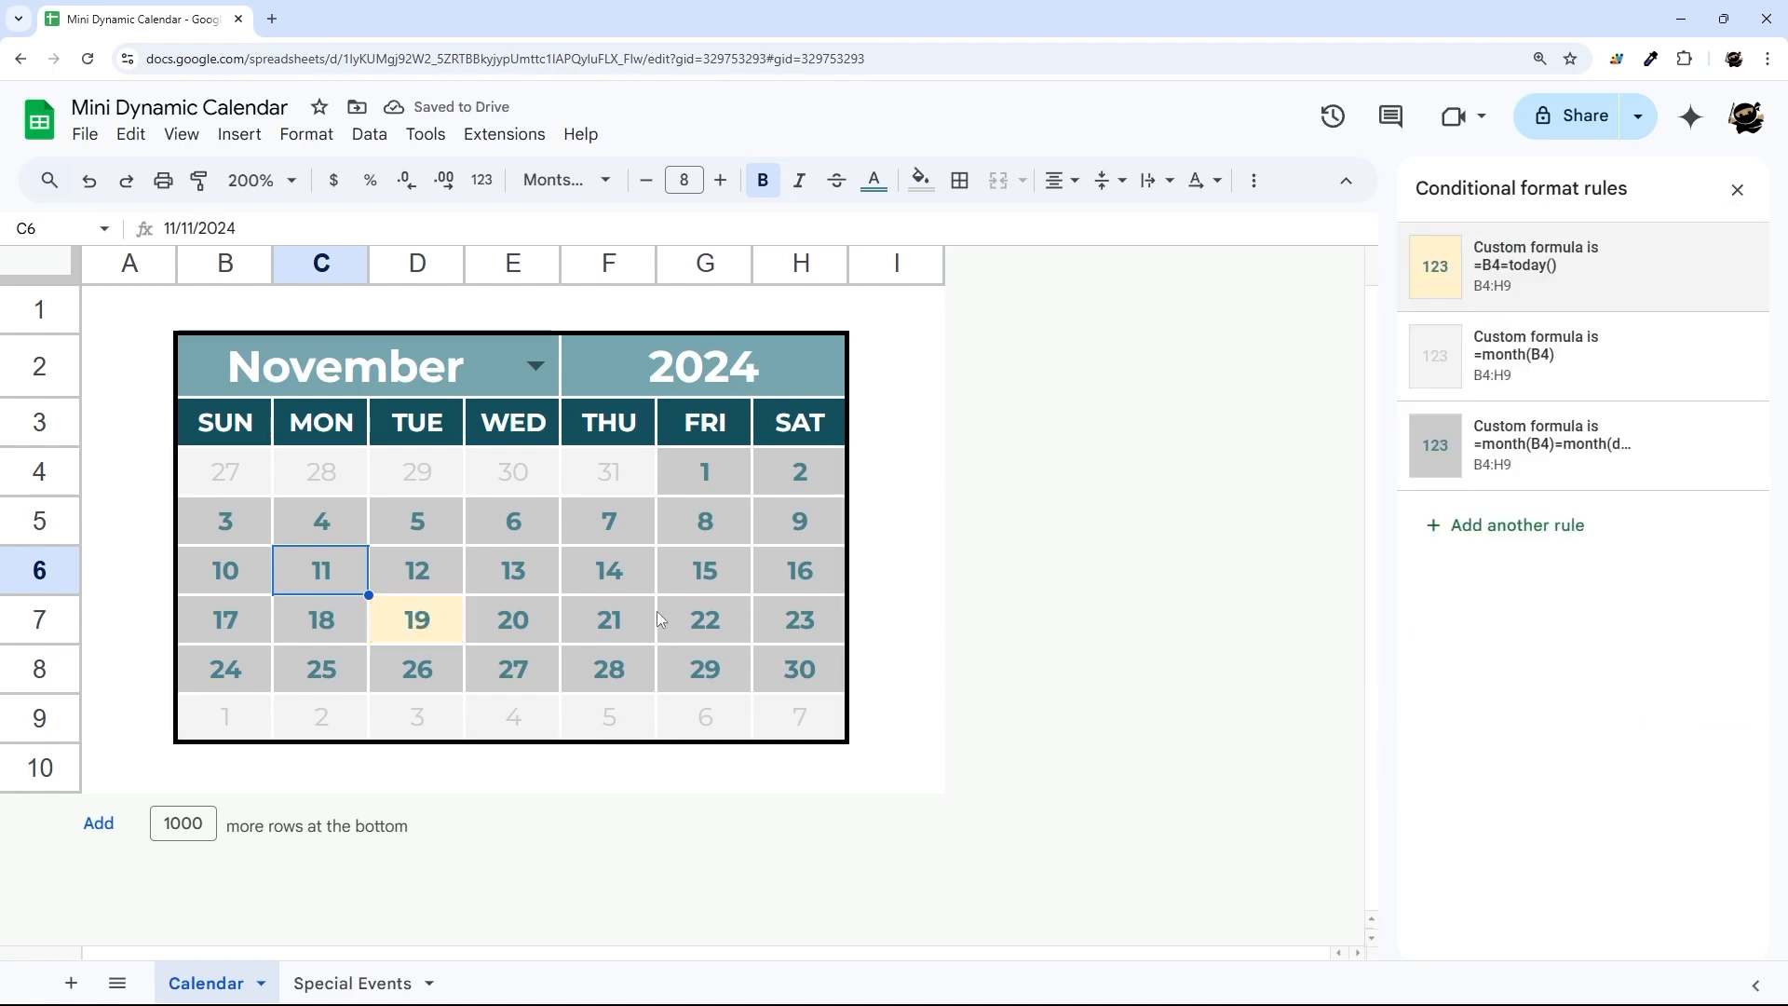
click(897, 669)
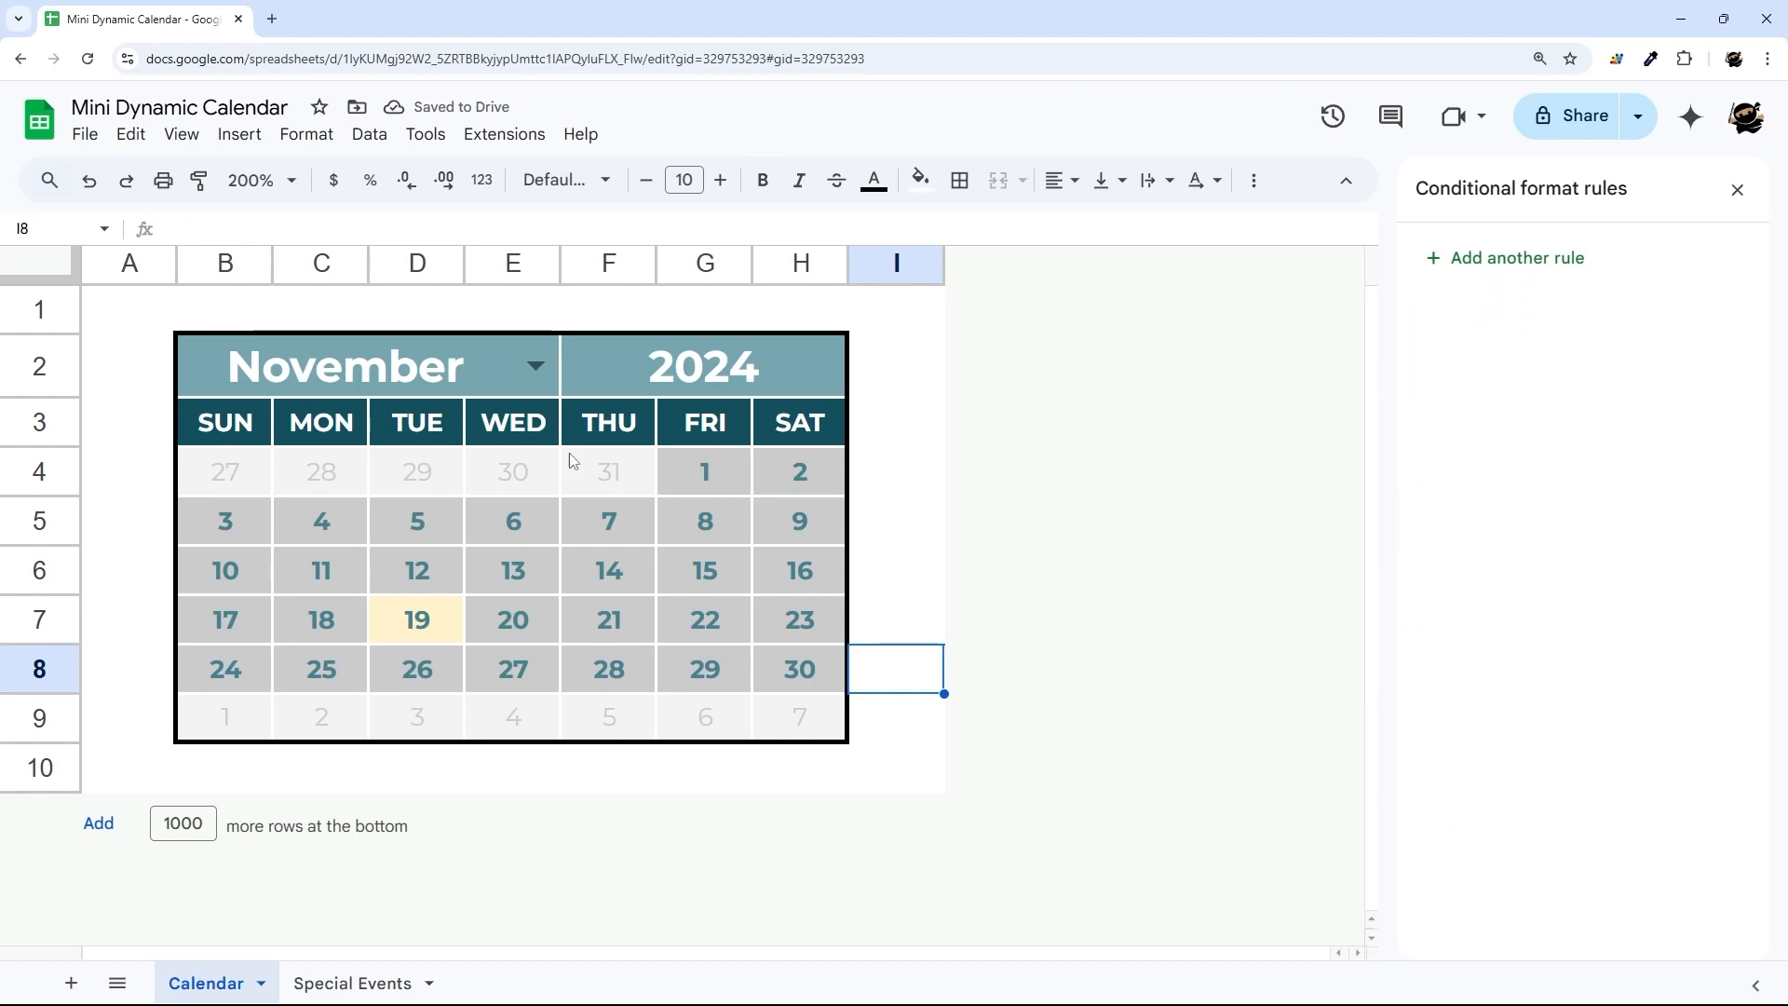
click(535, 365)
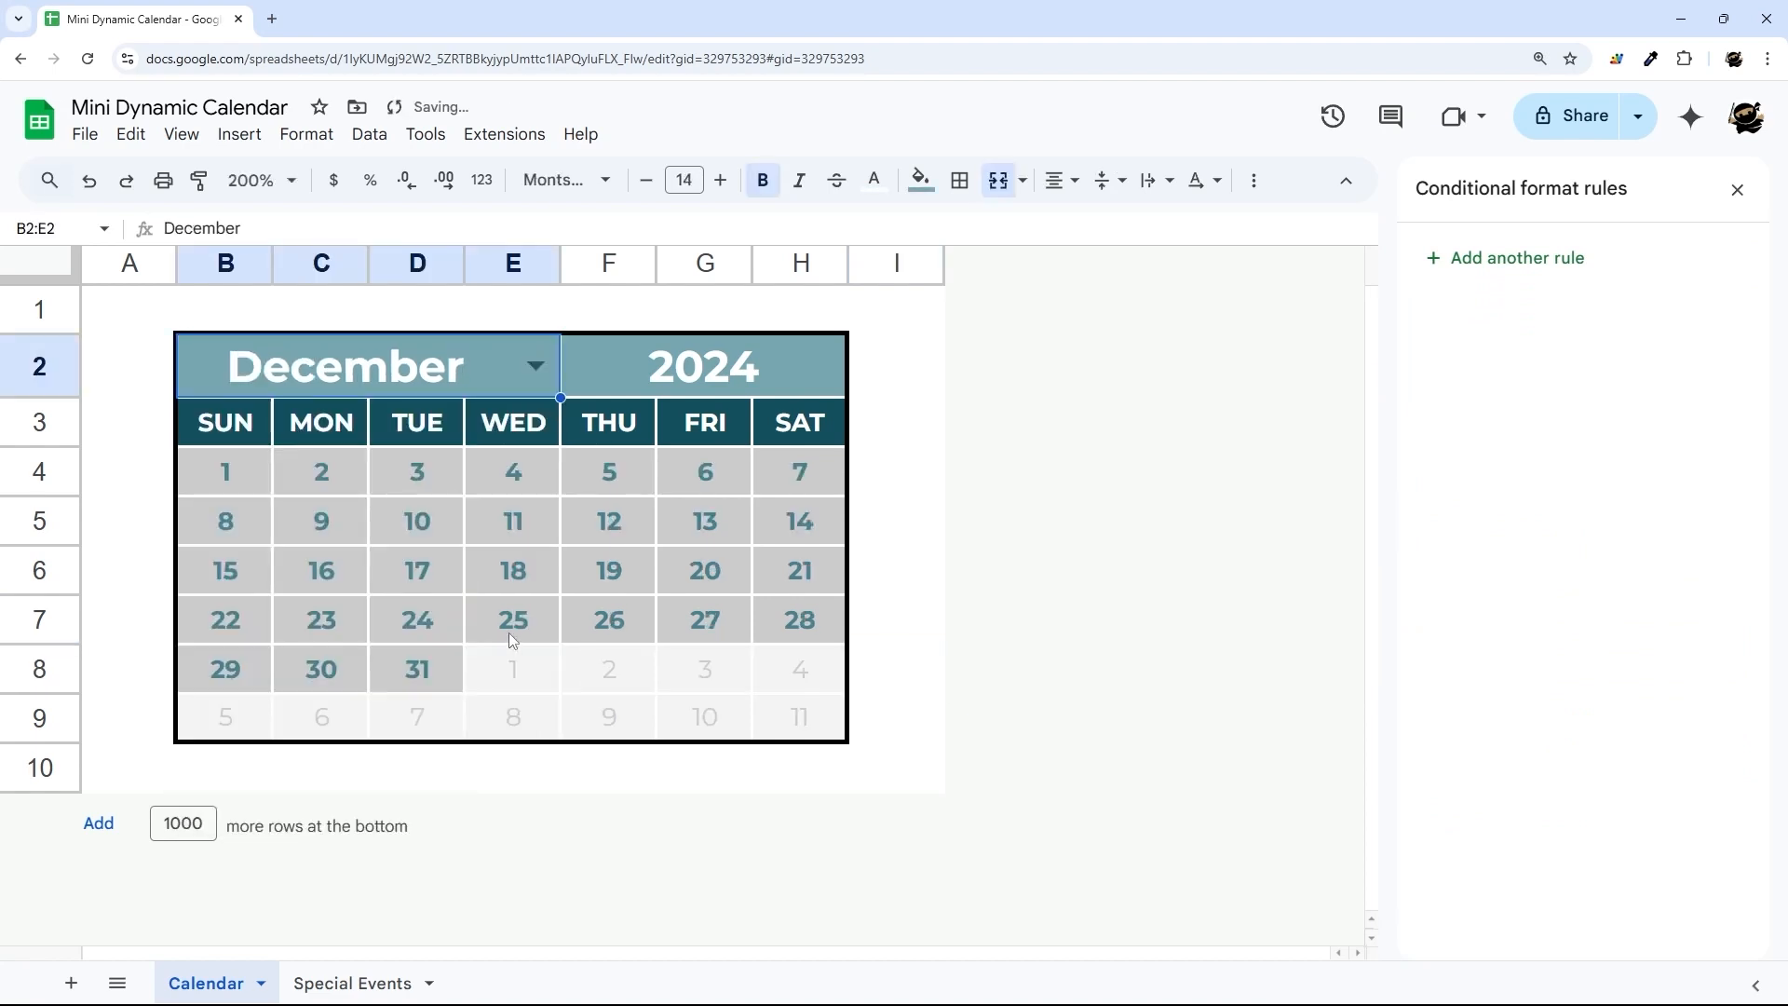
click(535, 367)
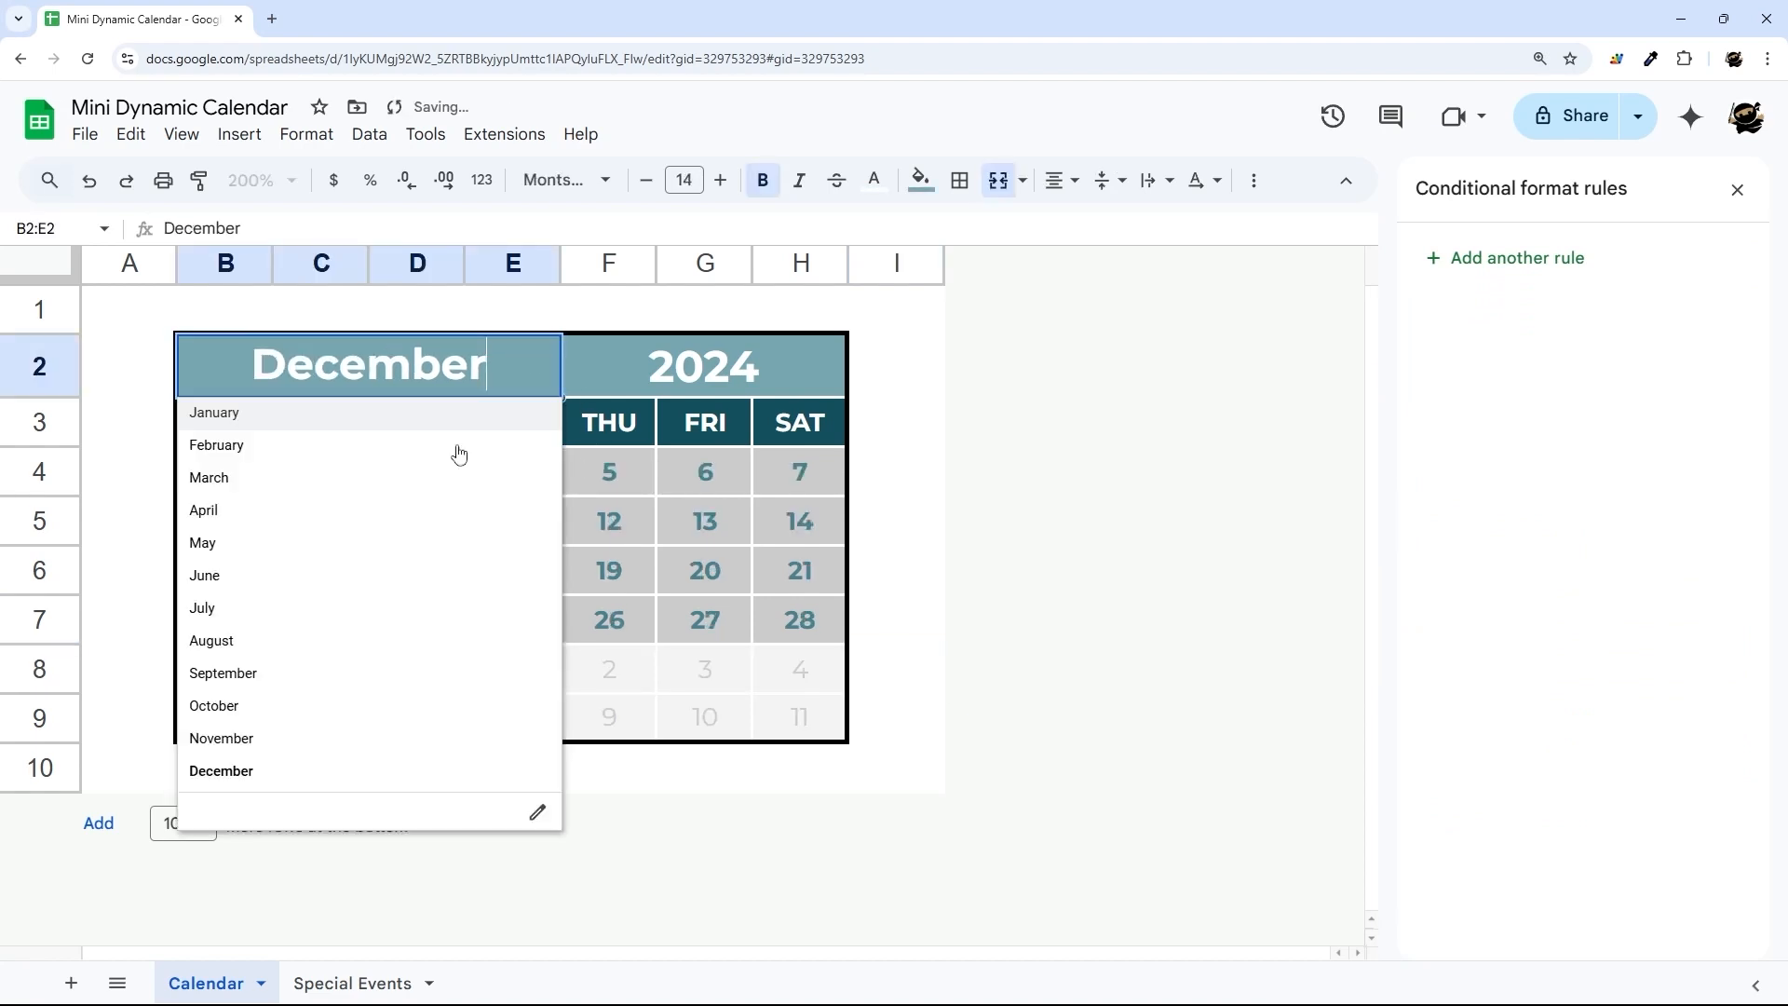
click(220, 737)
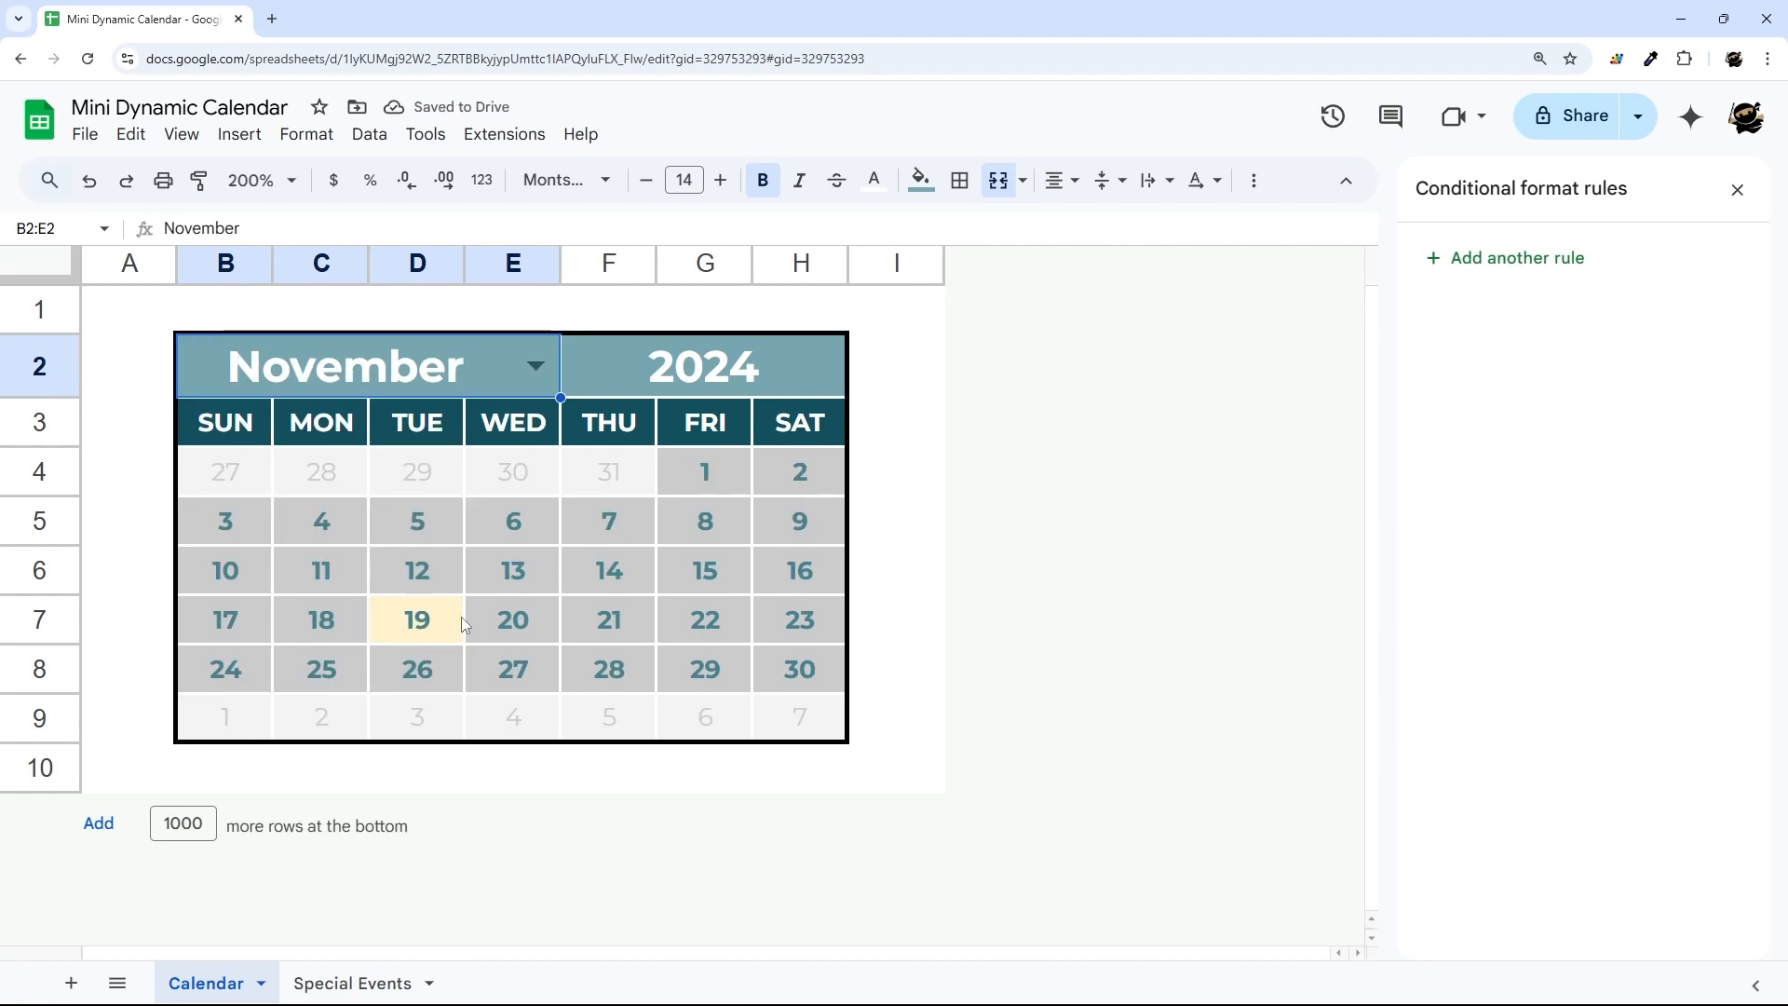
mouse_move(419, 623)
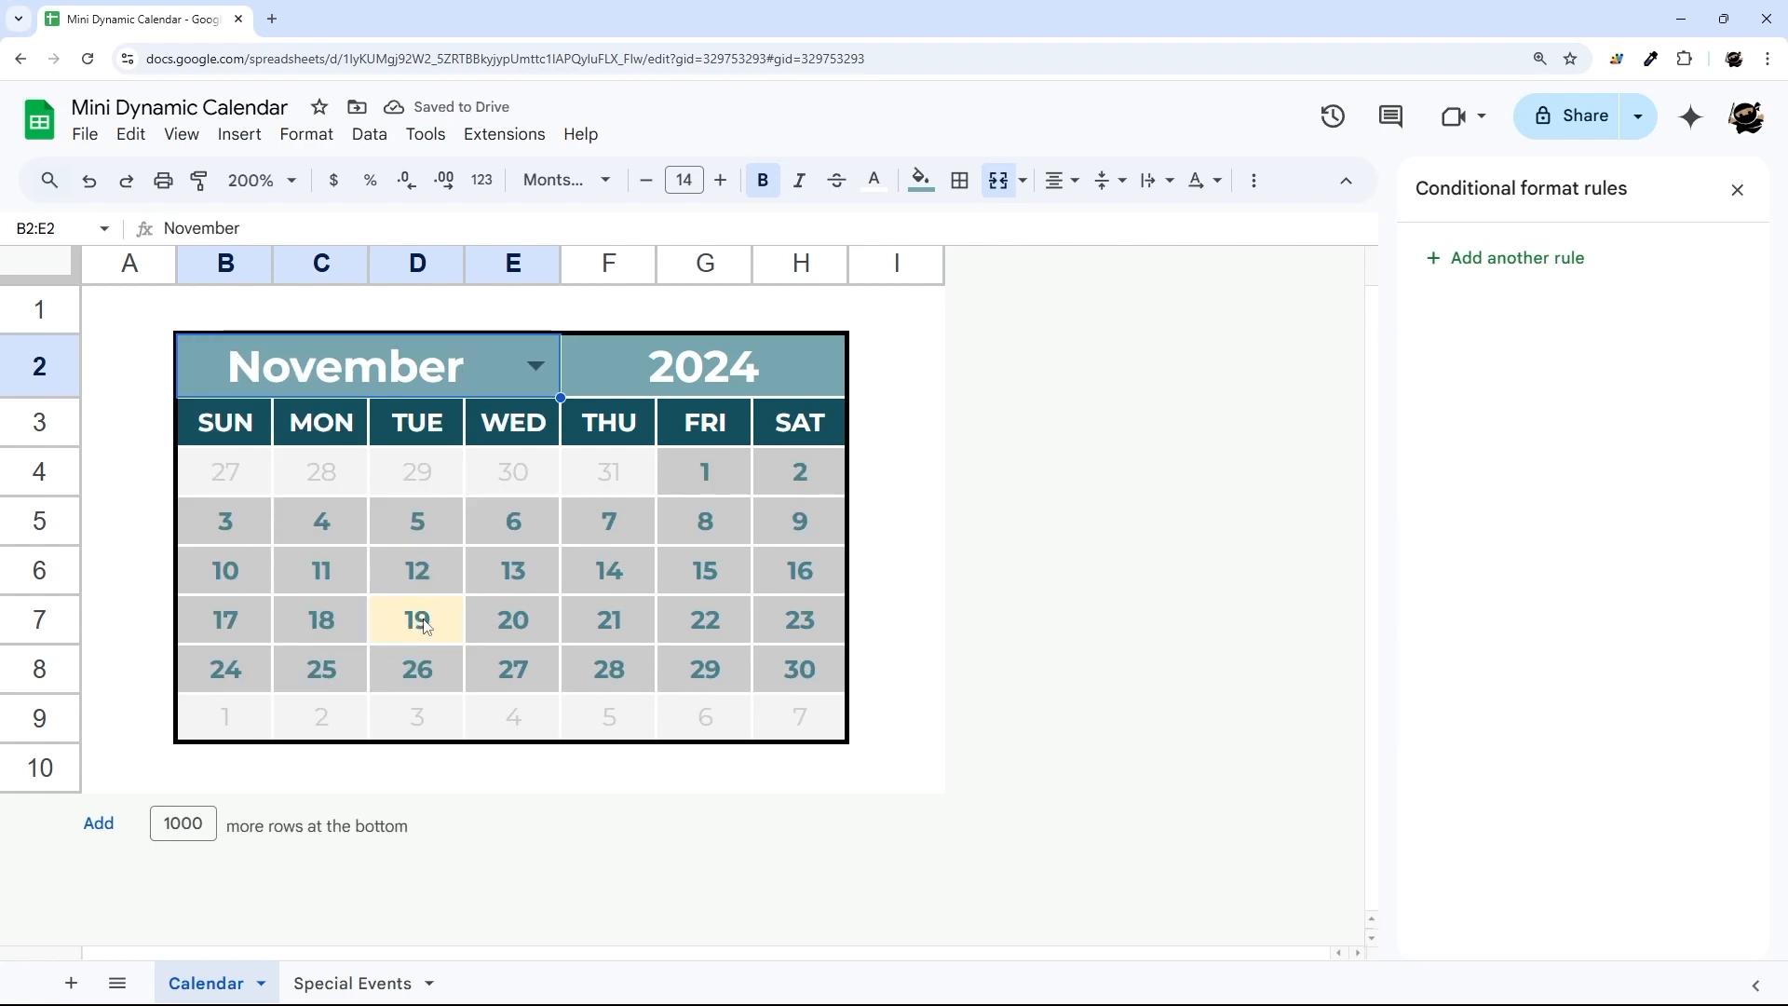
mouse_move(799, 568)
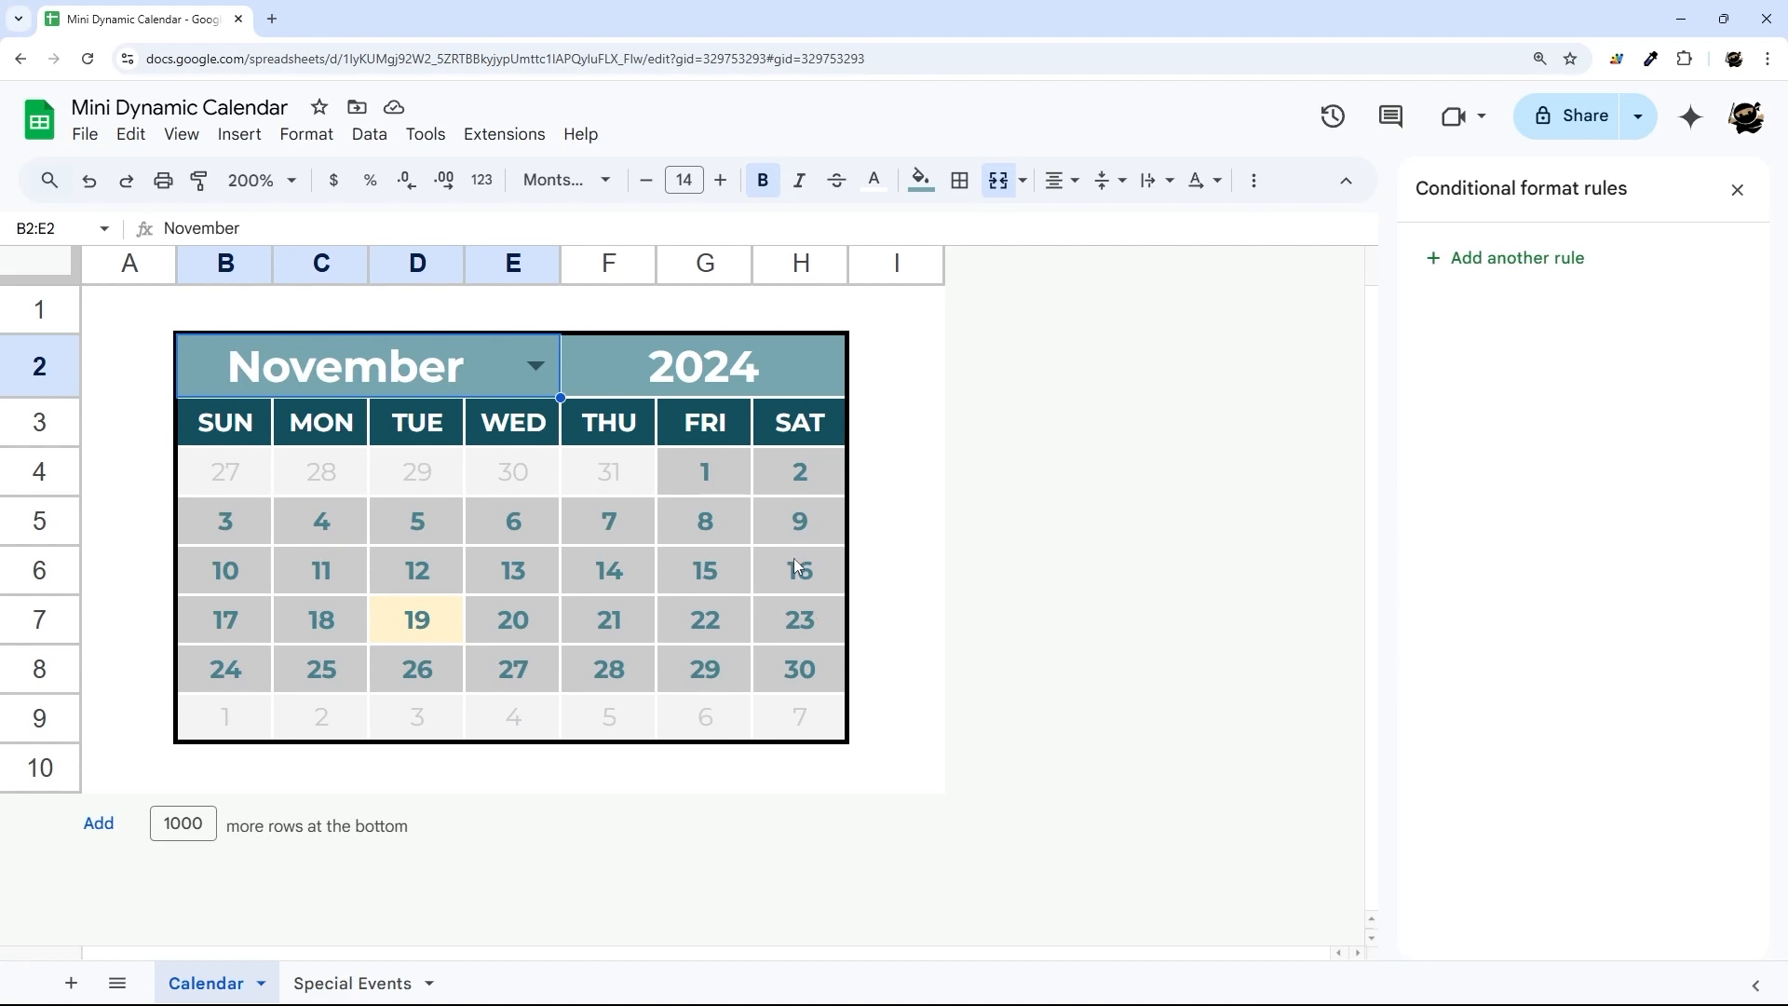
mouse_move(728, 478)
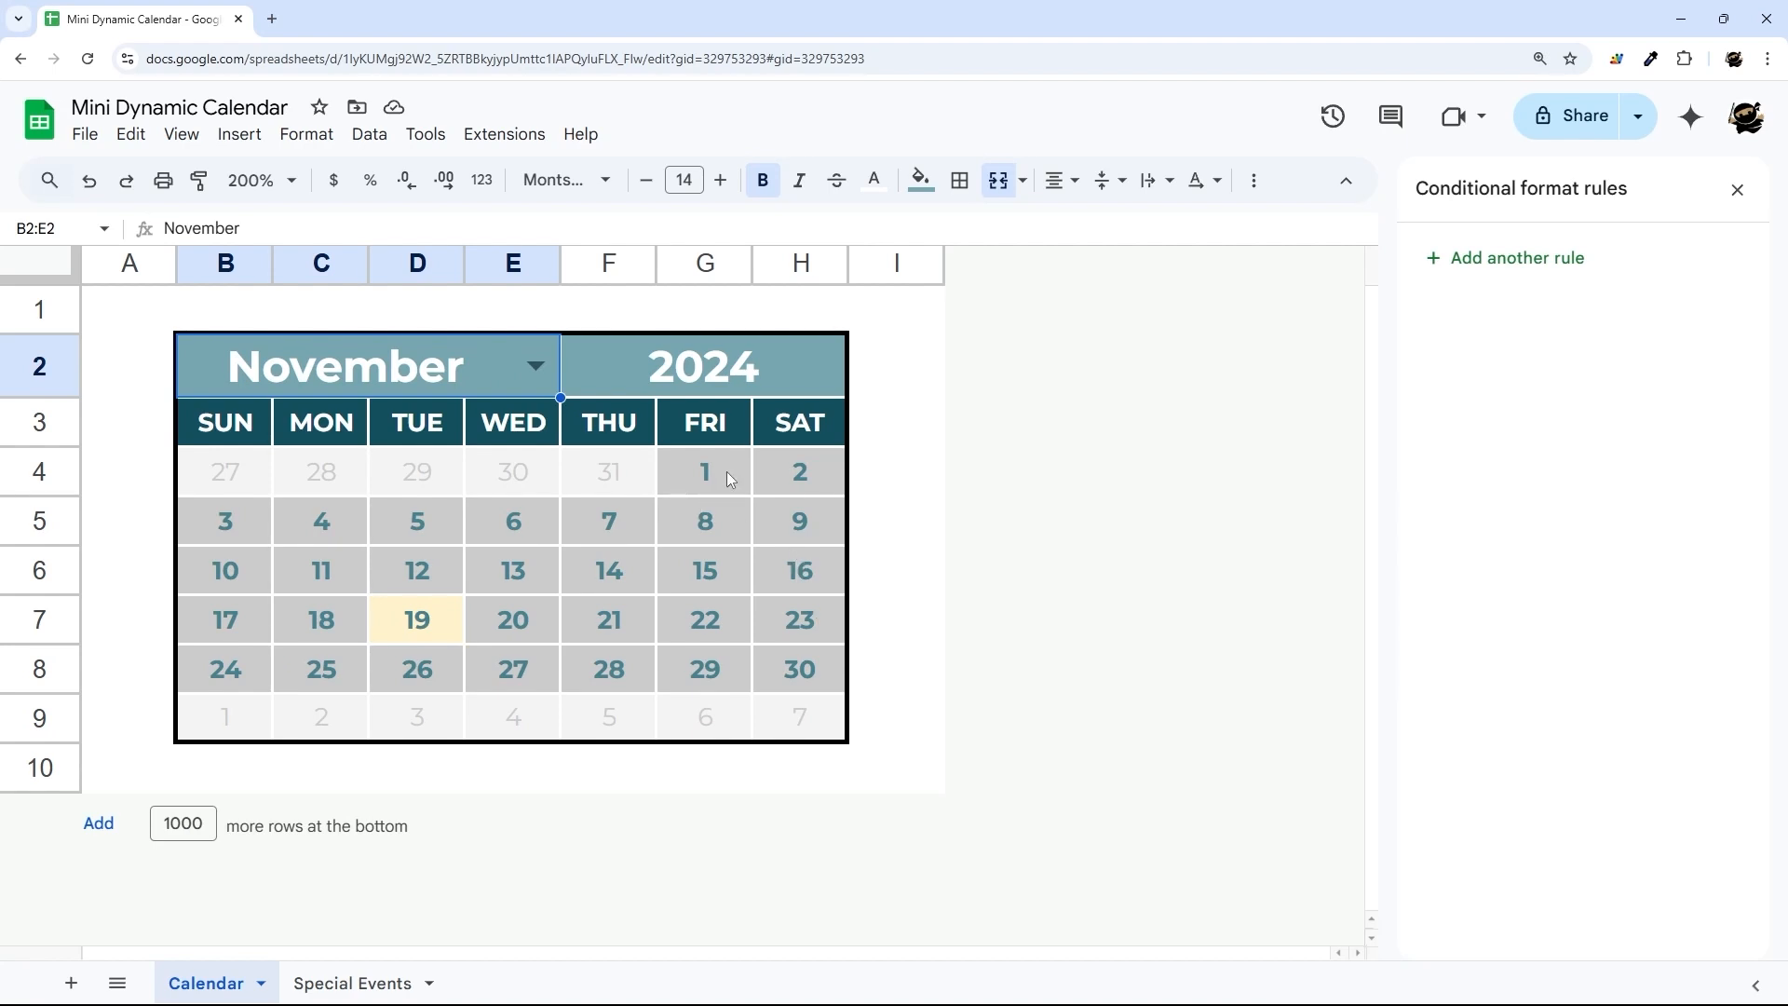
click(352, 984)
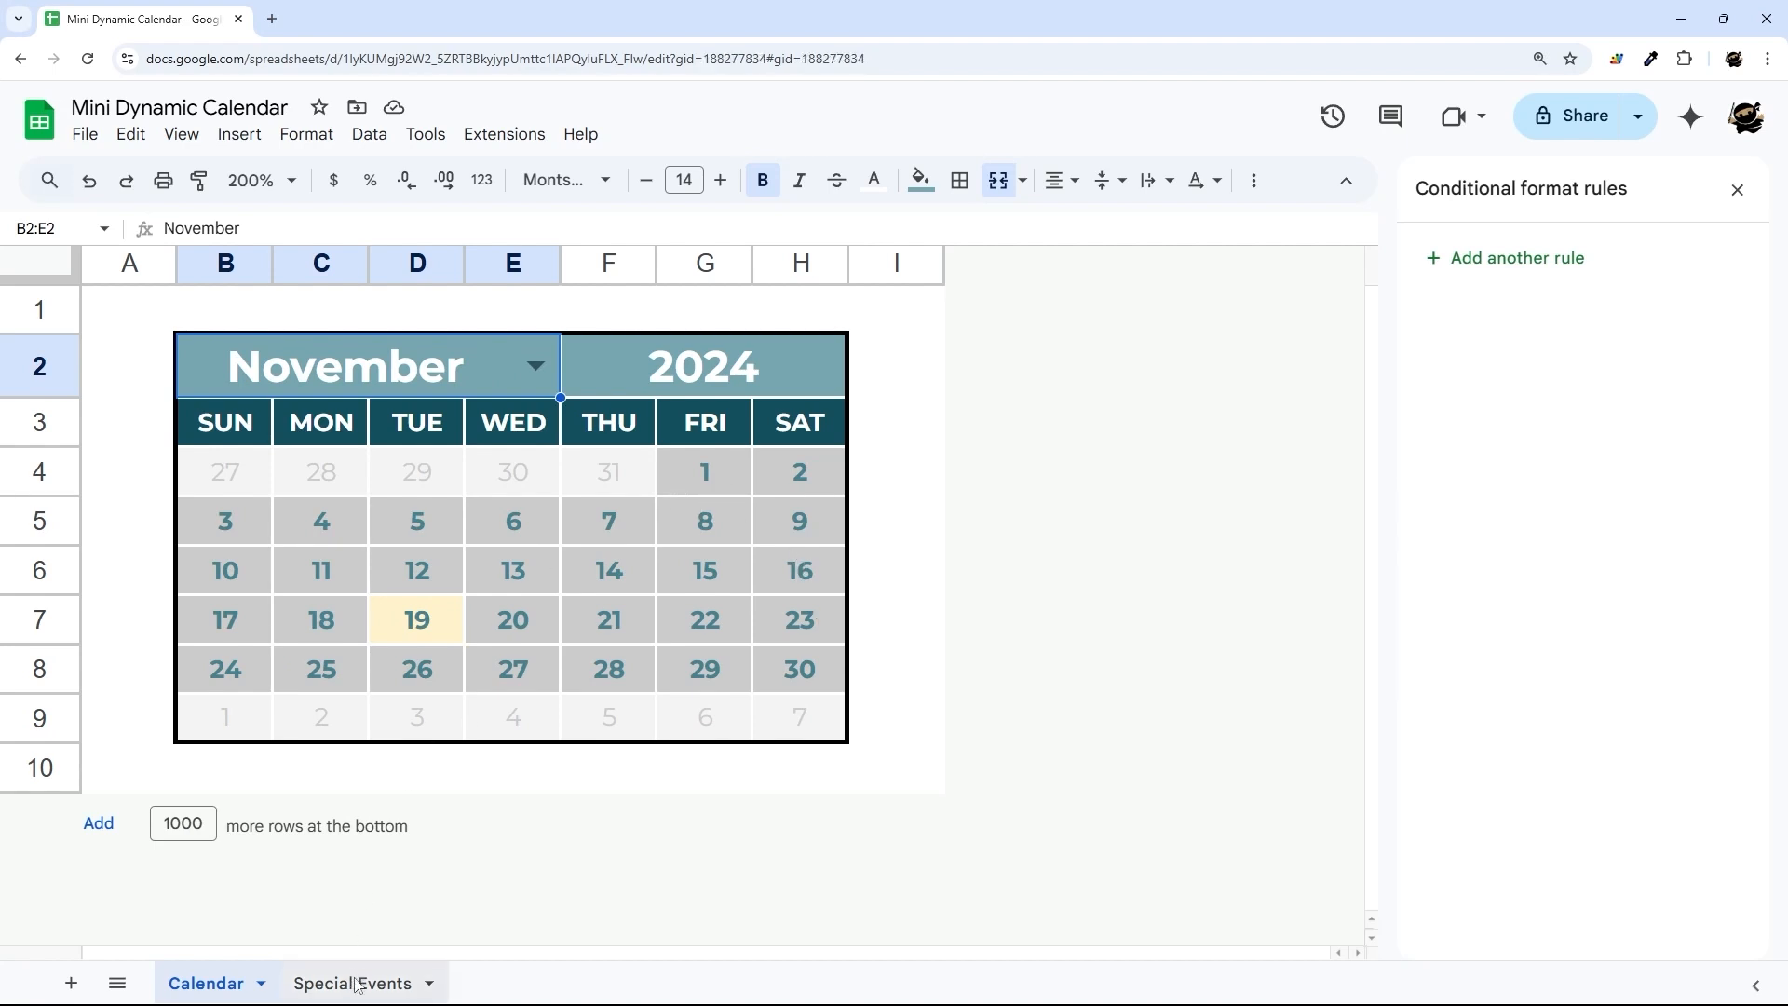
click(354, 984)
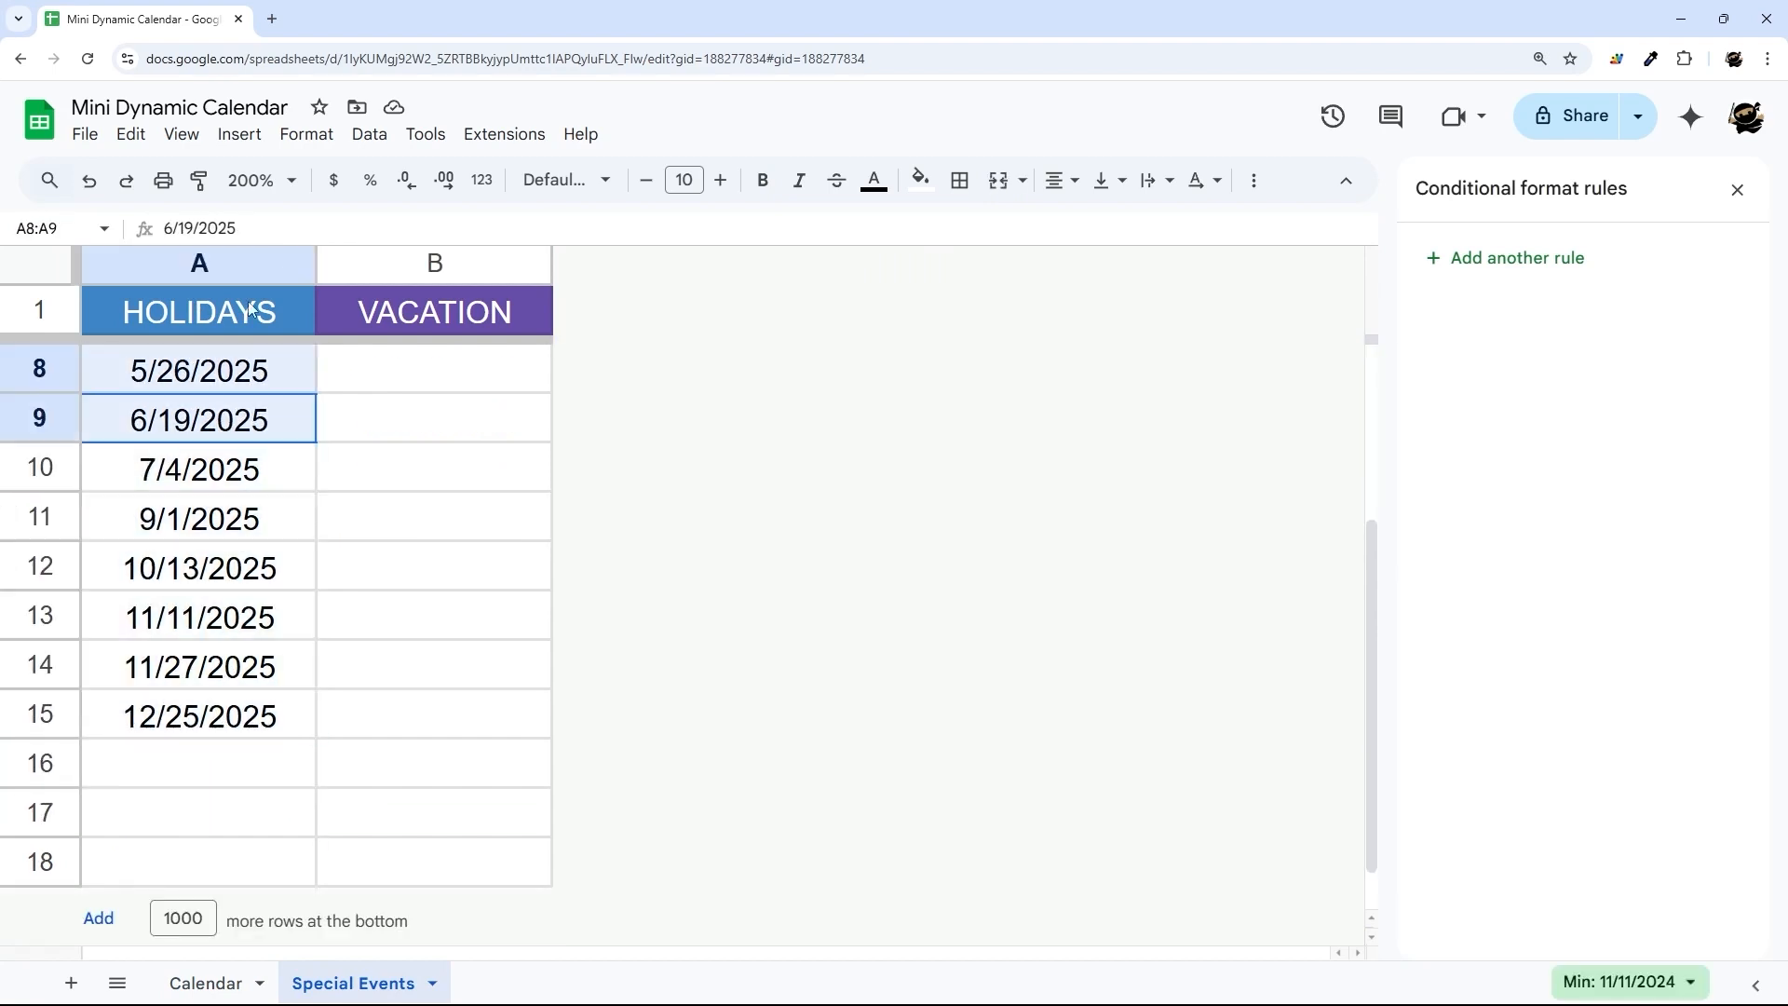
click(434, 263)
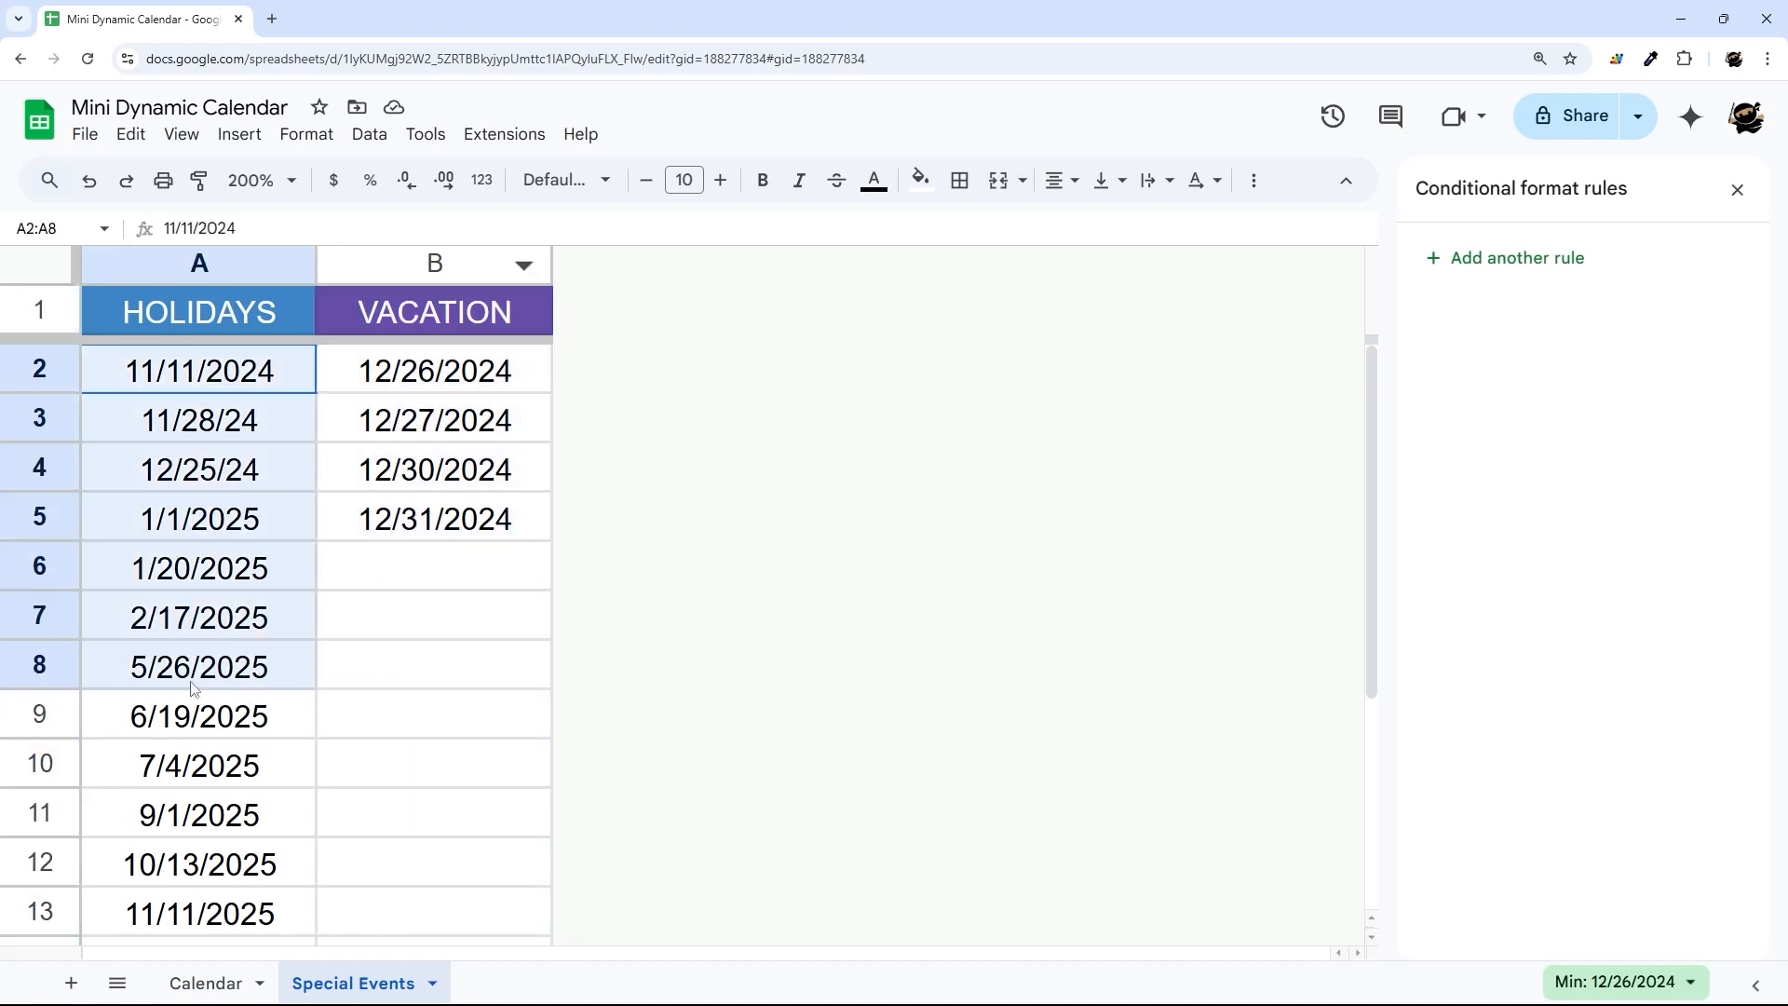
click(198, 369)
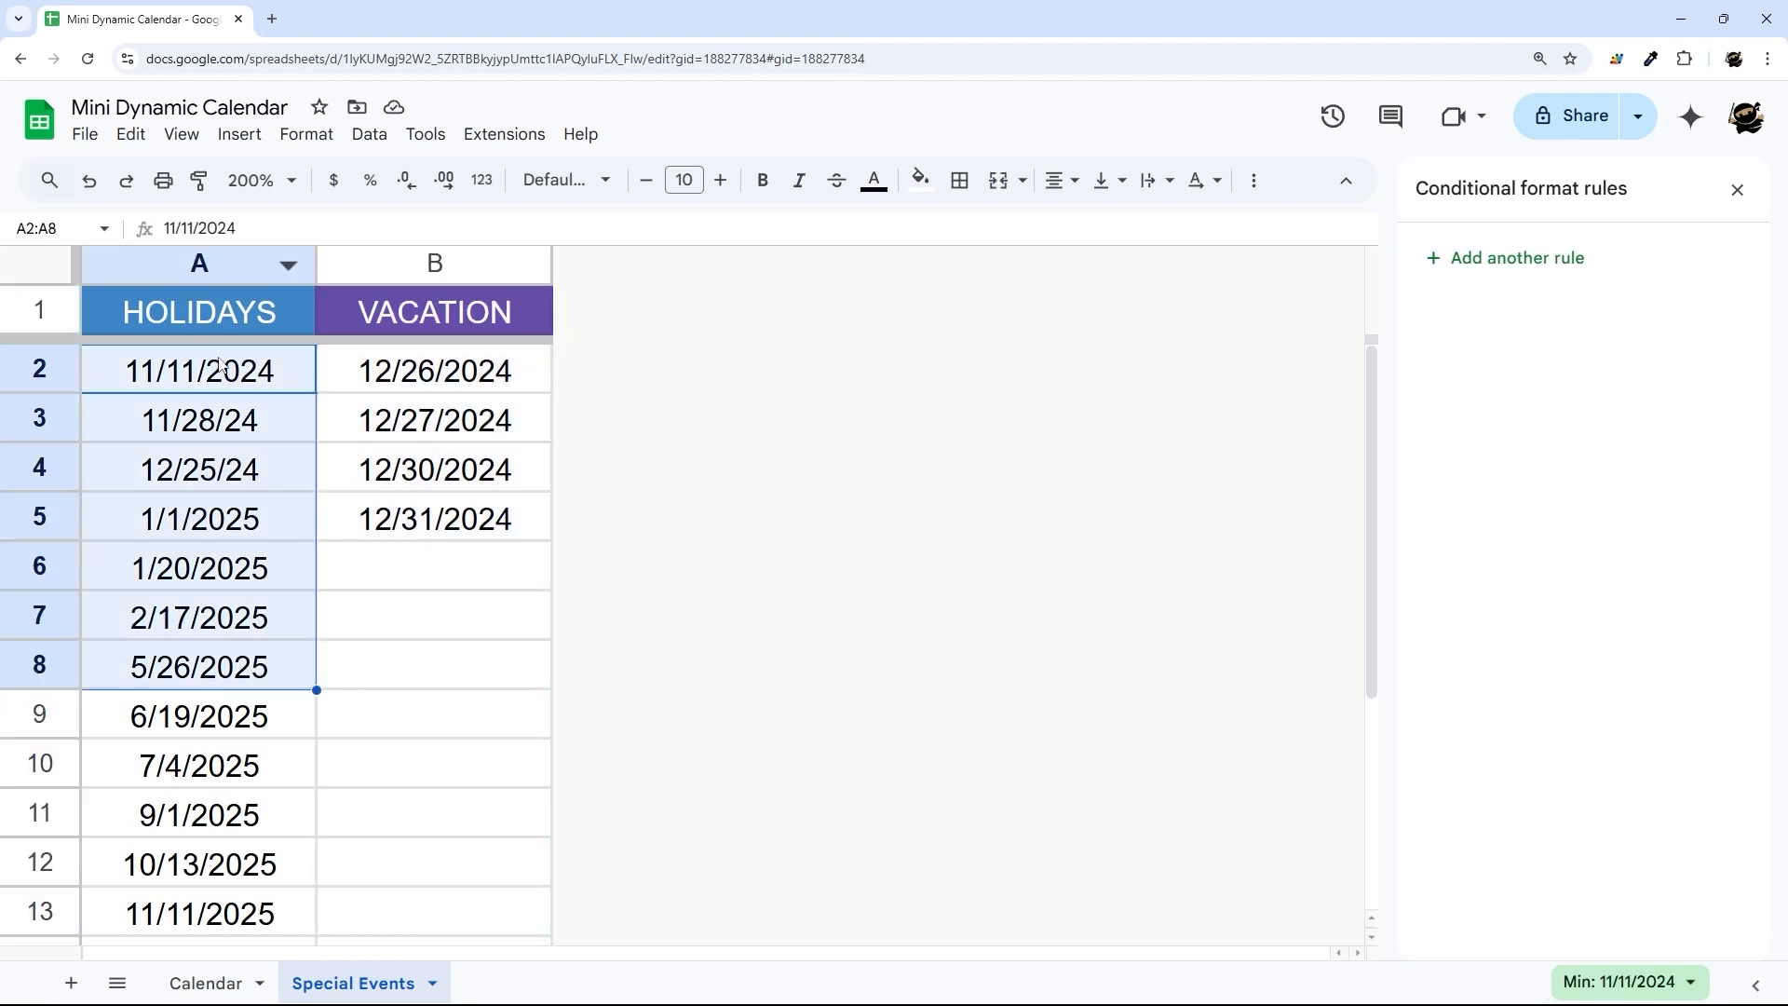
click(199, 311)
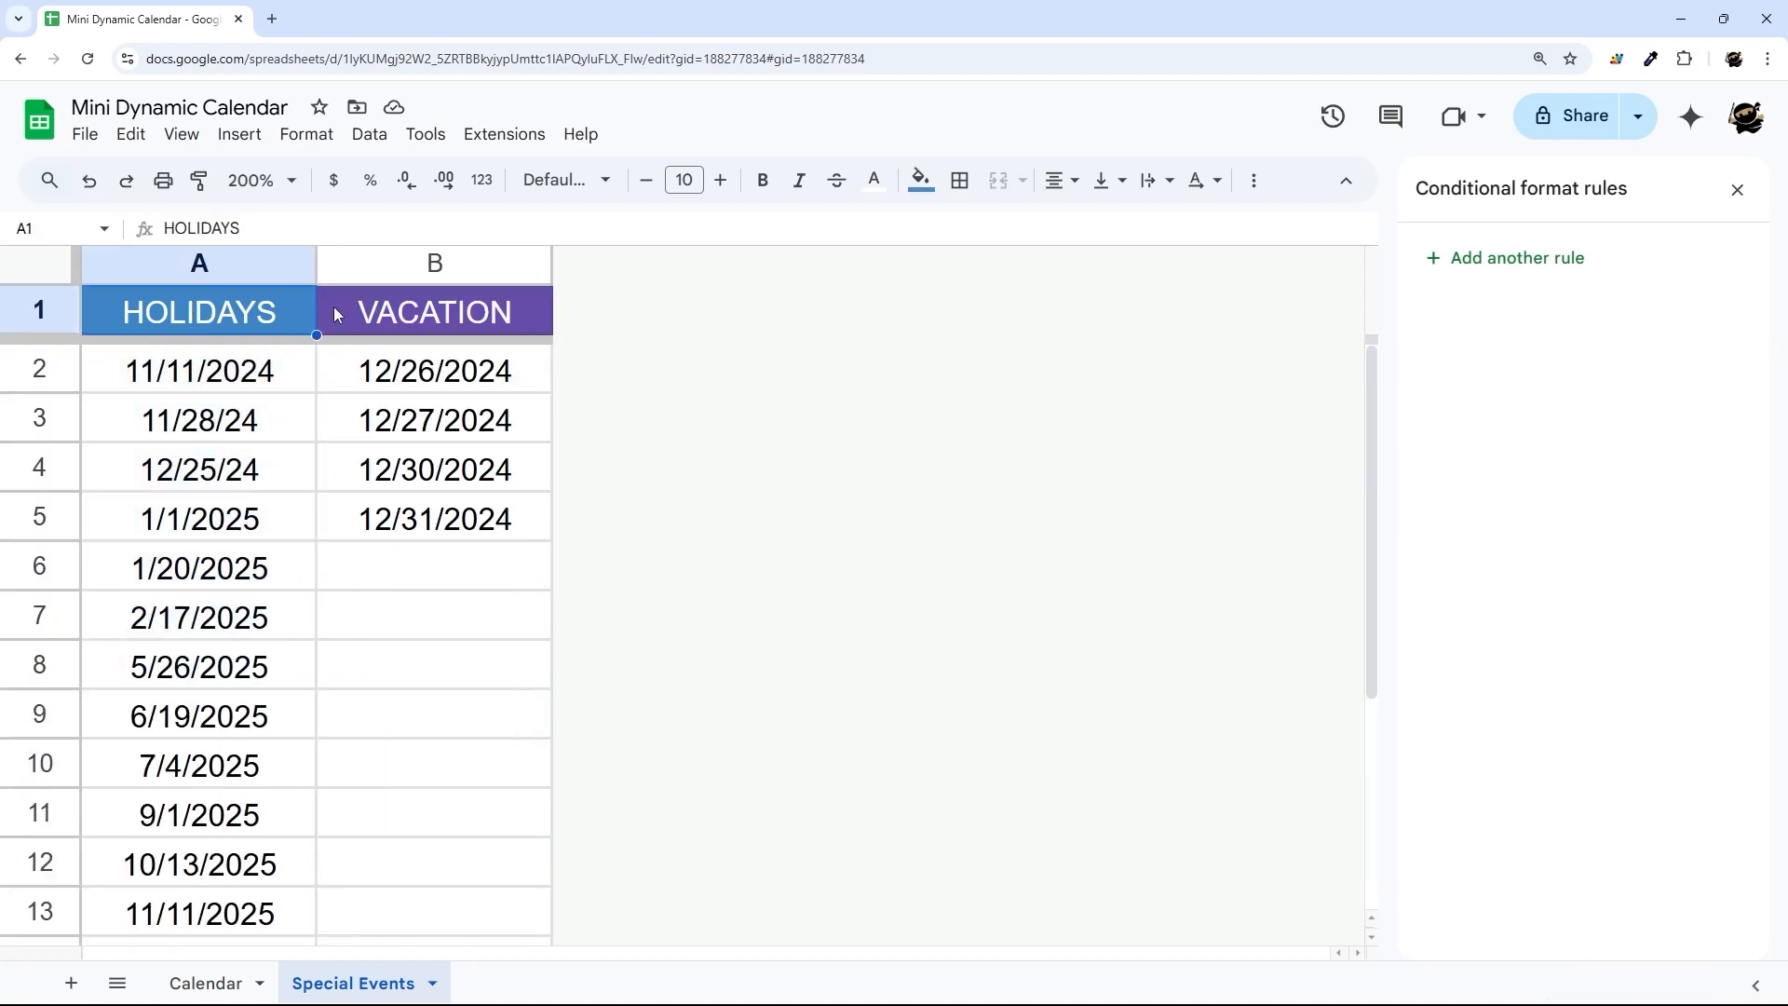
click(959, 181)
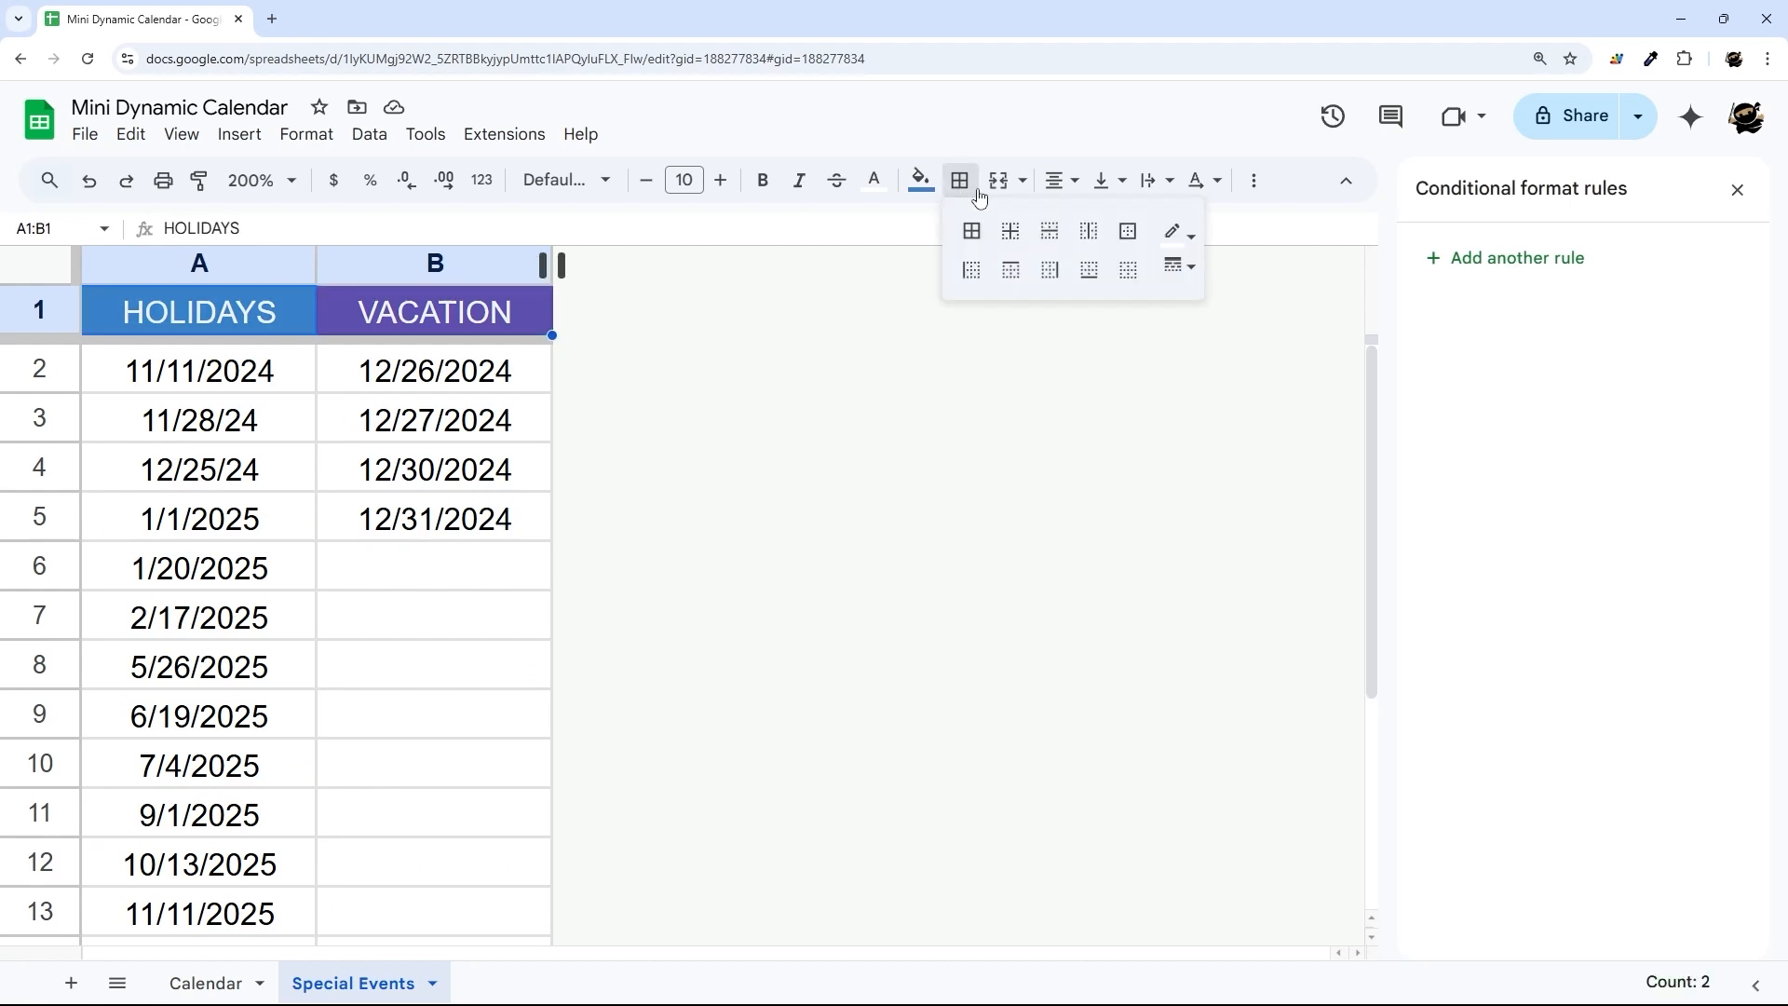
click(434, 667)
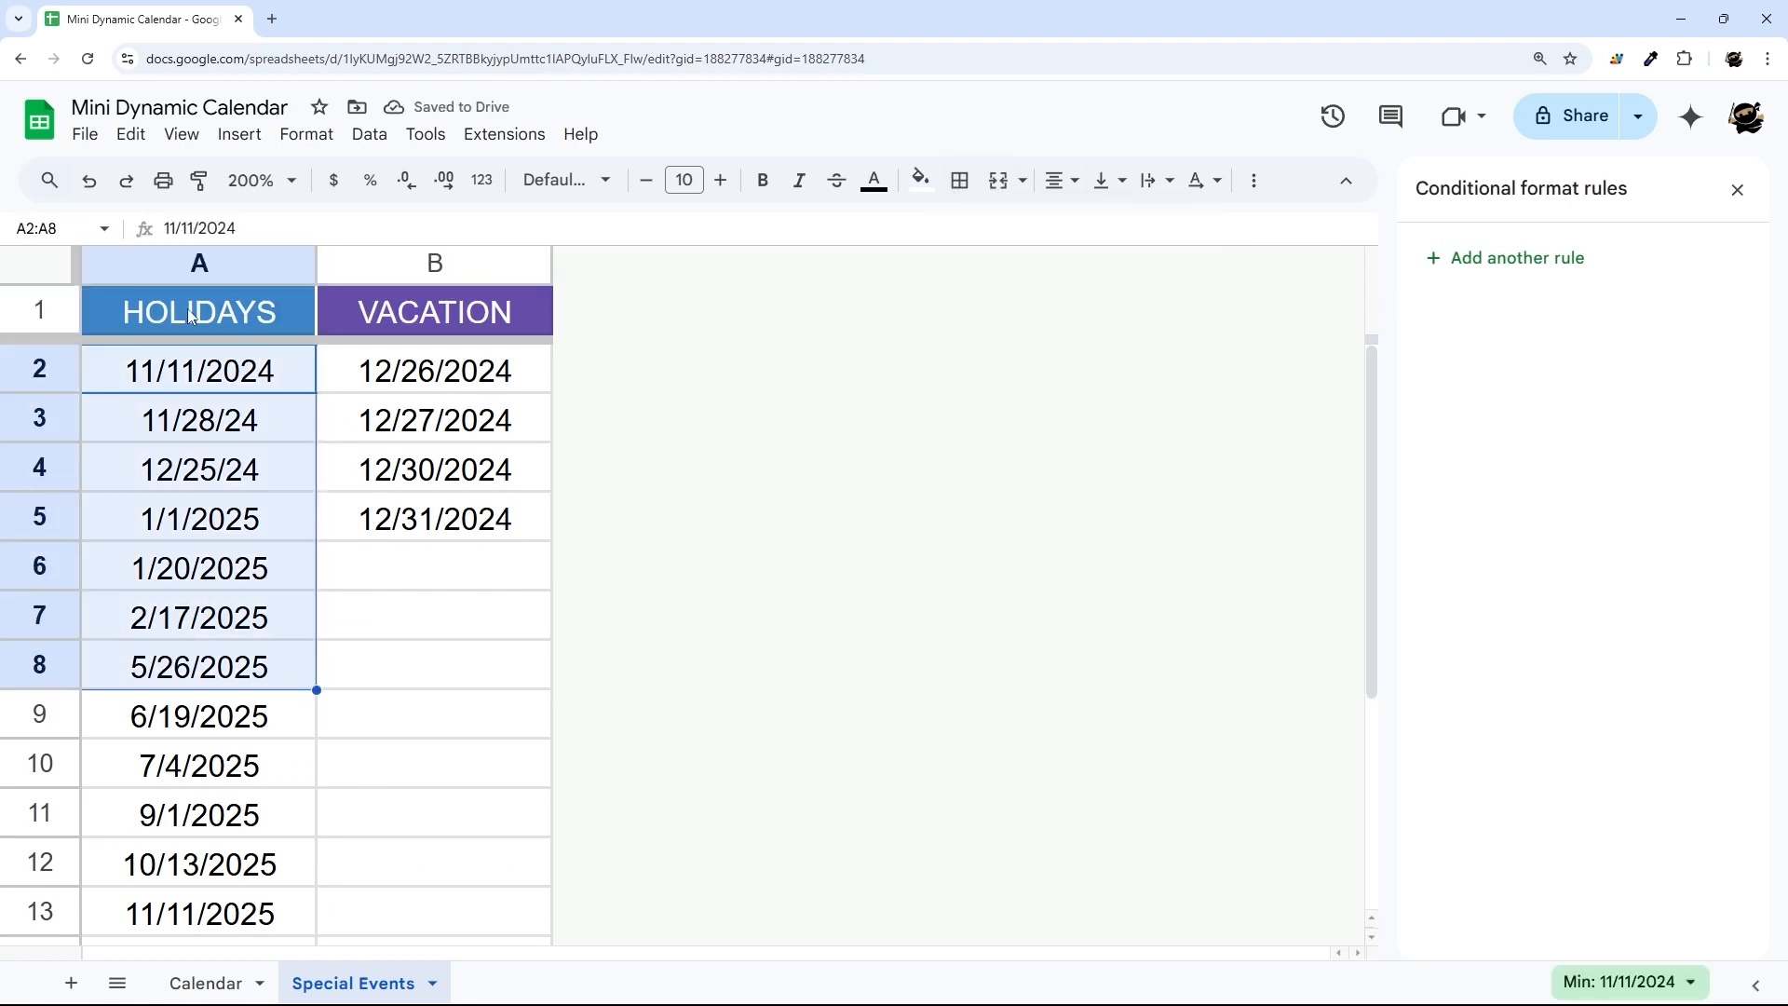
click(434, 311)
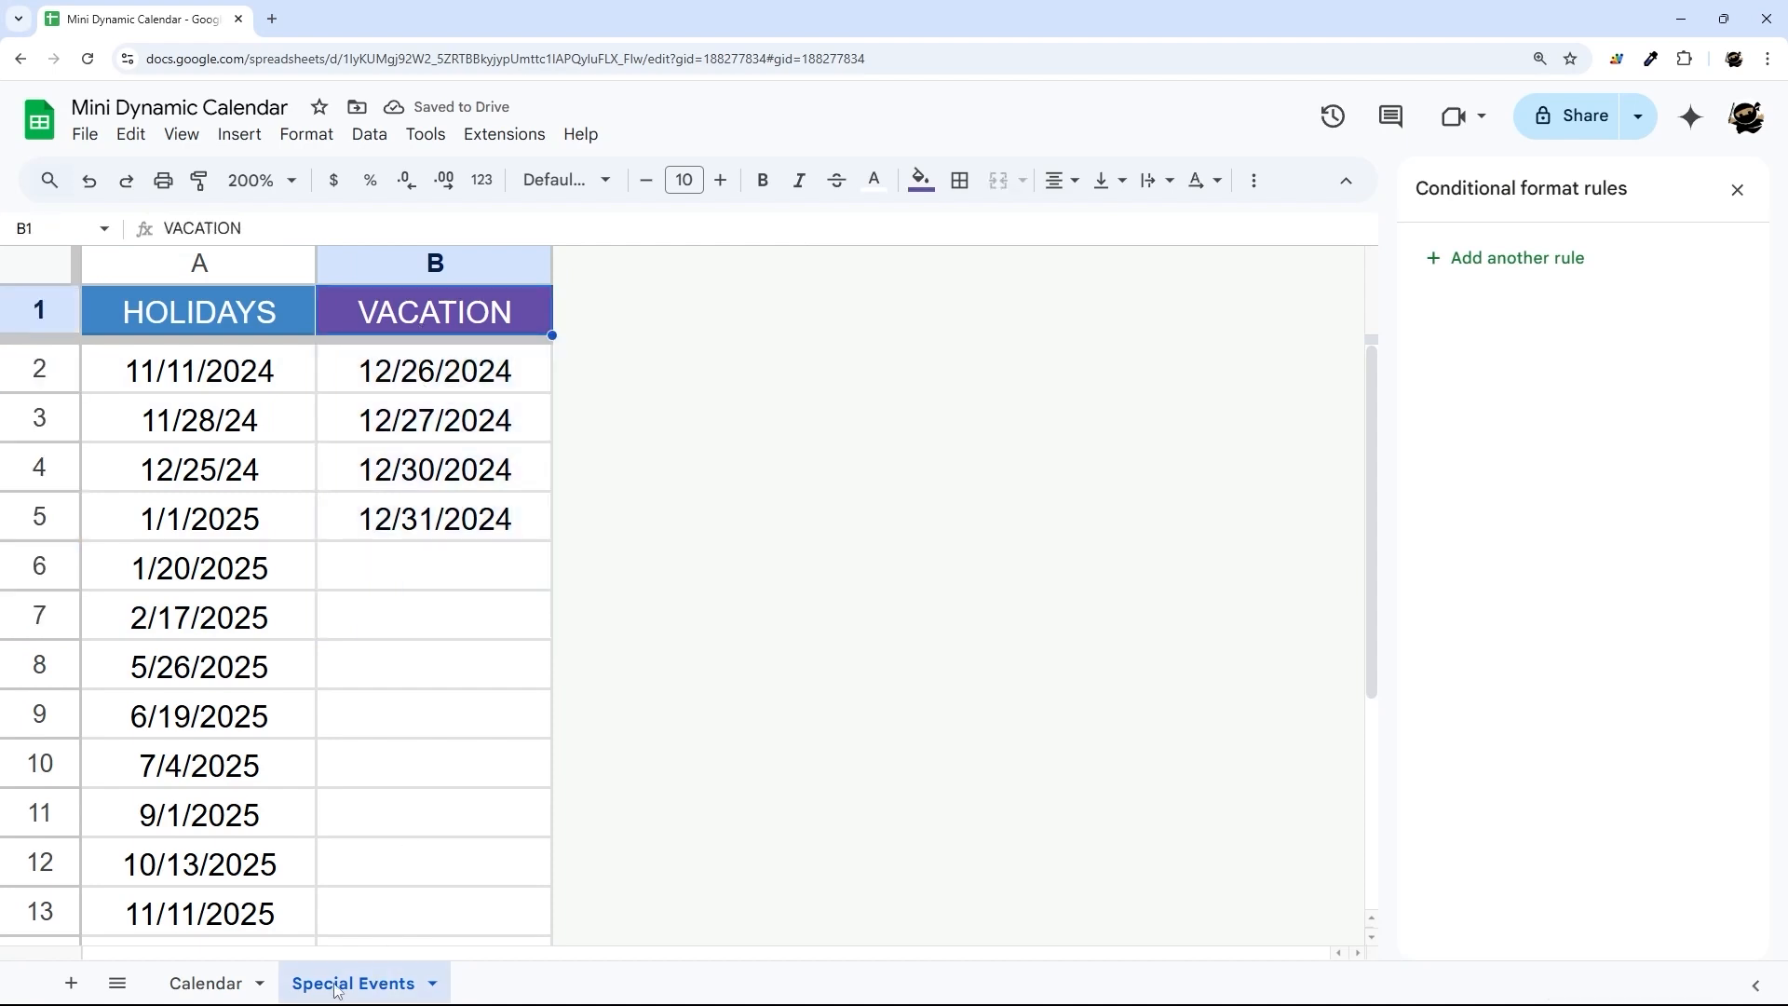
click(205, 984)
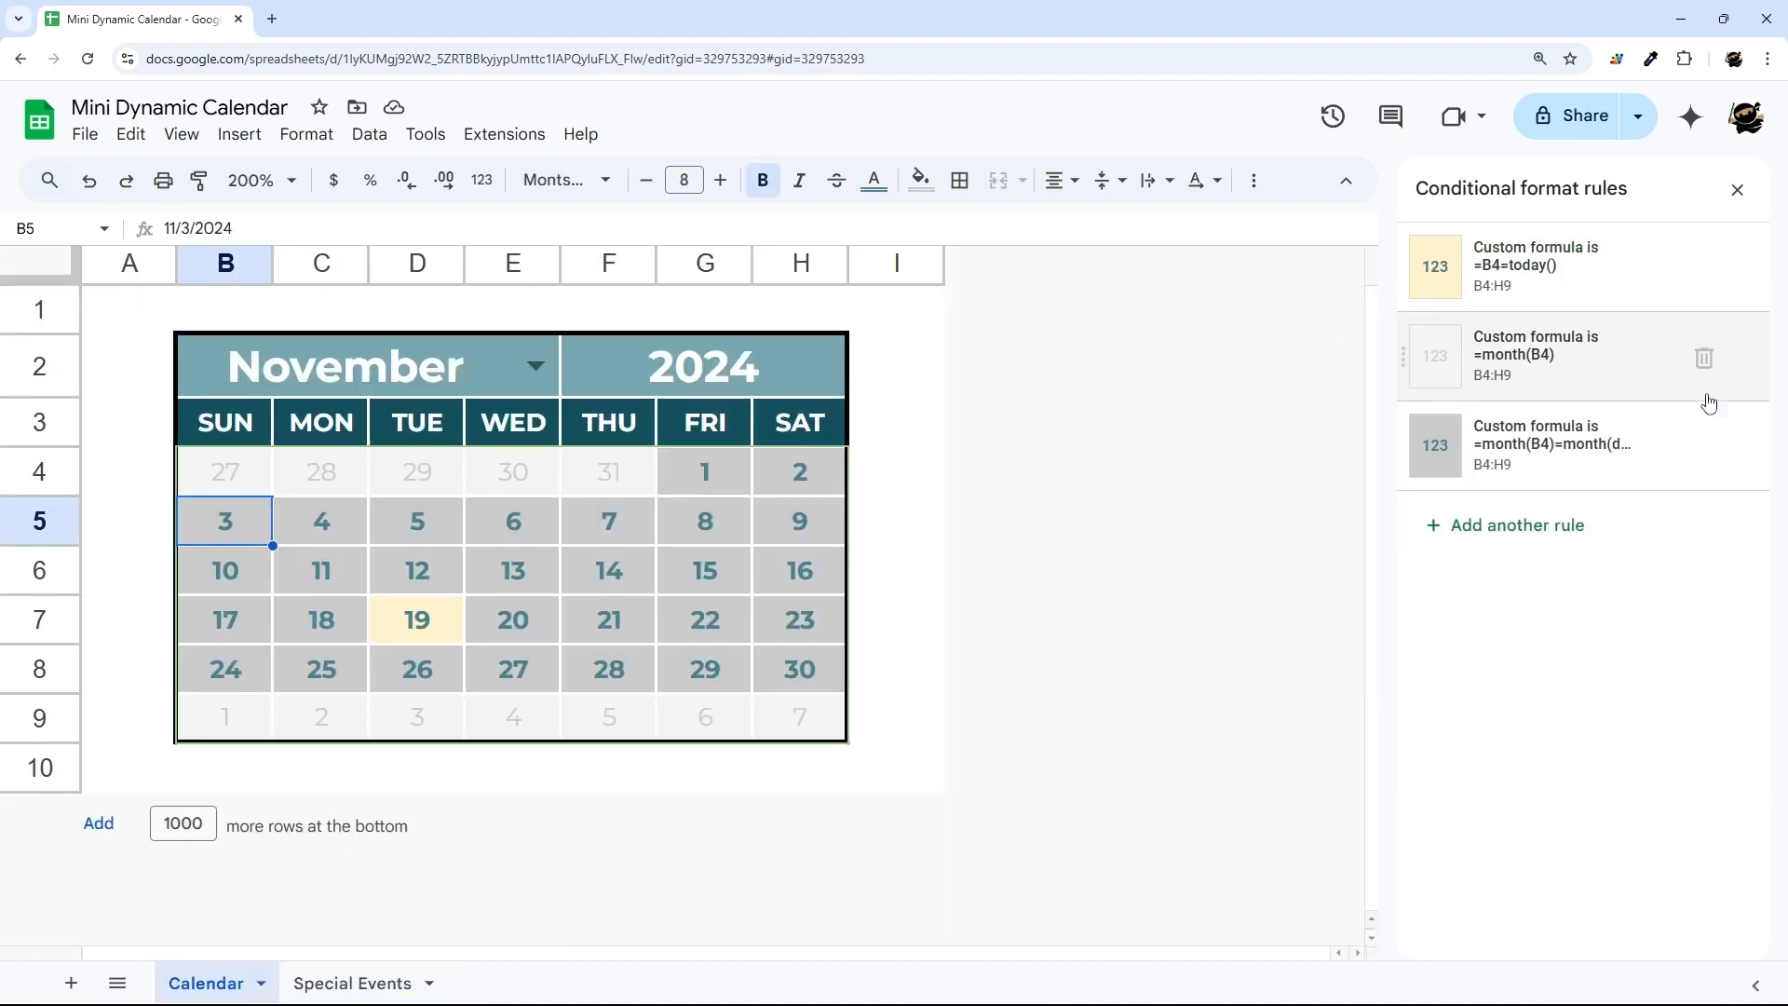
Add a rule with formula =match(B4,indirect("Special Events!A:A"),0) to mark holiday dates.
click(1546, 445)
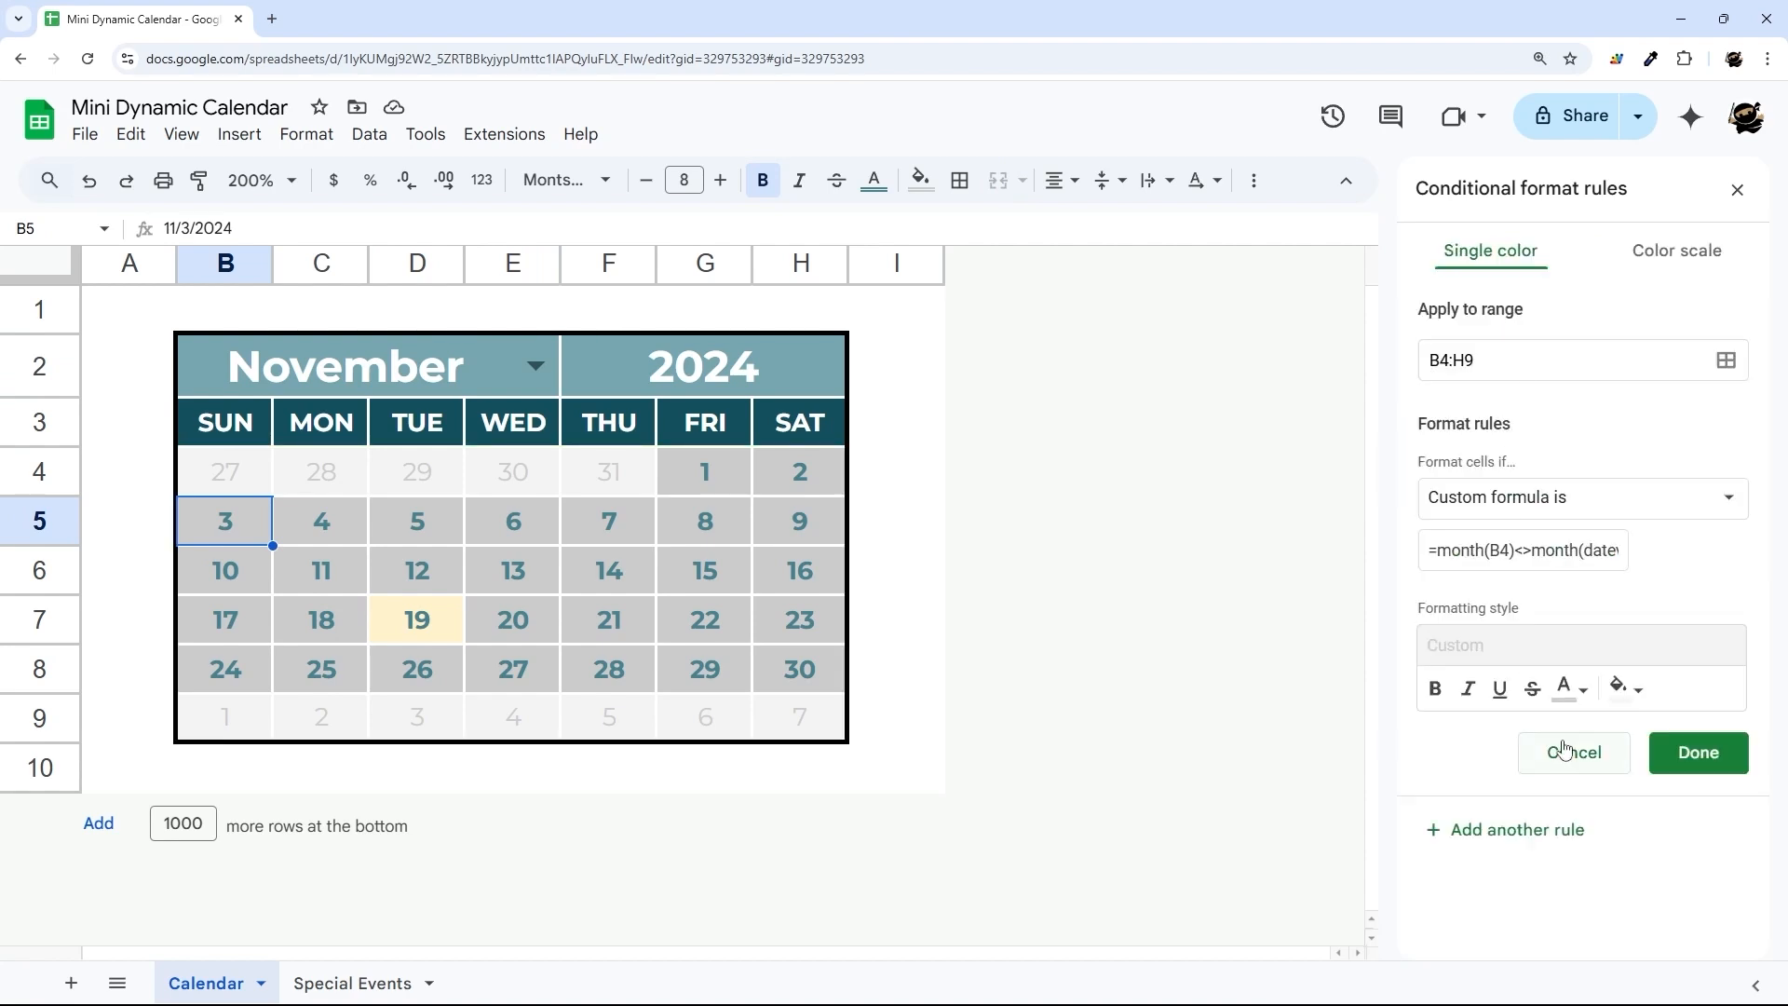
click(1521, 549)
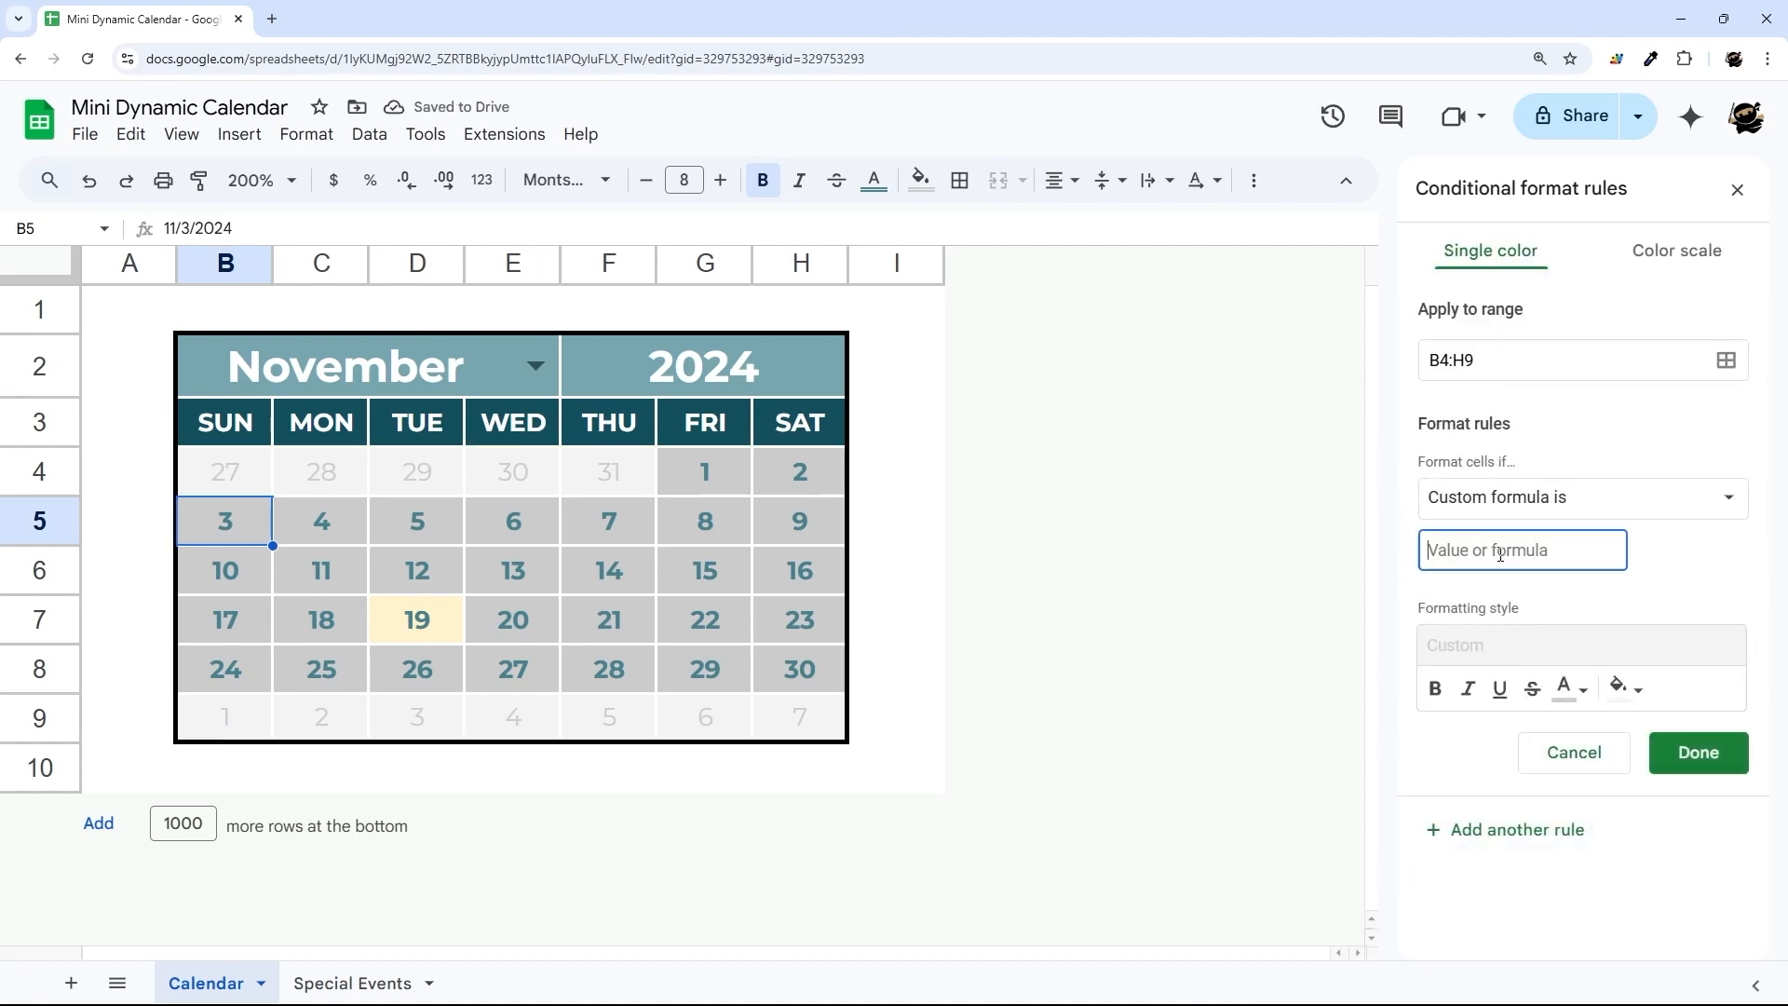
text(=match)
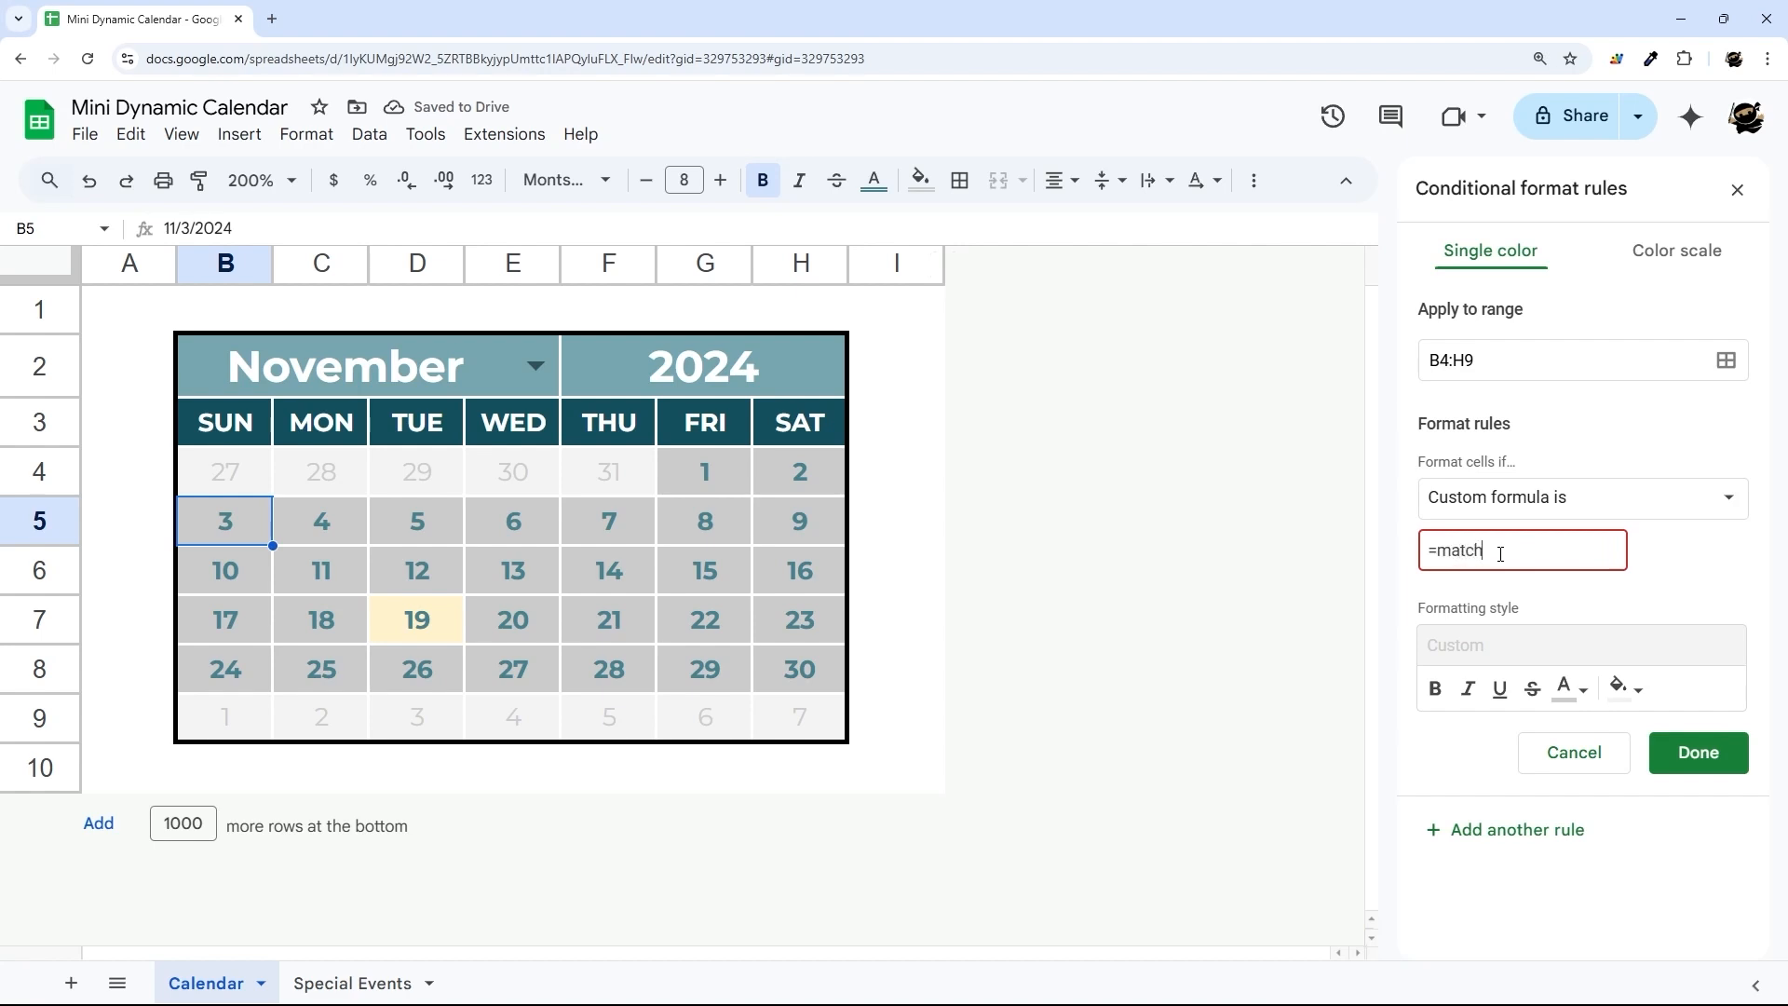
text((B4)
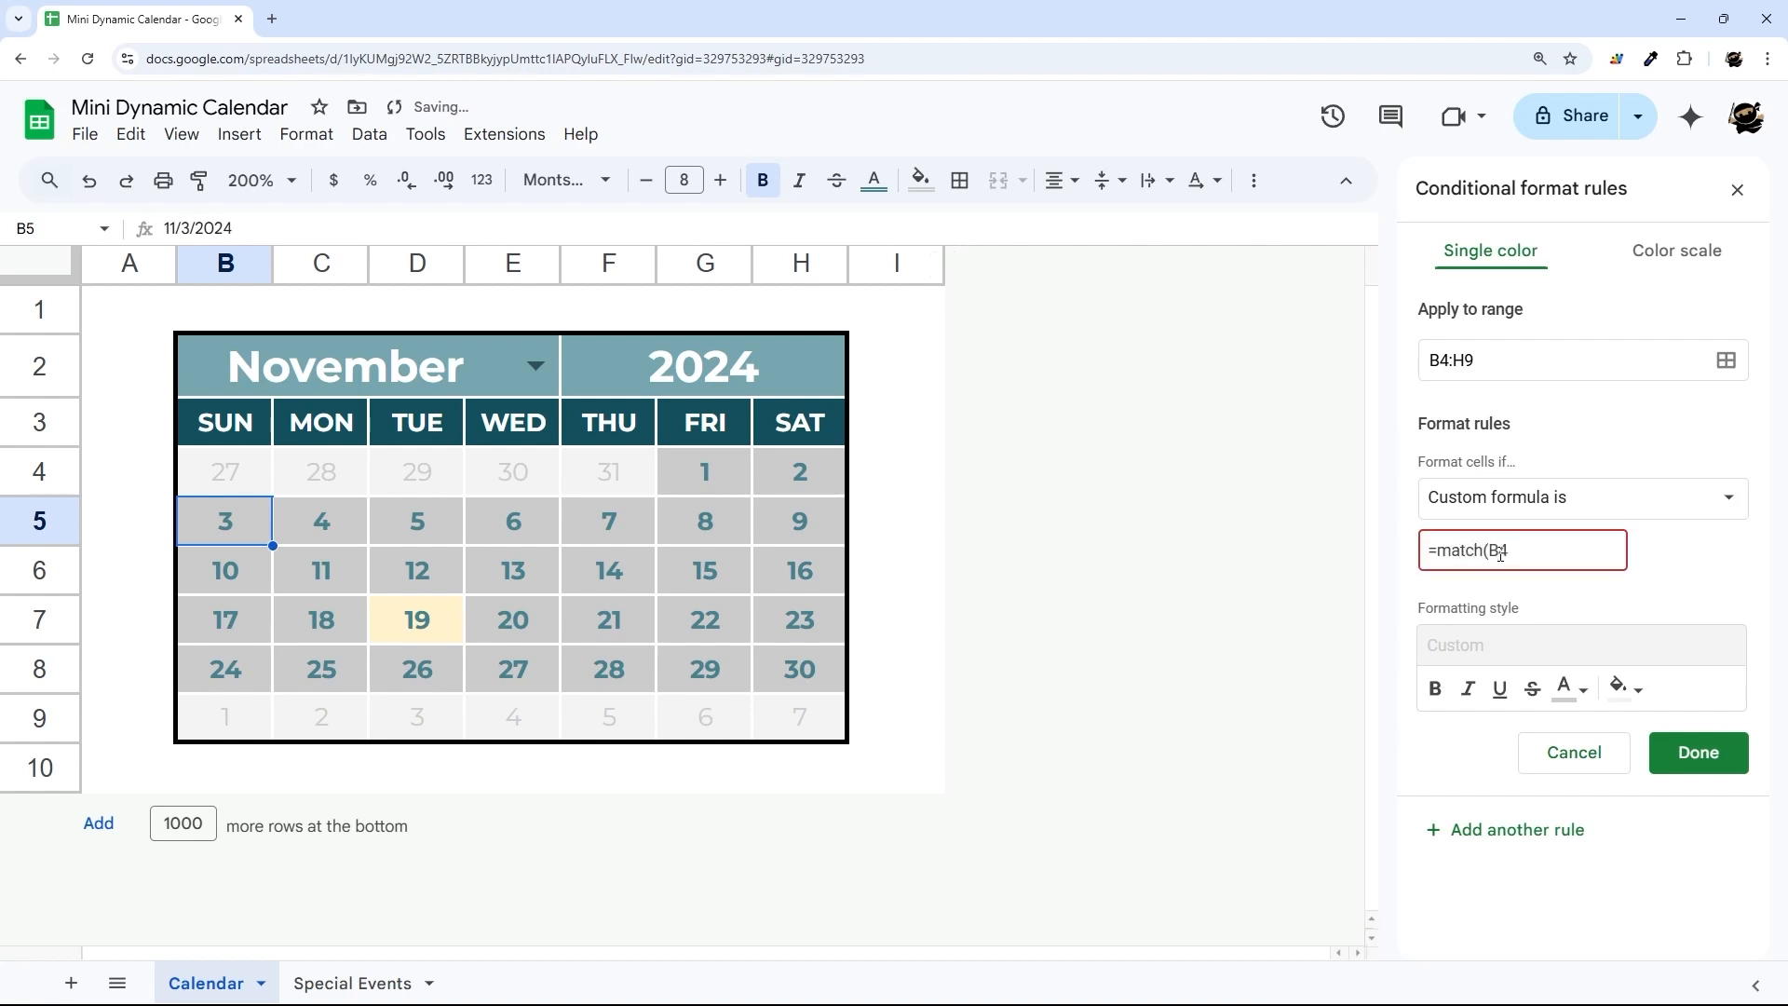
text(4,)
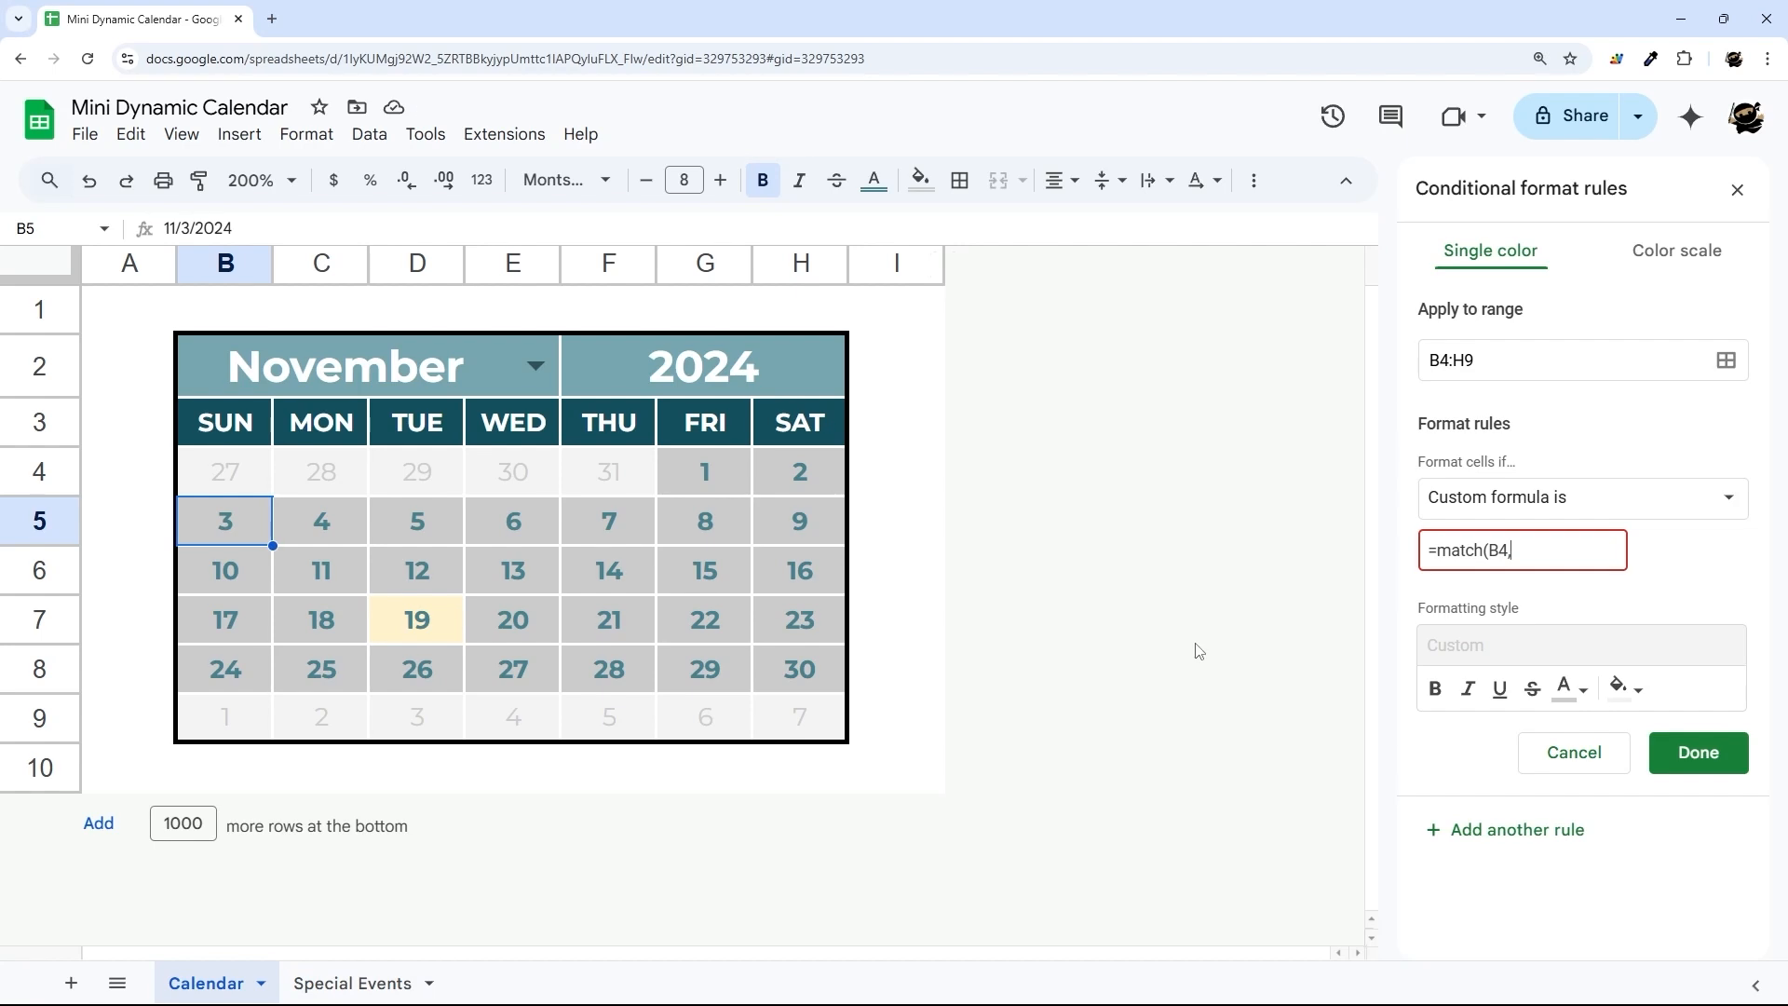
mouse_move(497, 909)
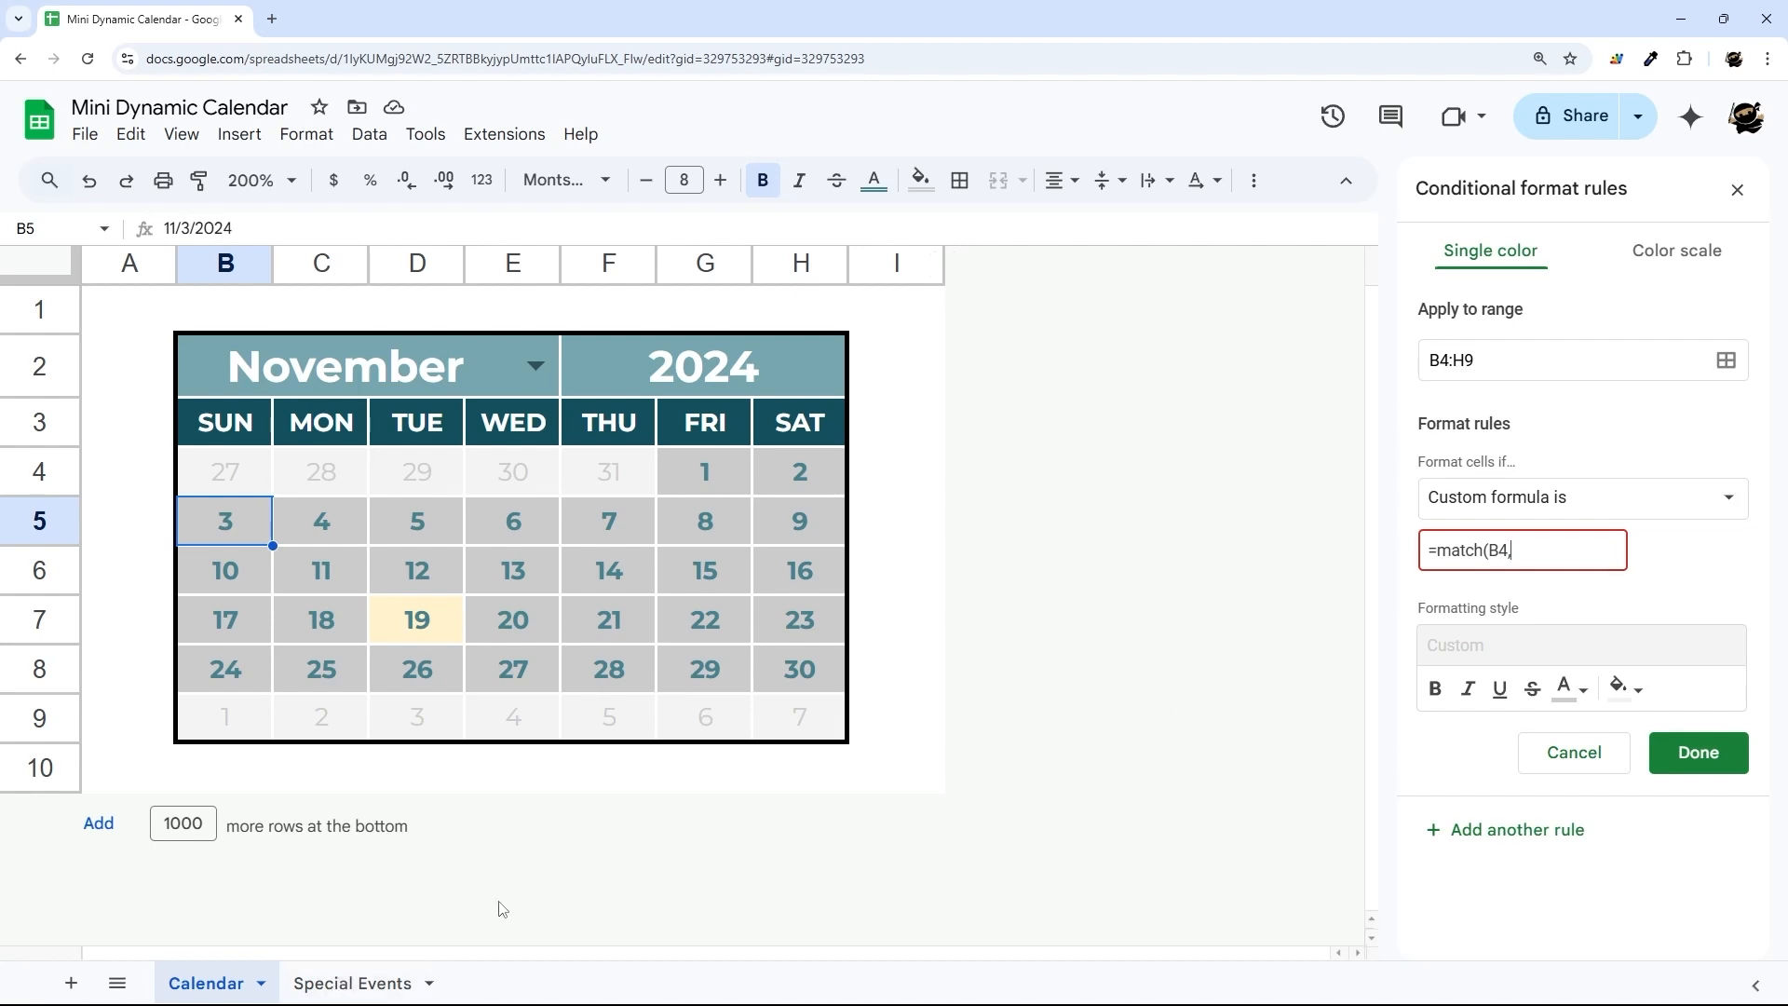
text(indirect()
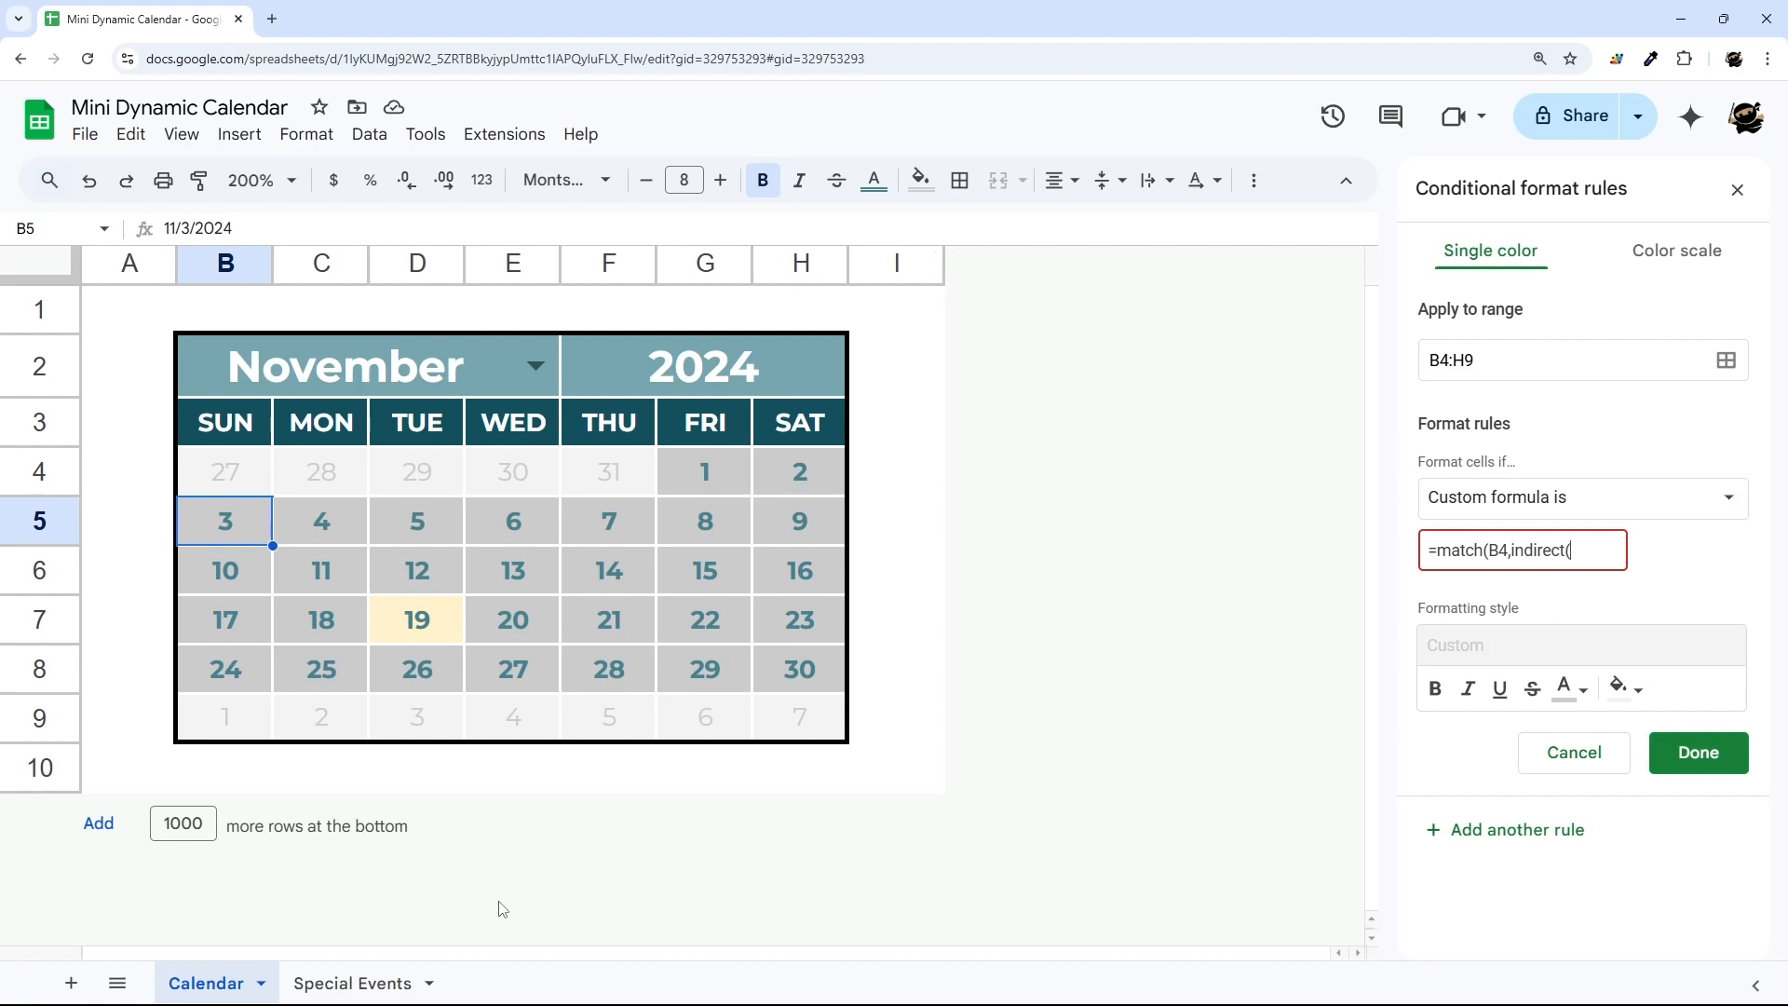
text("Special Events!A:A)
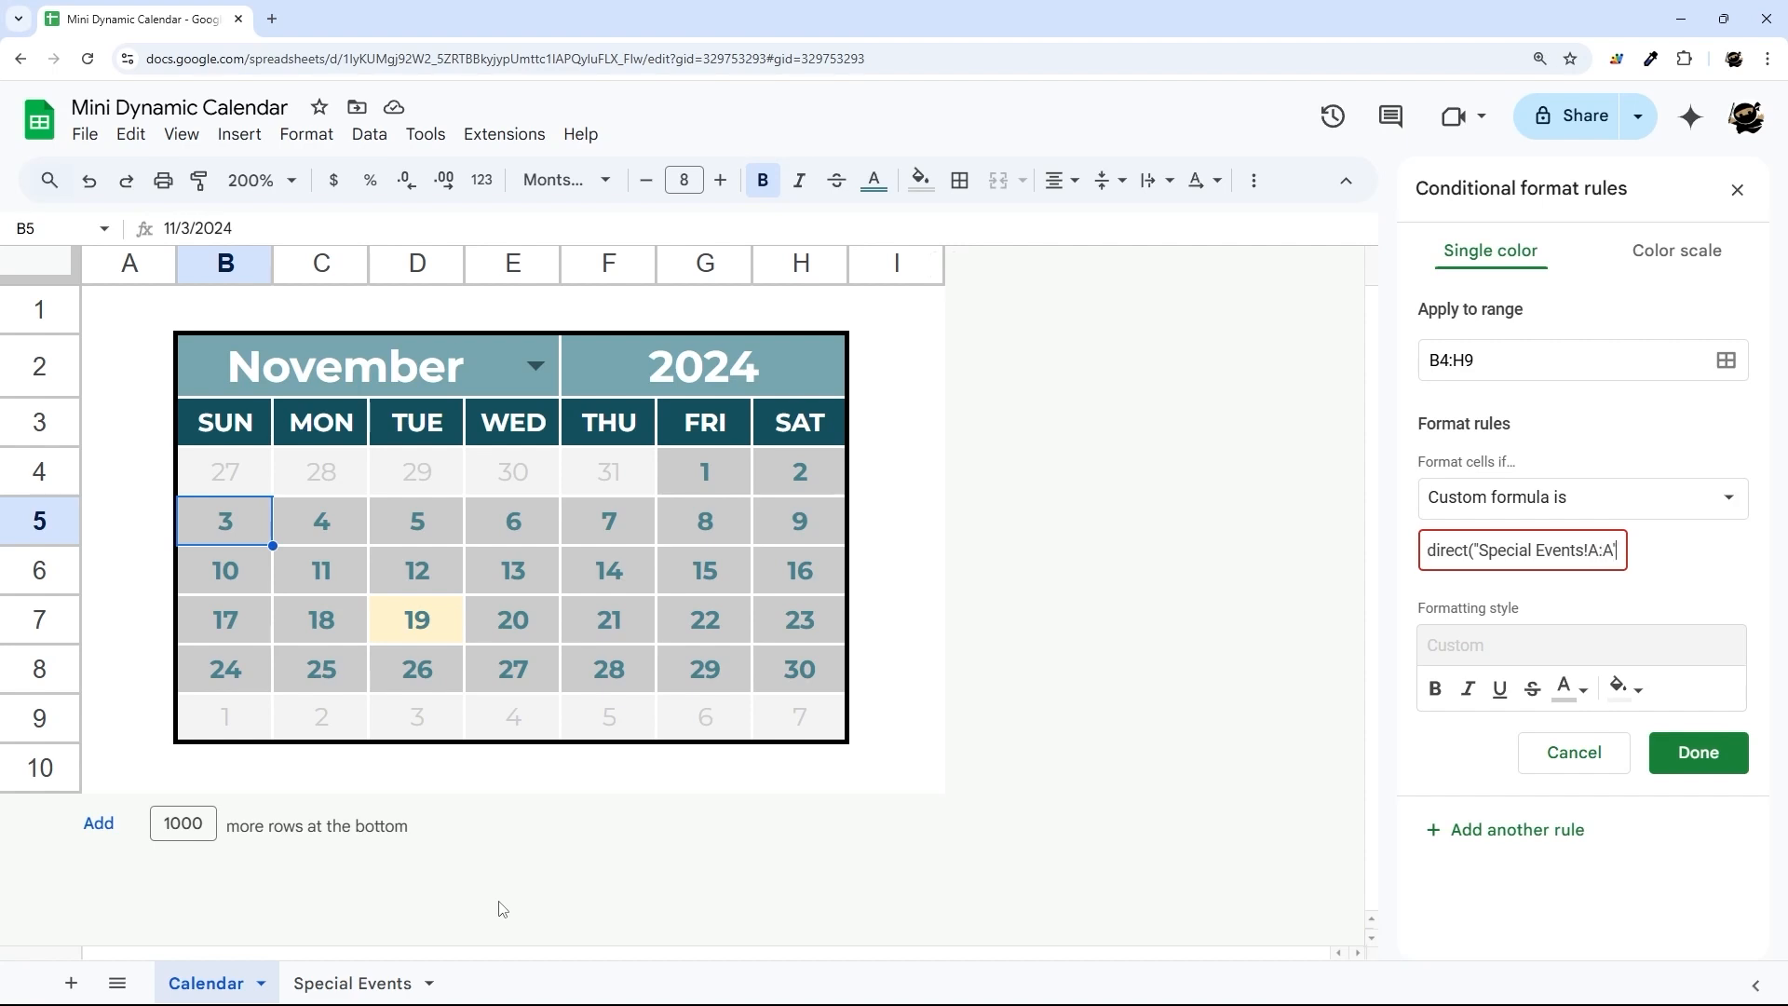
text(),0))
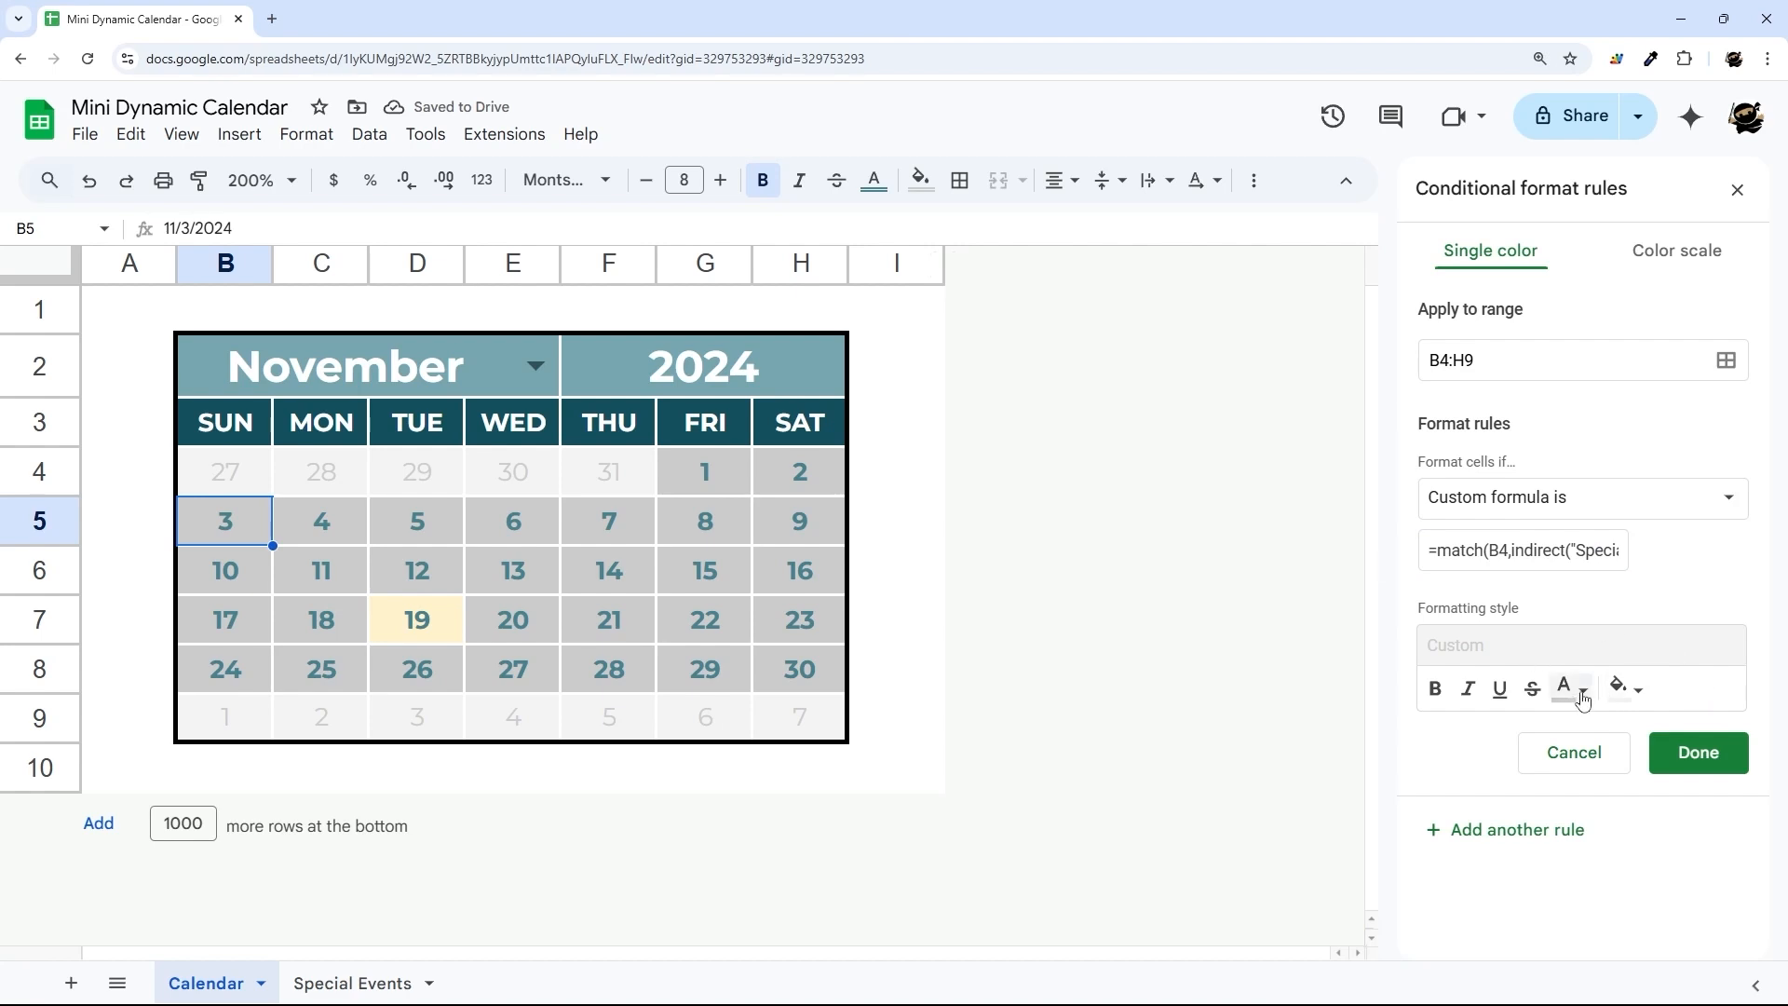
mouse_move(1631, 718)
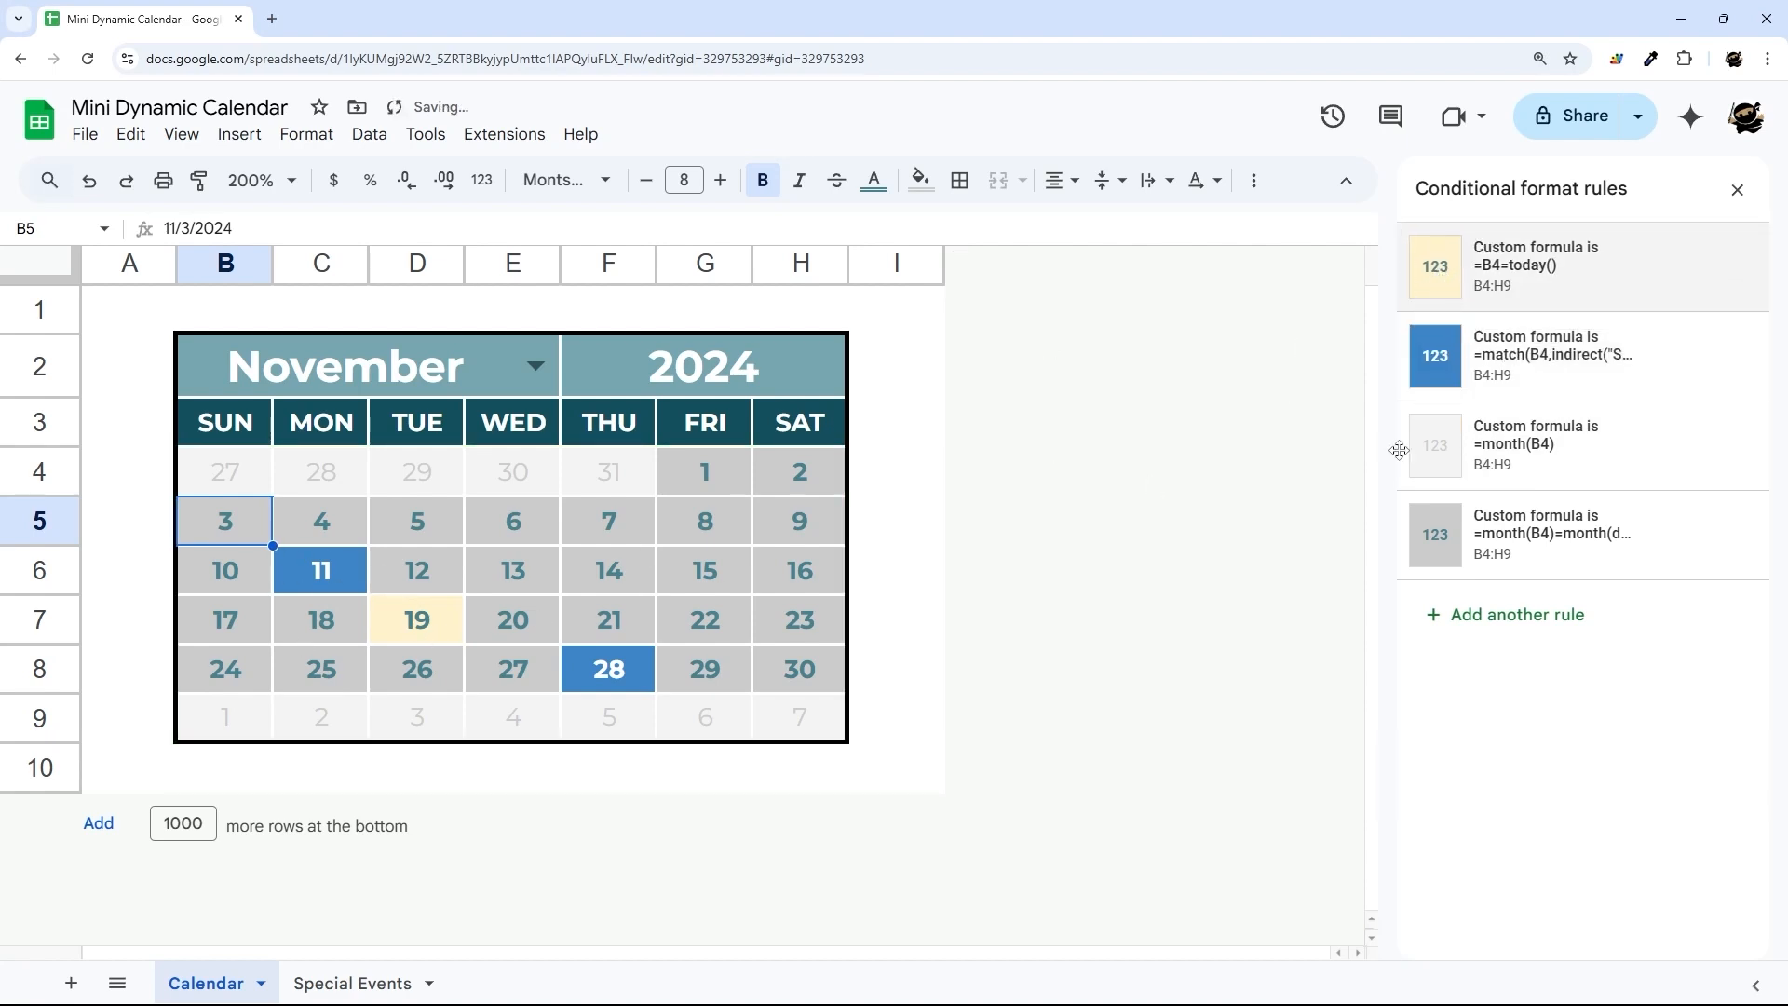
mouse_move(1434, 357)
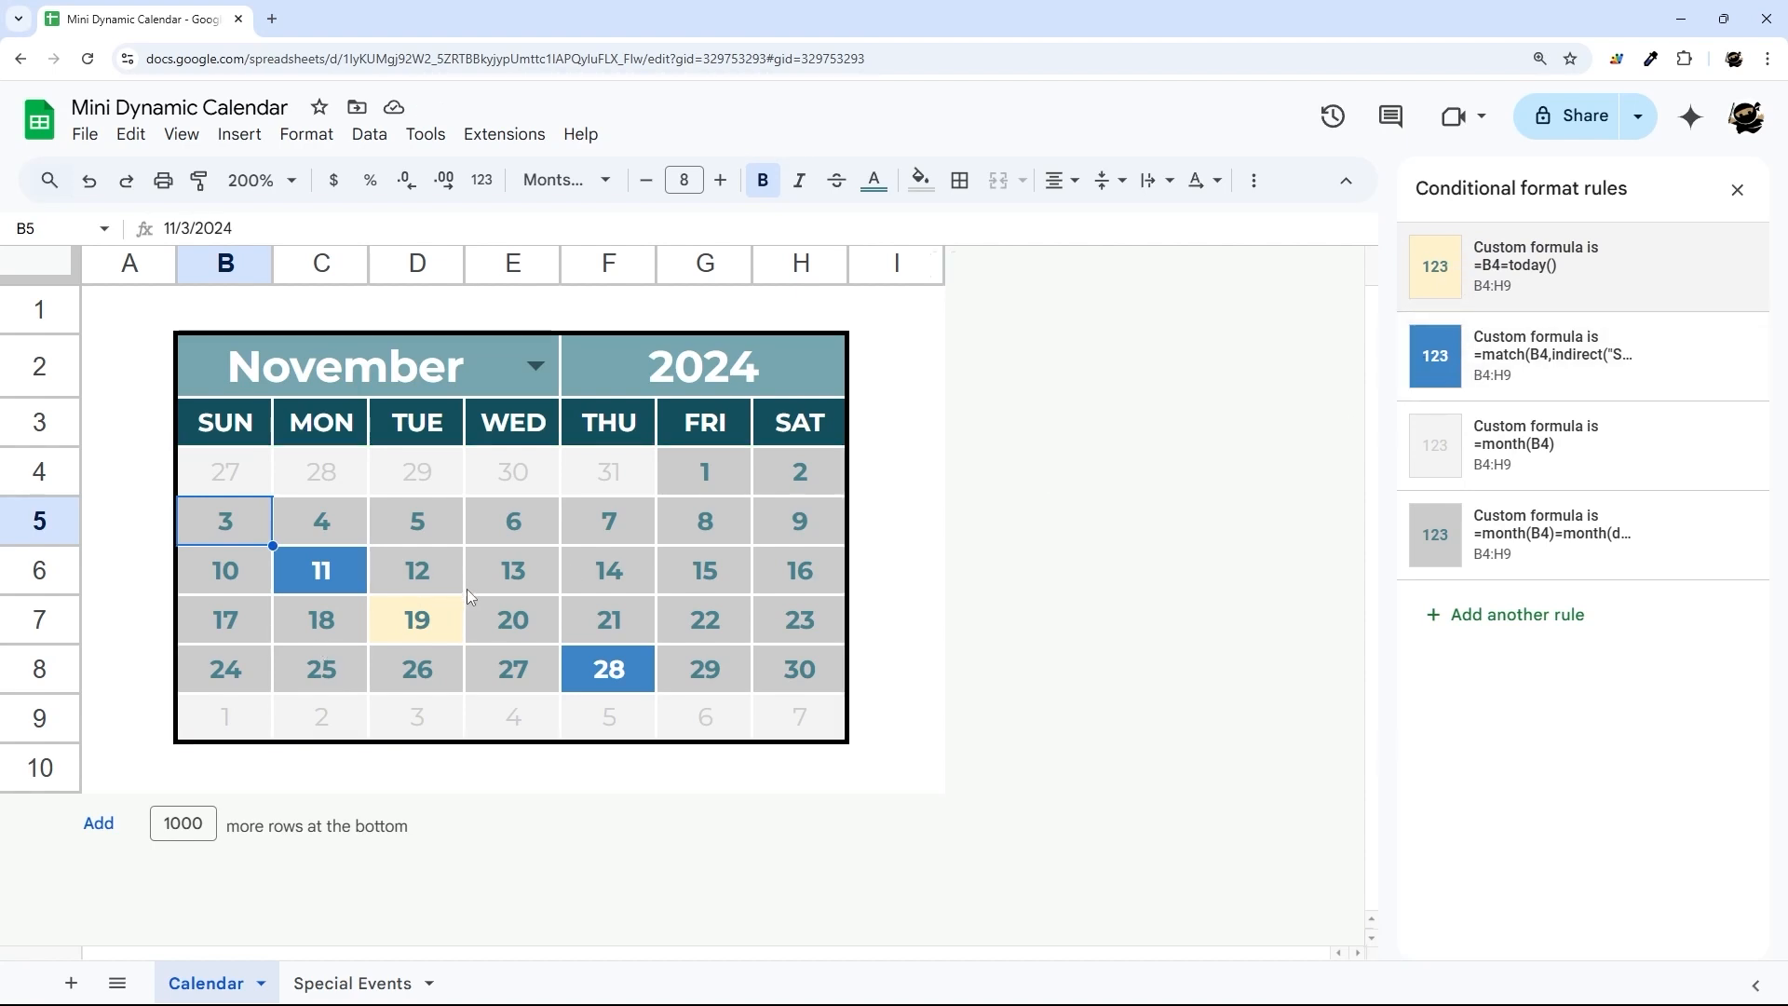
Switch the calendar to December 2024 and inspect the blue January 1 date.
click(535, 367)
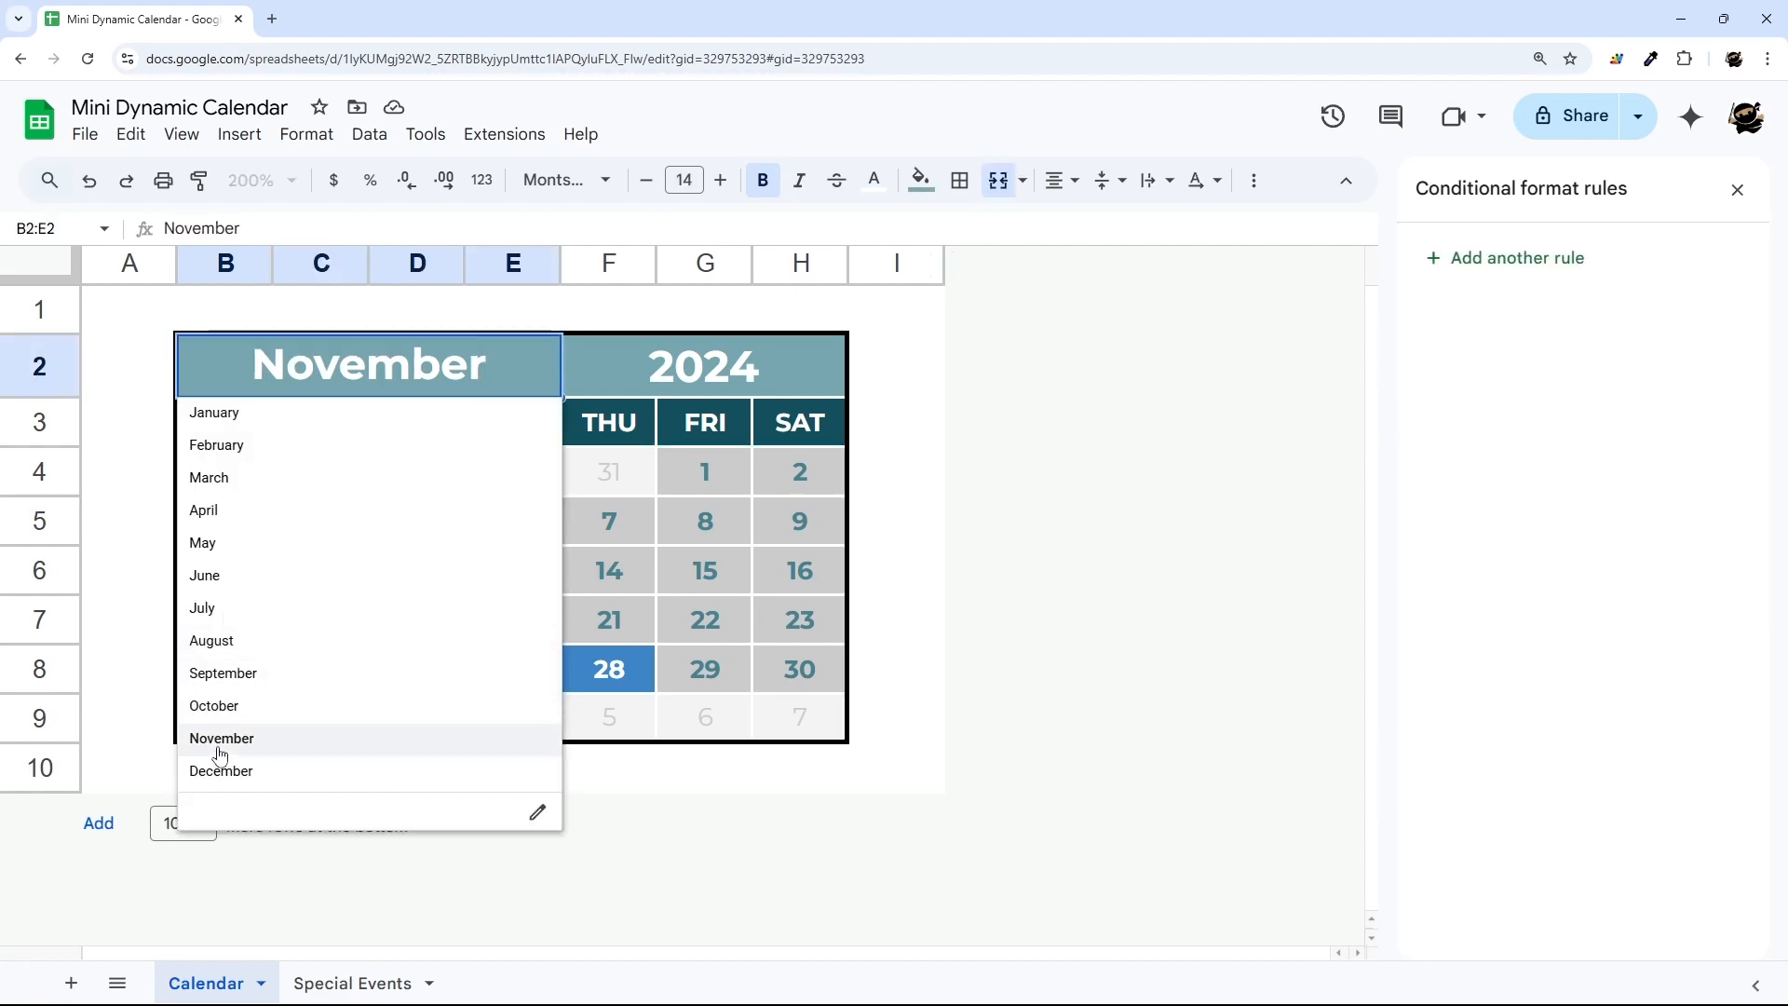
click(219, 769)
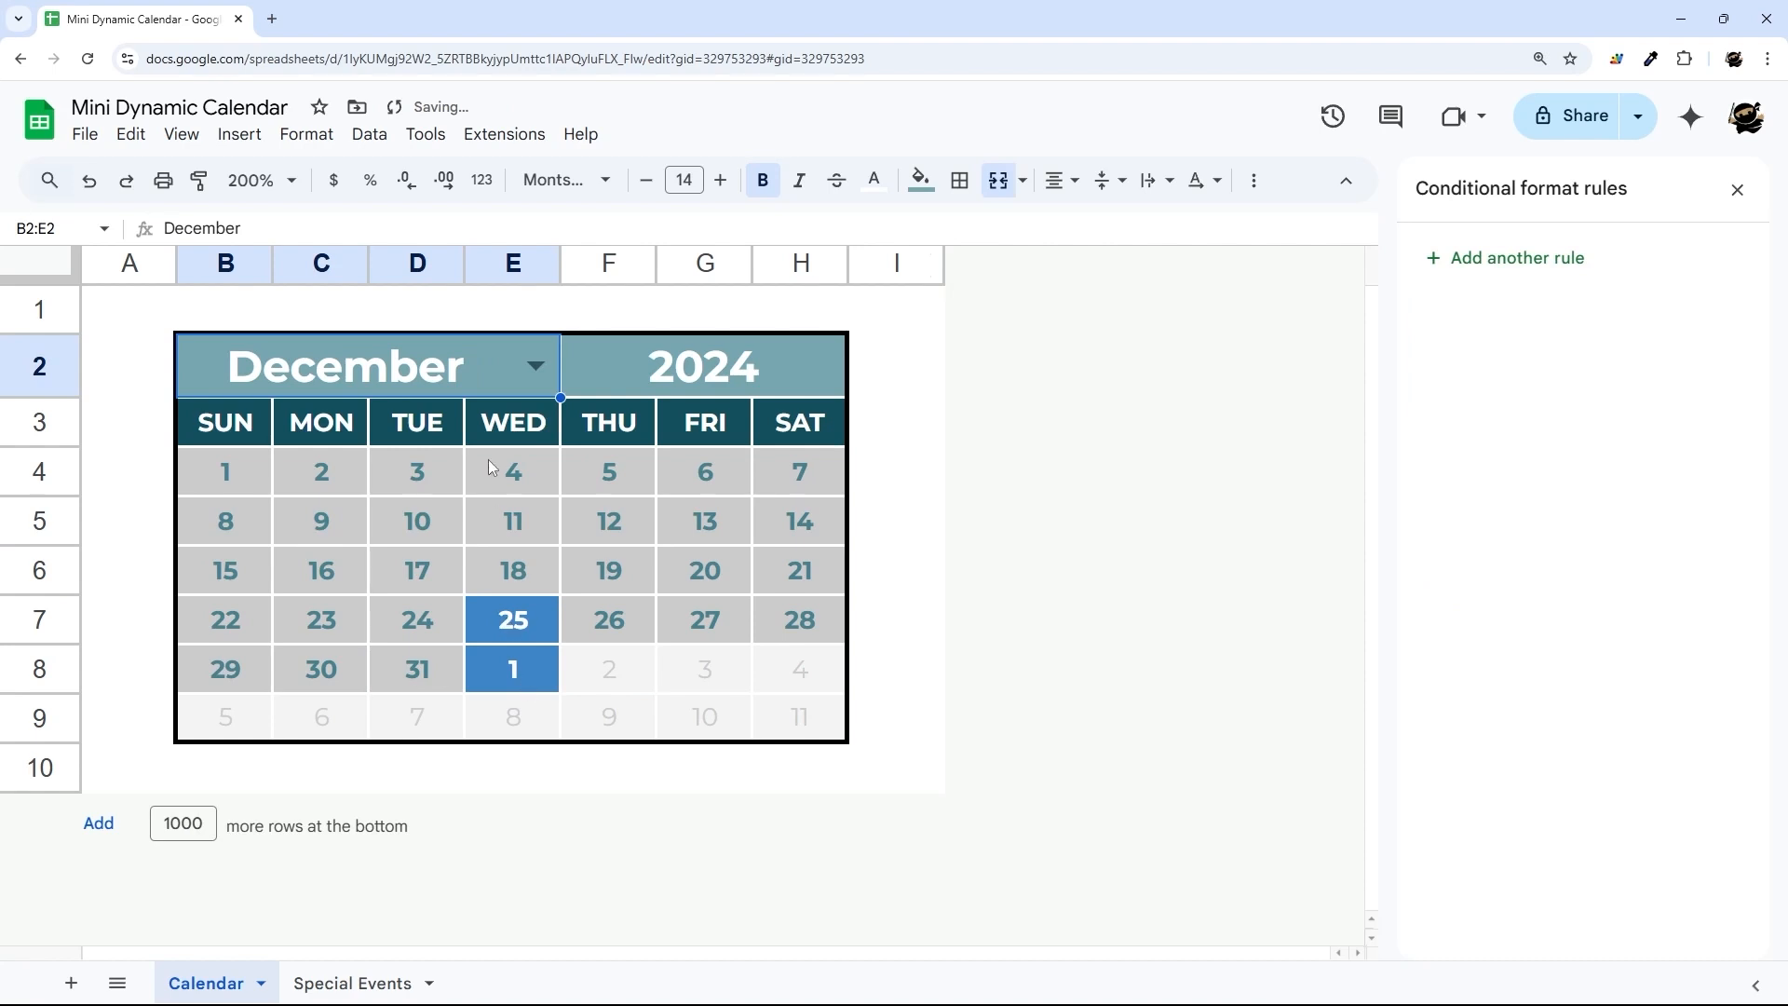
click(510, 668)
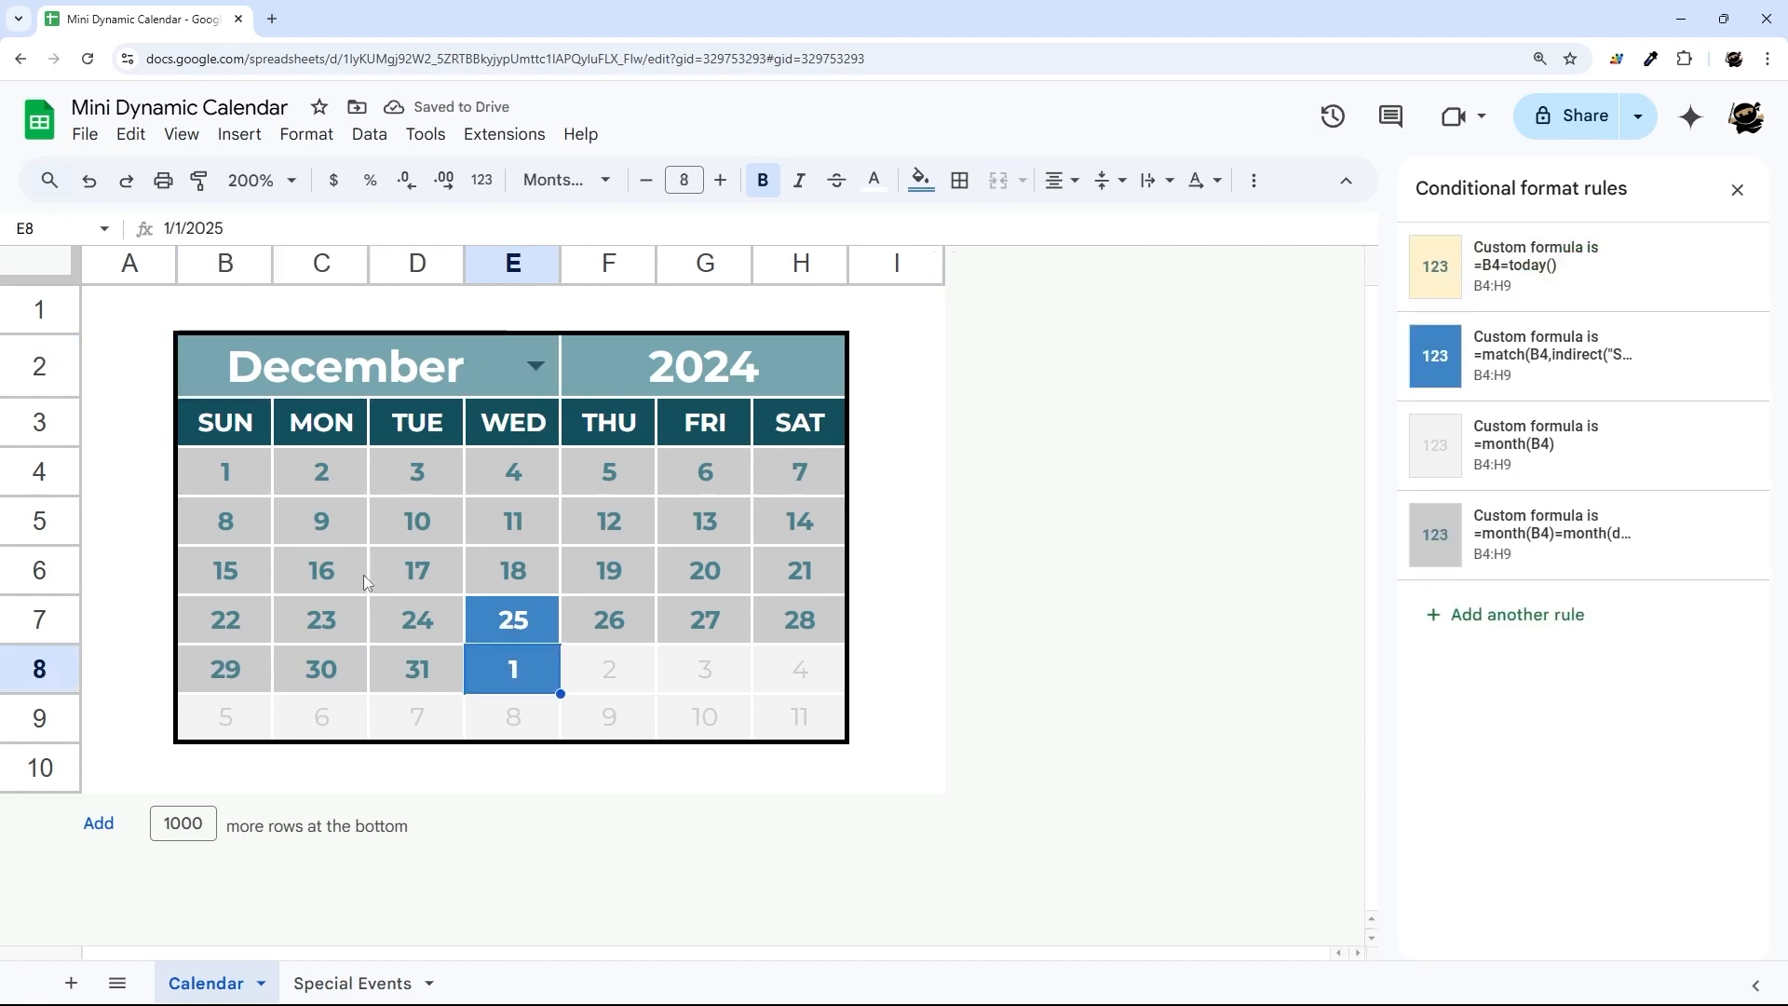
mouse_move(473, 680)
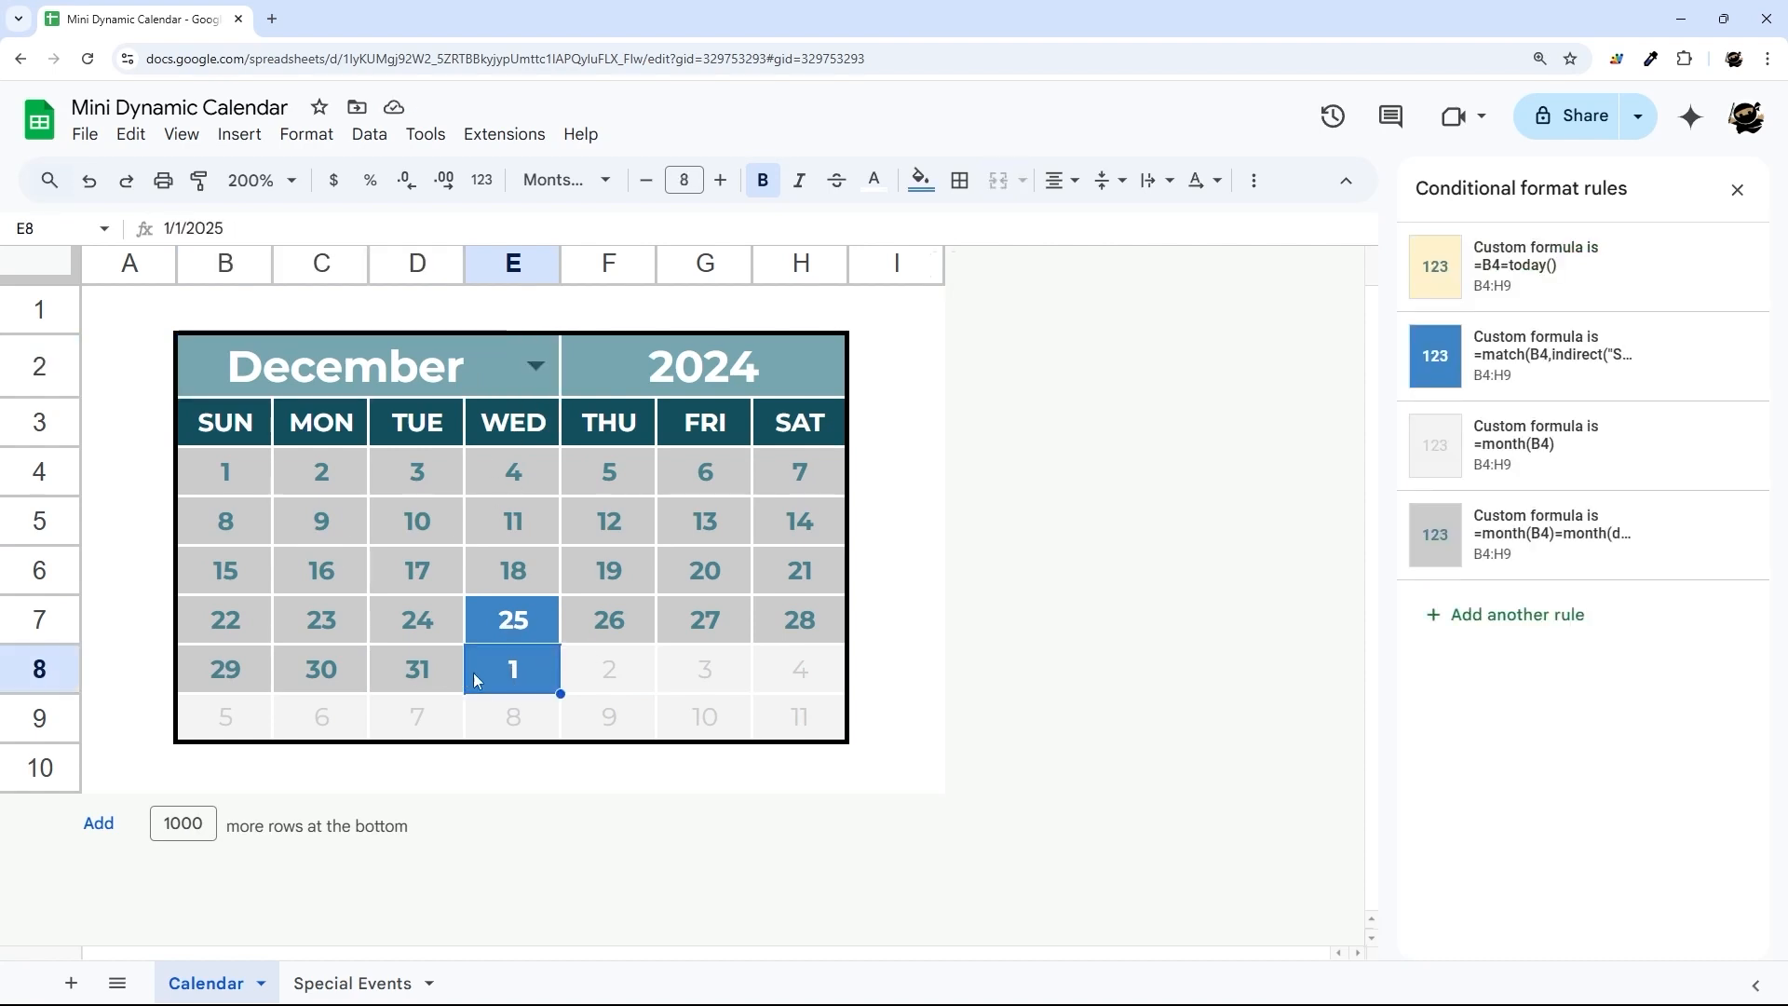
mouse_move(1542, 470)
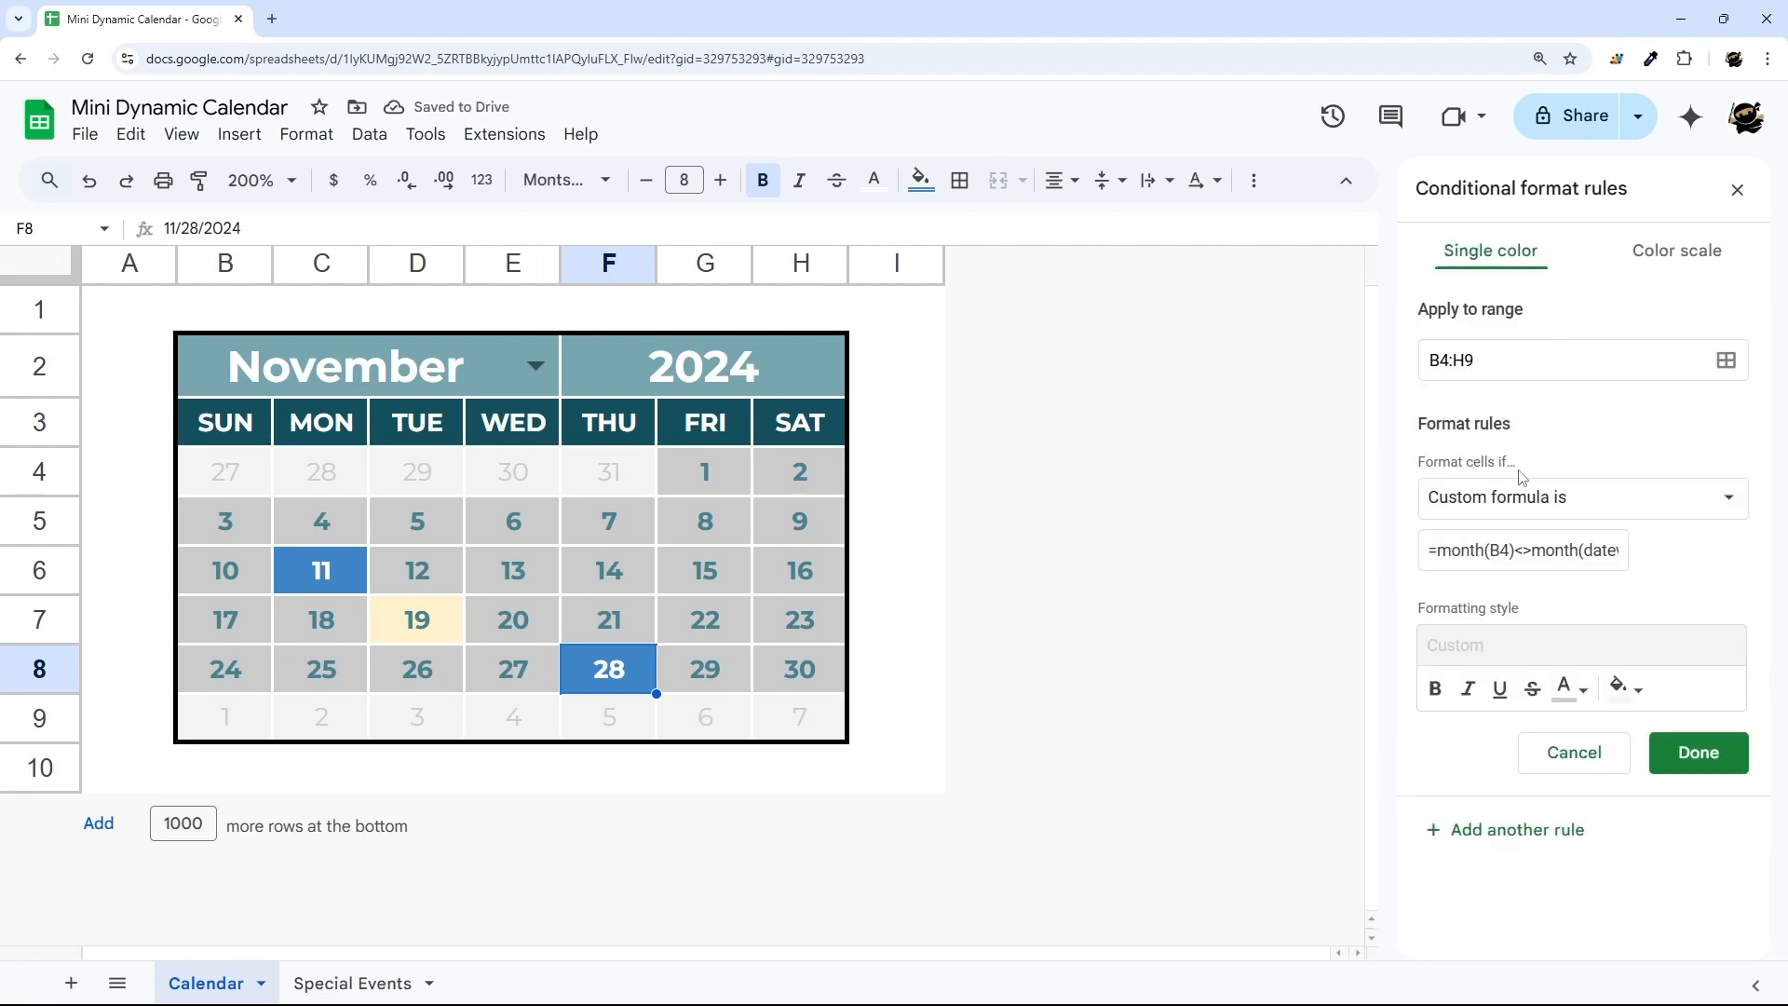
Wrap the holiday rule's formula in AND() with a month check and save it.
click(1697, 752)
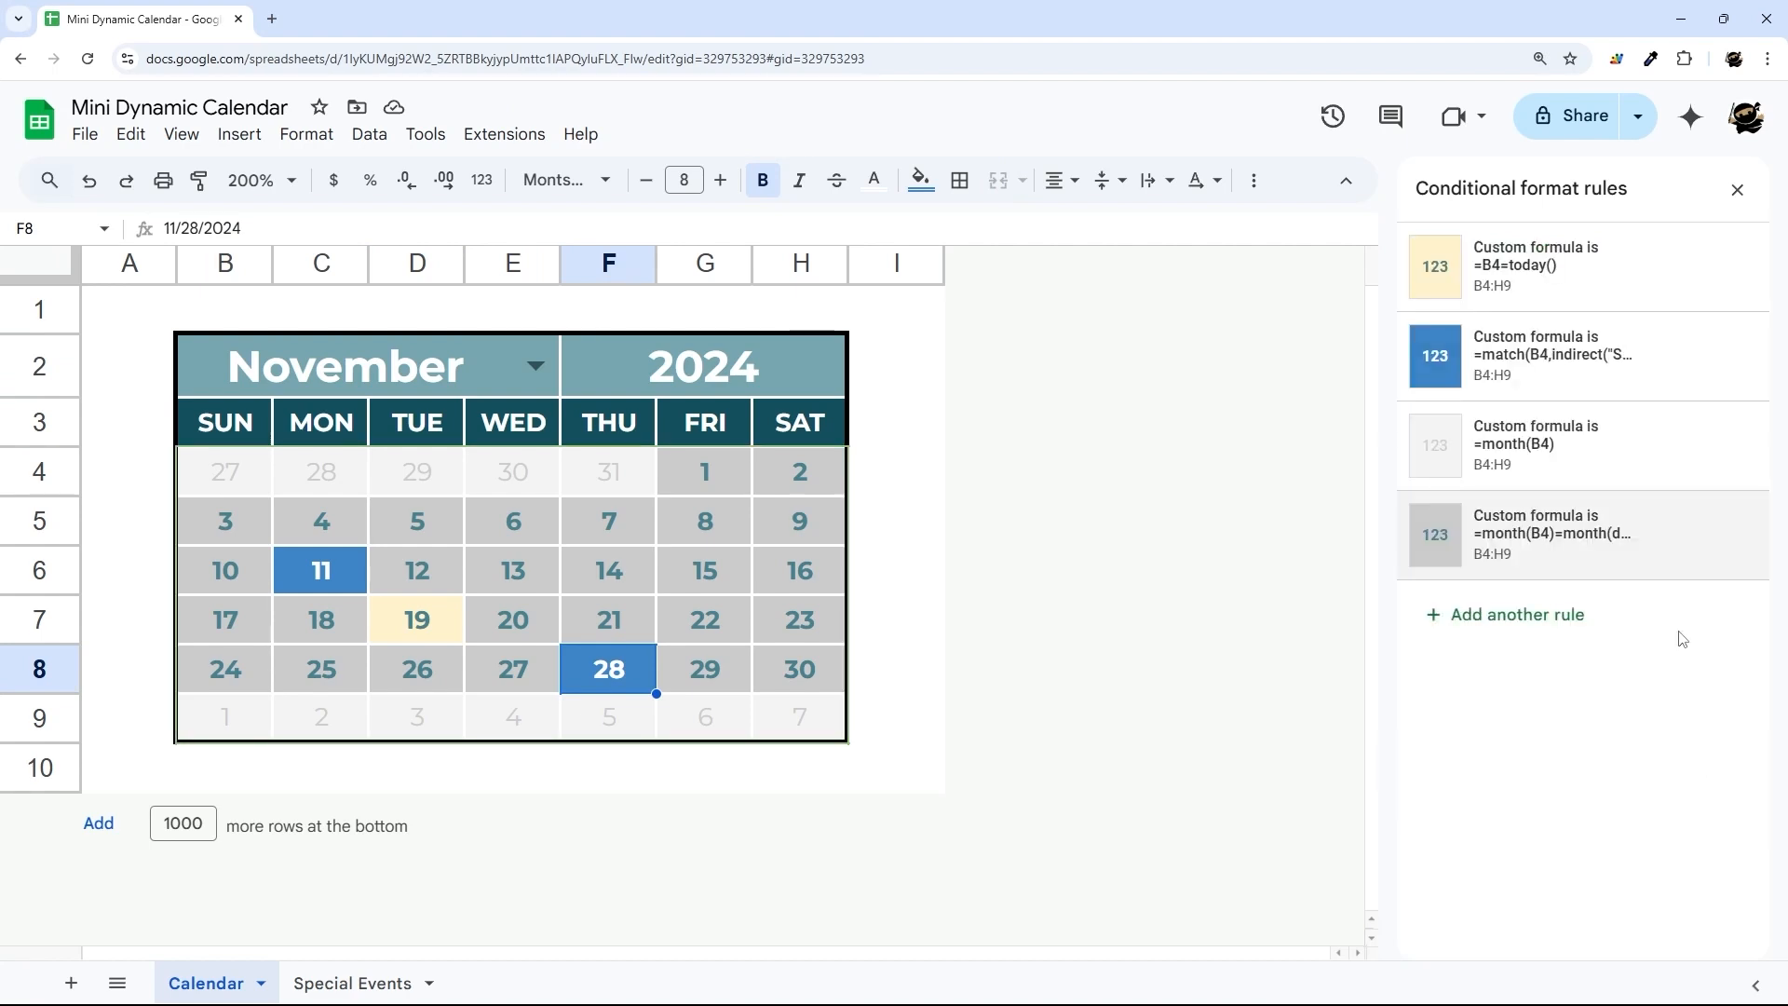
click(1551, 355)
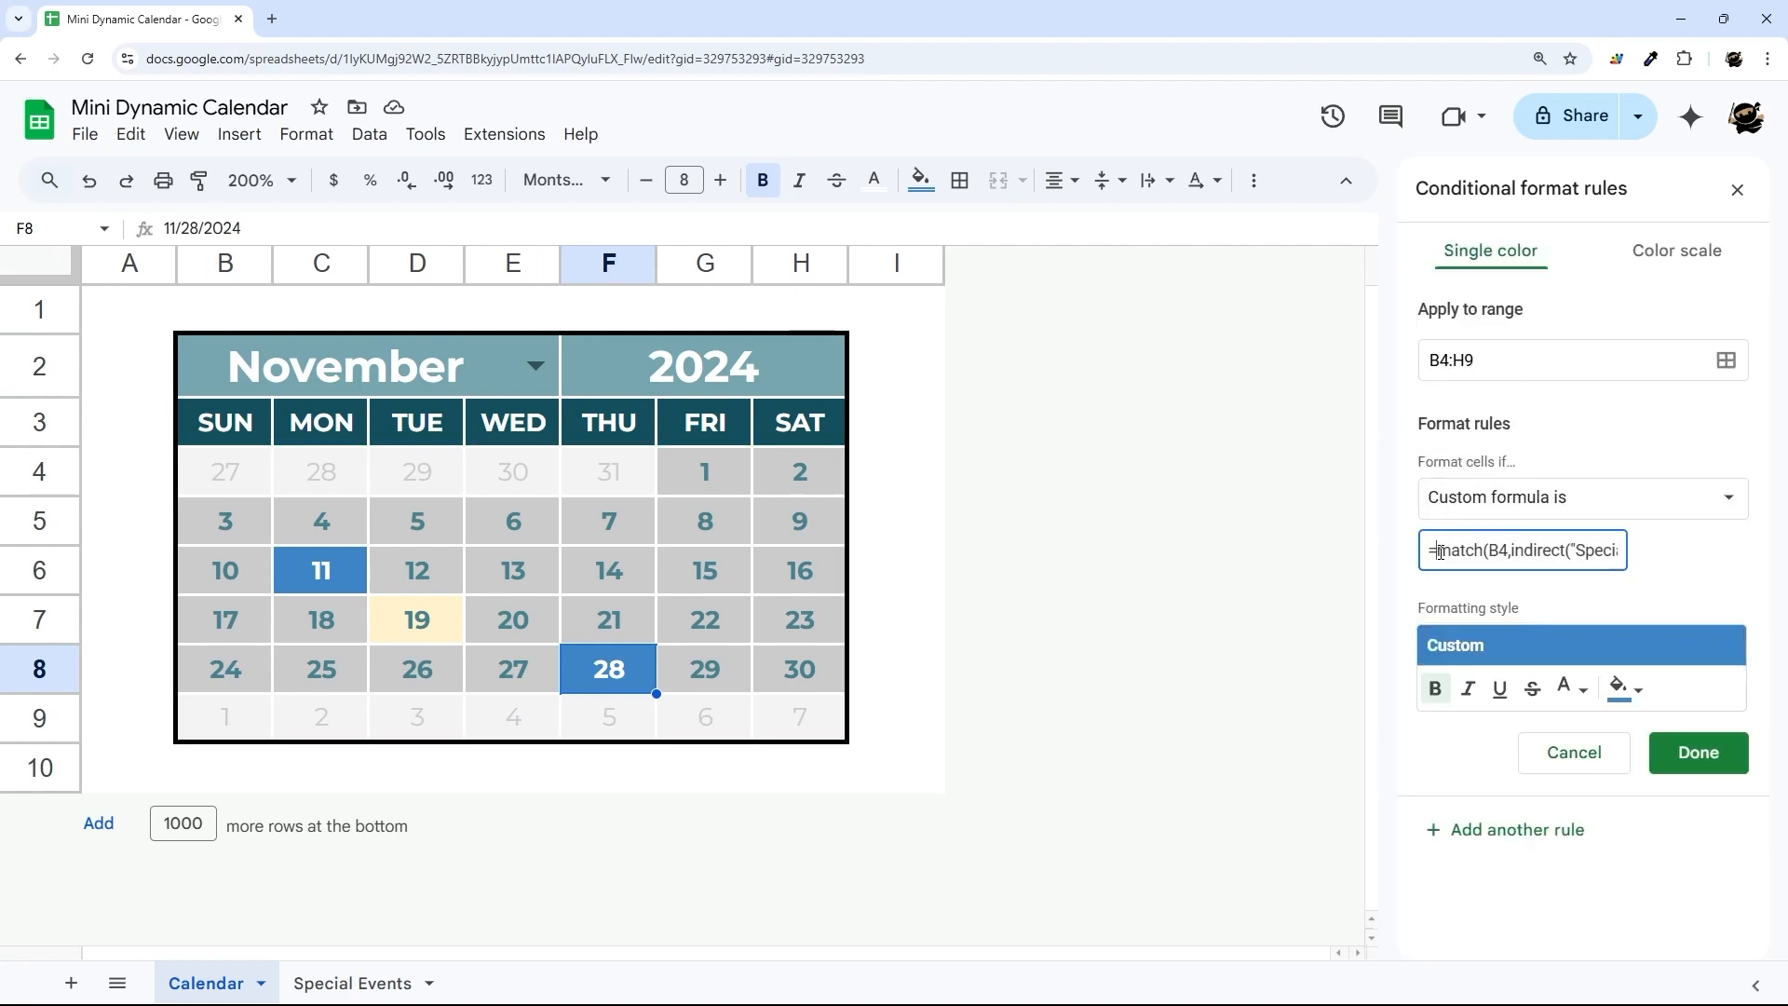
text(AND()
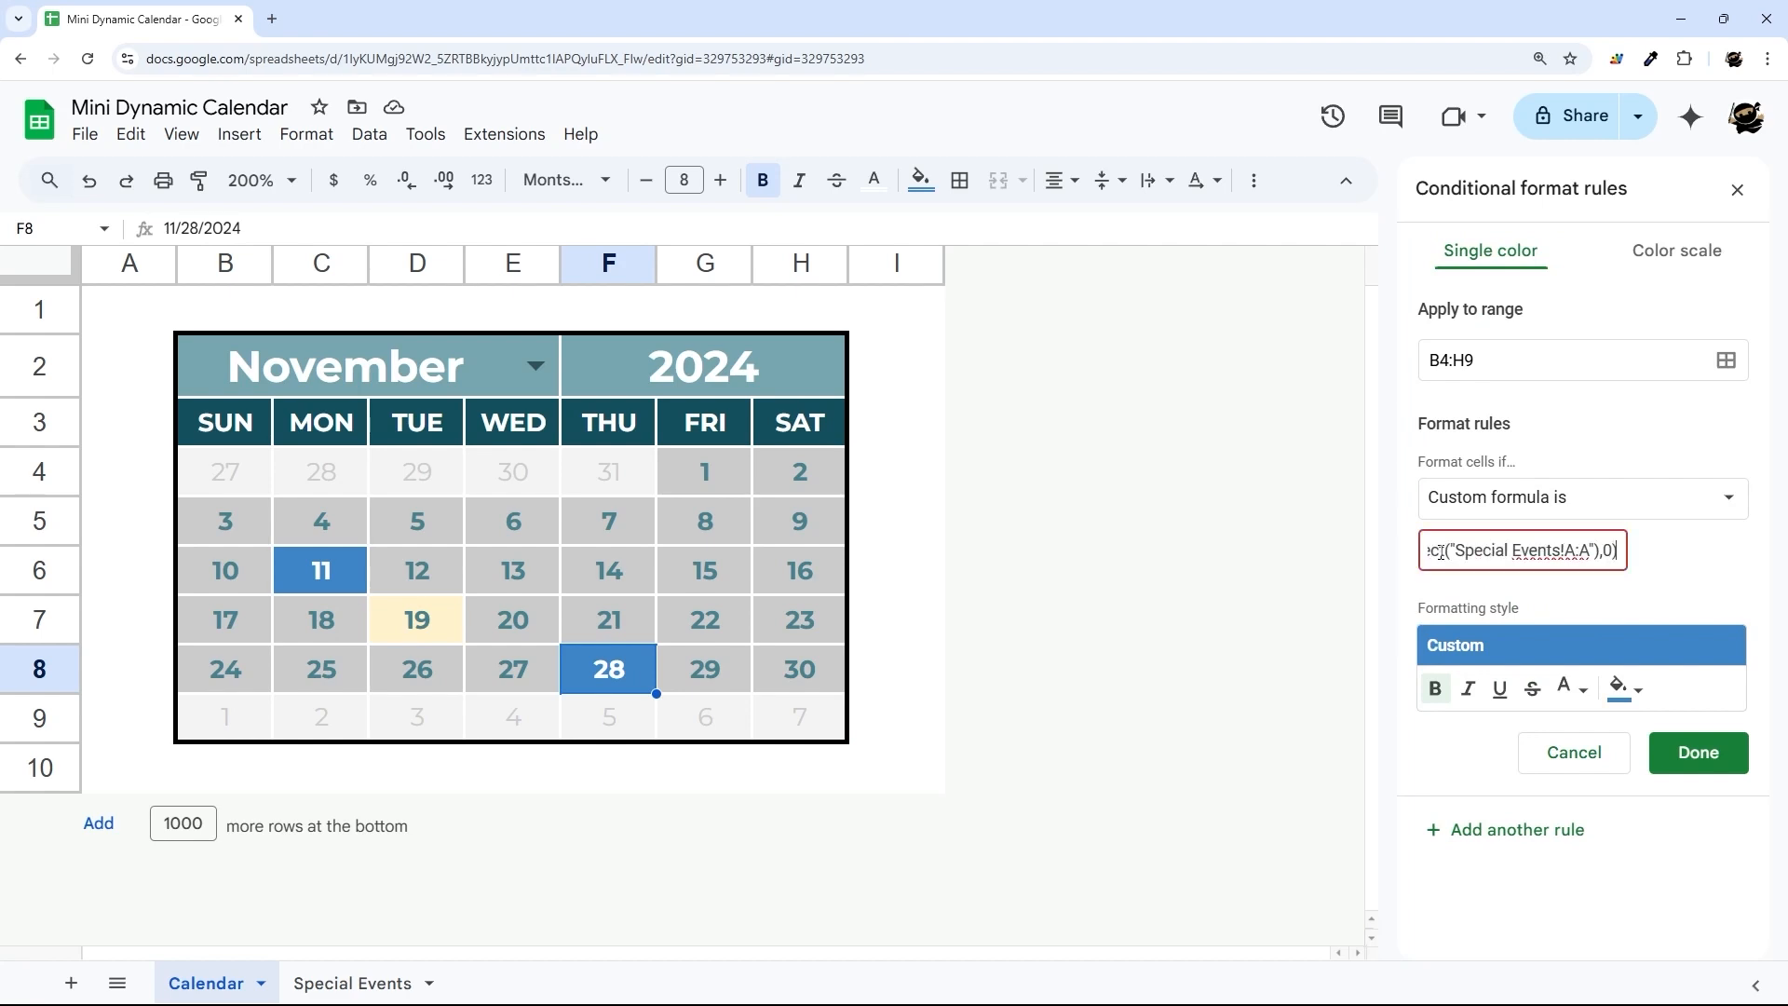
text())
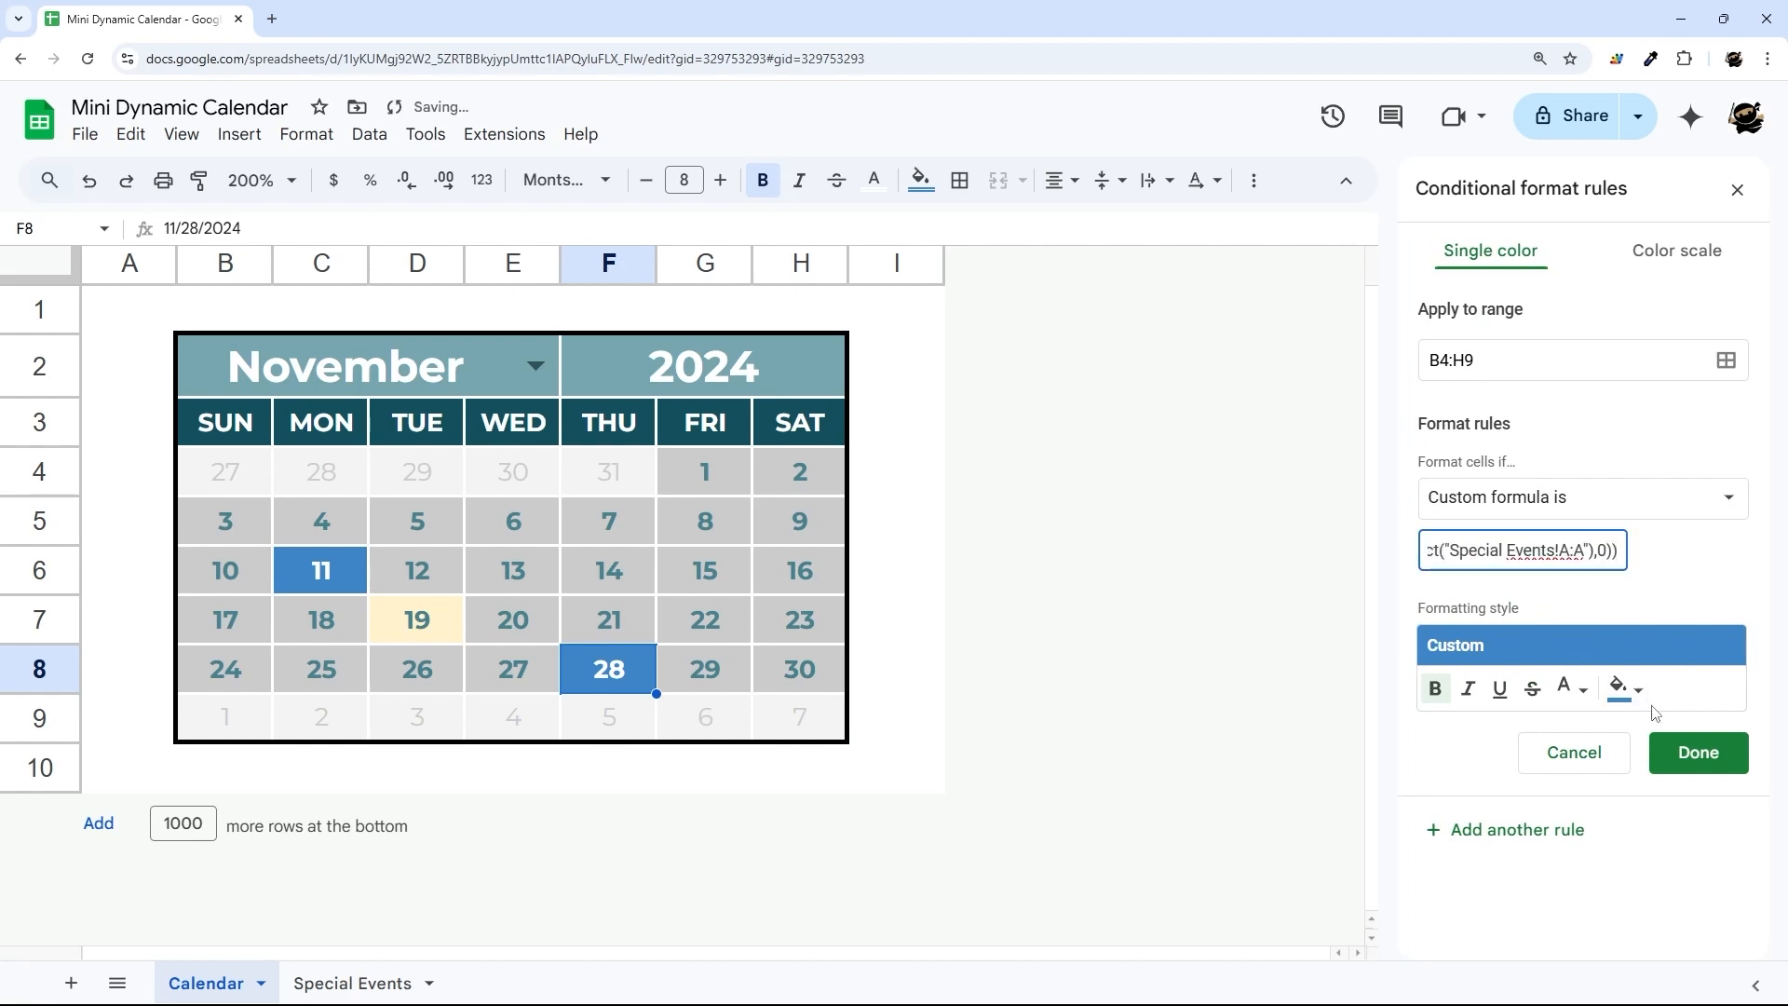
click(1696, 750)
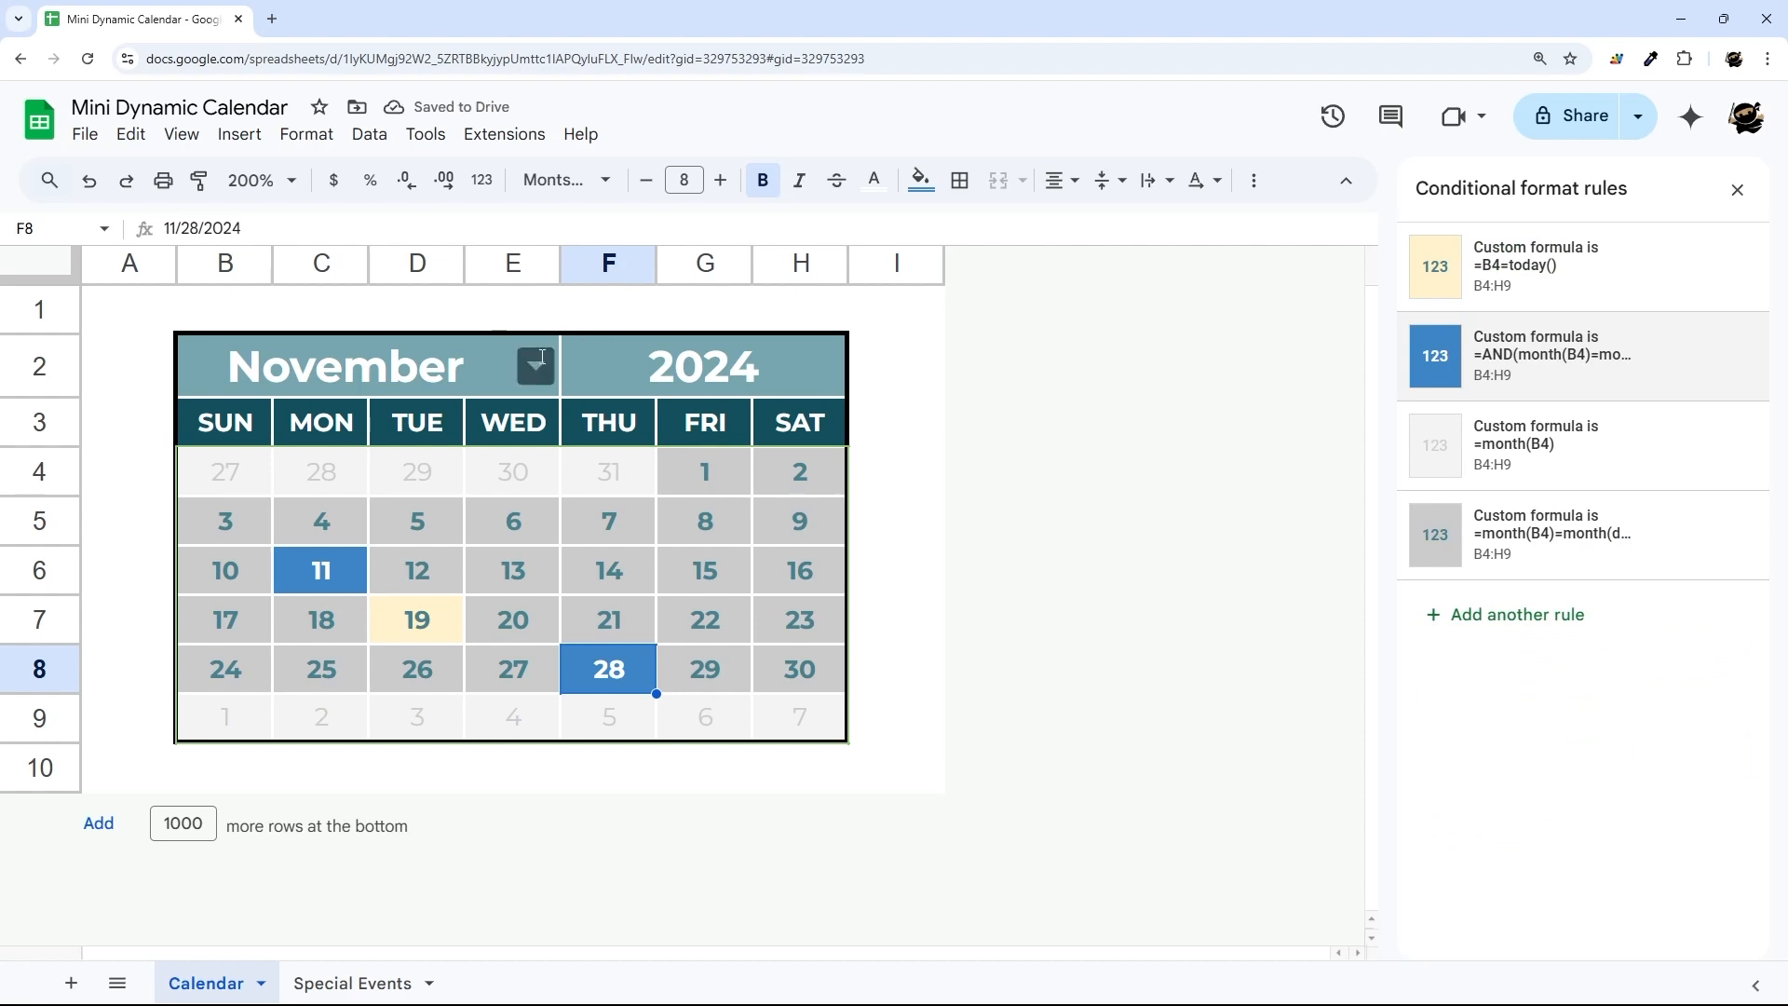
Show December, check the grayed day 1, and reopen the holiday rule's formula.
click(536, 367)
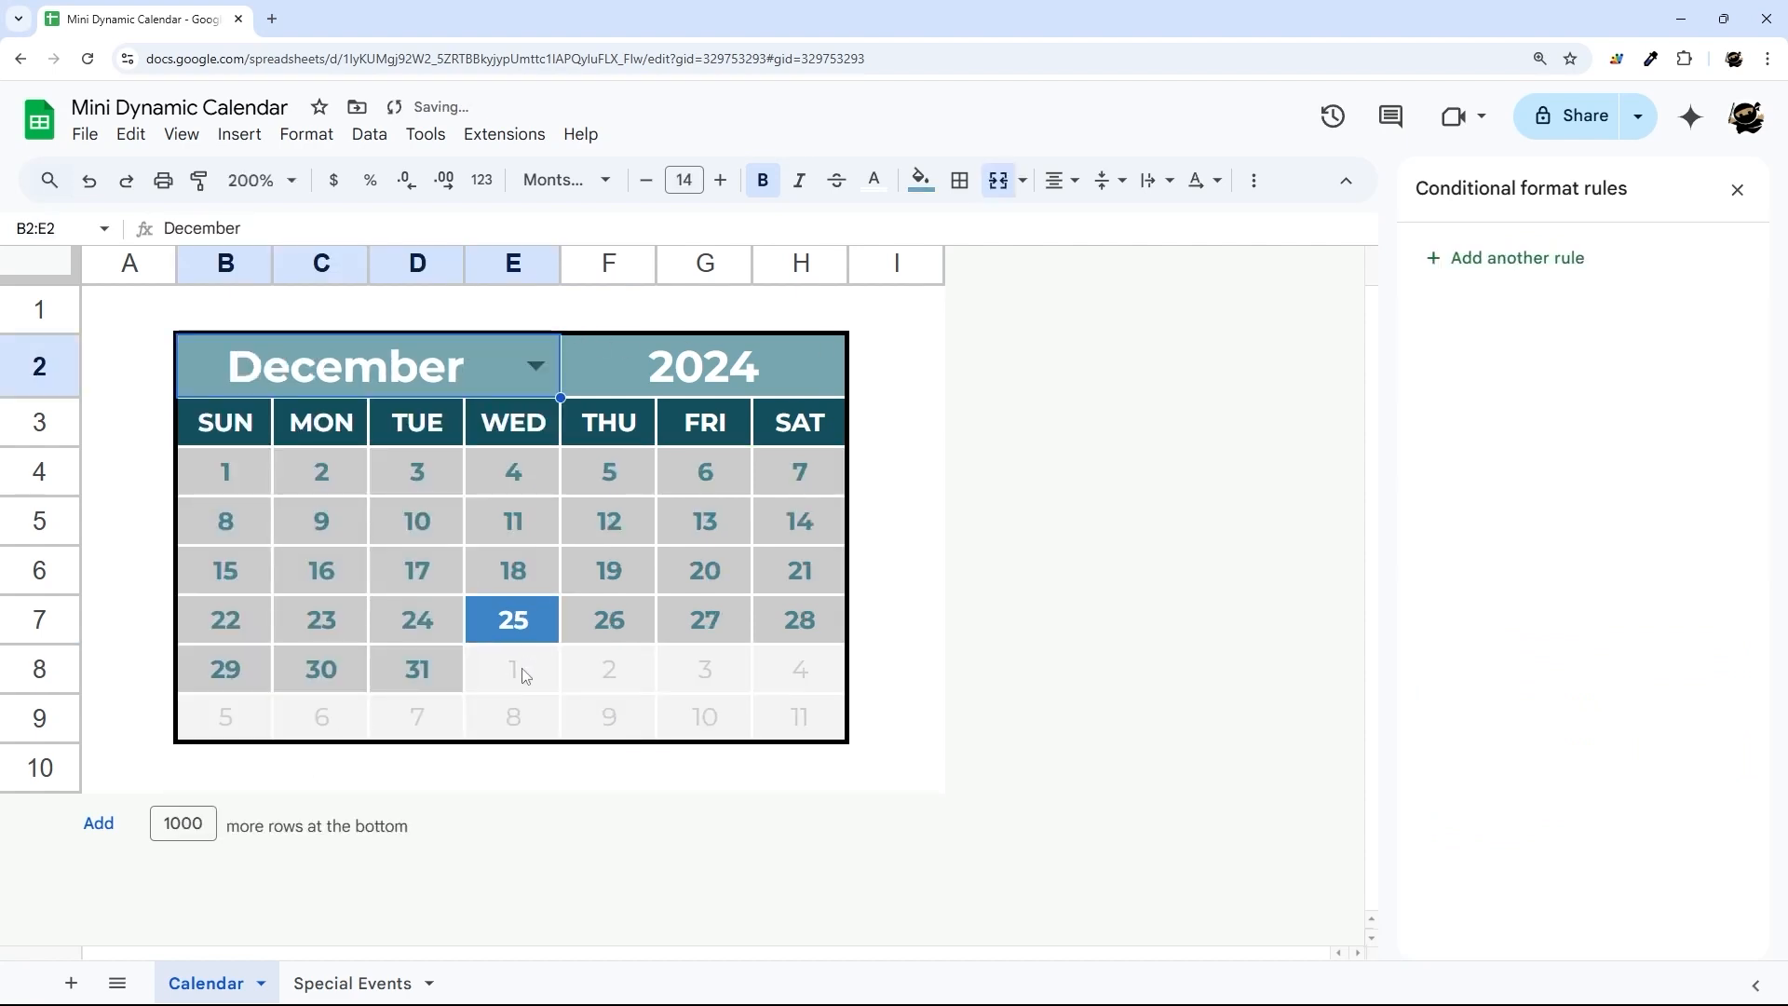
click(510, 669)
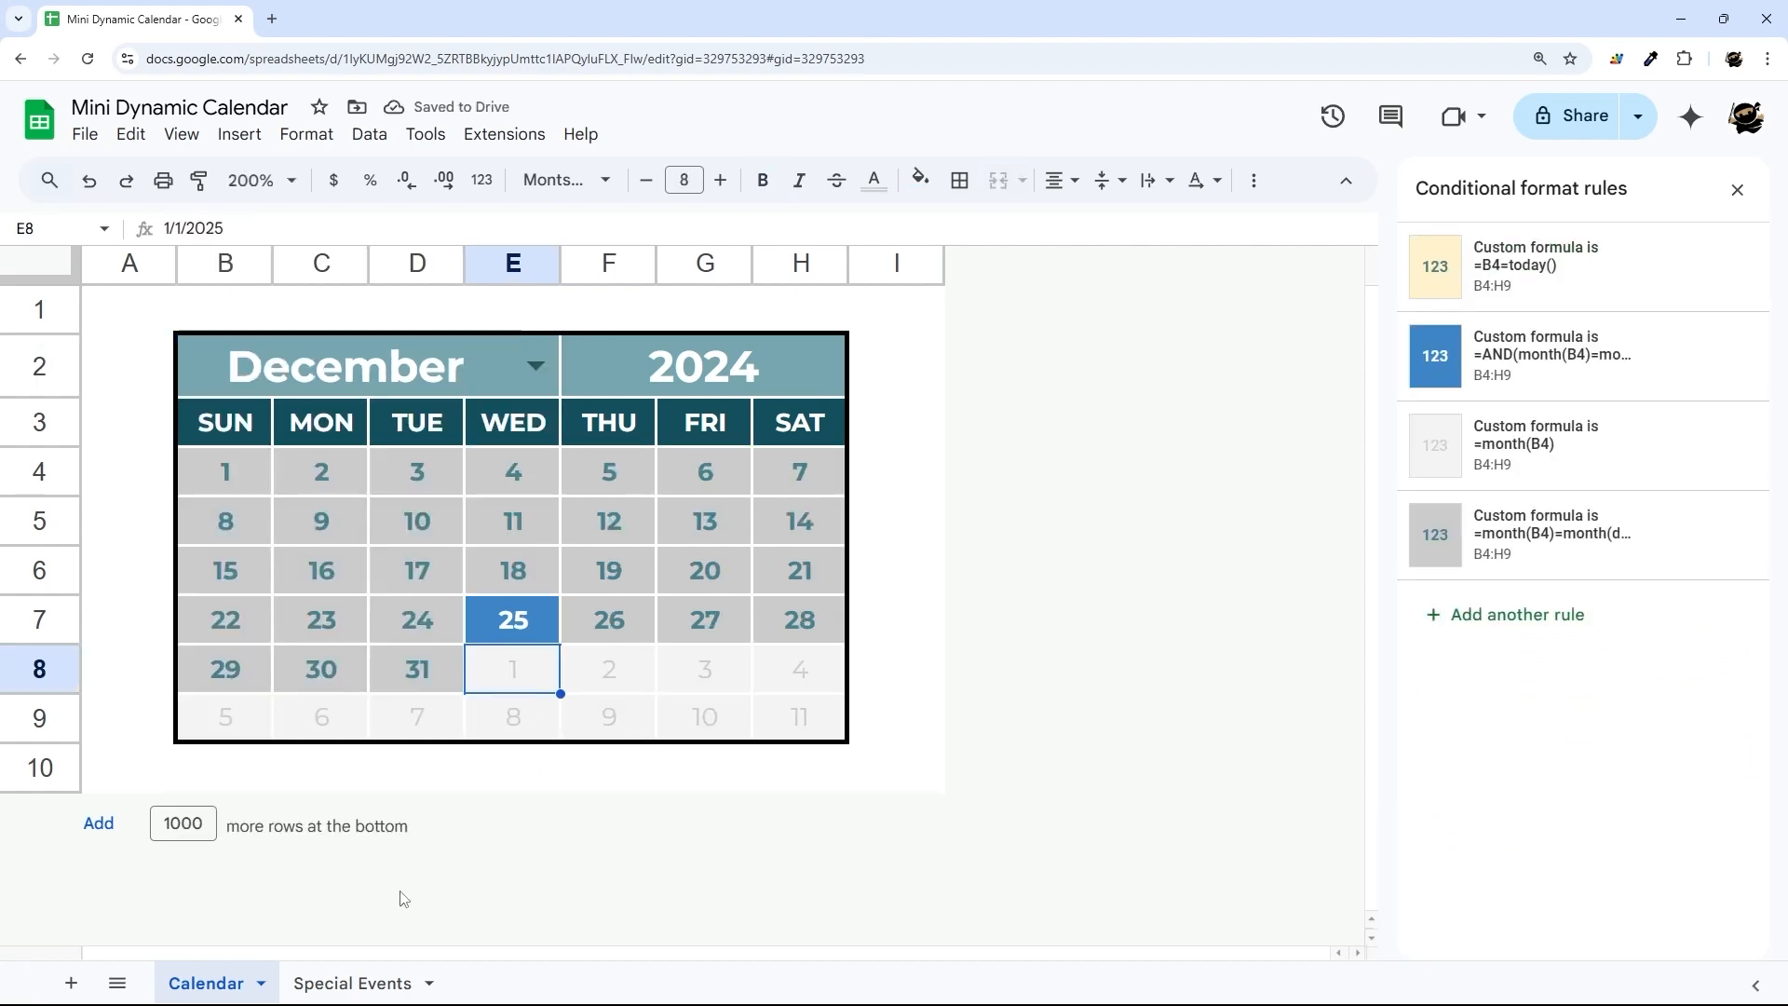
click(1551, 354)
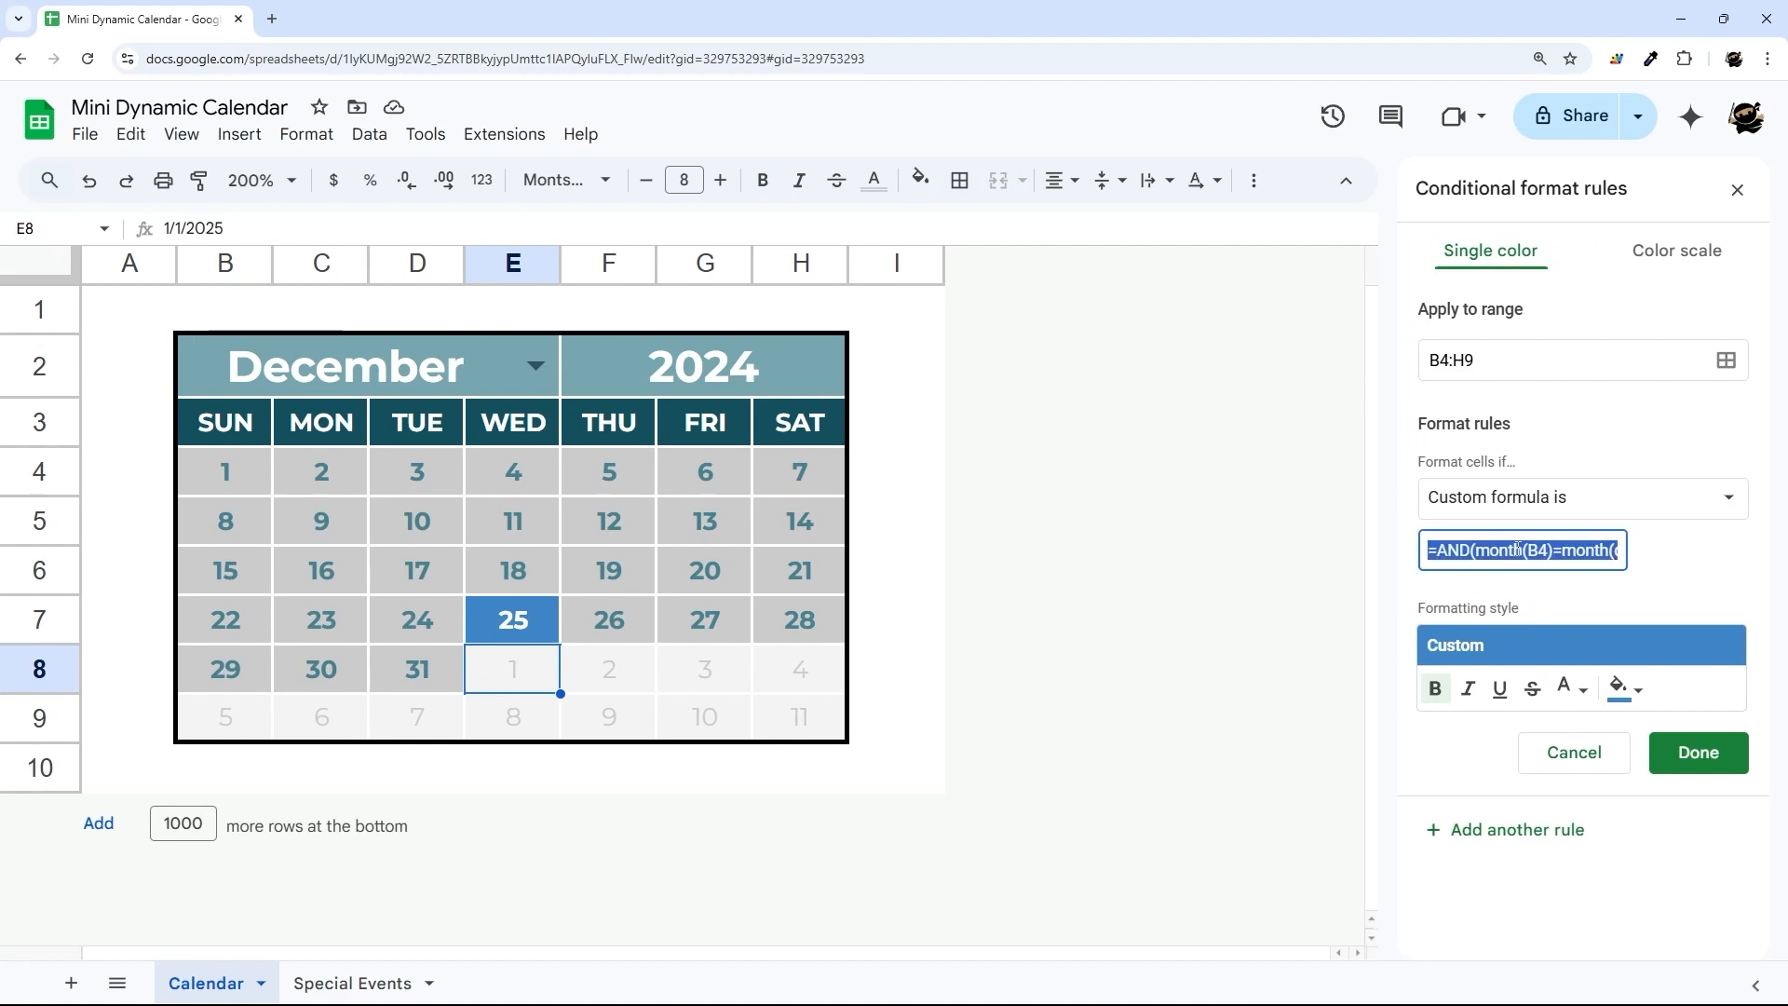
mouse_move(542, 693)
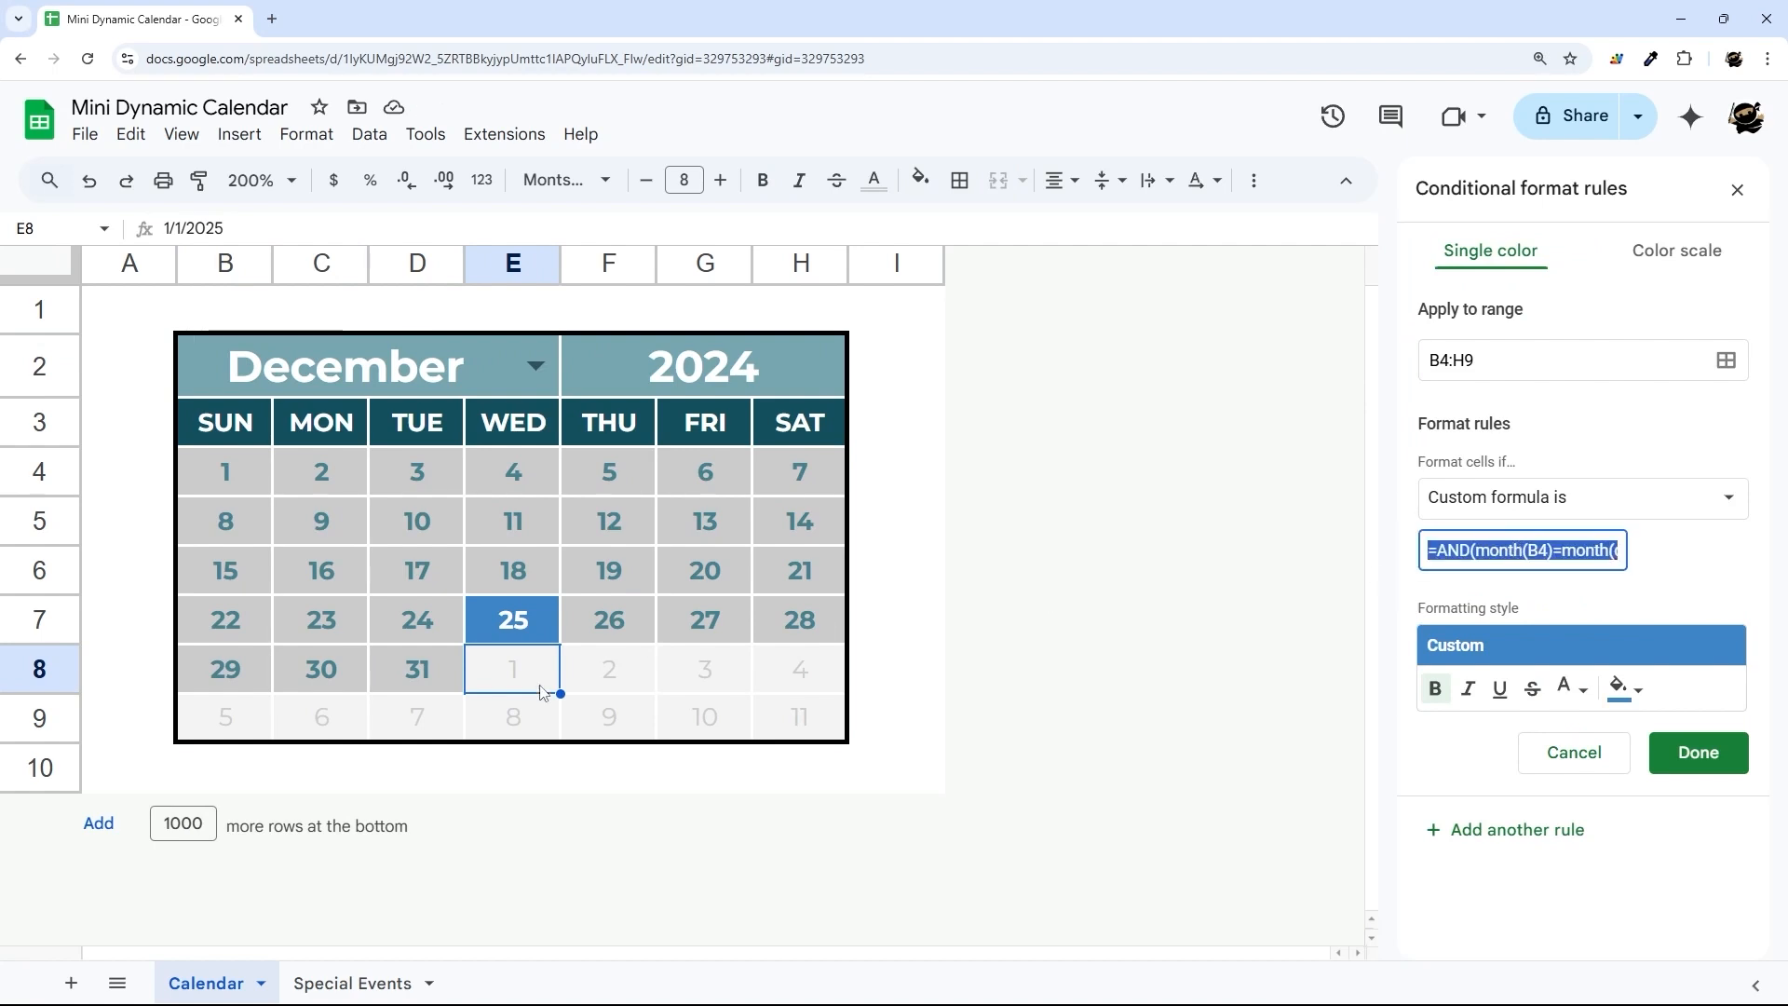
Paste the AND/MATCH holiday formula into a cell below the calendar to read it, shrinking its font.
click(226, 765)
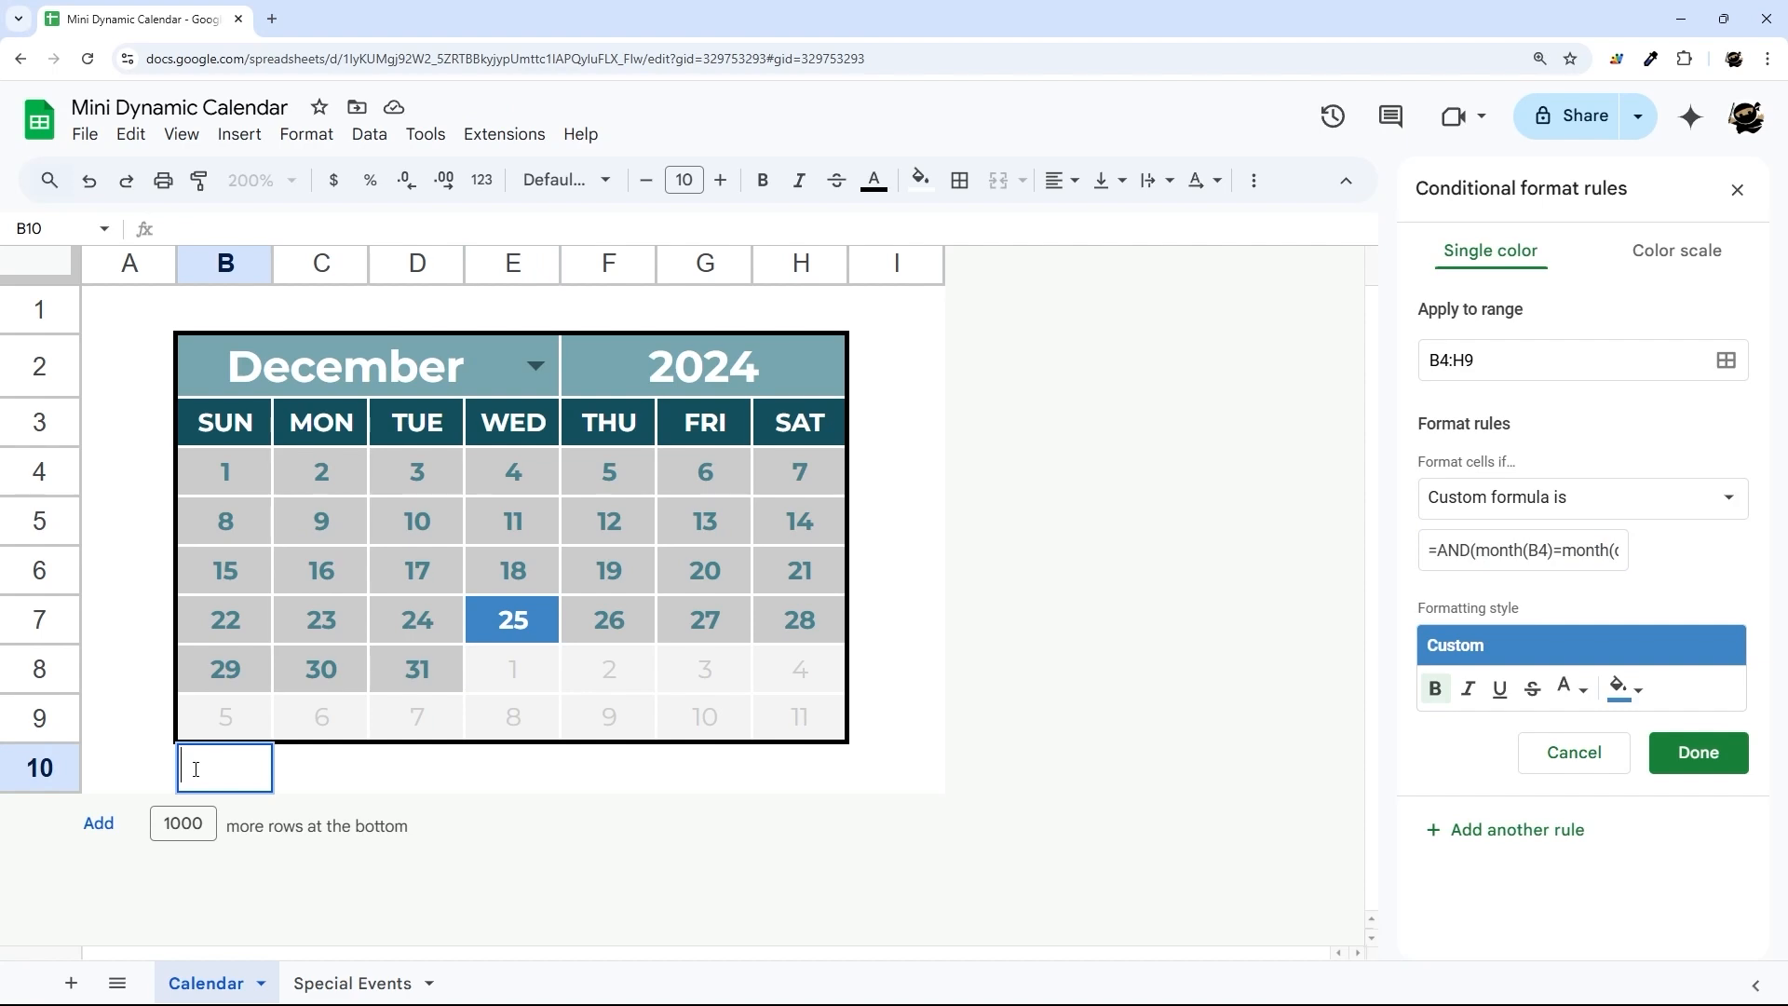
text('=AND(month(B4)=month(datevalue($B$2&" 1, "&$F$2)),match(B4,indirect("Special Events!A:A"),0)))
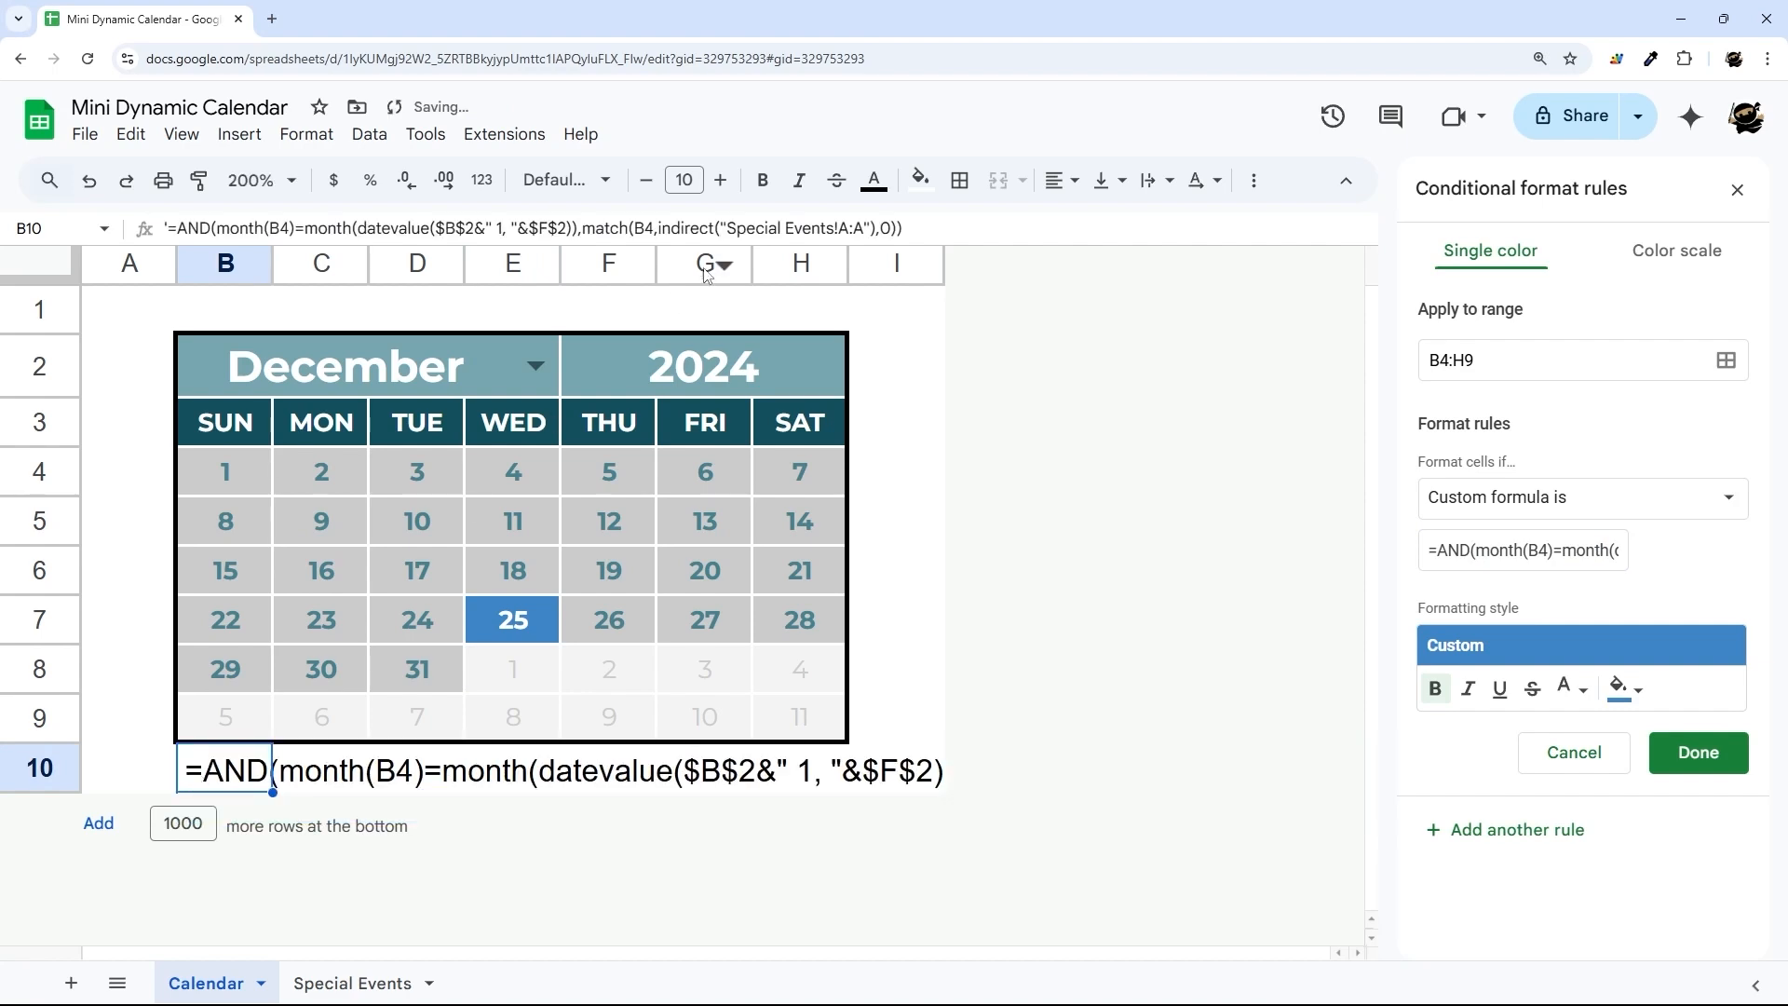
click(644, 180)
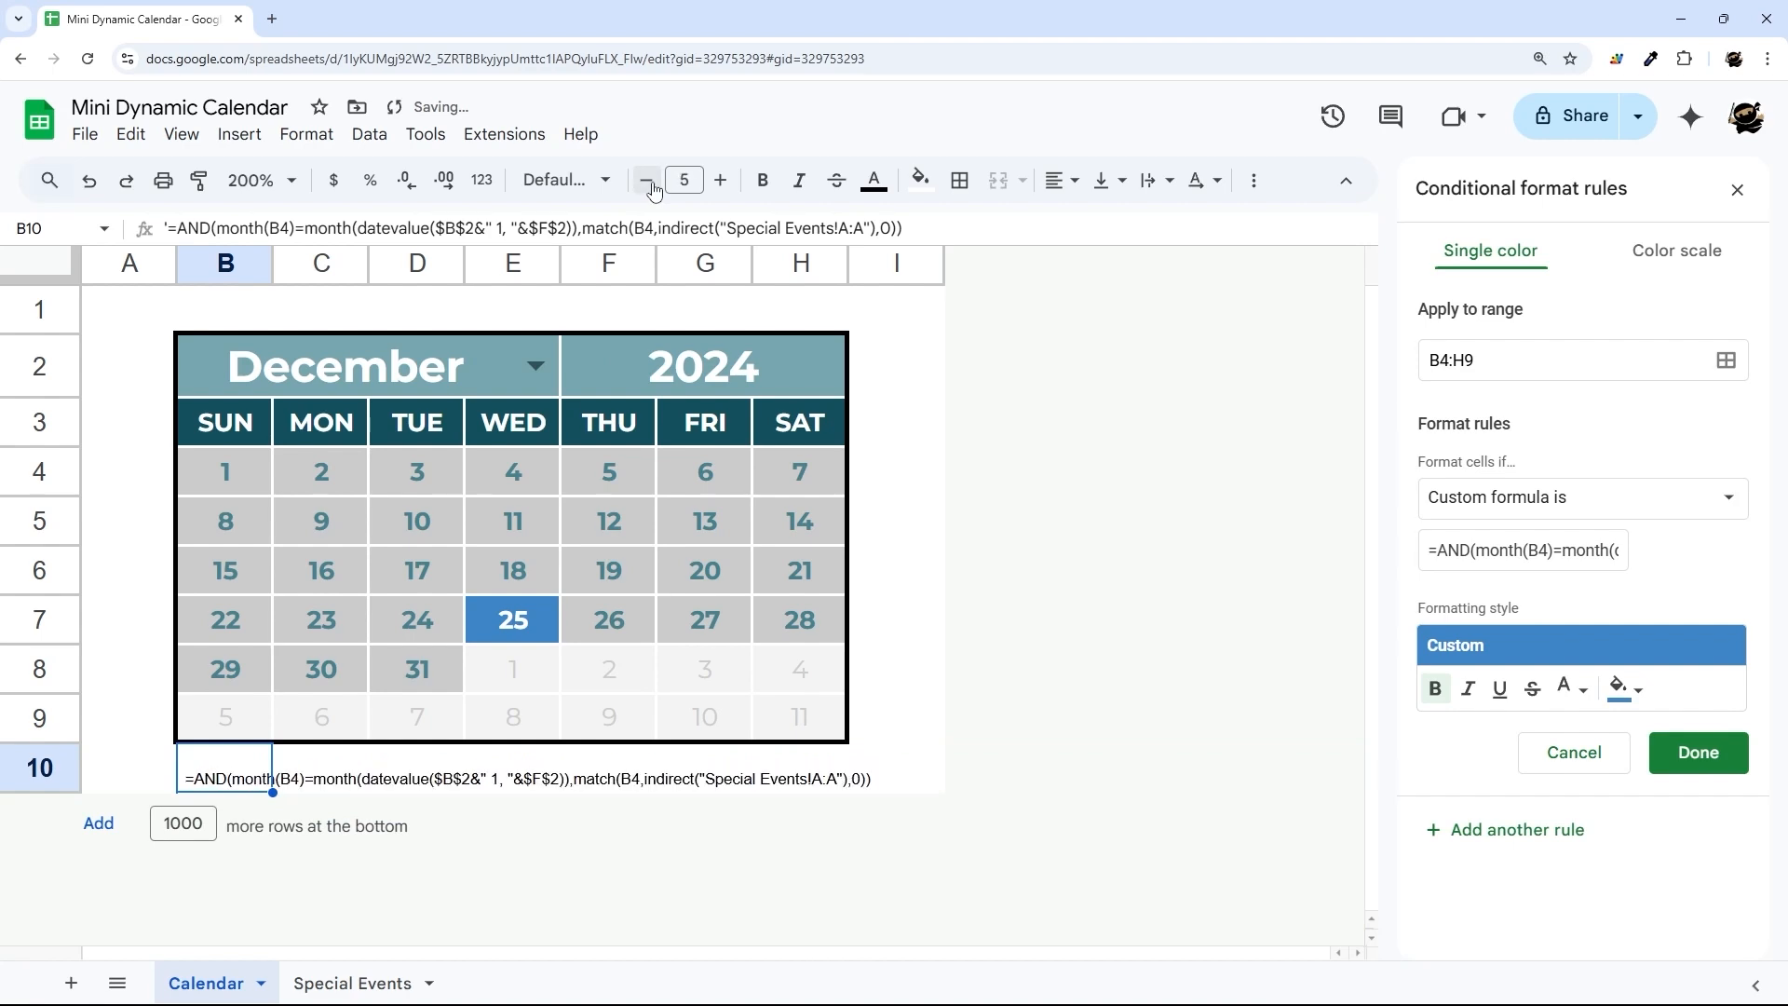
click(896, 669)
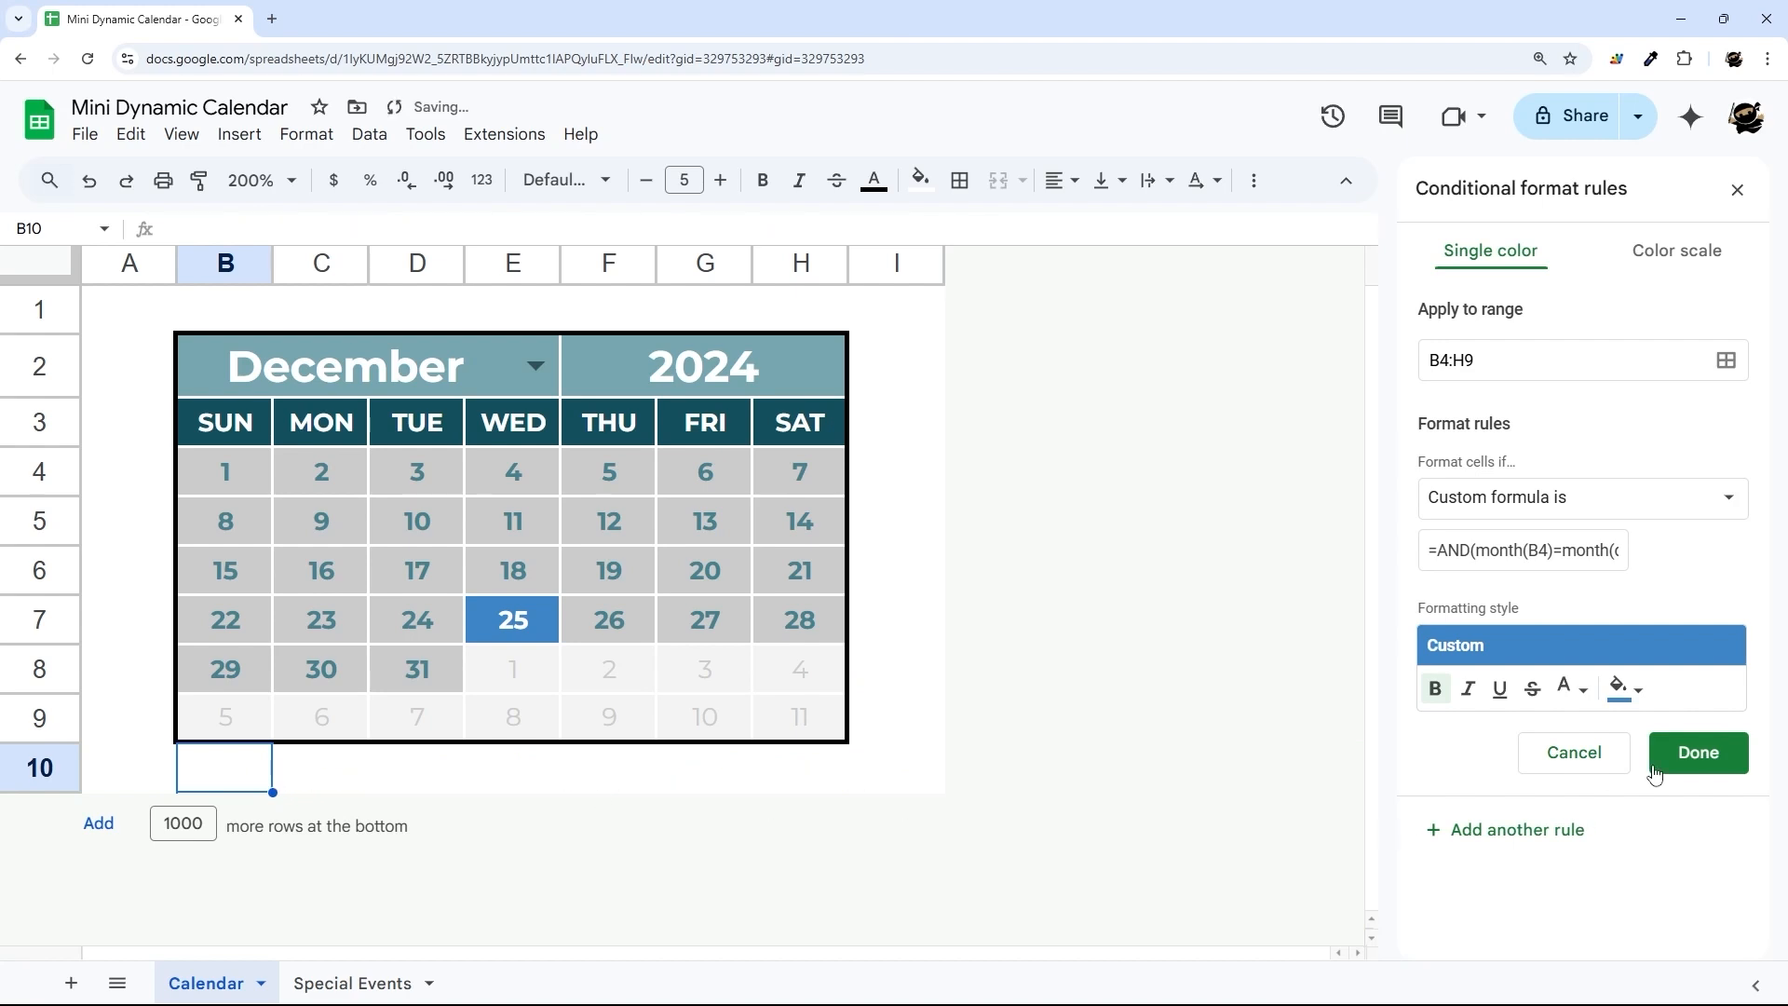
Close the rule editor and switch to the Special Events sheet.
click(1694, 751)
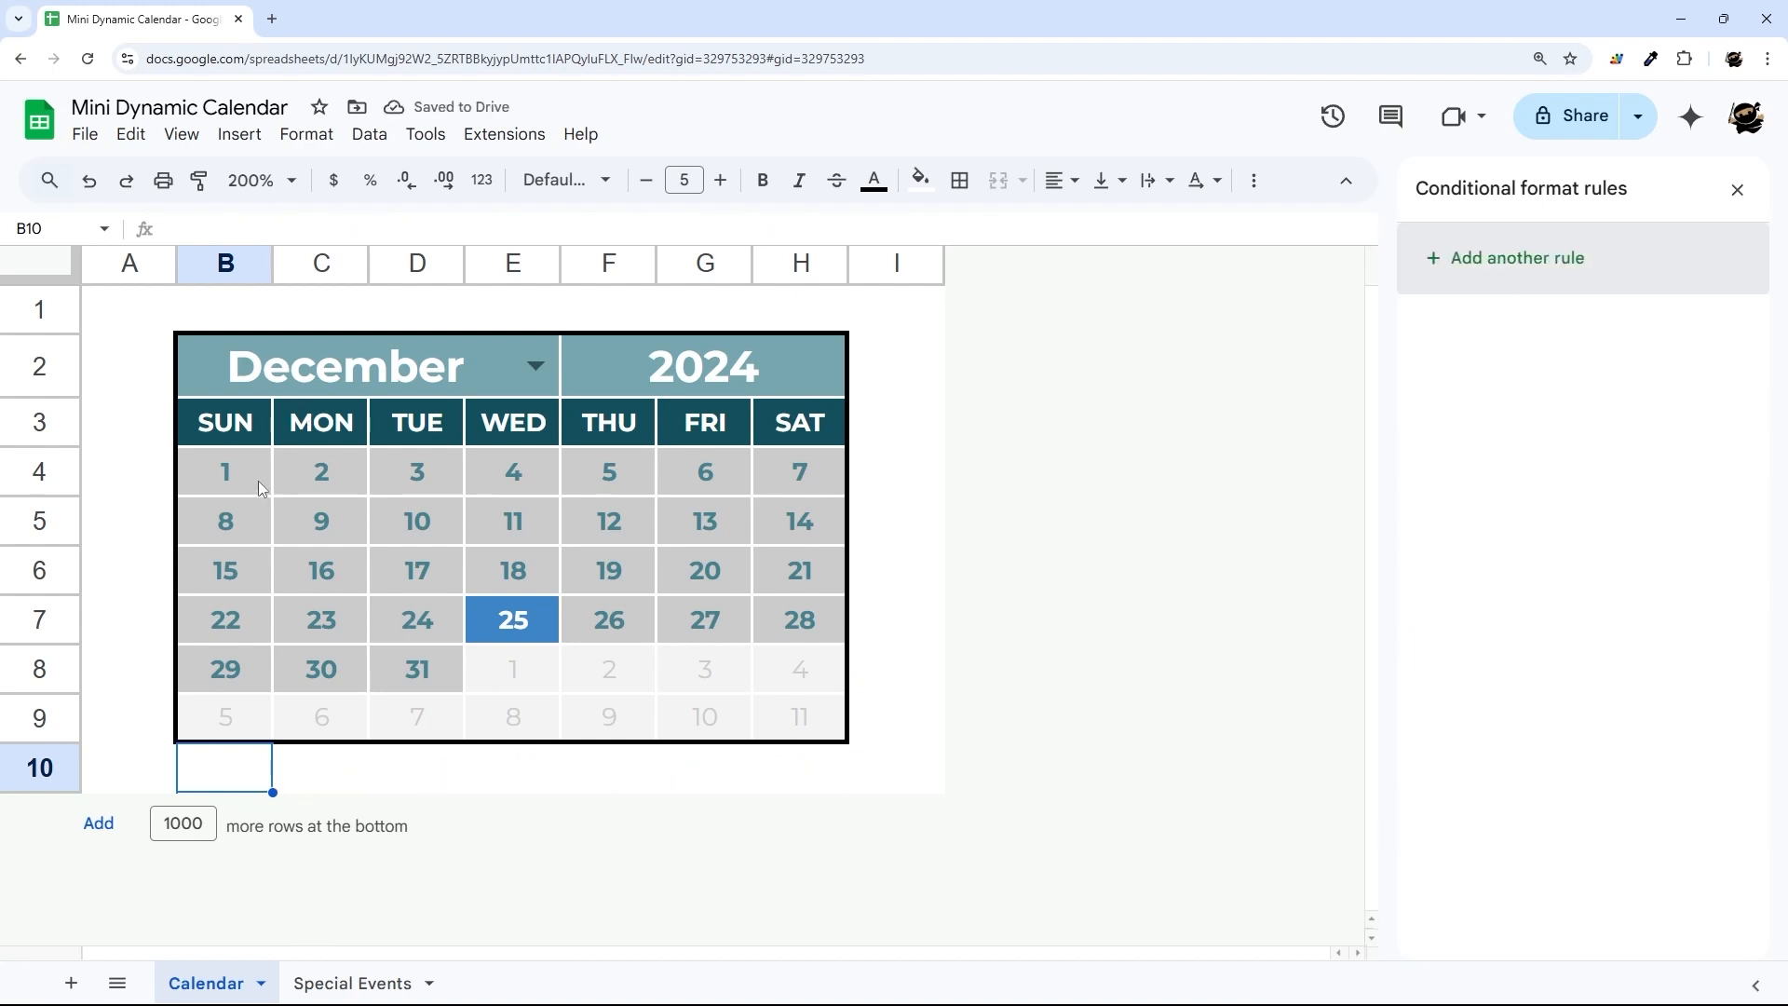
click(352, 983)
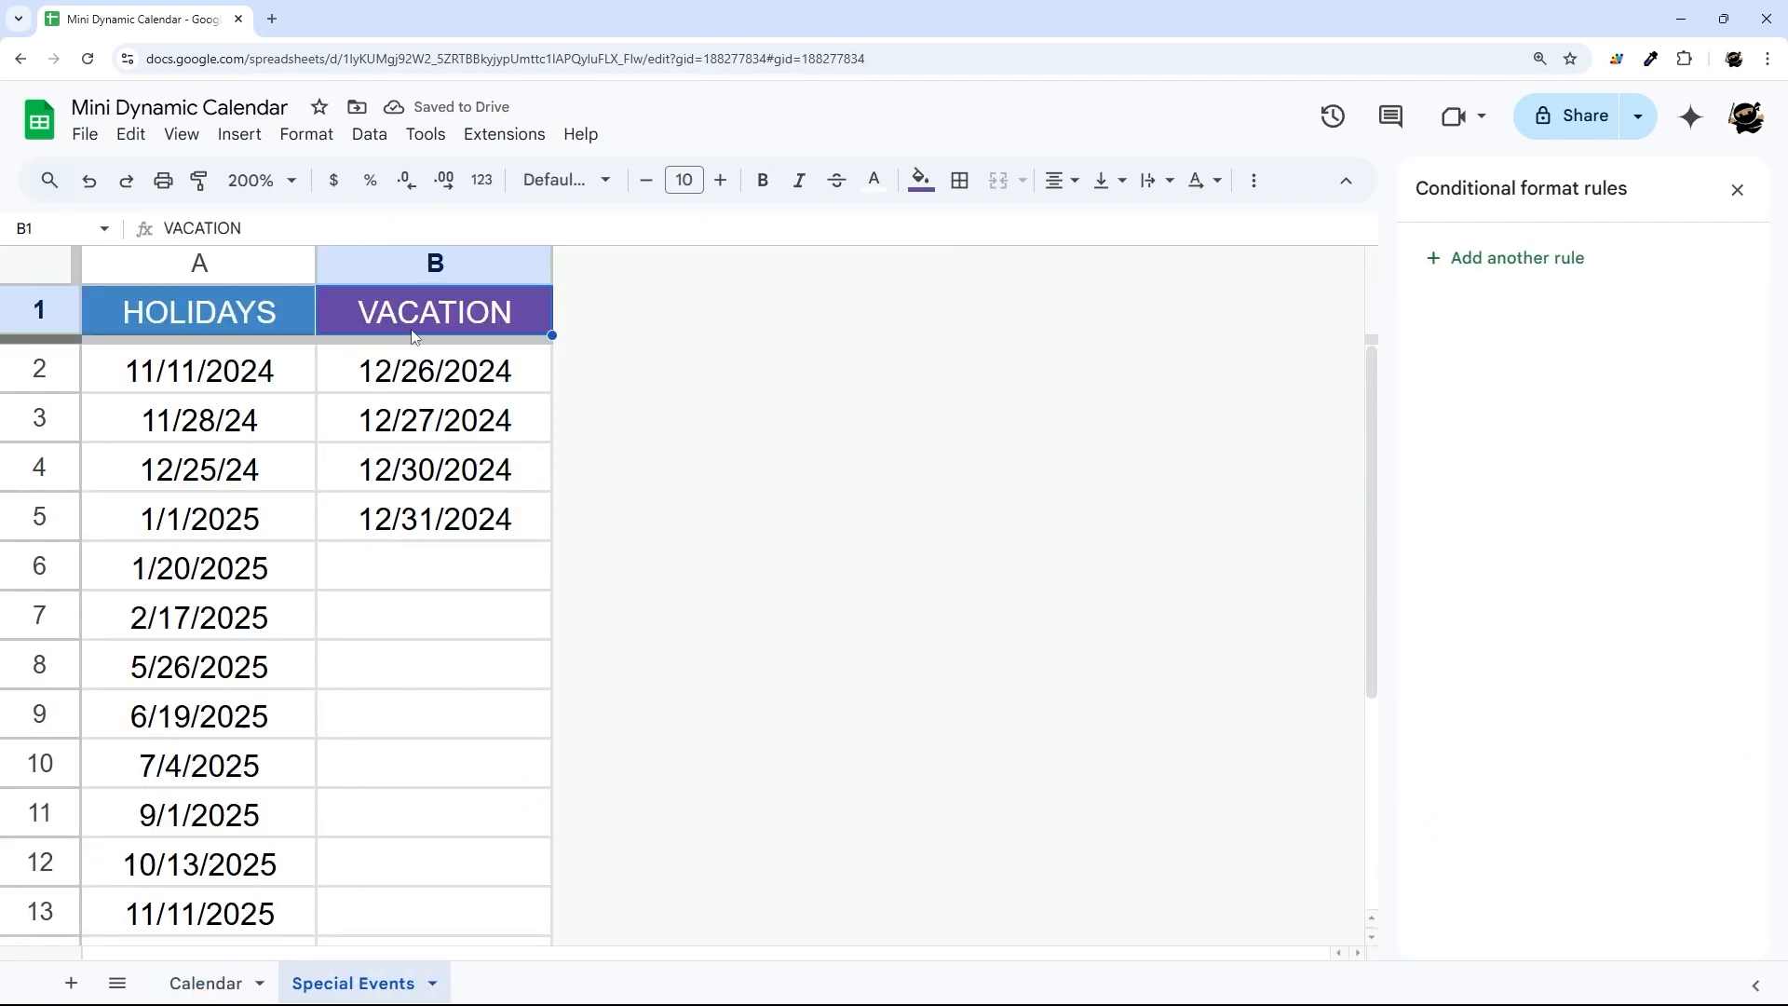
Add a purple rule based on the holiday rule pointing at Special Events!B:B for vacation dates.
click(205, 983)
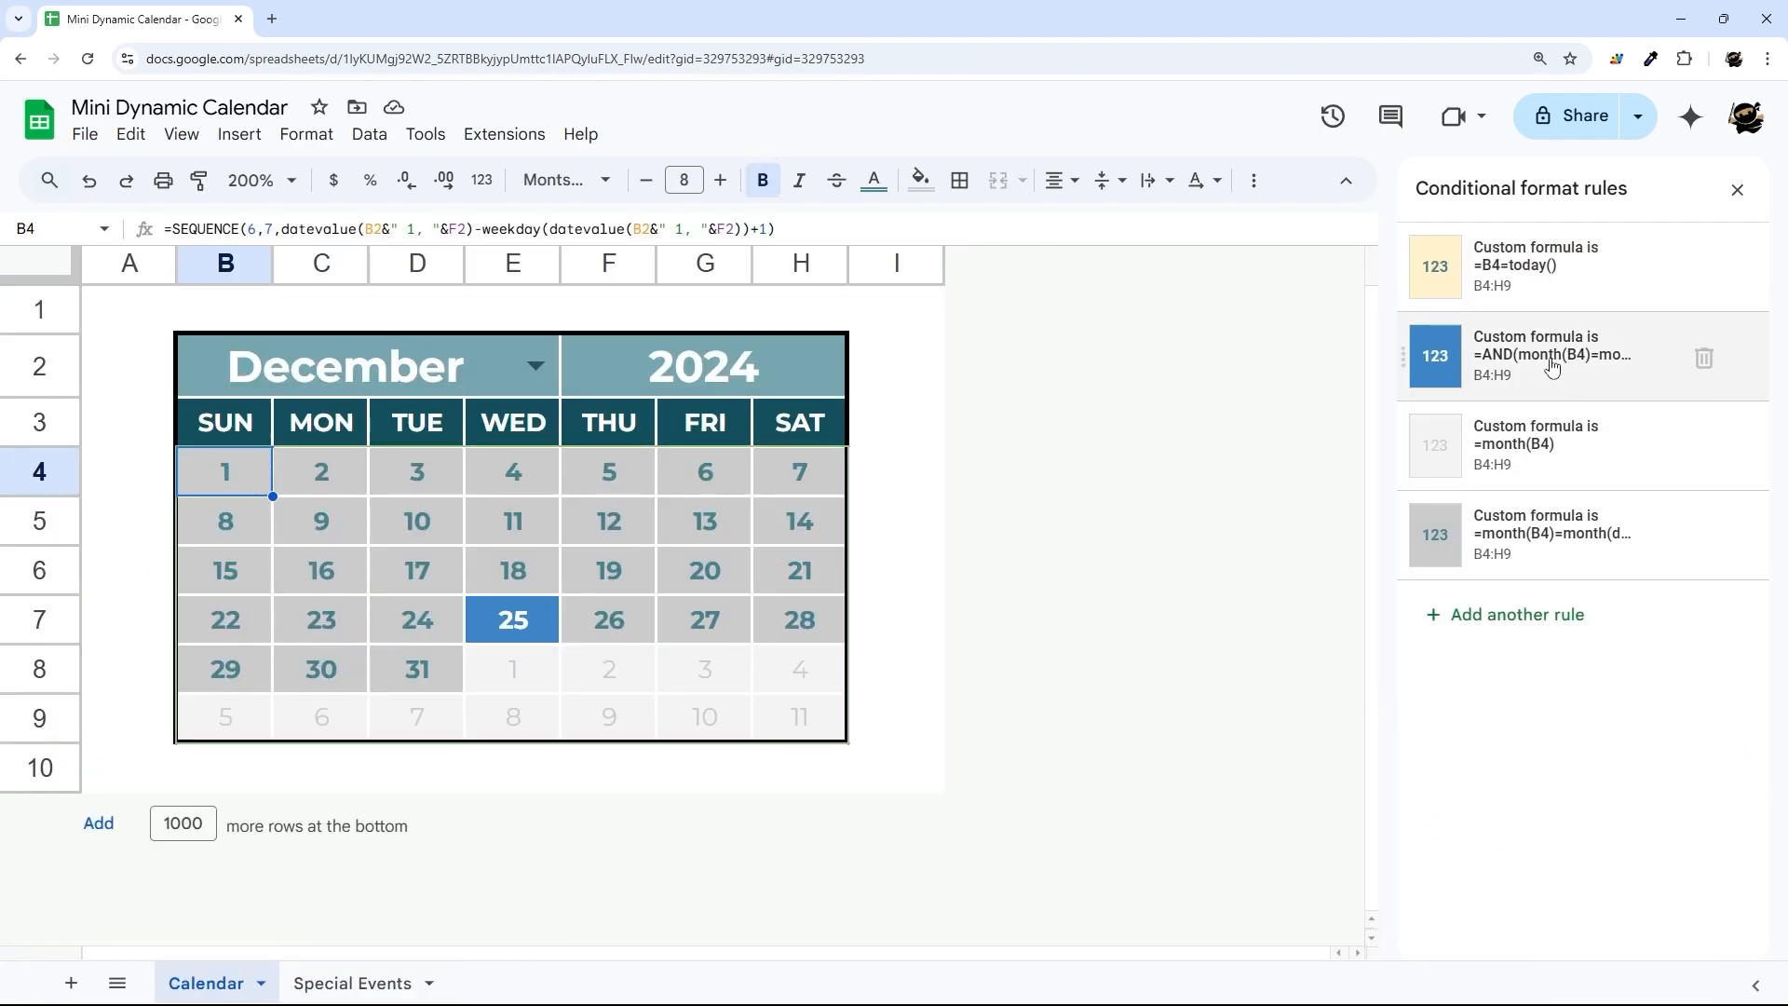
click(1551, 354)
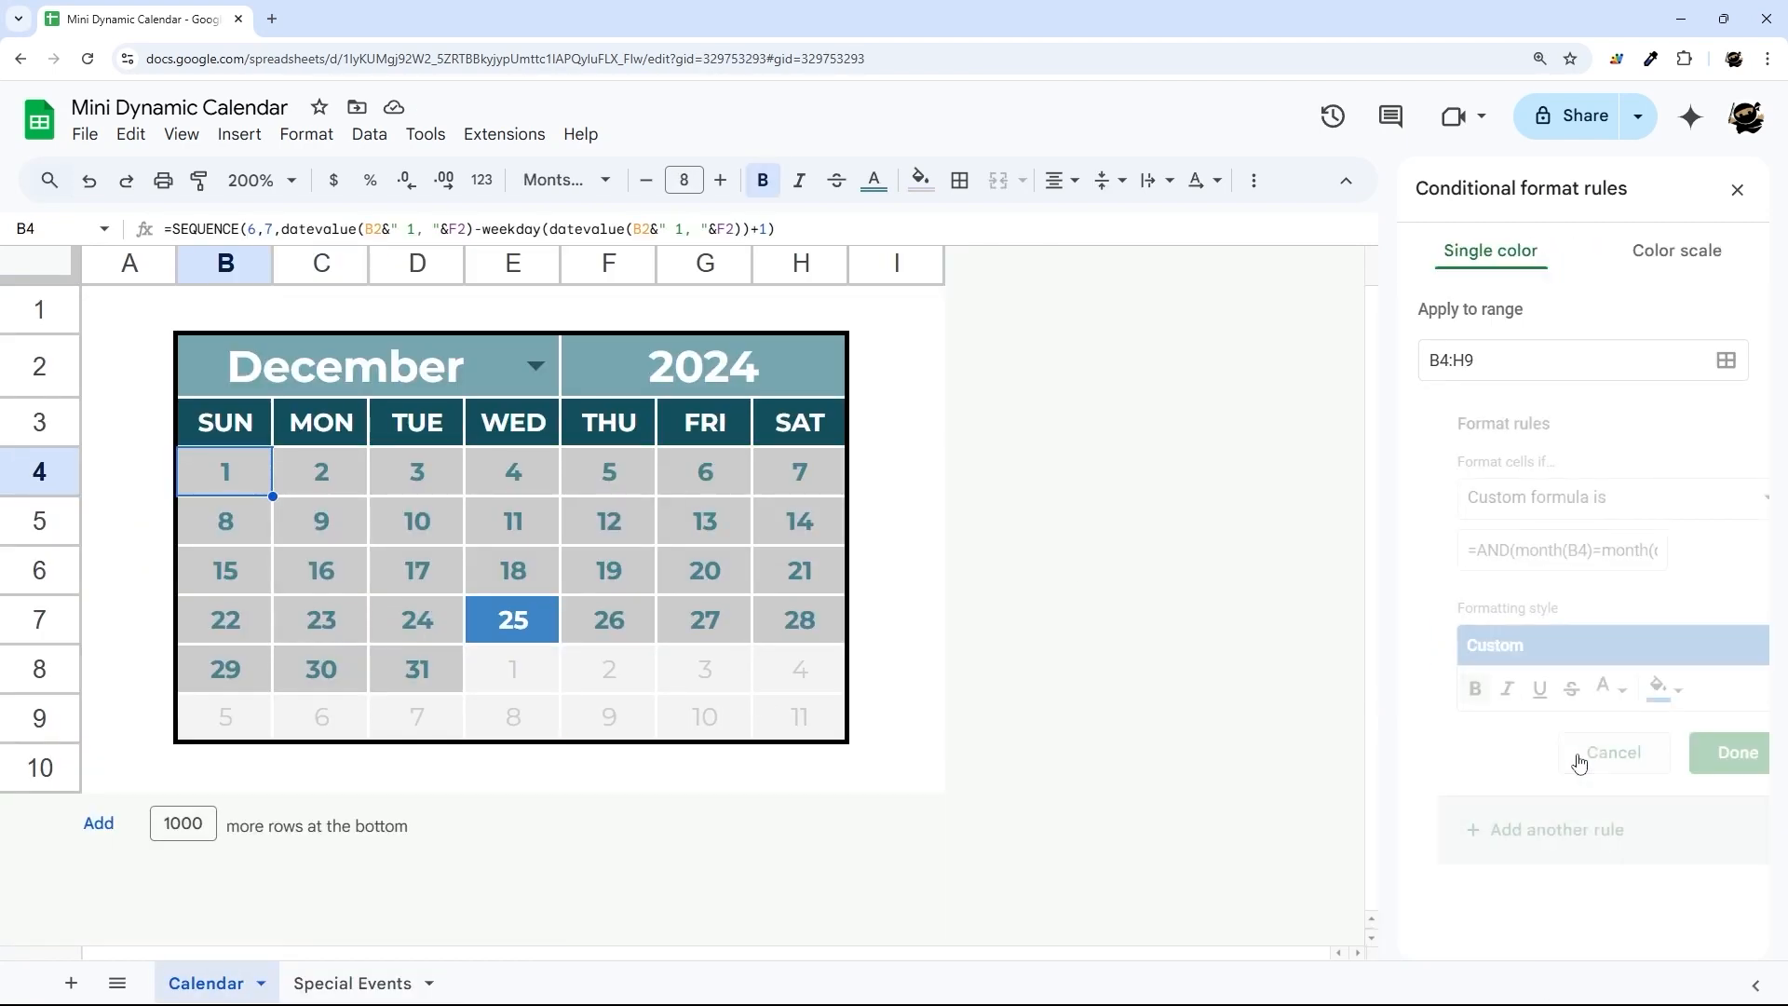
click(1616, 687)
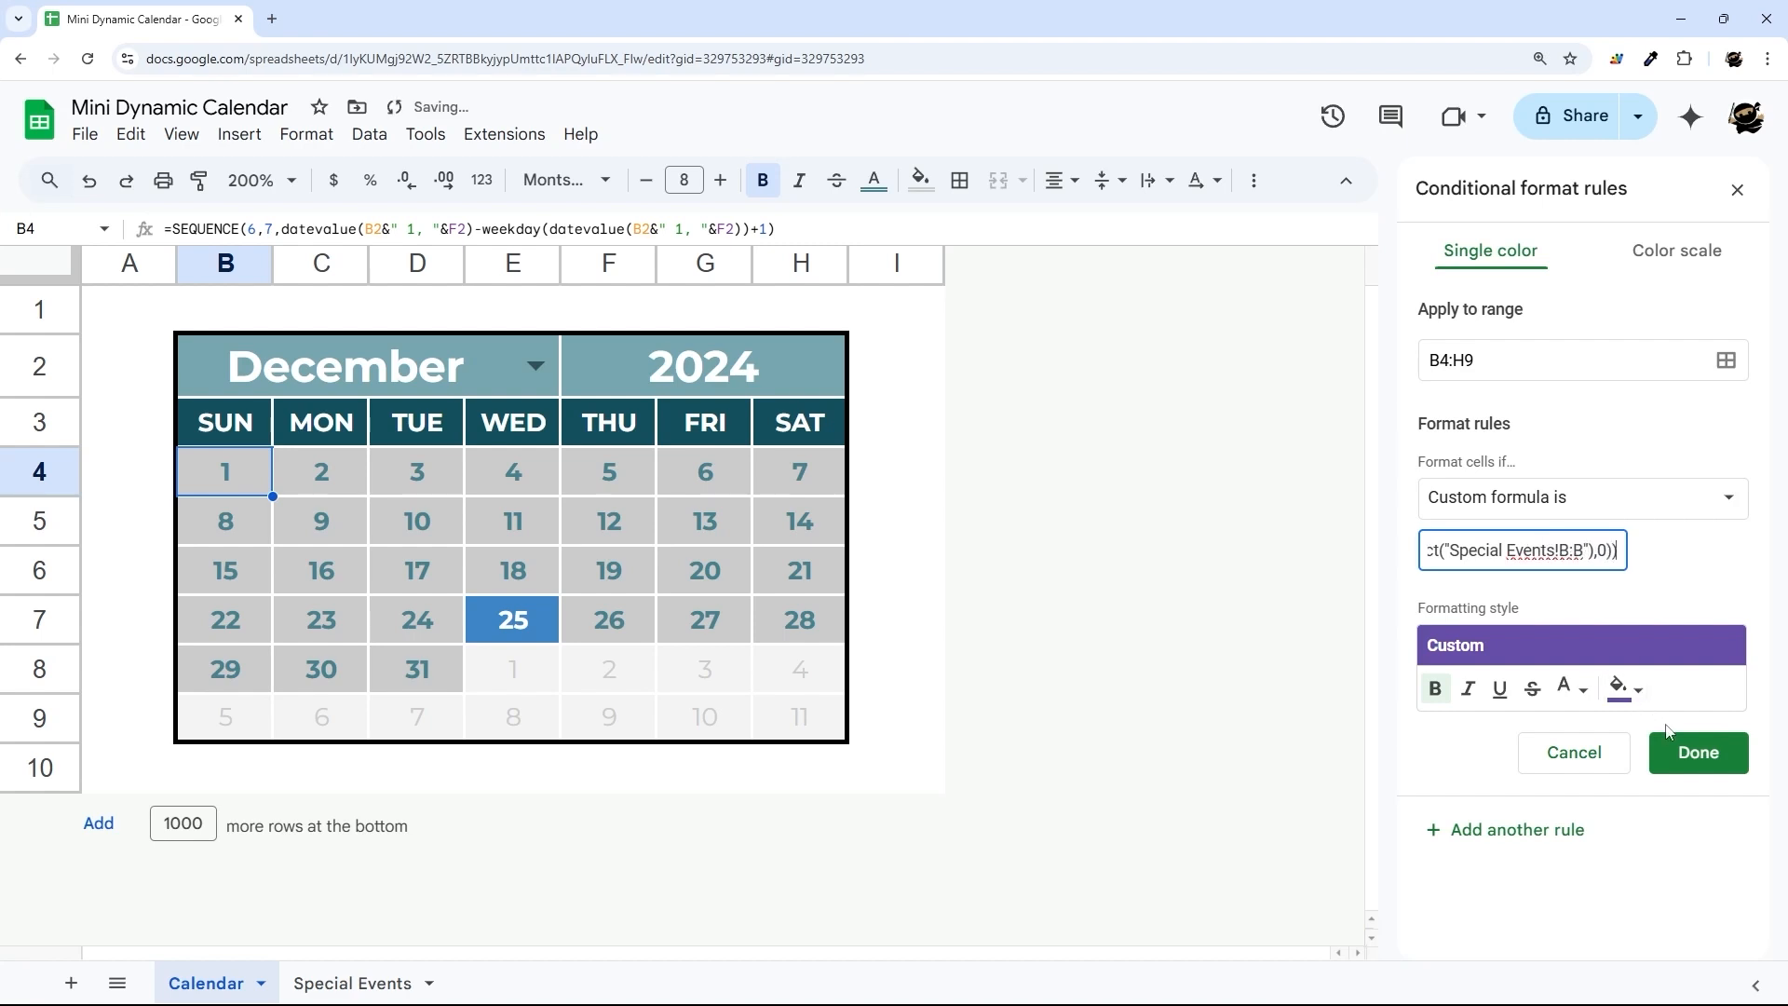
click(1696, 750)
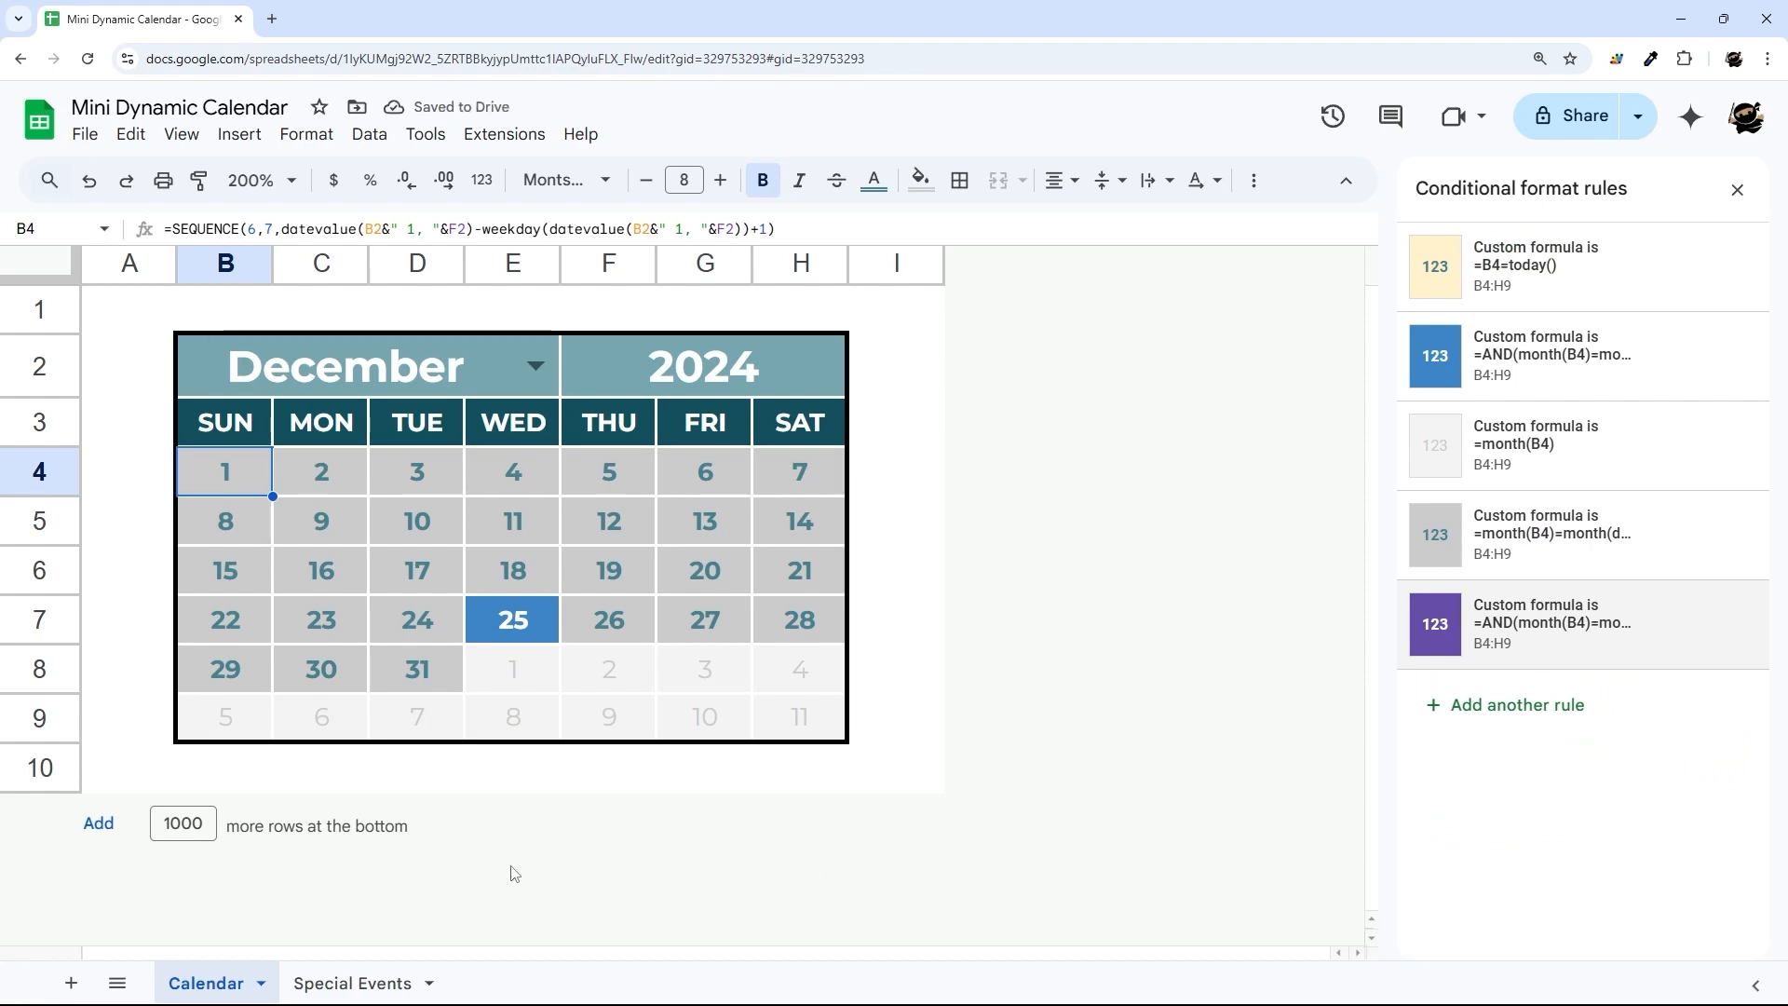
mouse_move(1400, 625)
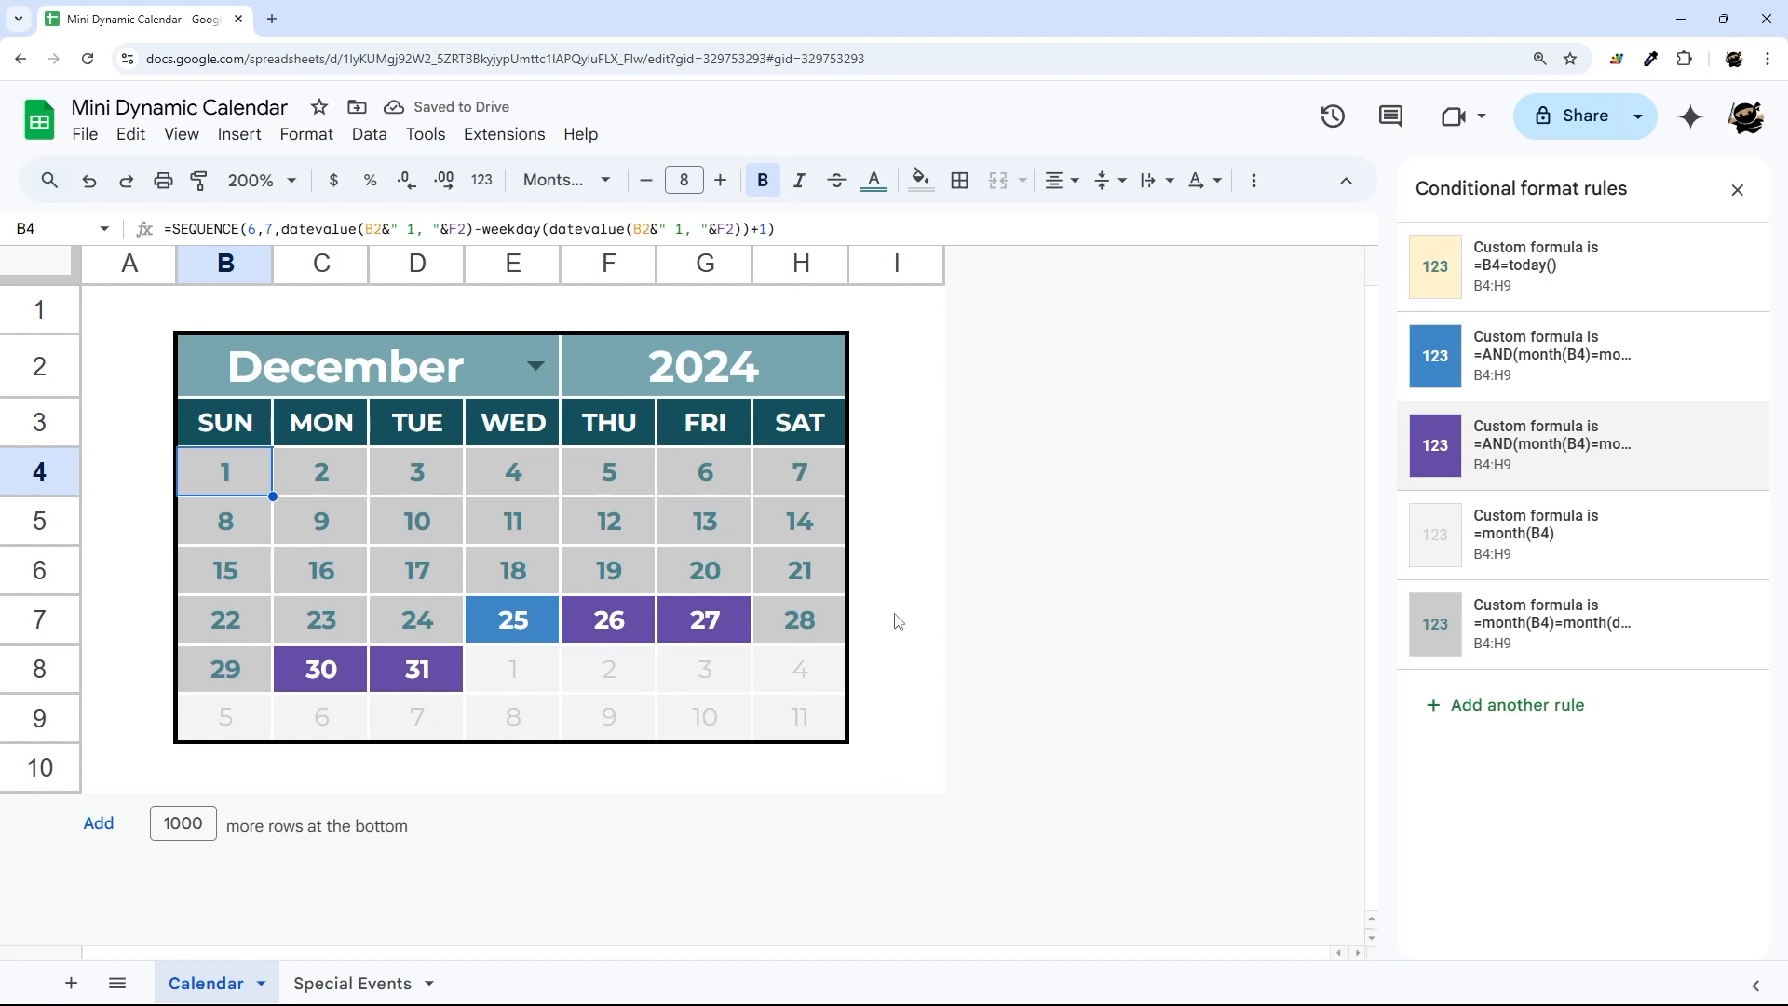
mouse_move(750, 623)
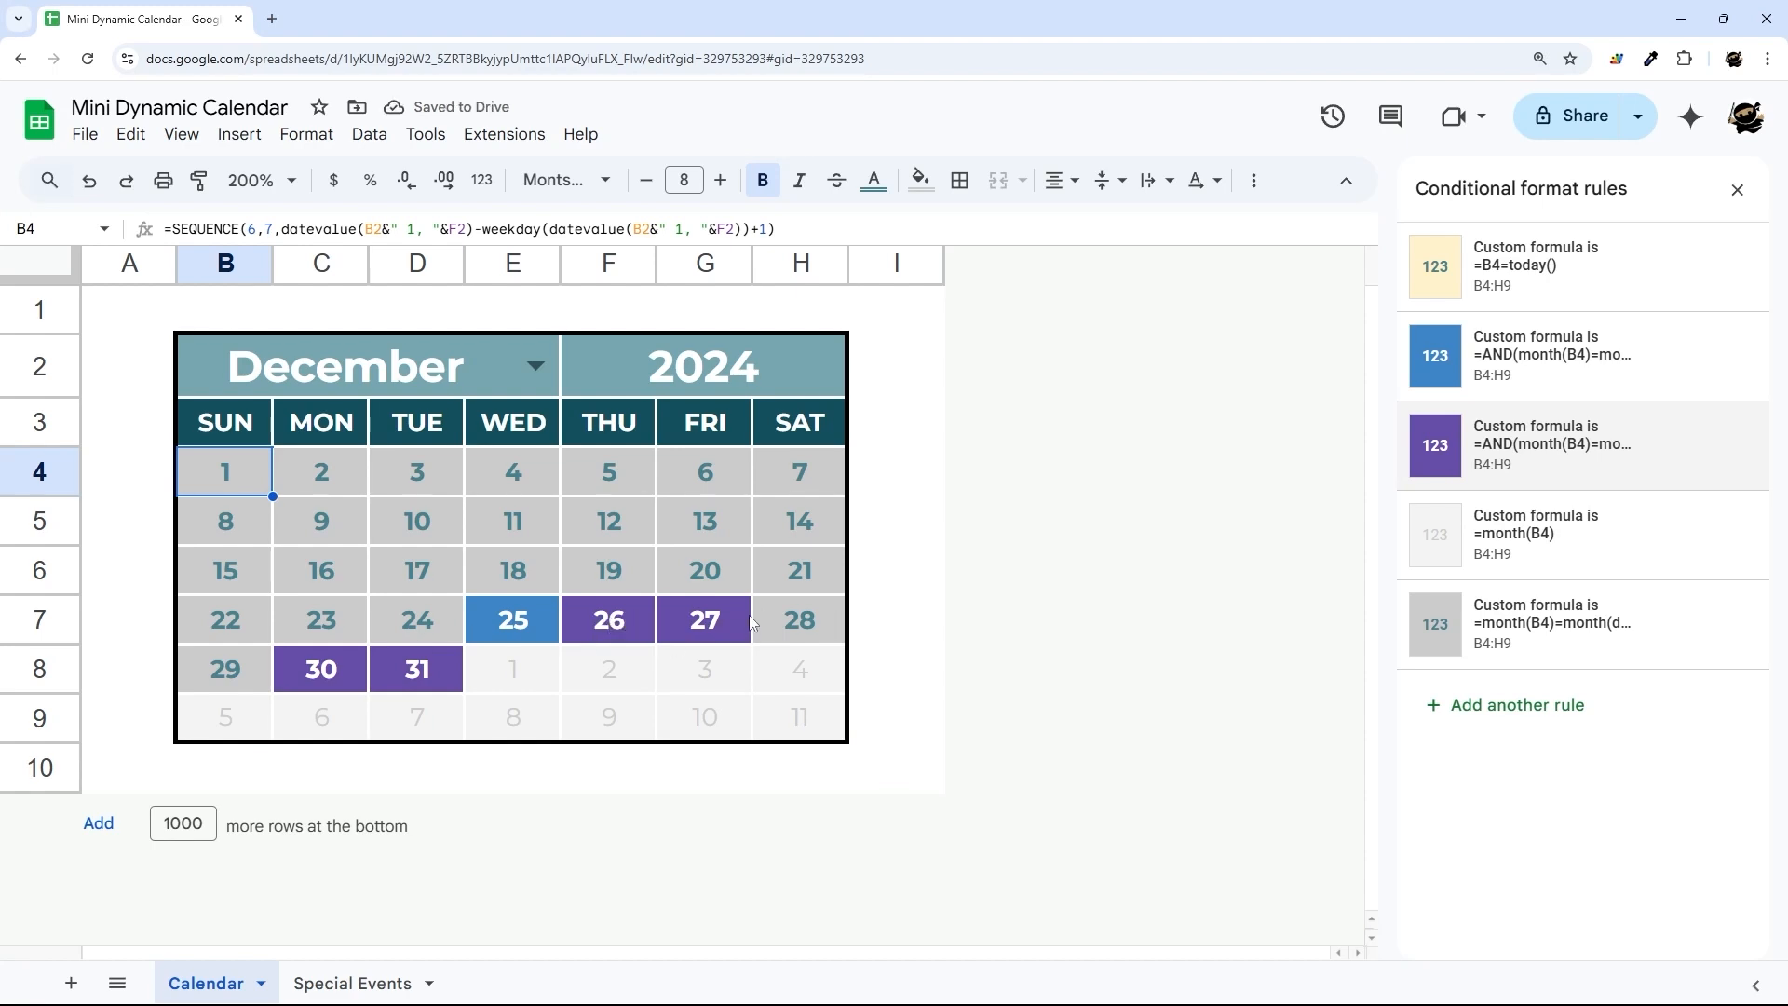
On Special Events, extend the vacation dates down column B to cover 12/26 through 12/31.
click(223, 668)
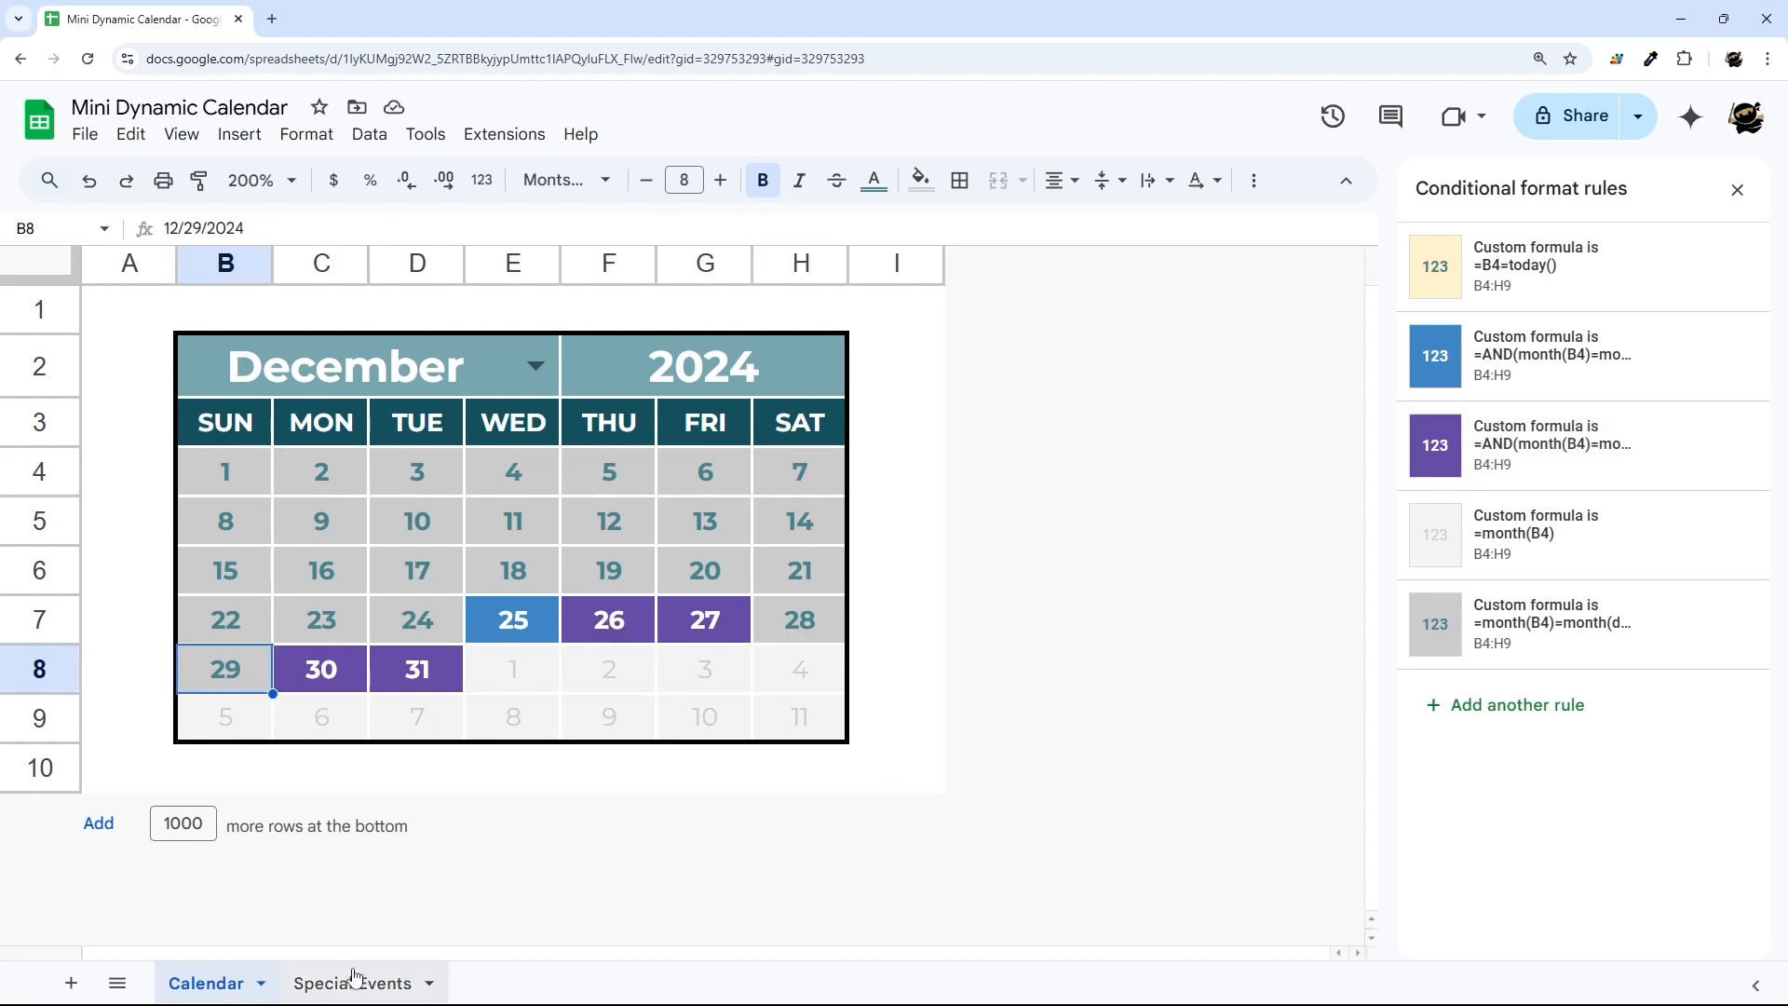
click(352, 982)
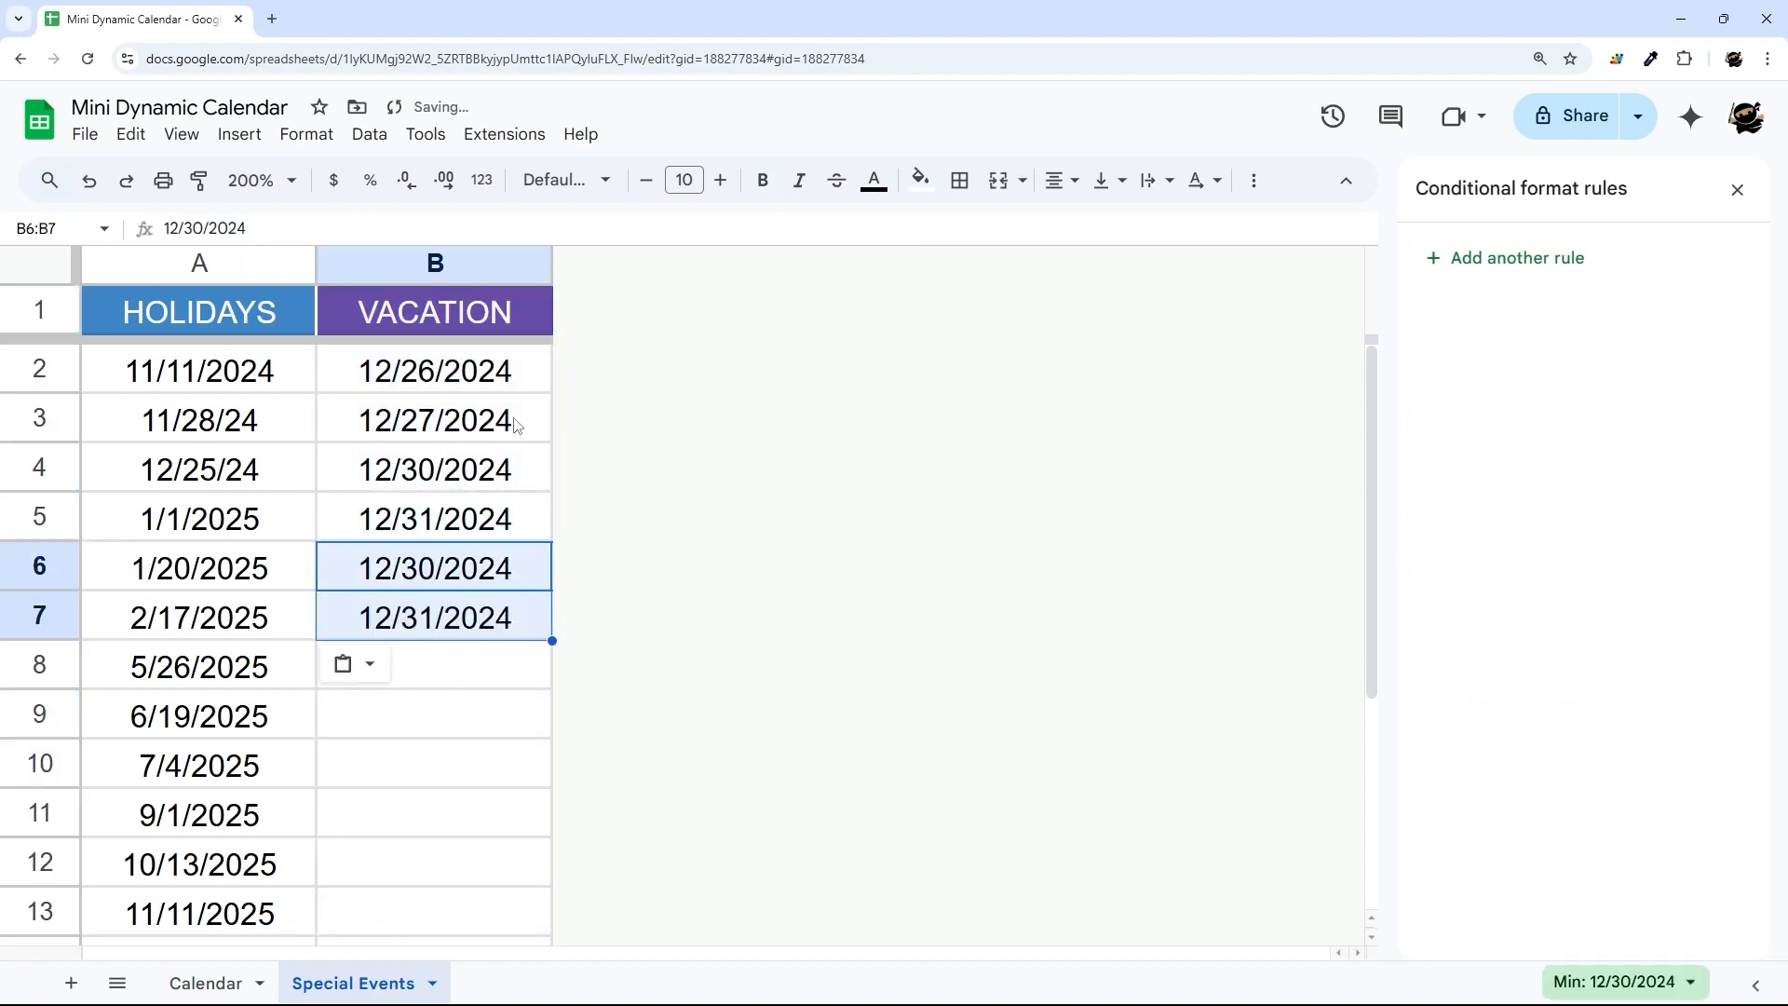
click(434, 369)
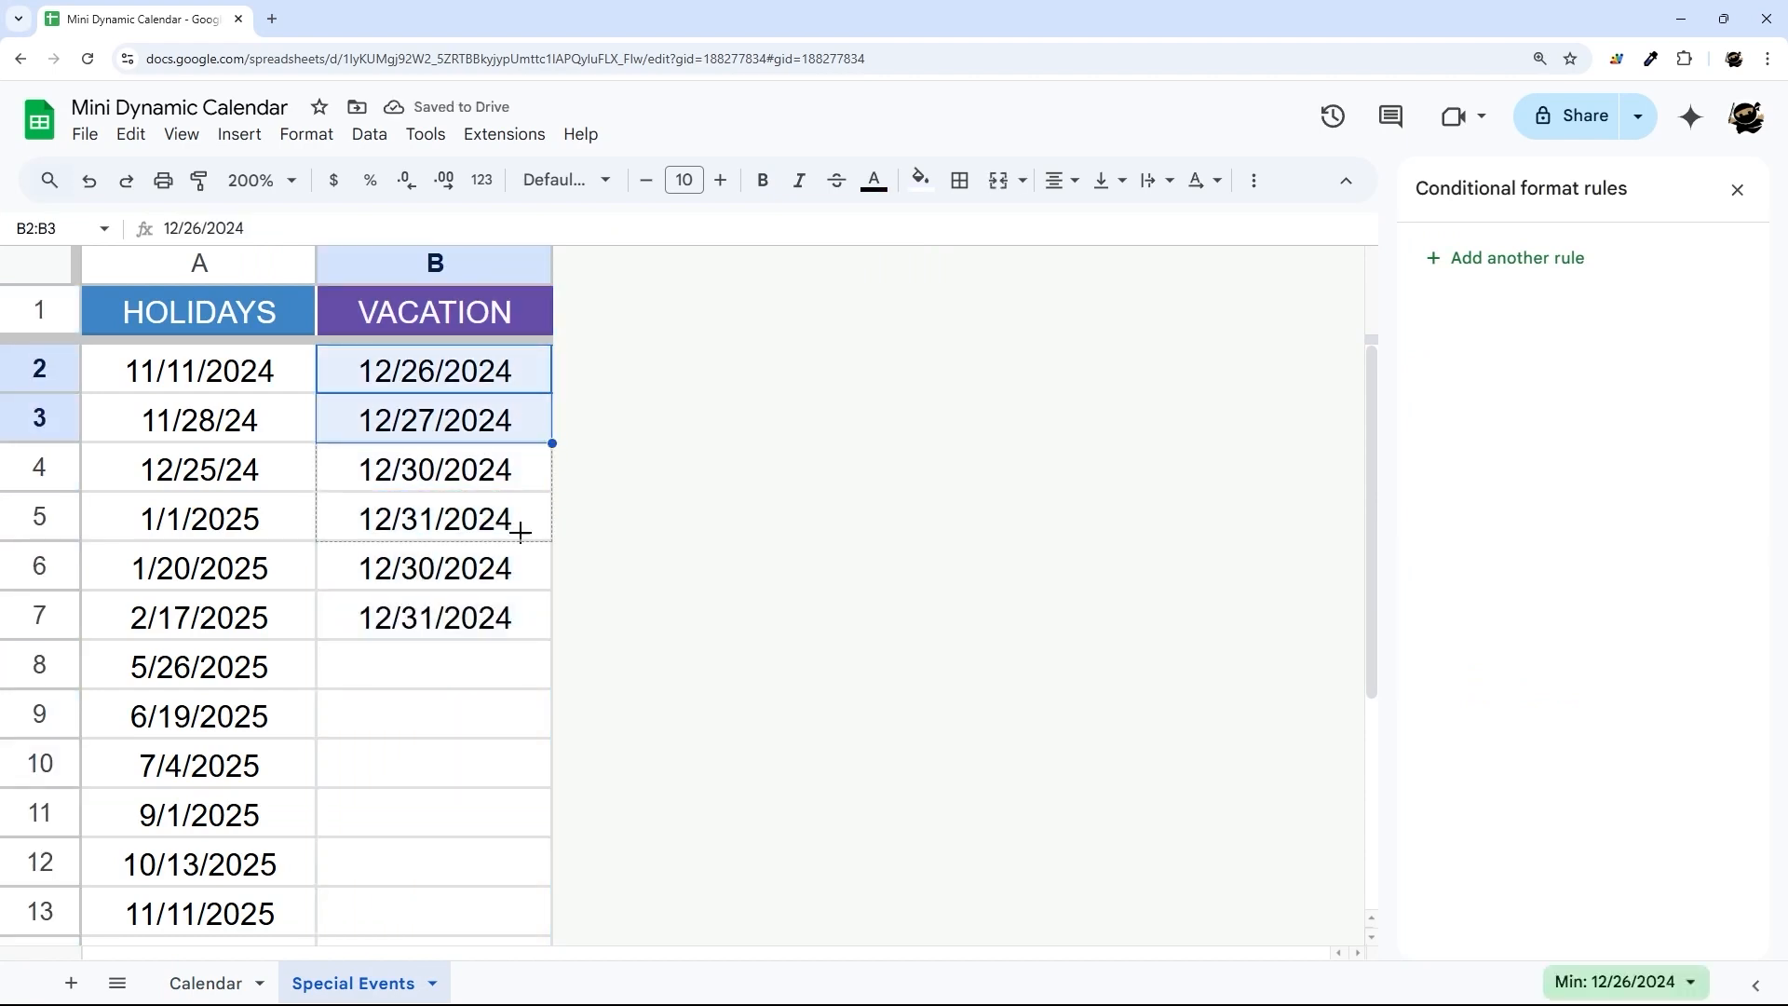
click(204, 981)
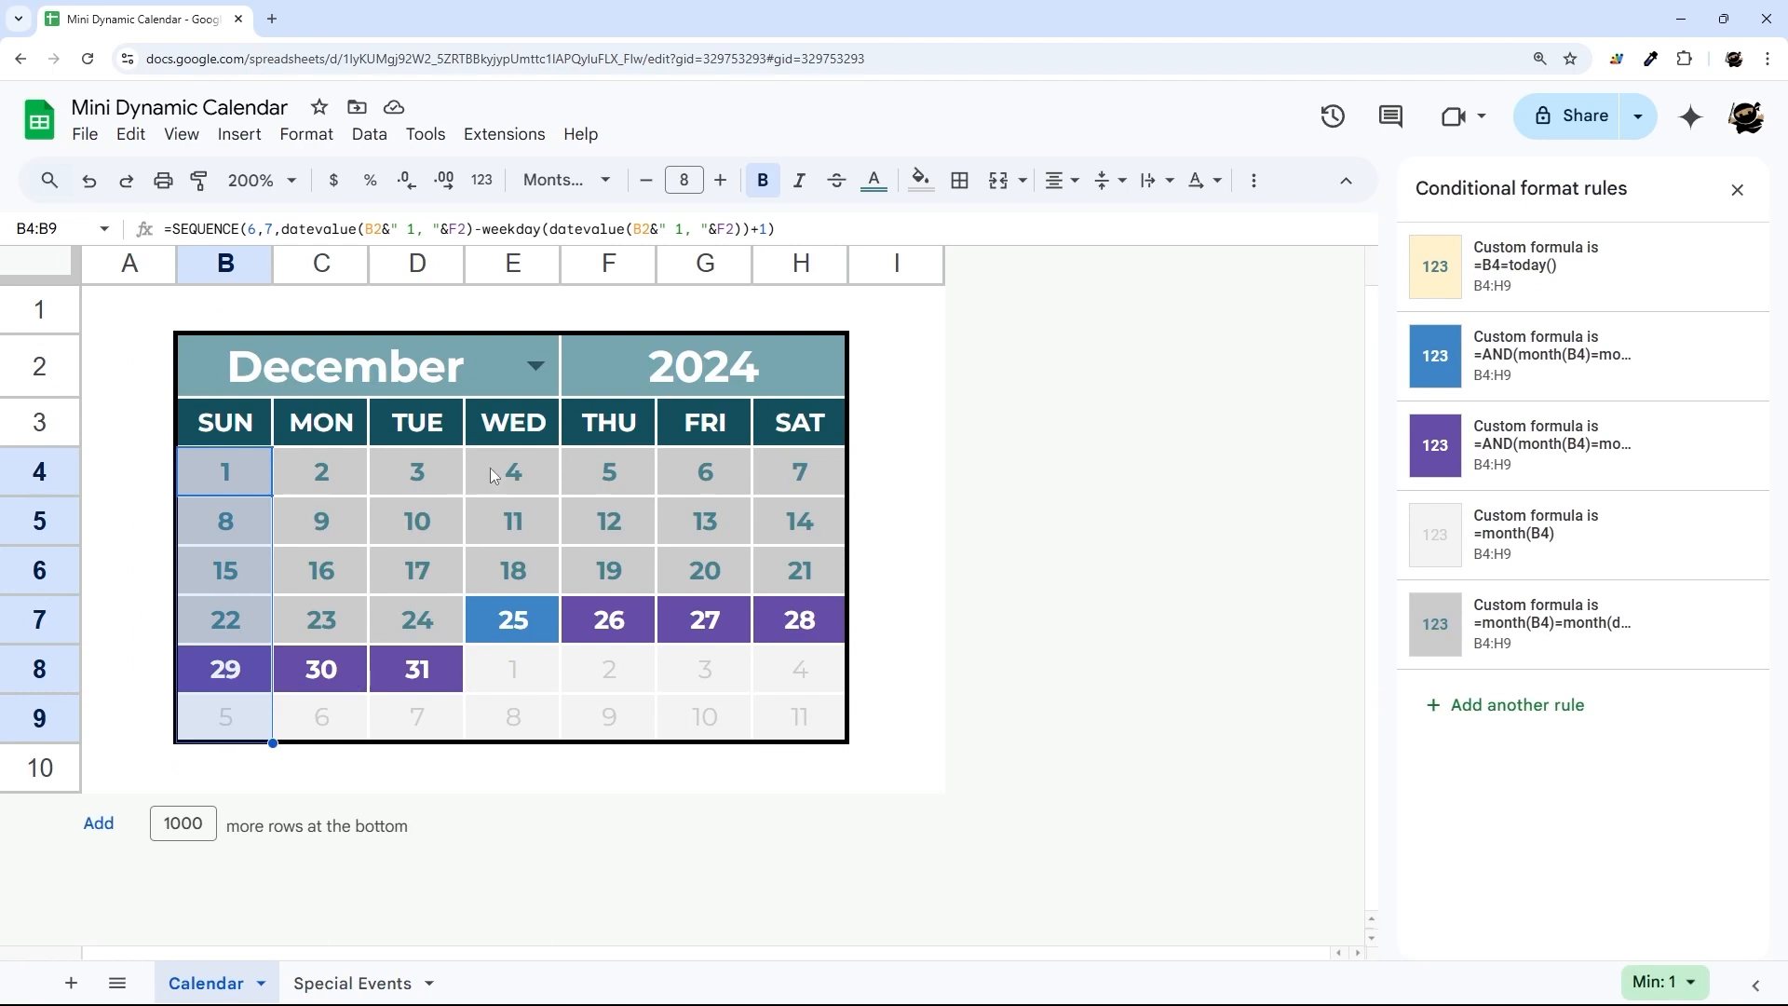
mouse_move(388, 920)
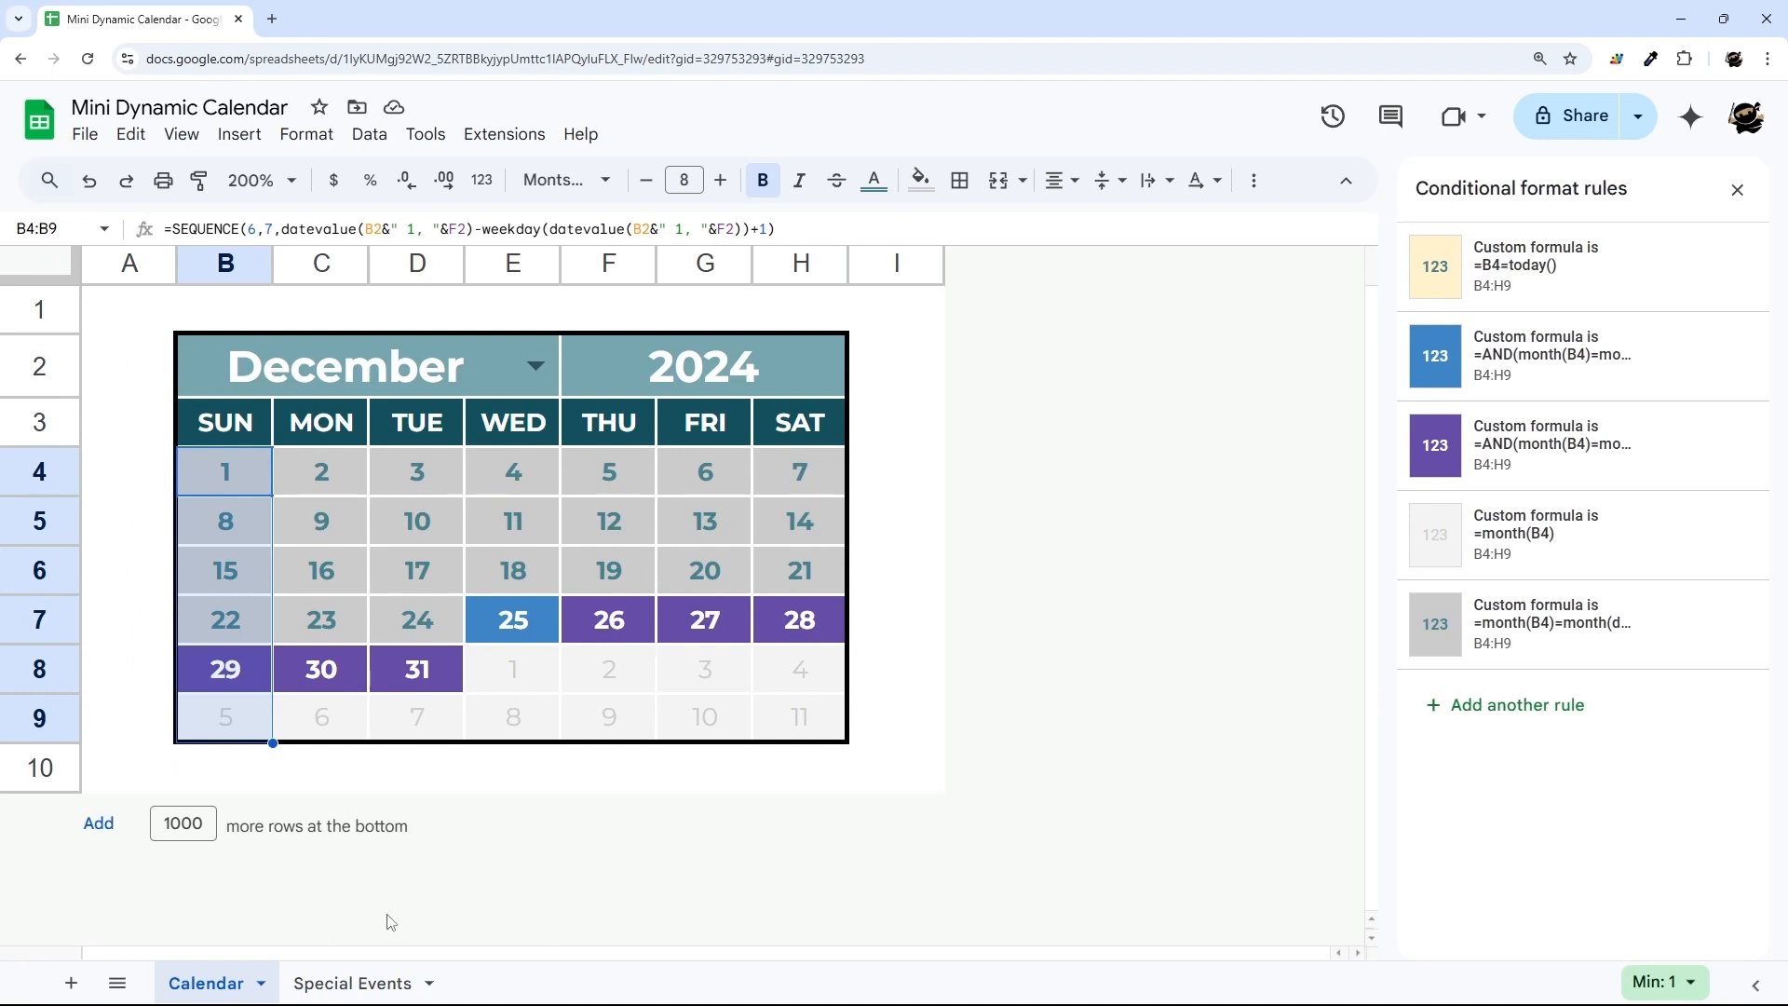
Return to the Calendar sheet and close the conditional formatting rules panel.
click(352, 983)
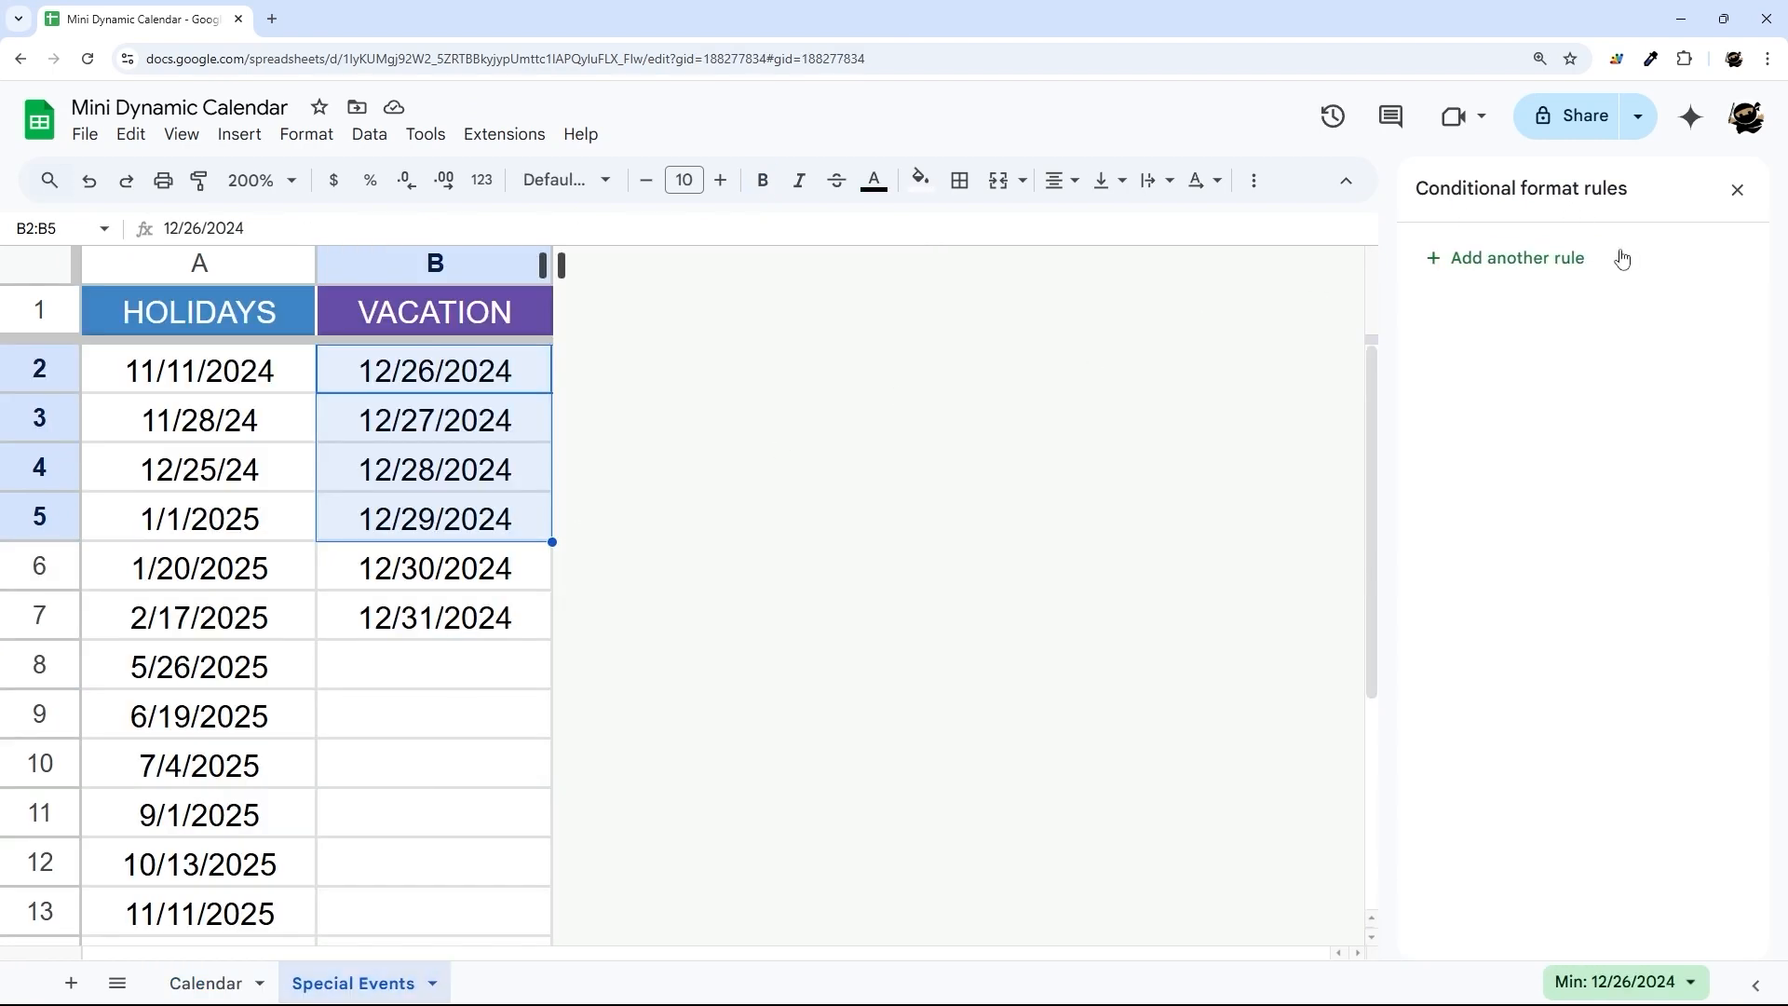
click(206, 981)
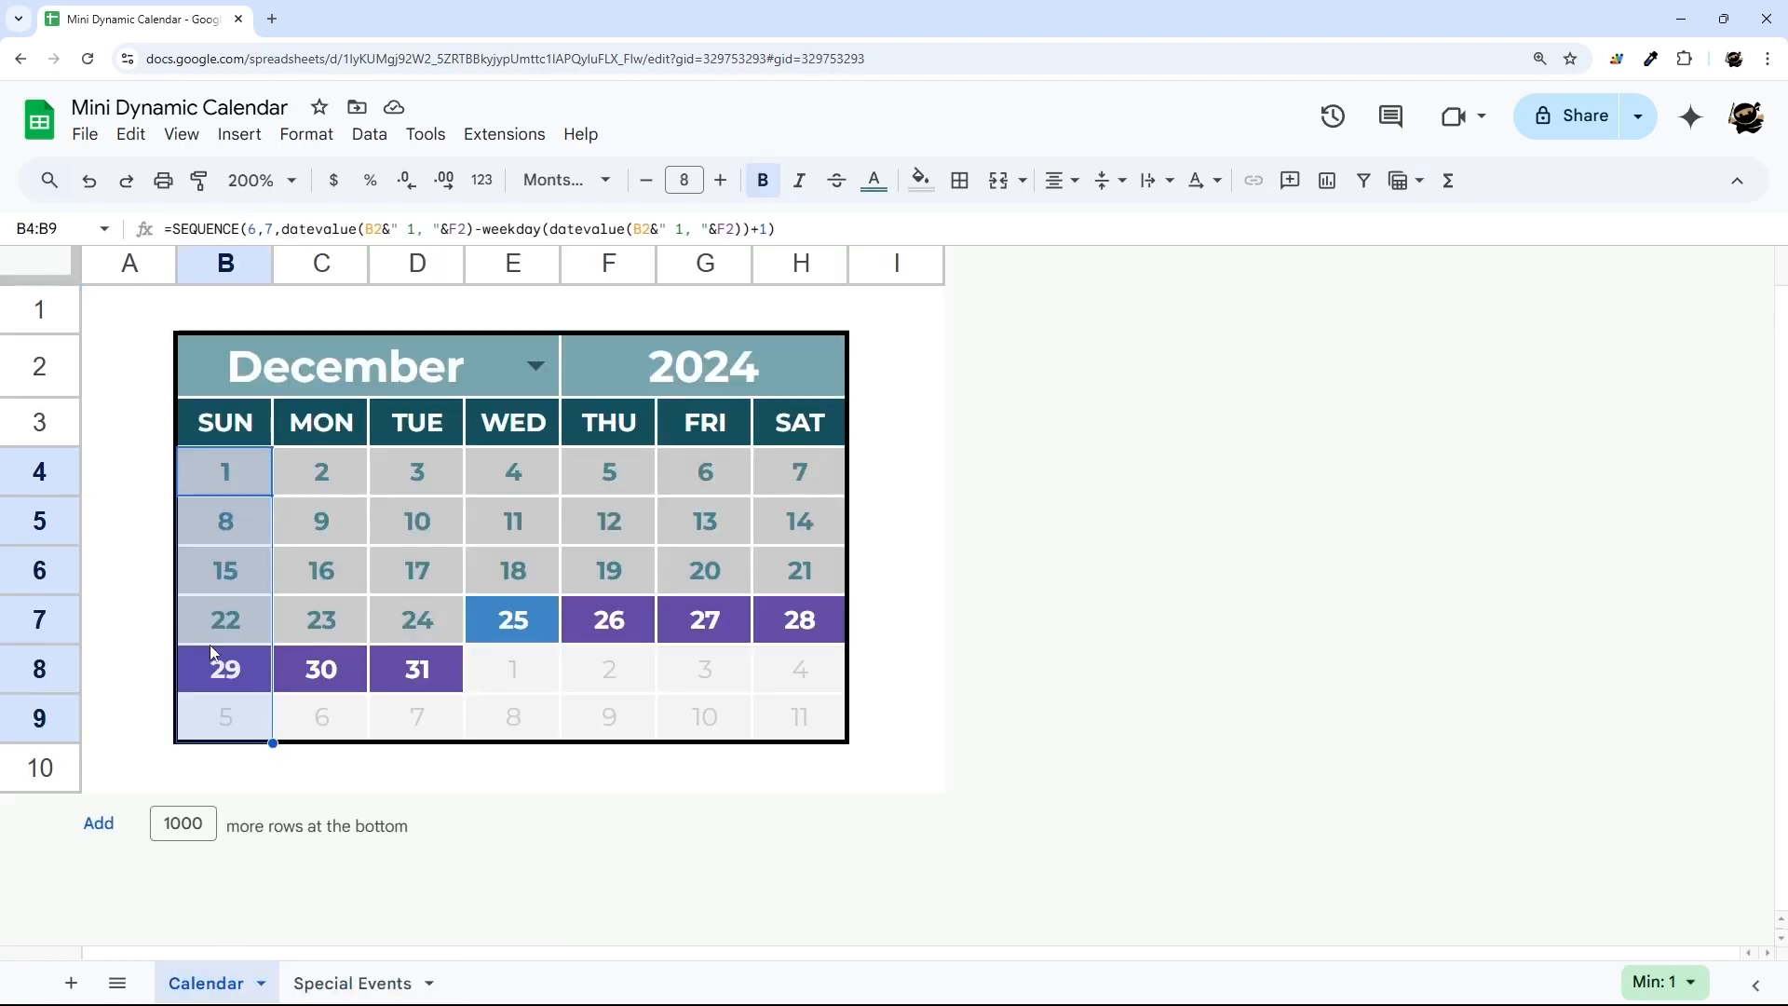
click(128, 309)
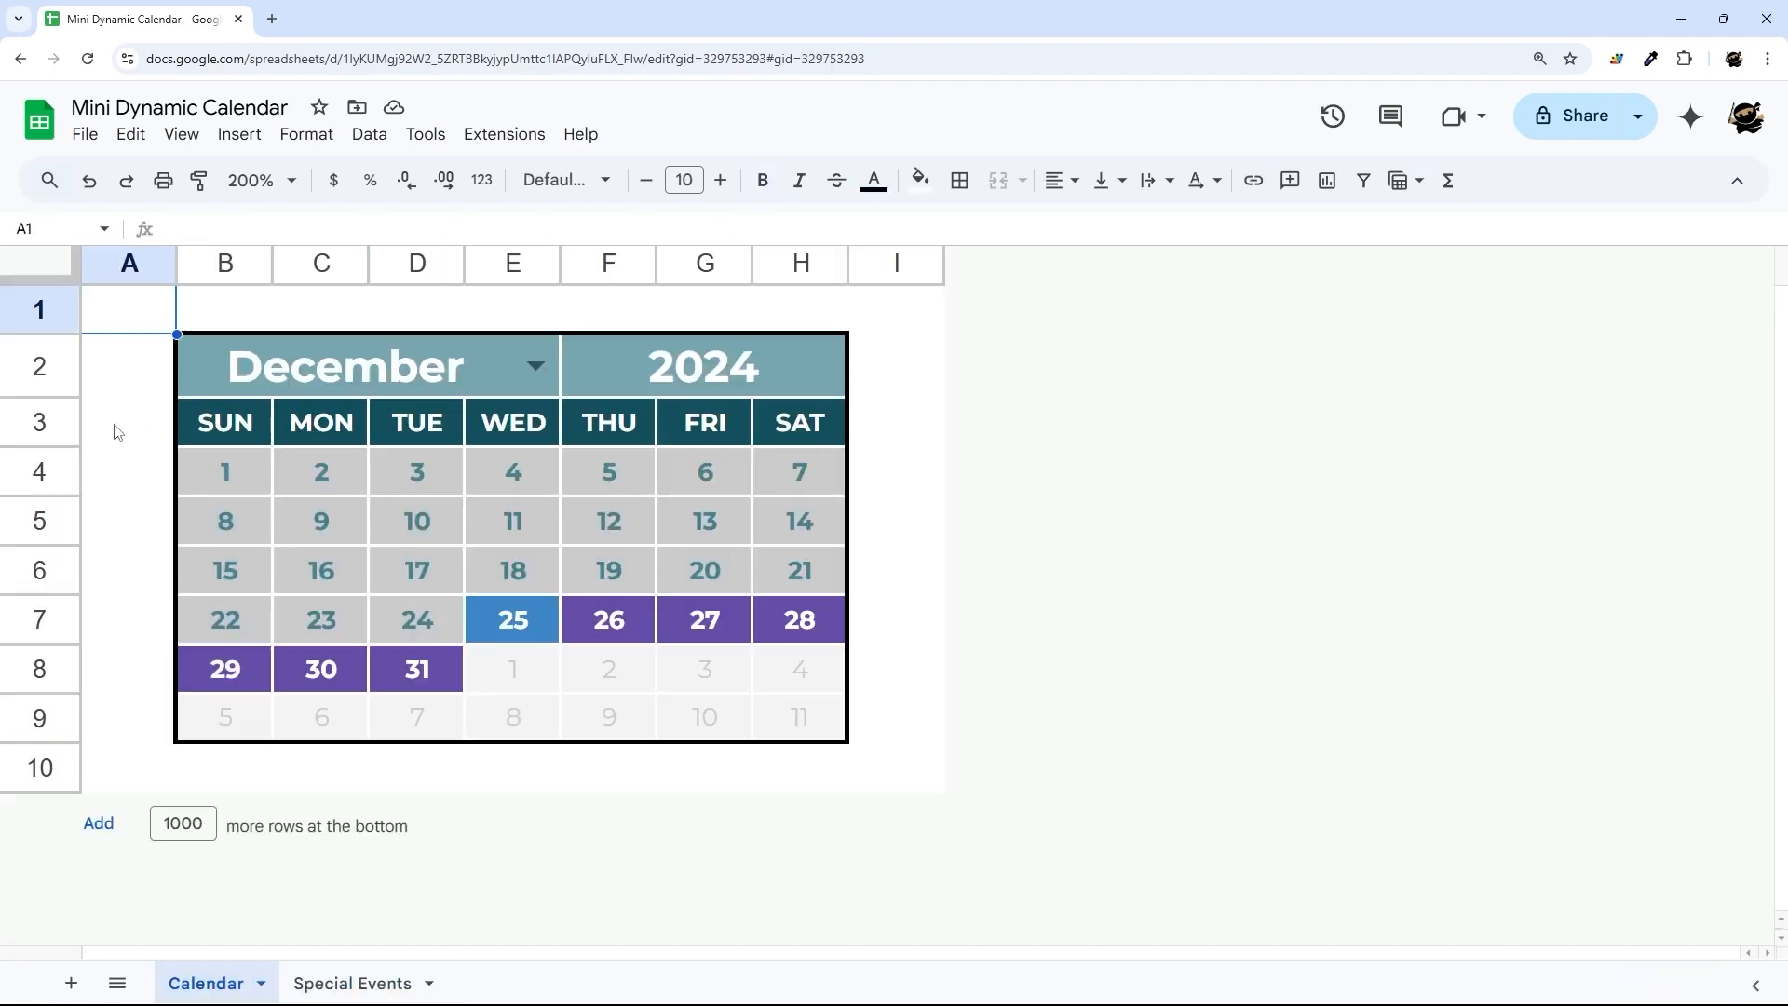